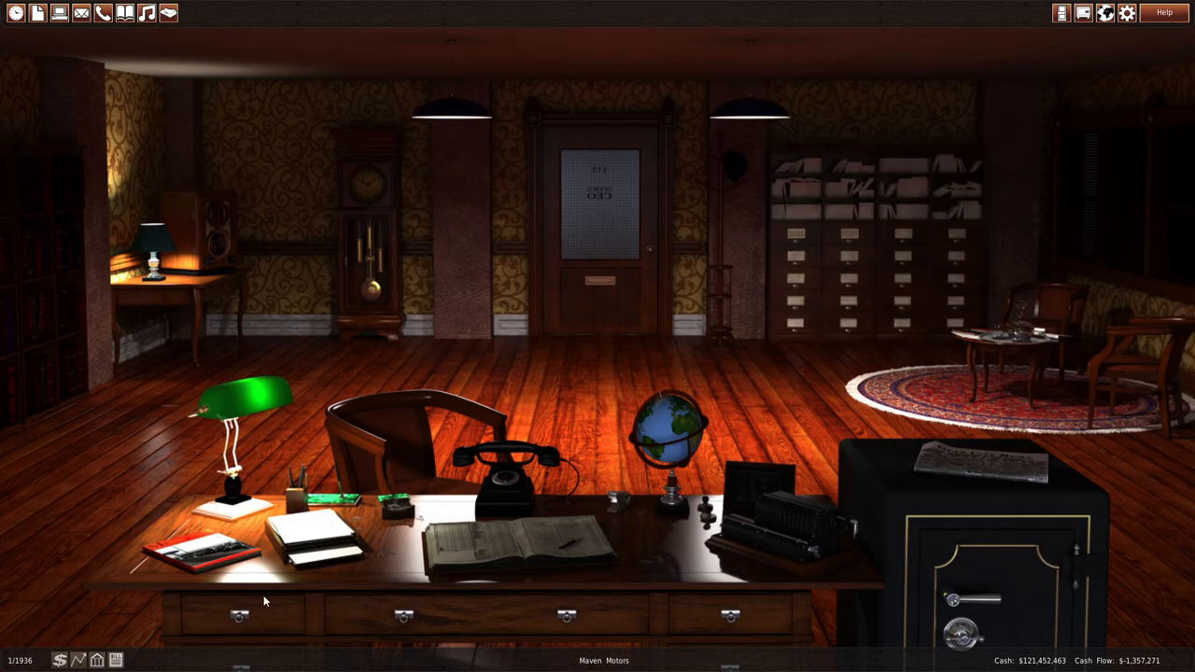
mouse_move(738, 305)
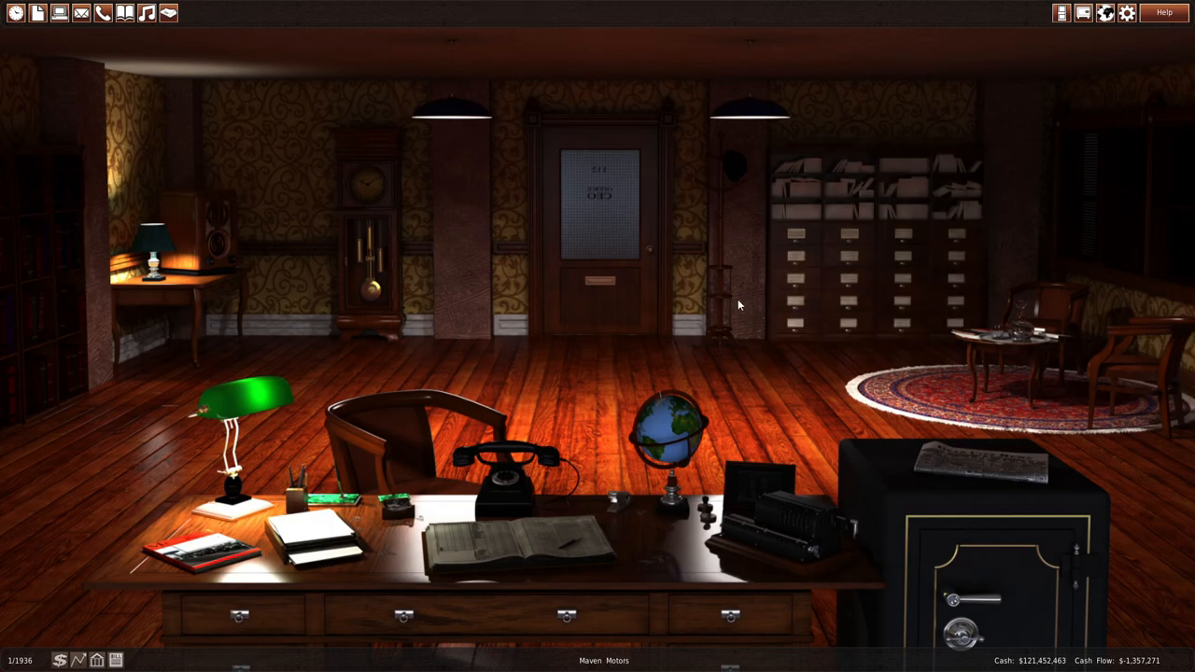
mouse_move(715, 298)
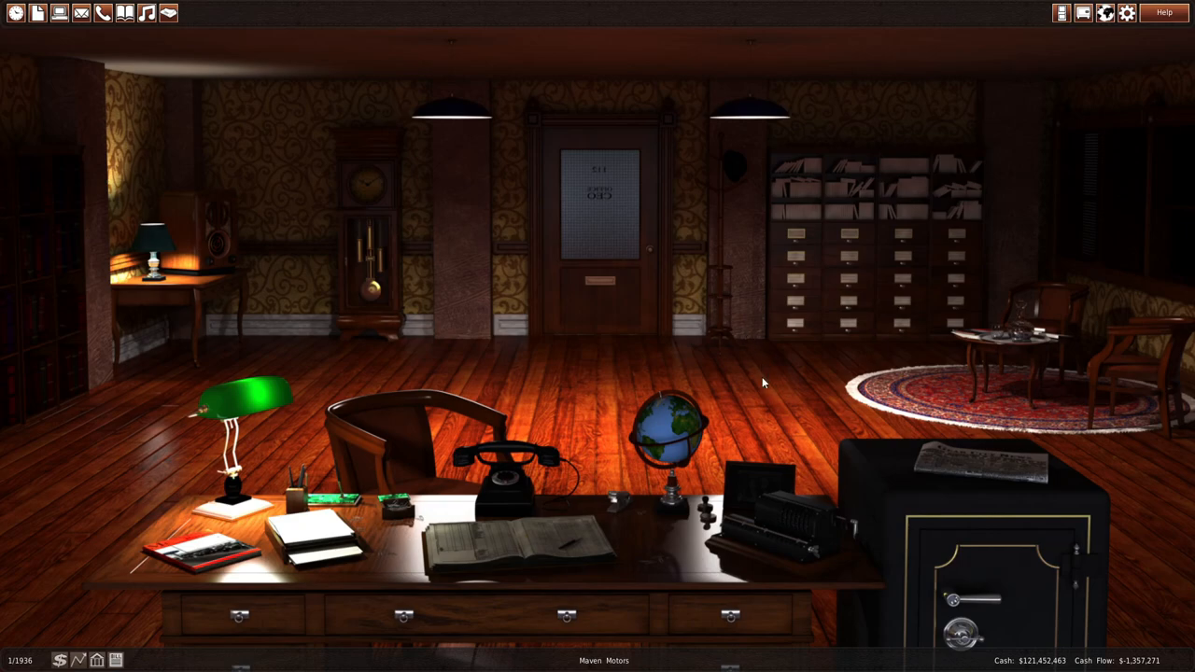
mouse_move(677, 339)
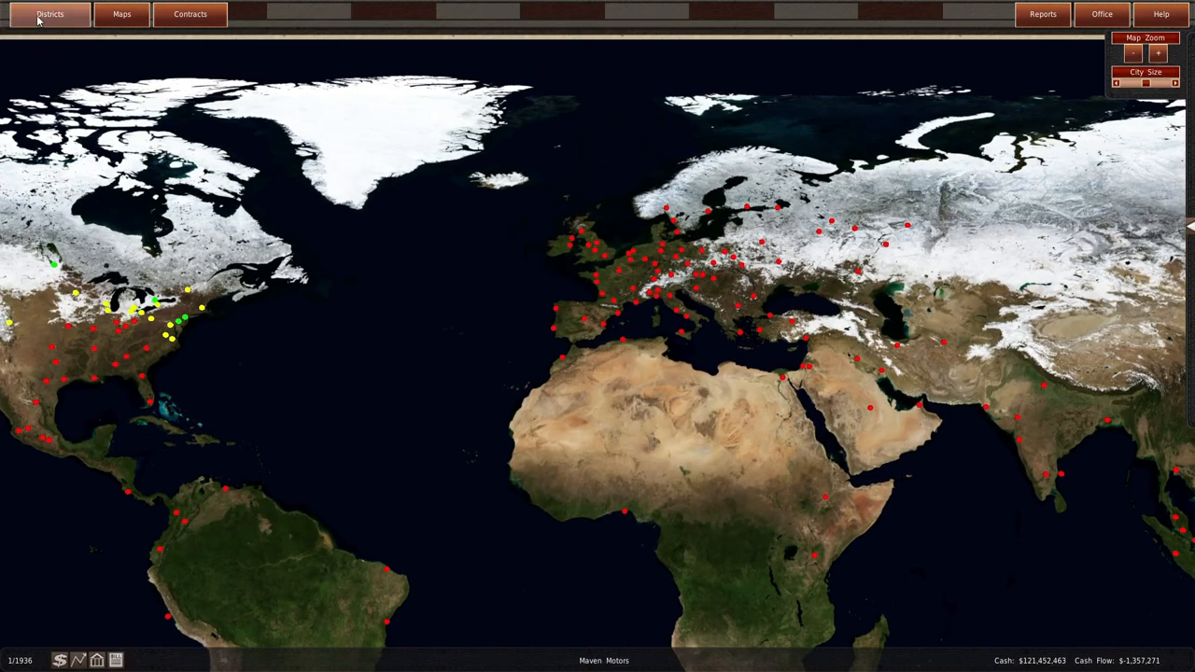
- Check the Maven Motors Racing Sport S6 contract and the world map's conflict overlay, then return to the office
left_click(189, 13)
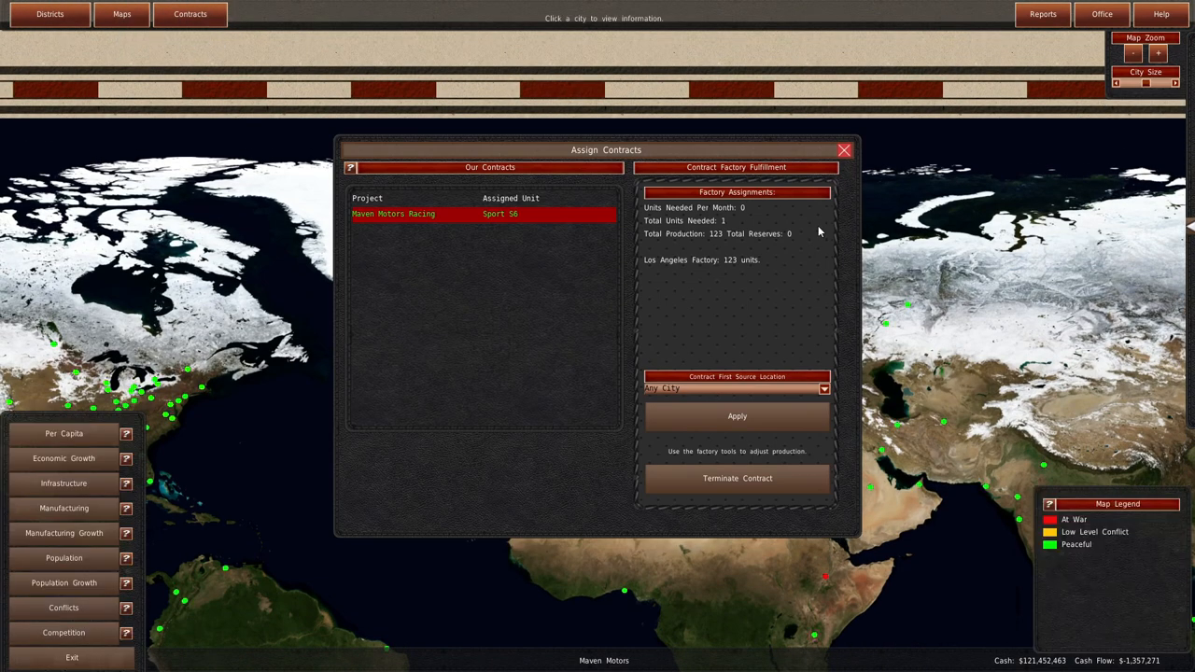
left_click(843, 150)
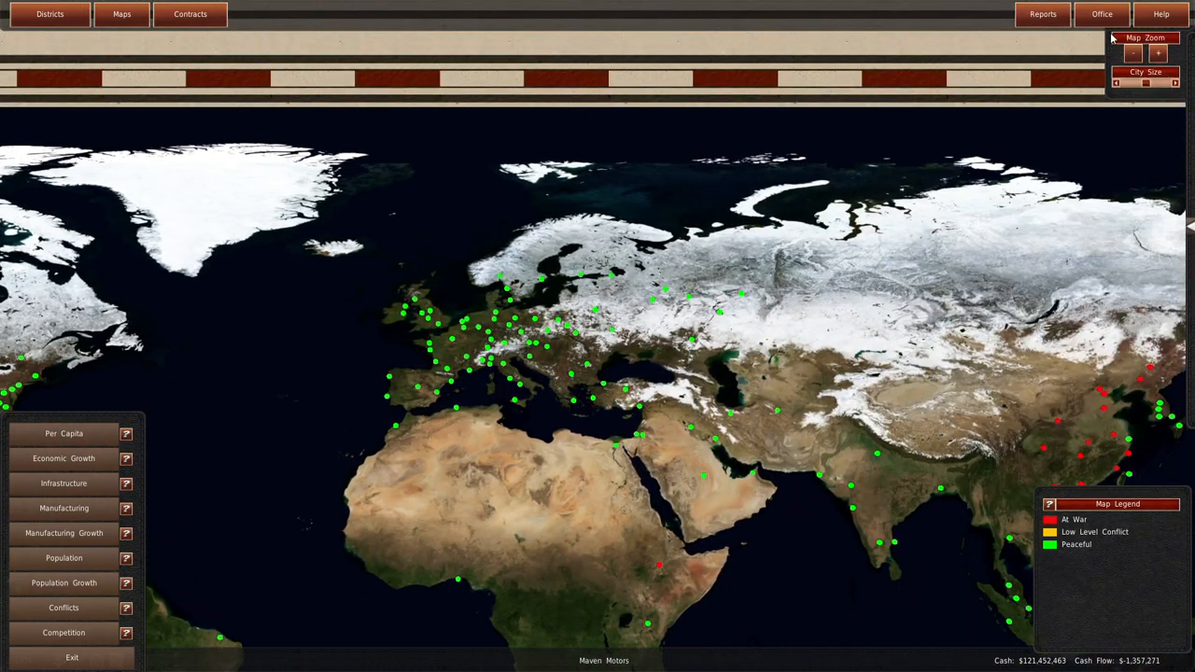
left_click(1102, 13)
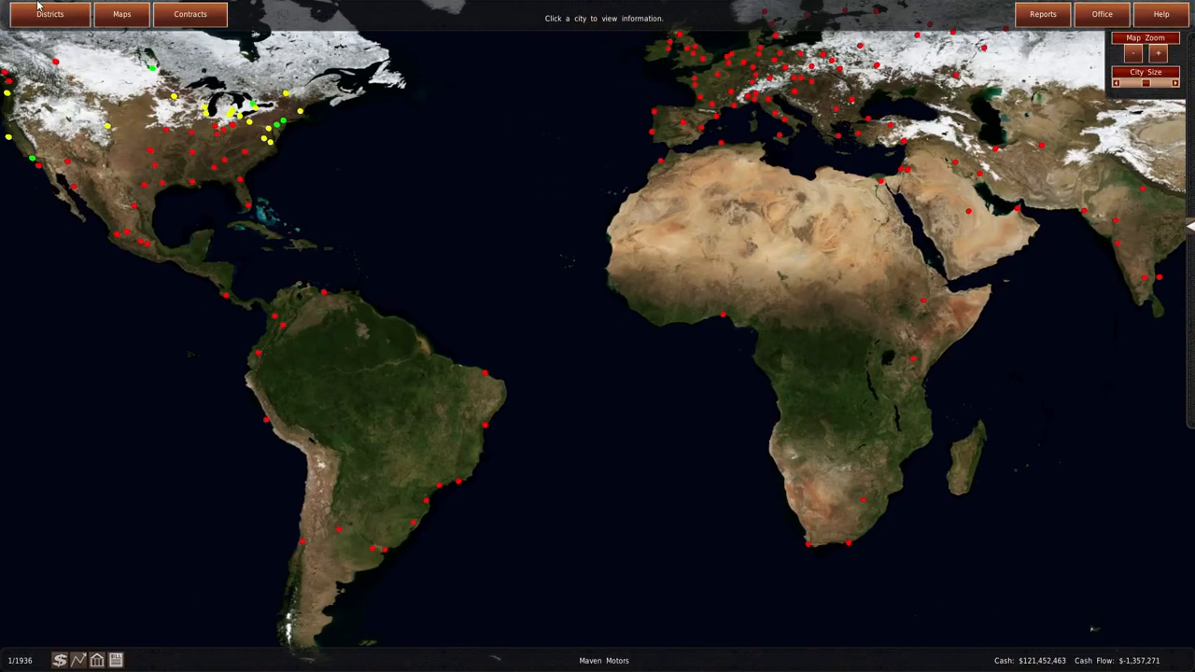
left_click(1159, 54)
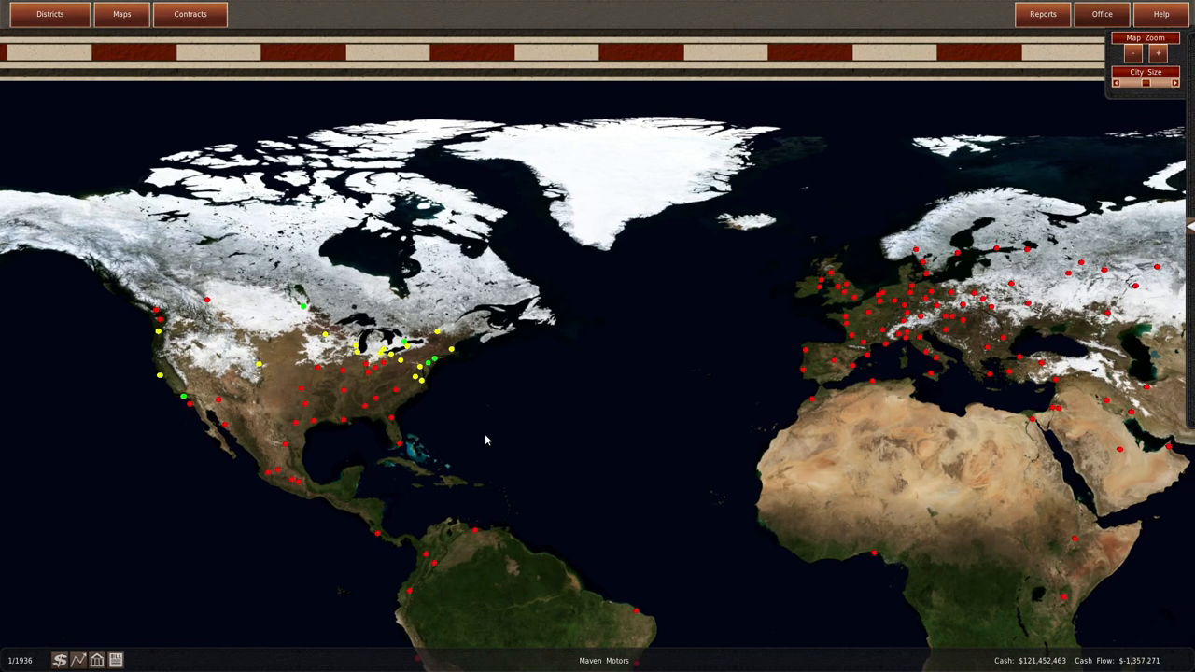
left_click(1102, 14)
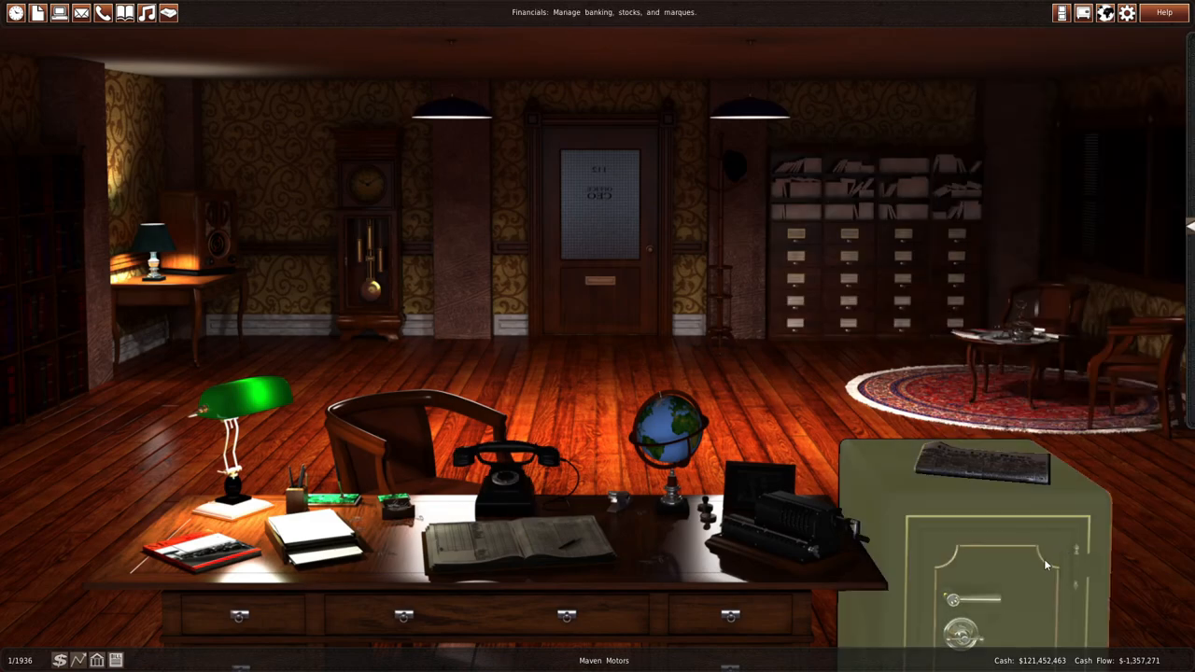
mouse_move(888, 454)
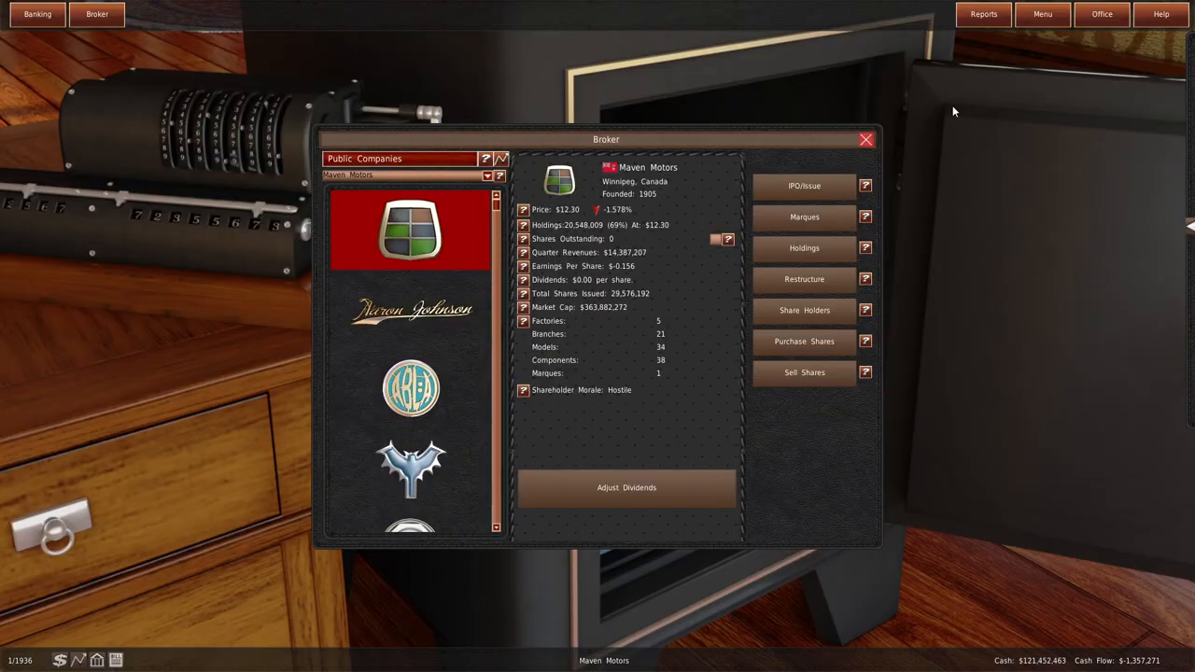
mouse_move(1102, 14)
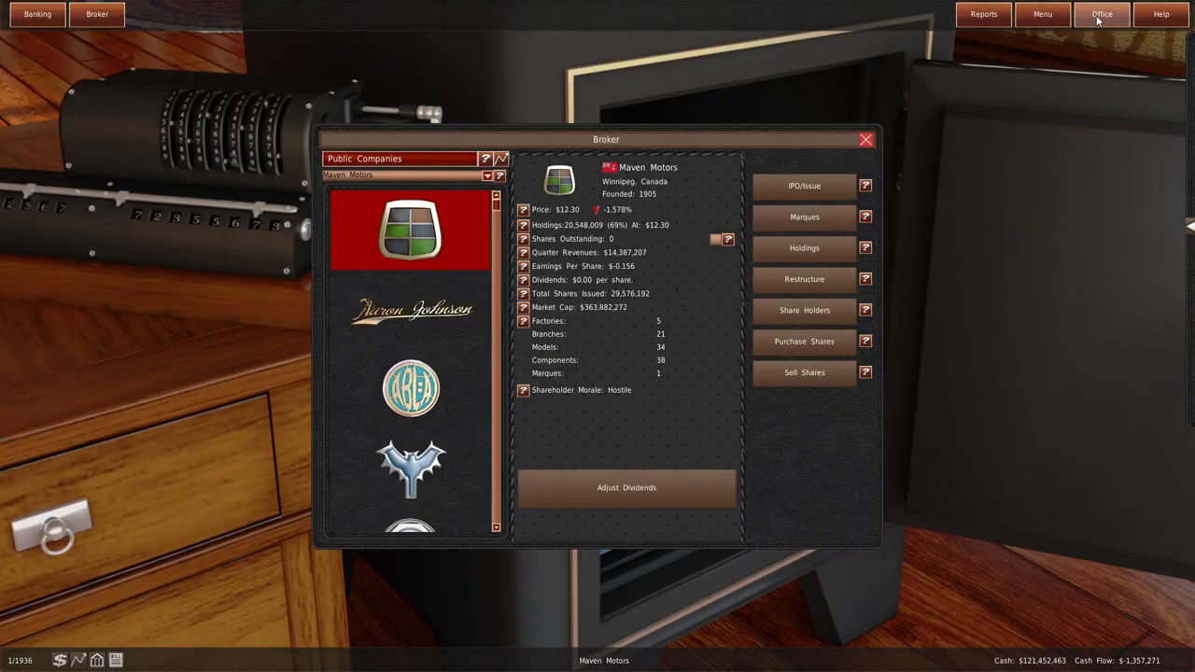
left_click(1102, 14)
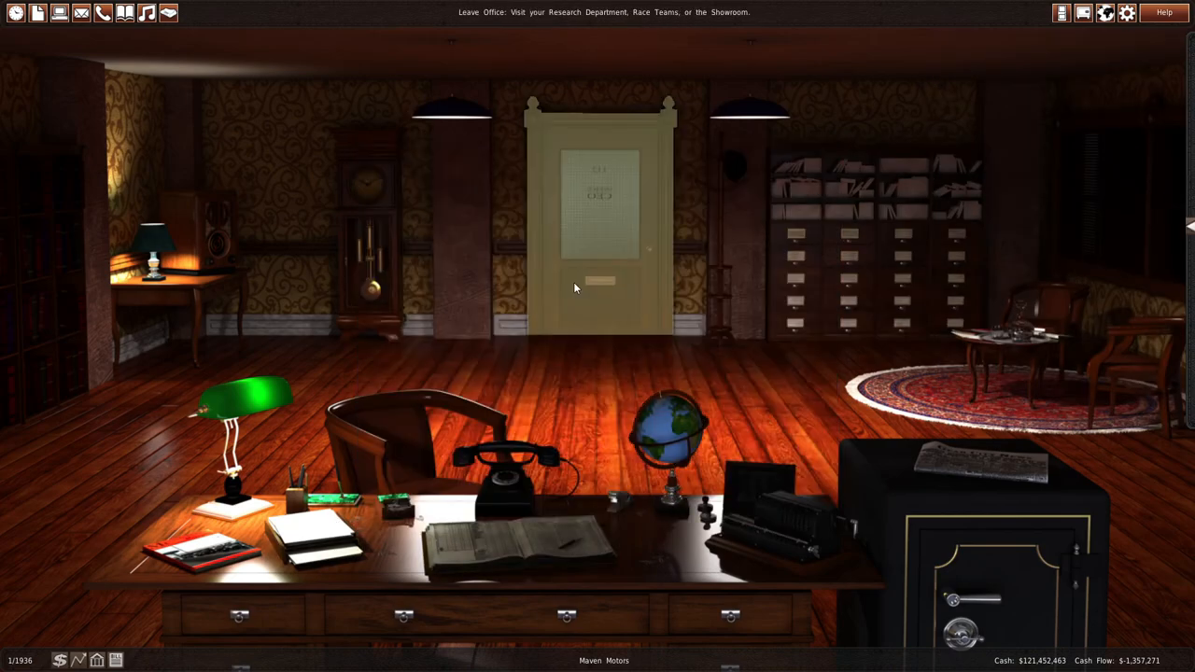
mouse_move(576, 284)
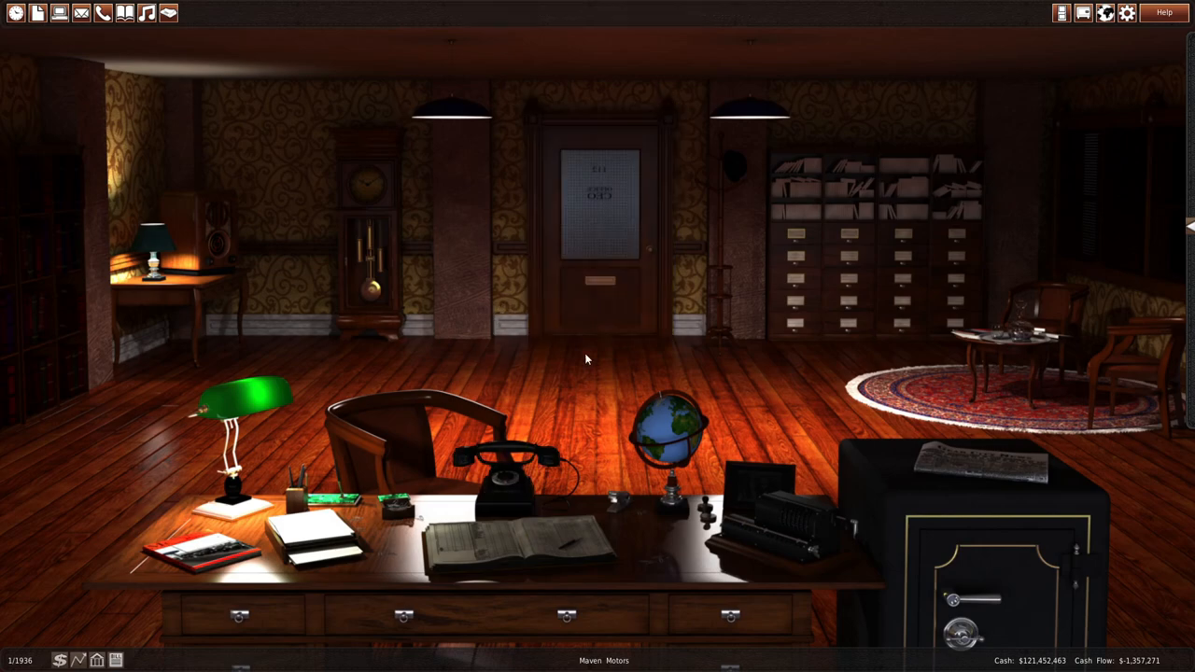
- Leave the office for the vehicle showroom
left_click(598, 233)
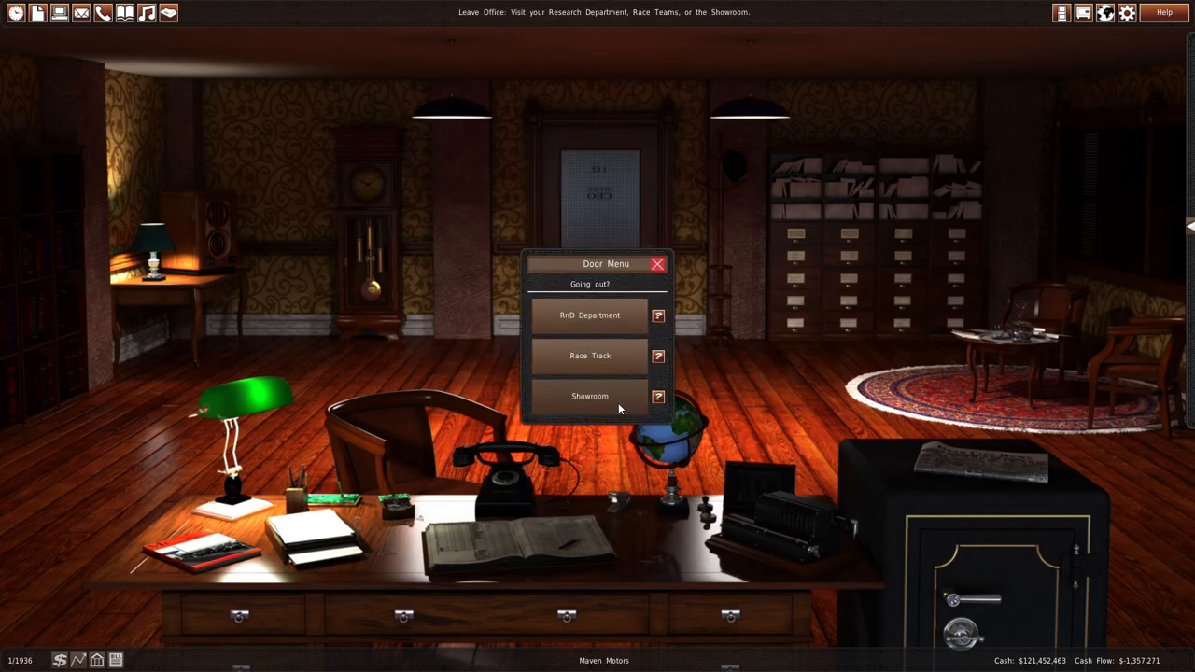
left_click(589, 396)
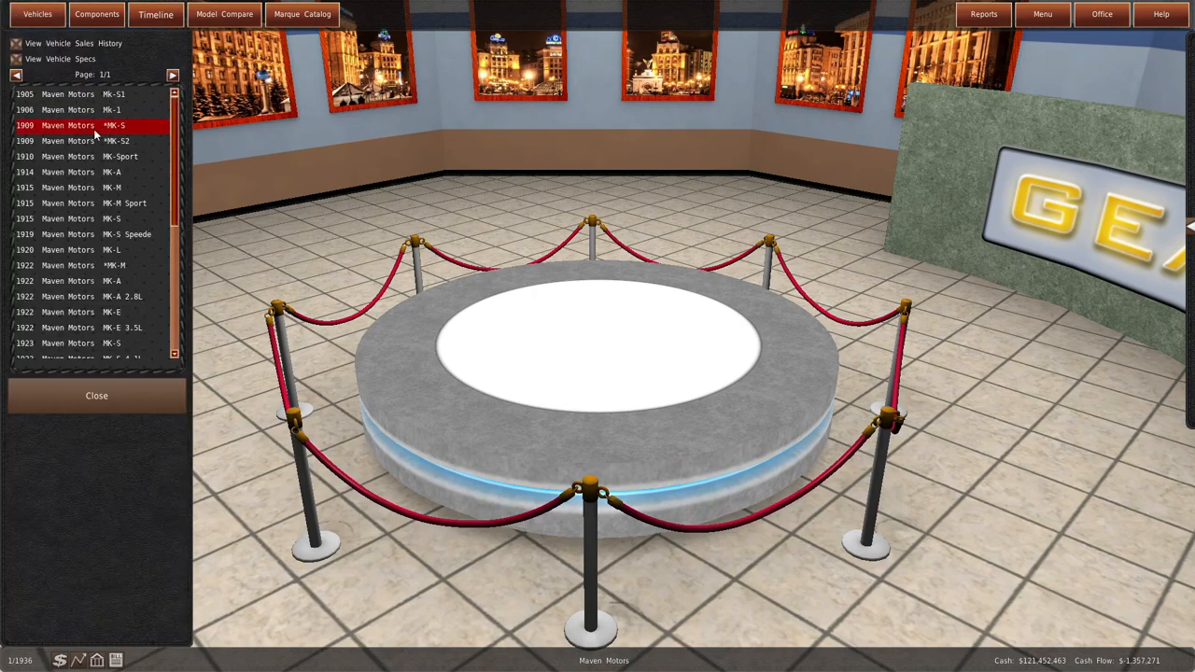
scroll("down", 3)
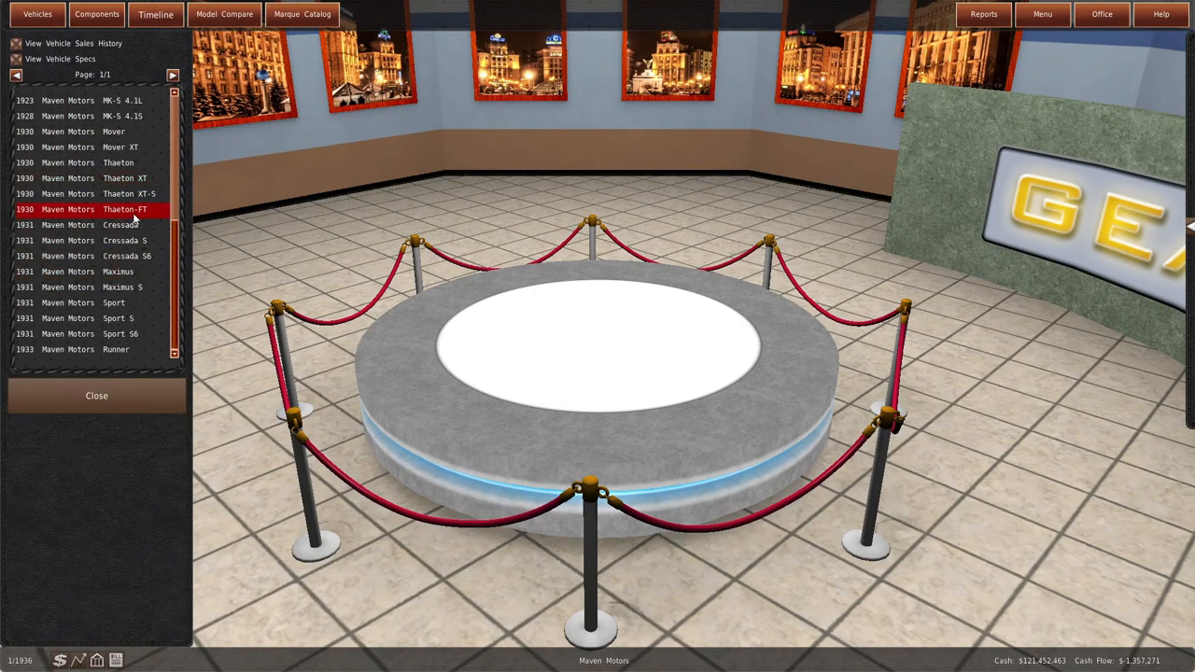
- Browse the 1930 Thaeton-FT, 1931 Cressada S6 and 1933 Runner sales, ending on the 1931 Sport S6
left_click(124, 210)
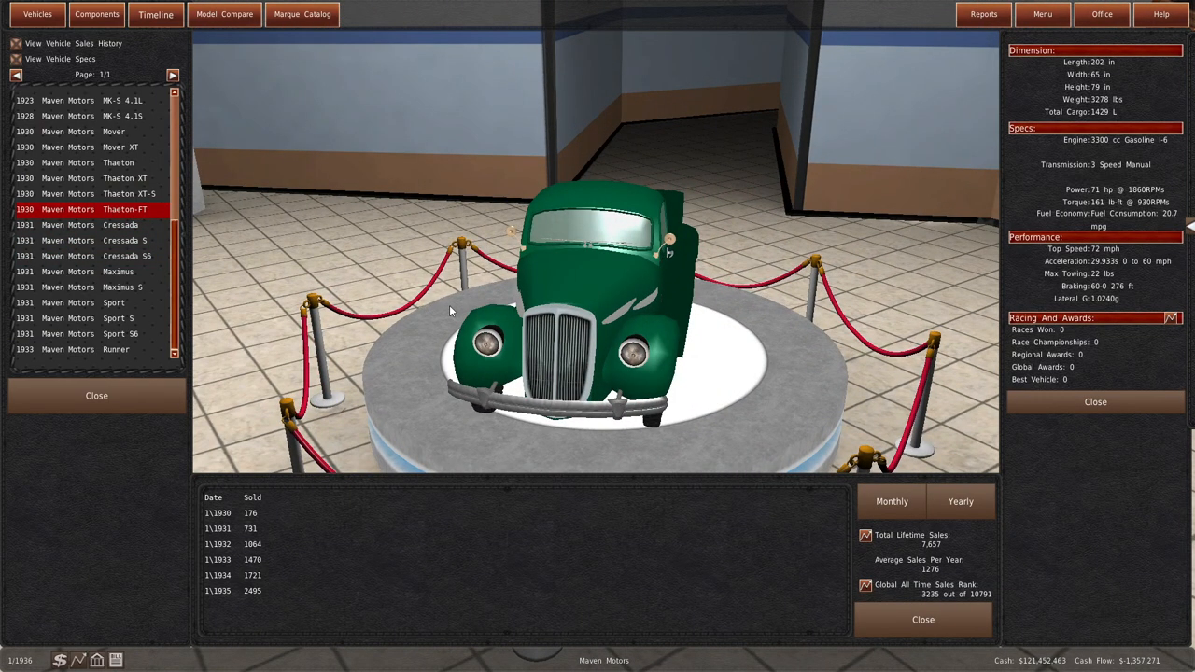
mouse_move(174, 498)
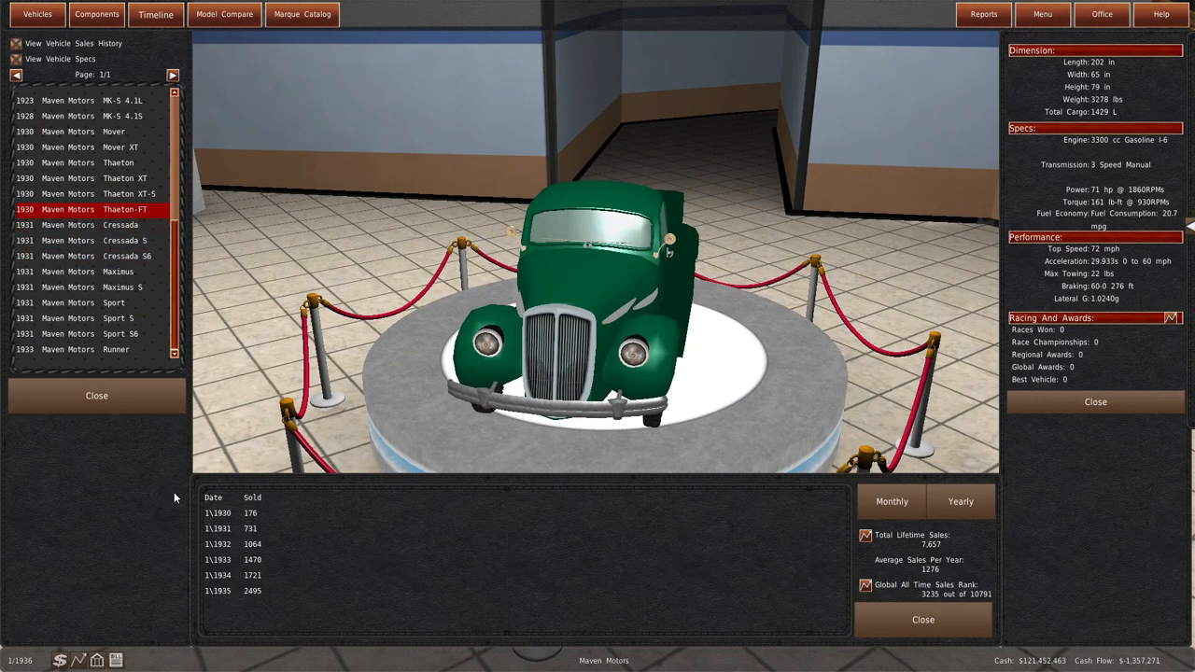
scroll("up", 3)
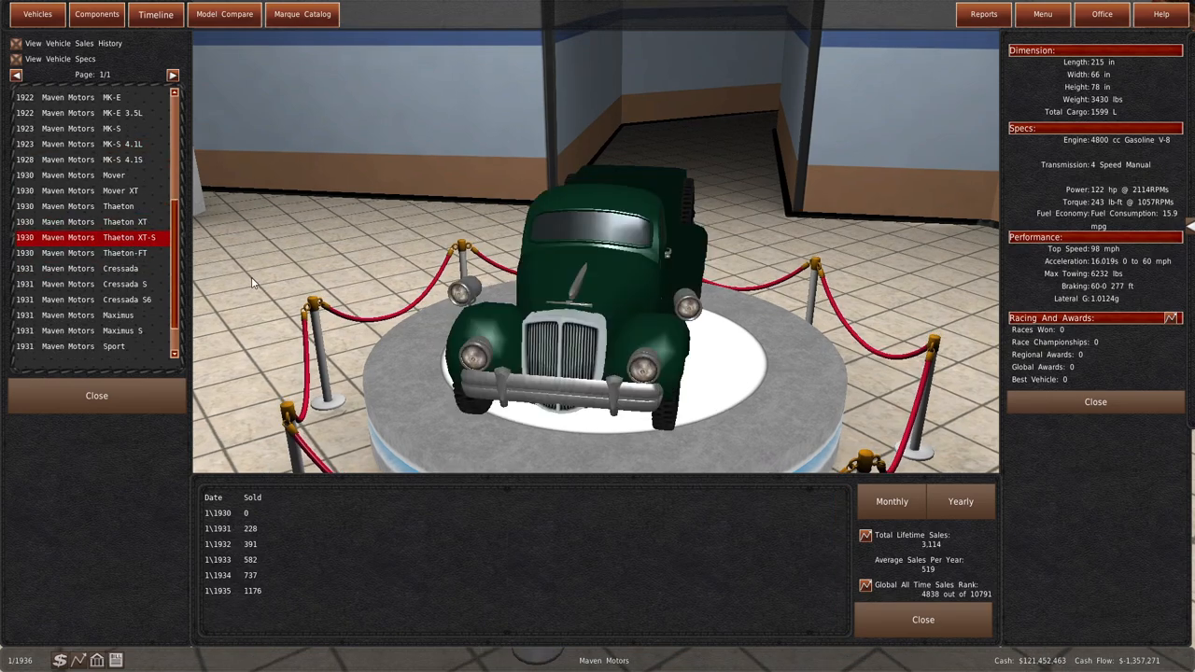
left_click(126, 299)
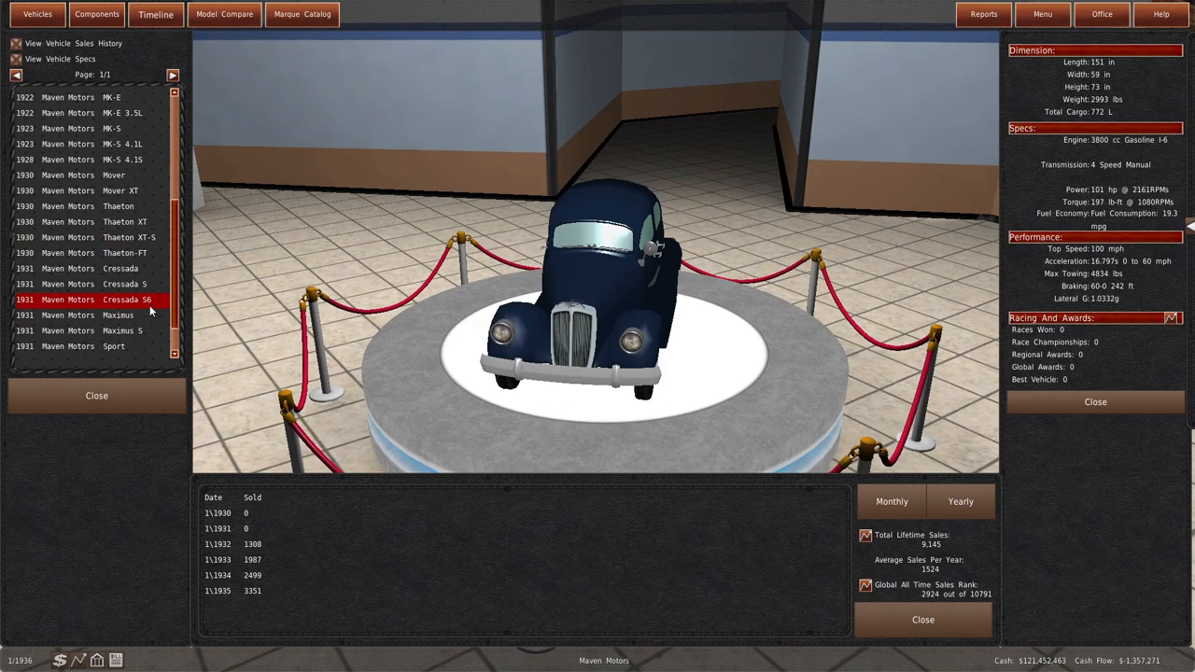
left_click(113, 318)
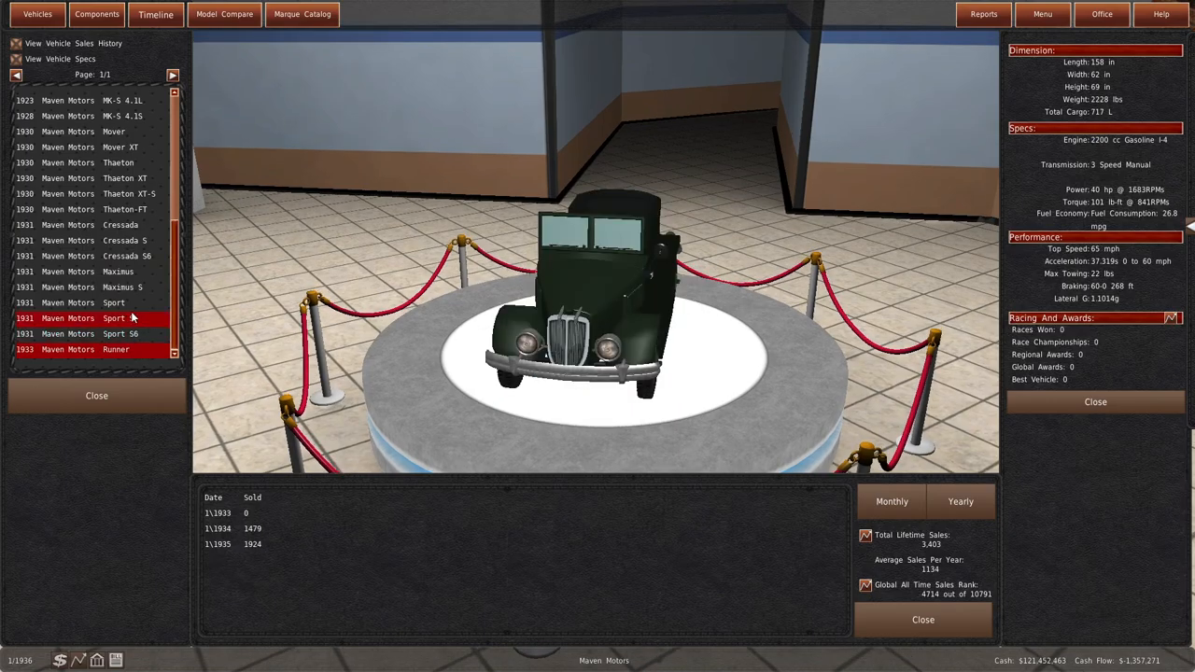
left_click(118, 334)
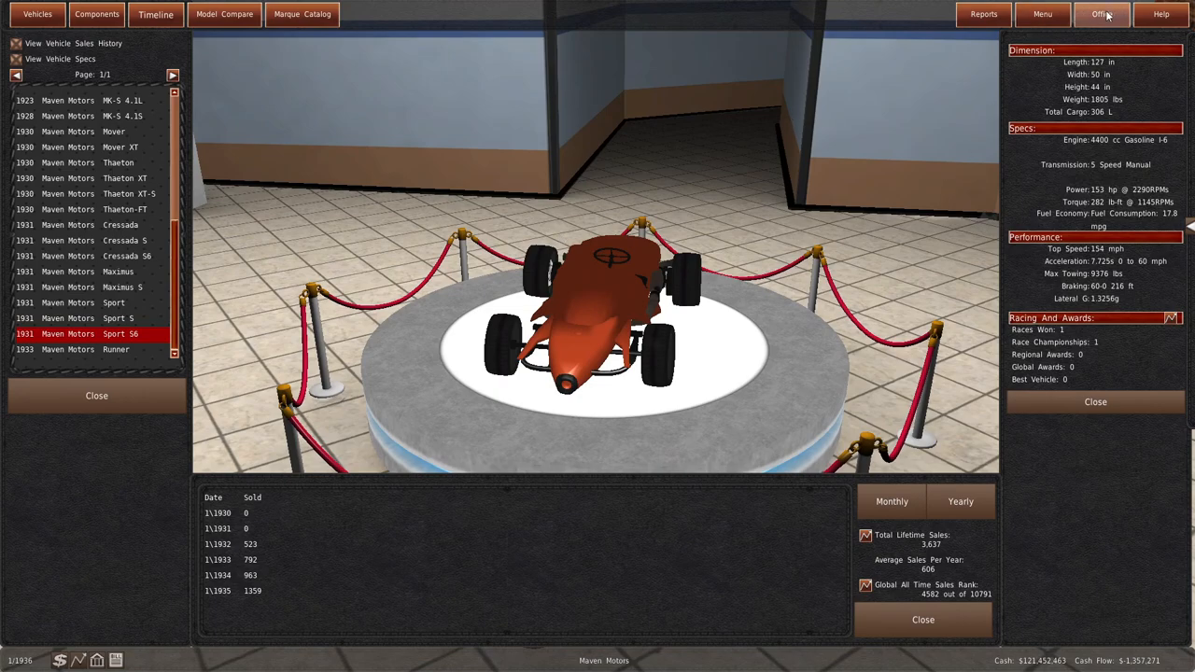
- Check the $37,434,295 credit line in Banking, dismissing the bonds help popup
left_click(1100, 14)
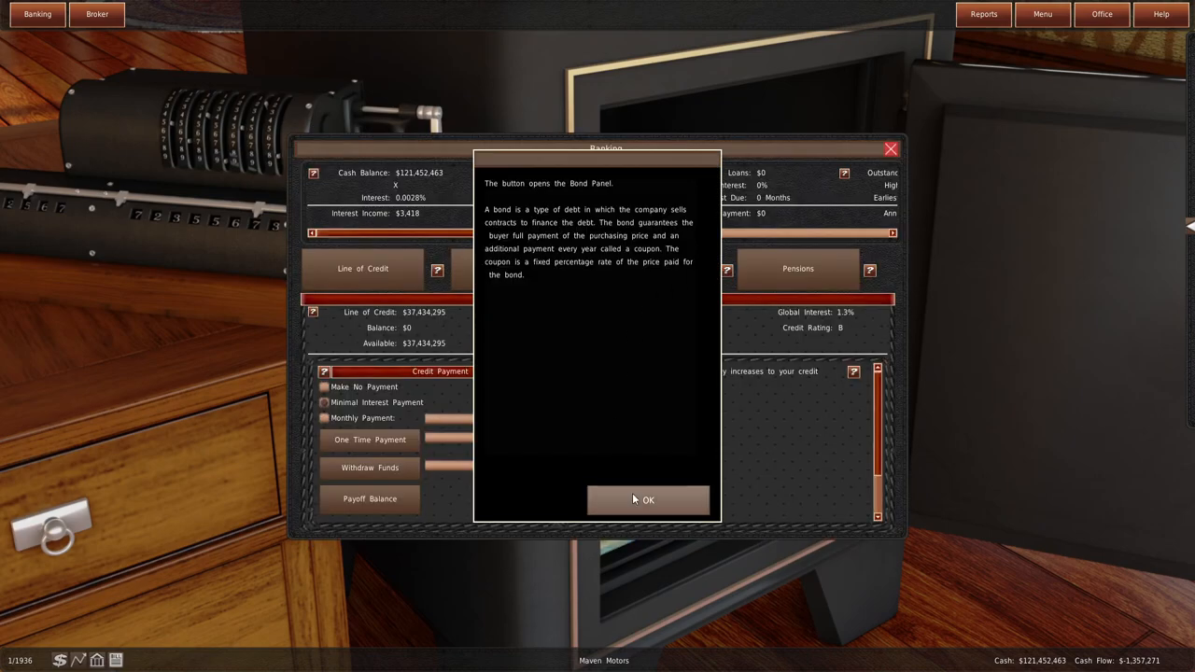
left_click(648, 500)
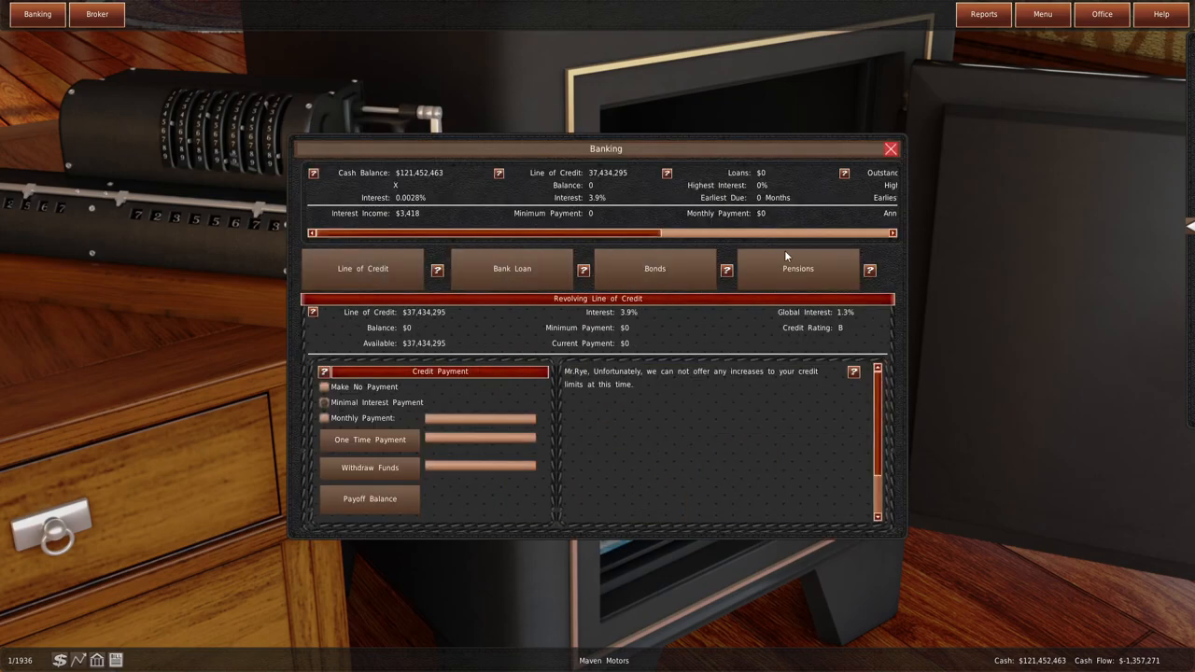
left_click(890, 148)
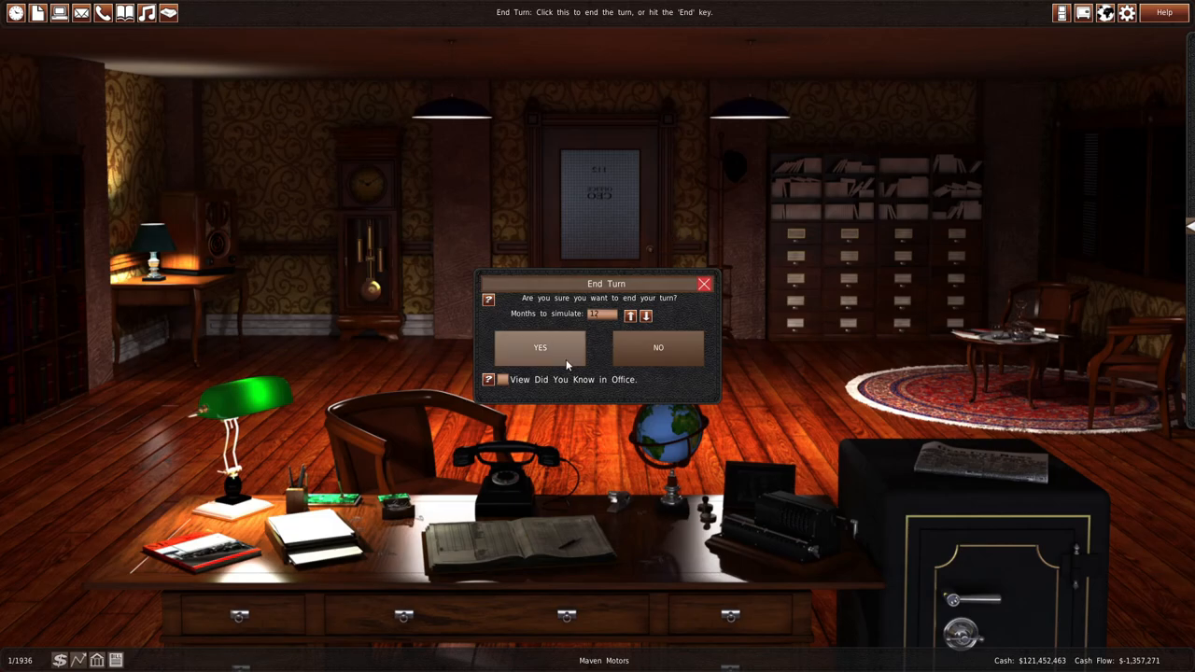
- Simulate 12 months, advancing the game to January 1937
left_click(538, 348)
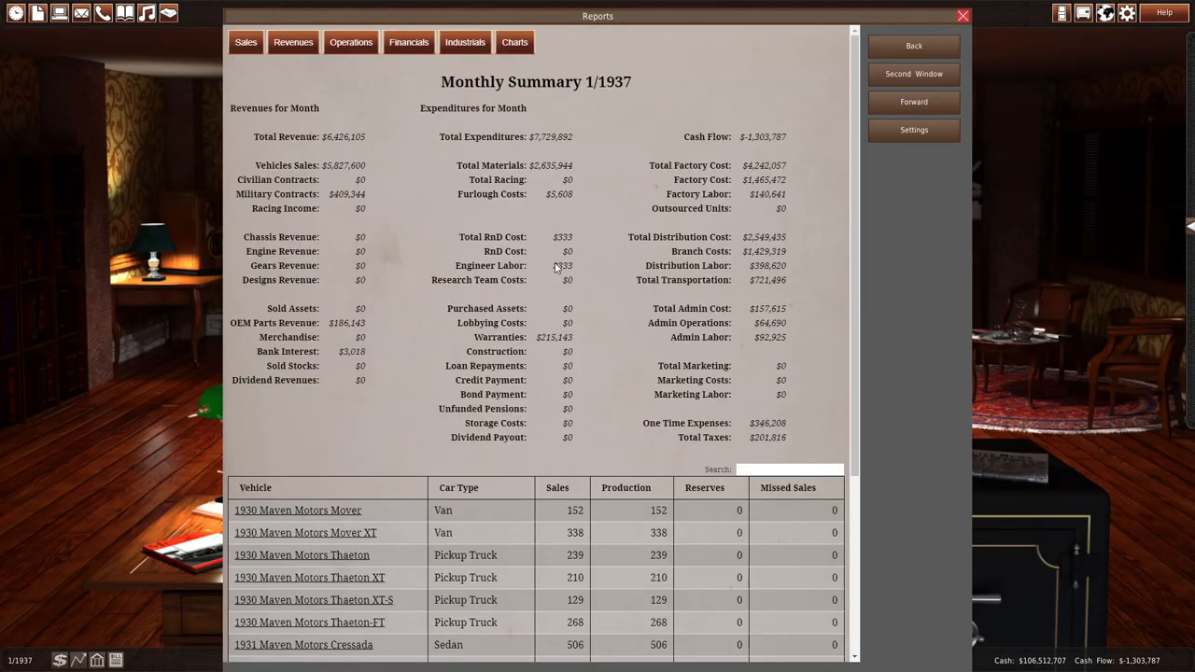
- Submit 1930 Thaeton-FT bids: $1,454 to Boston Police and $2,473 to the Irish Free State Army
left_click(963, 16)
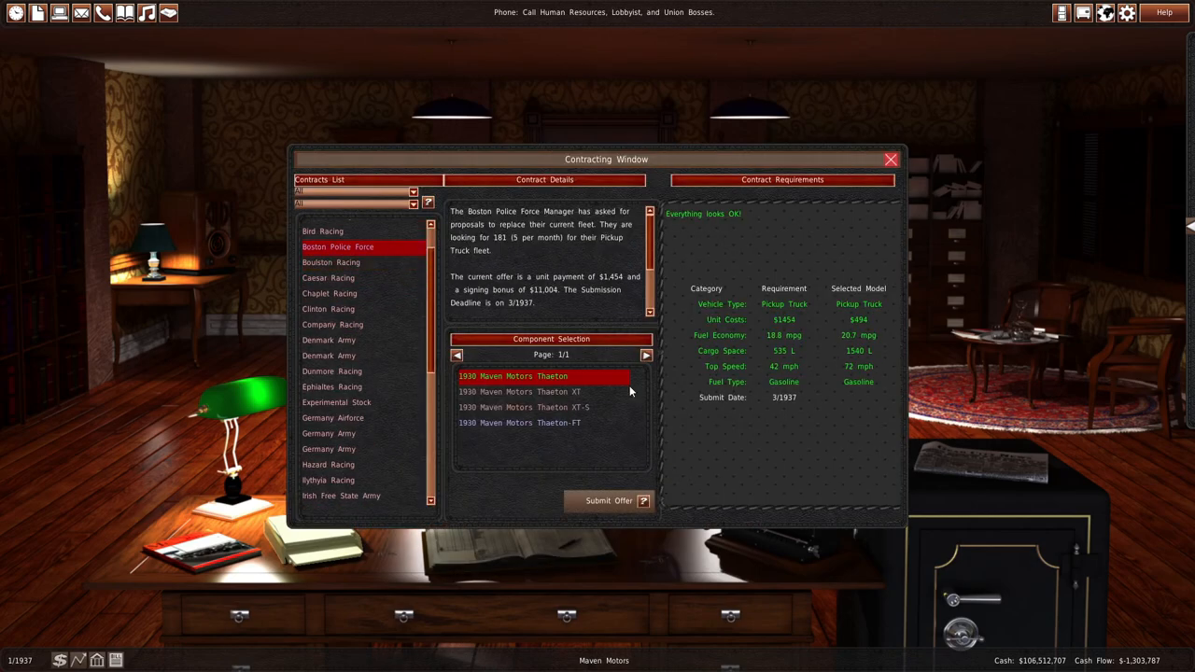
left_click(608, 500)
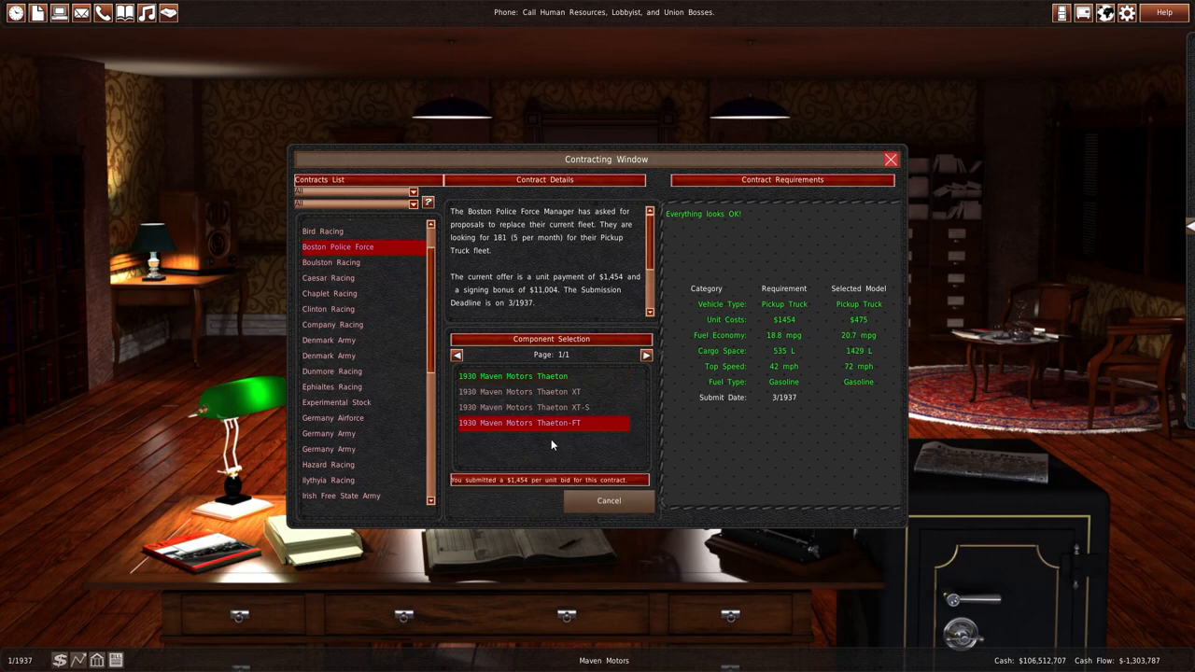
left_click(512, 376)
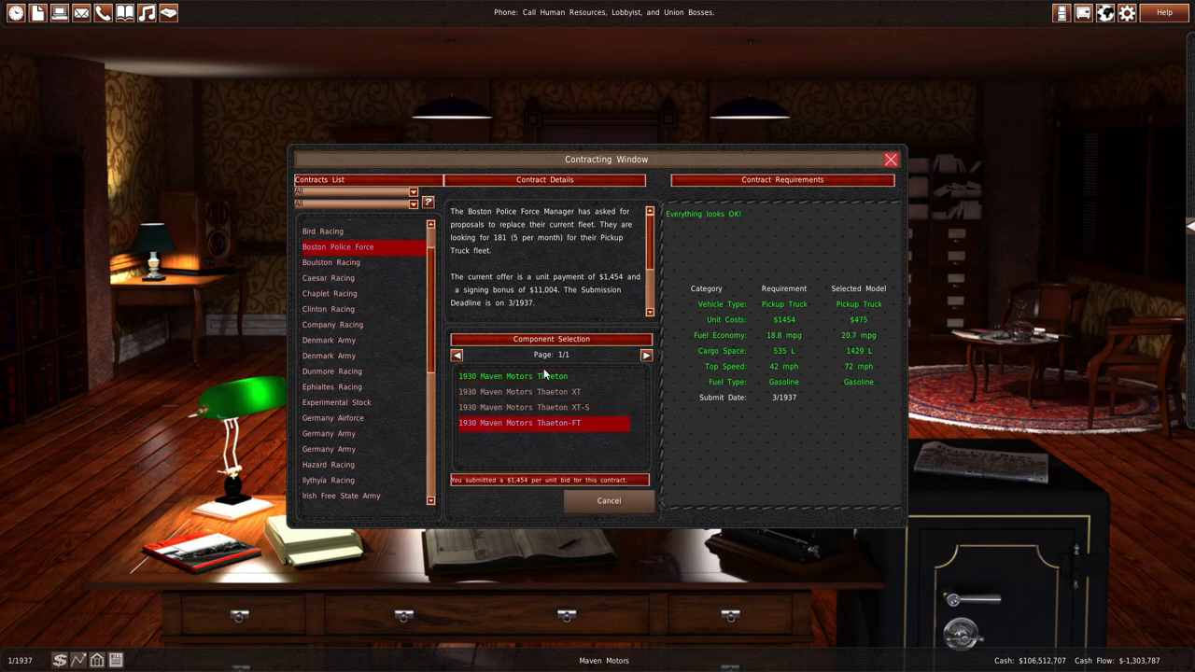
left_click(512, 375)
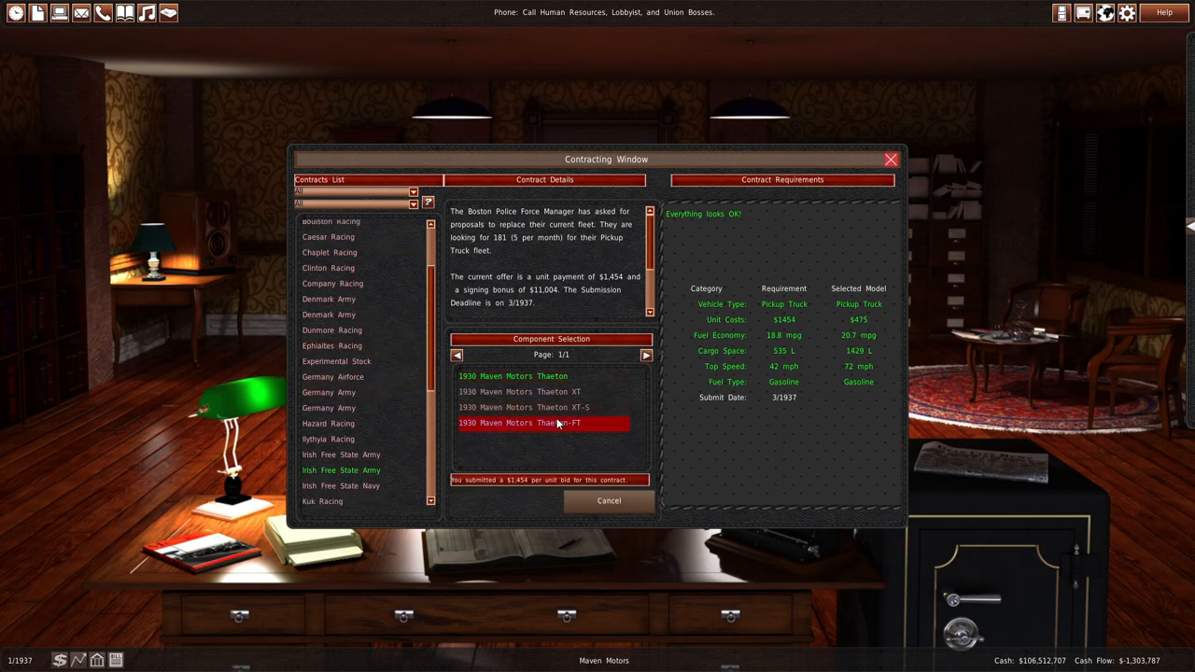
left_click(513, 375)
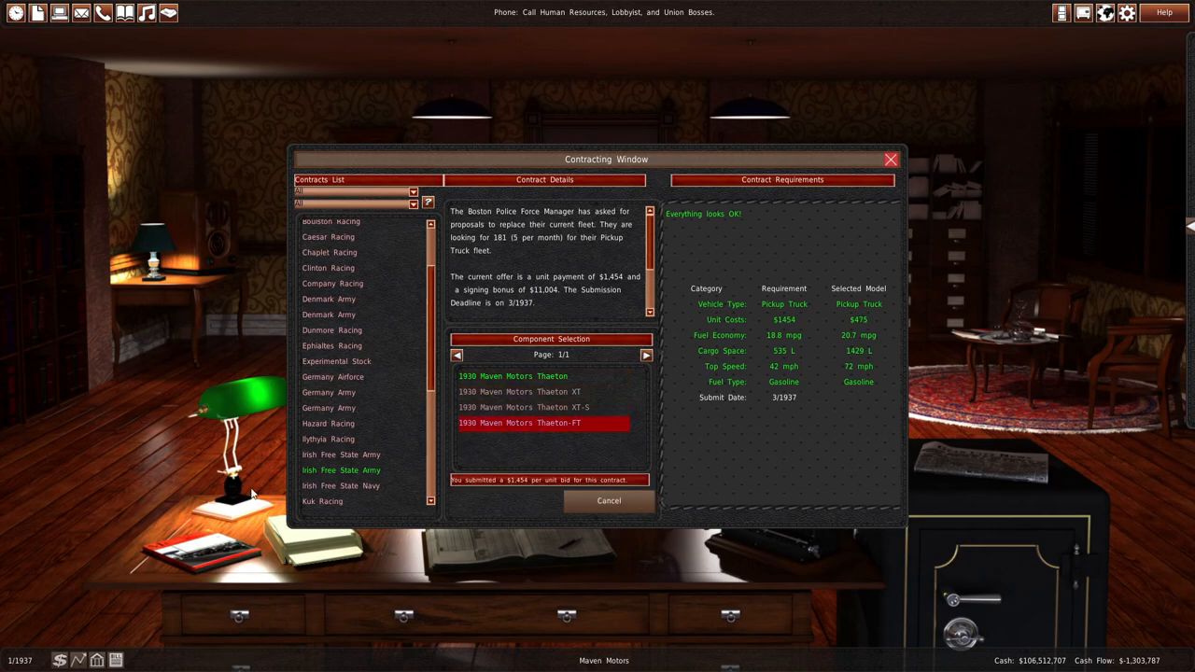
left_click(340, 470)
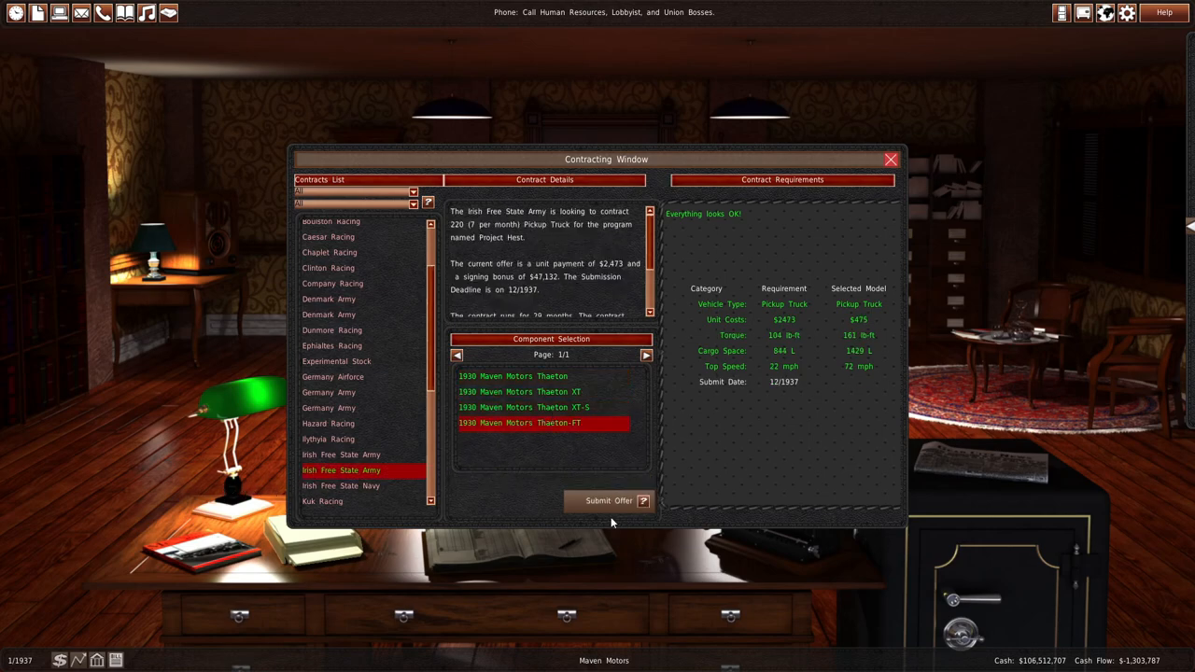
left_click(607, 500)
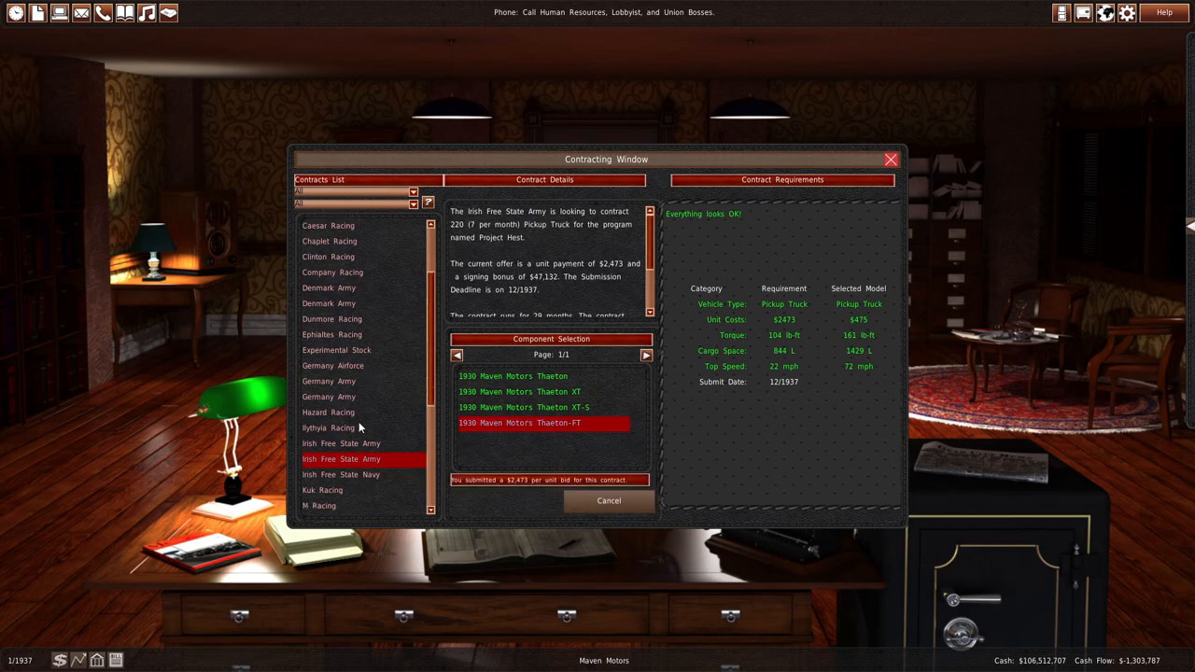
- Filter contracts to military vehicles and compare the second Germany Army and both Denmark Army offers
scroll("down", 3)
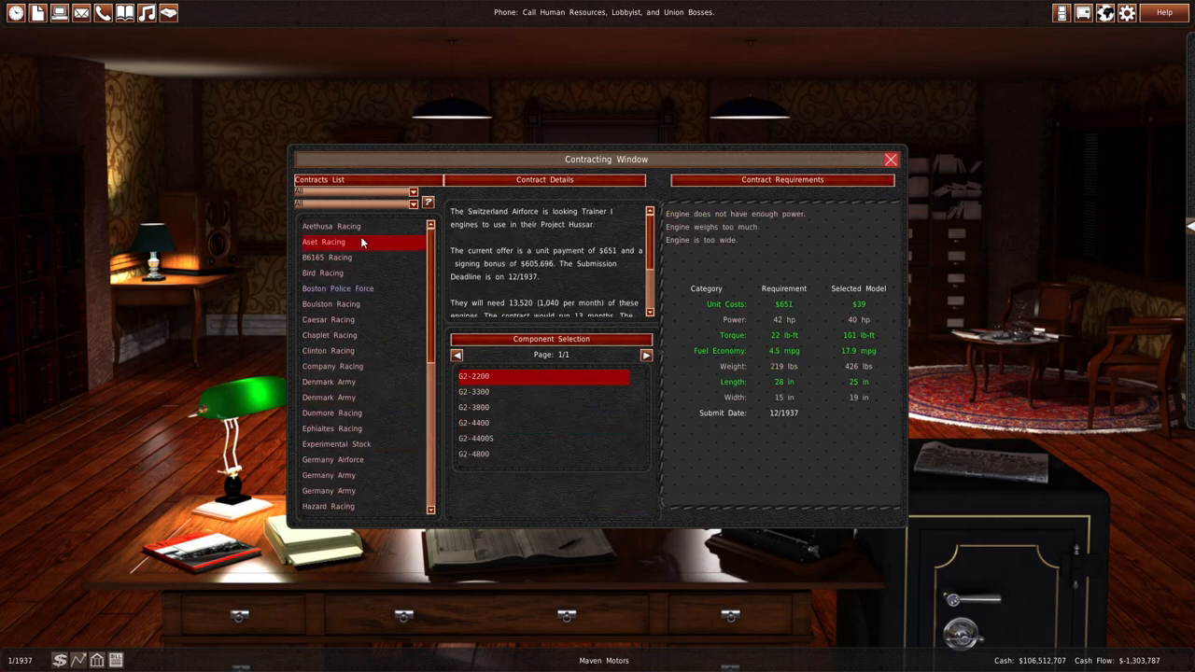
mouse_move(341, 191)
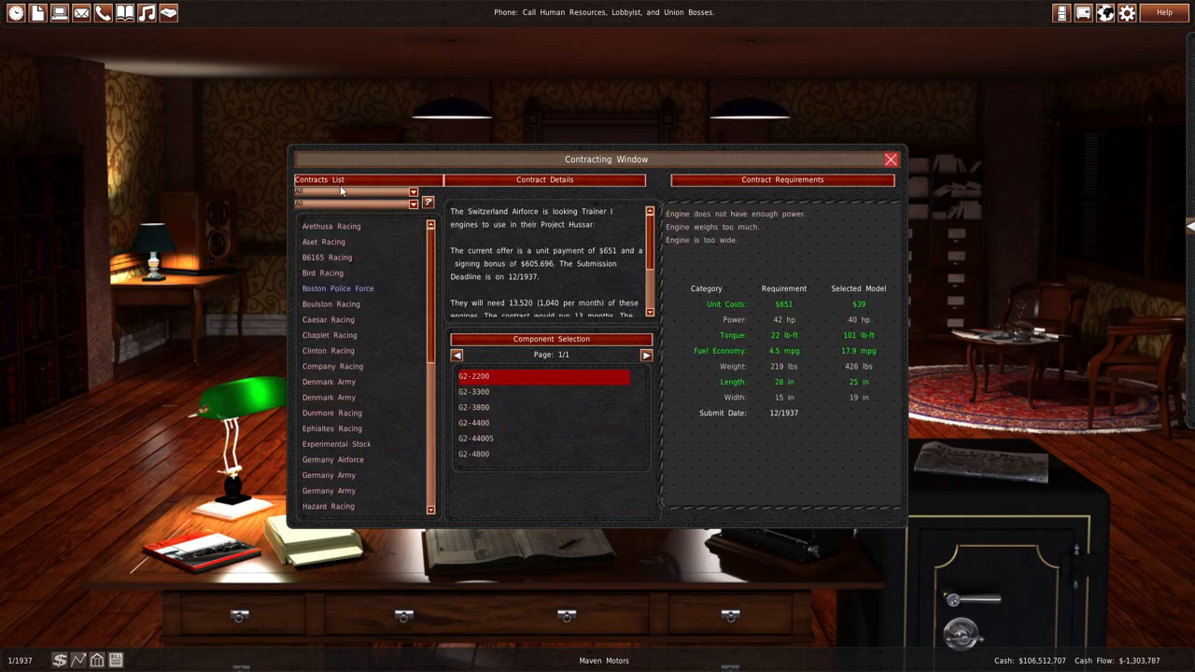
left_click(414, 192)
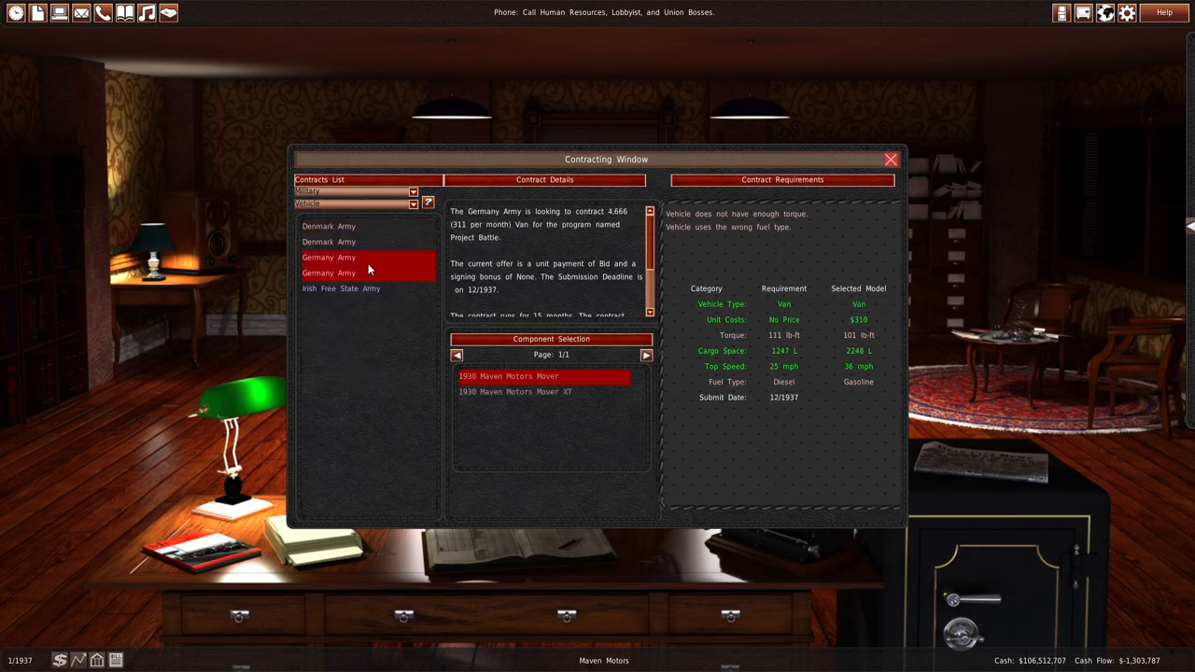
left_click(328, 273)
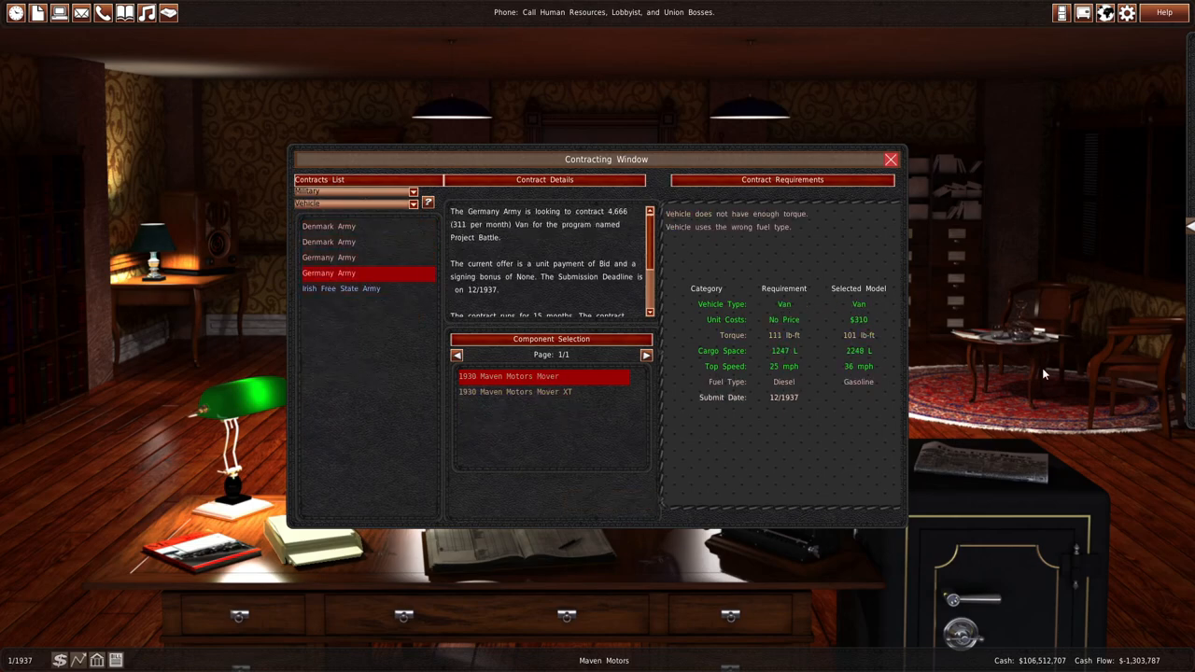
mouse_move(885, 381)
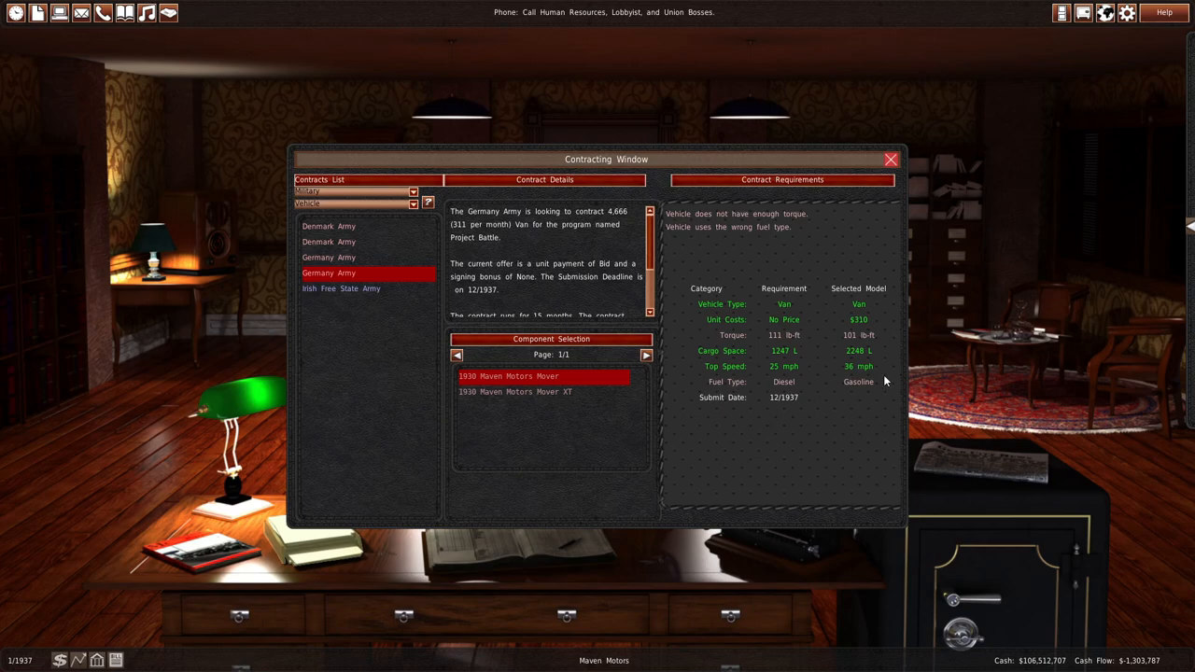
left_click(328, 257)
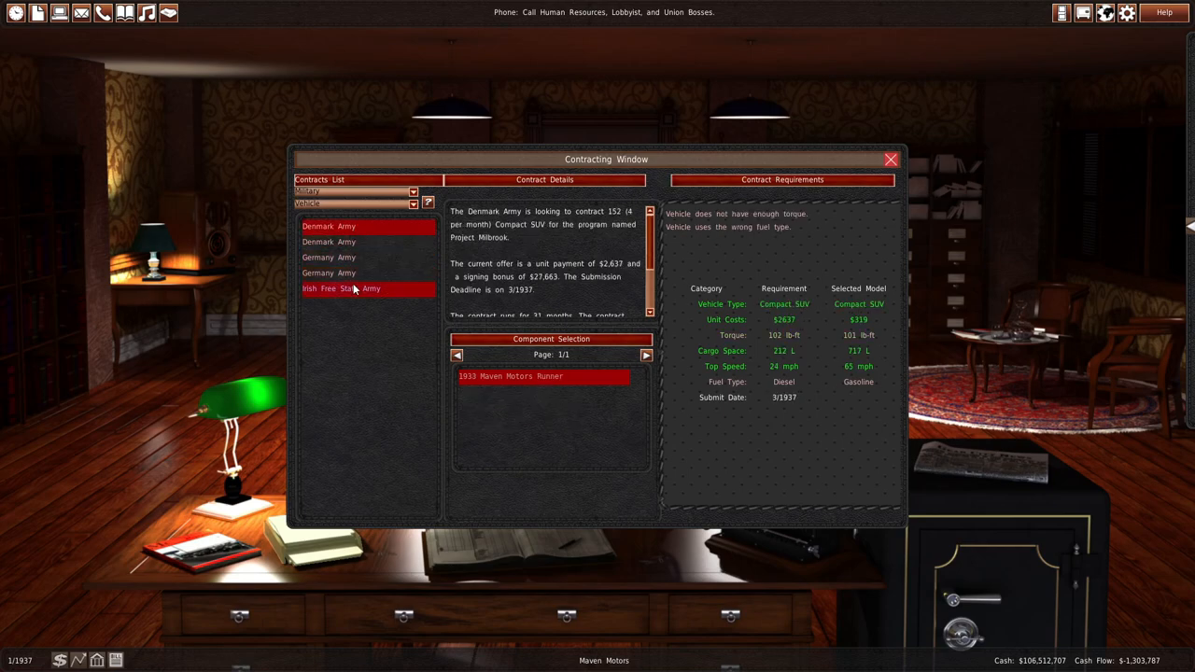
left_click(329, 242)
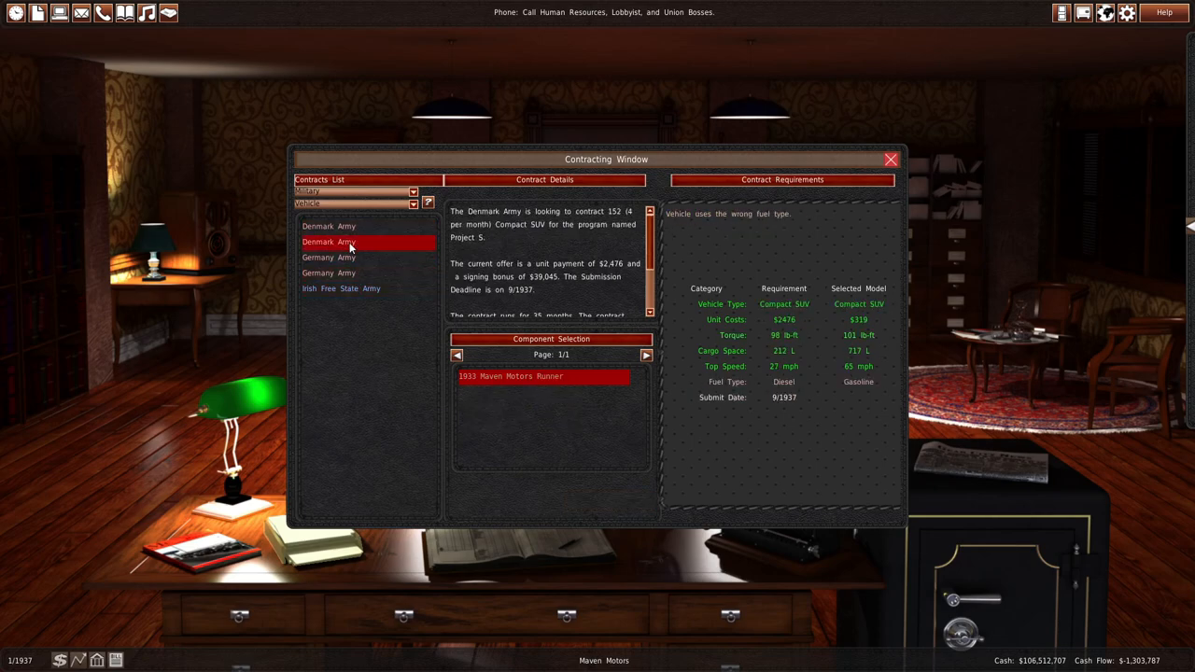
left_click(890, 159)
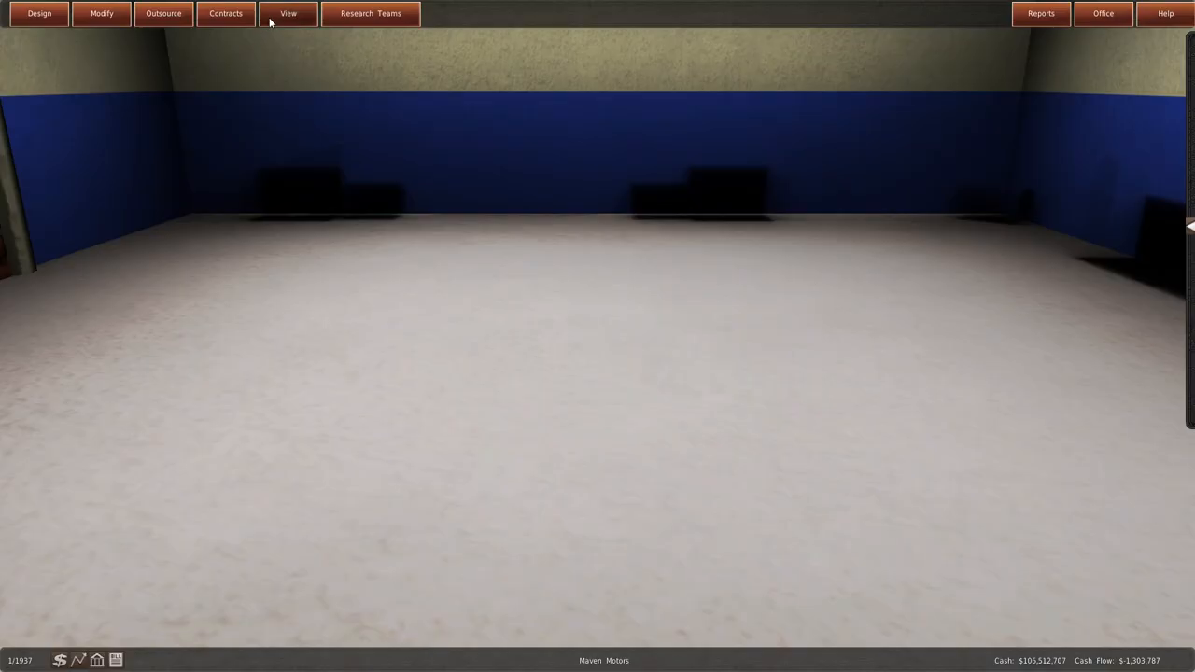
- Review models using the G2-3300, G2-4400S and G2-4800 engines, then the Maximus S details
left_click(288, 13)
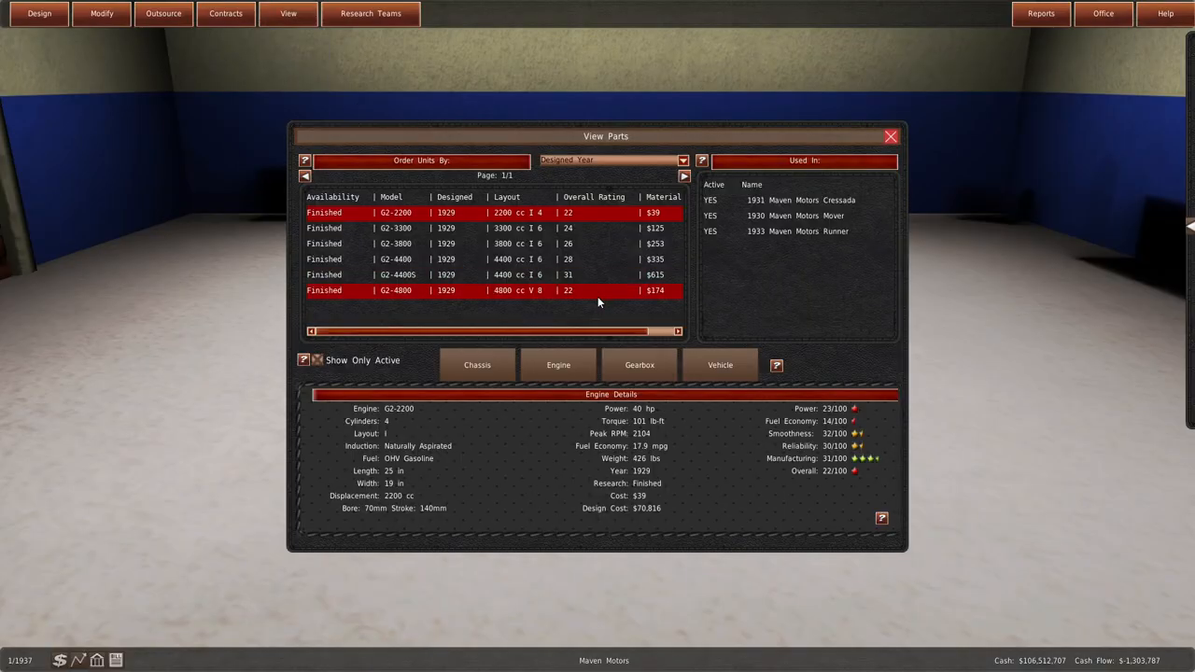
left_click(467, 228)
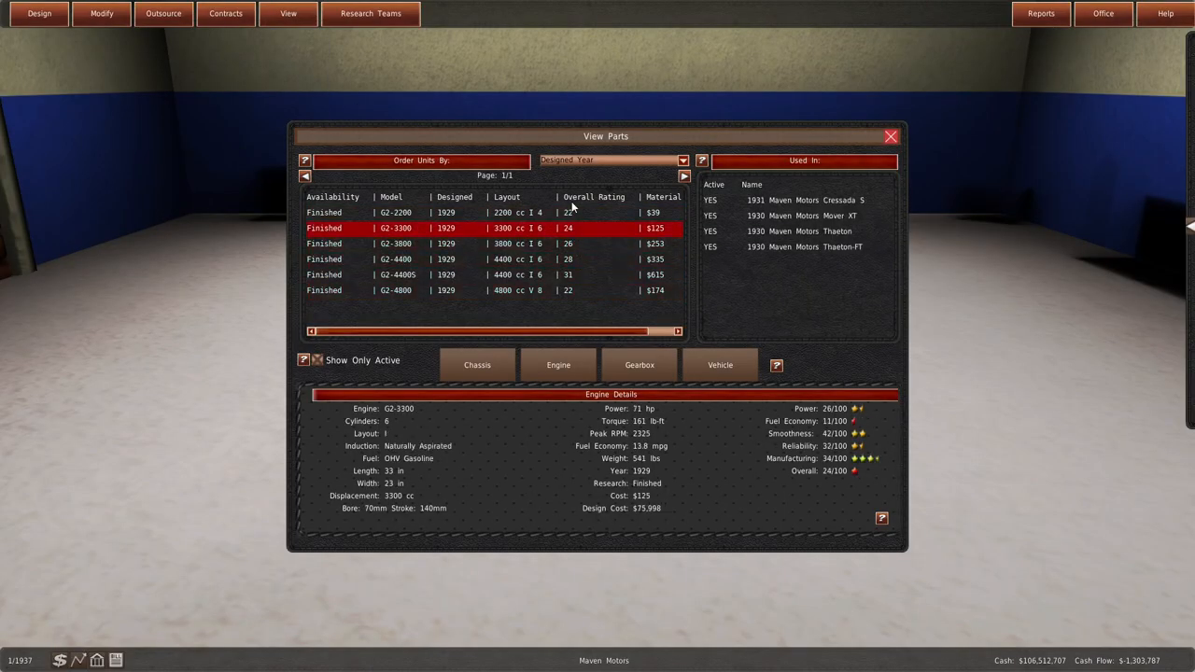
left_click(532, 275)
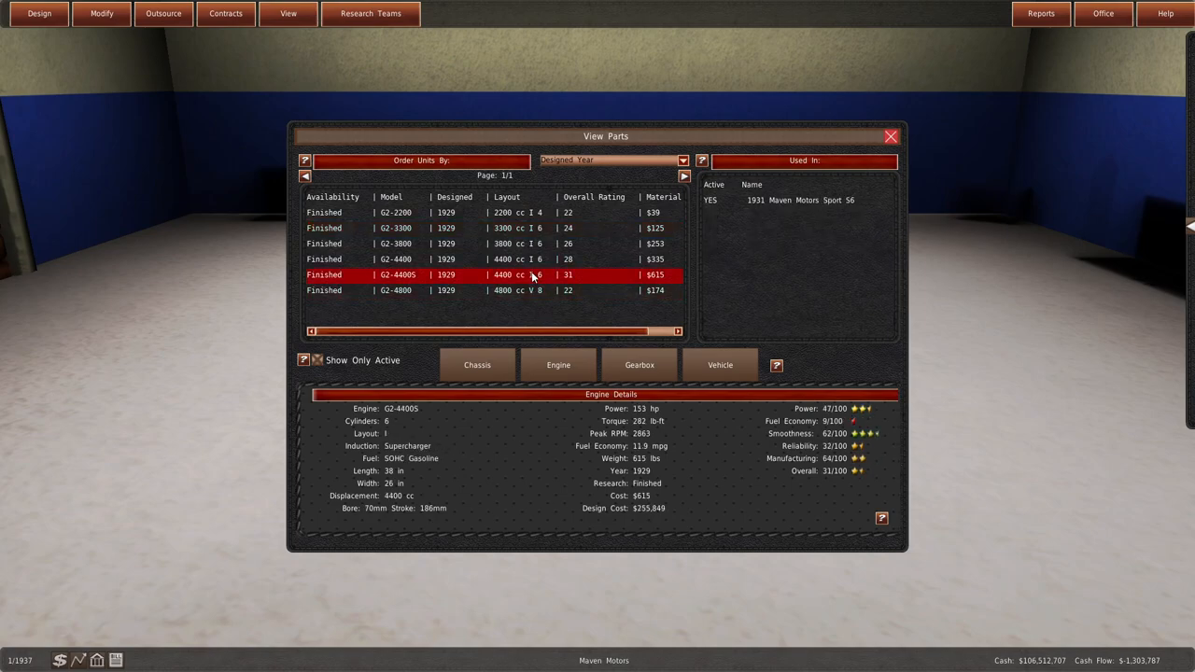
left_click(495, 290)
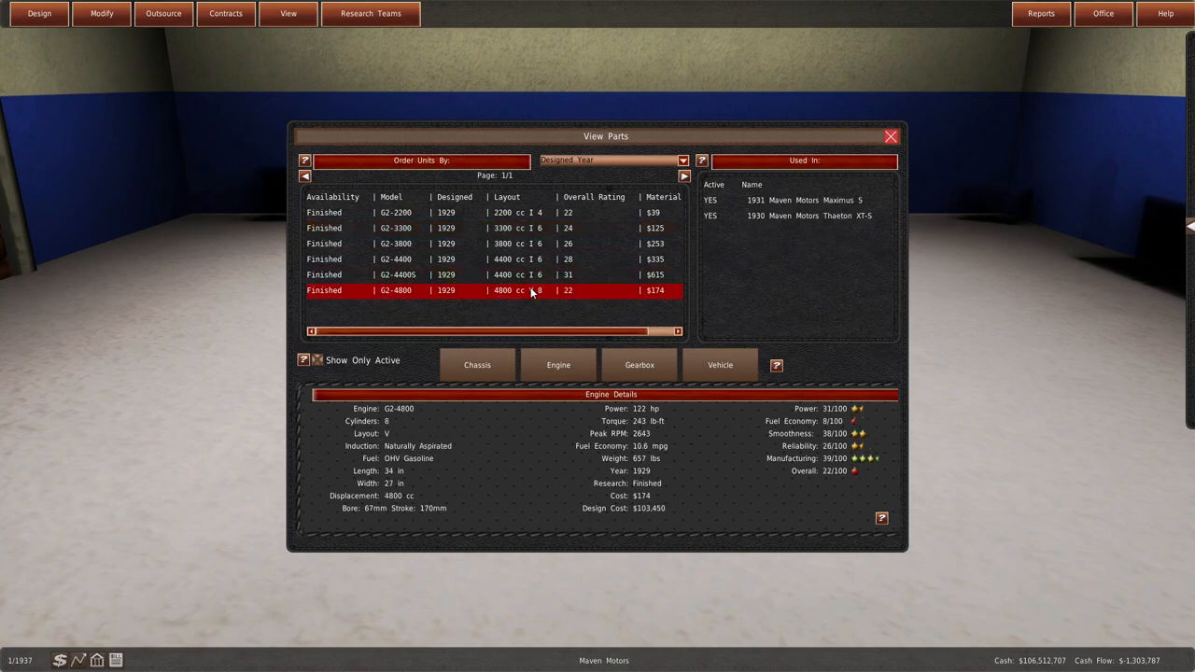
left_click(720, 364)
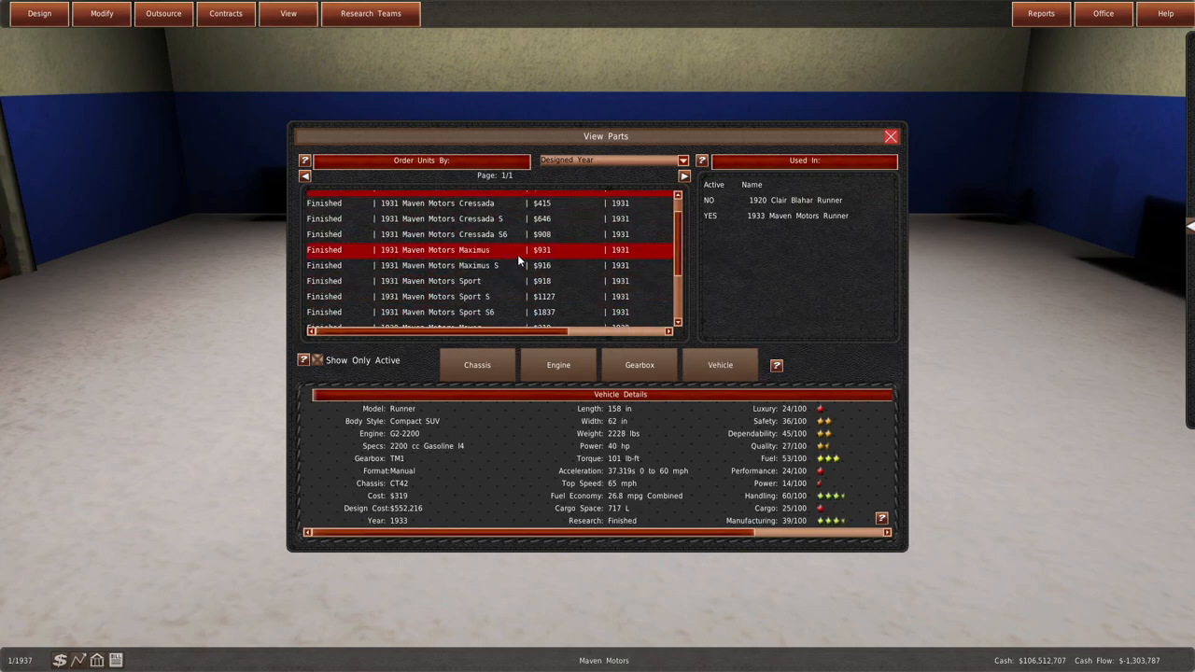
left_click(434, 265)
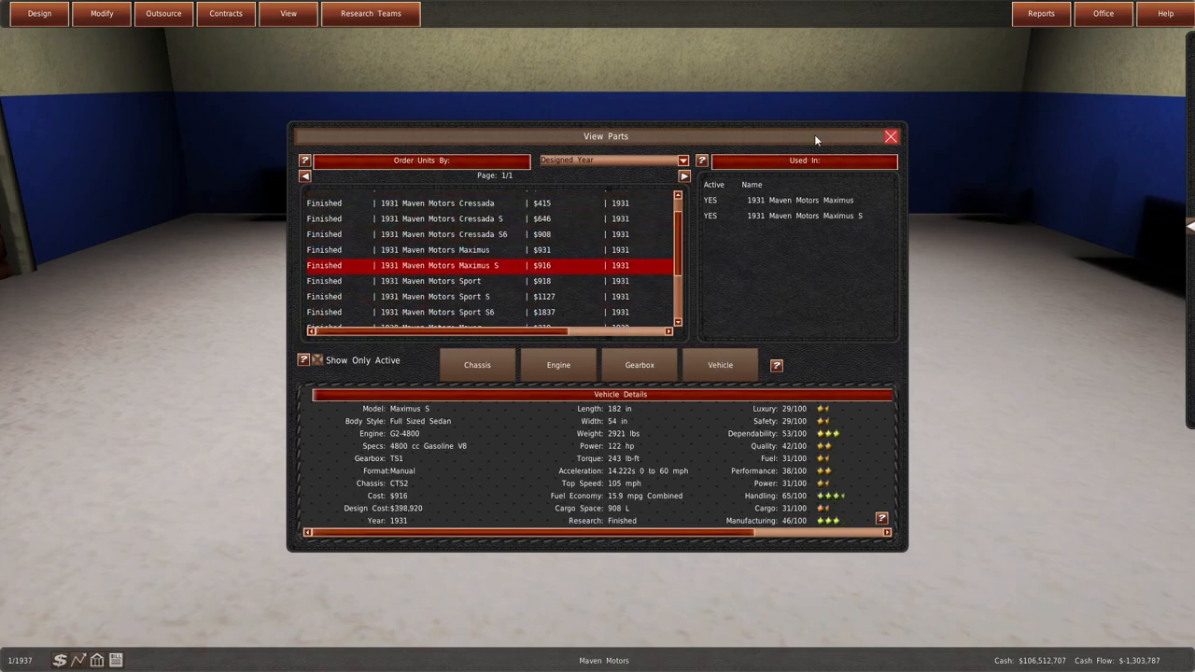
mouse_move(818, 158)
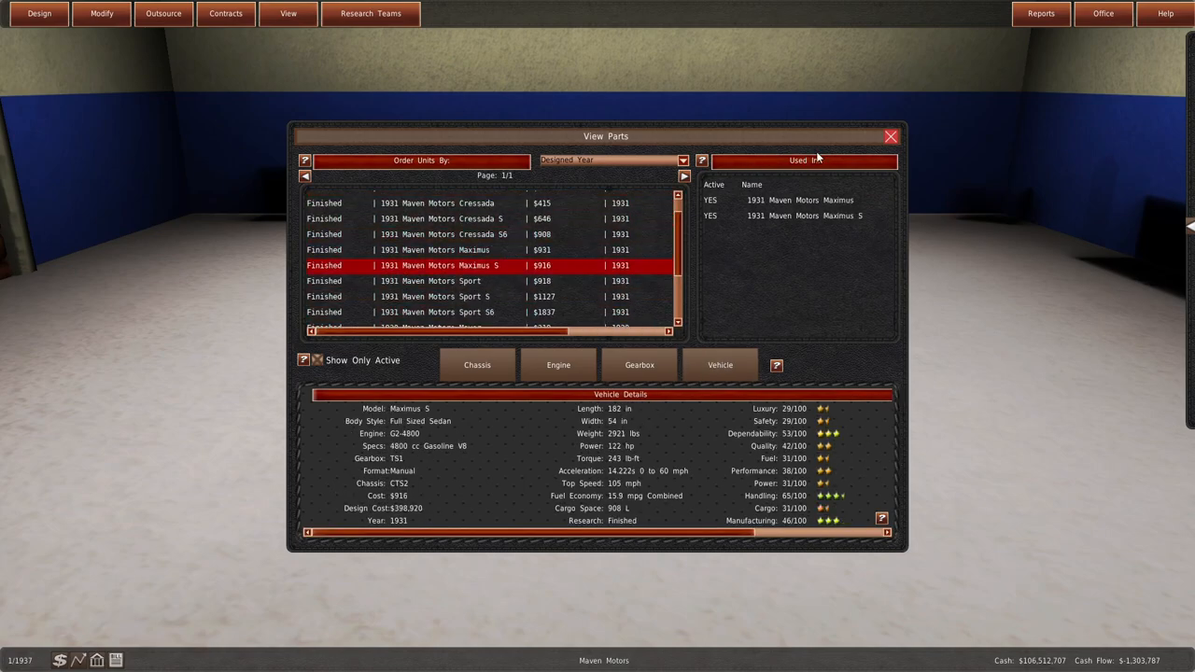
left_click(890, 136)
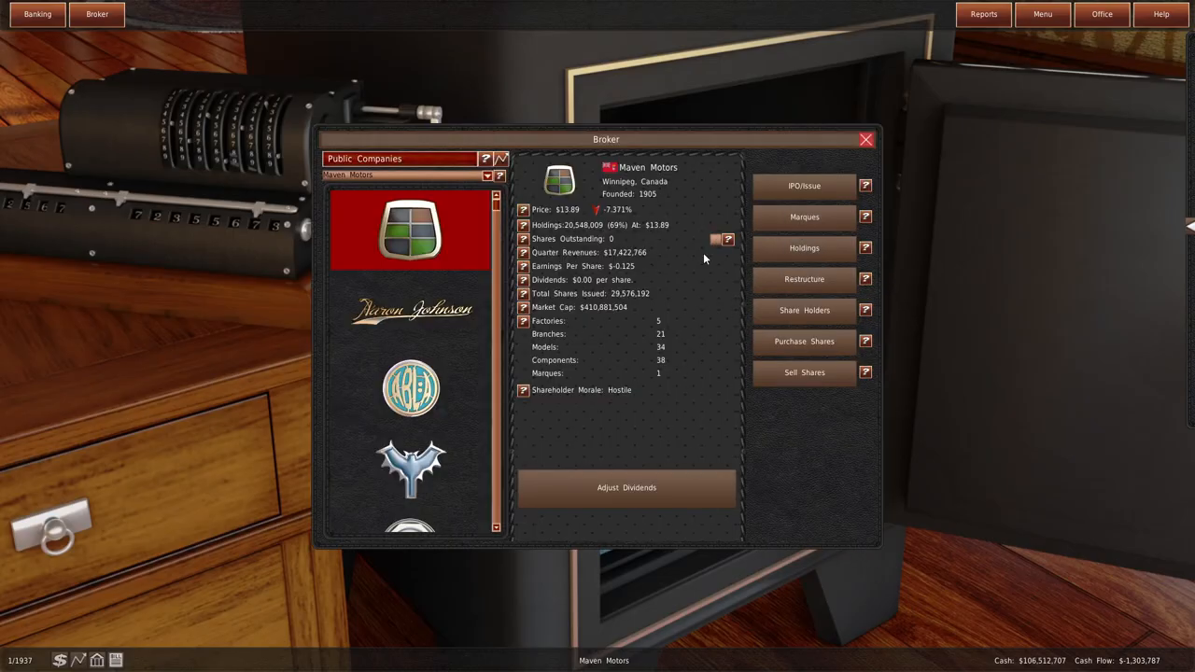
- Close the broker window, view the pension funds, and close the memos
left_click(865, 139)
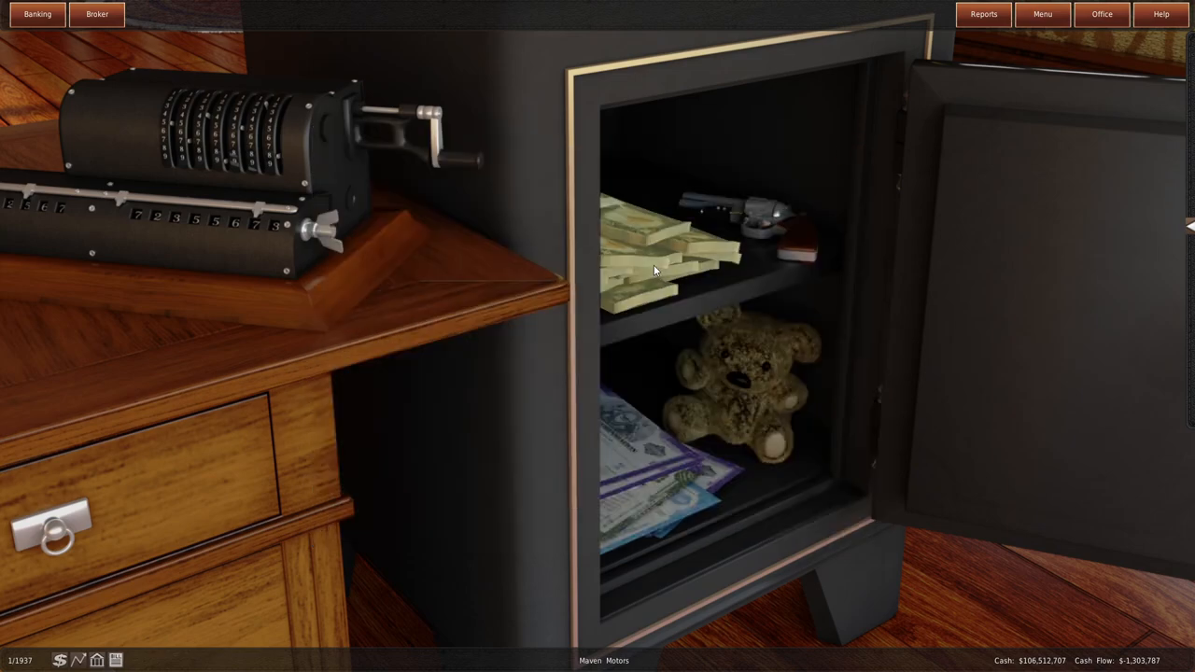
left_click(37, 13)
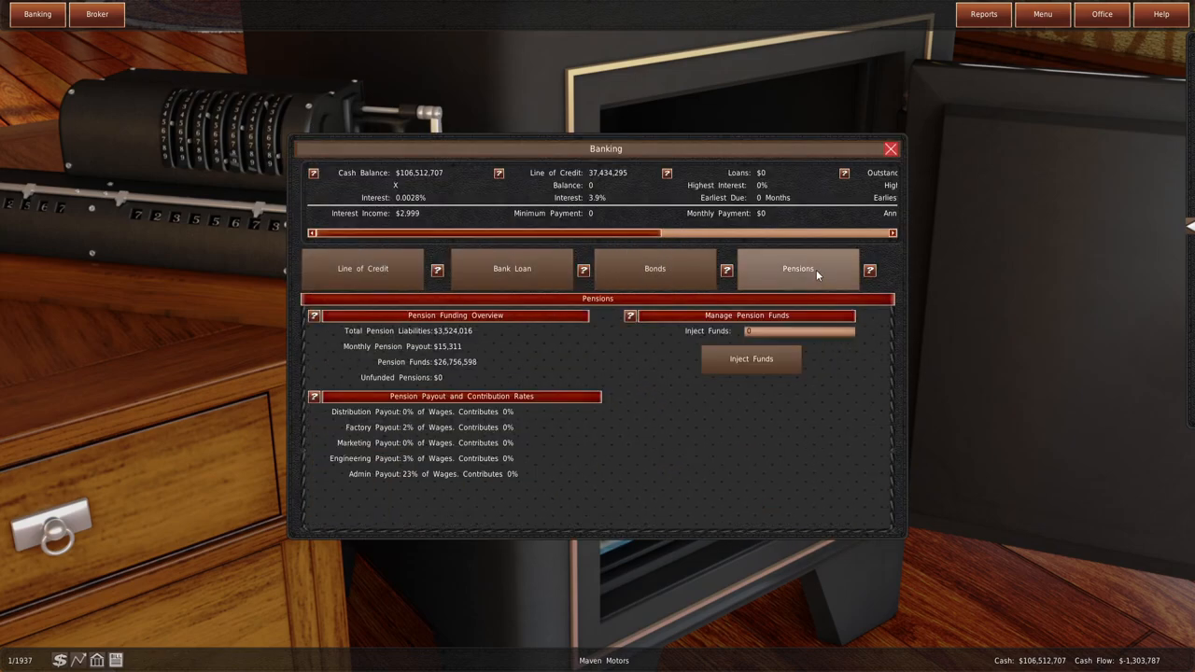
mouse_move(1102, 14)
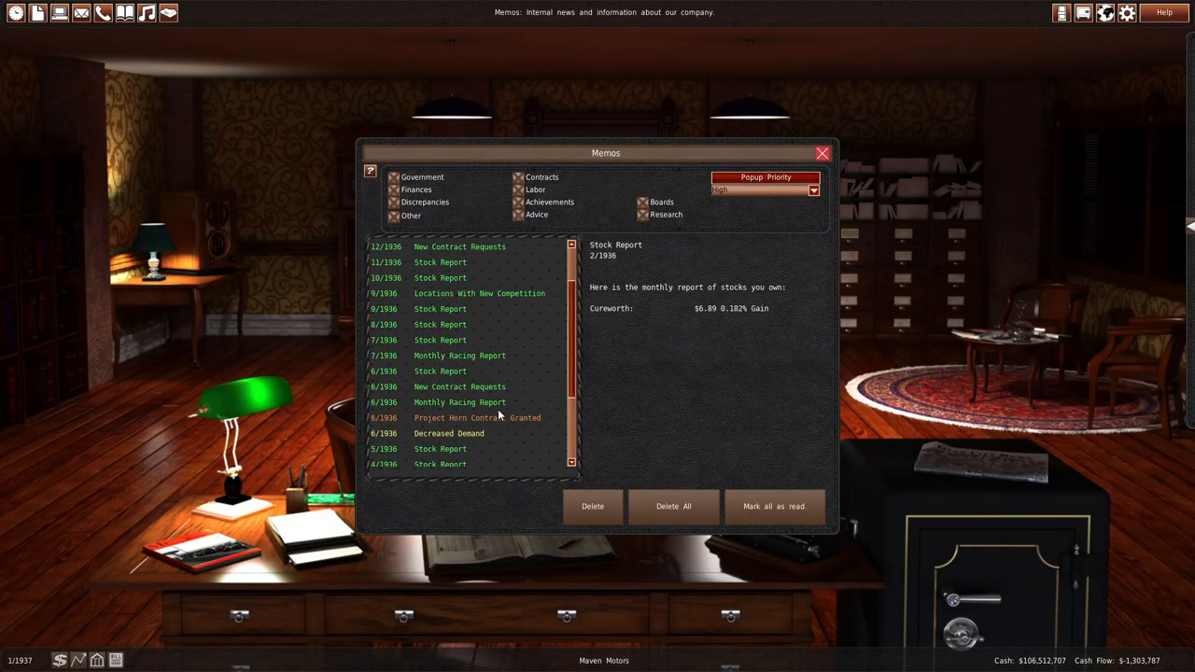
left_click(822, 153)
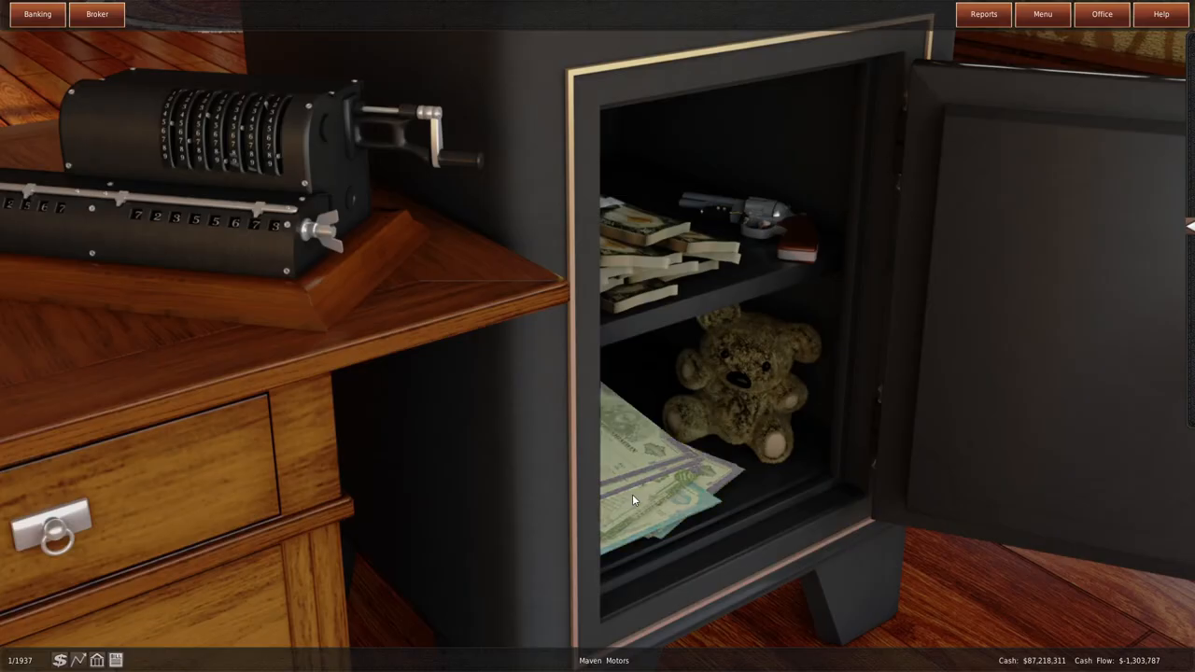
- Name the new marque 'Harriet' and choose its logo, trying Airy, WAF and others
left_click(96, 13)
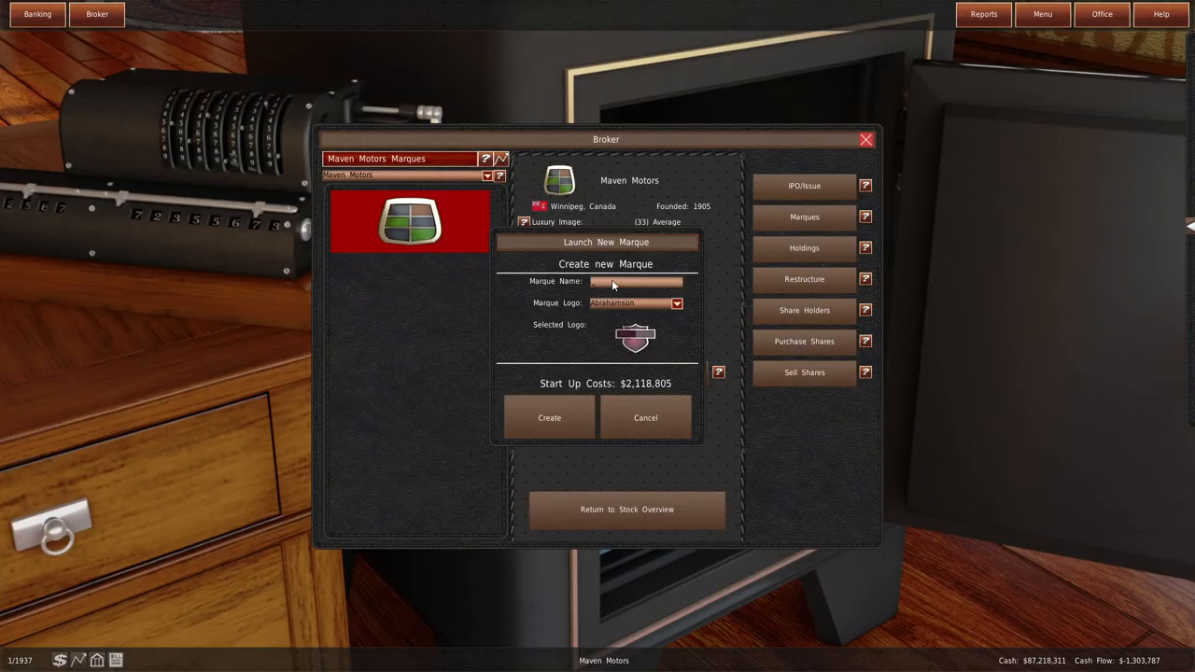
type("Harriet")
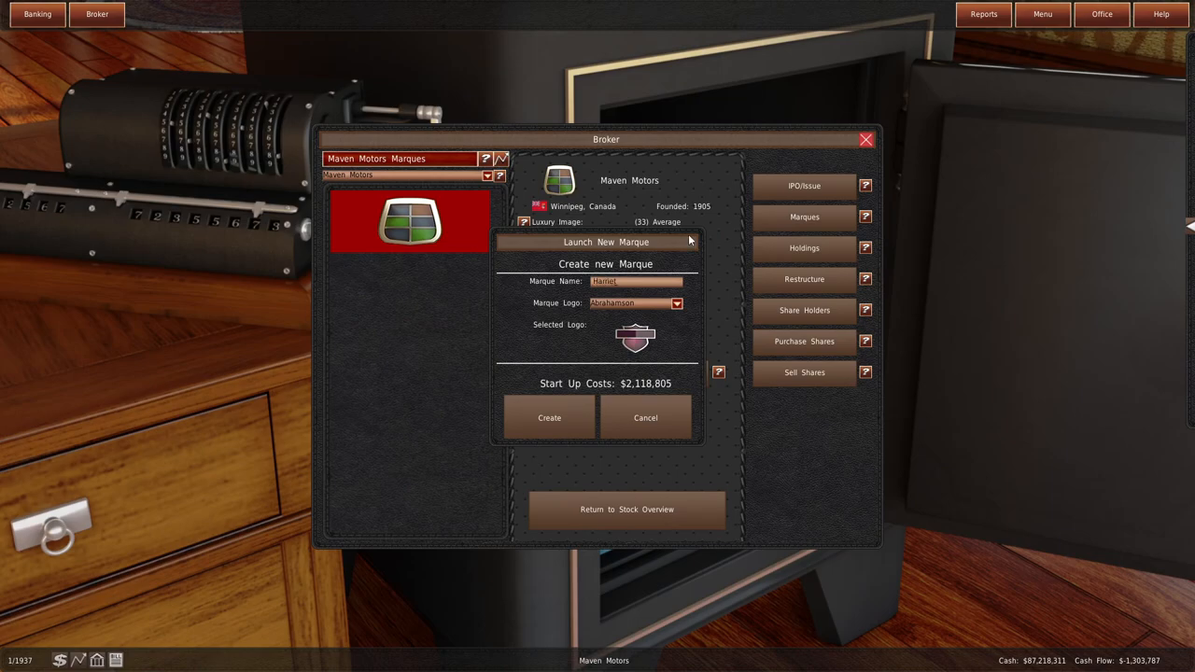
left_click(676, 303)
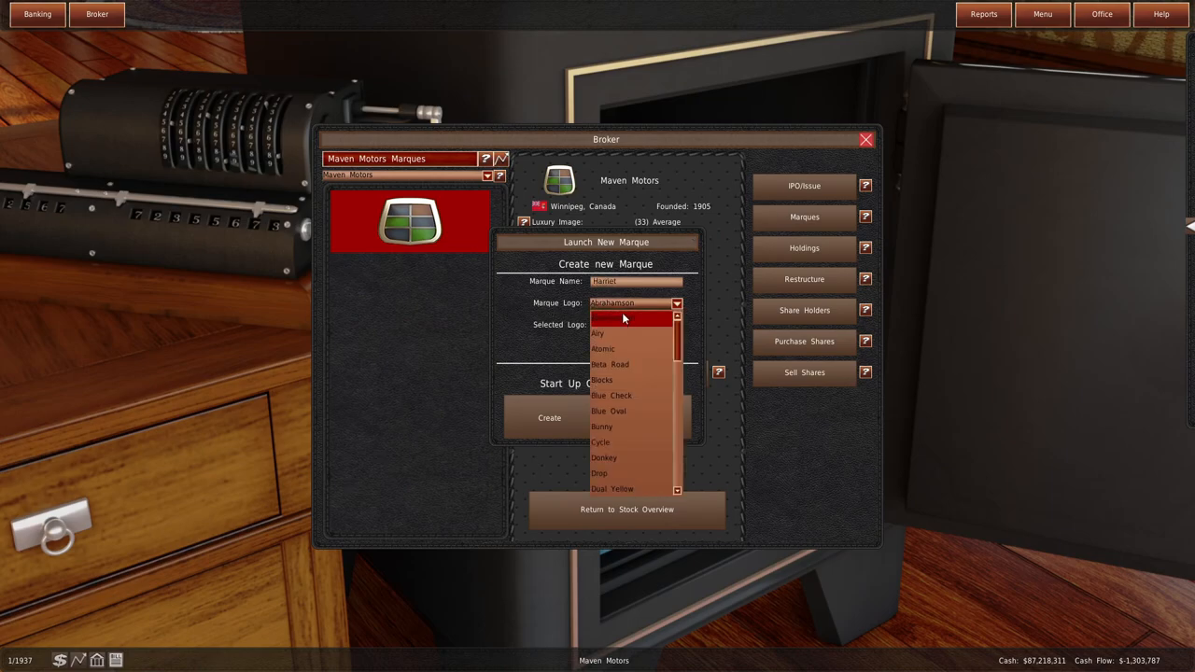
left_click(597, 333)
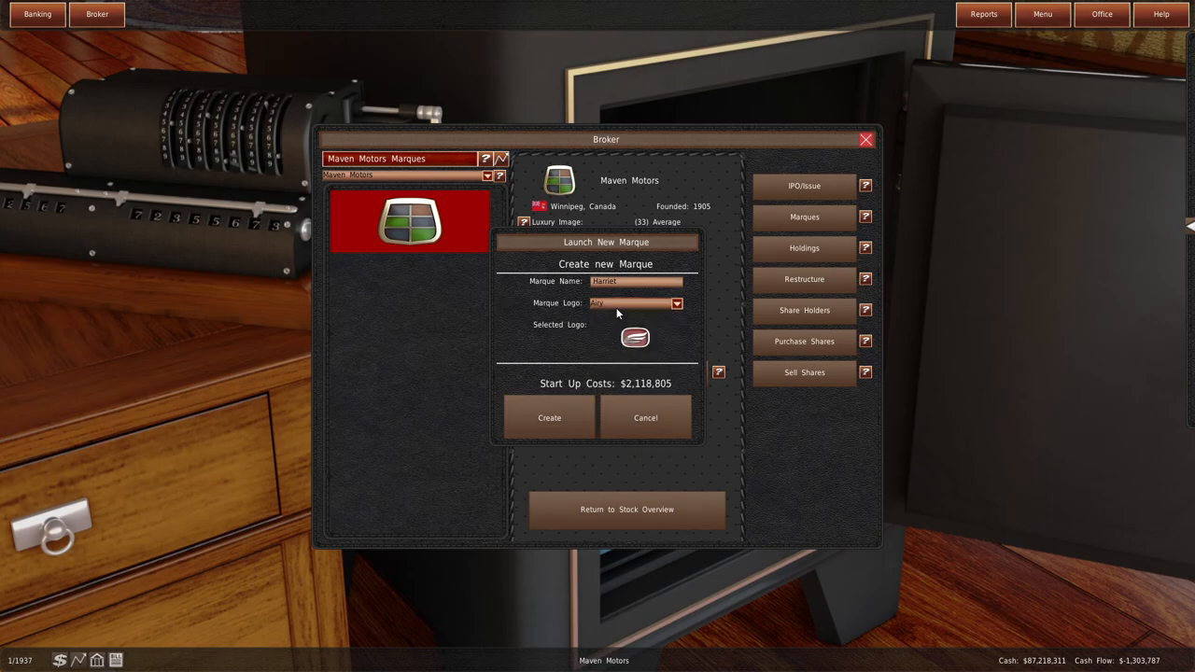
left_click(677, 303)
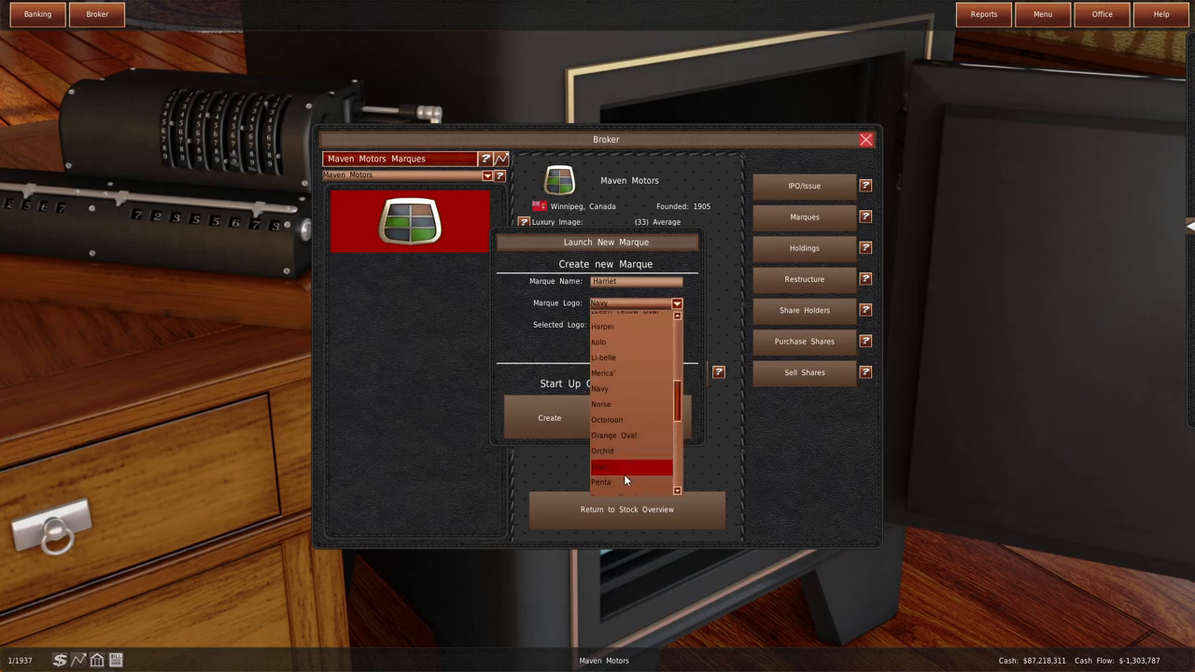
left_click(635, 467)
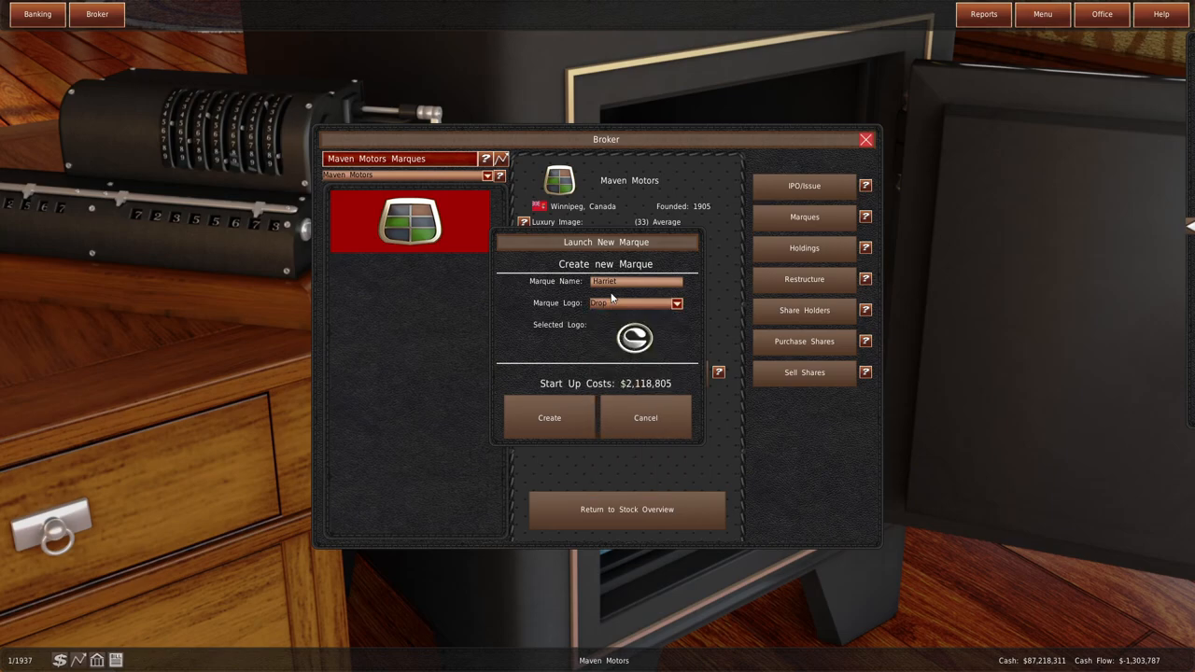
left_click(676, 303)
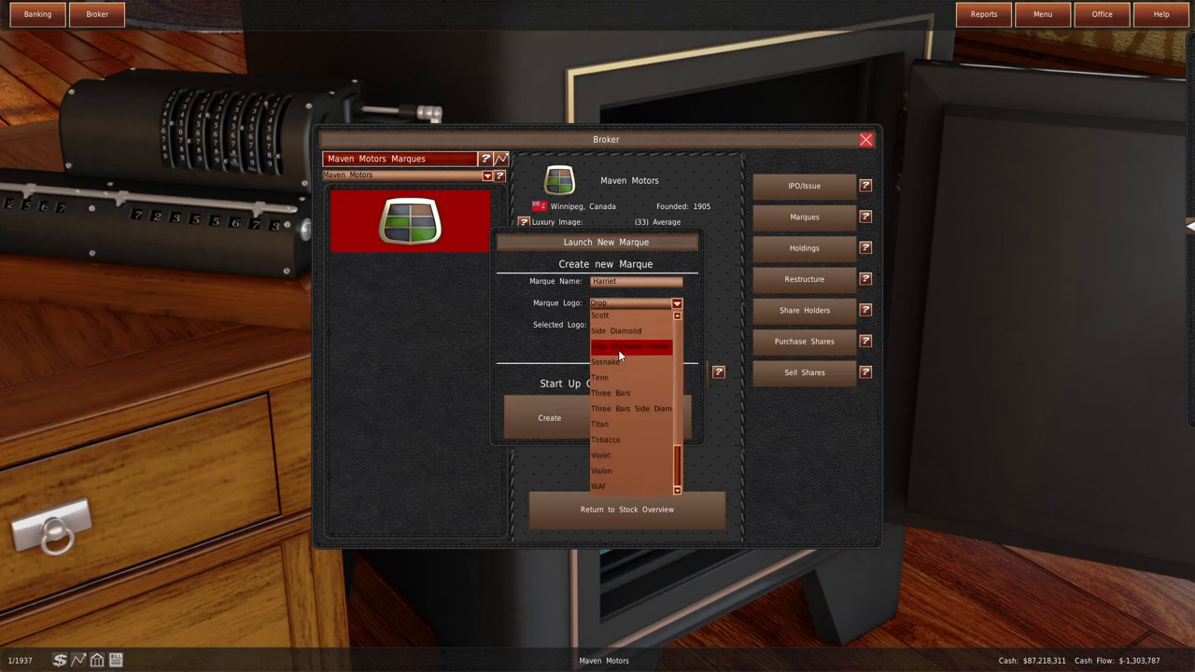
left_click(631, 346)
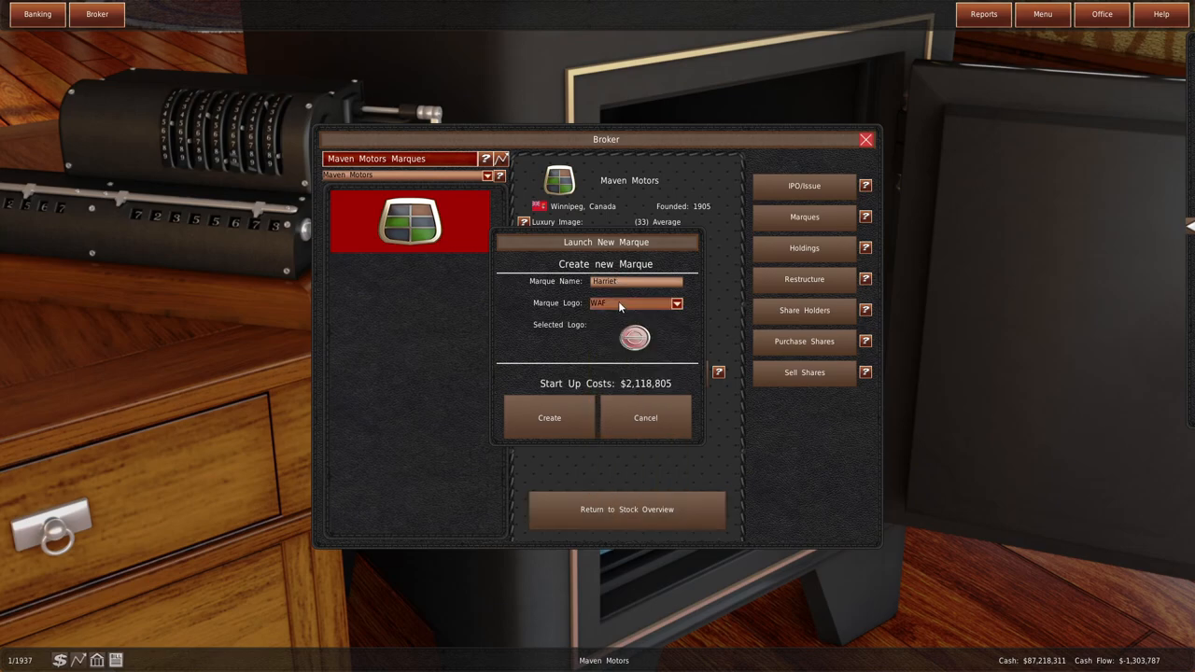
left_click(676, 302)
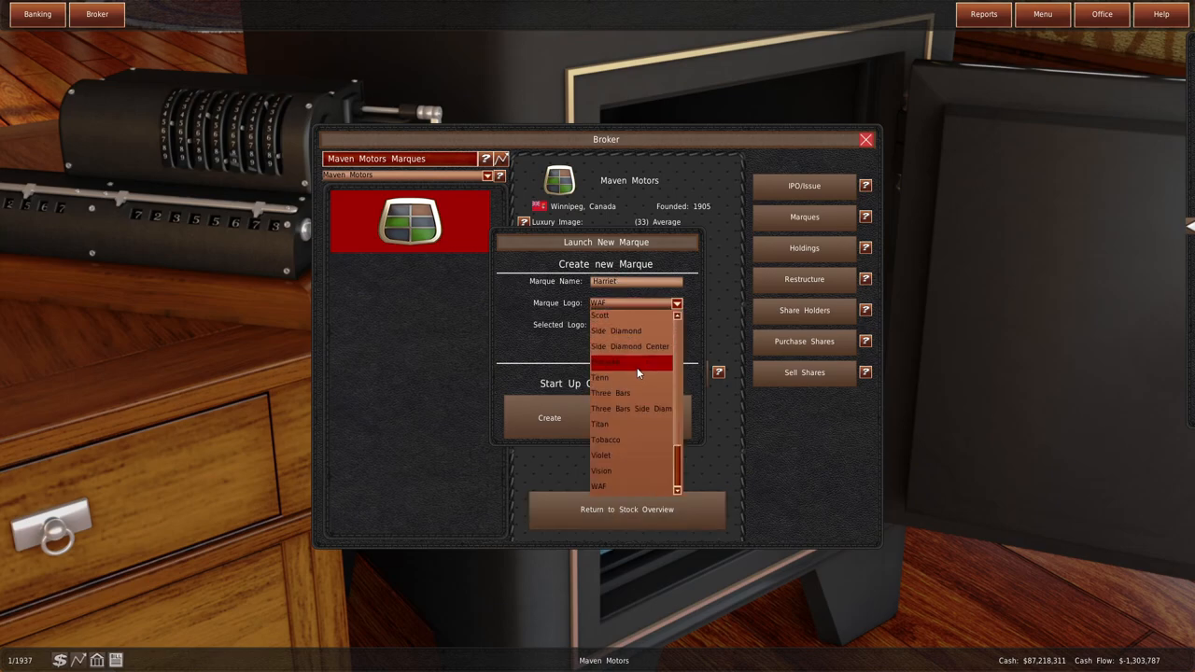
scroll("up", 3)
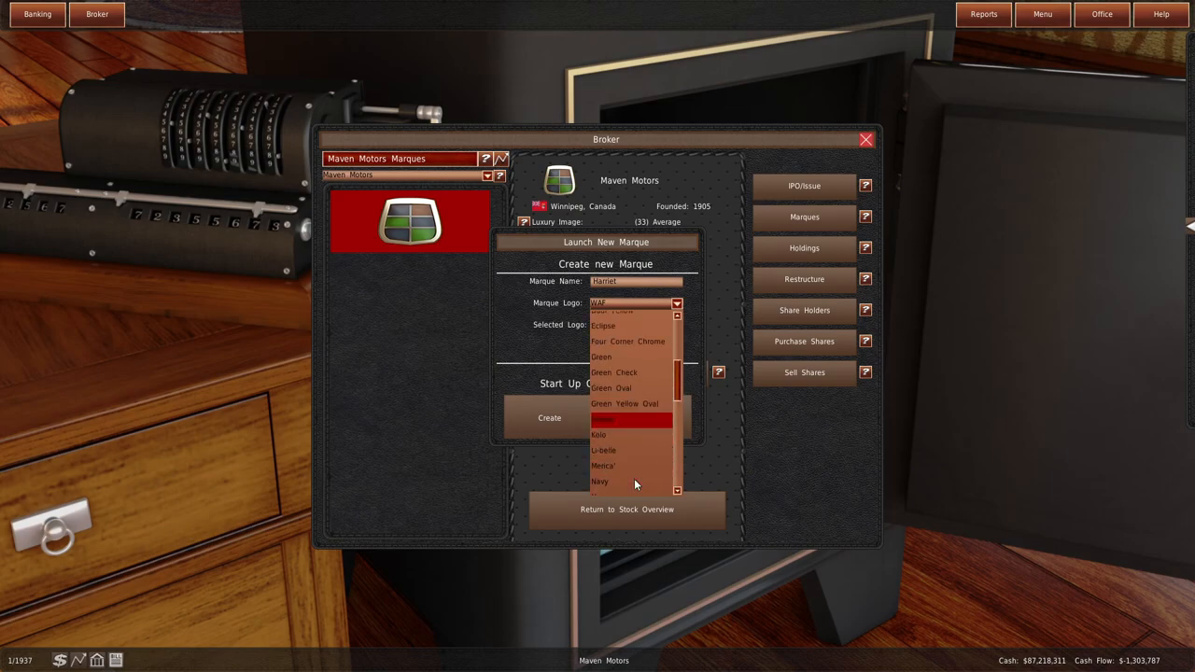
scroll("up", 3)
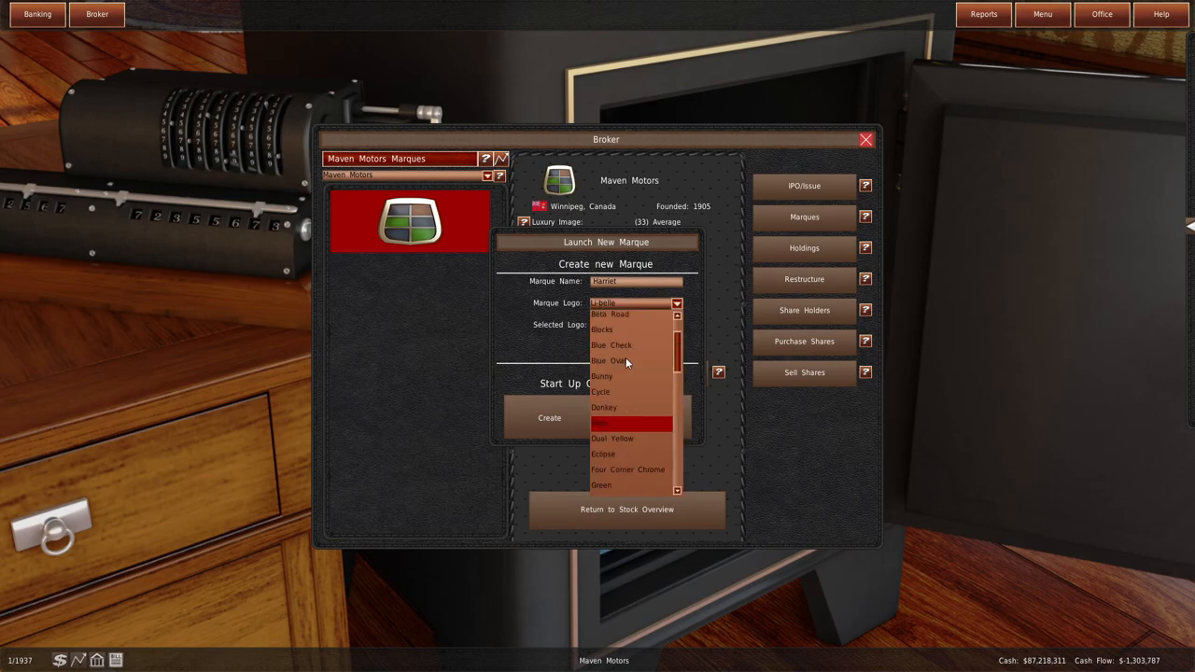
scroll("up", 3)
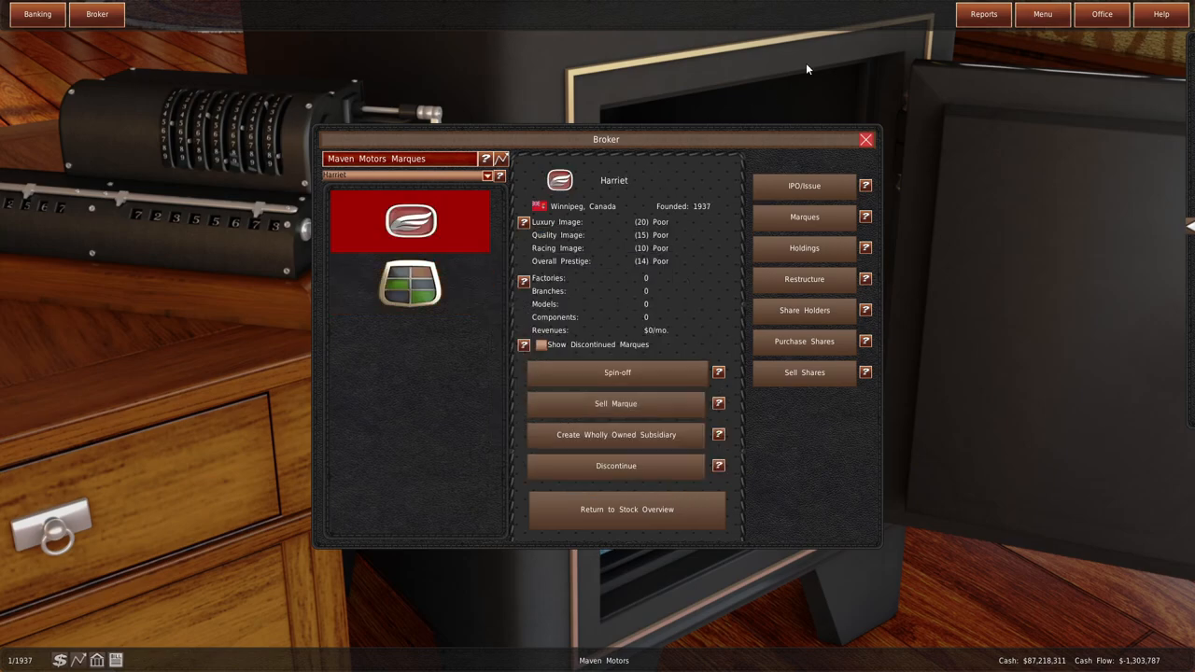
mouse_move(1102, 14)
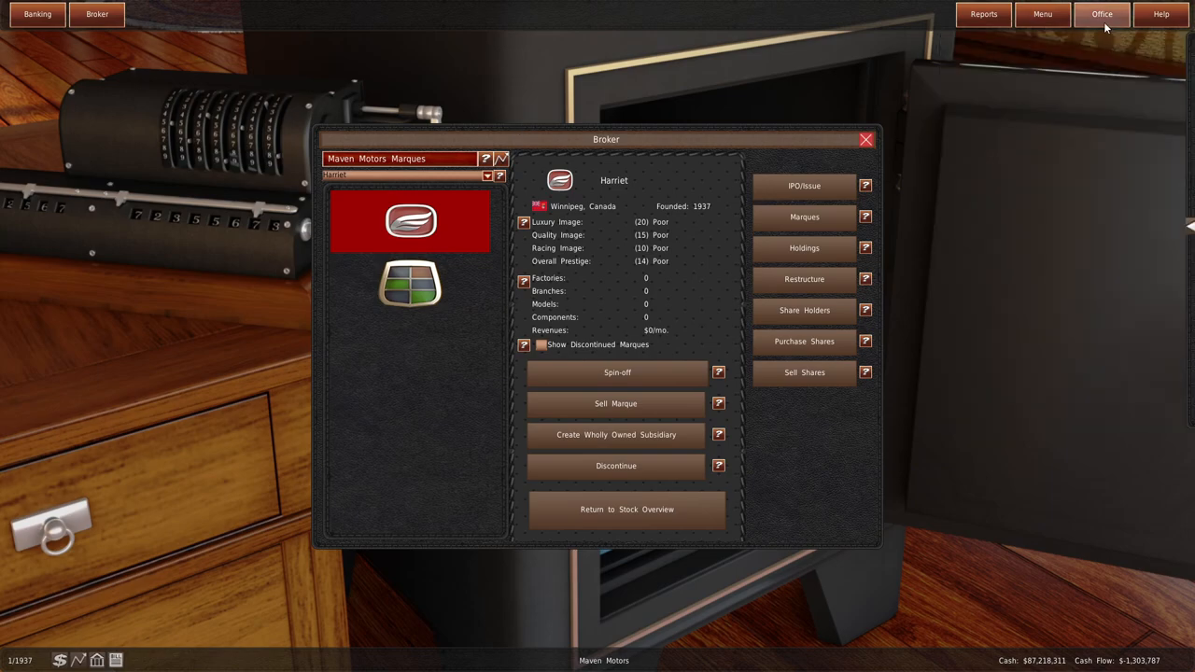
- Go to the R&D department and preview modifying the G2-4400 engine
left_click(1102, 13)
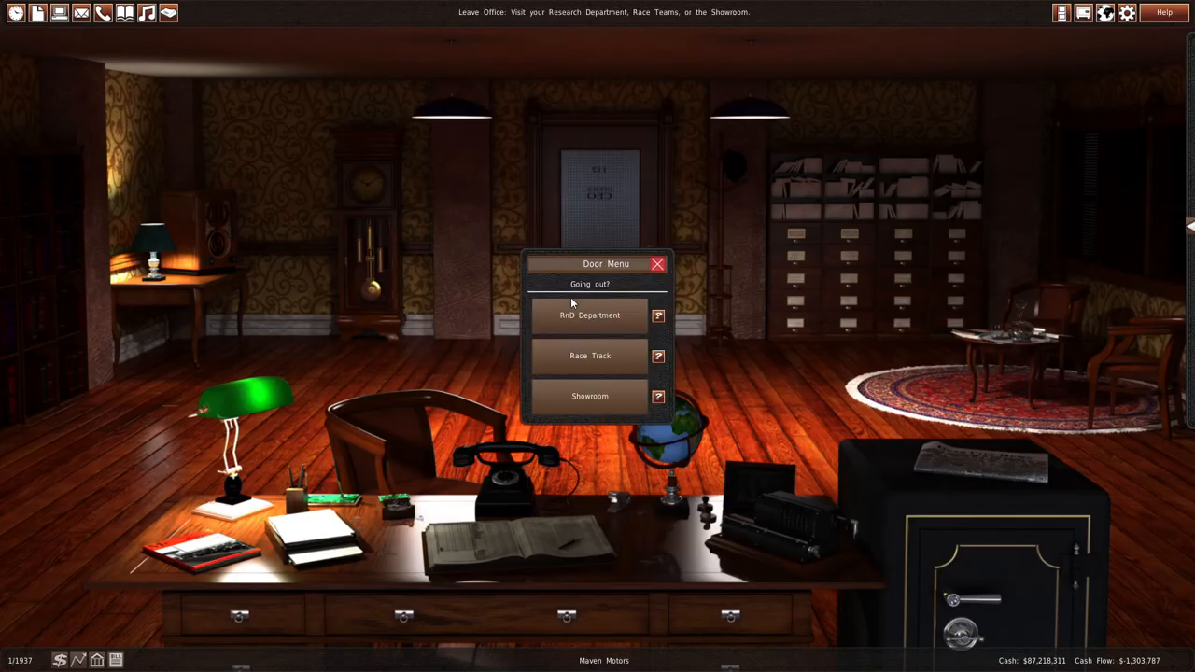
left_click(590, 315)
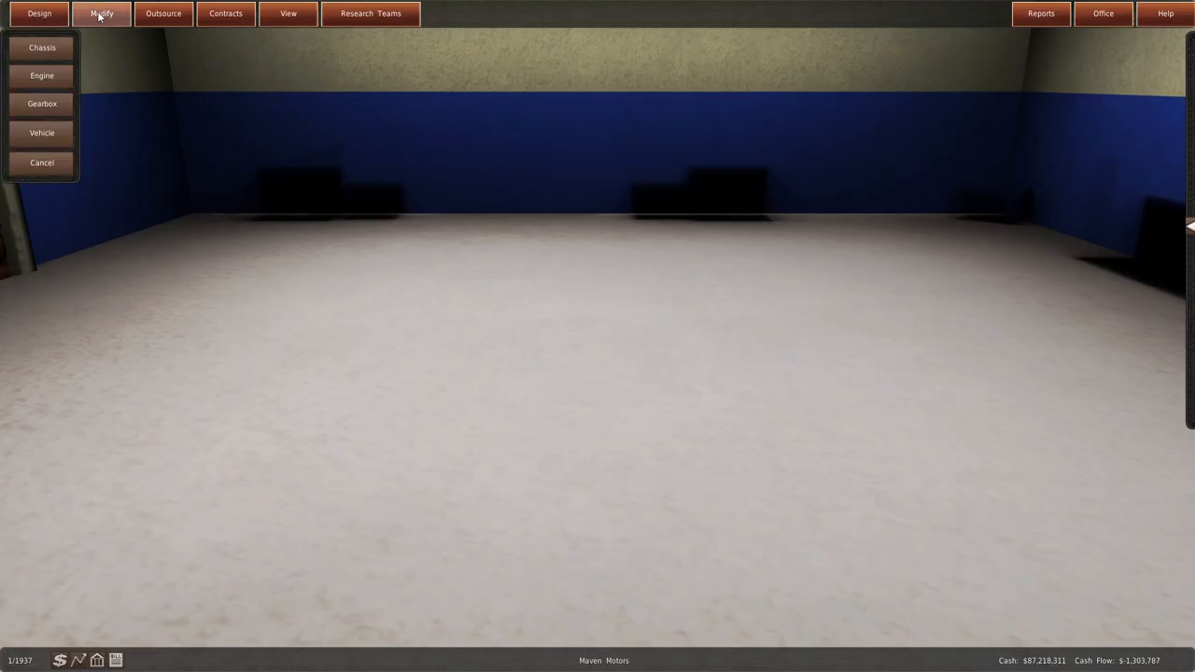
left_click(41, 75)
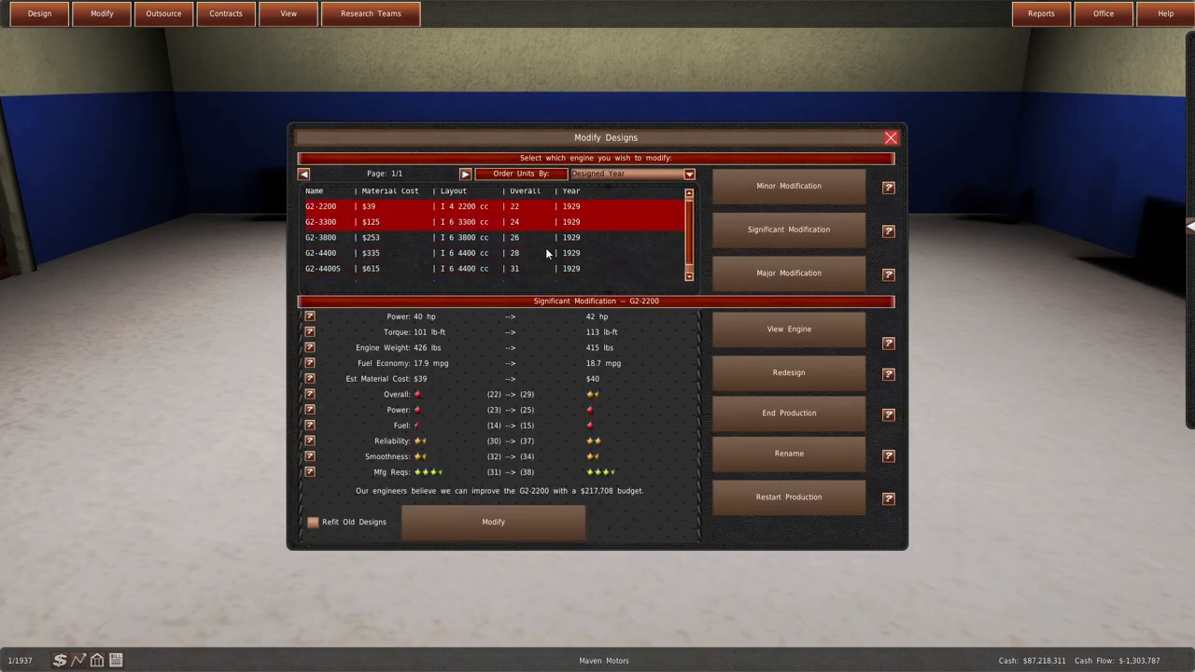
left_click(467, 252)
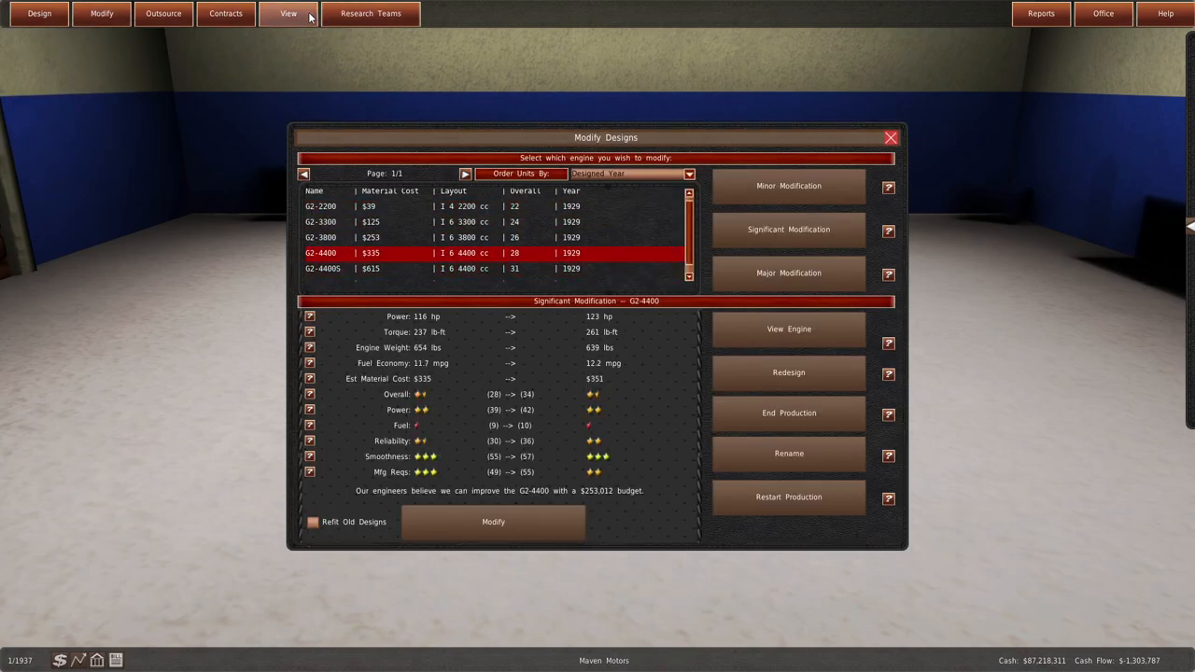
- View existing vehicle designs, checking the 1931 Sport and Sport S6 details
left_click(288, 13)
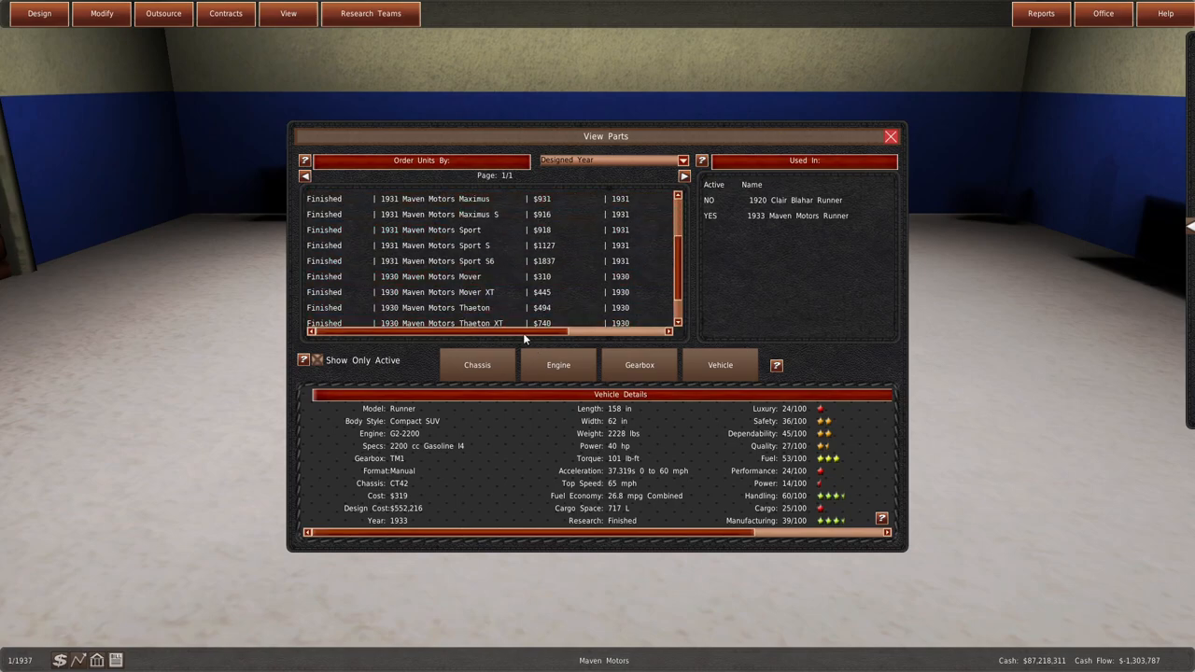
left_click(429, 245)
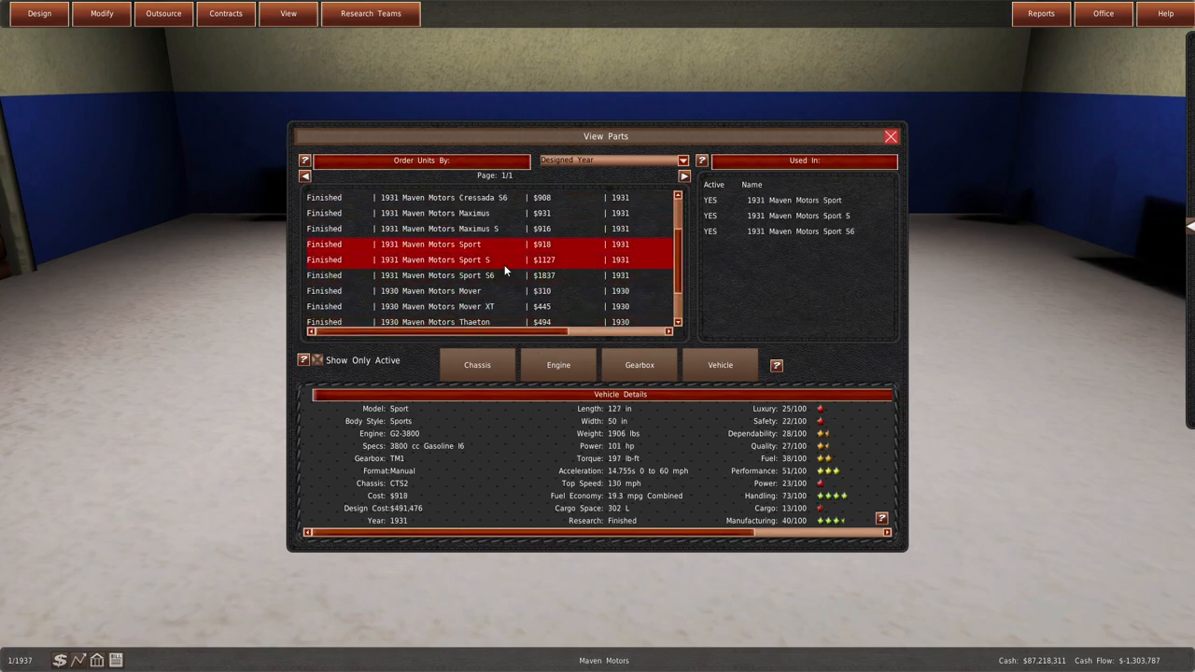
left_click(434, 275)
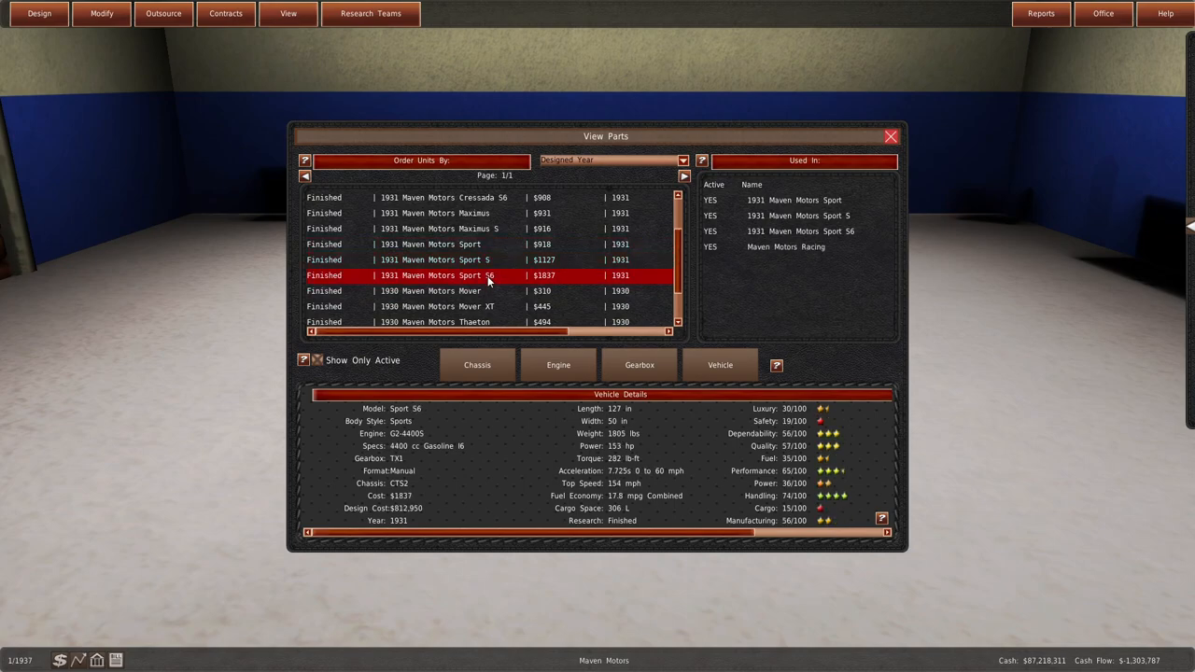
left_click(435, 260)
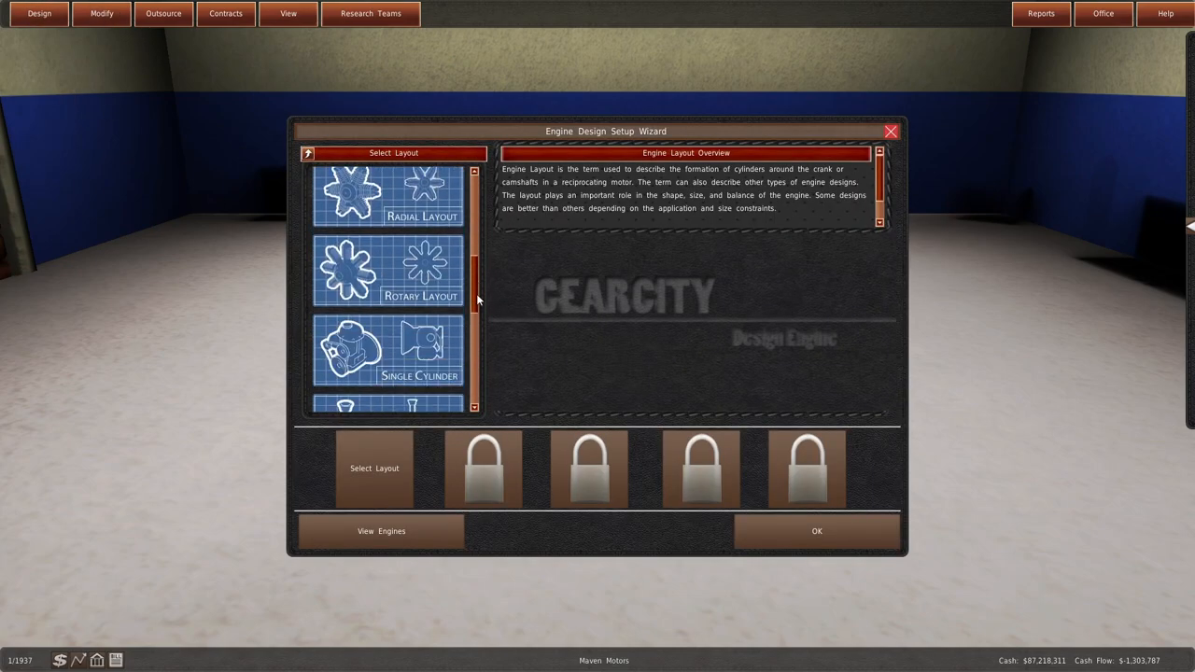
- Advance through the engine wizard and raise component quality for the 3300 cc redesign (86 hp, $129,320)
left_click(100, 13)
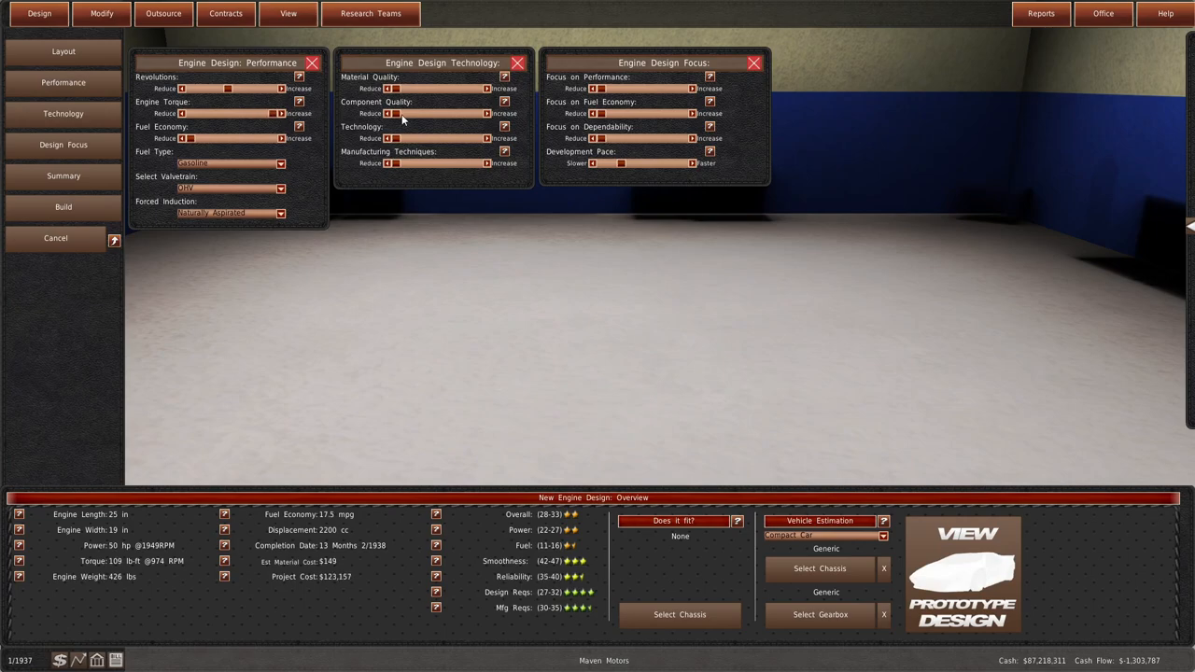
left_click(101, 13)
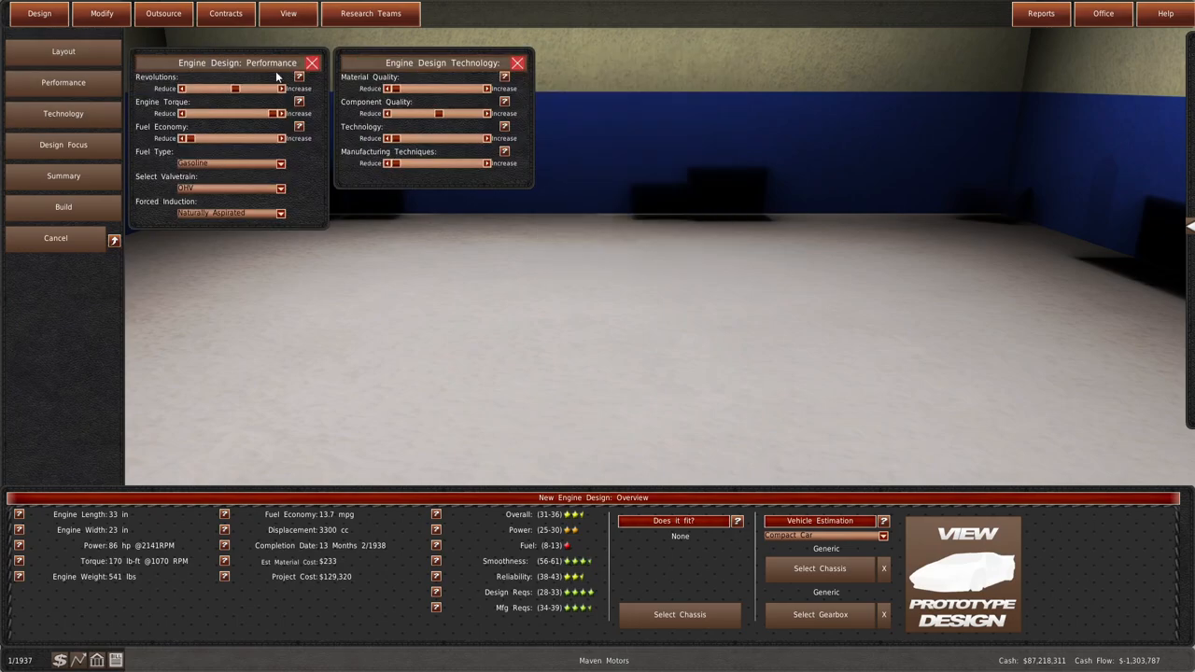
- Build the 3300 cc redesign, then redesign and build G2-3800 as the 120 hp G2-3801
left_click(101, 13)
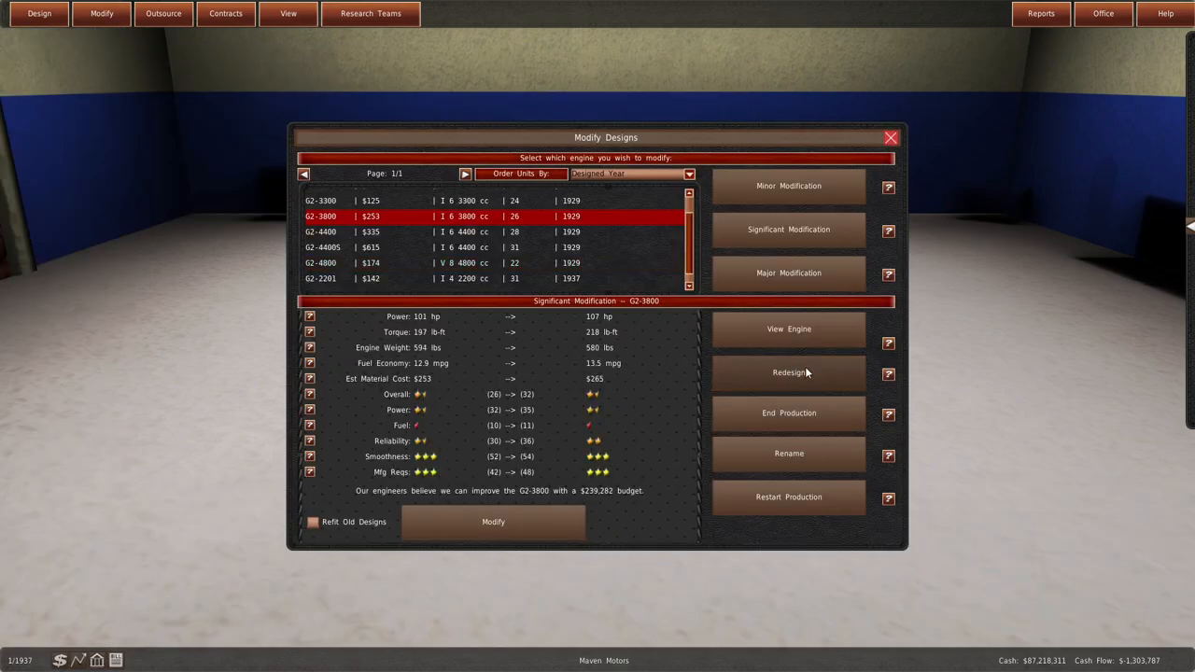
left_click(789, 372)
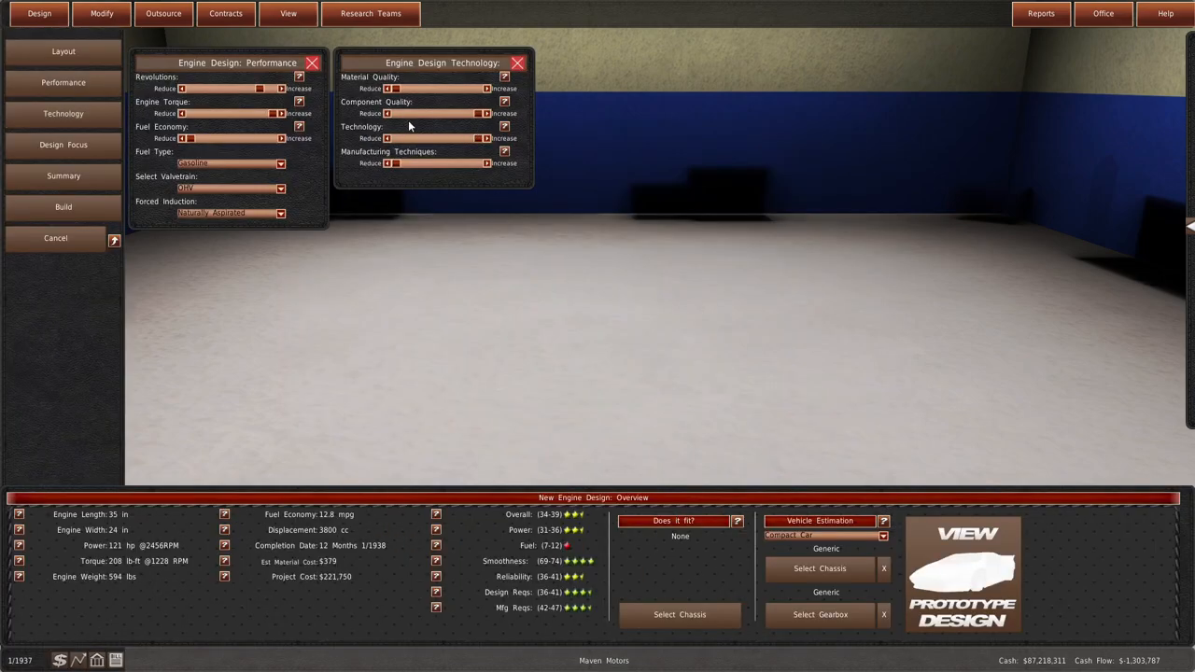
mouse_move(431, 138)
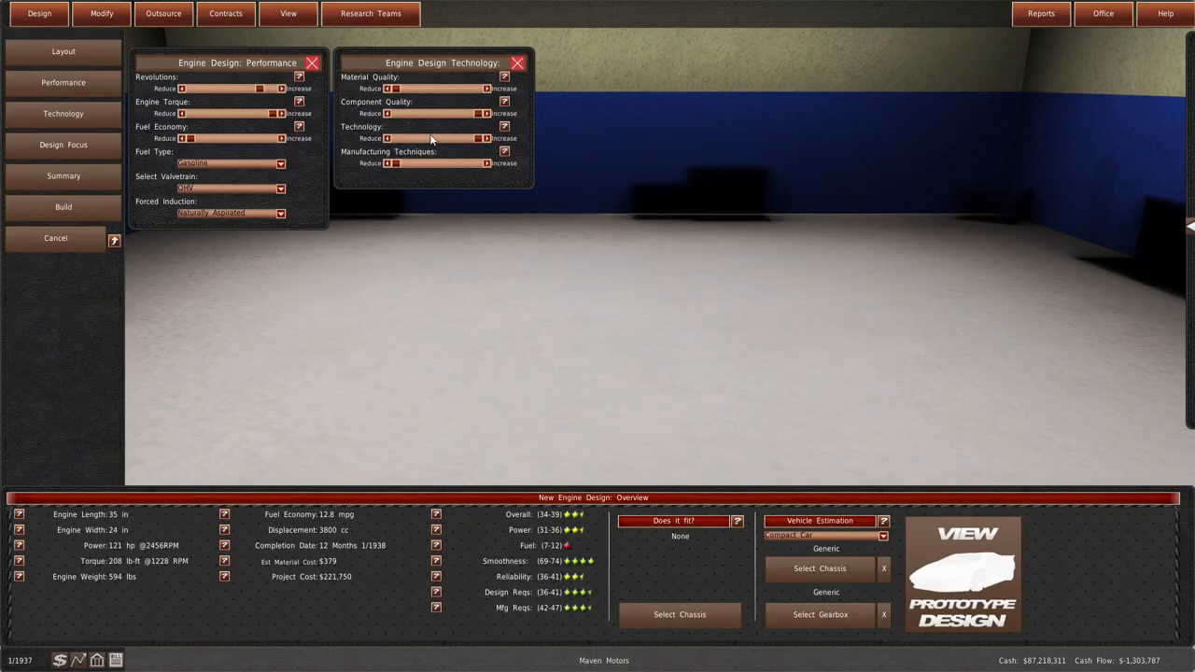
mouse_move(461, 104)
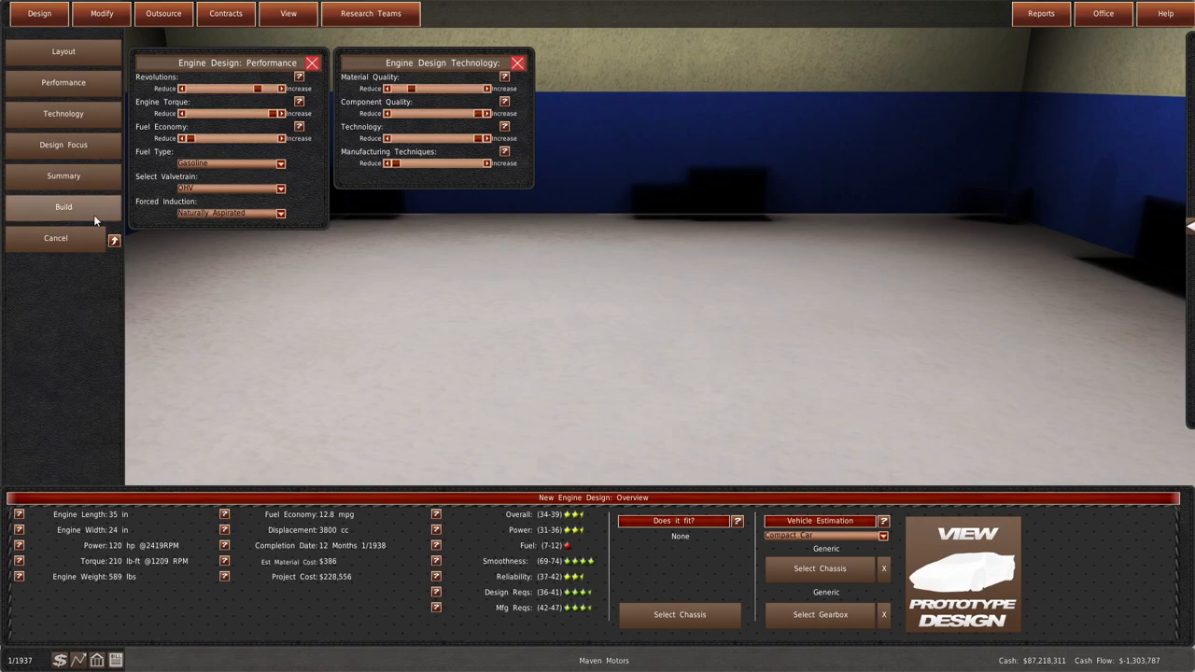
left_click(101, 14)
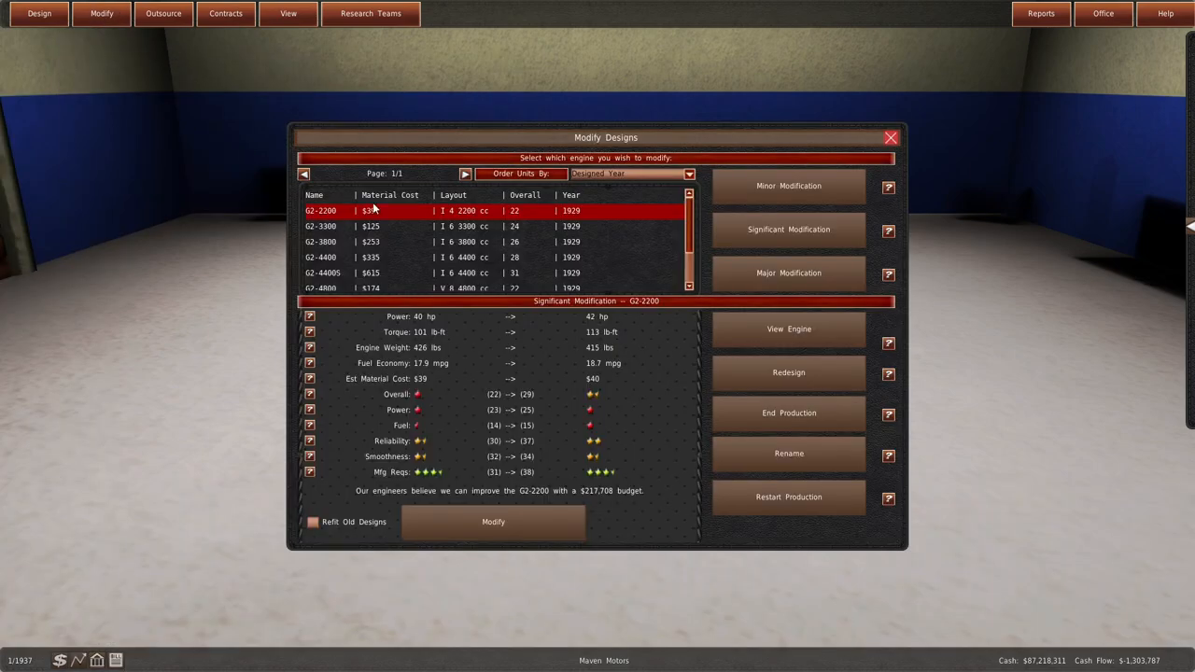
scroll("down", 3)
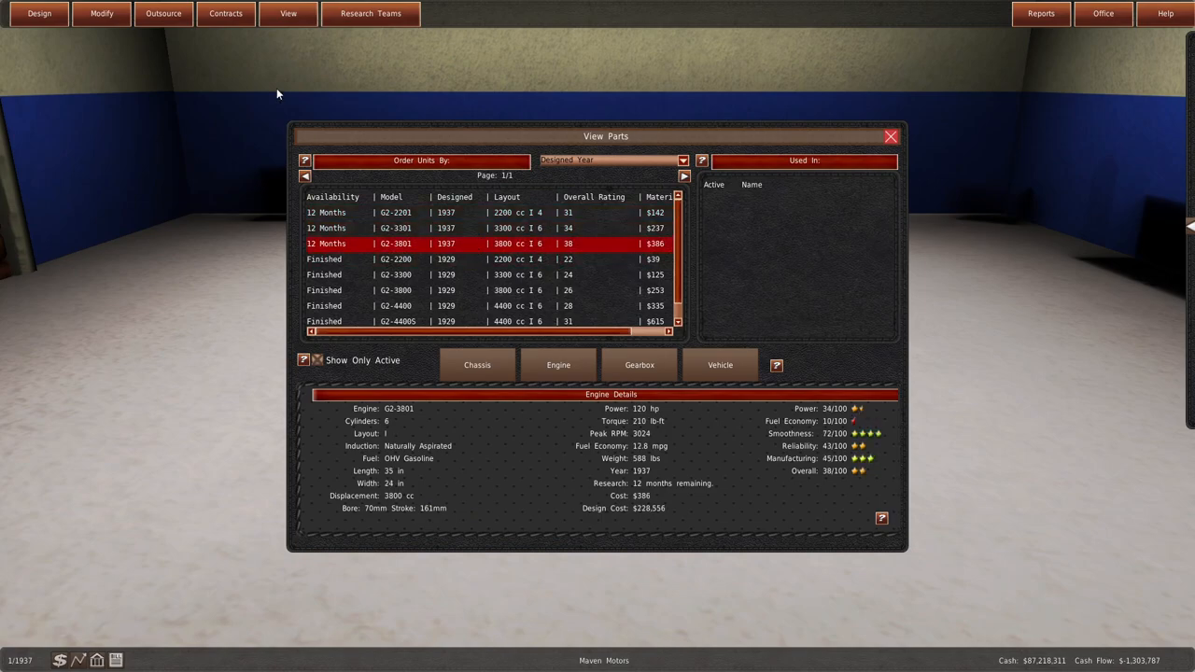
- Redesign and build G2-4800, then start a G2-4400 redesign showing 70.73 mm bore, 186.68 mm stroke
left_click(101, 13)
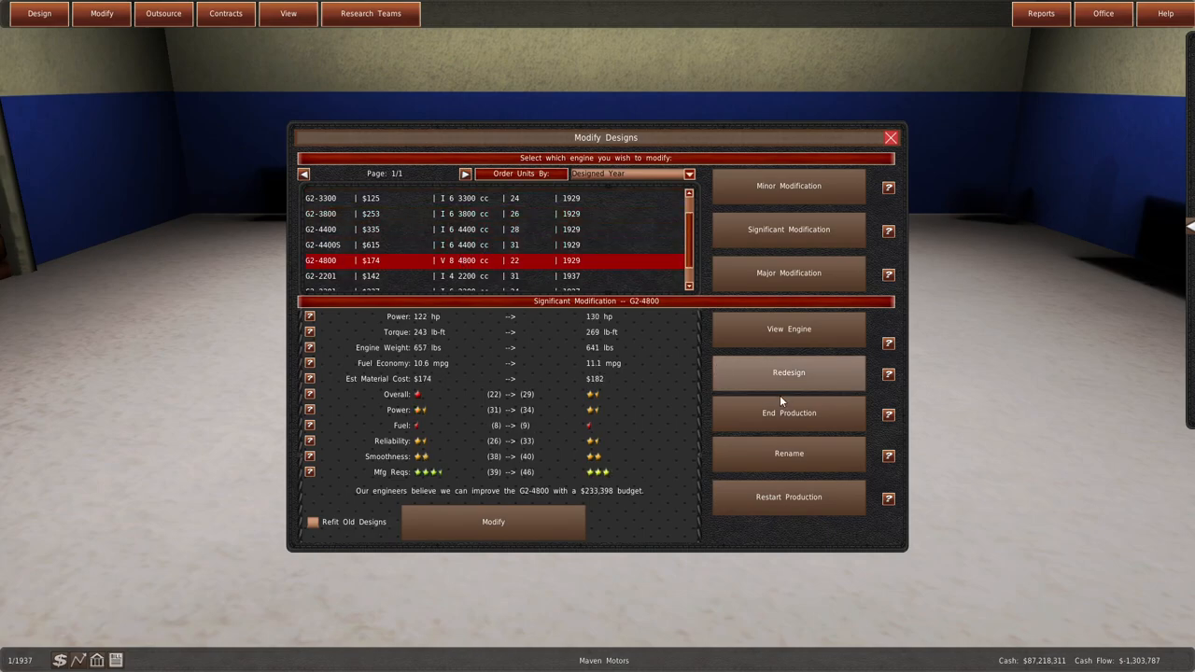
left_click(788, 373)
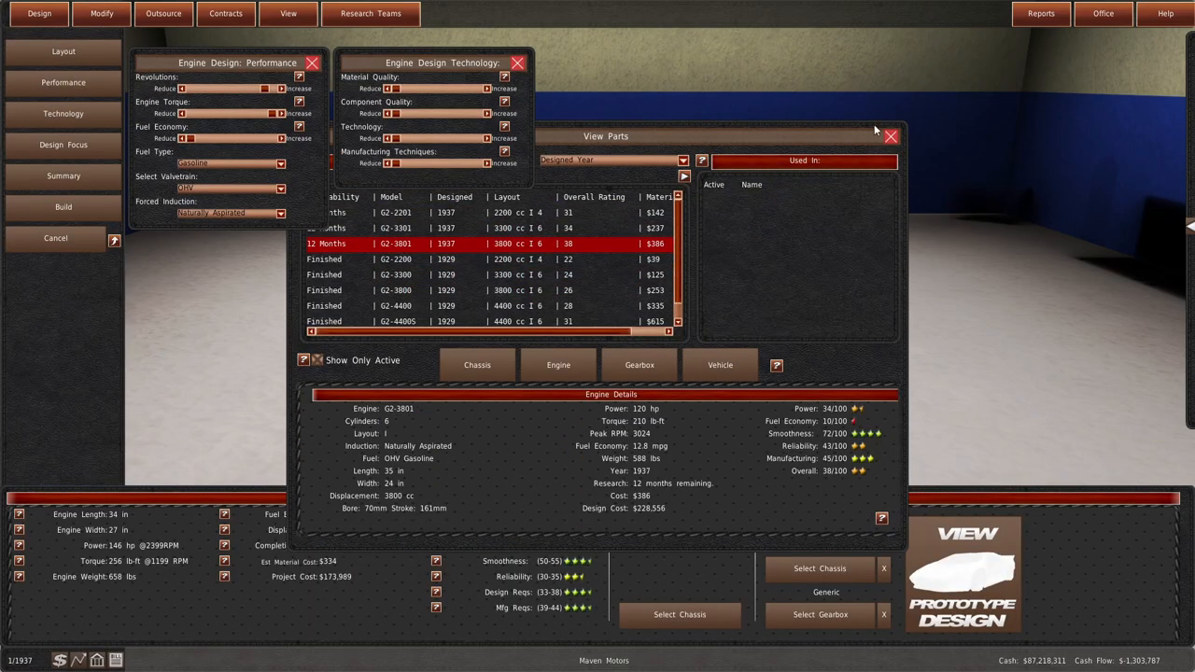
left_click(890, 137)
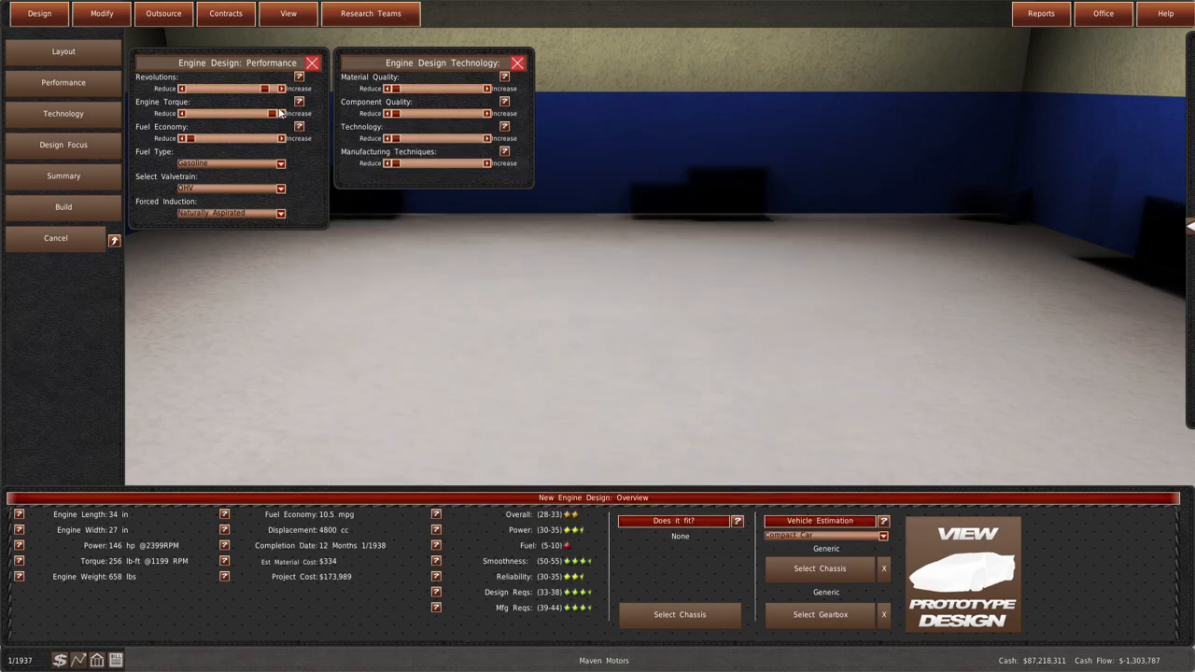
left_click(101, 13)
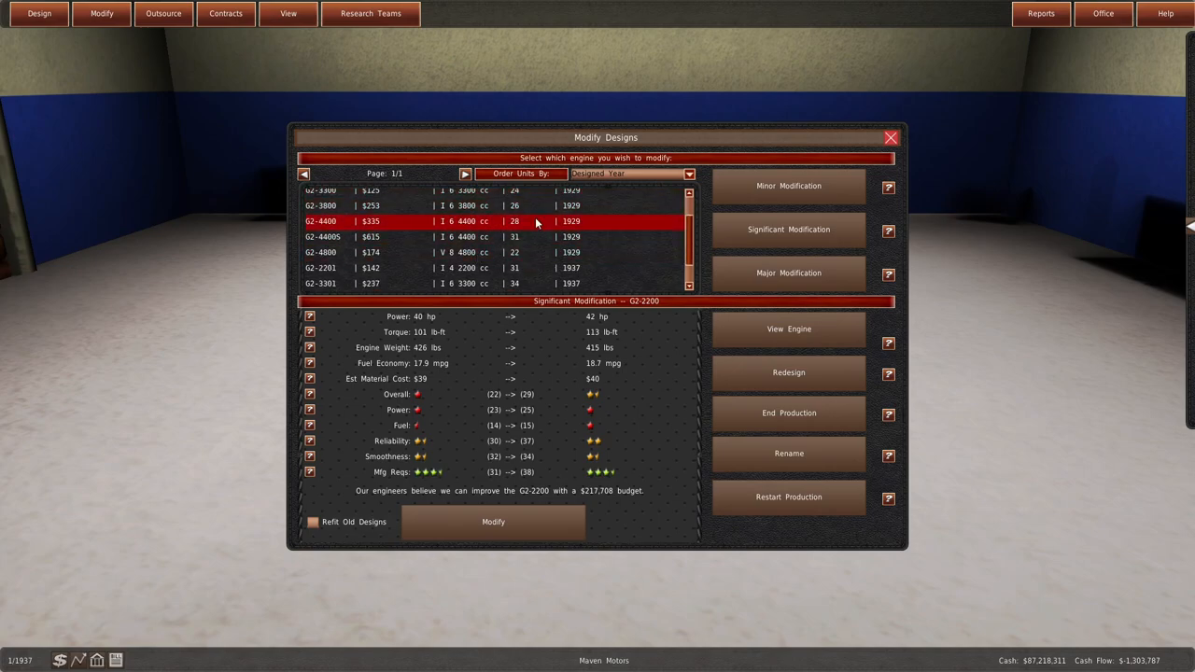
left_click(789, 372)
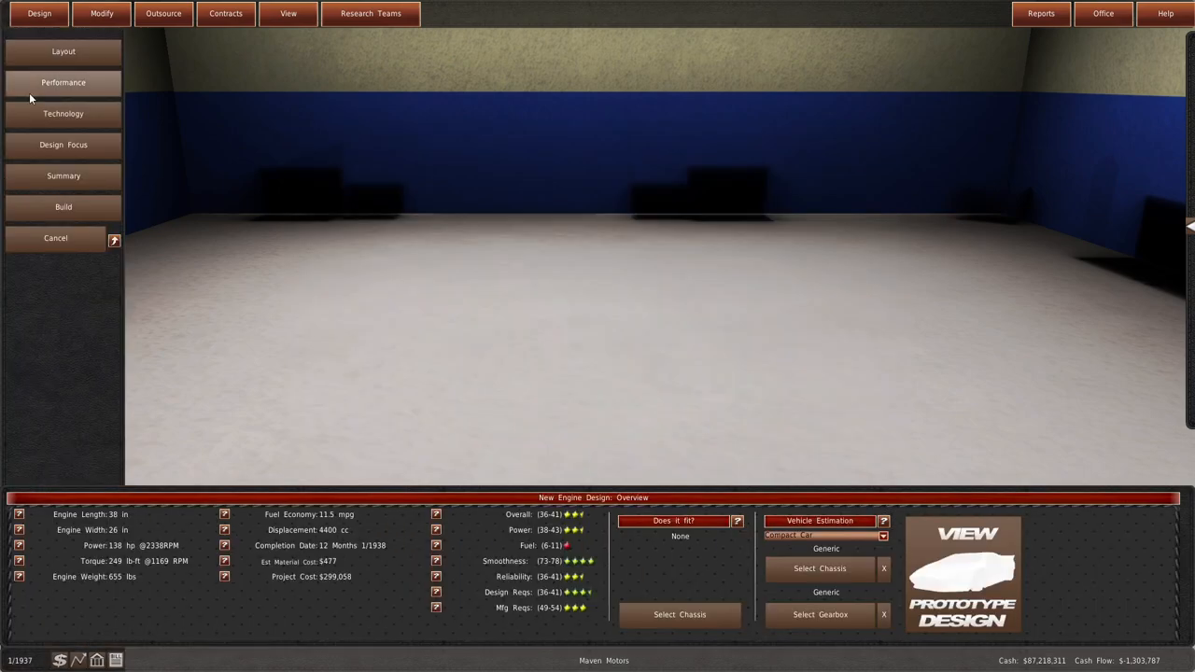
left_click(63, 52)
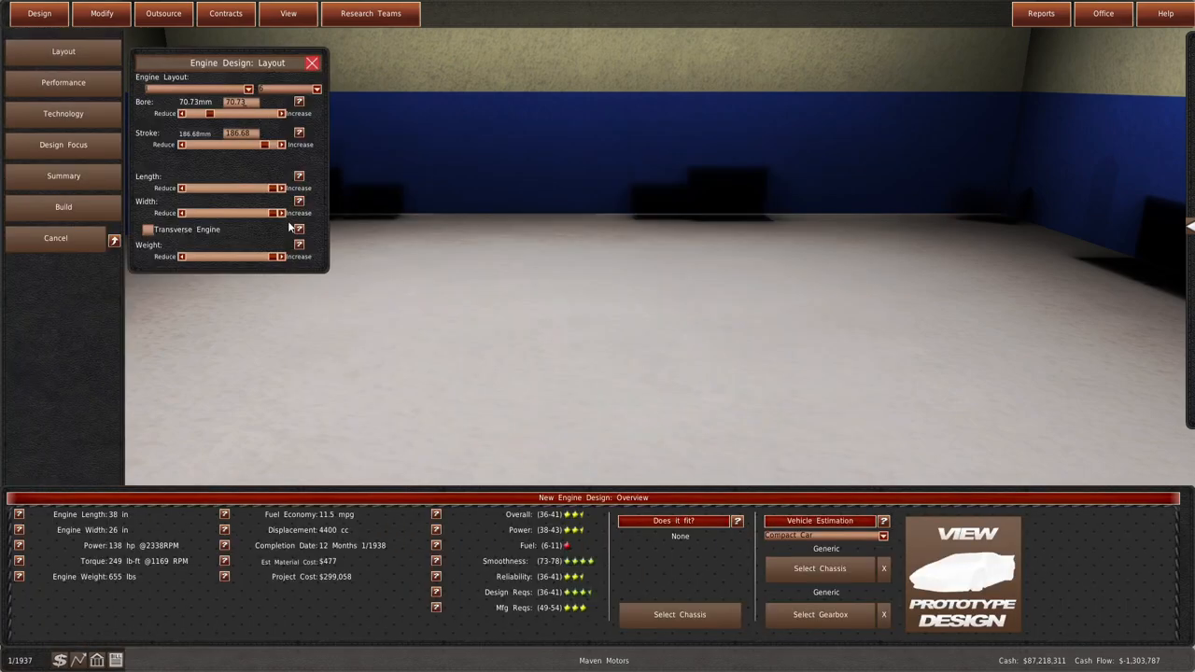
- Adjust the cylinder bore, stepping from 65 mm up to 67.4 mm
left_click(183, 113)
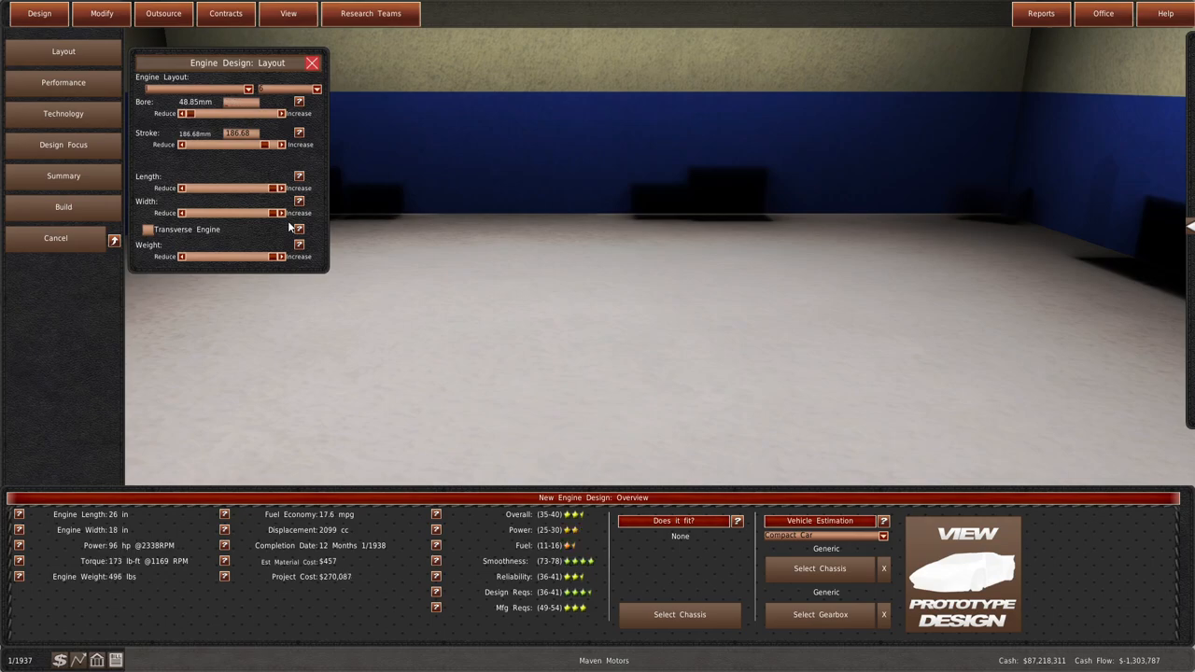
left_click(297, 113)
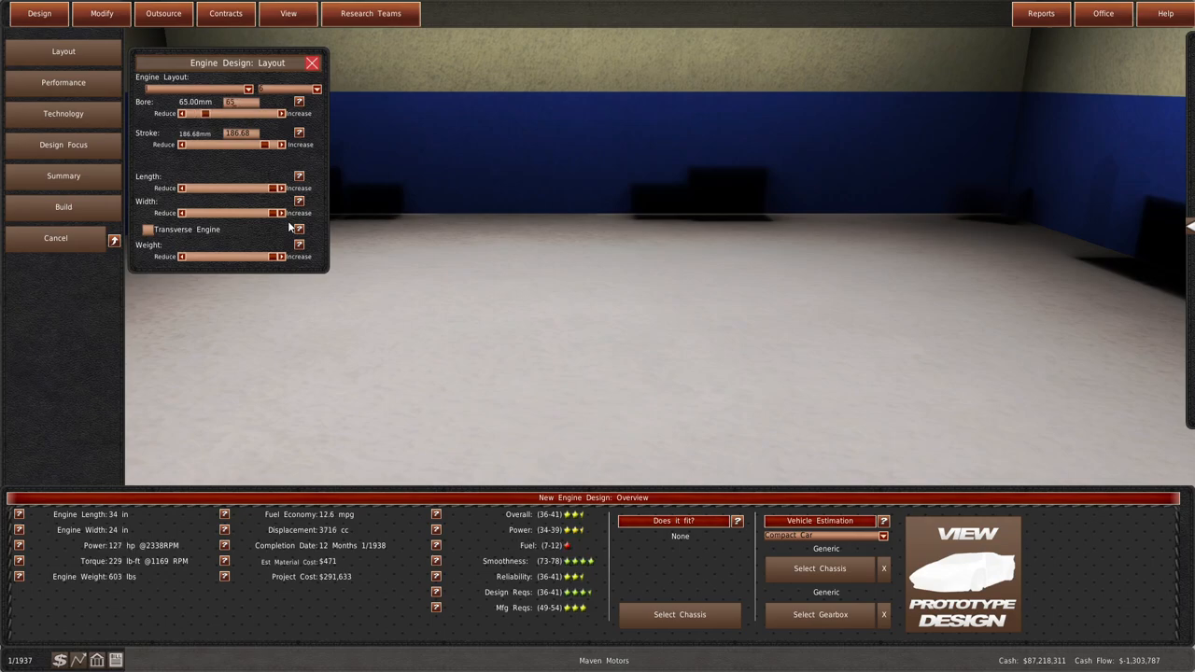
left_click(296, 113)
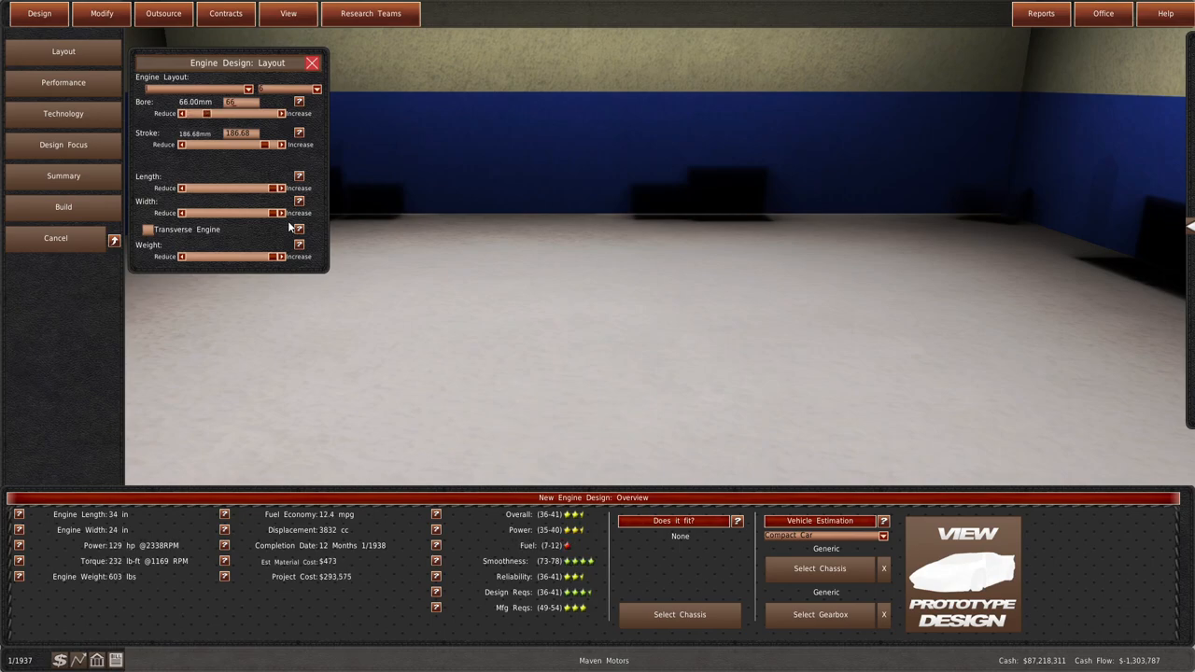
left_click(297, 113)
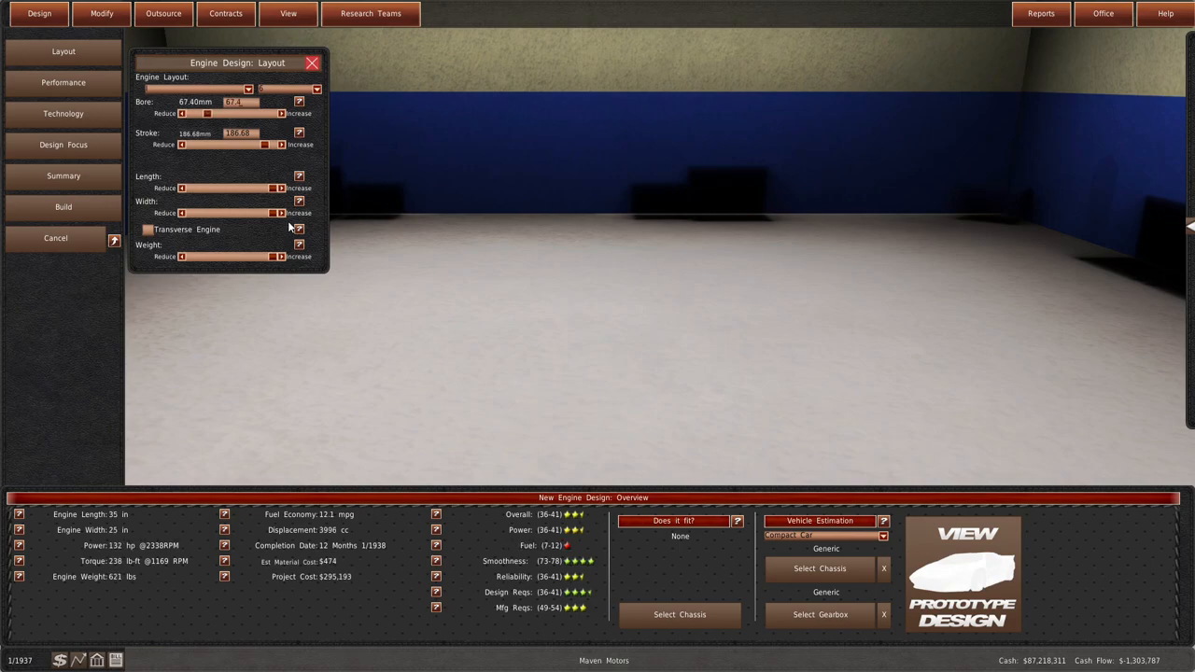
mouse_move(234, 255)
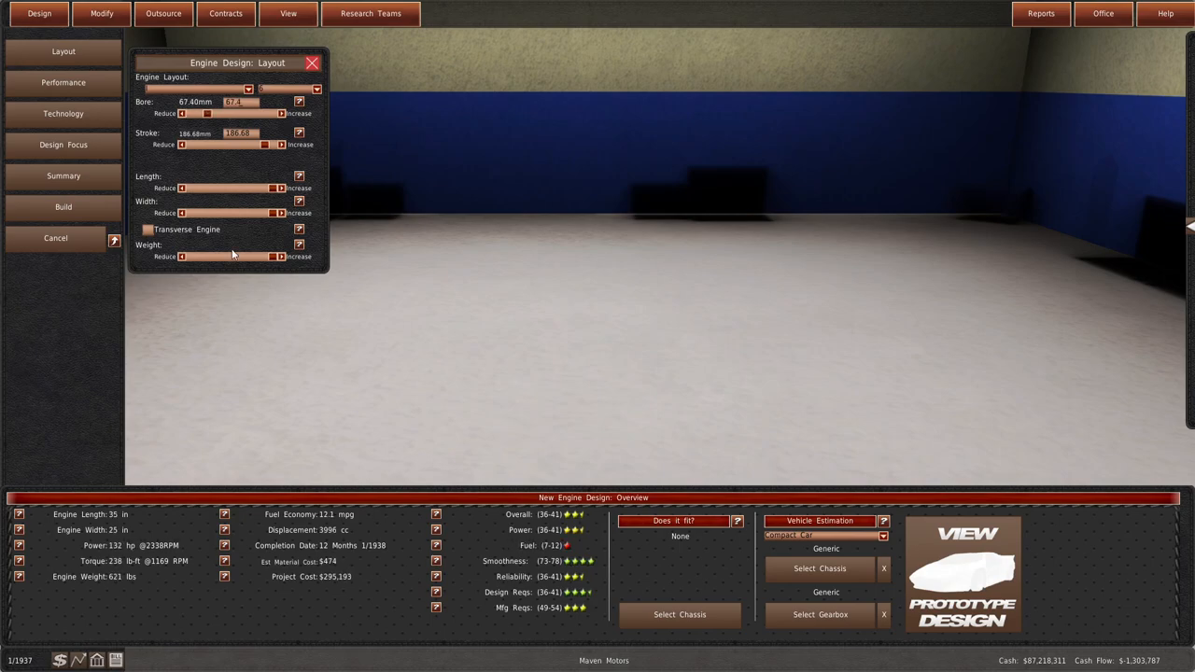
left_click(280, 113)
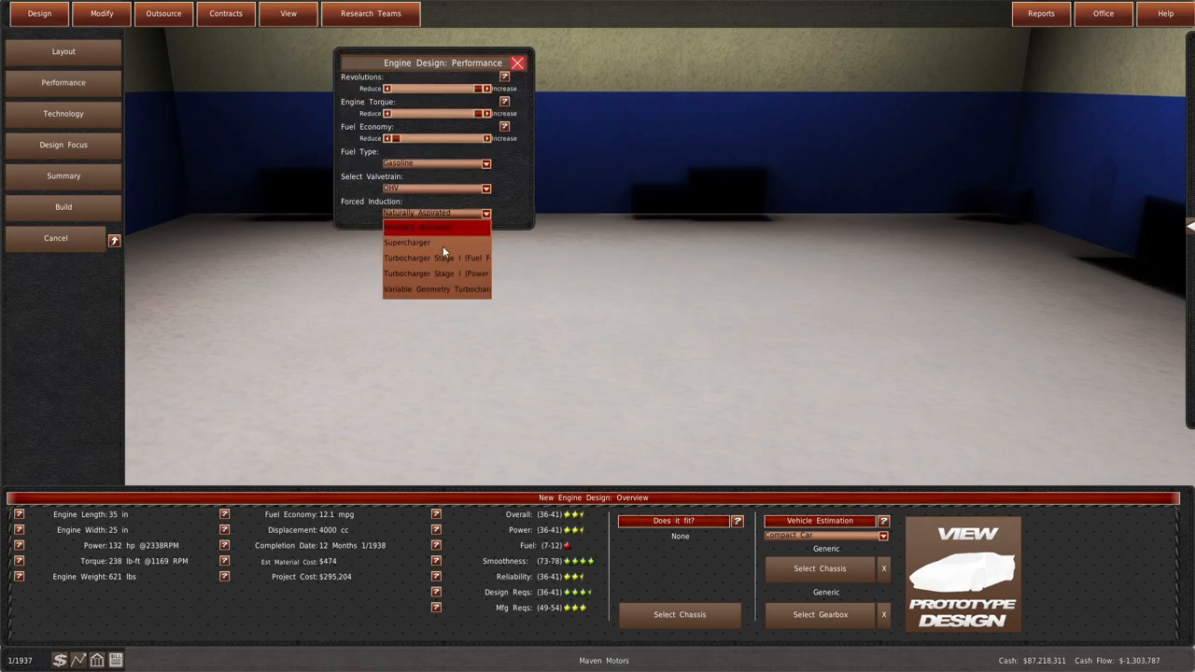
- Set forced induction to Supercharger after trying Turbocharger Stage I, giving 151 hp and 273 lb-ft
left_click(437, 274)
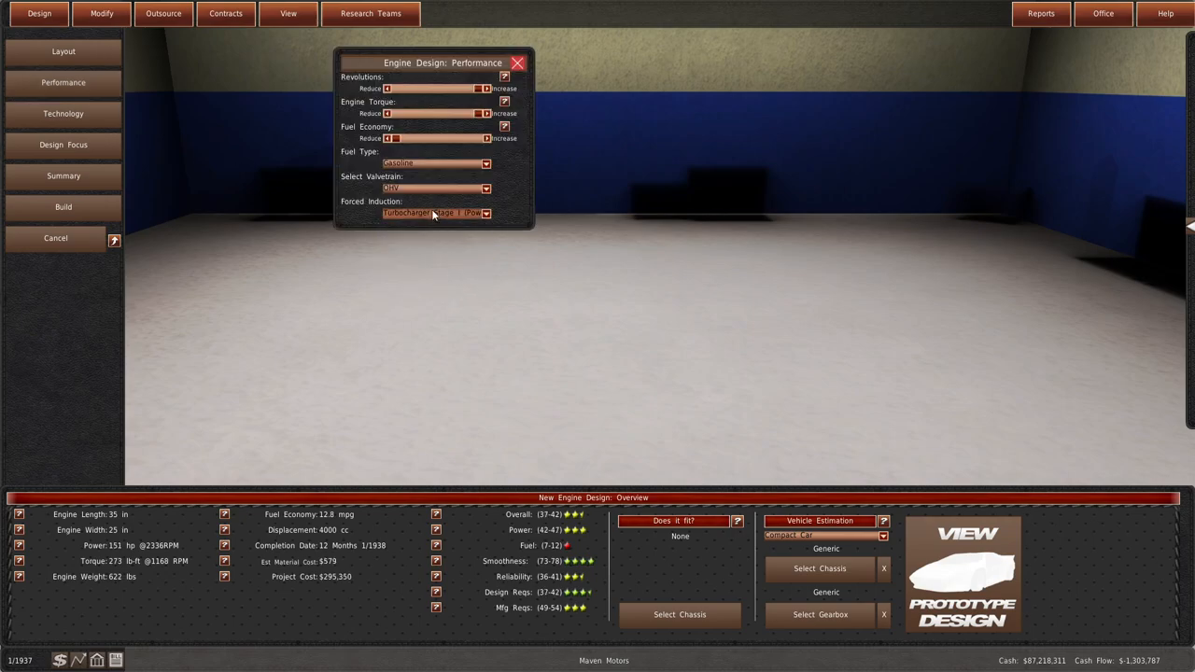
left_click(62, 113)
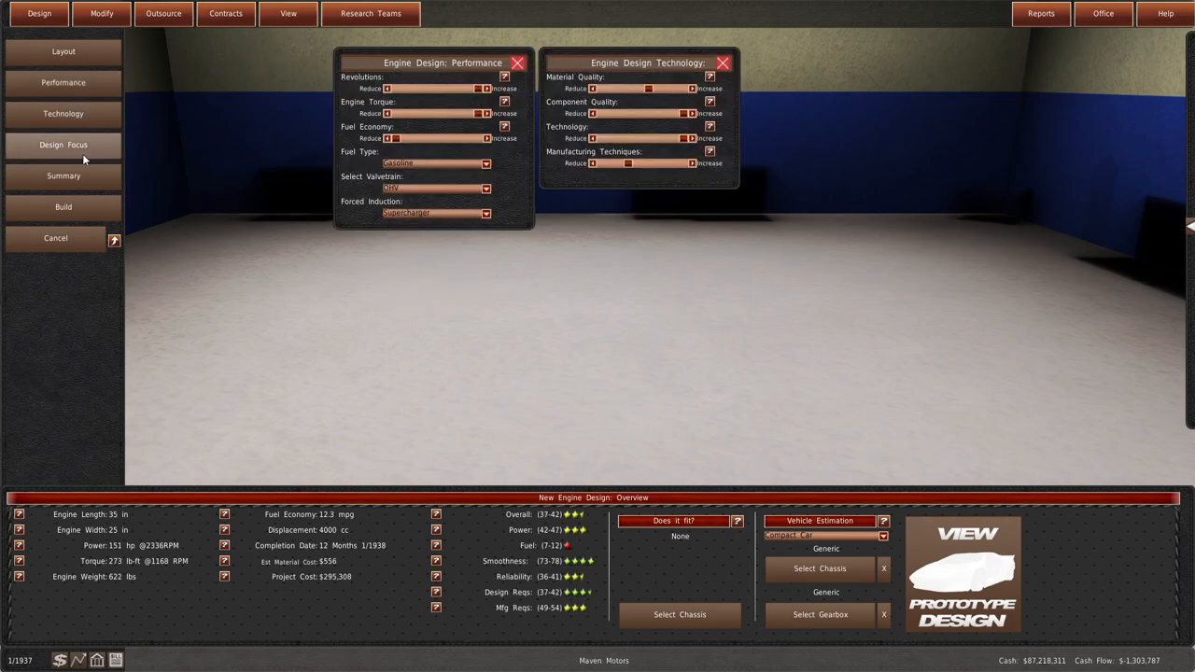
left_click(100, 13)
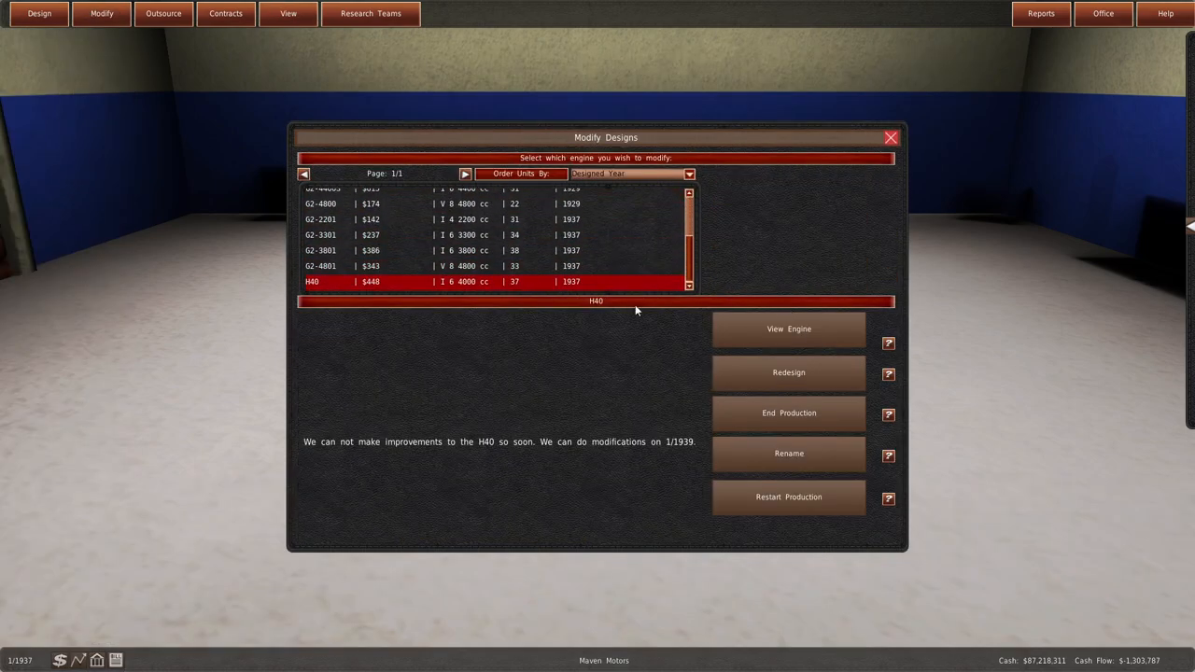
- Redesign H40 with an SOHC valvetrain and confirm building the 180 hp, 3999 cc engine
left_click(788, 373)
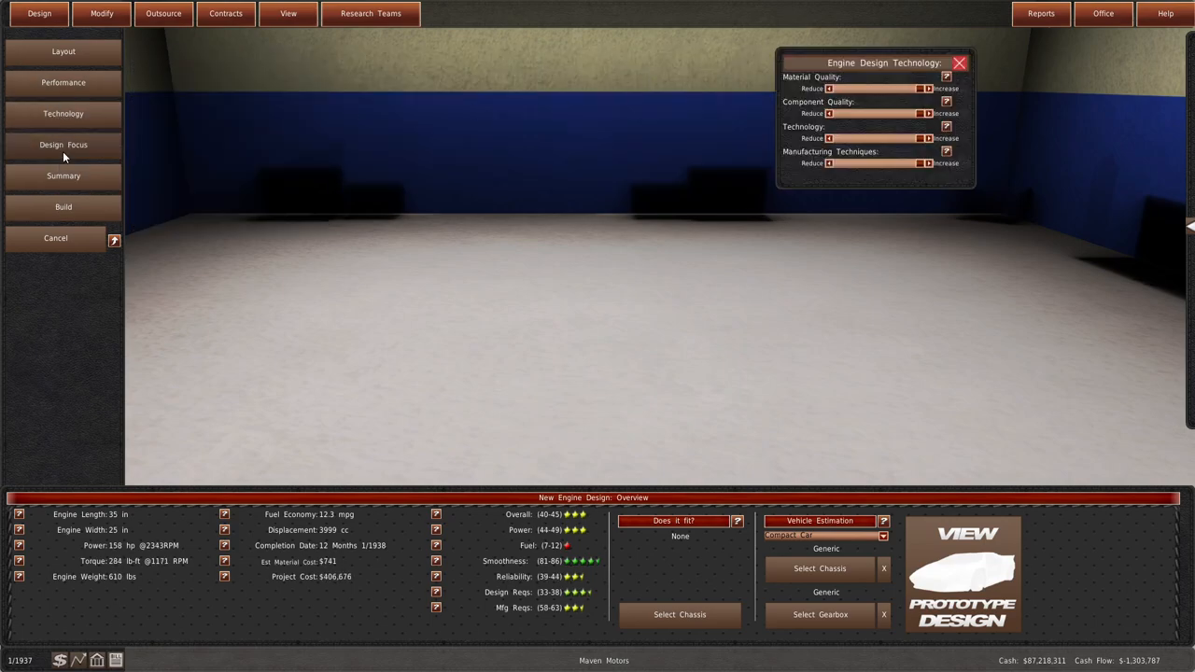
left_click(63, 145)
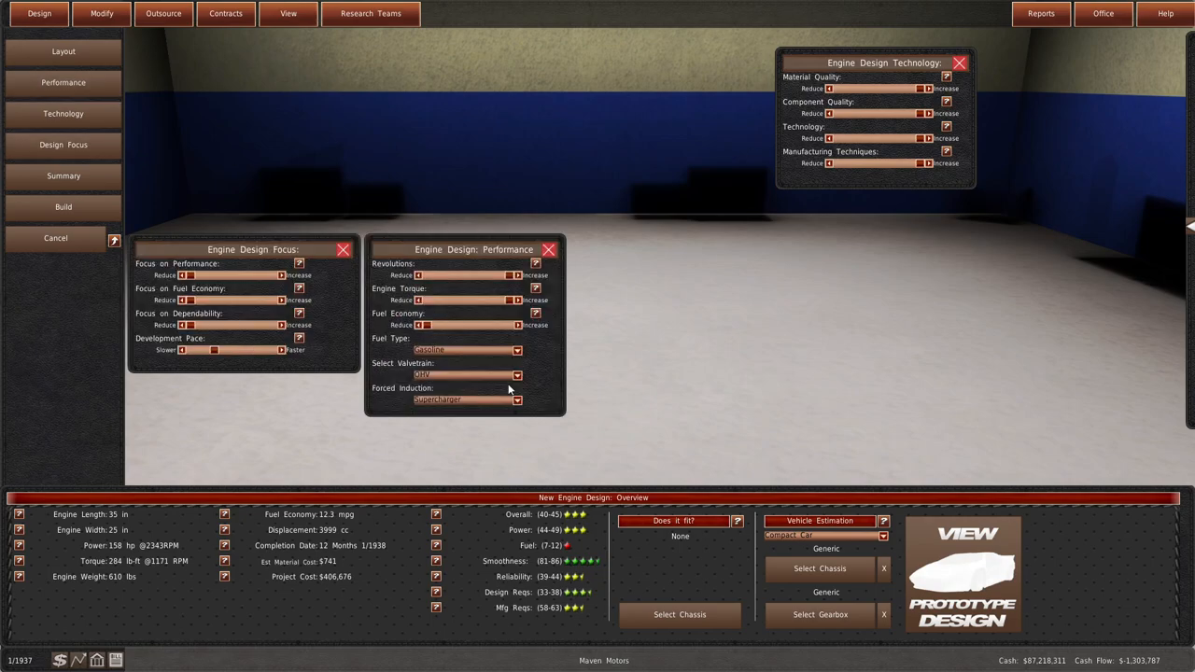
left_click(516, 400)
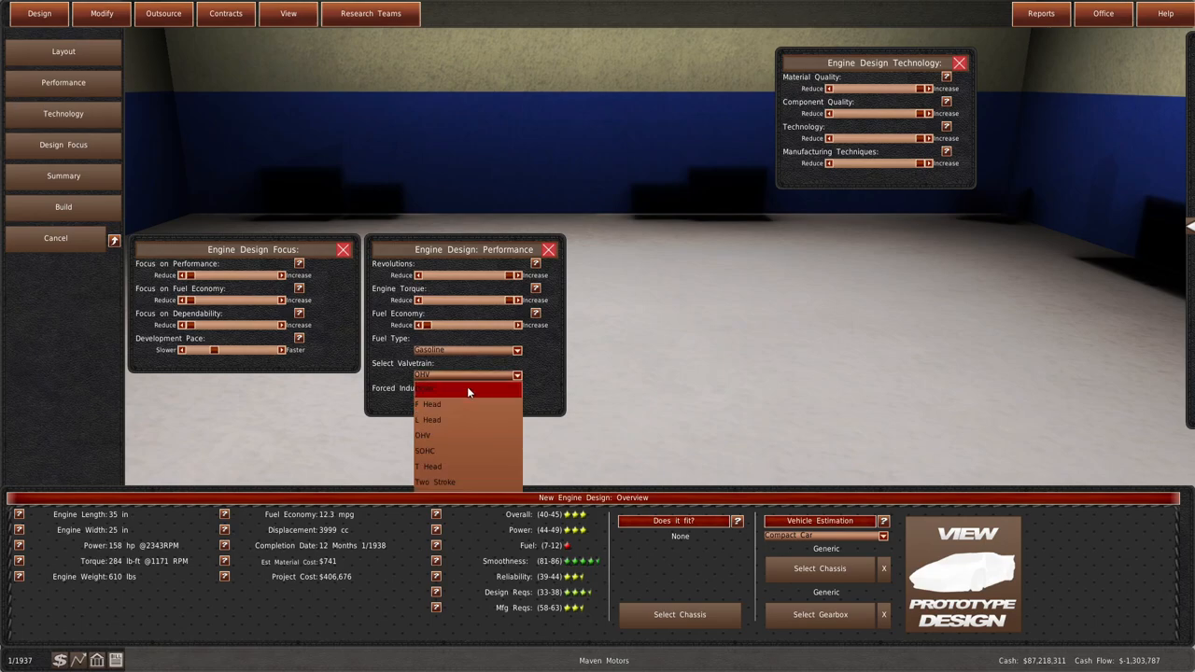
left_click(423, 435)
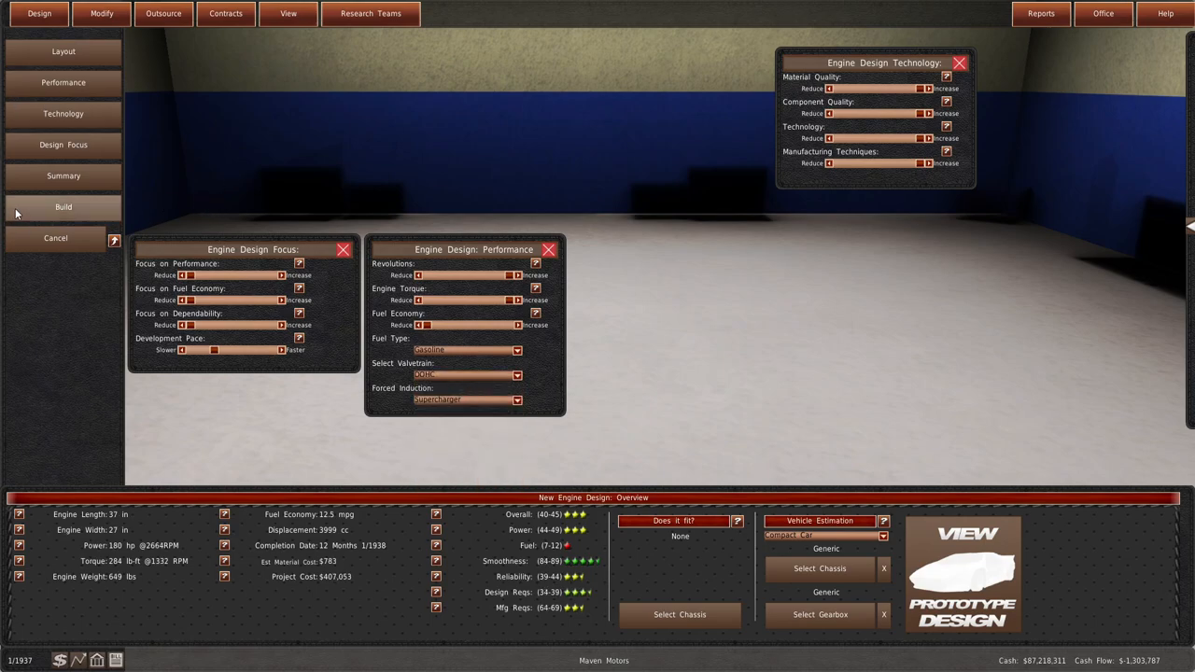
left_click(62, 206)
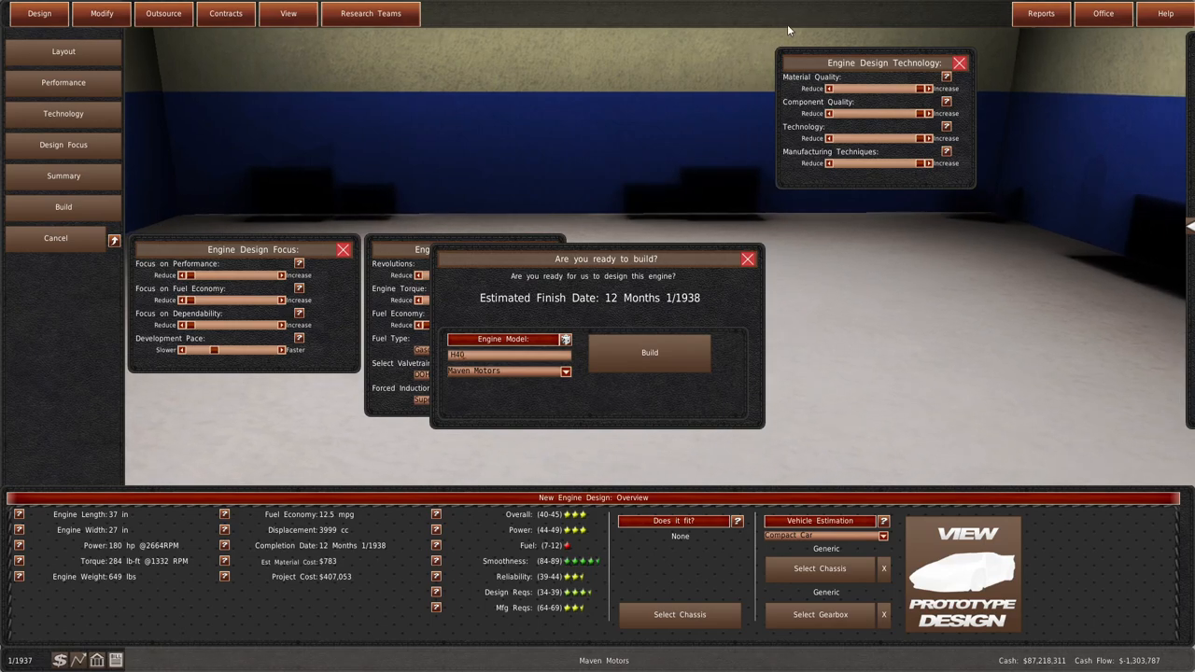
left_click(649, 352)
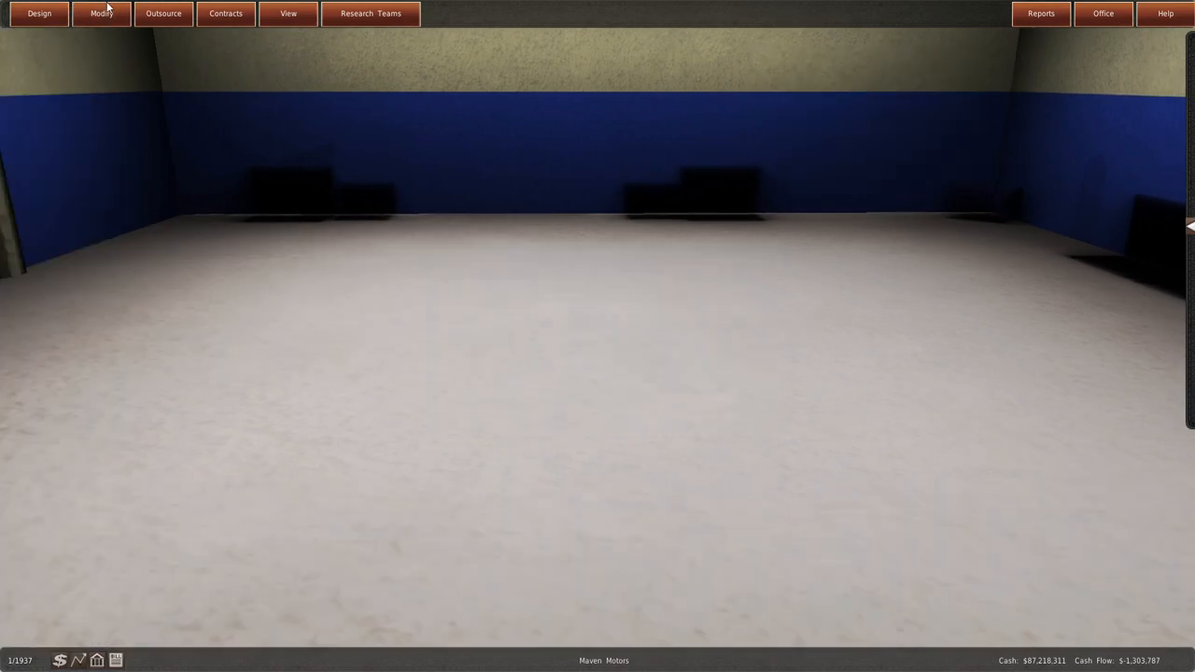
- Redesign H40S with a variable geometry turbocharger and stronger performance focus, reaching 204 hp
left_click(101, 13)
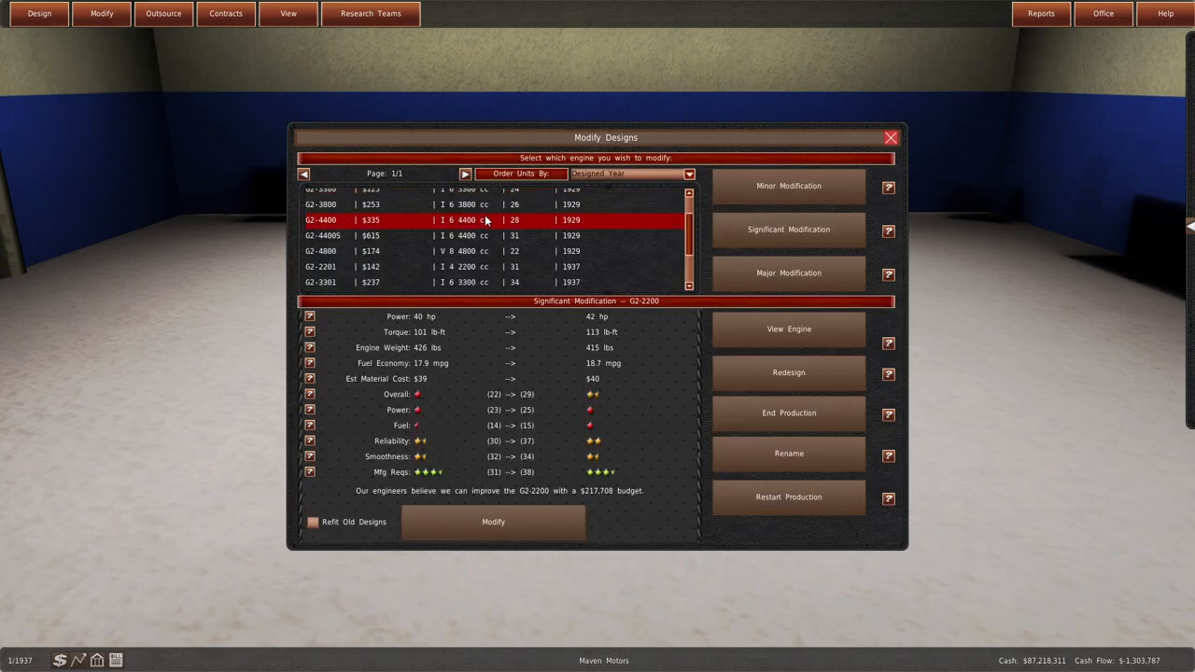
left_click(458, 281)
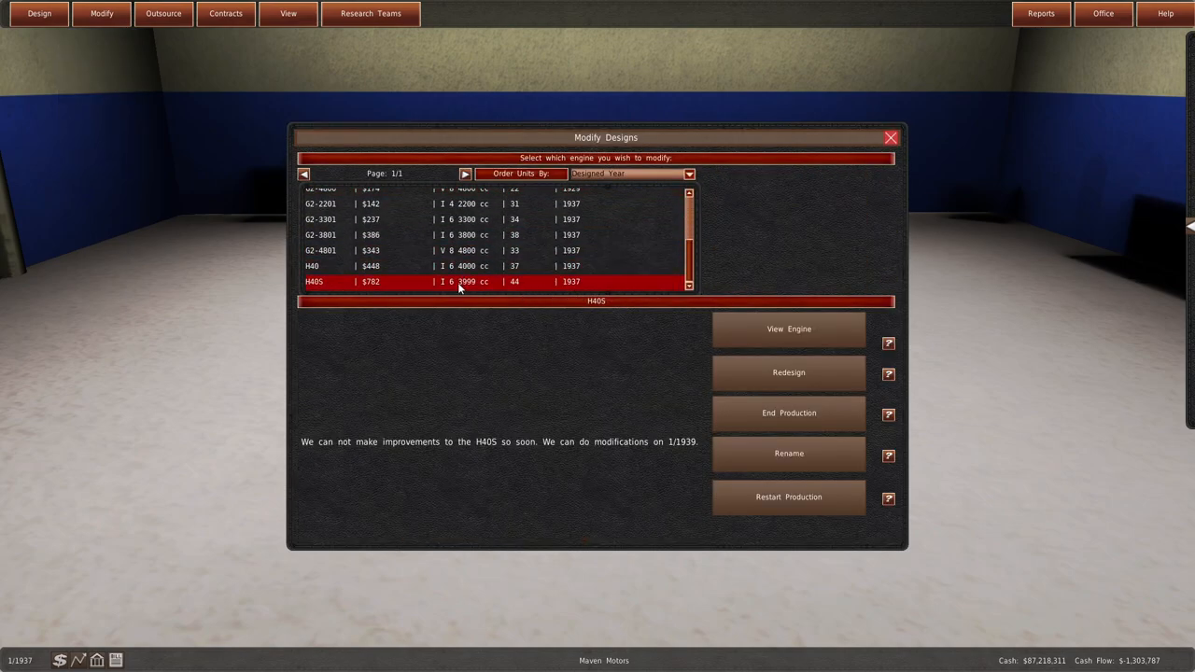
left_click(788, 372)
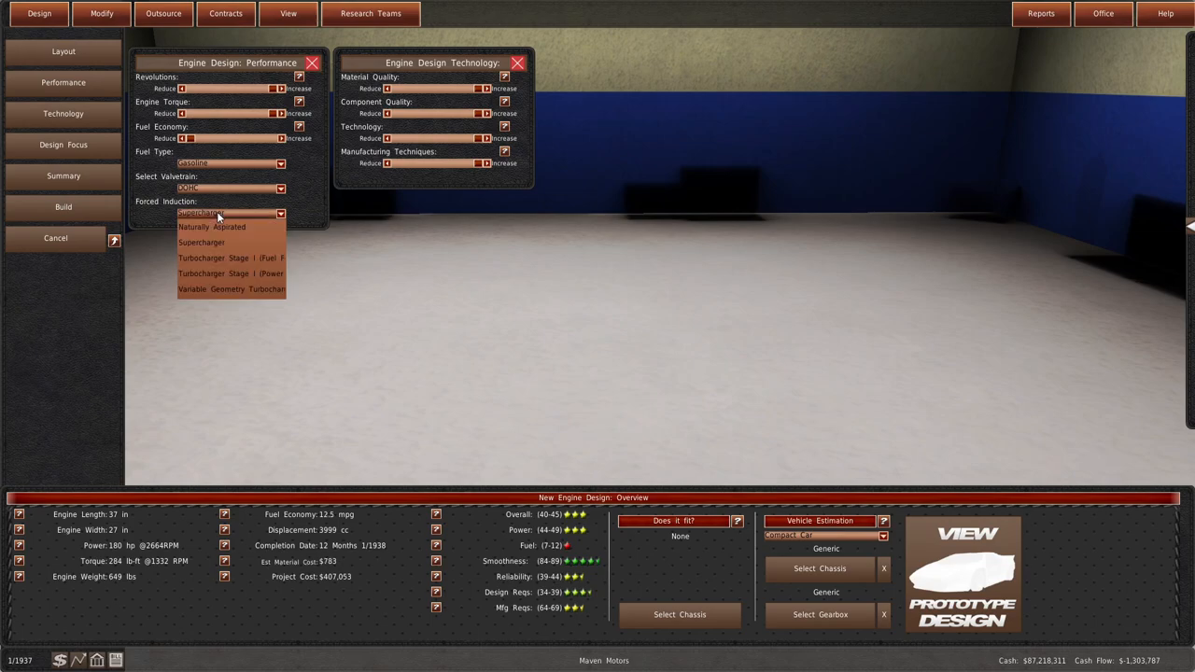
left_click(230, 288)
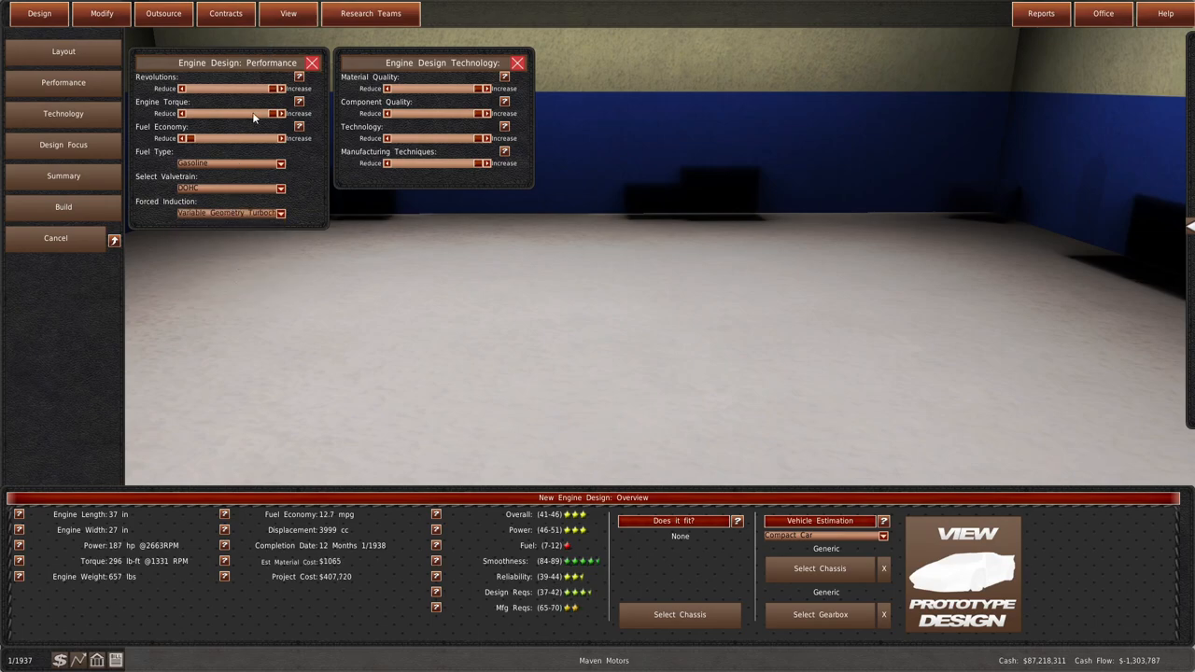
left_click(62, 145)
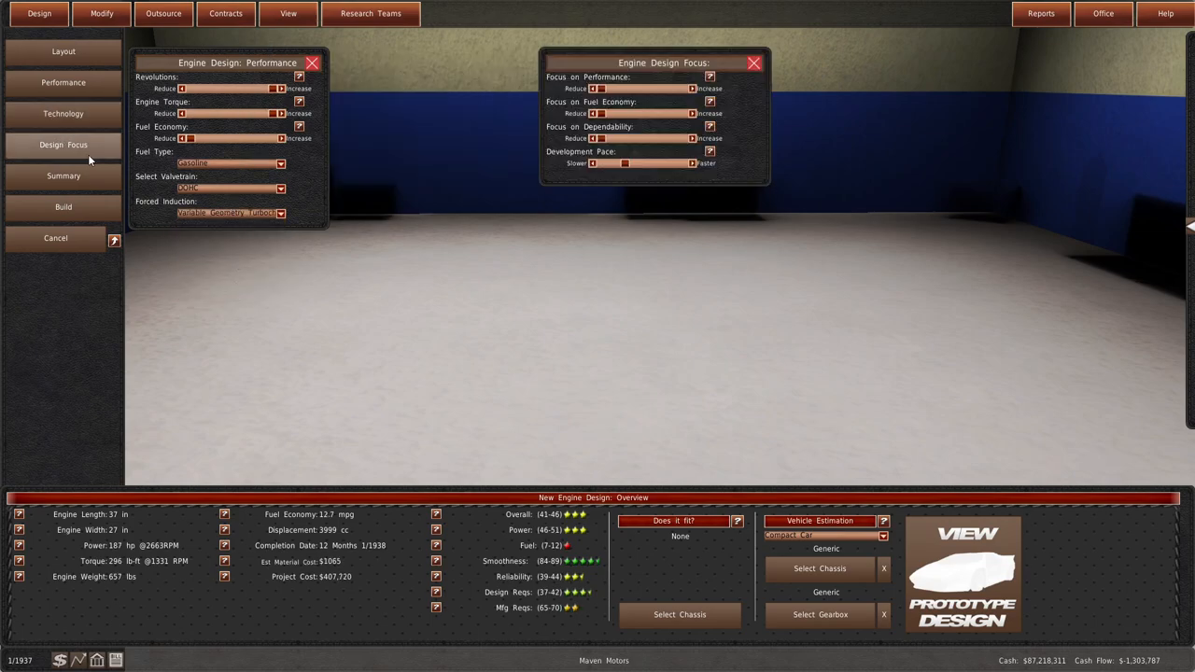
mouse_move(657, 113)
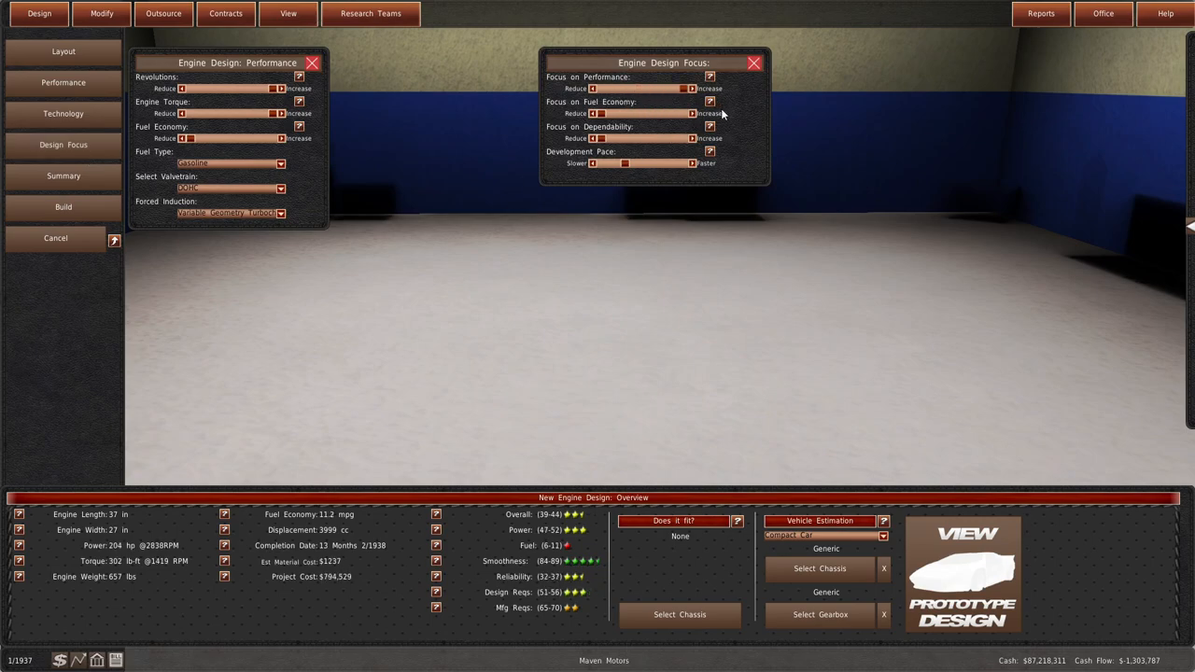
left_click(62, 50)
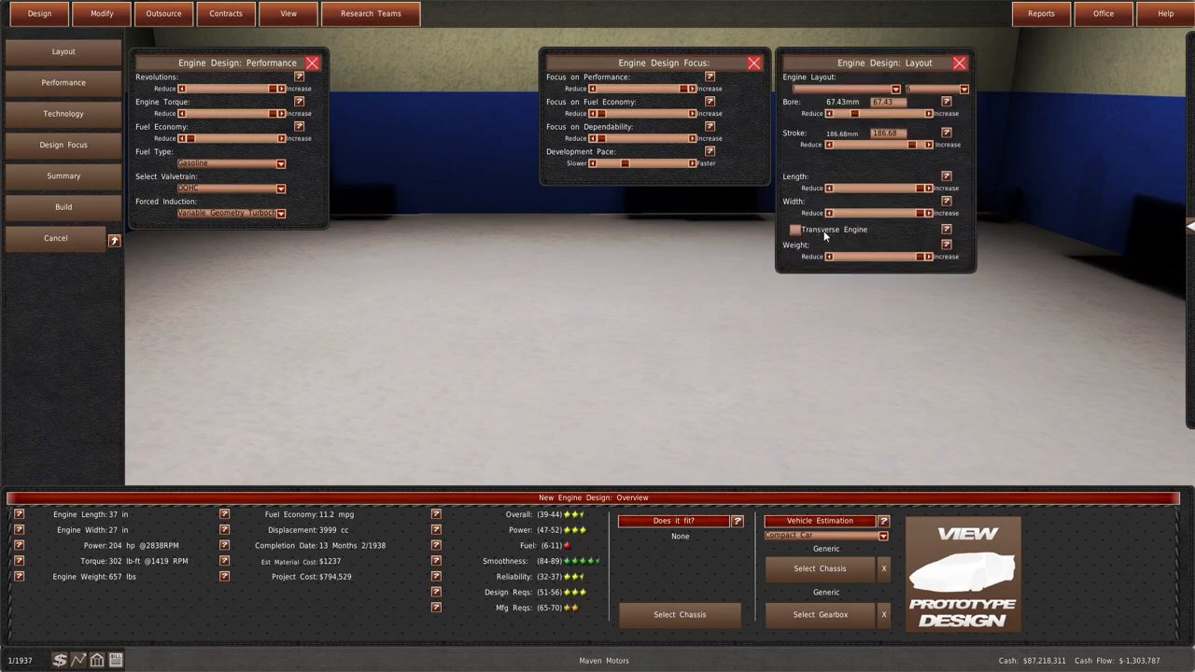
mouse_move(302, 405)
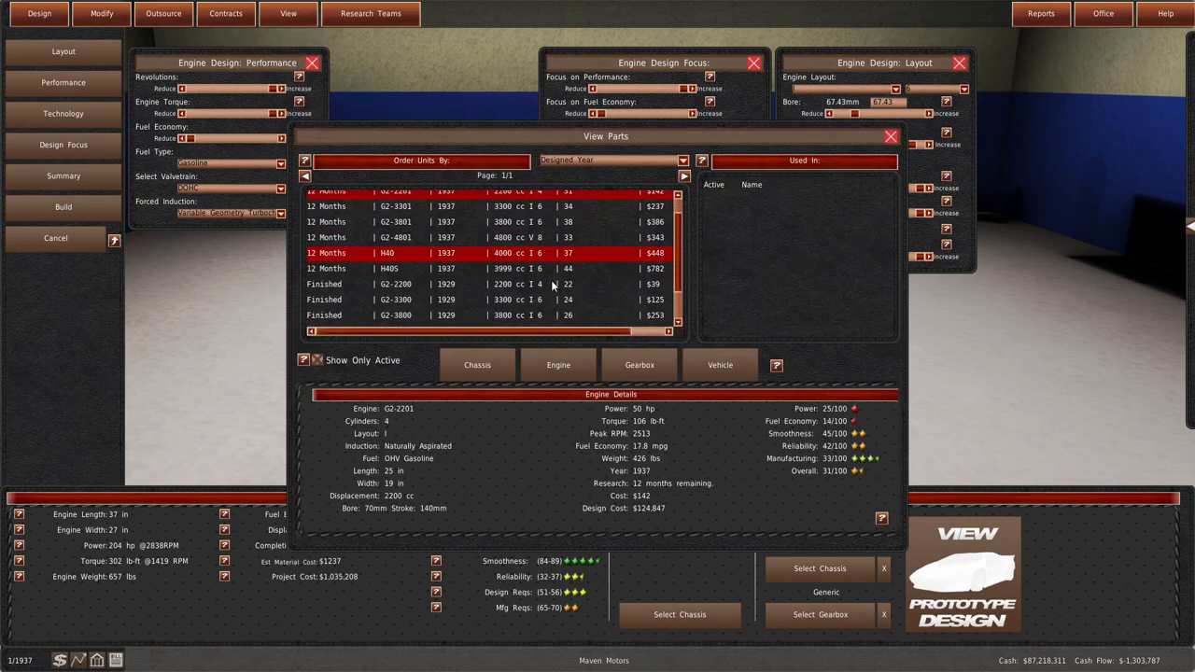
- Scroll the engine parts list and view the G2-4400S engine details
scroll("down", 3)
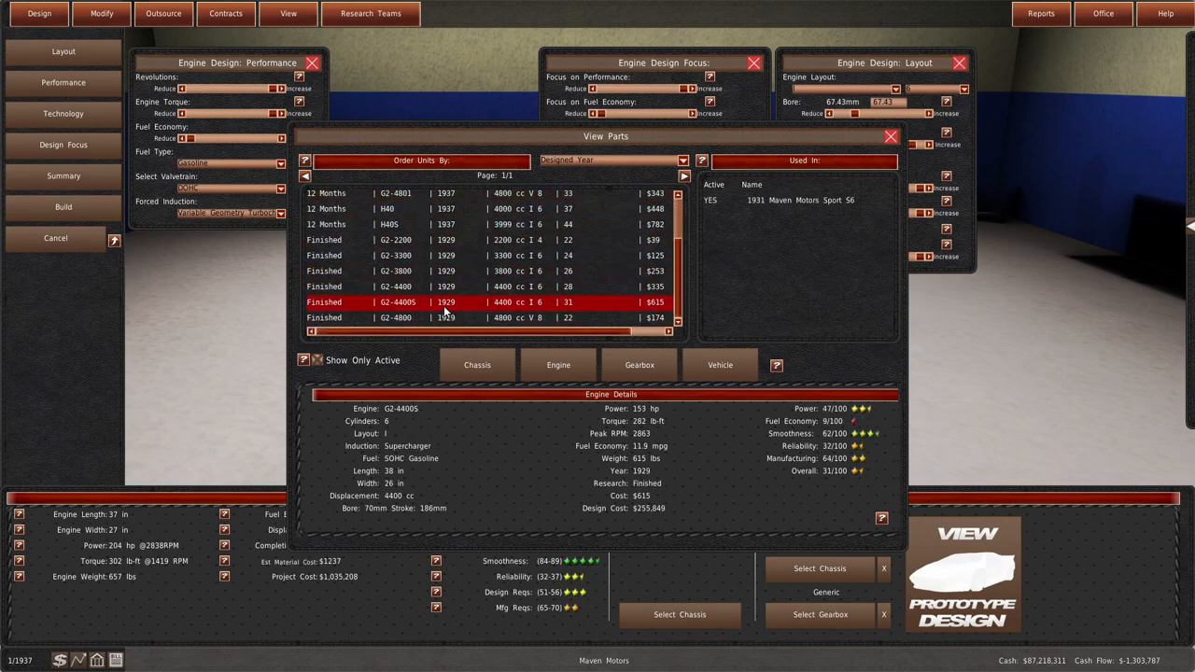
left_click(420, 247)
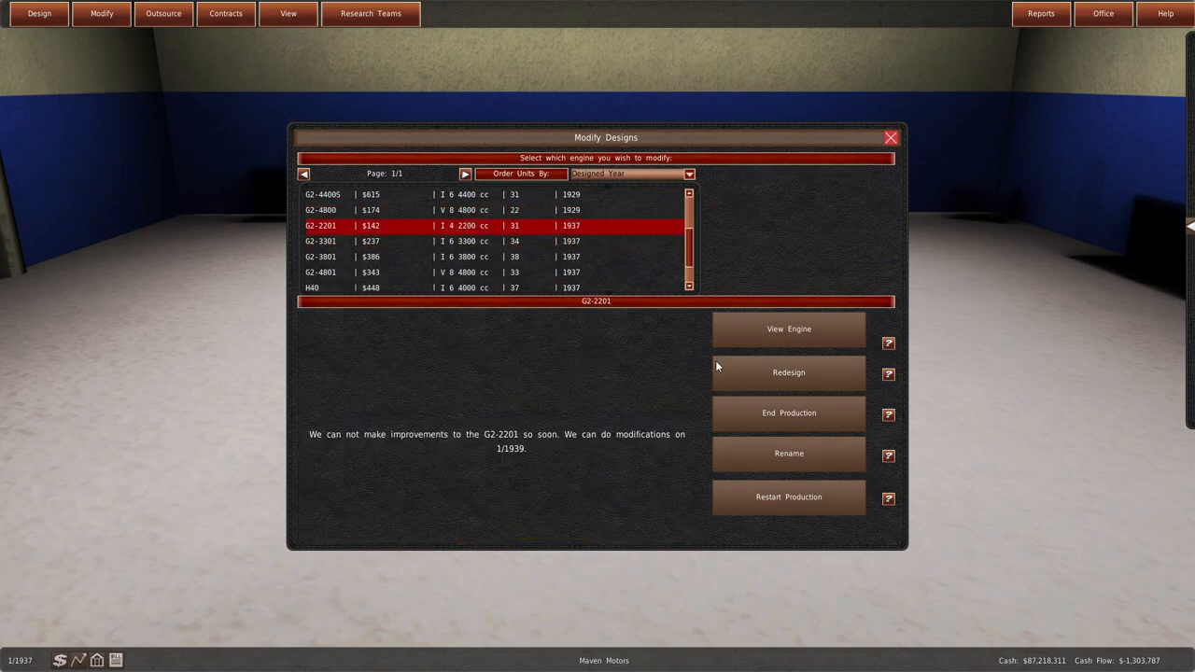
- Redesign G2-2201 as a 3000 cc diesel with a 69.1 mm bore and higher revs
left_click(788, 373)
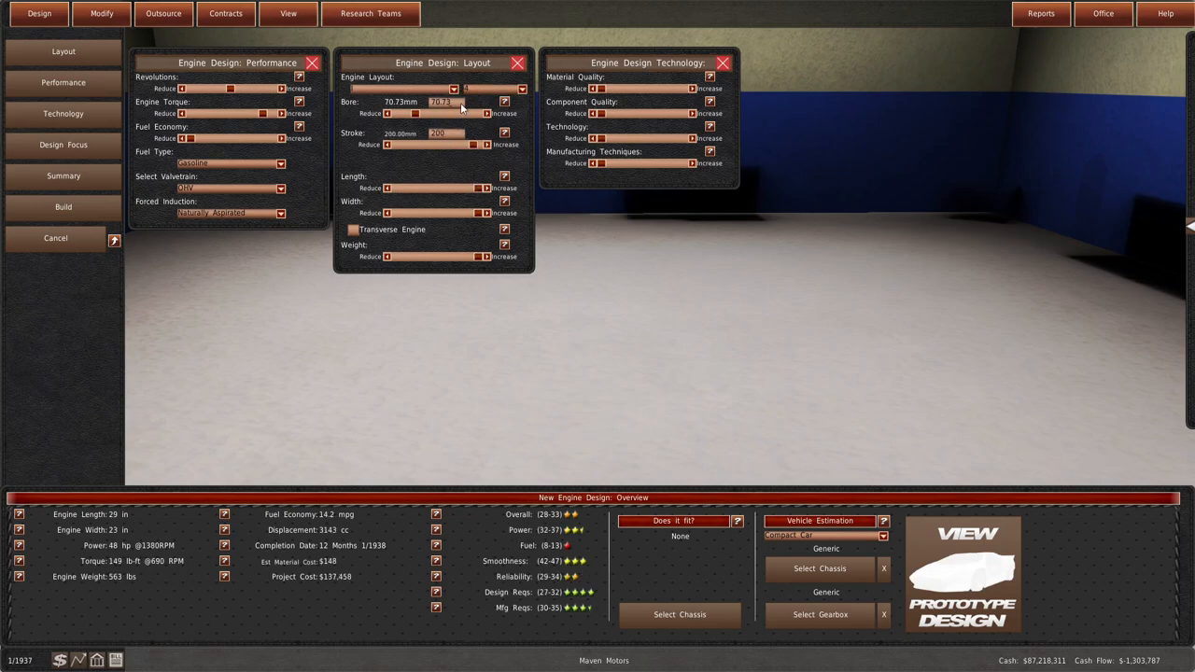
left_click(386, 113)
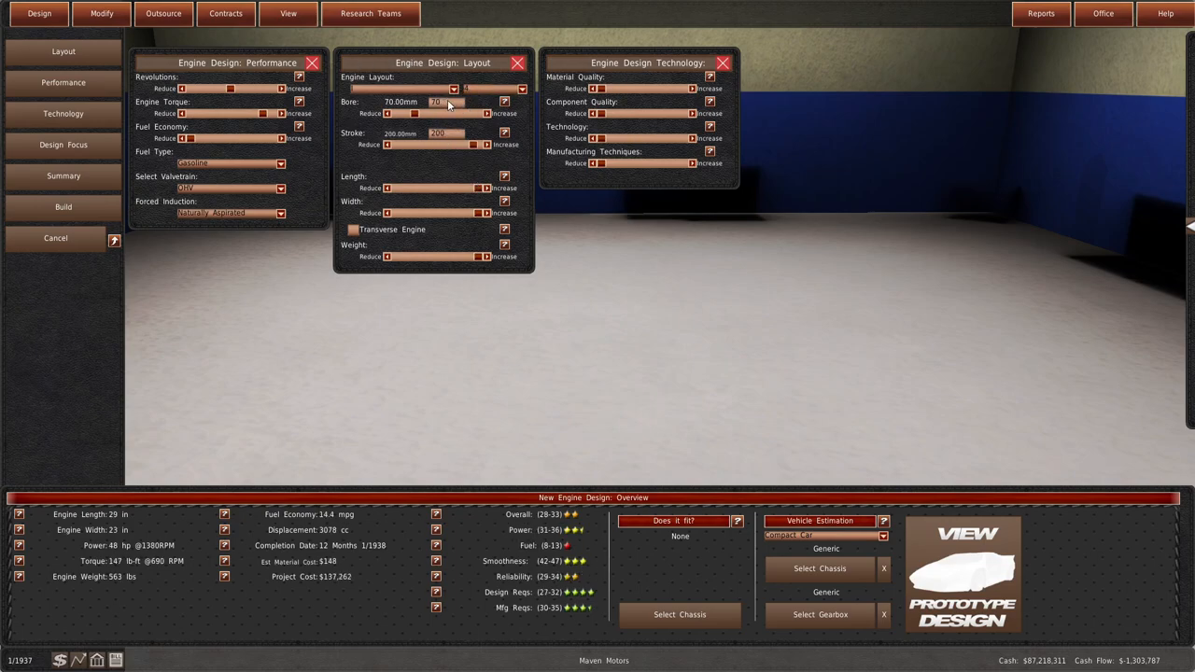
left_click(388, 113)
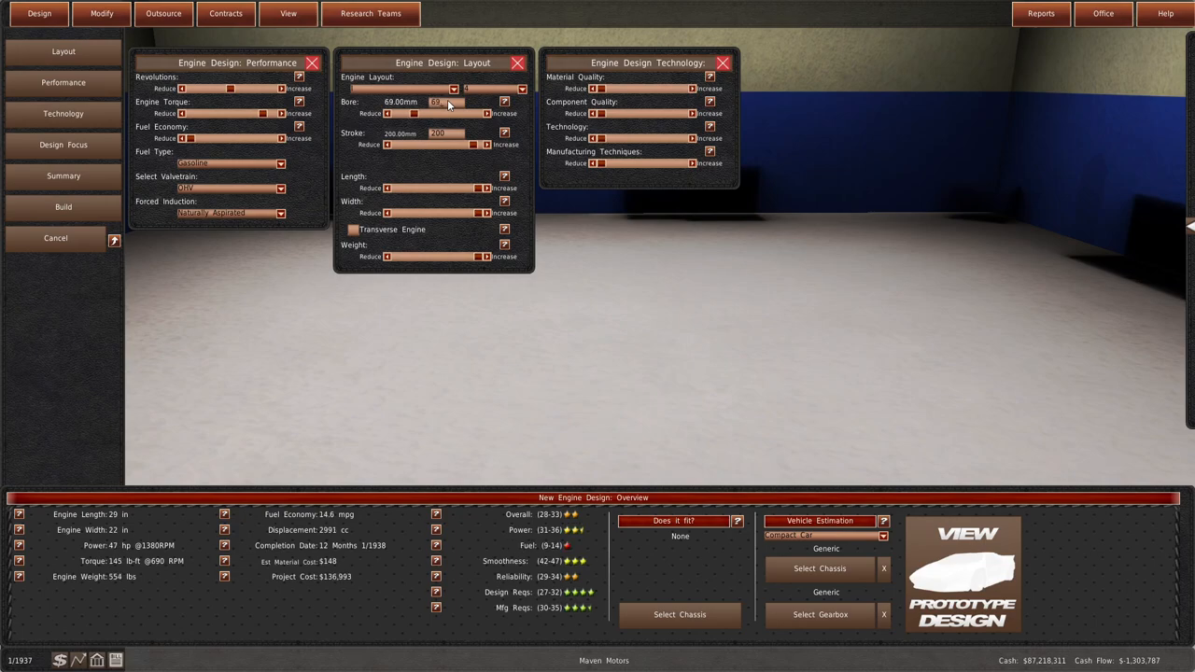
left_click(504, 102)
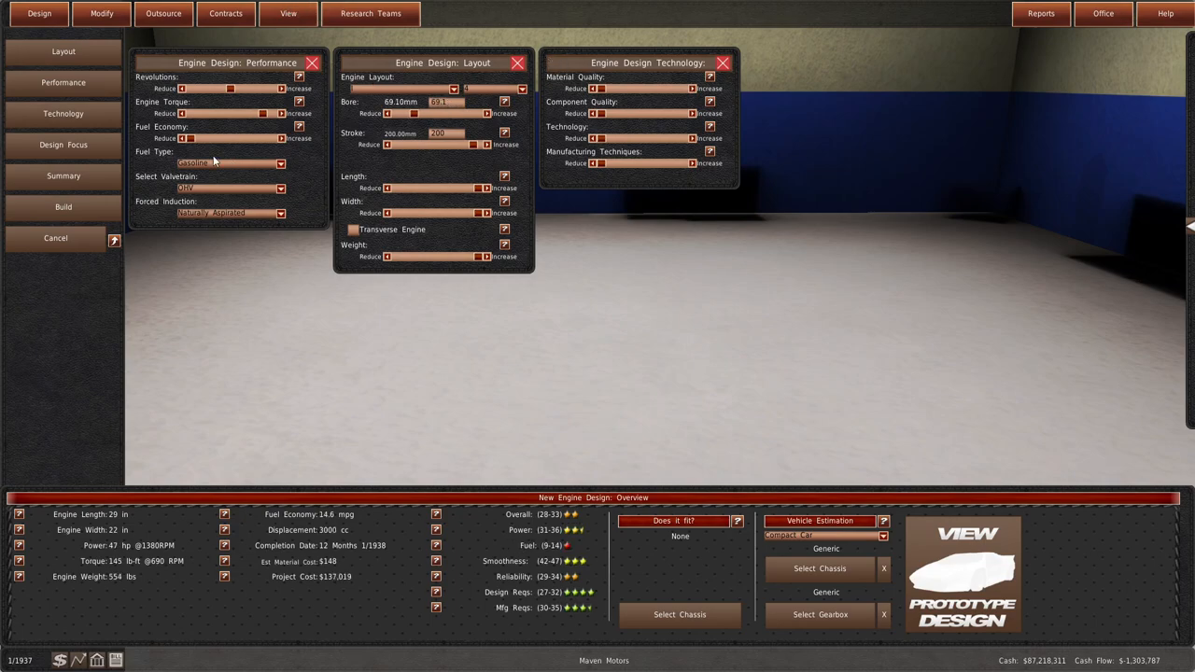
left_click(281, 164)
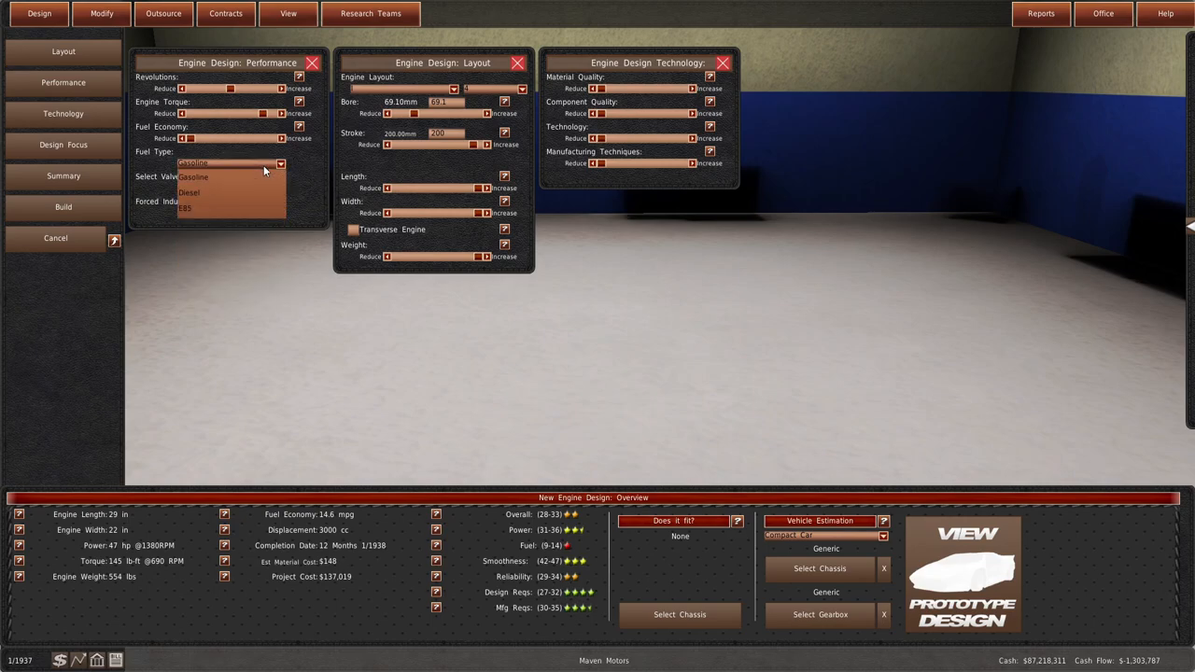
left_click(190, 192)
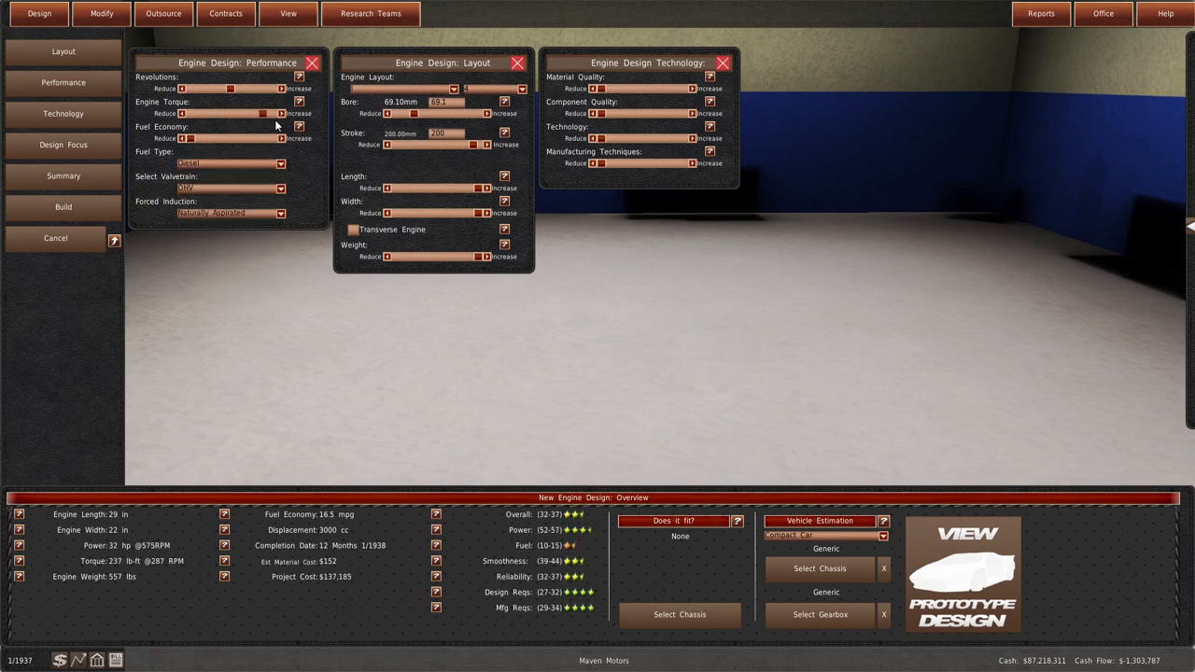
left_click(282, 113)
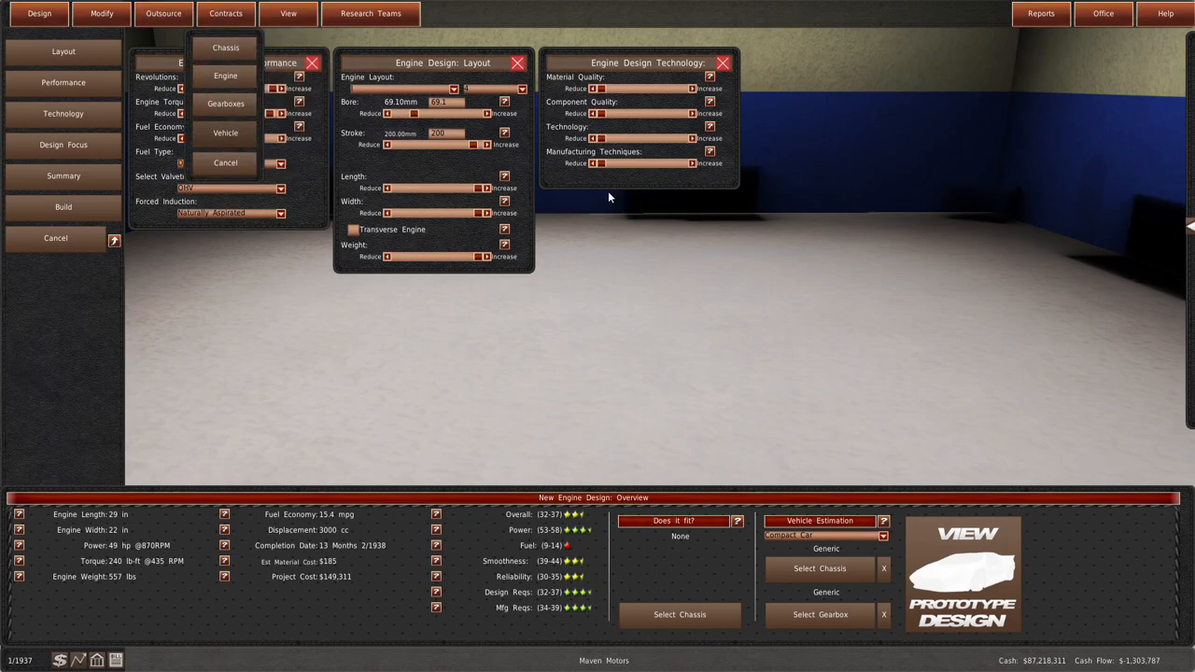
- Review the Denmark Army diesel Compact SUV contract, then tweak the design focus sliders
left_click(225, 13)
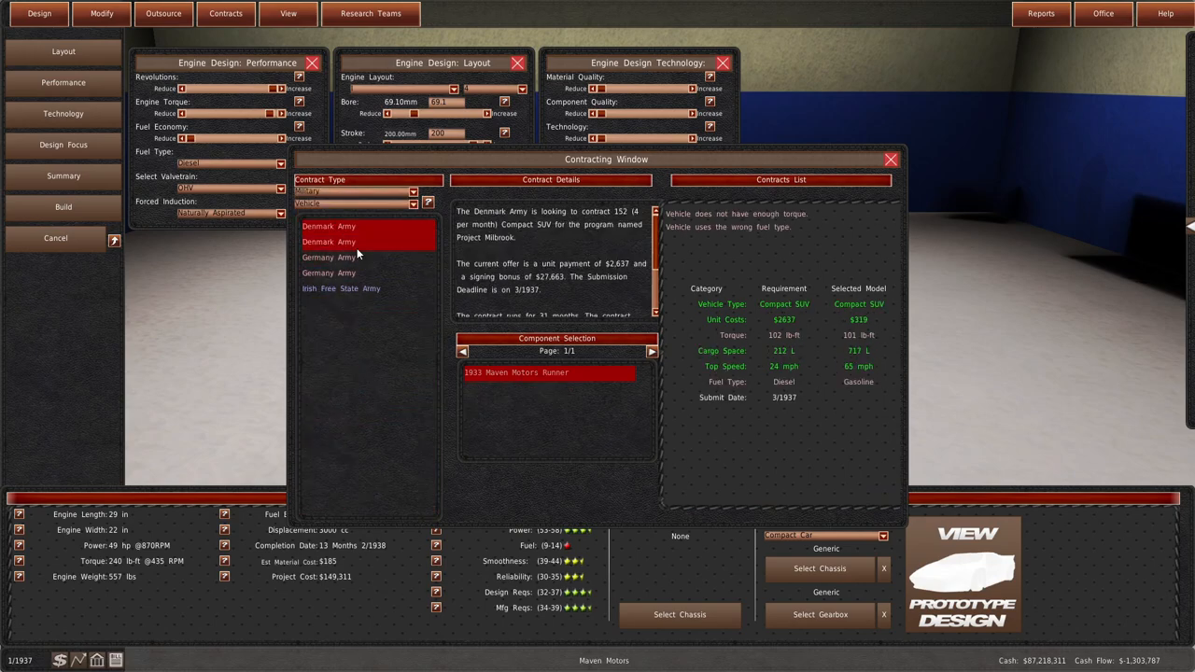
left_click(328, 273)
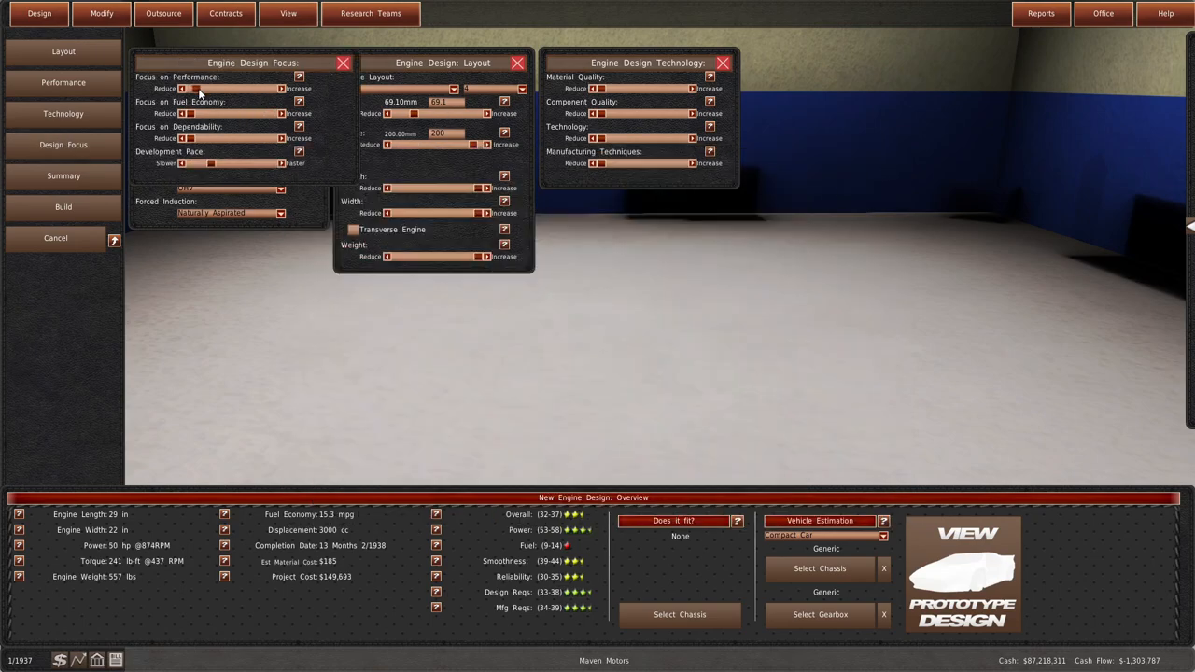
left_click(63, 82)
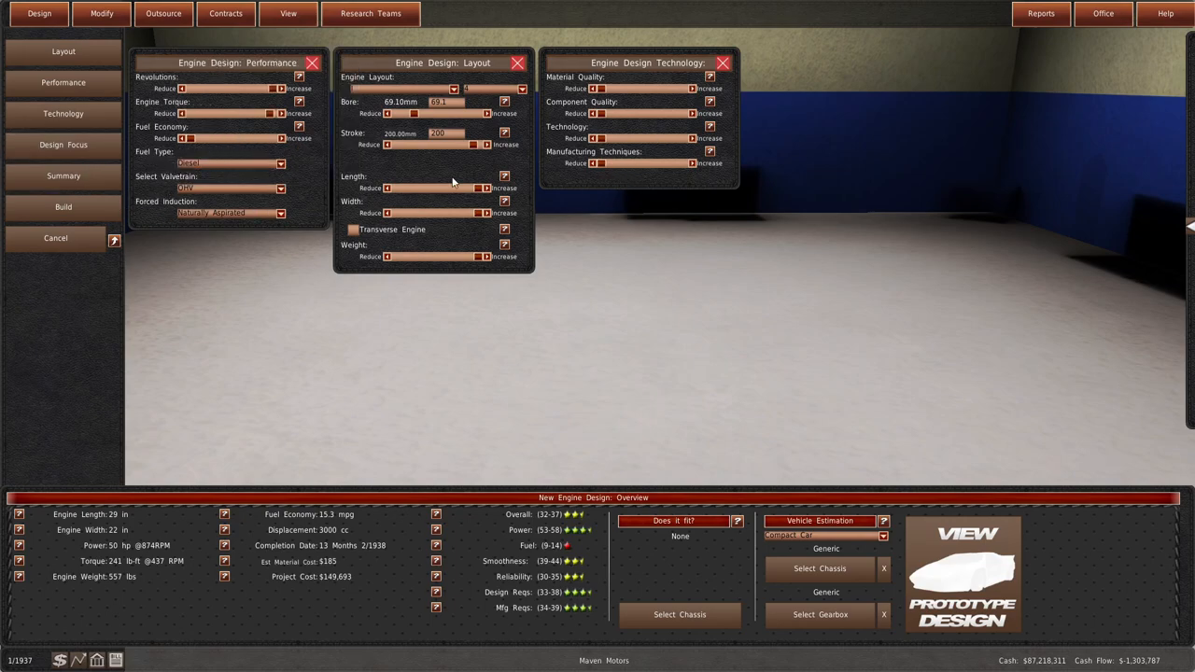
left_click(62, 144)
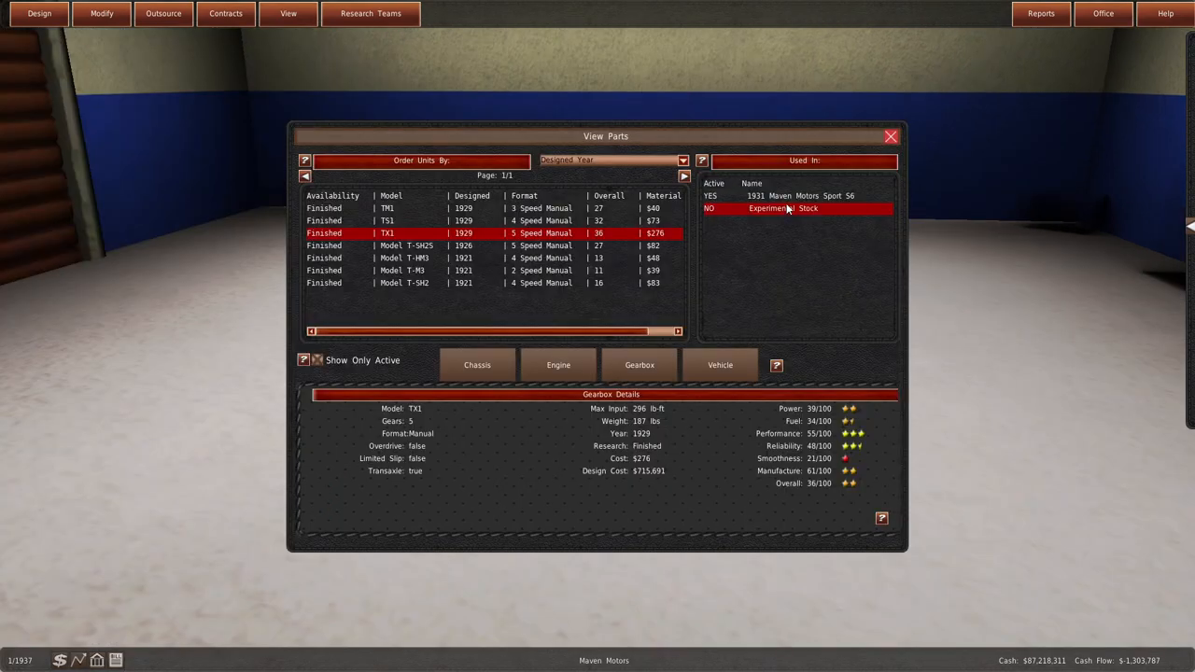
- Review the TM1, TS1 and TX1 gearbox details, including TX1's use in the 1931 Sport S6
left_click(421, 208)
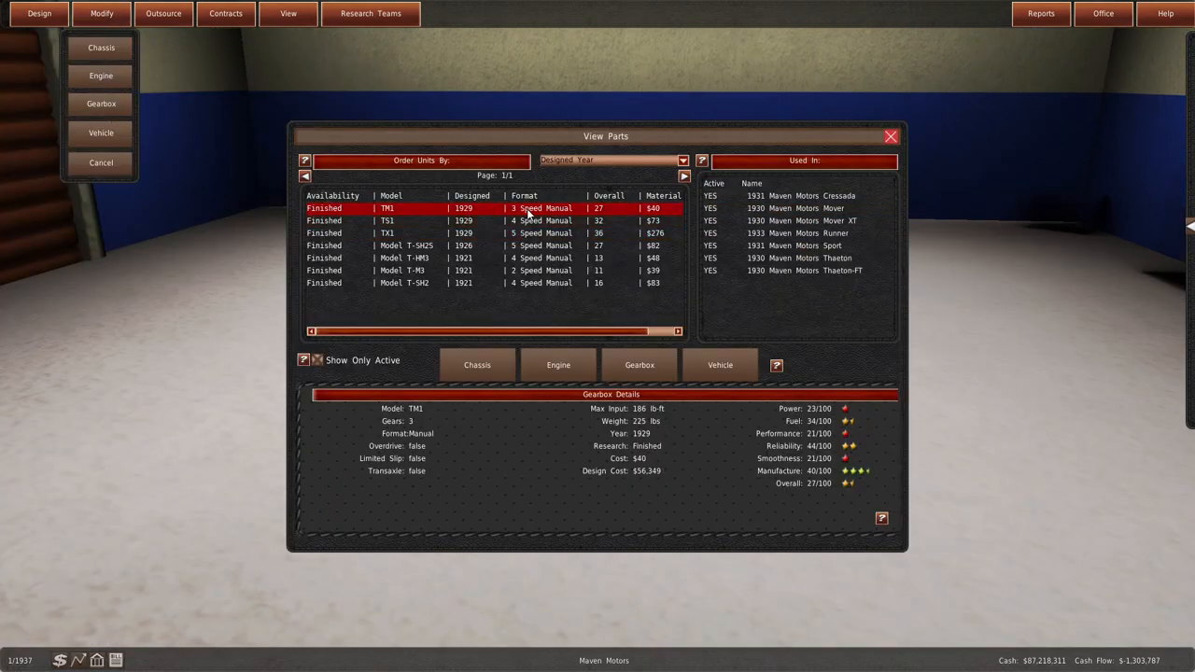
left_click(467, 221)
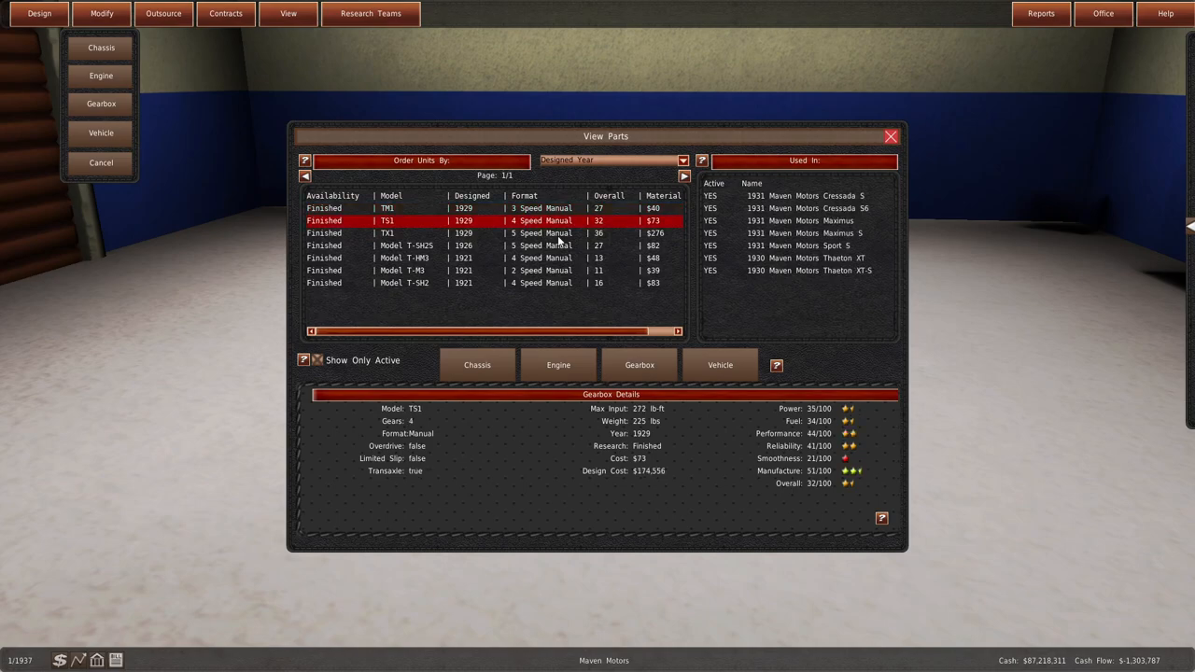
left_click(387, 233)
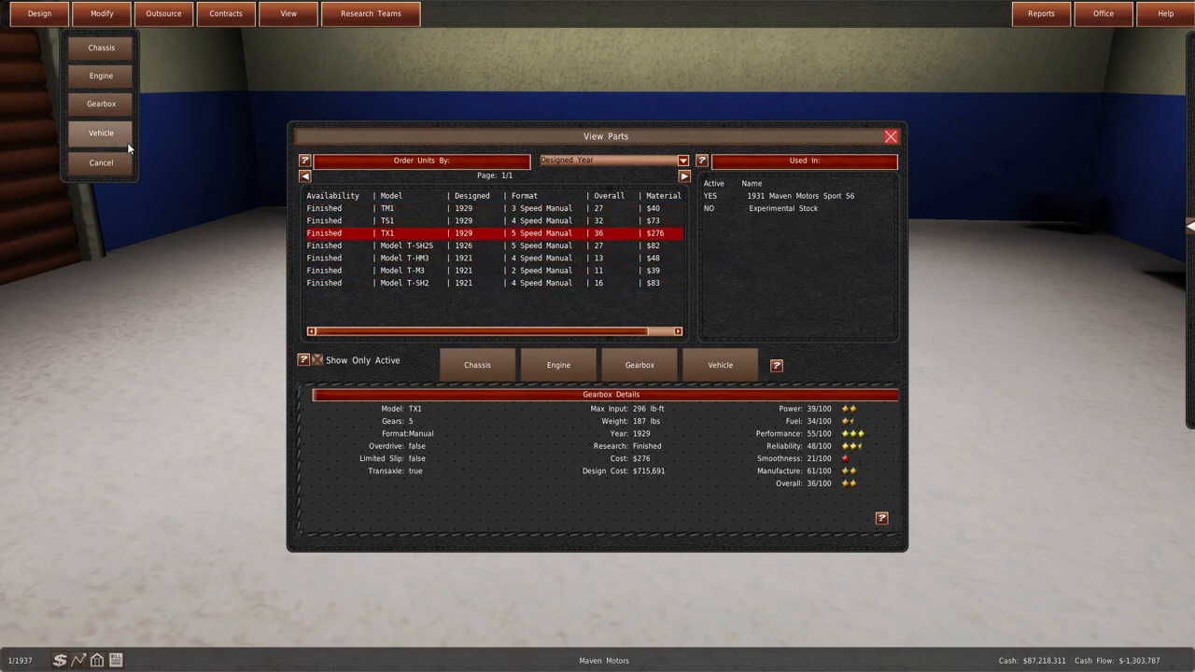
left_click(101, 162)
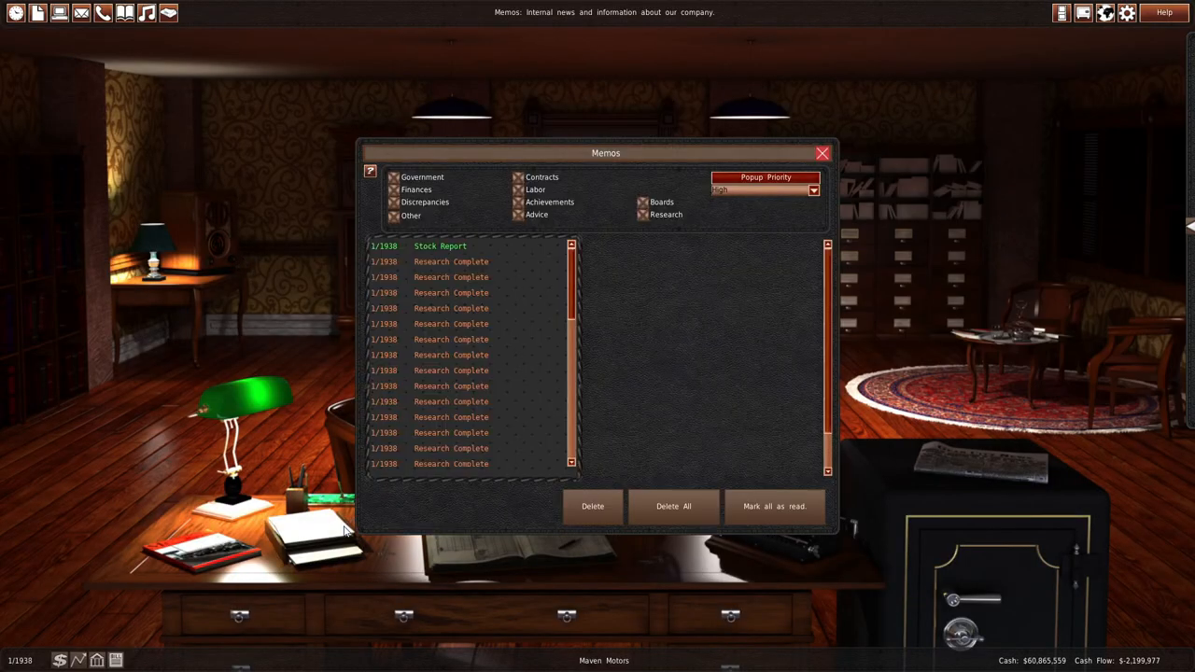
- Read the racing memo and open the 1931 Sport S6's 24 Hours of De Mans budget
scroll("down", 3)
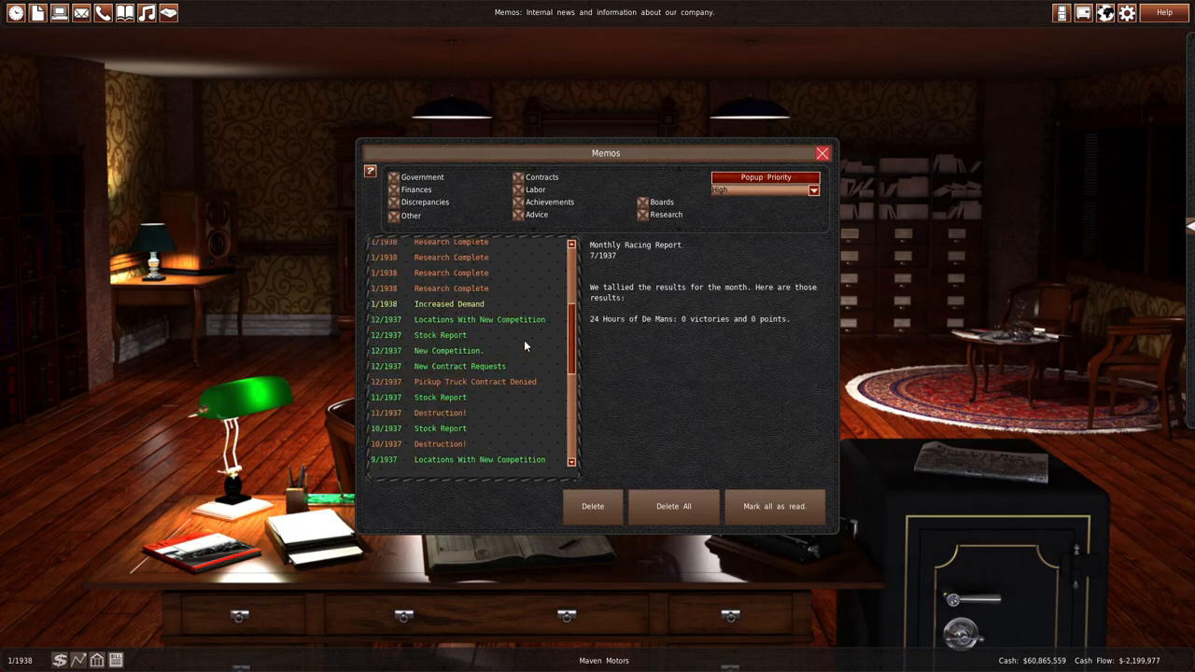
left_click(822, 152)
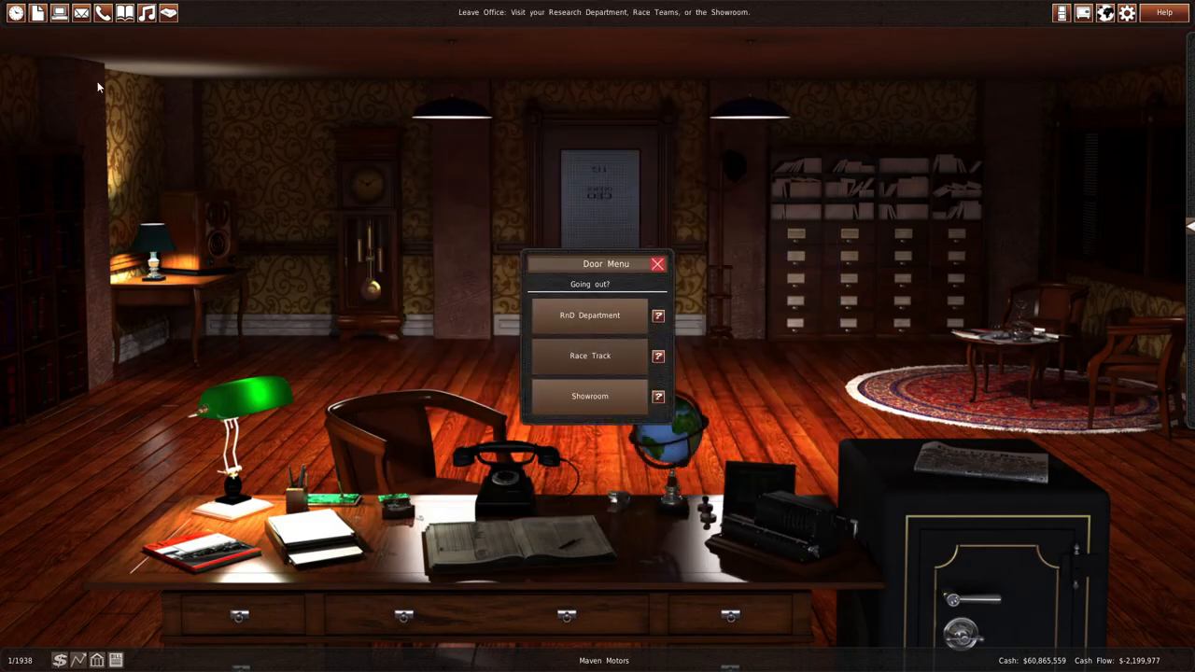
left_click(589, 355)
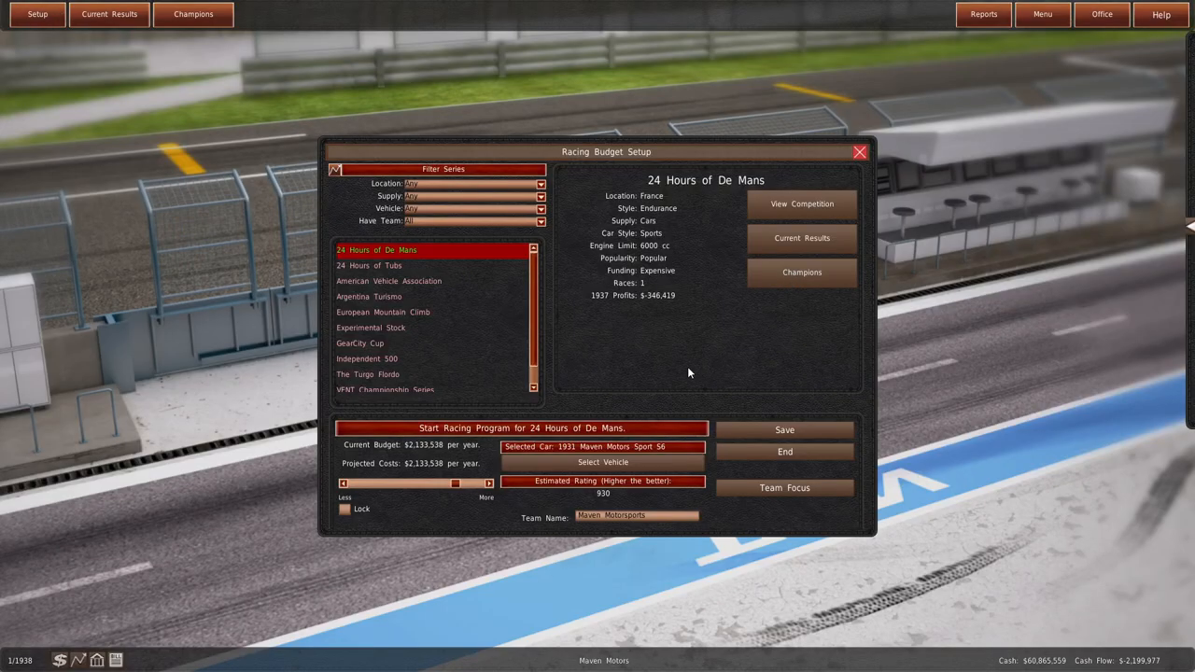
mouse_move(615, 495)
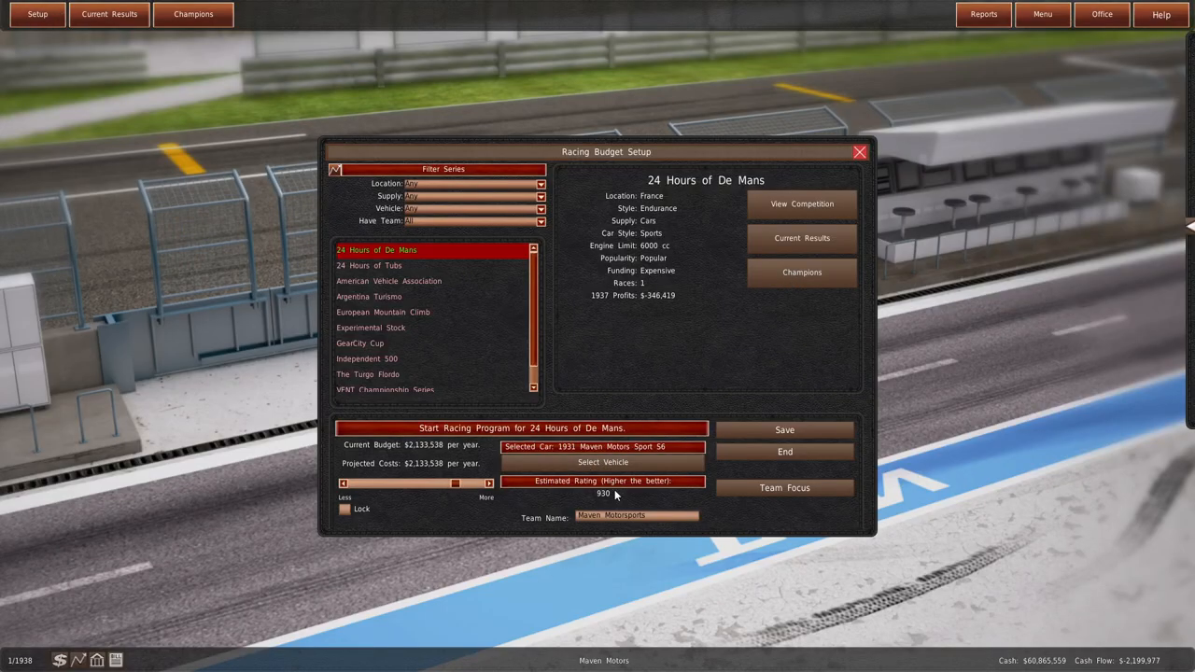
- End the De Mans racing program and prepare a sale of all 9,840,317 Cureworth shares
left_click(785, 451)
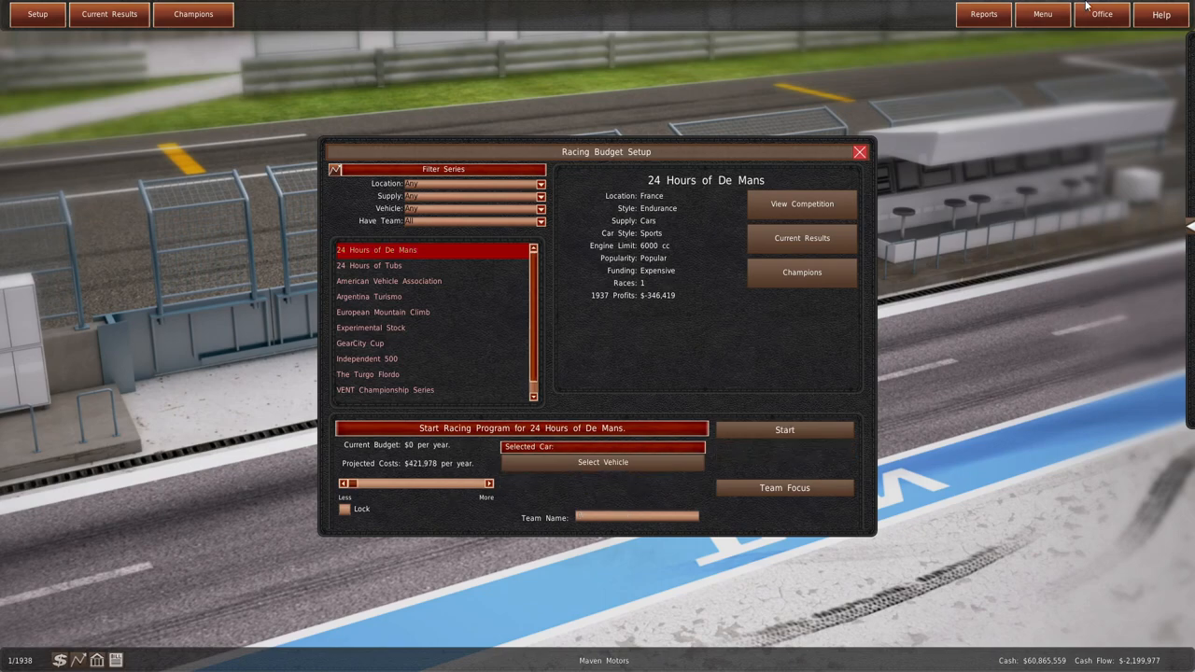
left_click(1042, 13)
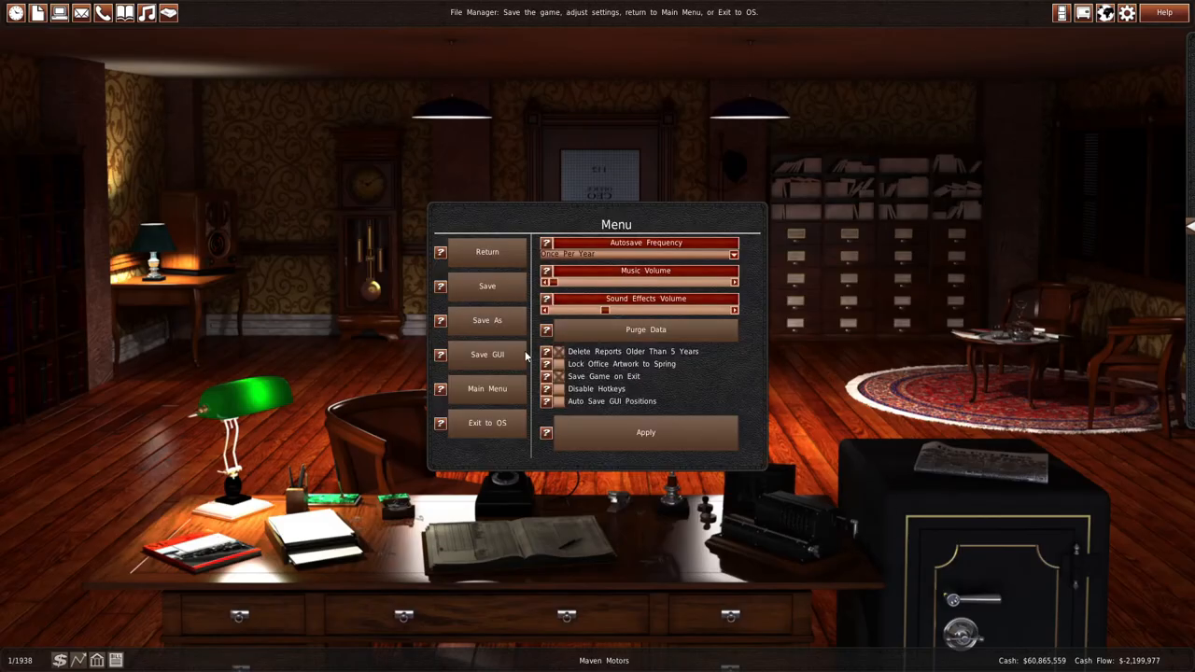
left_click(486, 286)
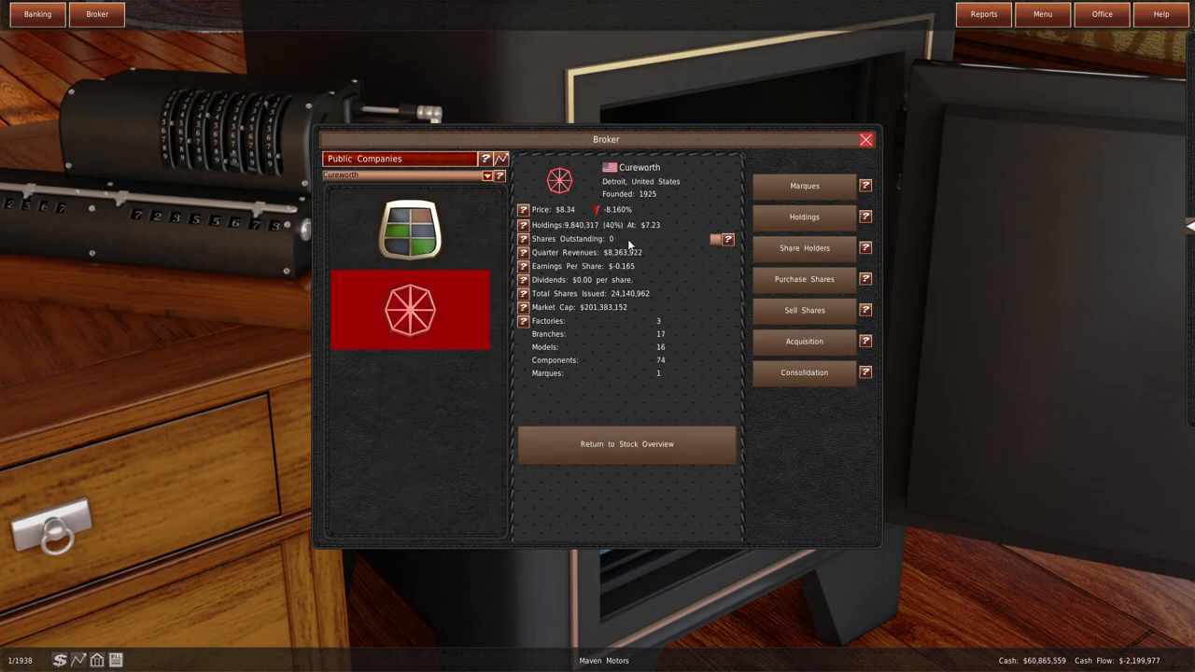
mouse_move(773, 363)
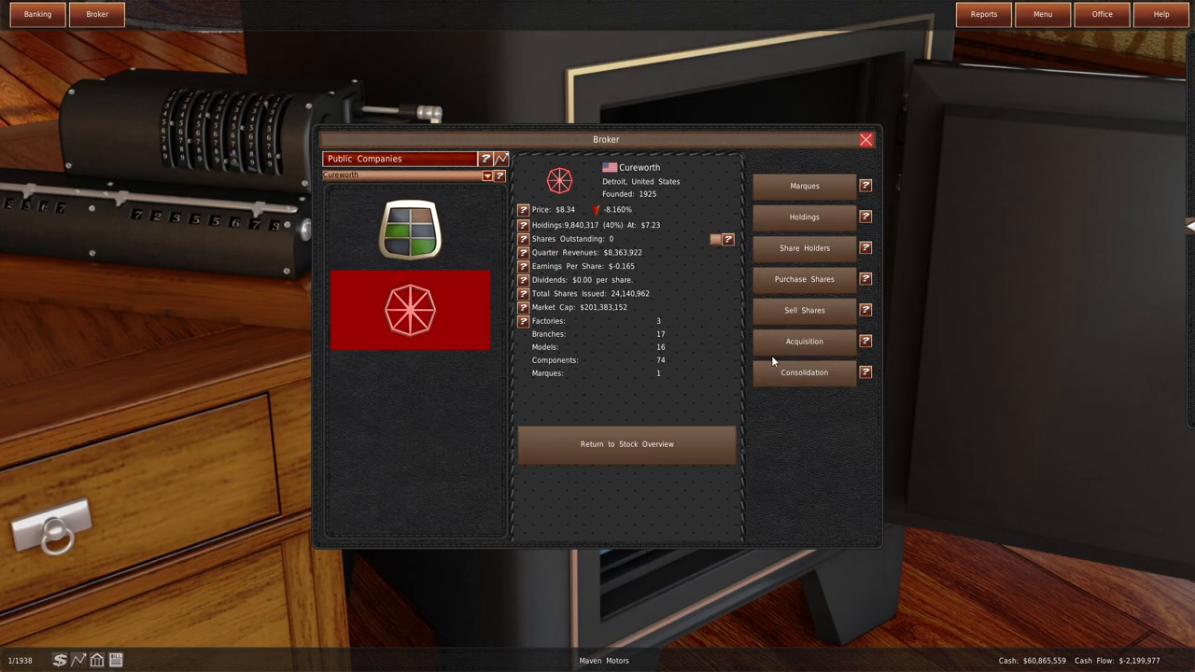
left_click(804, 310)
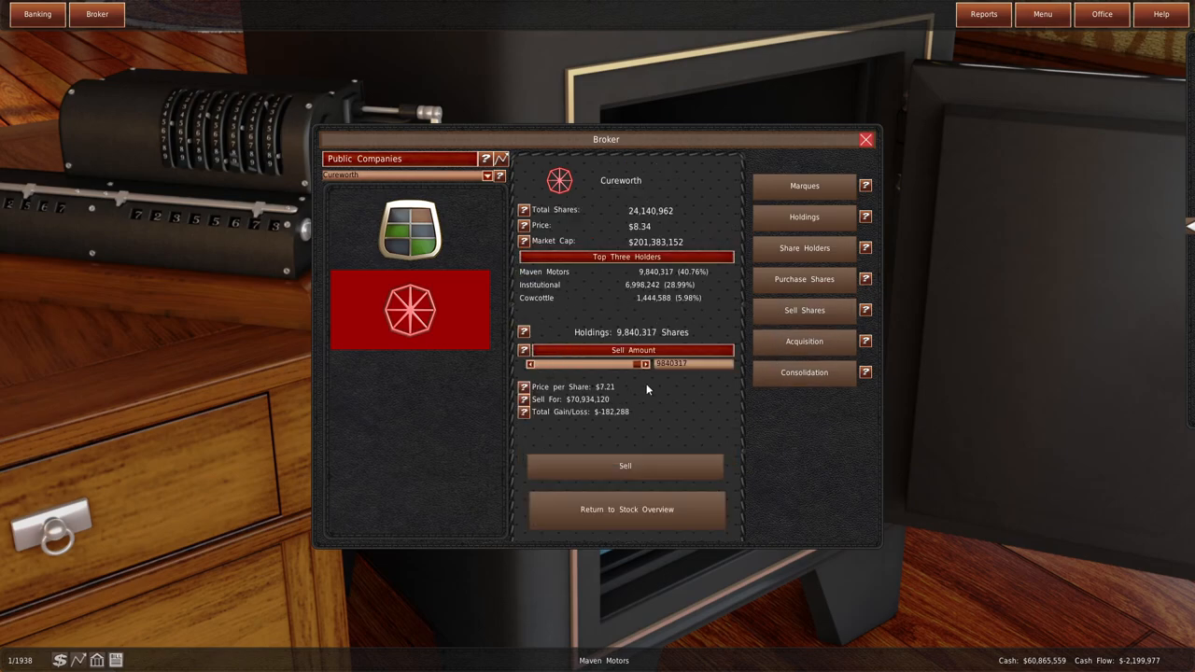
left_click_drag(640, 365, 598, 364)
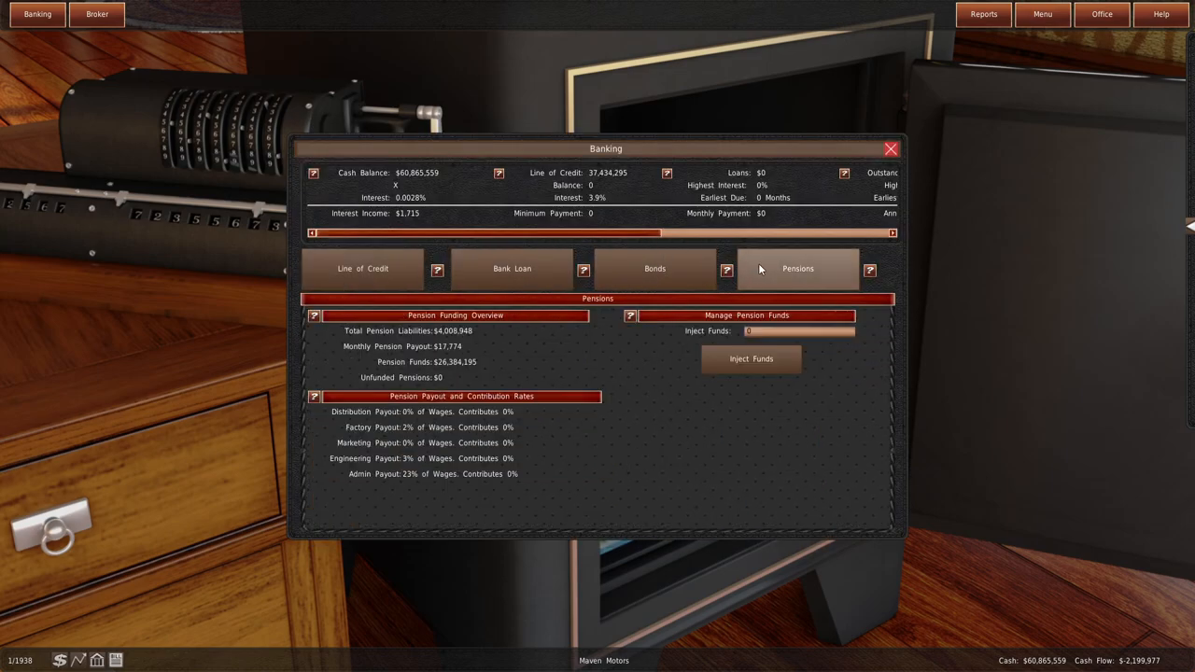
mouse_move(793, 297)
type("10000000")
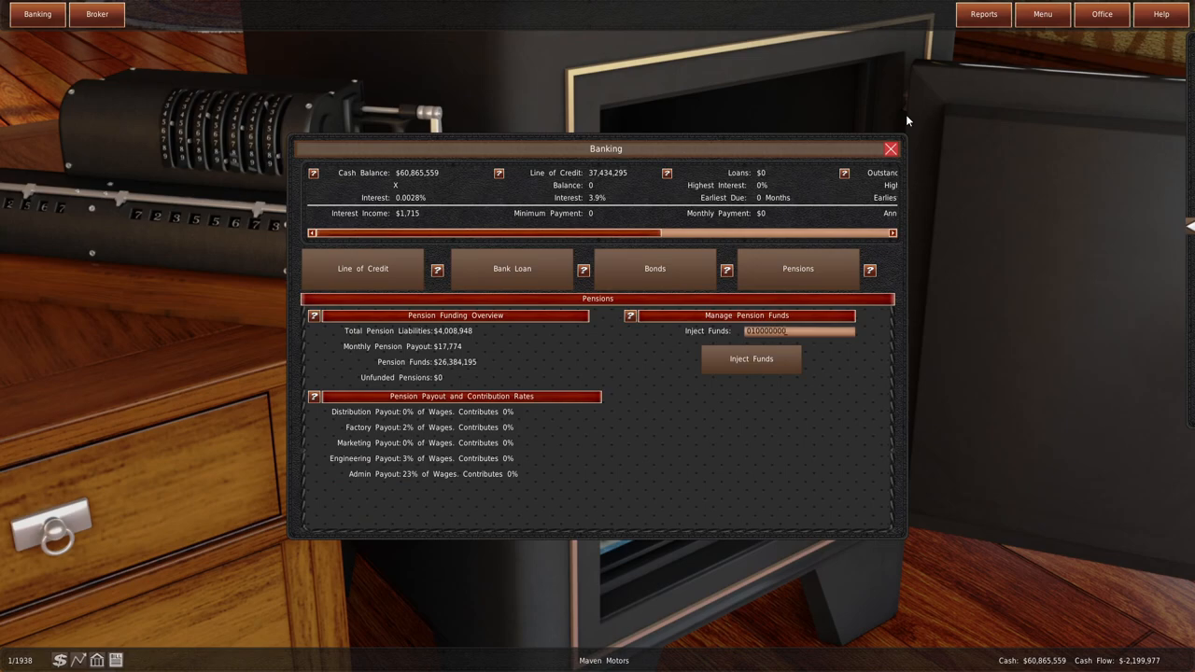
- Inject $10,000,000 into the pension fund and save the game as Maven Motors
left_click(889, 148)
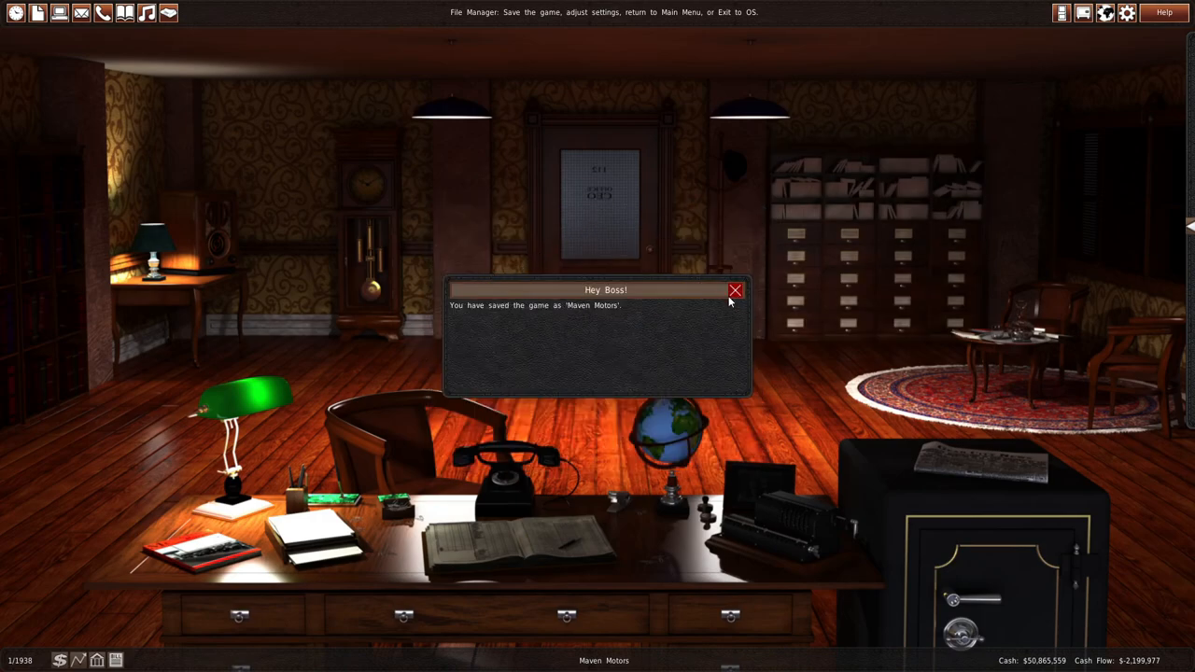
left_click(736, 290)
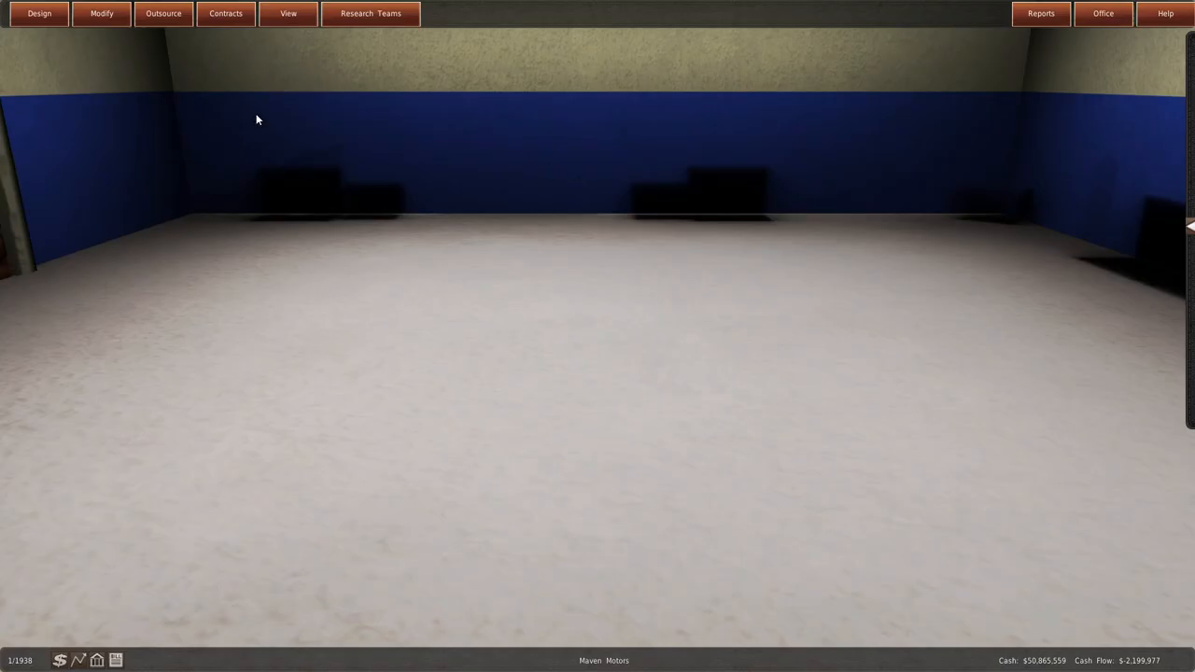
mouse_move(163, 14)
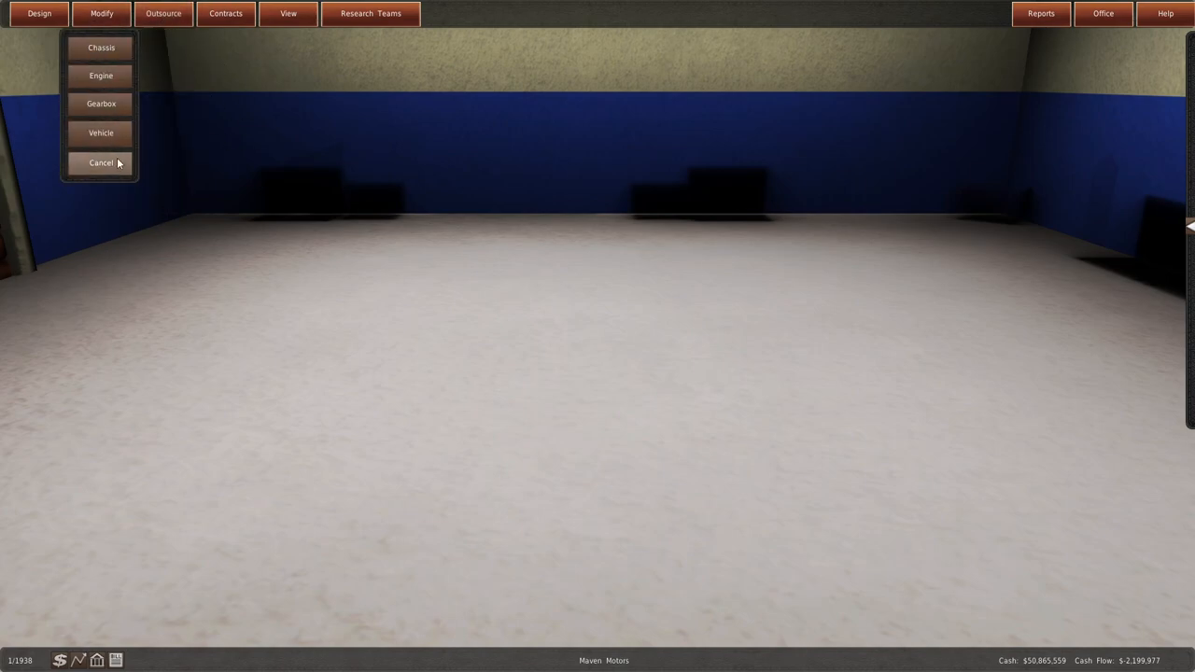
- Start a new generation of the 1931 Sport using the H40 engine and TS2 gearbox
left_click(101, 133)
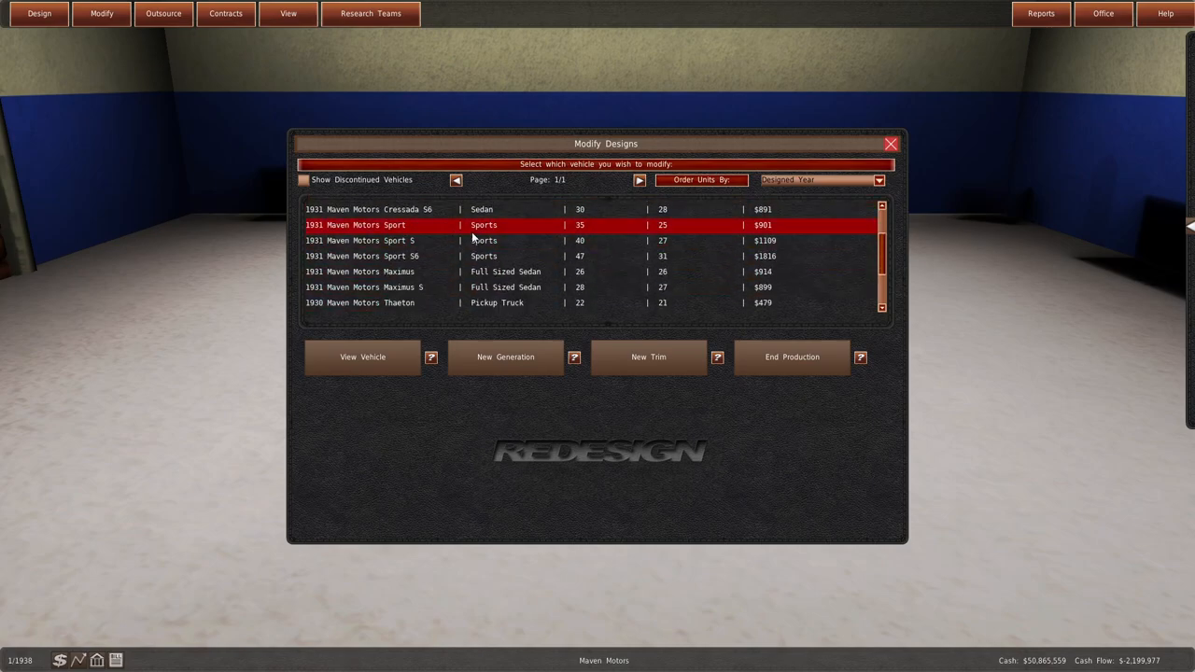
left_click(362, 356)
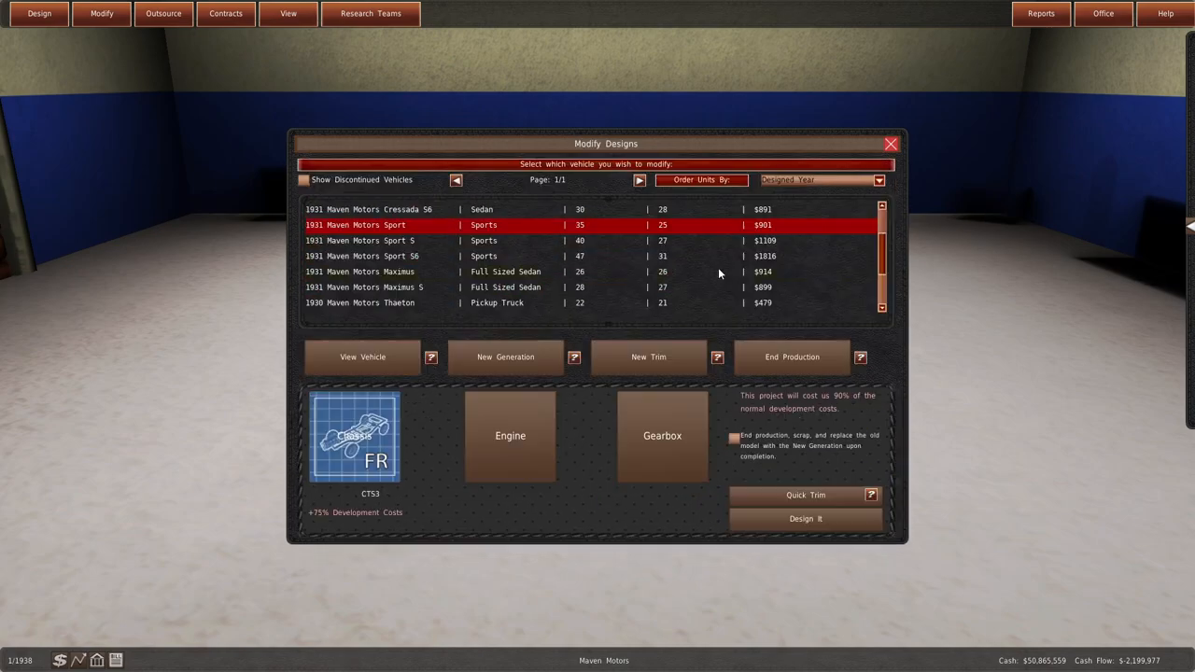
left_click(510, 436)
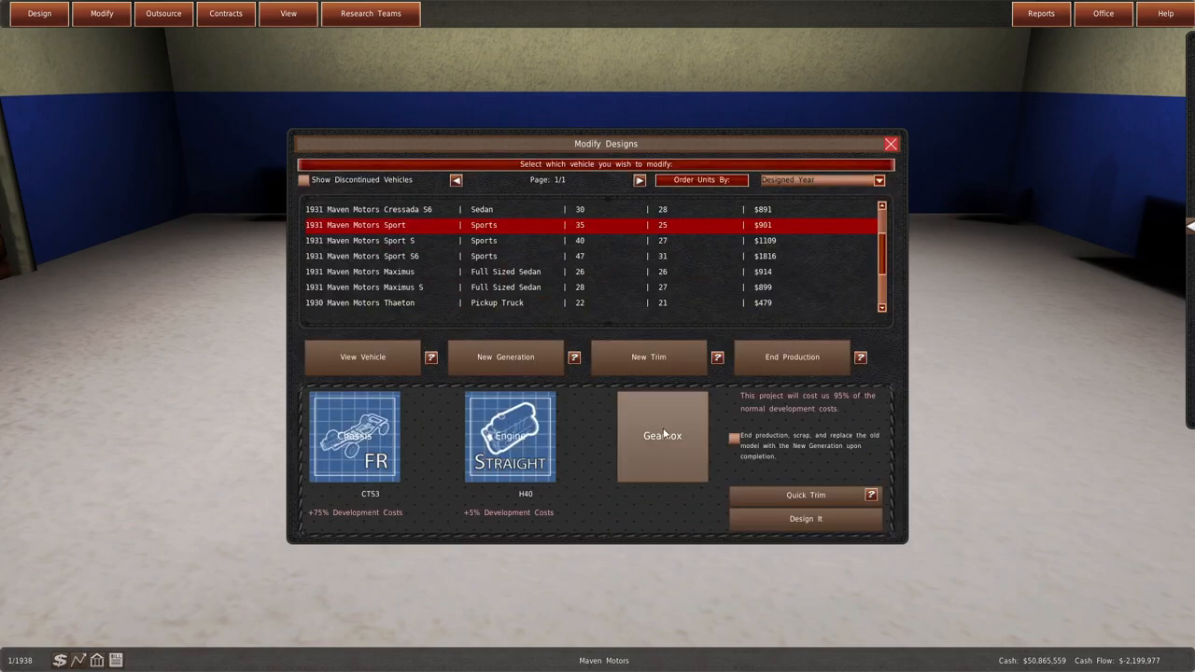
left_click(662, 436)
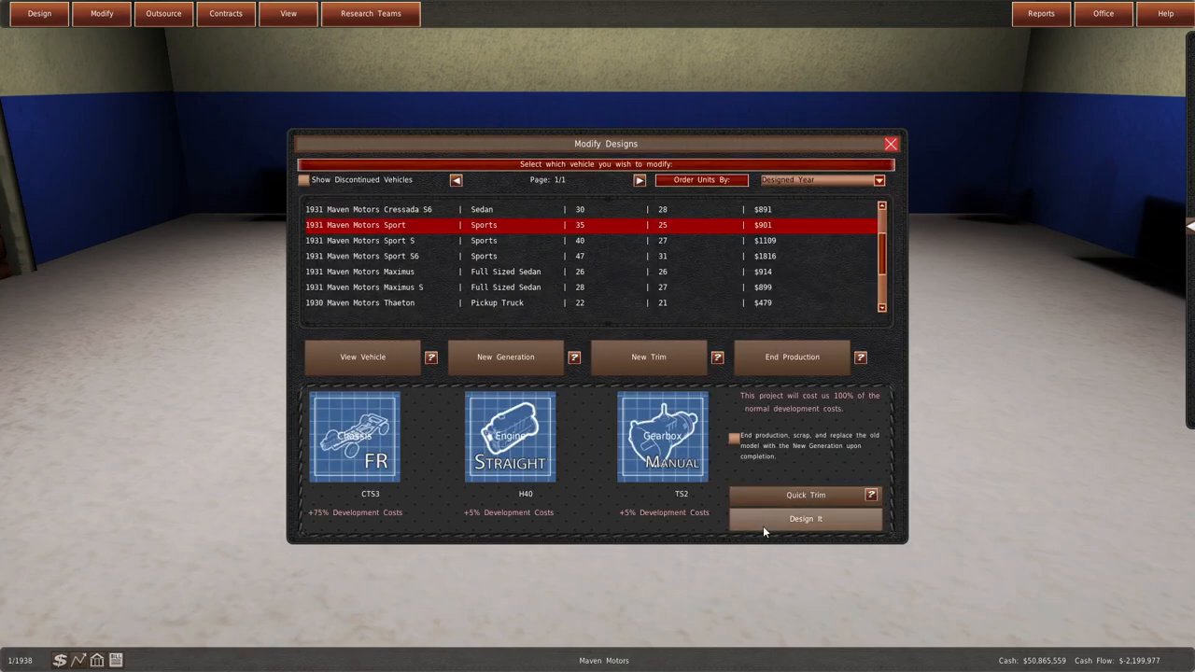
left_click(805, 519)
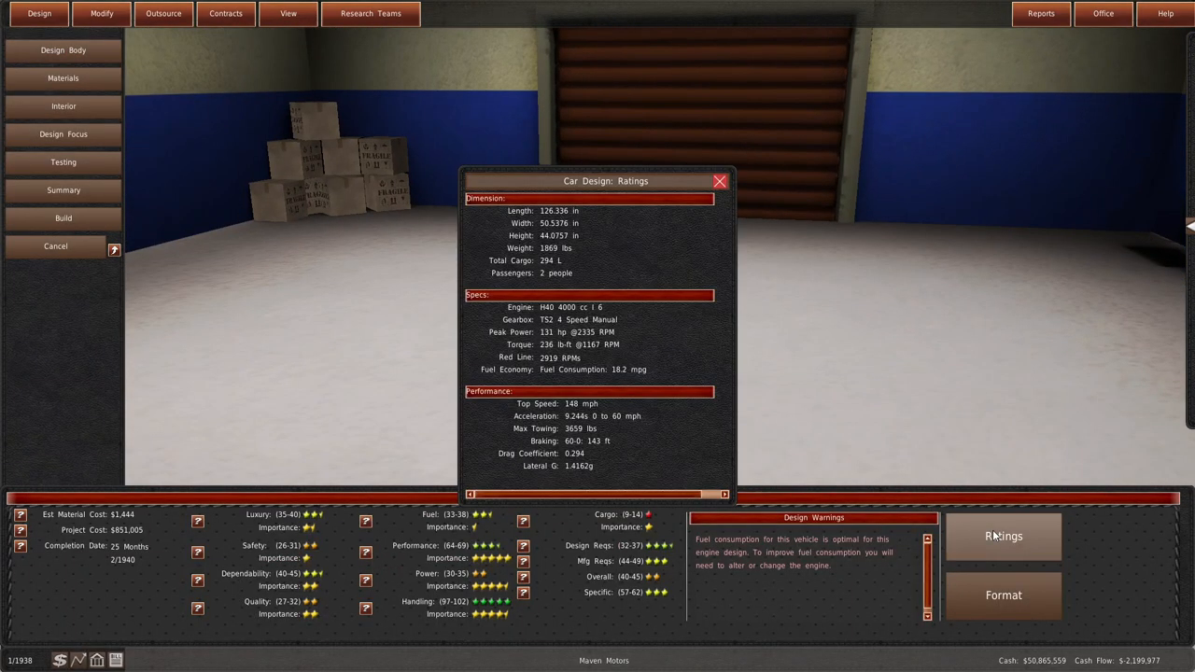
- Adjust the Sport design's testing, design focus and interior sliders, then name the model
left_click(63, 161)
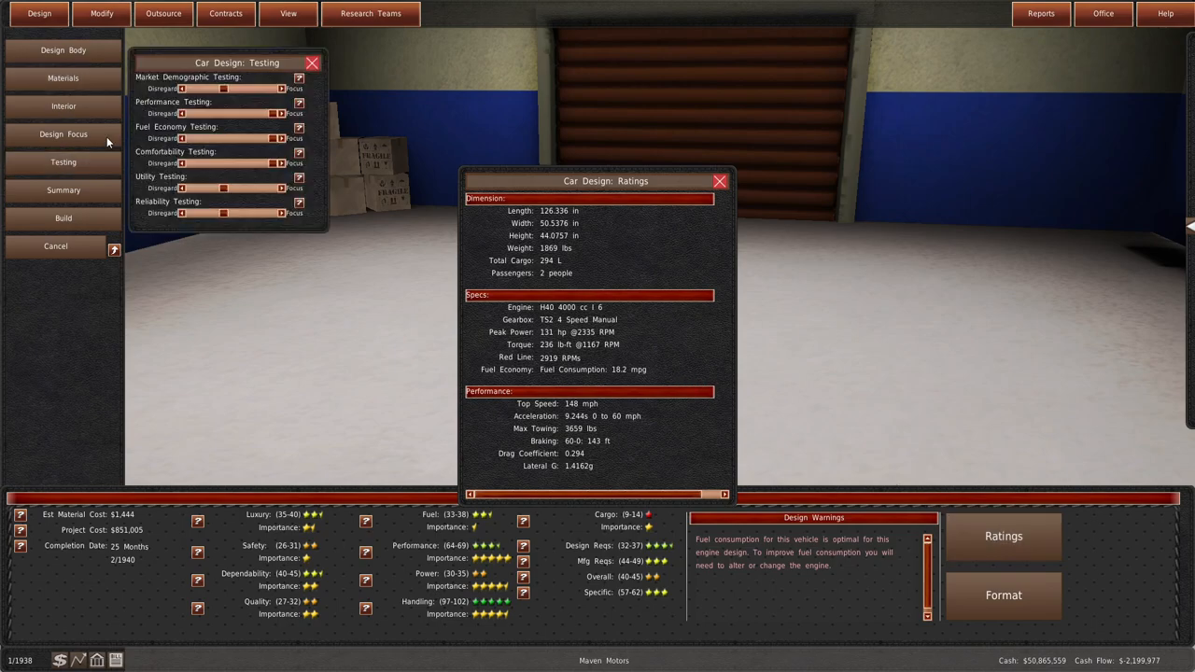
left_click(63, 105)
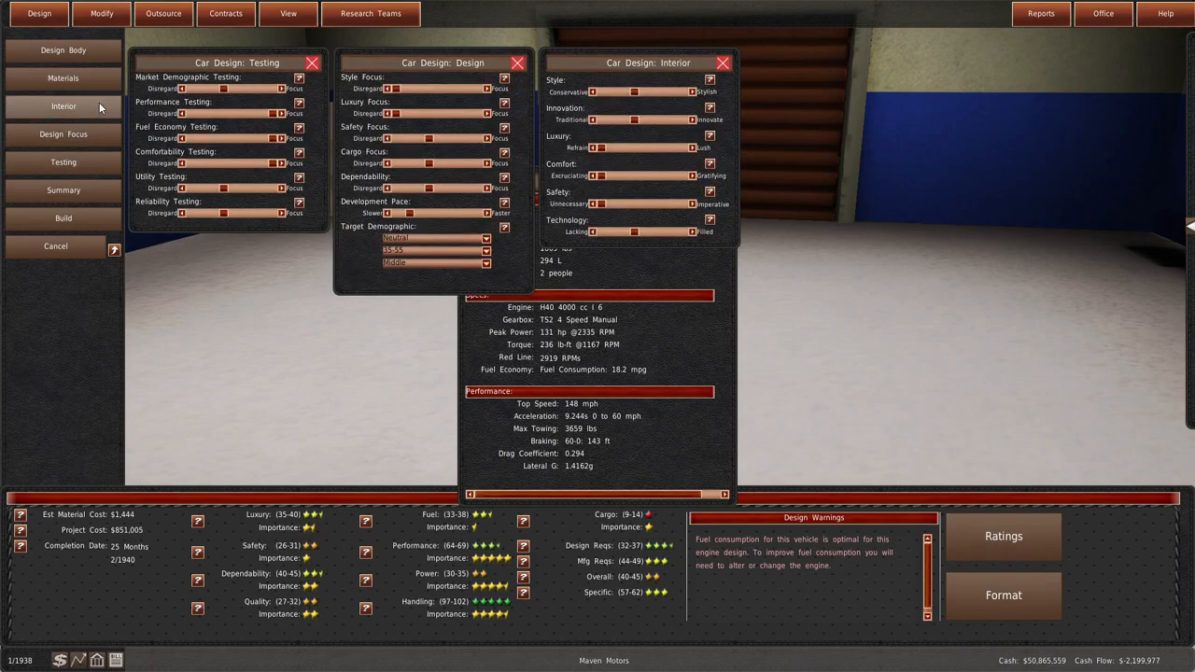
left_click(1003, 536)
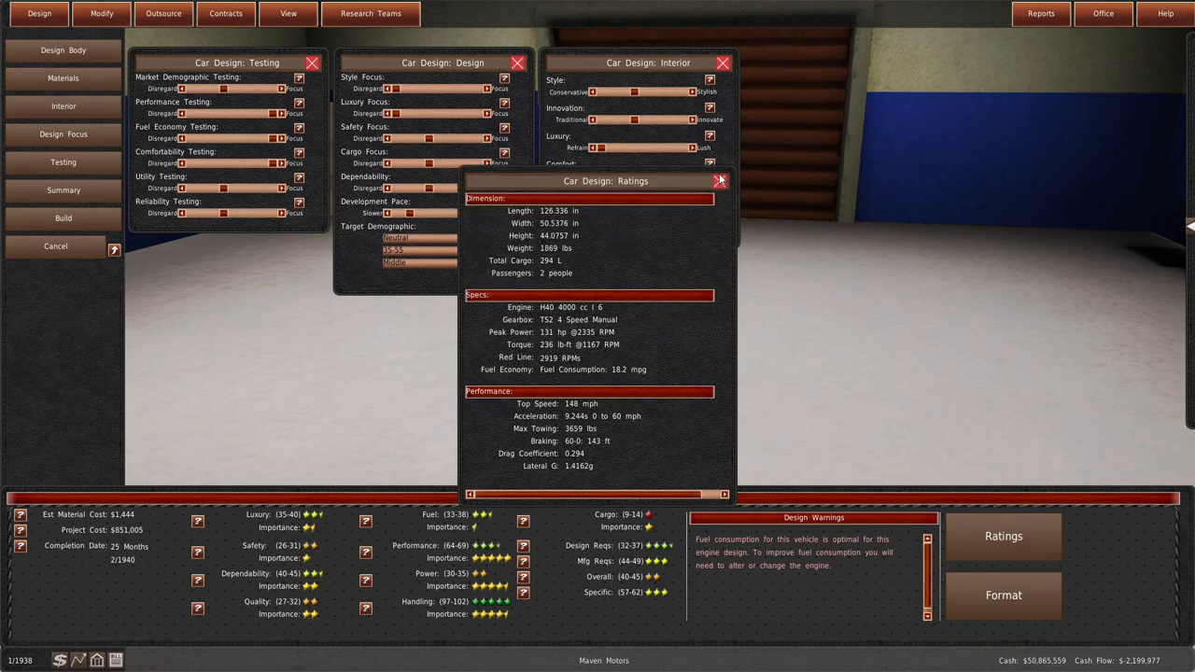
left_click(720, 180)
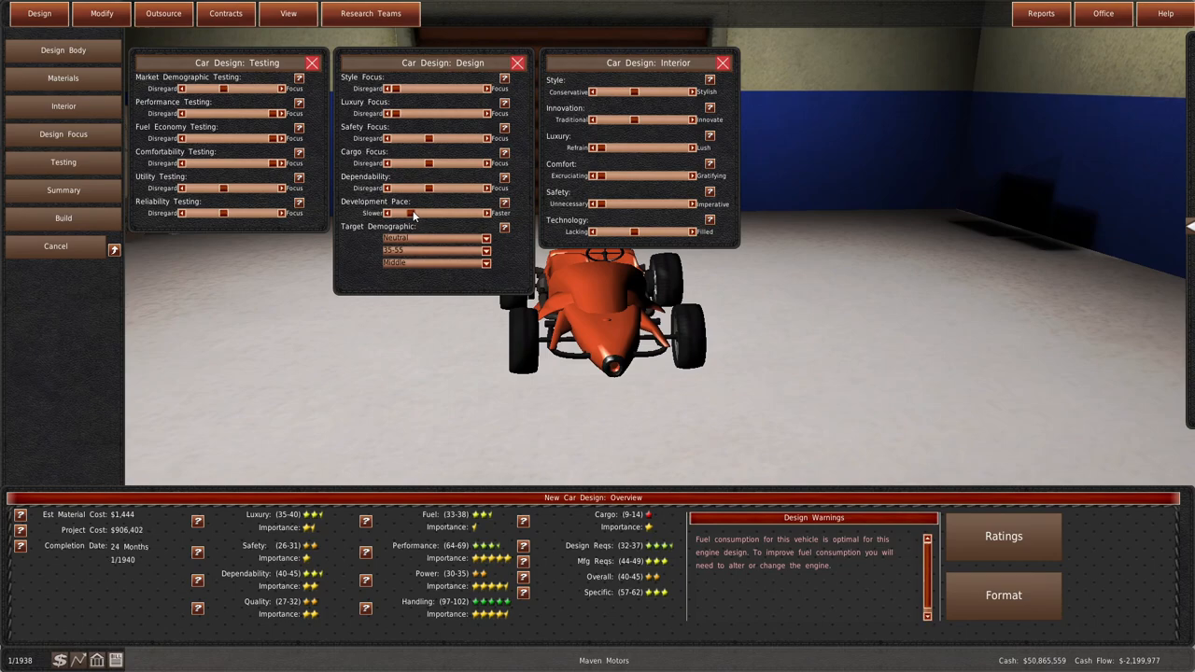
left_click(63, 217)
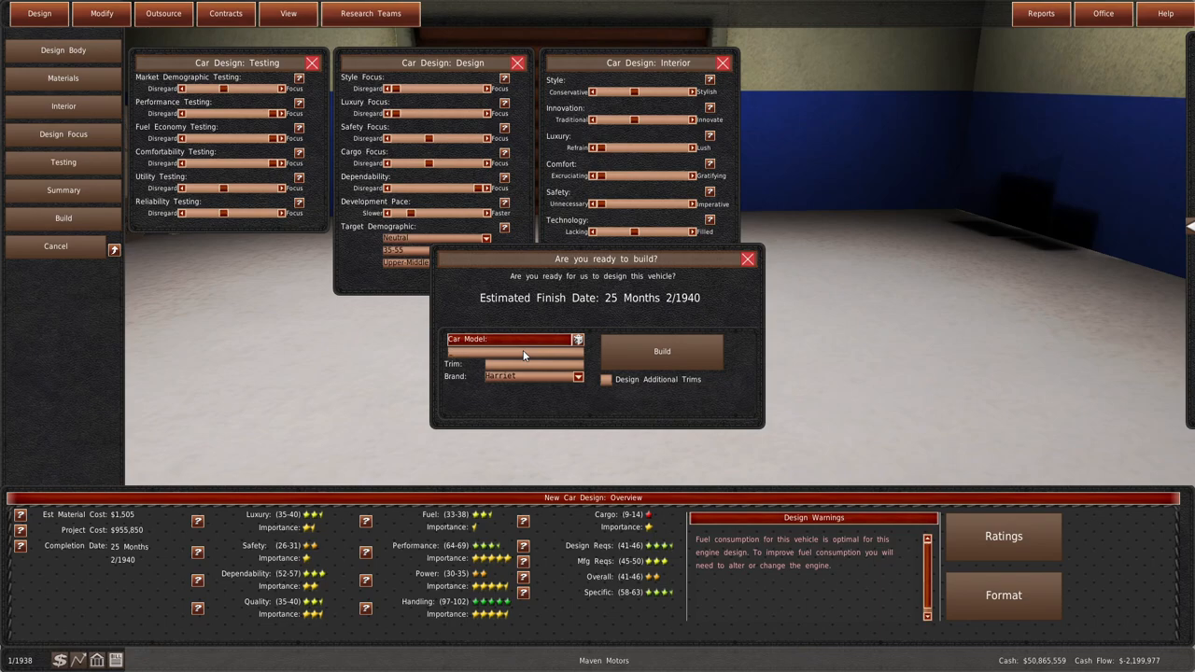
left_click(577, 339)
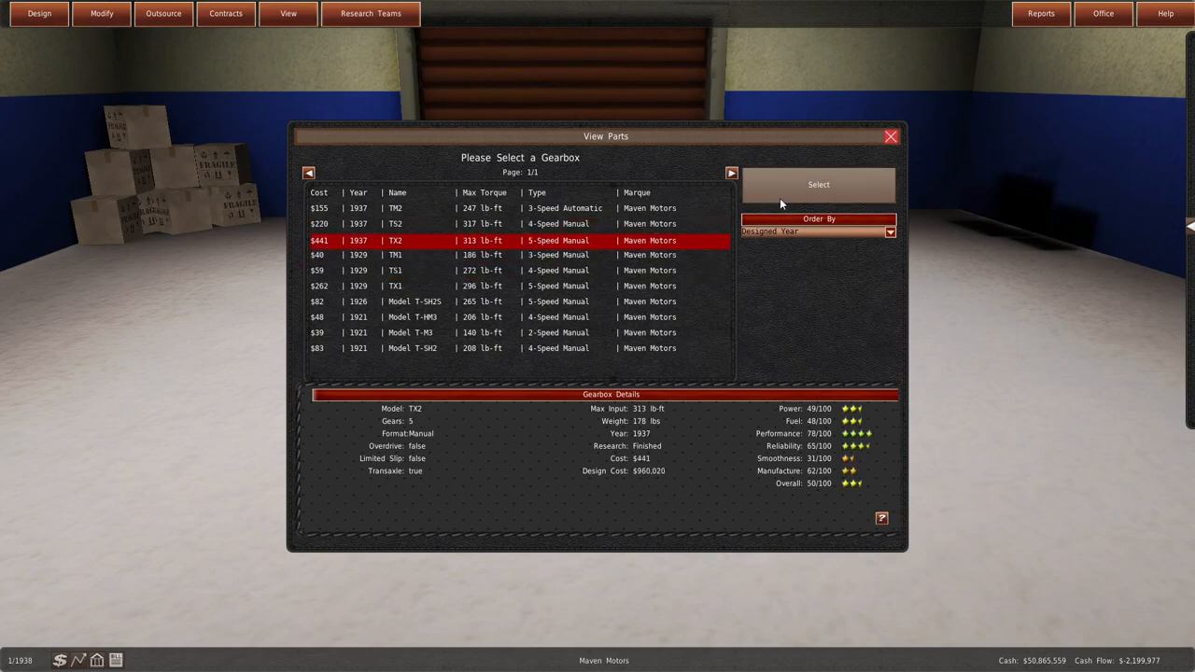
- Build a Vitesse SuperT trim with TX2 gearbox: $3,070 materials, 1759 lbs, 6.258 s 0-60
left_click(818, 184)
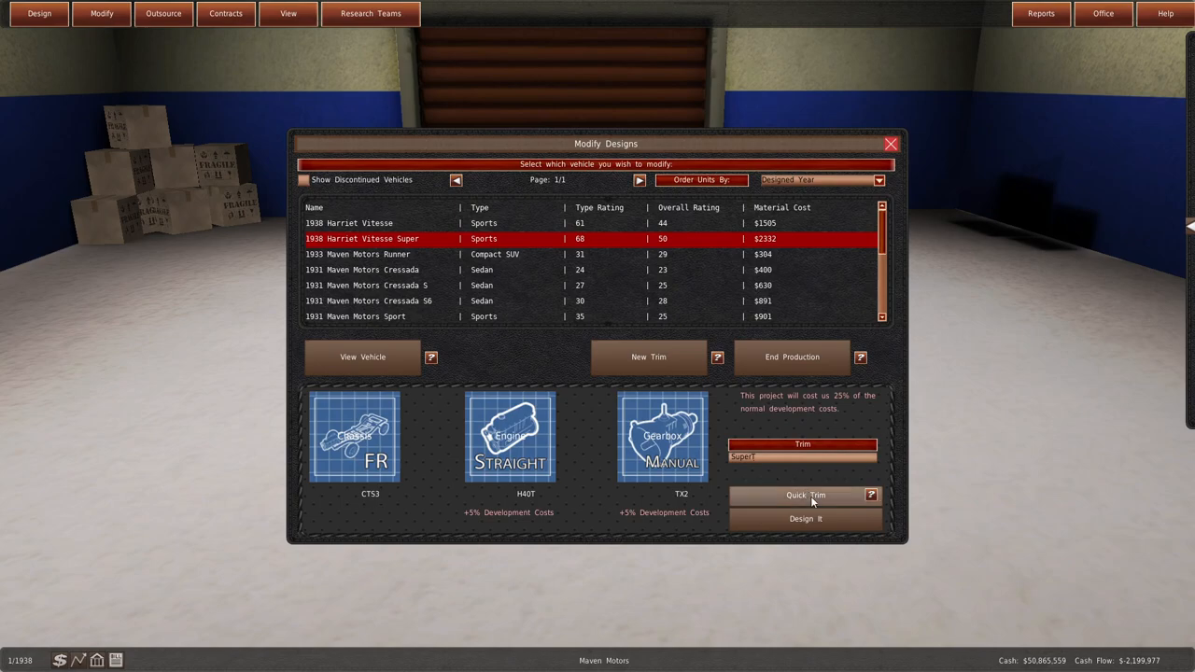
left_click(804, 495)
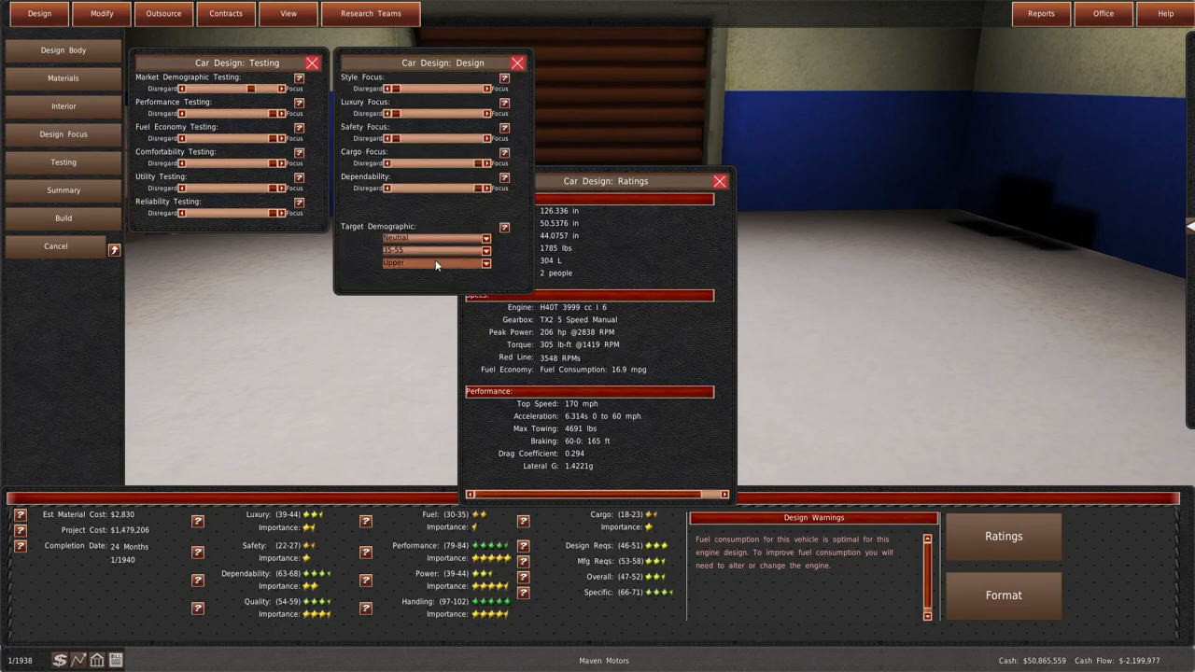
left_click(62, 78)
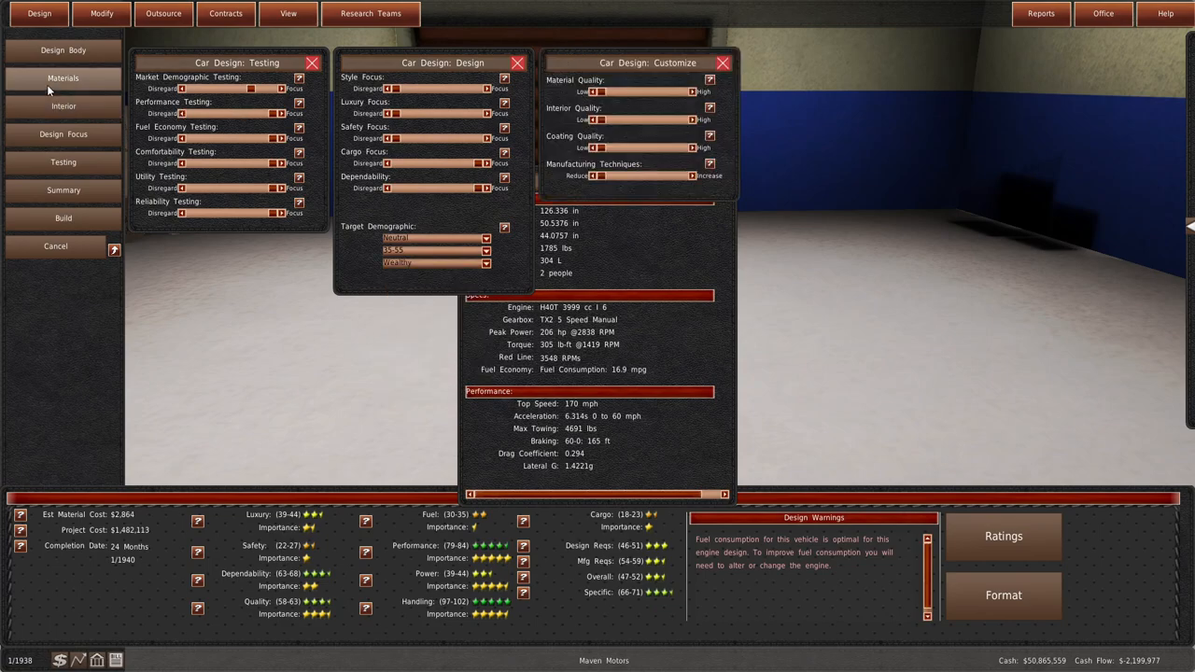
left_click(63, 106)
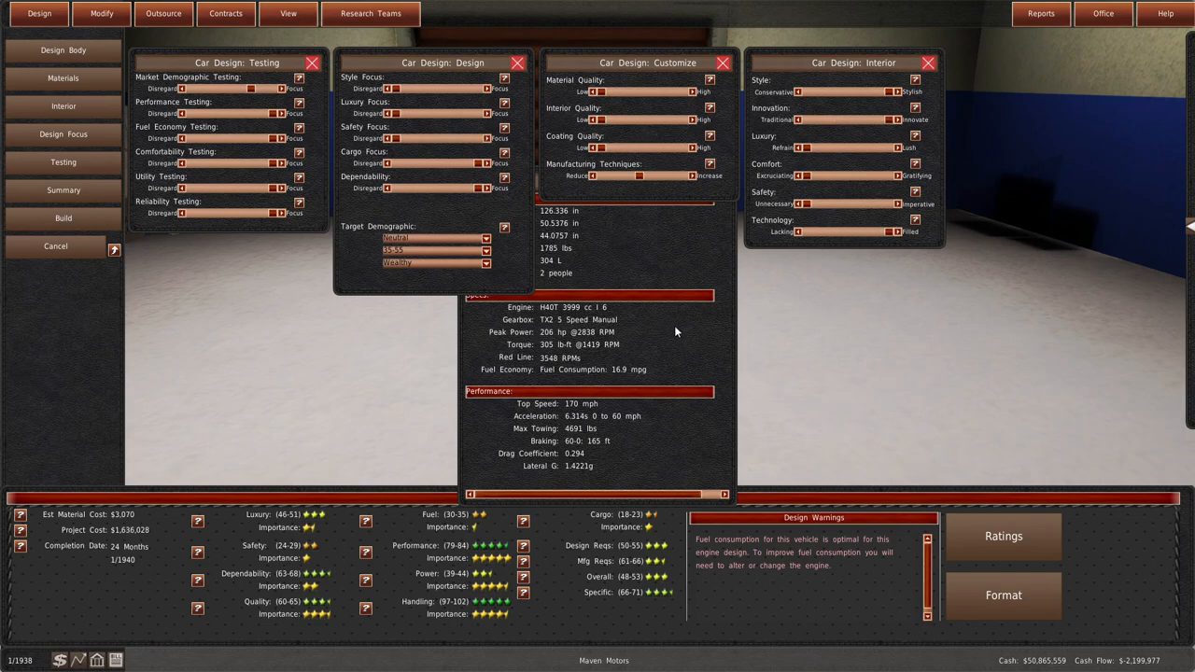
left_click(1003, 535)
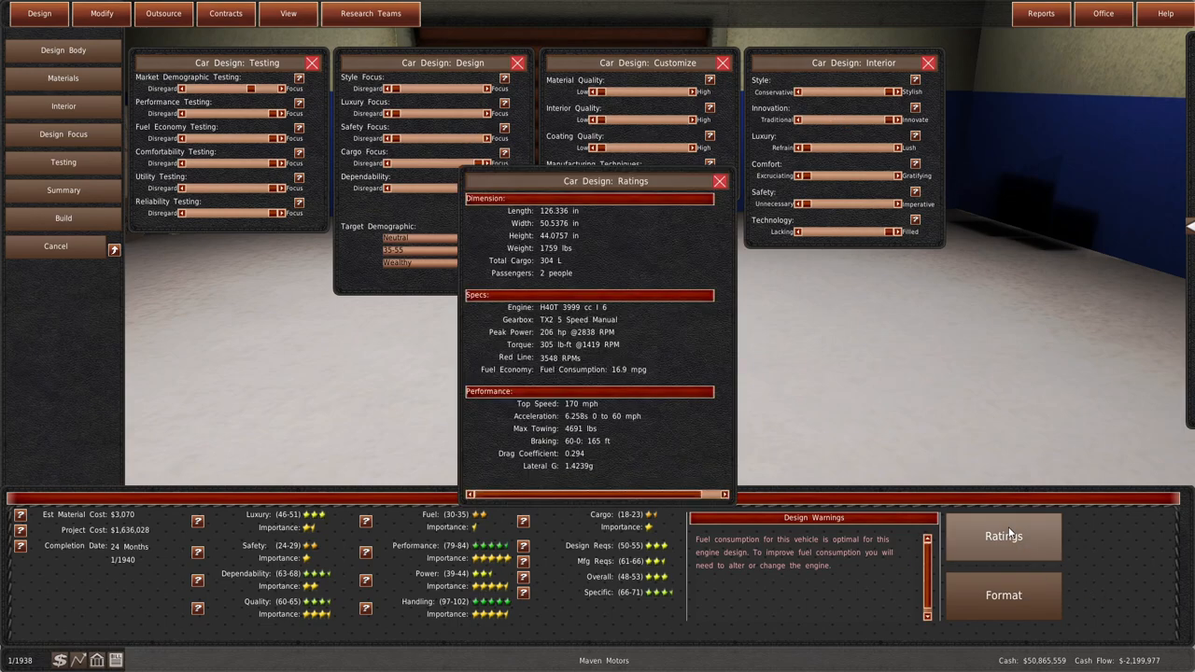
mouse_move(848, 460)
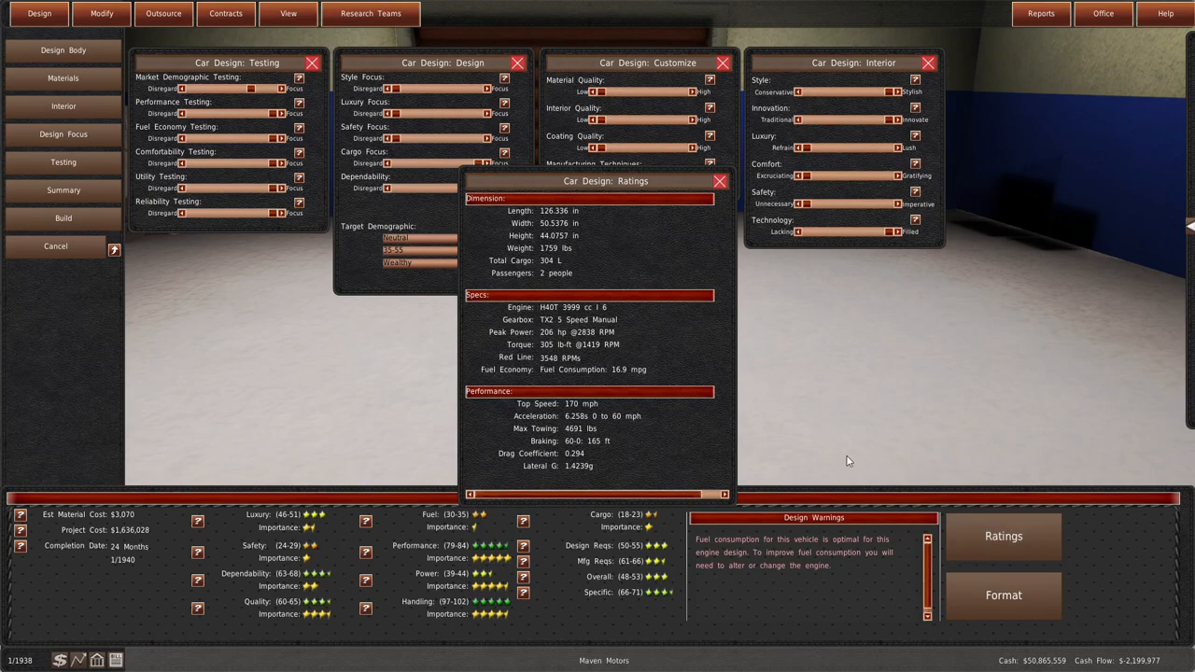
mouse_move(264, 218)
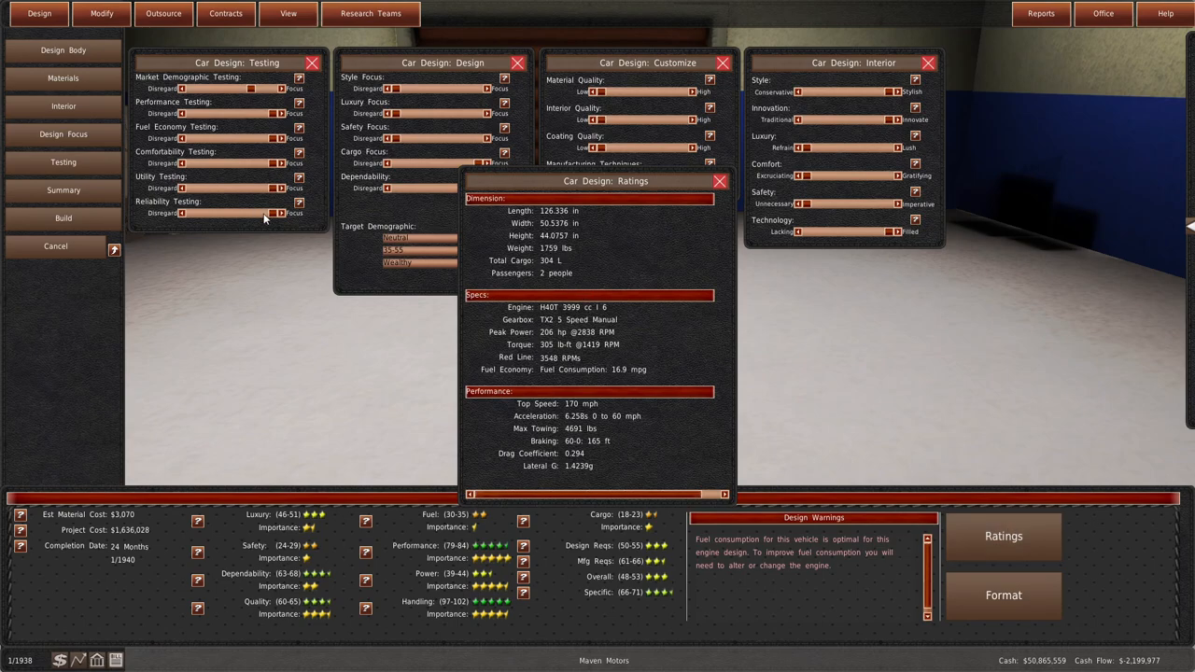
left_click(62, 218)
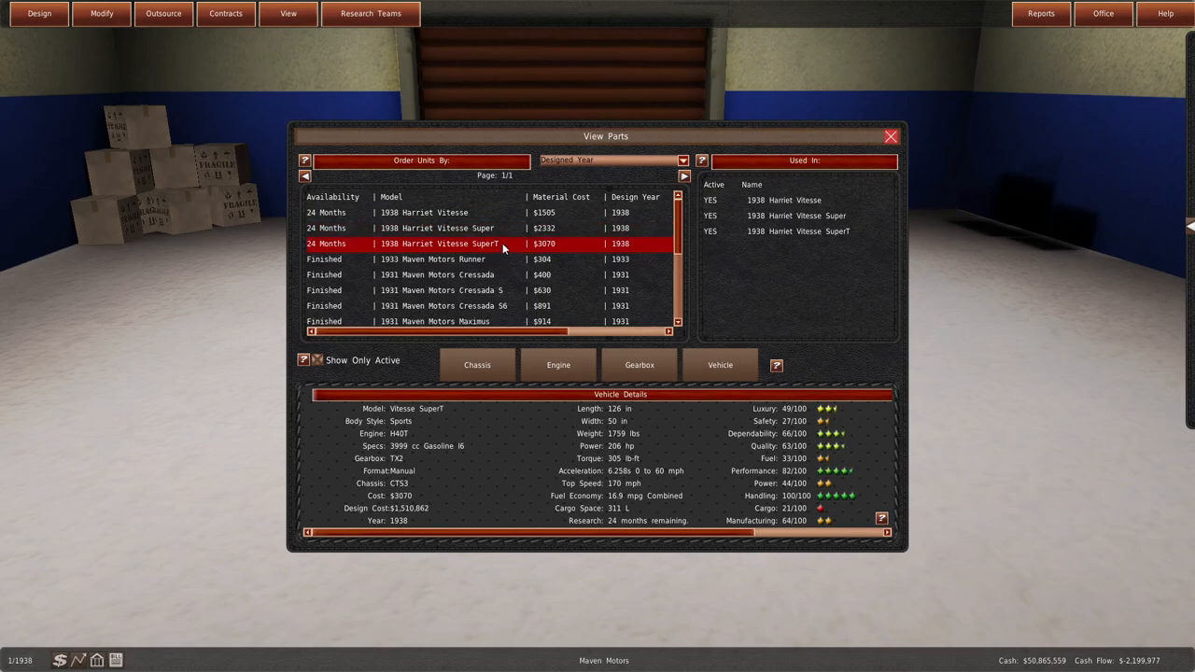
mouse_move(1079, 11)
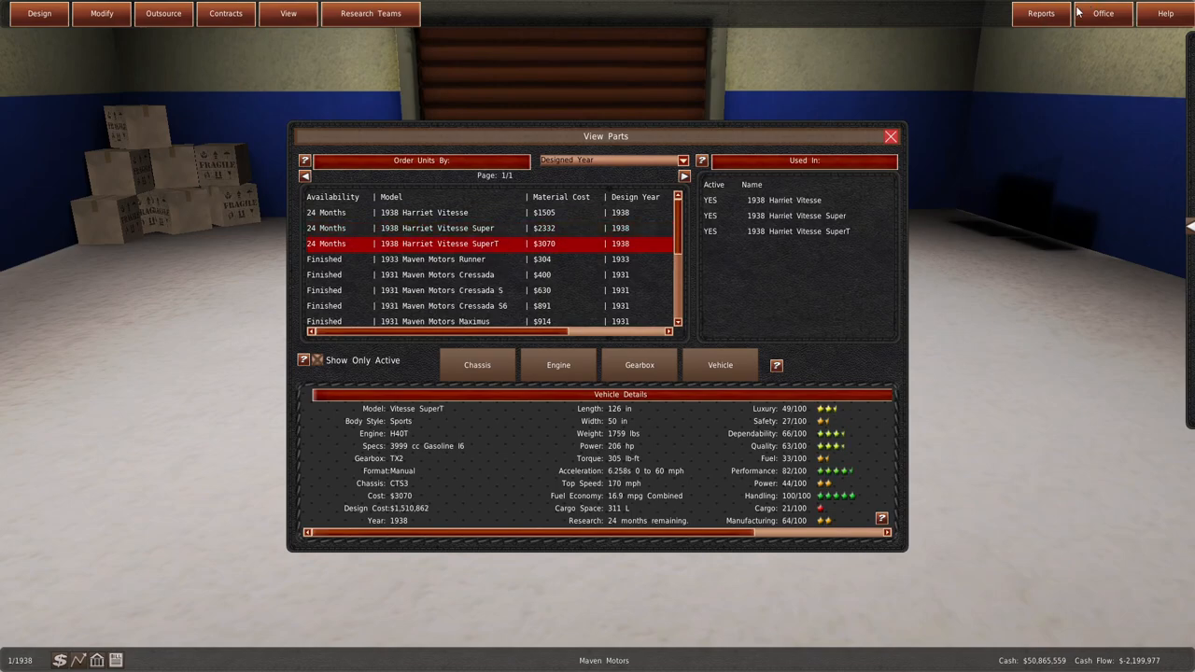
- Review GearCity Monthly's superlatives crediting the Vitesse SuperT, then close Reports
left_click(1040, 13)
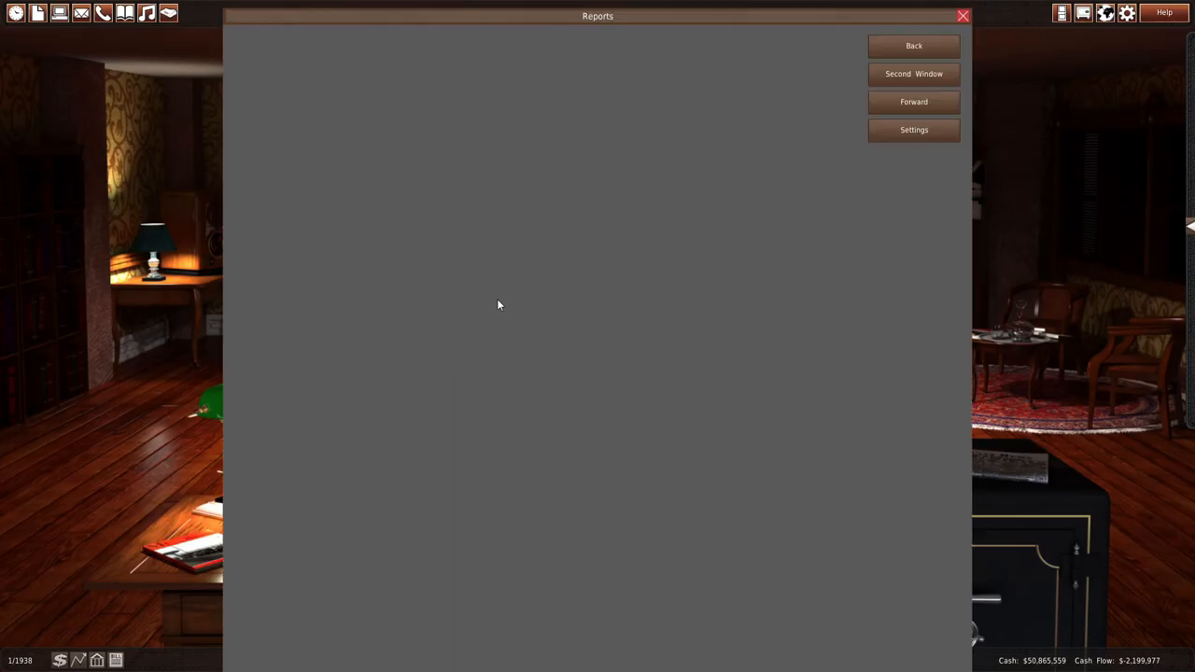
left_click(913, 102)
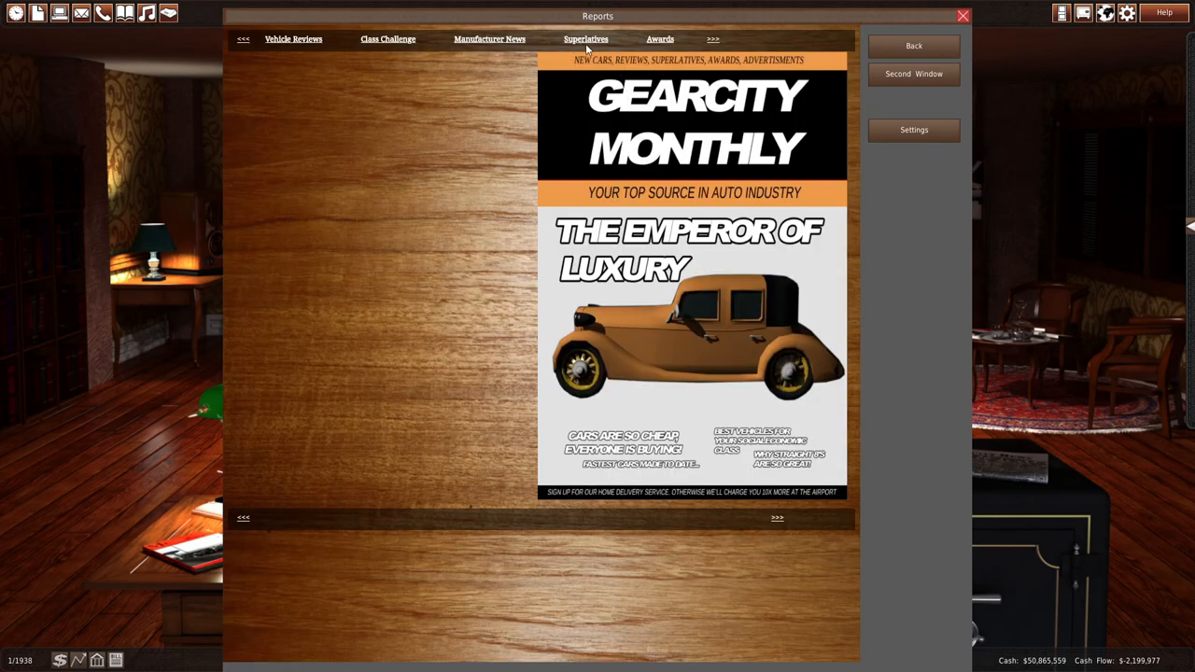
left_click(586, 38)
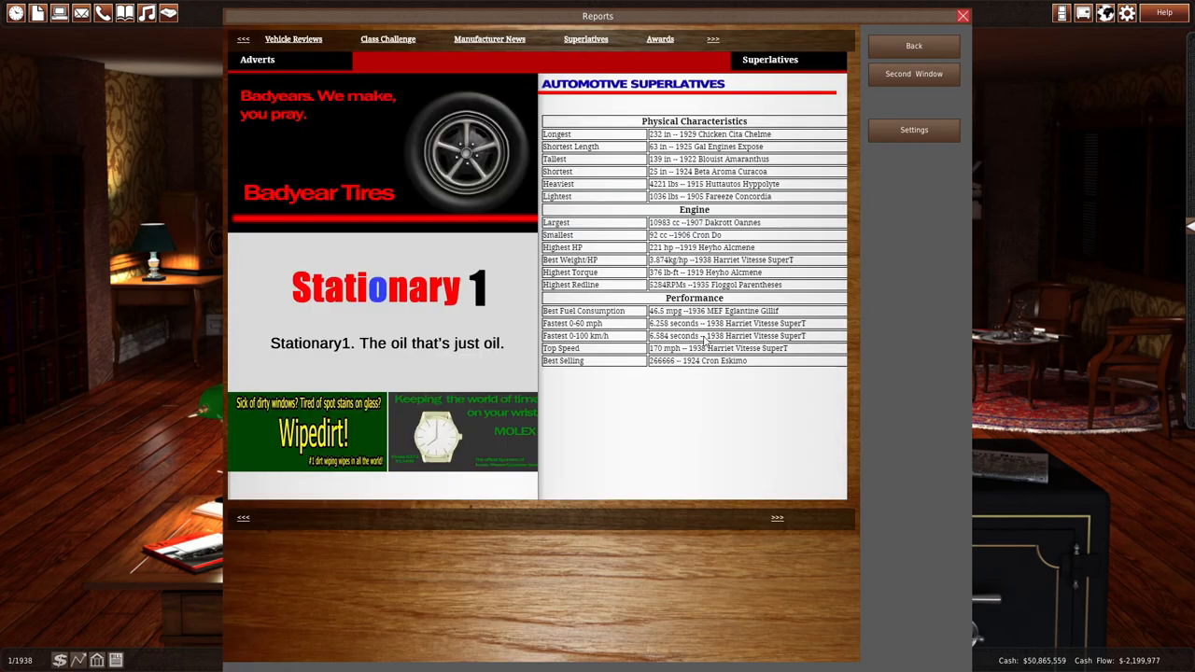
mouse_move(753, 353)
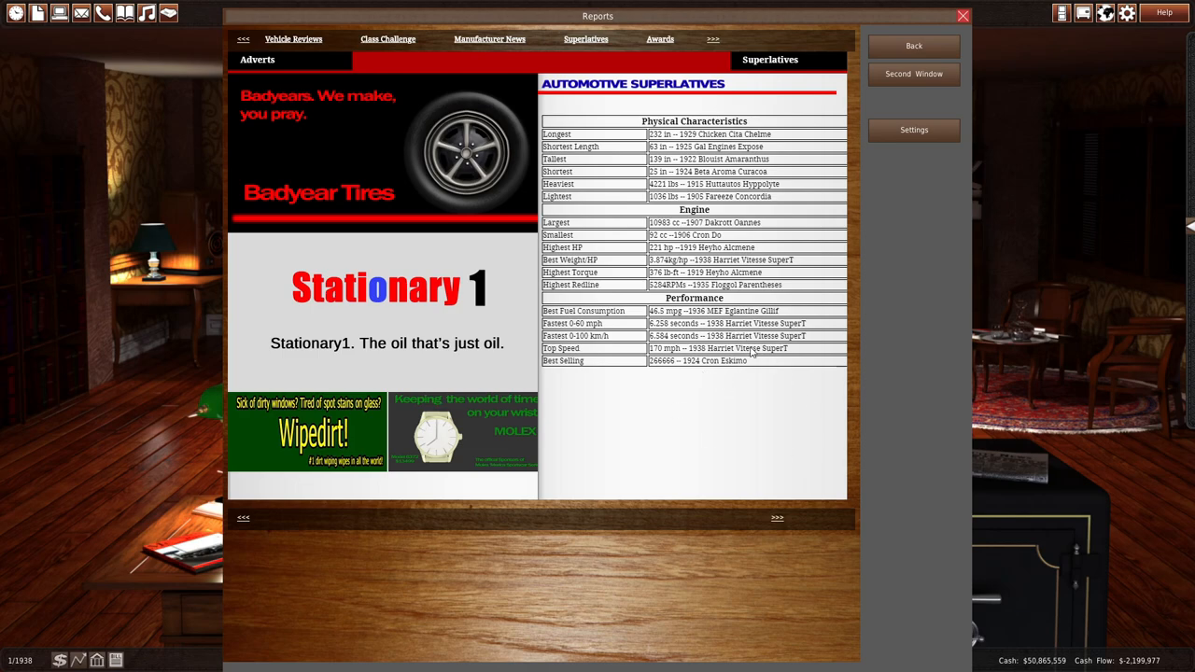
mouse_move(745, 266)
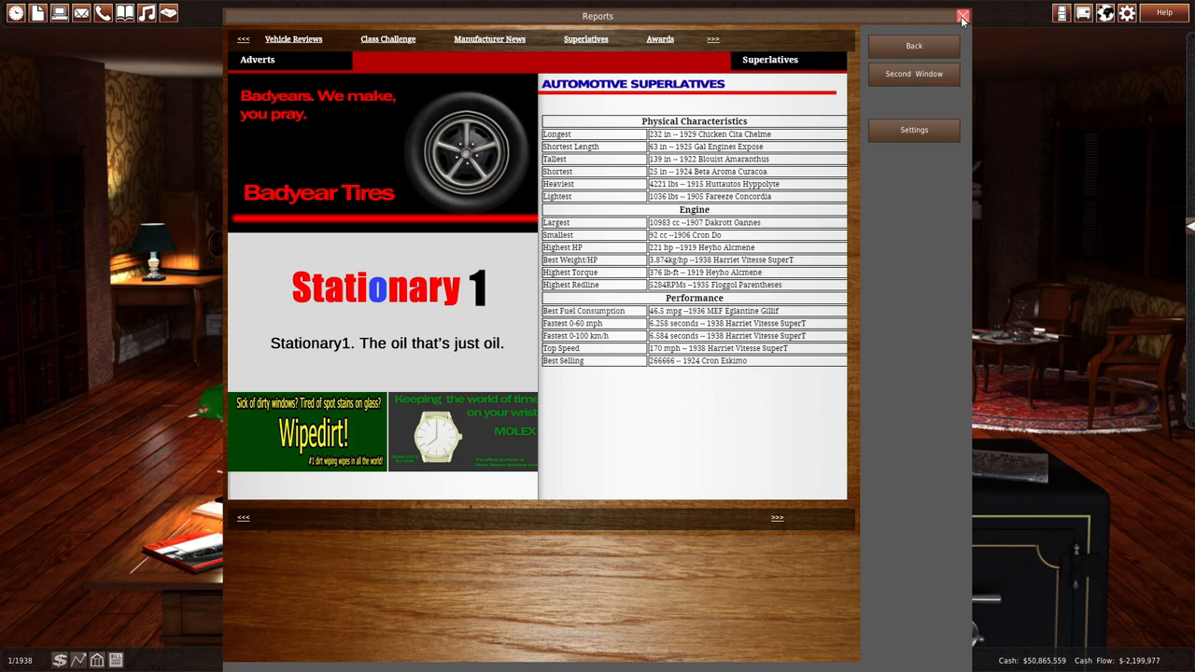
left_click(963, 17)
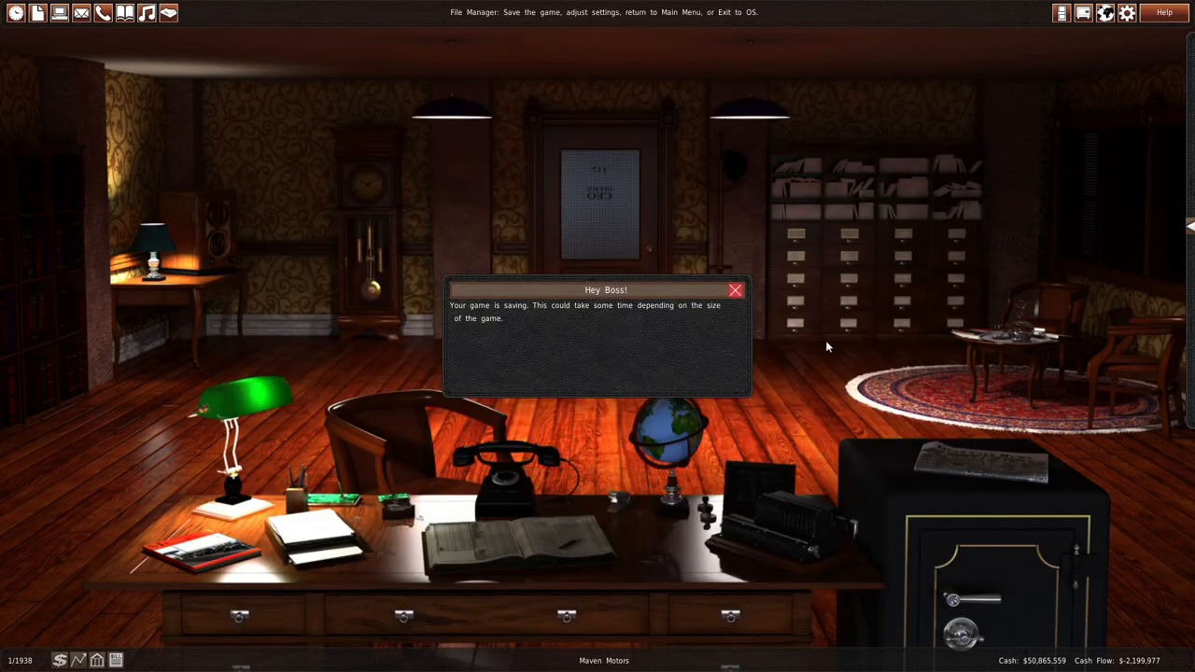
- Submit the design and rename it All-Runner after 'Runner' is flagged as taken
left_click(735, 290)
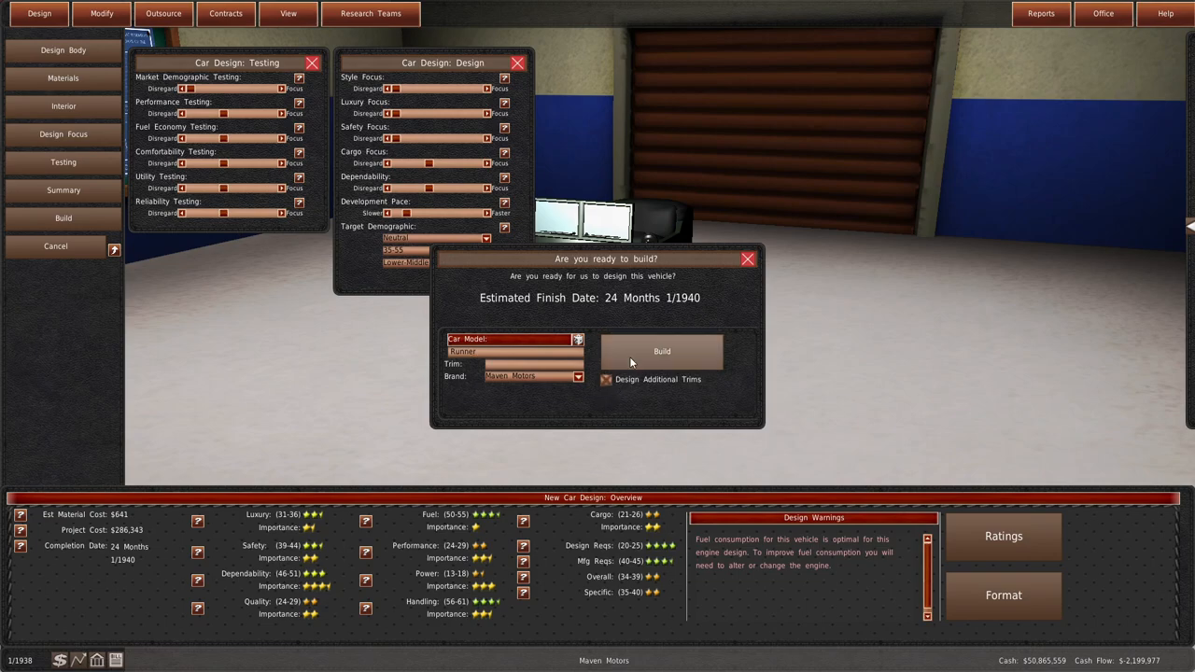
left_click(661, 351)
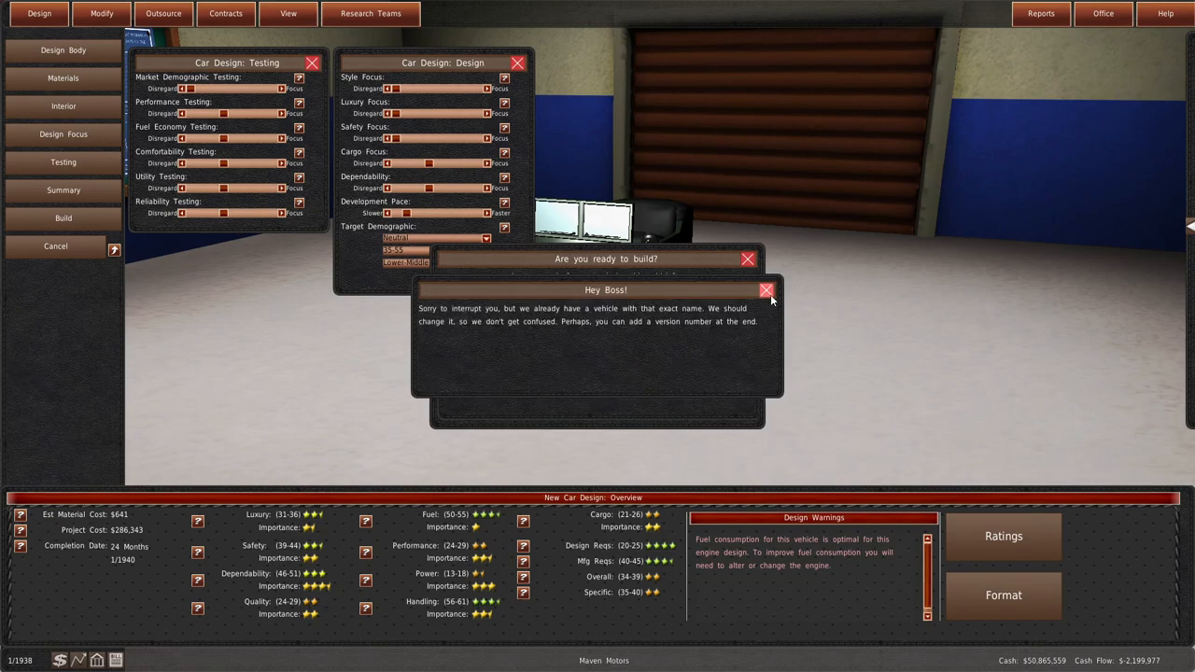
left_click(766, 291)
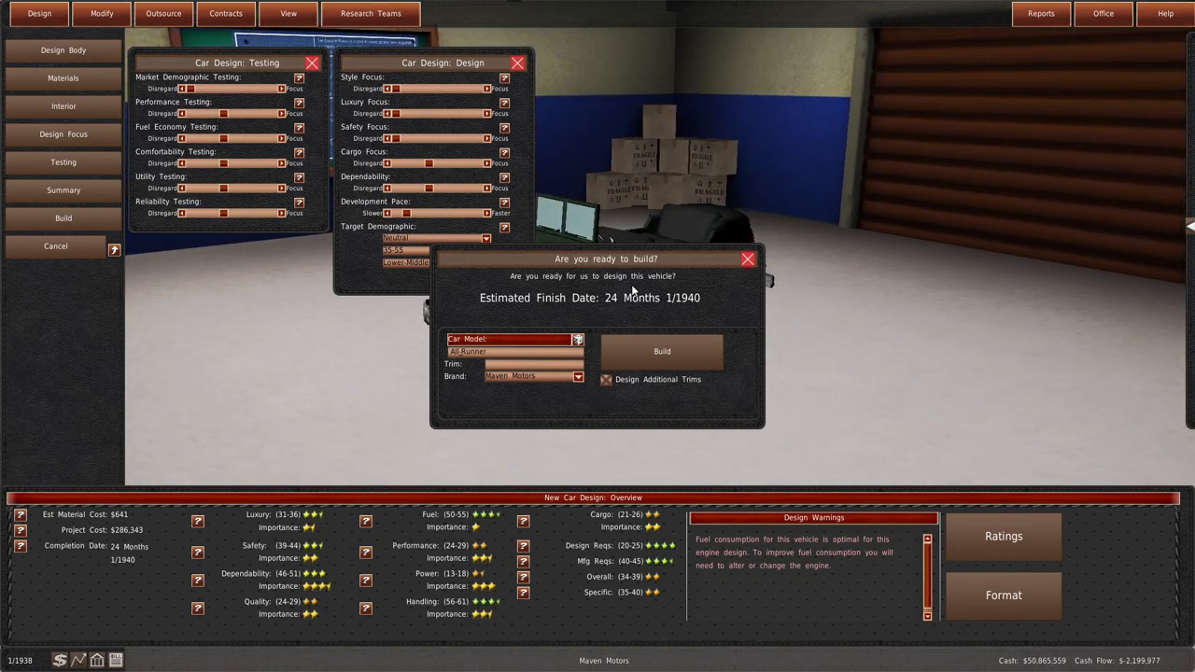
mouse_move(288, 13)
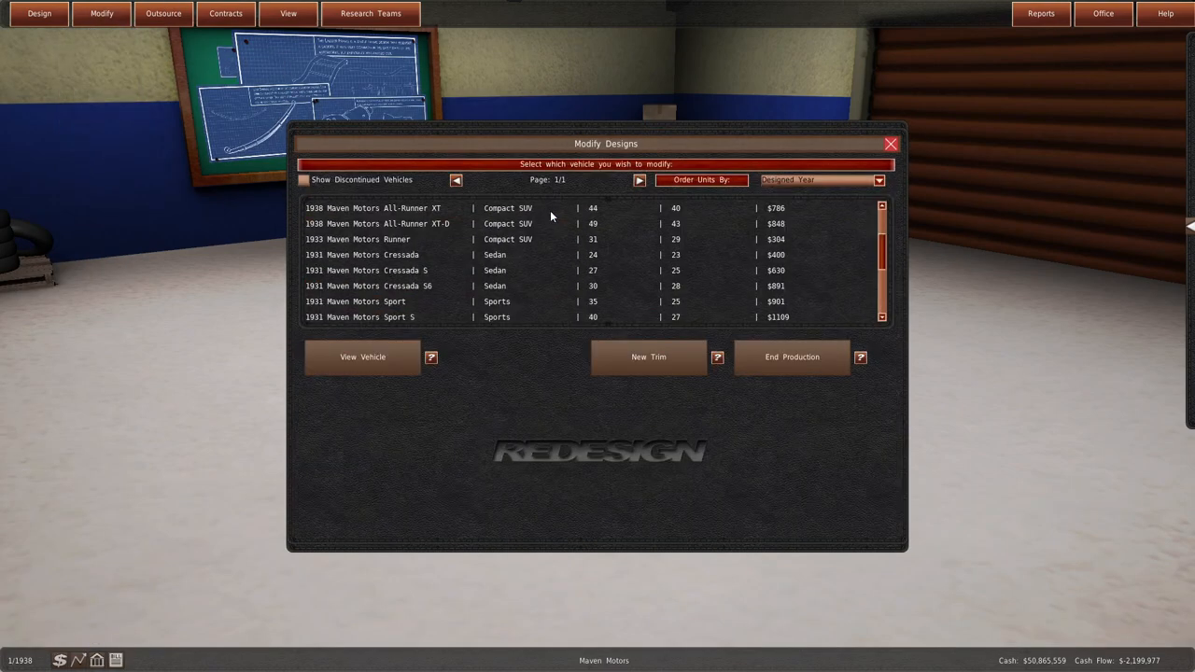
- Give the 1930 Thaeton pickup's new generation the G2-3301 engine
scroll("down", 3)
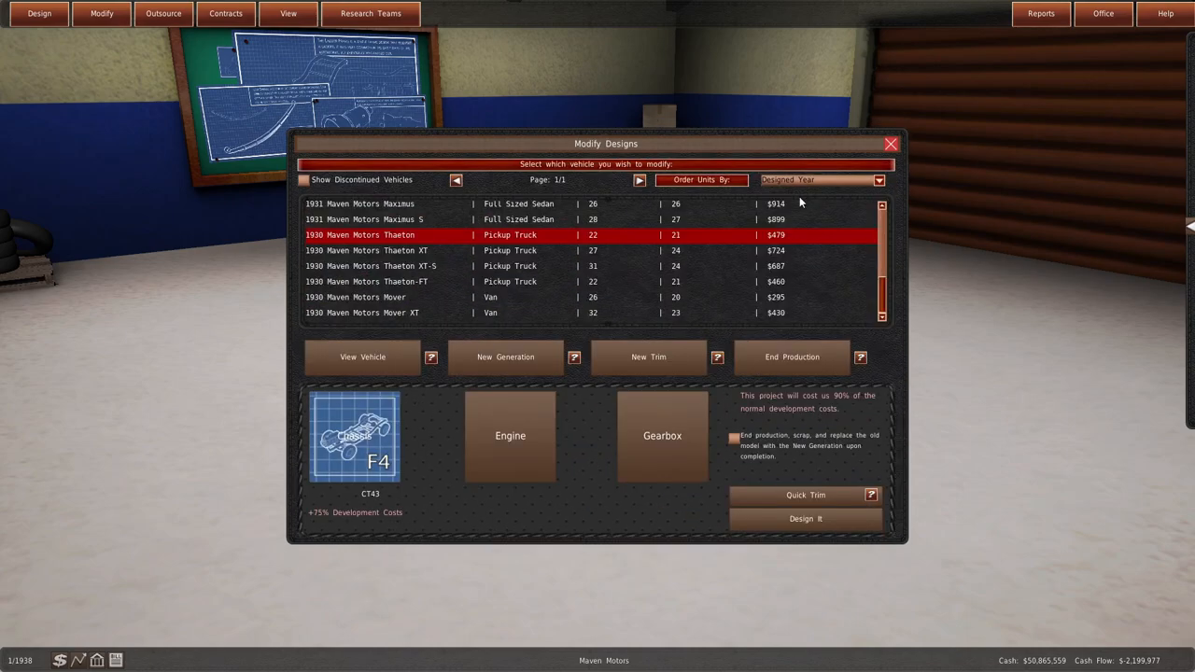
left_click(510, 435)
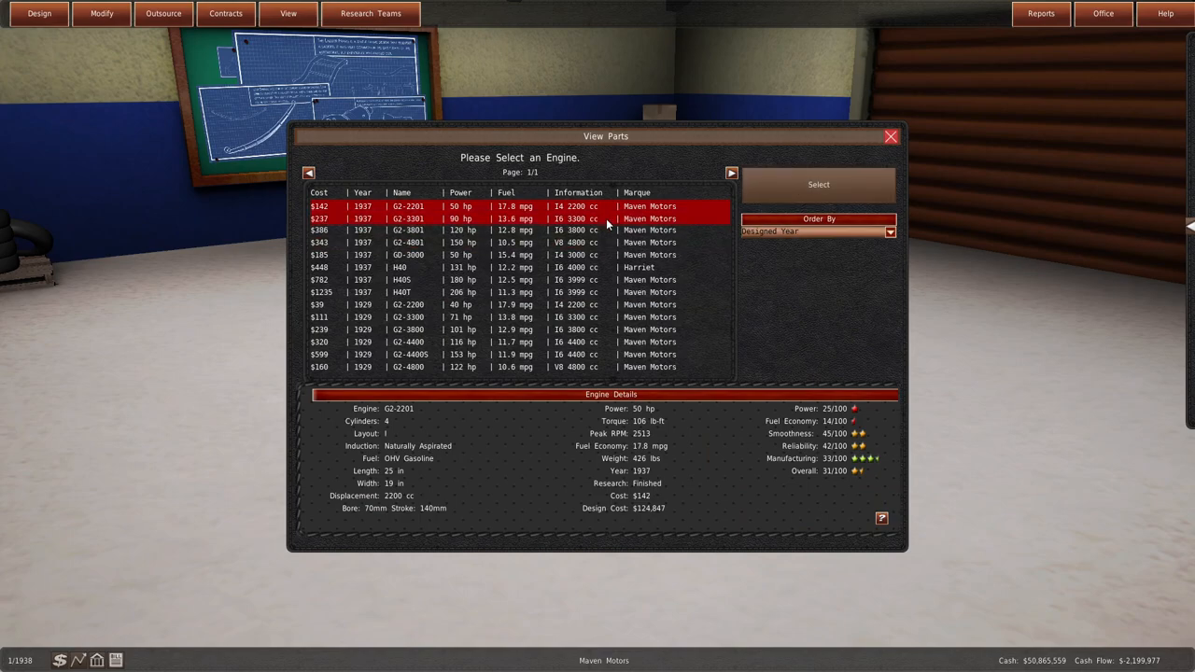
left_click(514, 218)
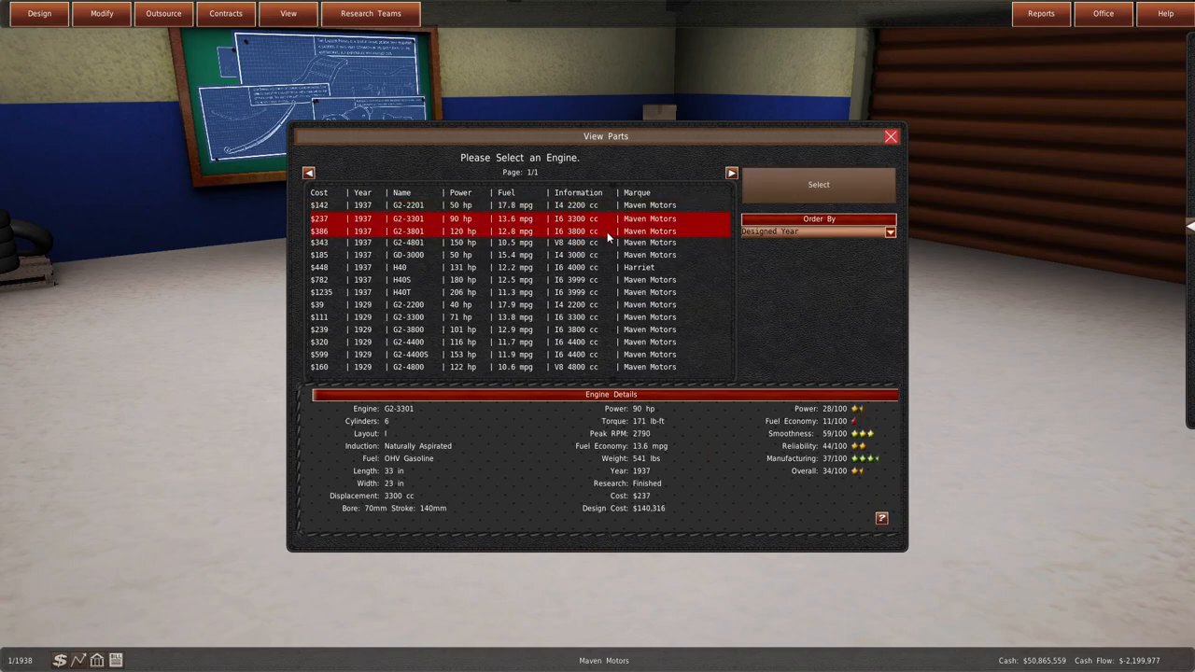
left_click(818, 184)
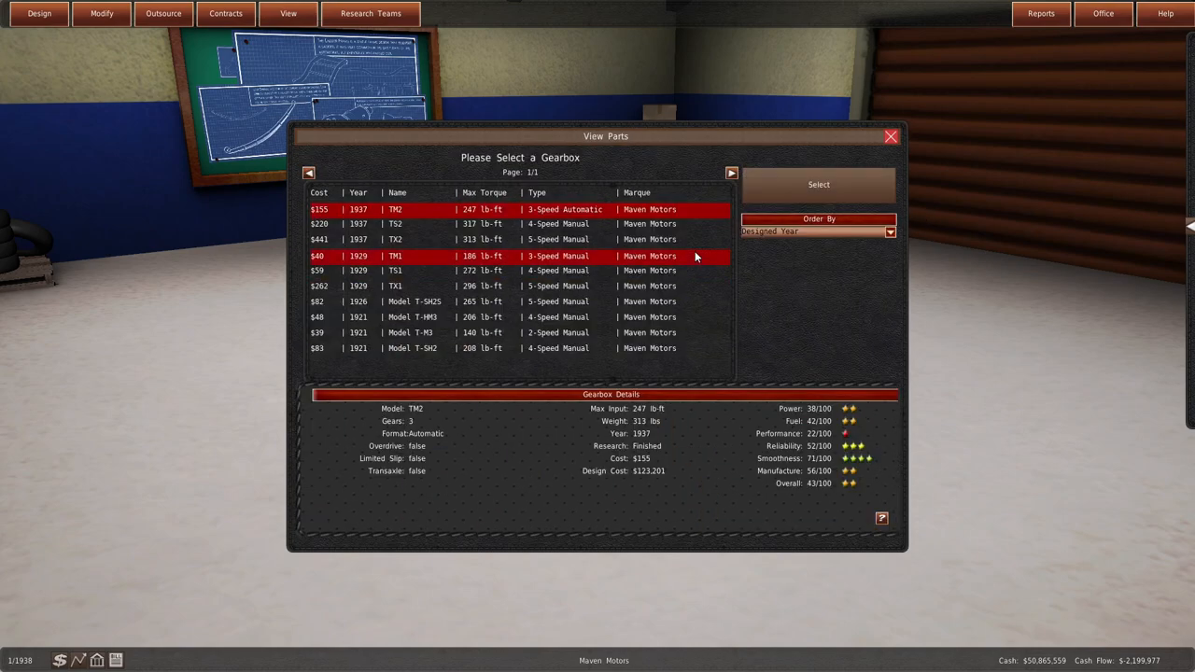
- Confirm the gearbox and slow the pickup's development pace, cutting cost to $336,729
left_click(818, 184)
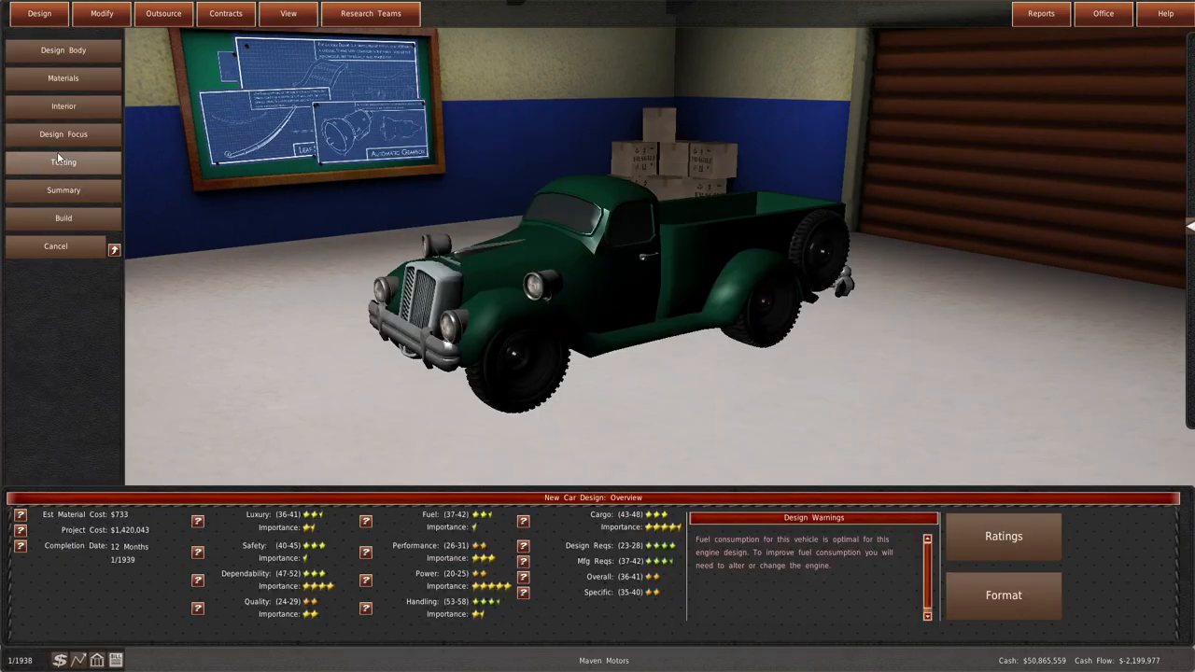
left_click(63, 162)
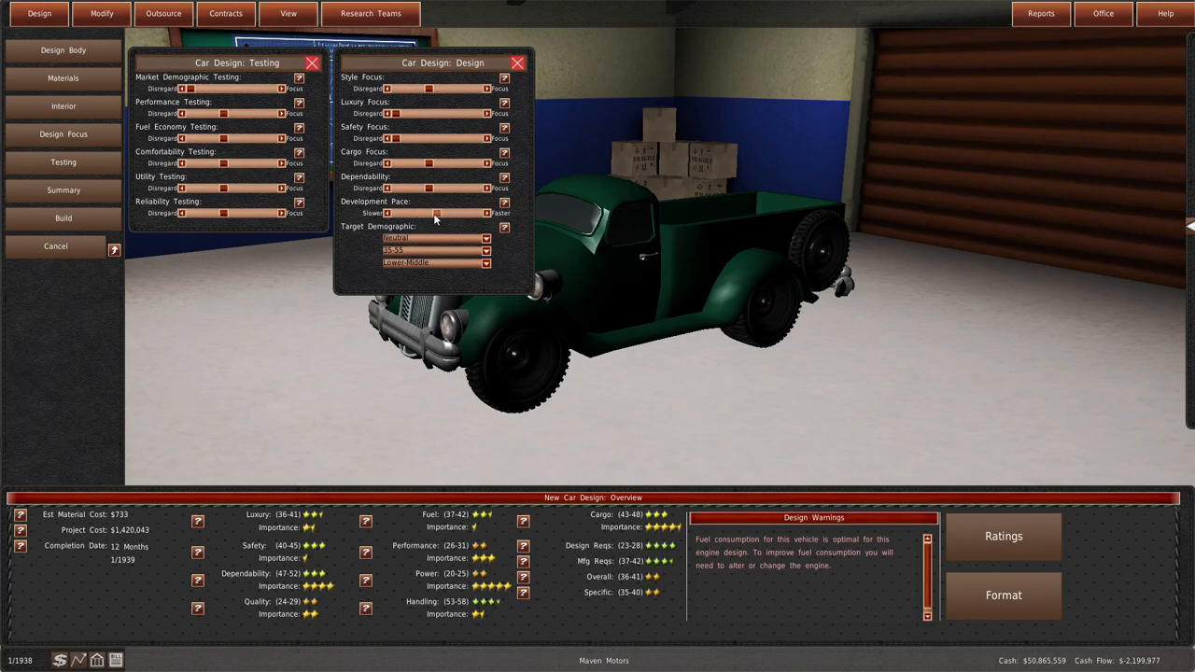
left_click_drag(434, 213, 389, 213)
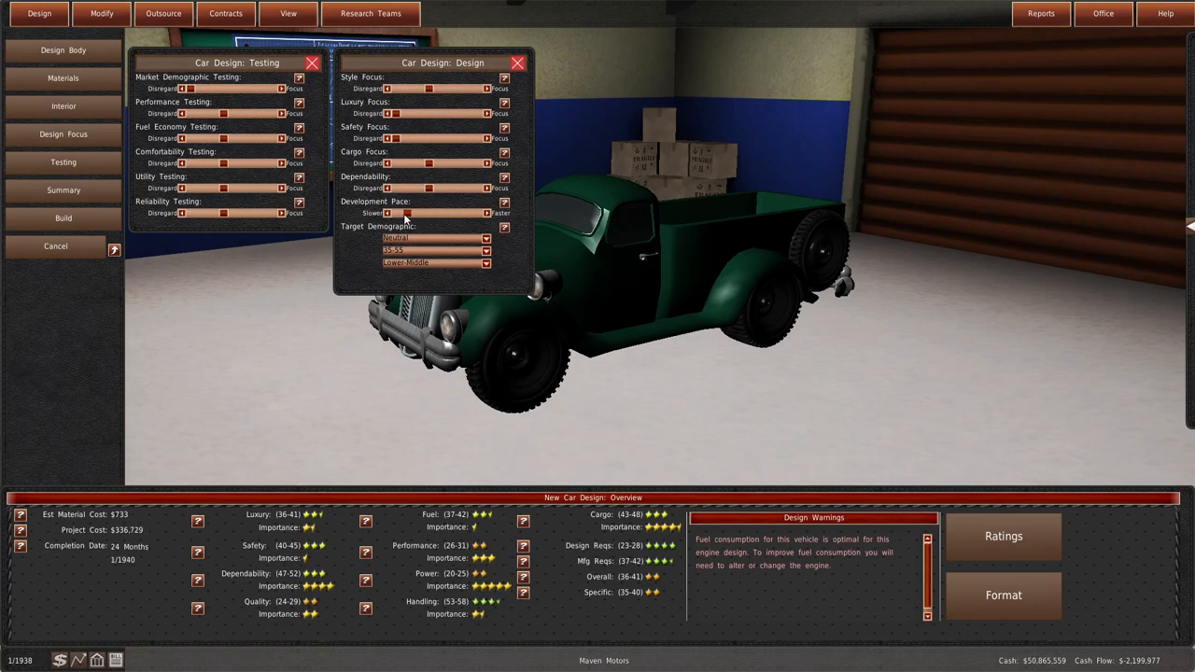
left_click(63, 217)
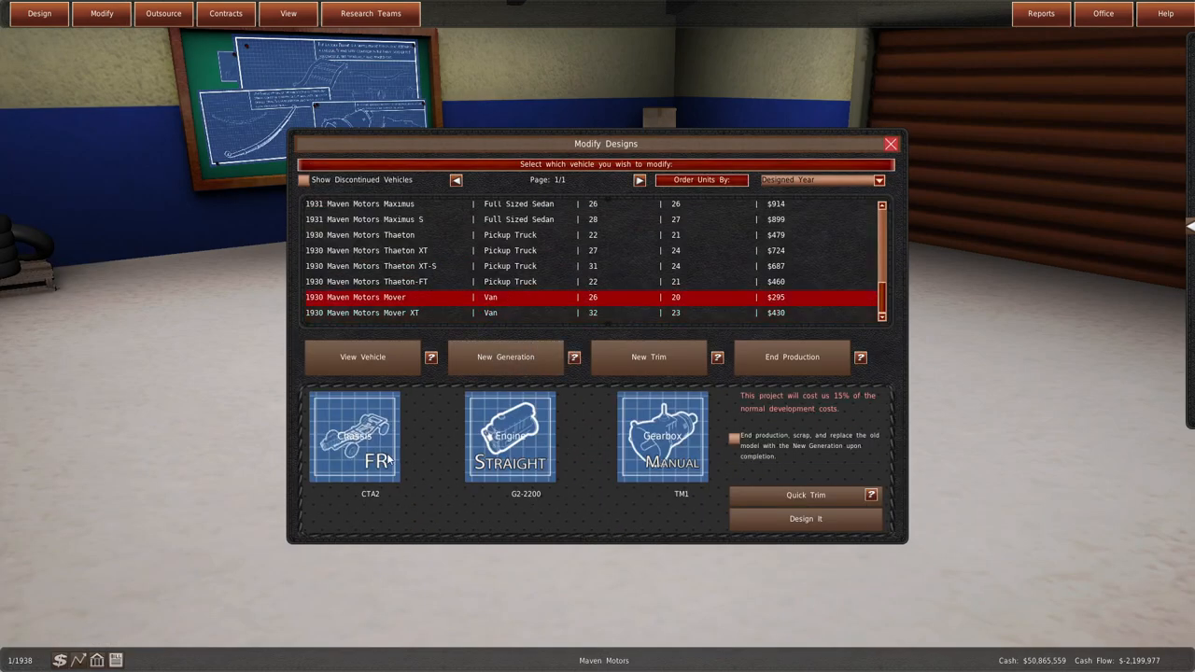
- Give the Mover van its chassis, engine and Vanos body, set development pace, and build
left_click(370, 437)
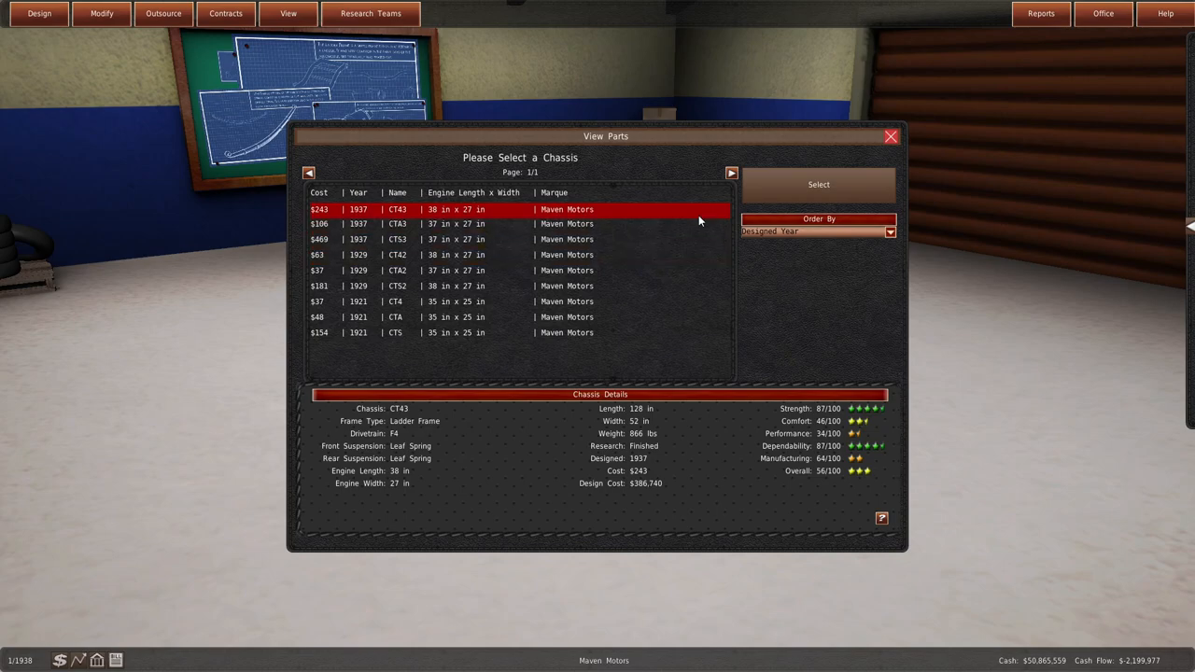
left_click(818, 184)
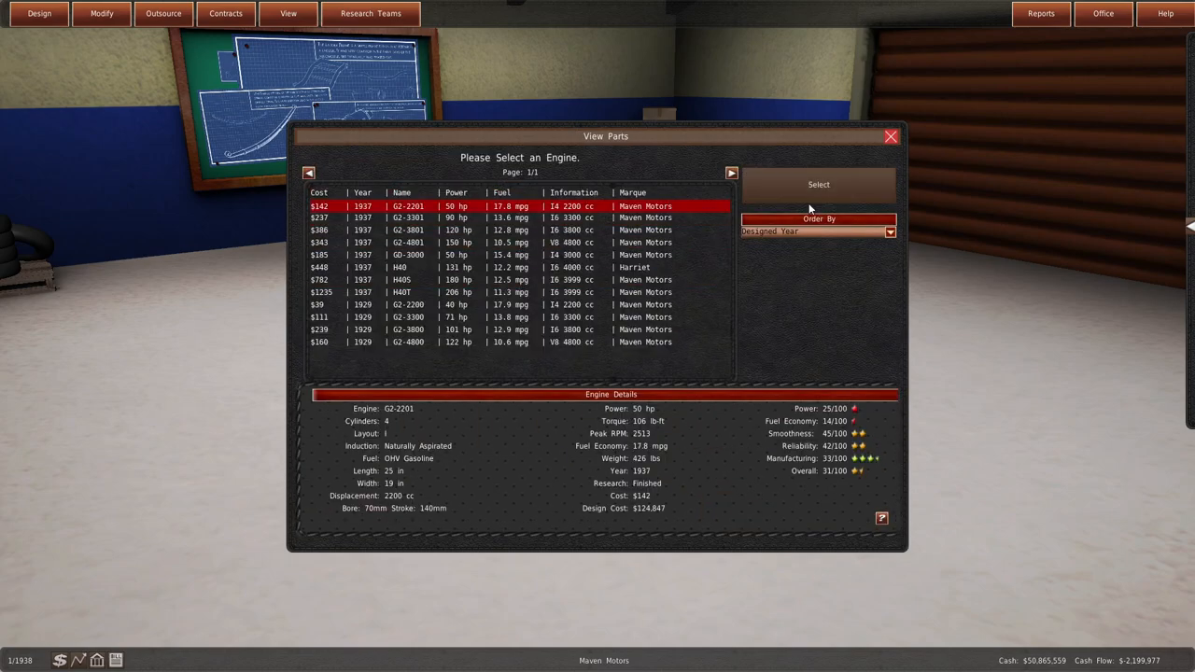
left_click(818, 184)
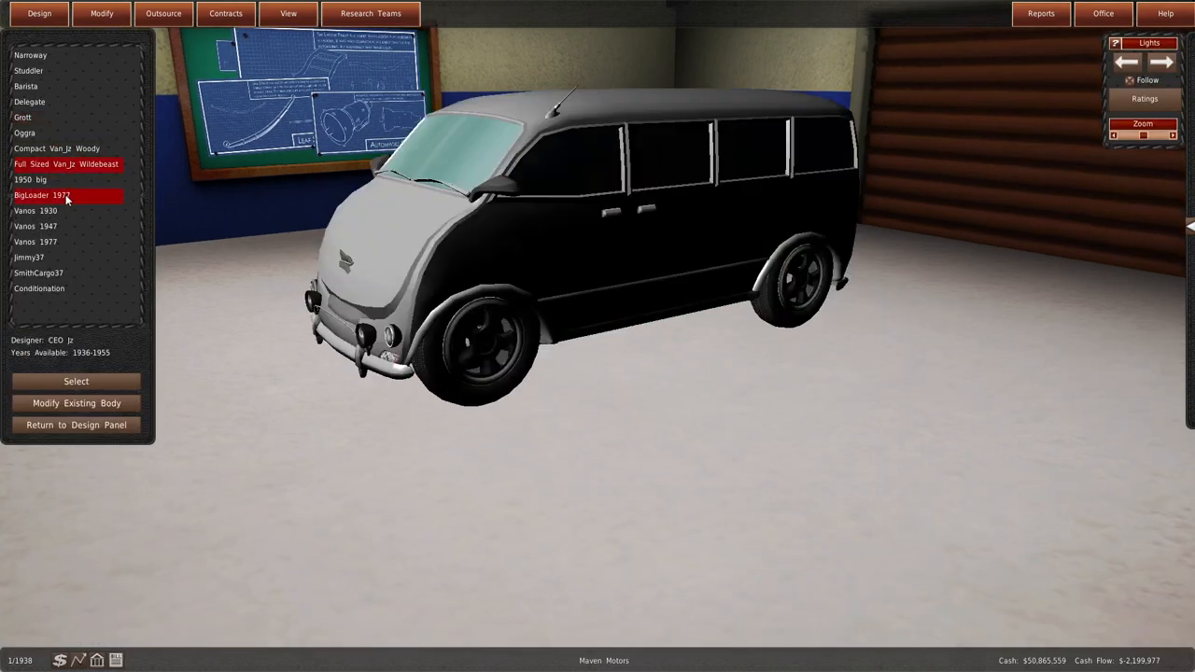
left_click(23, 117)
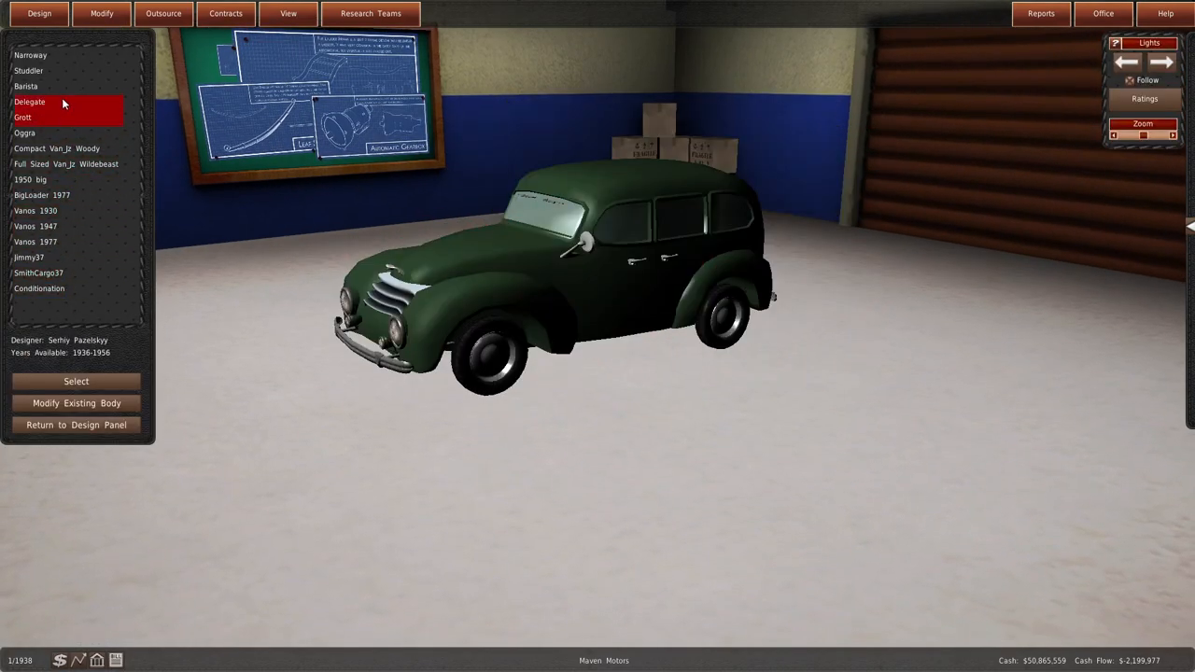
left_click(34, 241)
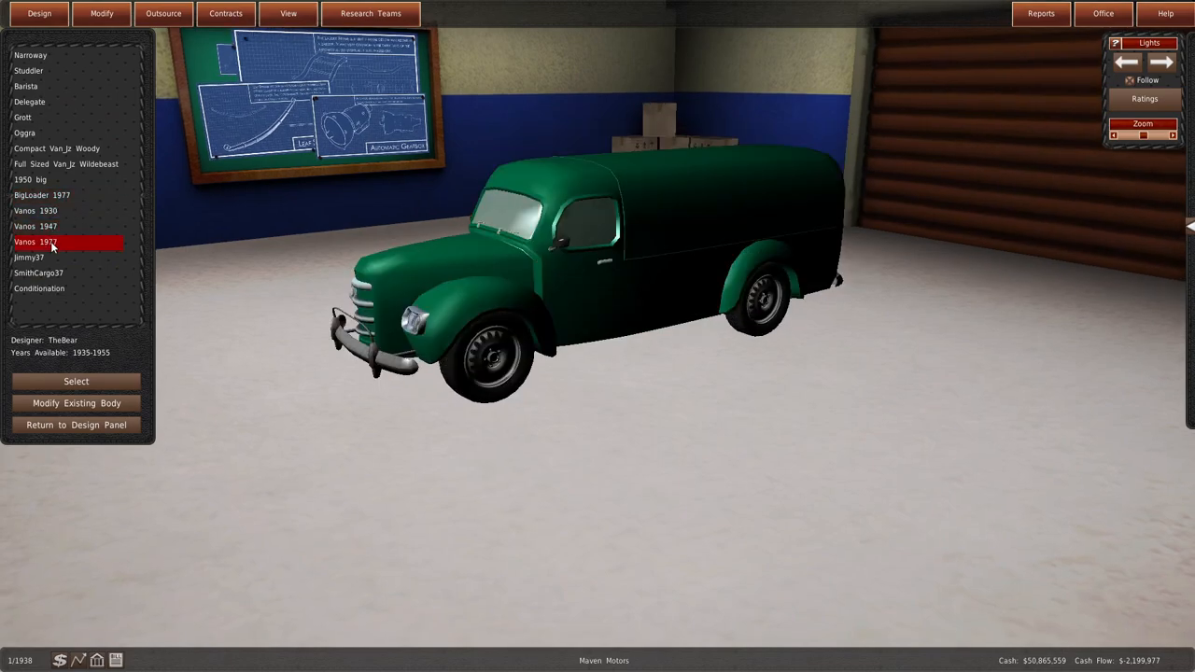
left_click(75, 381)
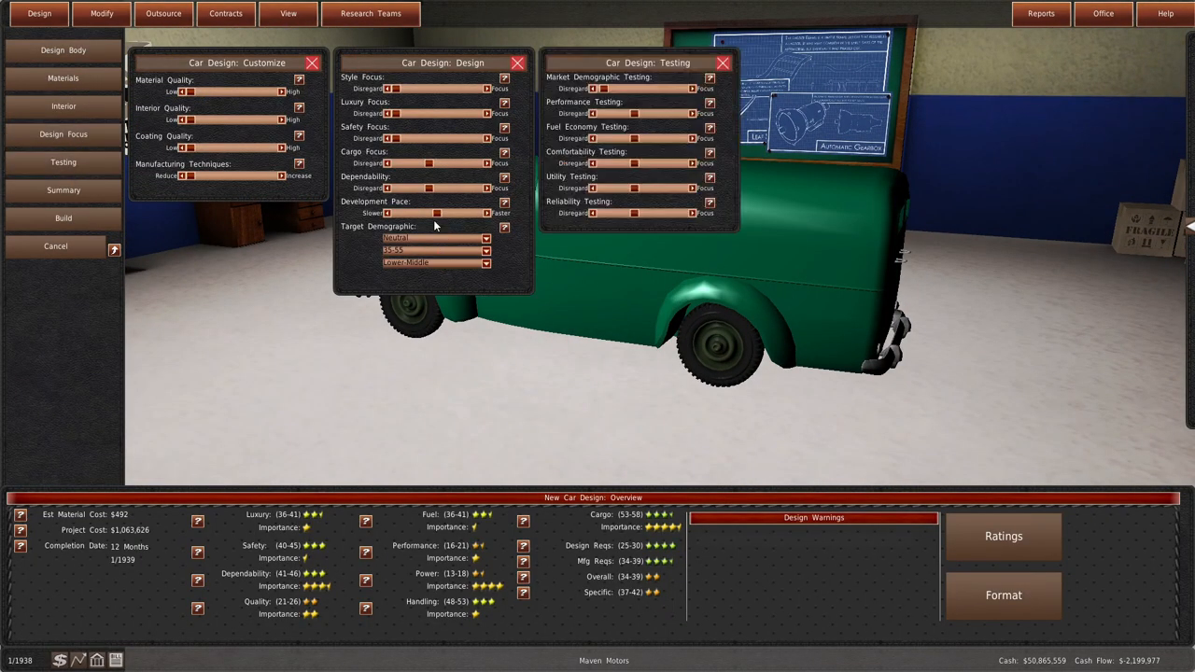
left_click_drag(437, 212, 405, 213)
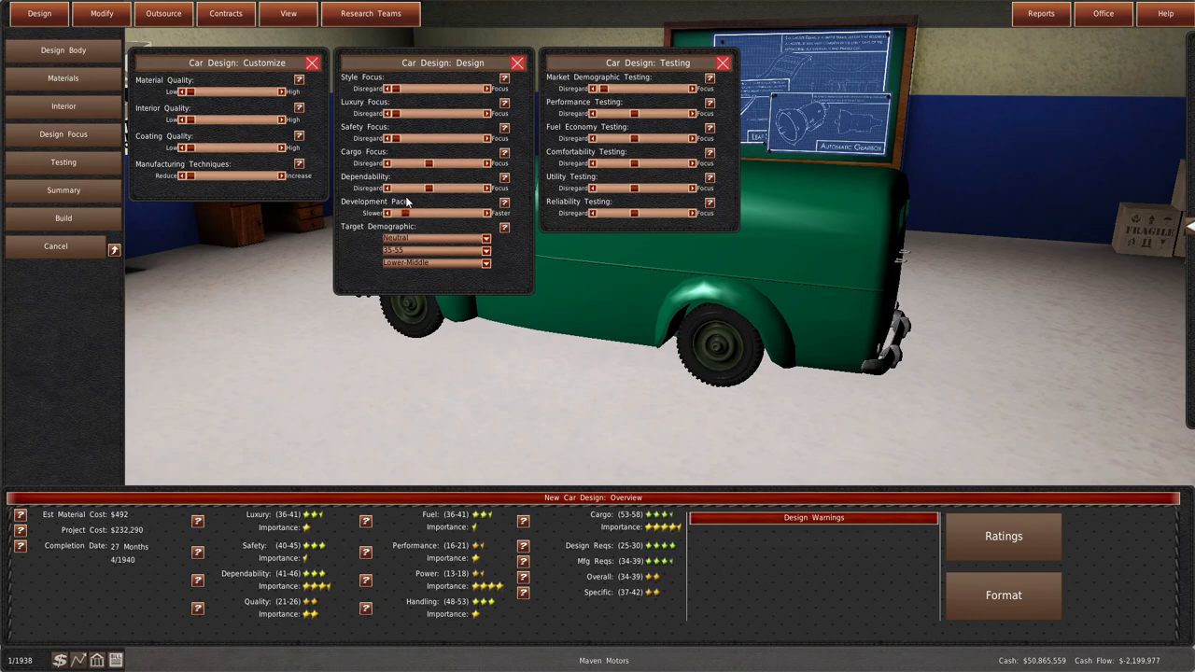
left_click(63, 218)
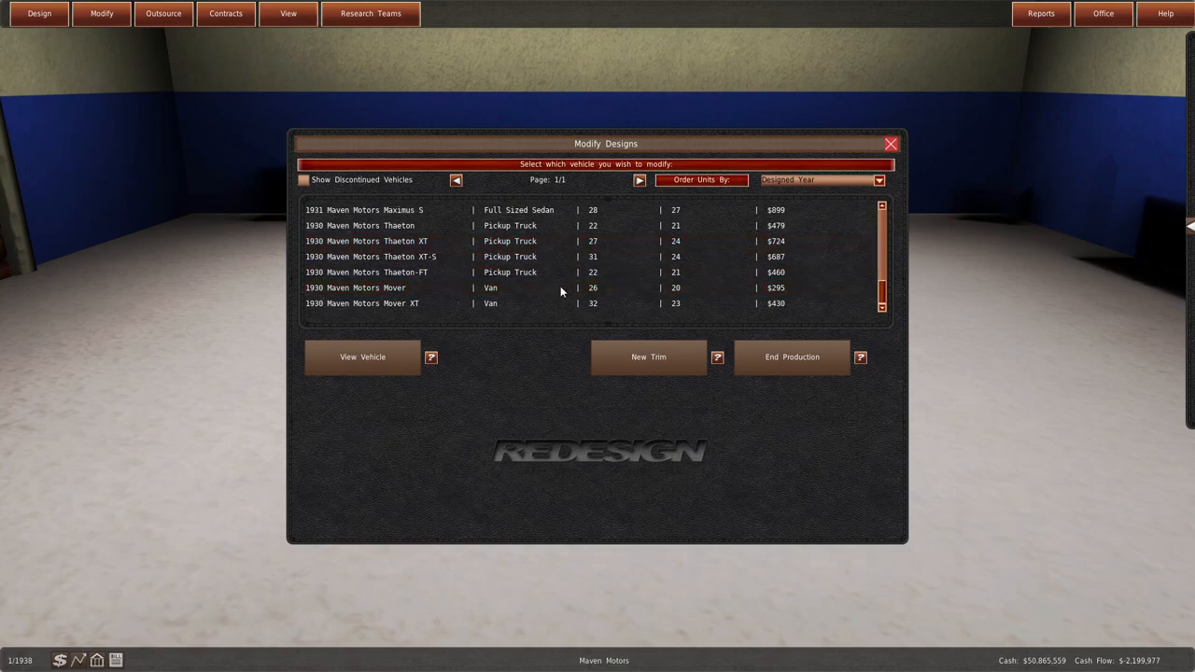
- Check the Thaeton-FT design, then simulate 12 months to reach January 1939
left_click(510, 272)
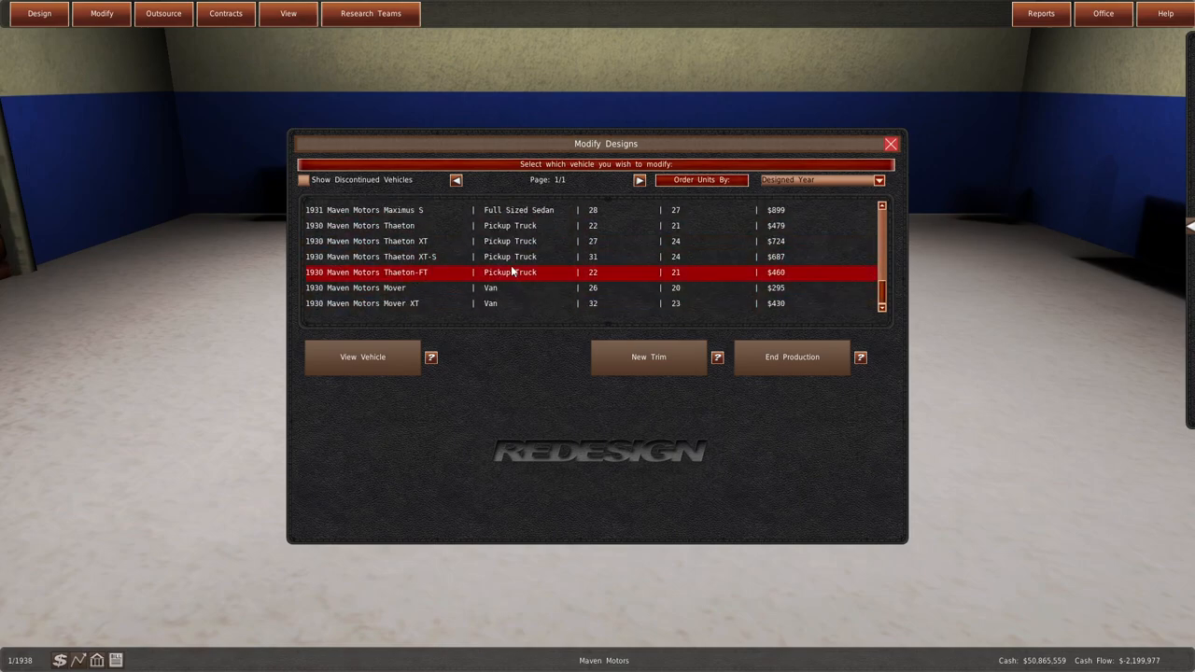
scroll("up", 3)
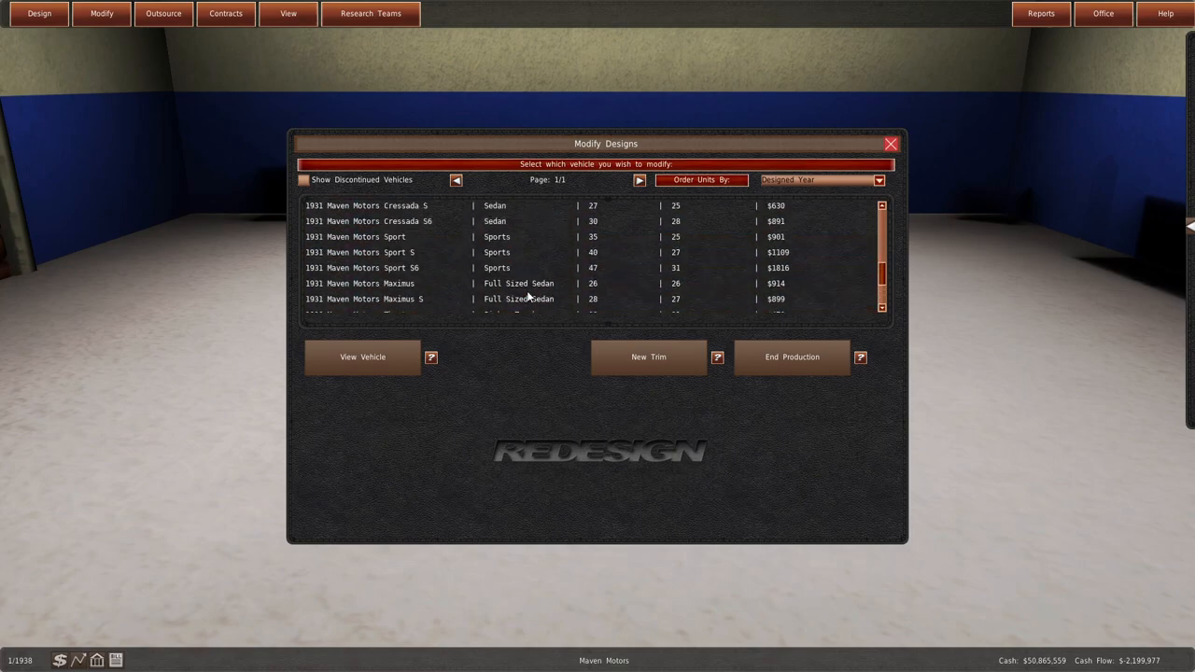
scroll("down", 3)
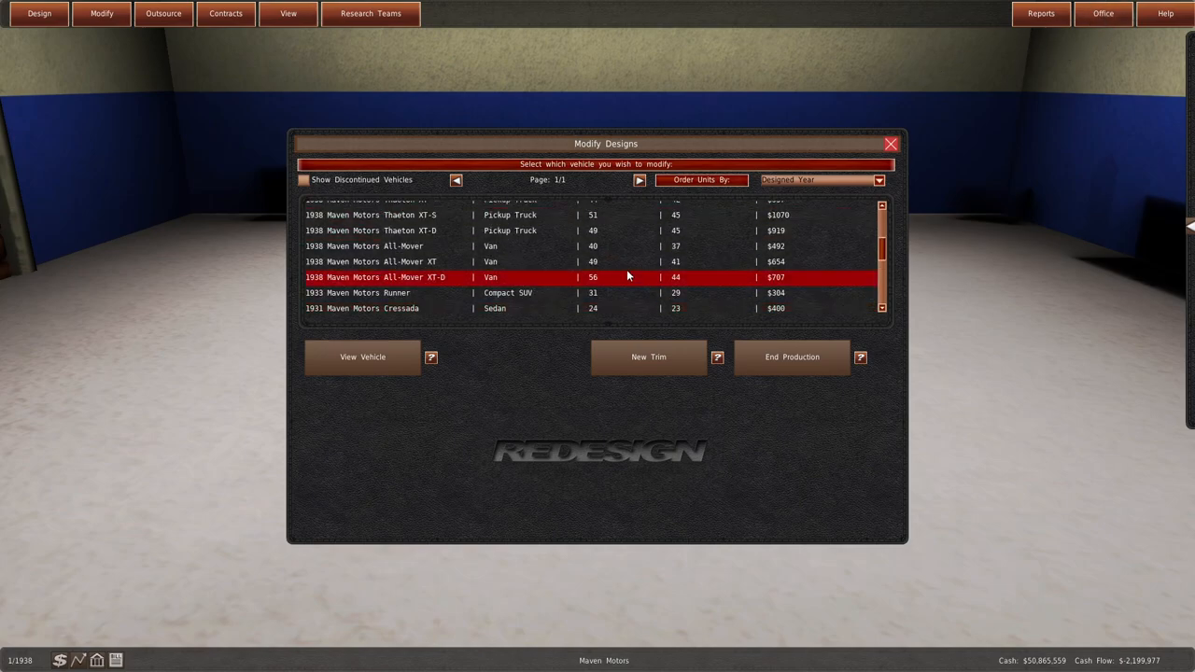
scroll("up", 3)
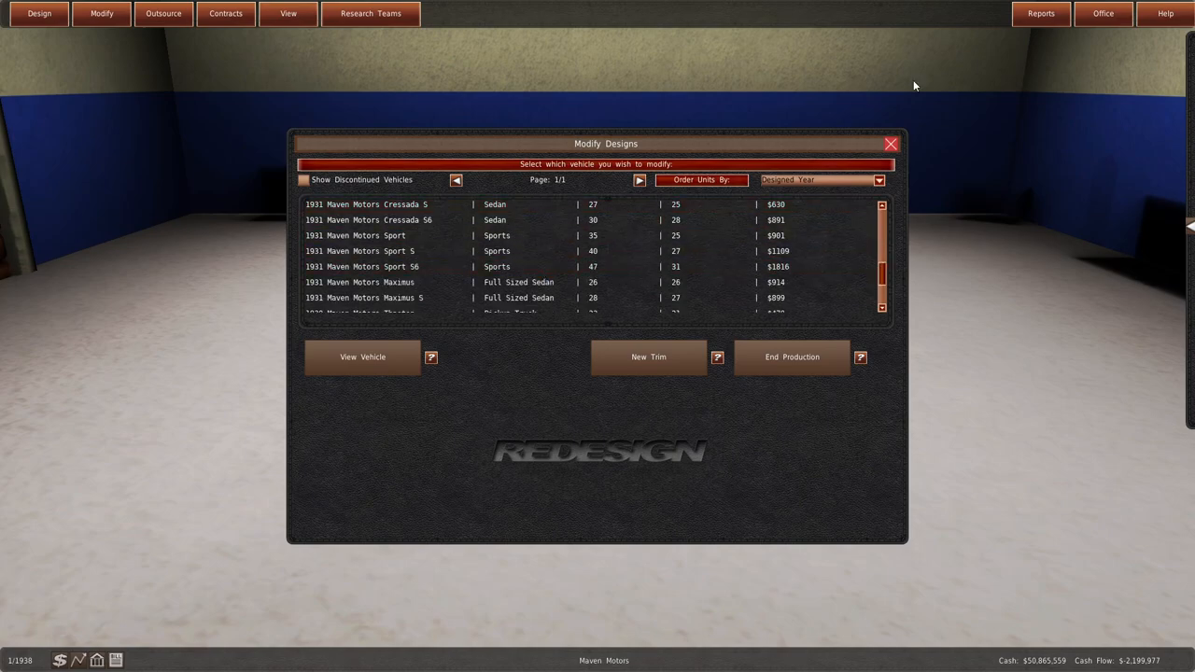
left_click(890, 143)
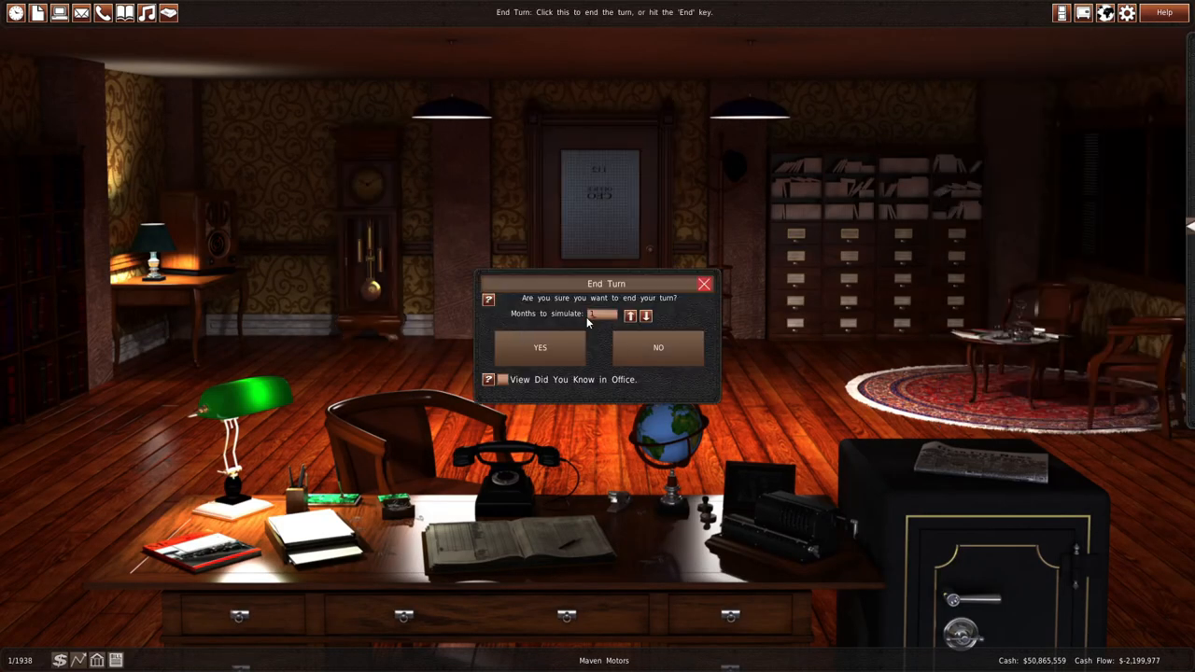
left_click(630, 314)
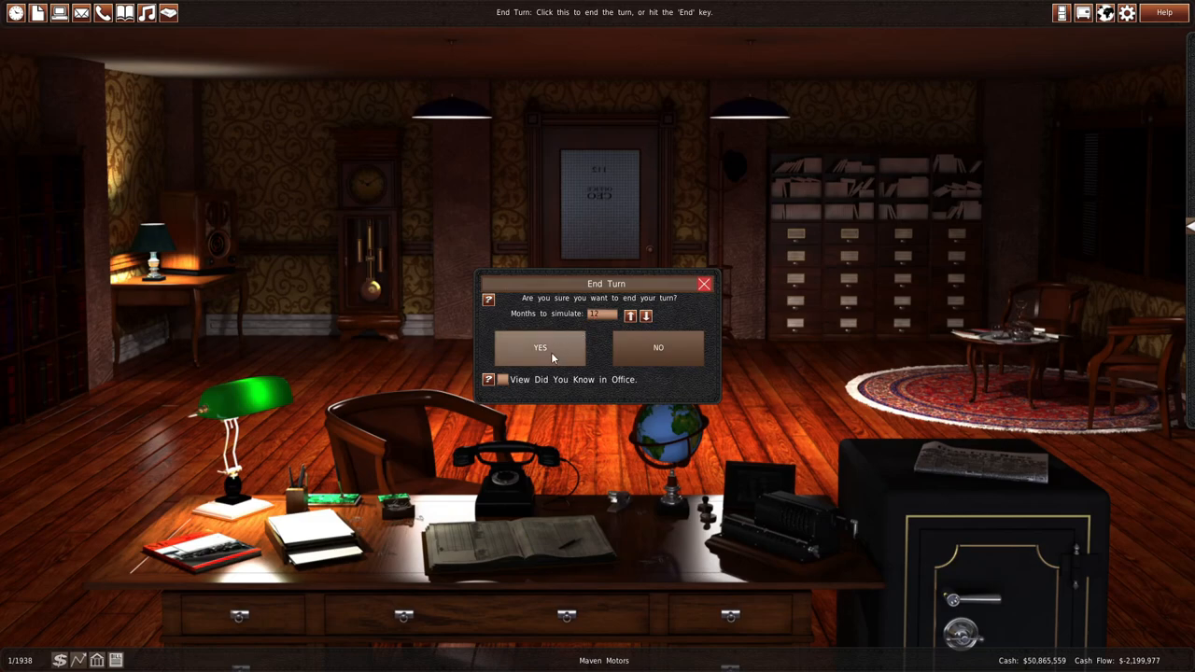
left_click(540, 347)
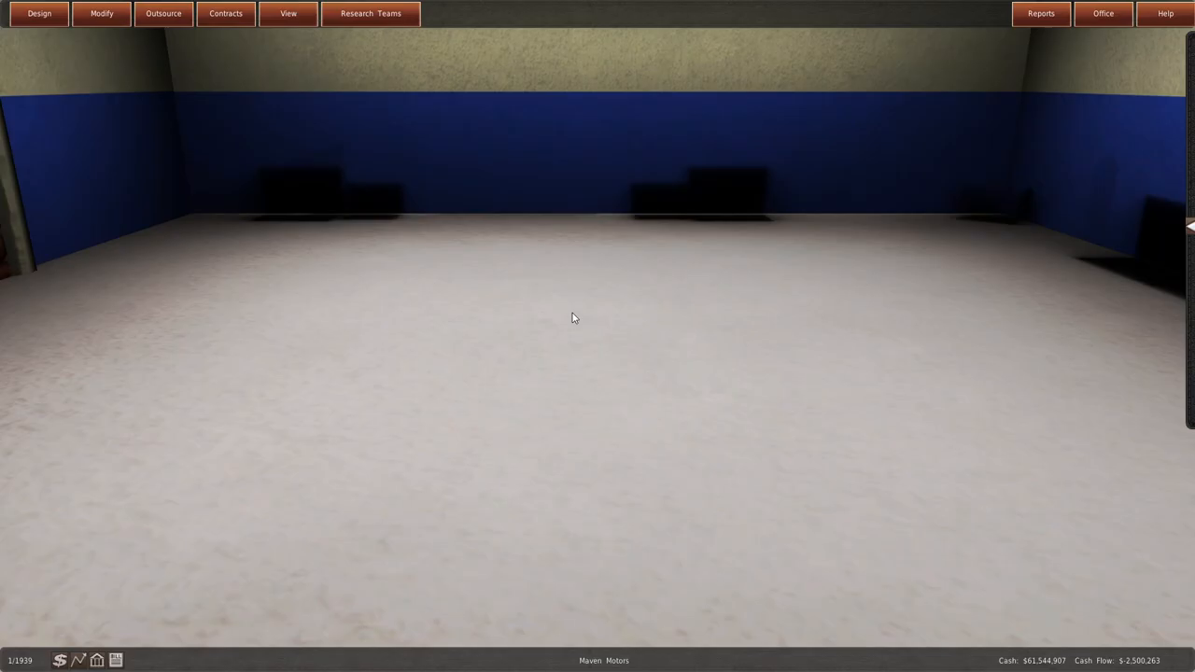
- Start a new-generation 1931 Cressada with CTA3 chassis, G2-2201 engine and TM2 gearbox
left_click(39, 13)
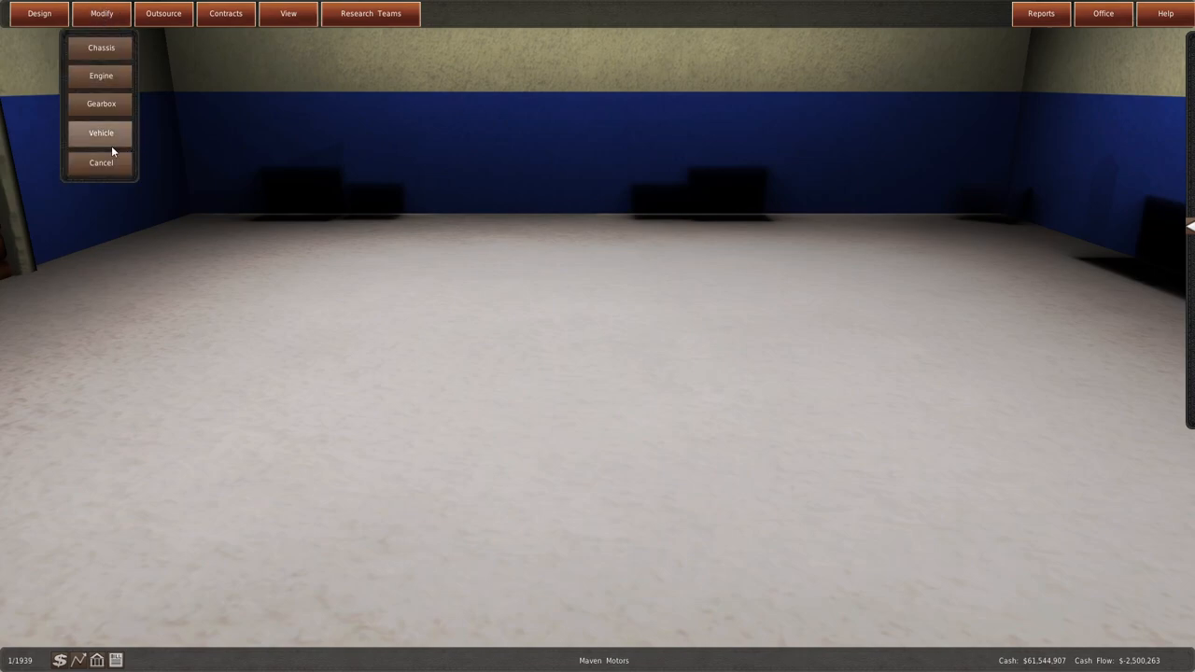
mouse_move(116, 134)
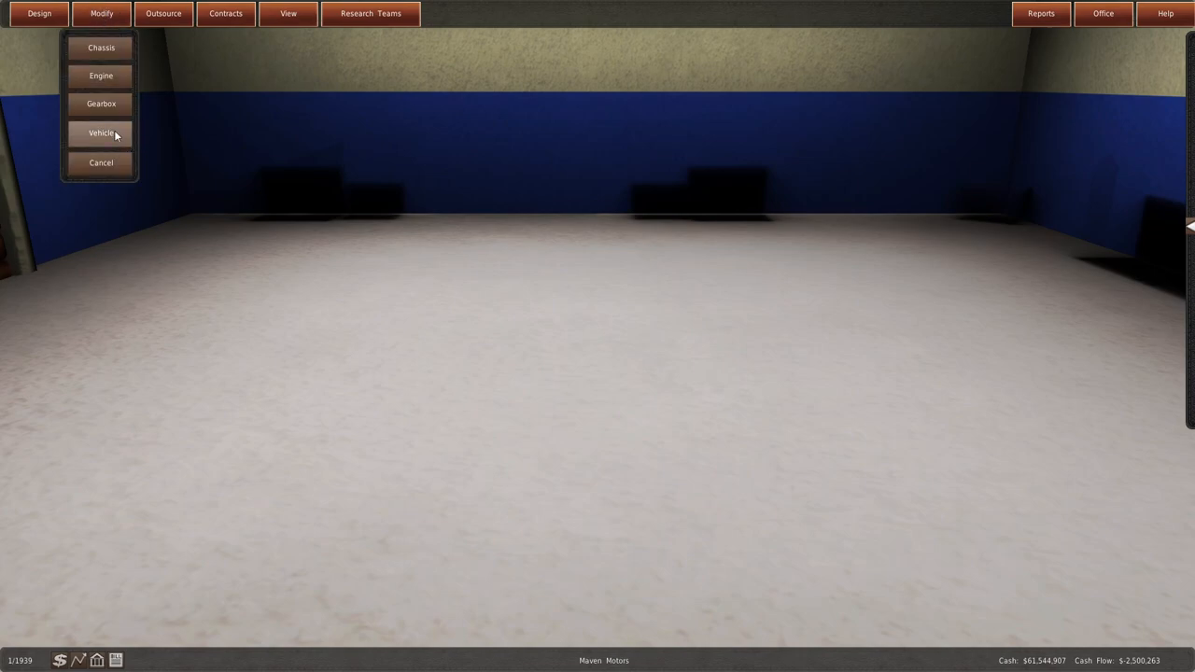
mouse_move(133, 98)
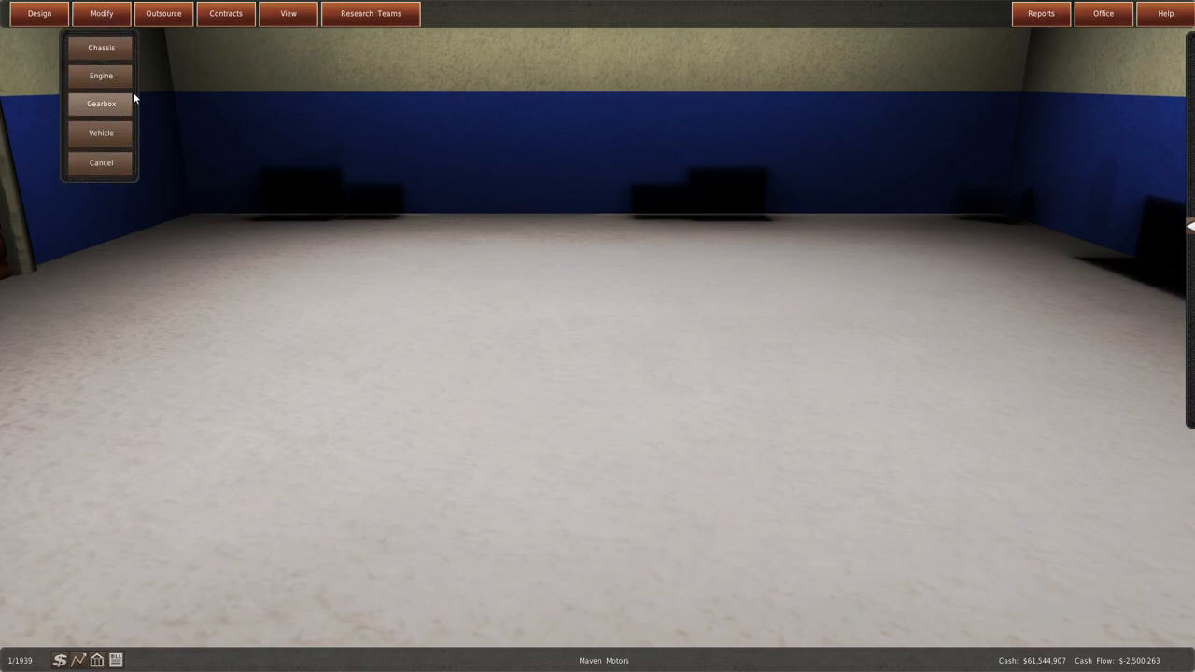
mouse_move(101, 132)
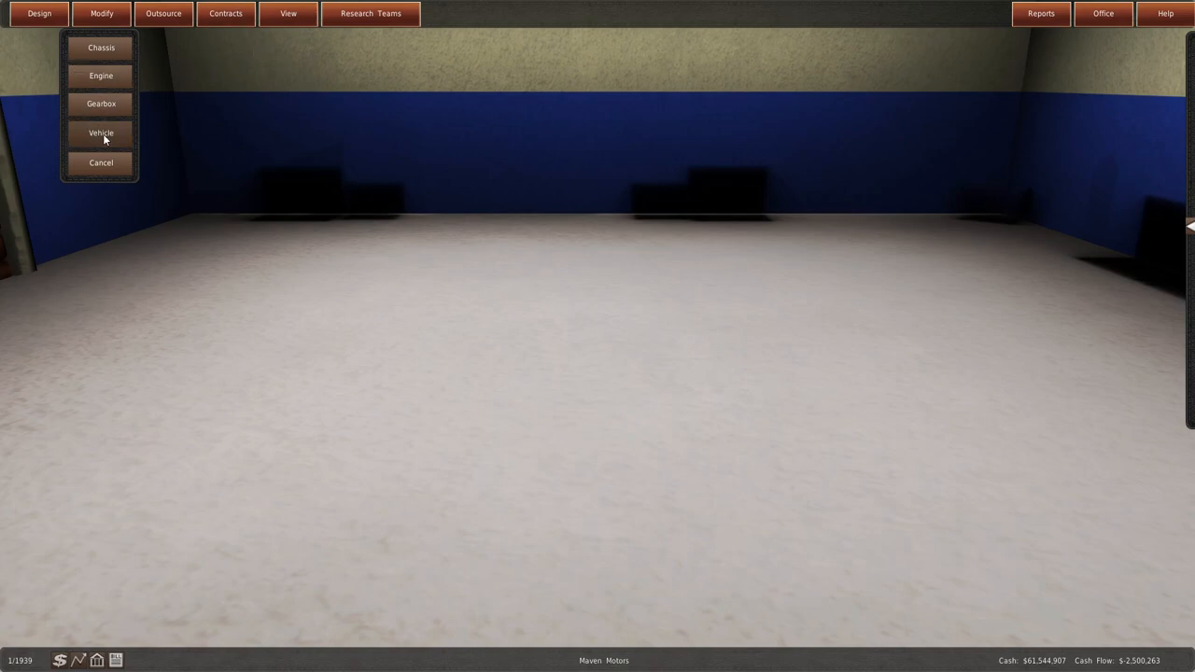
left_click(100, 133)
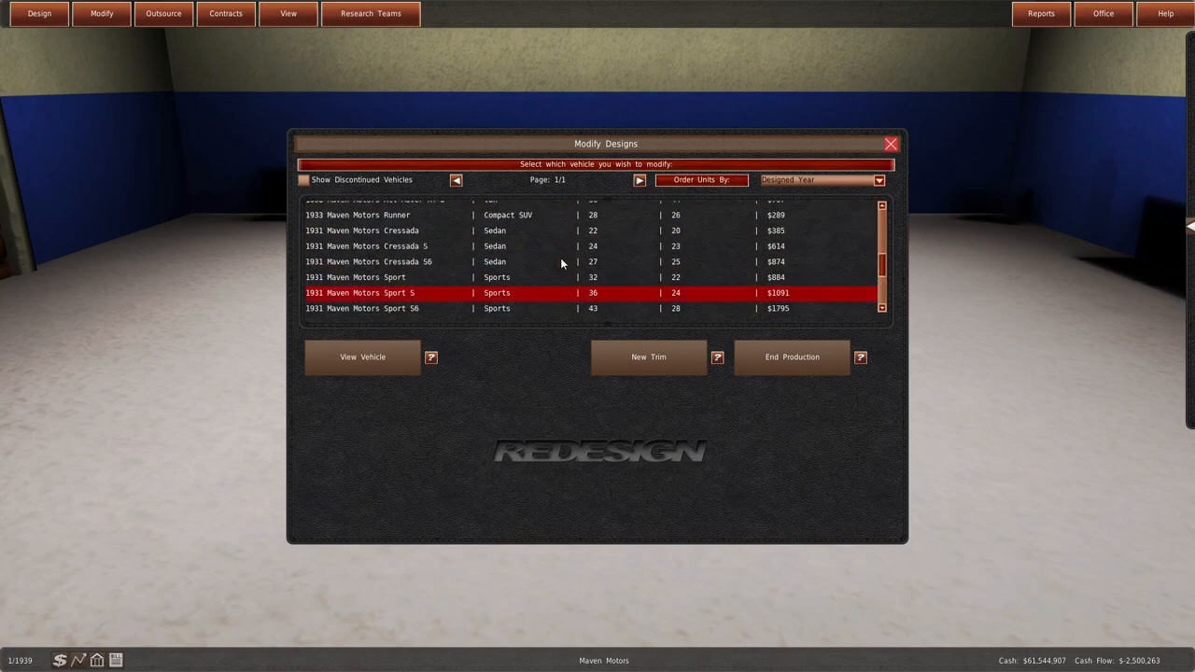
left_click(374, 231)
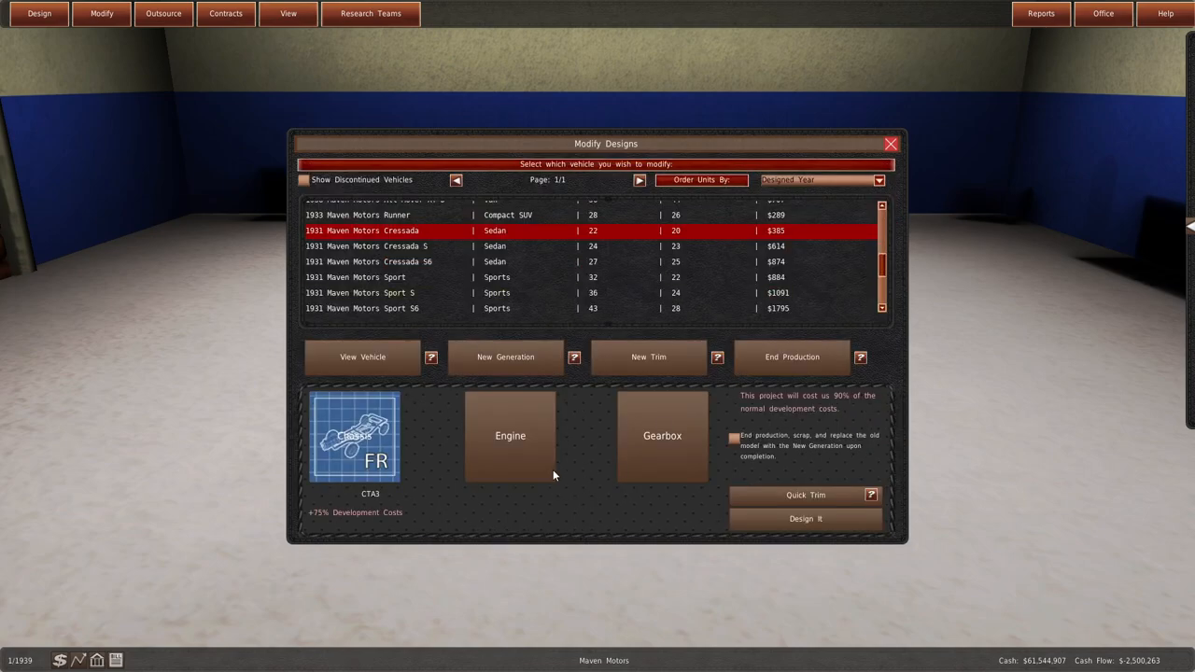
left_click(510, 436)
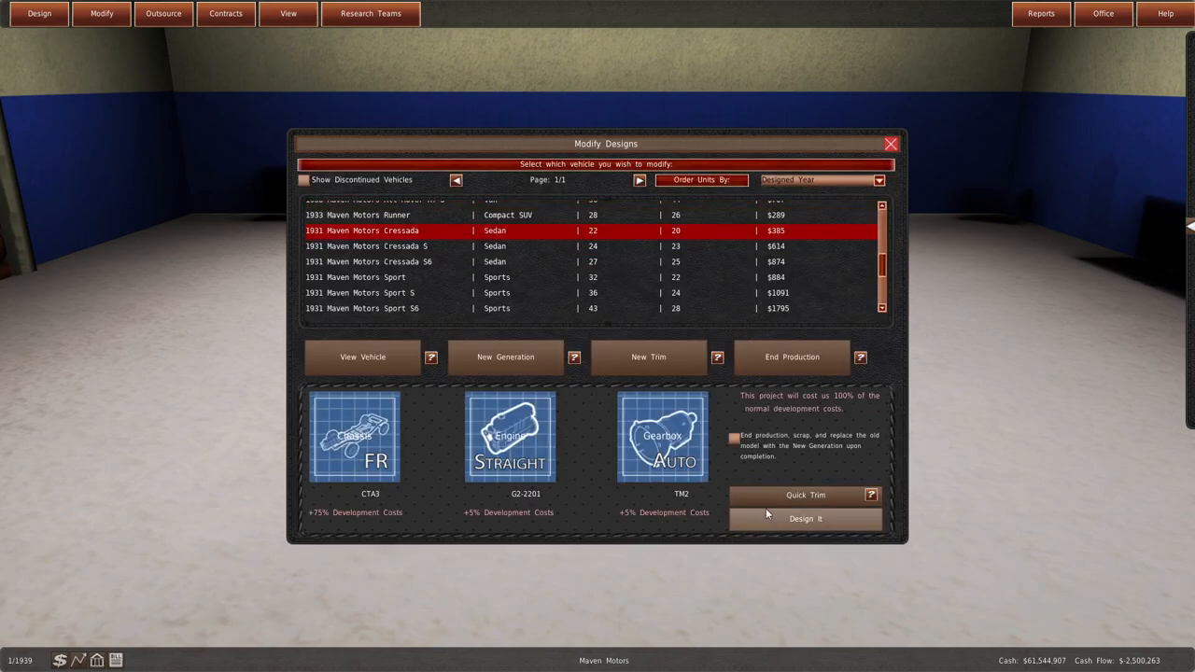
left_click(805, 518)
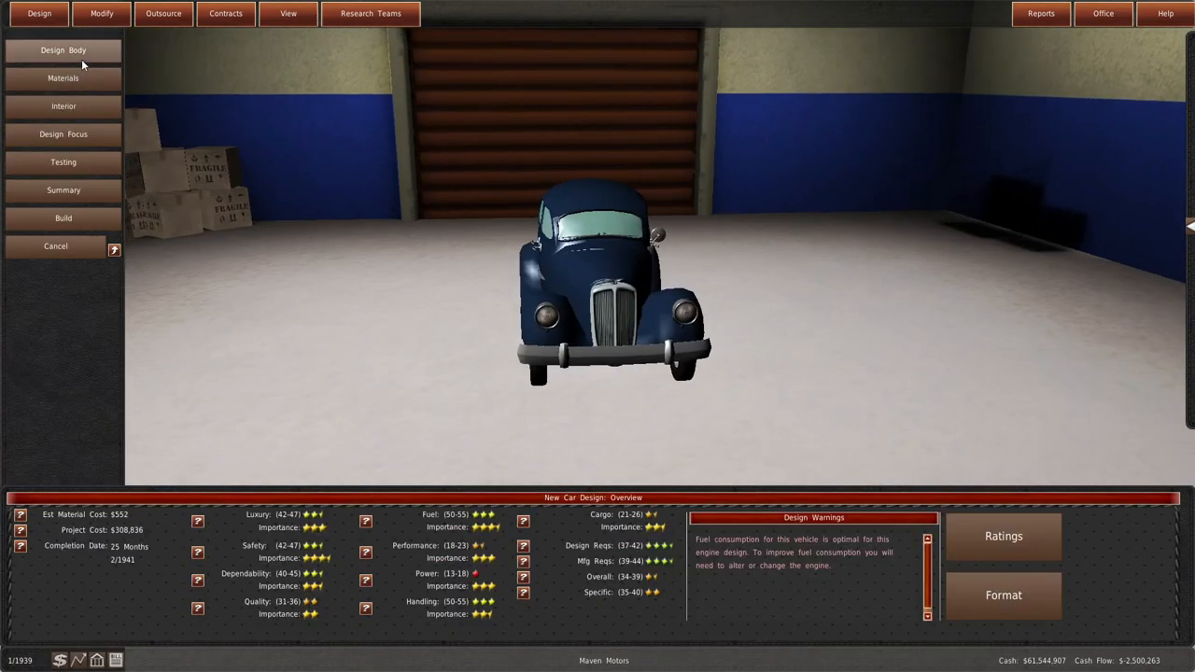
- Browse the body catalogue for the new Cressada, previewing the Jz Fox
left_click(63, 50)
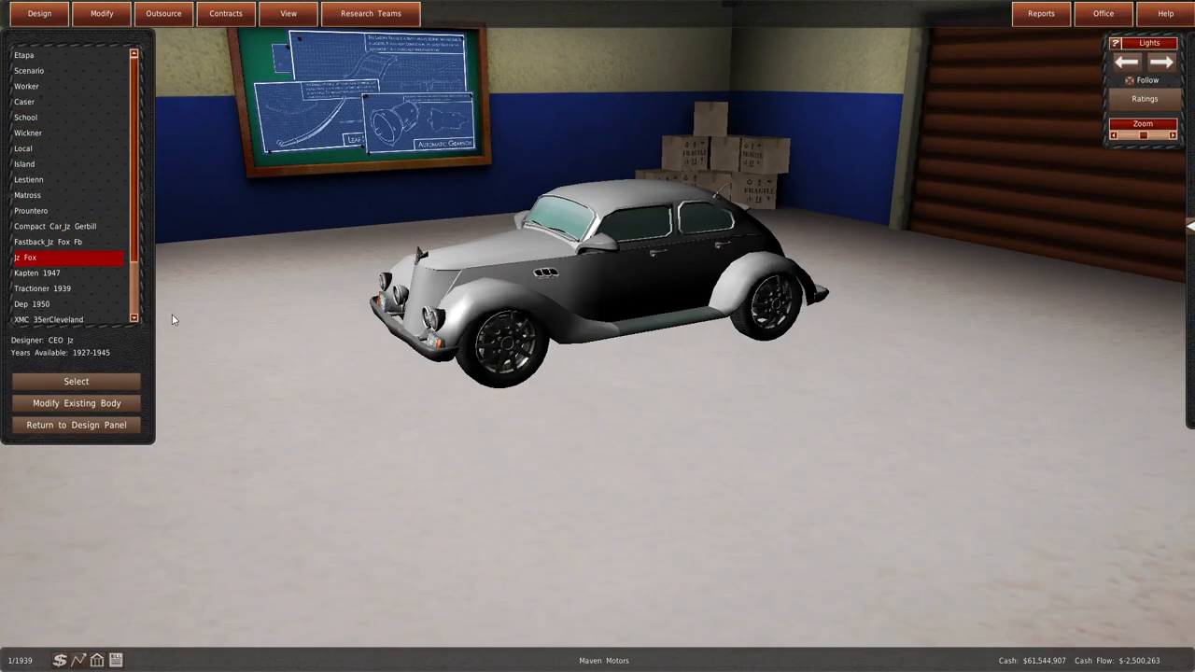
left_click(76, 381)
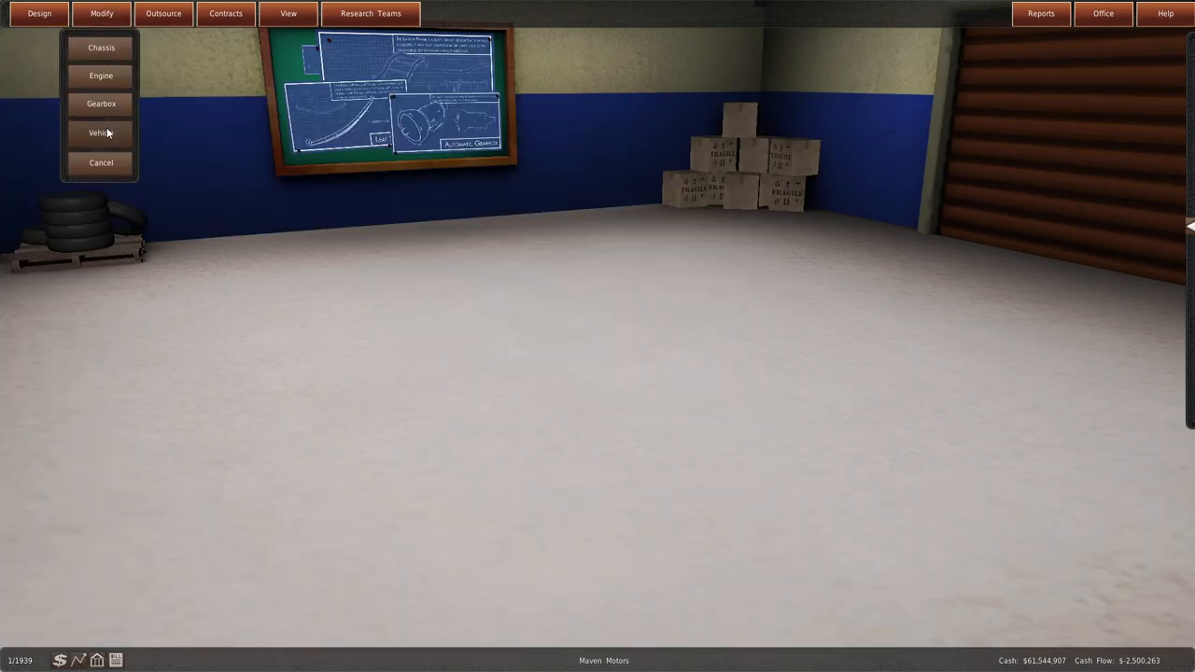
- Start a new-generation Maximus using the G2-3301 engine and TM2 automatic gearbox
left_click(100, 132)
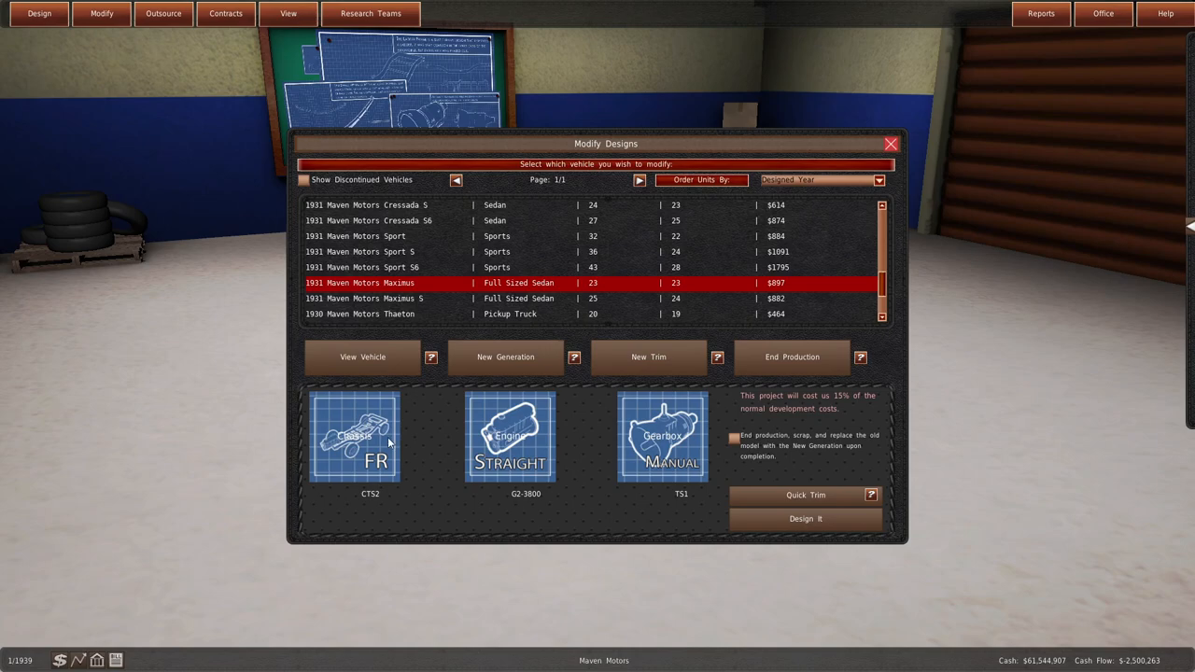
left_click(357, 436)
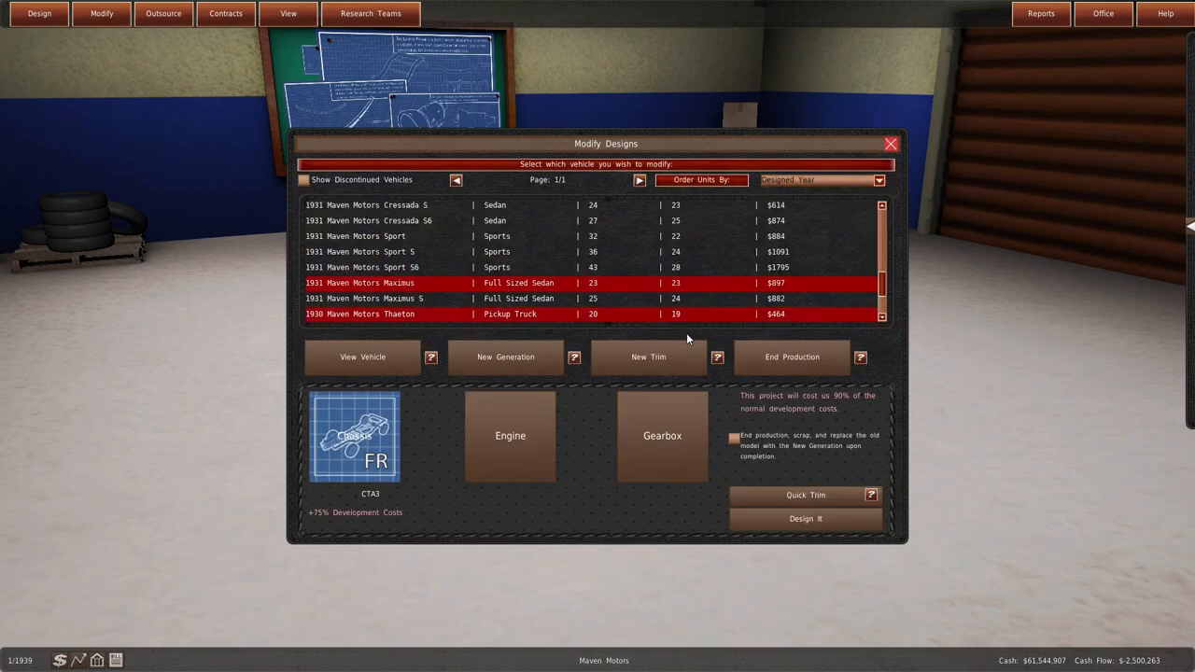
left_click(510, 436)
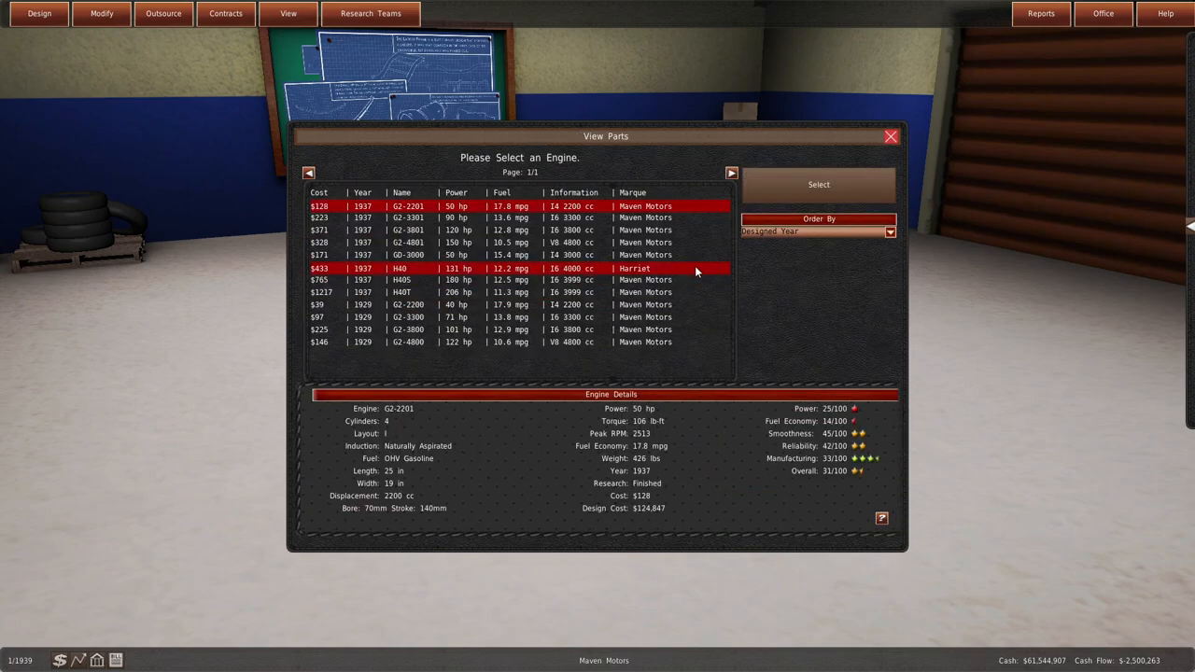
left_click(514, 231)
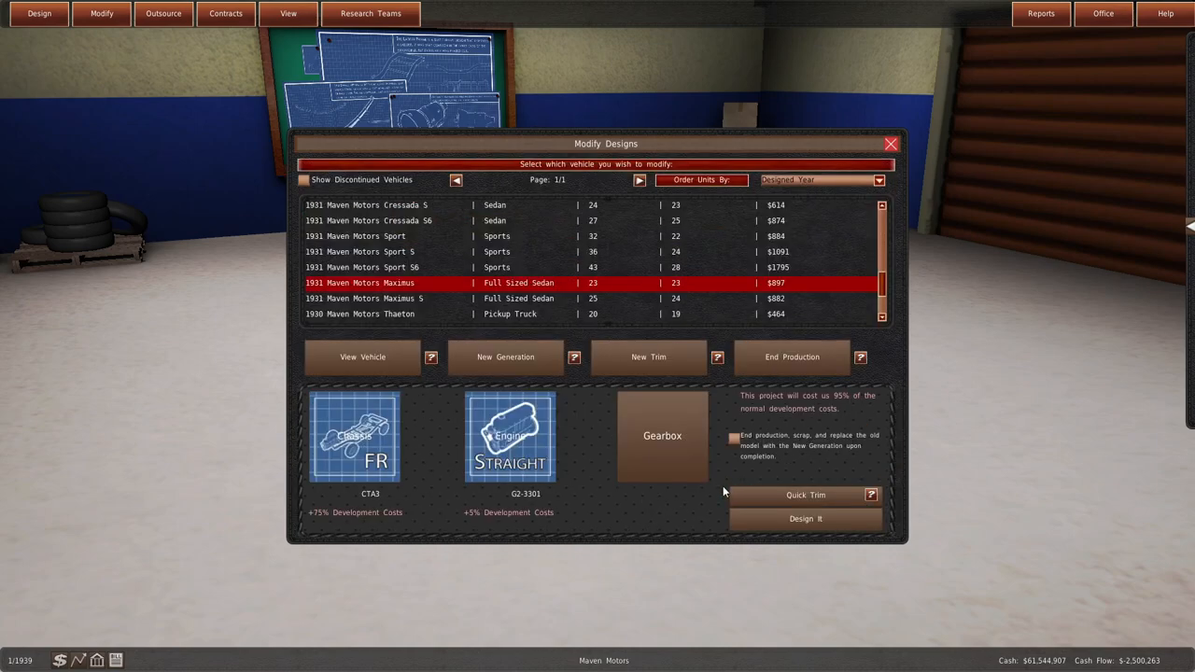
left_click(662, 436)
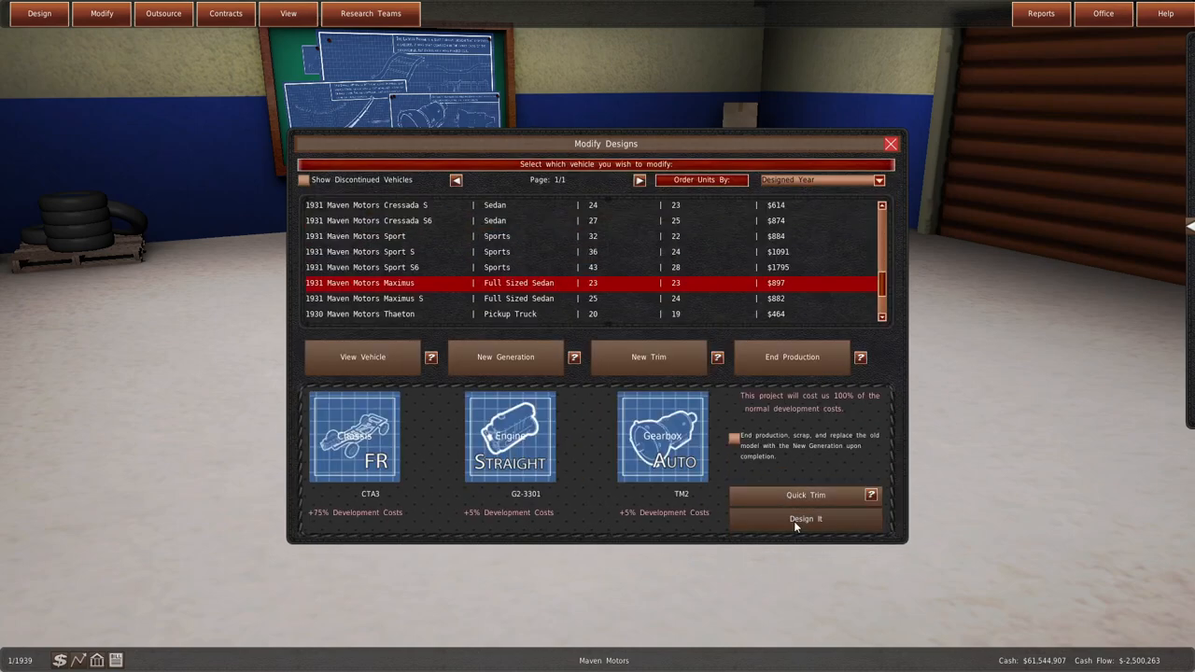
left_click(805, 519)
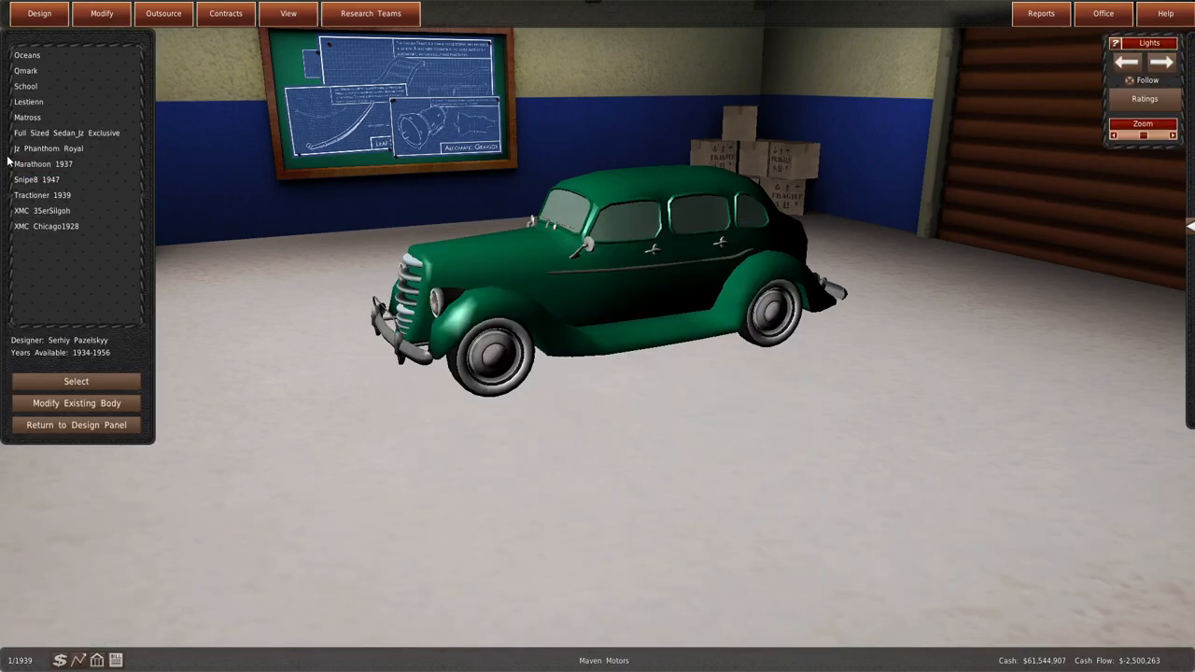
- Give the new Maximus the green sedan body, keep its gearbox, set design focus, and build
left_click(29, 101)
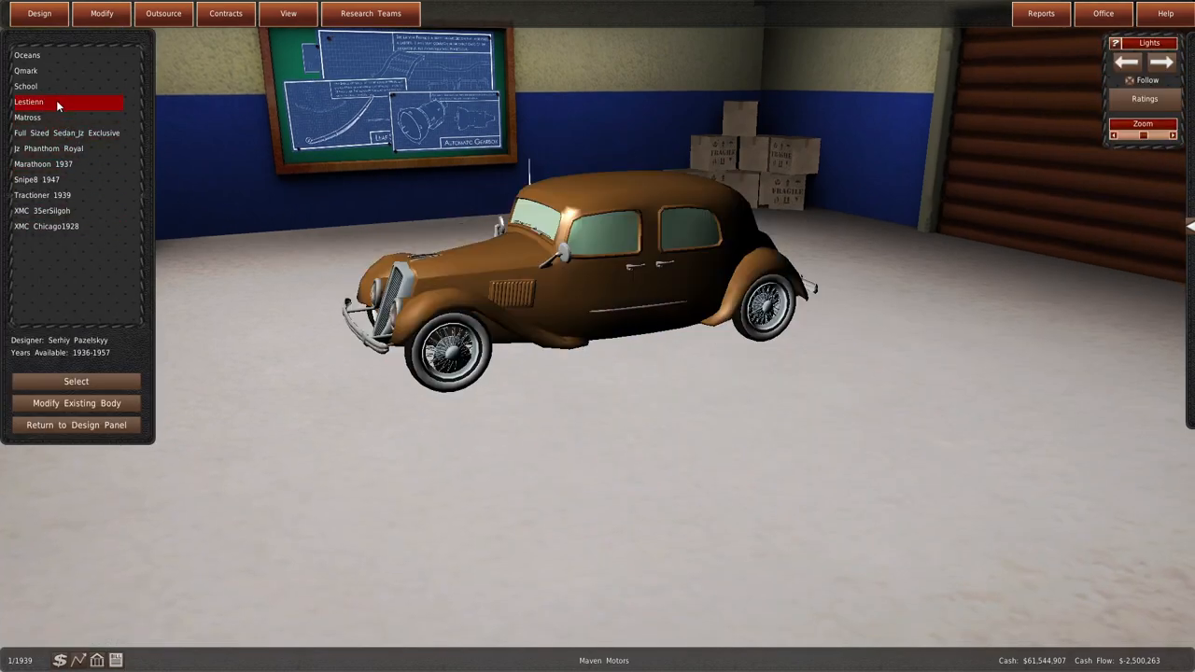
left_click(76, 381)
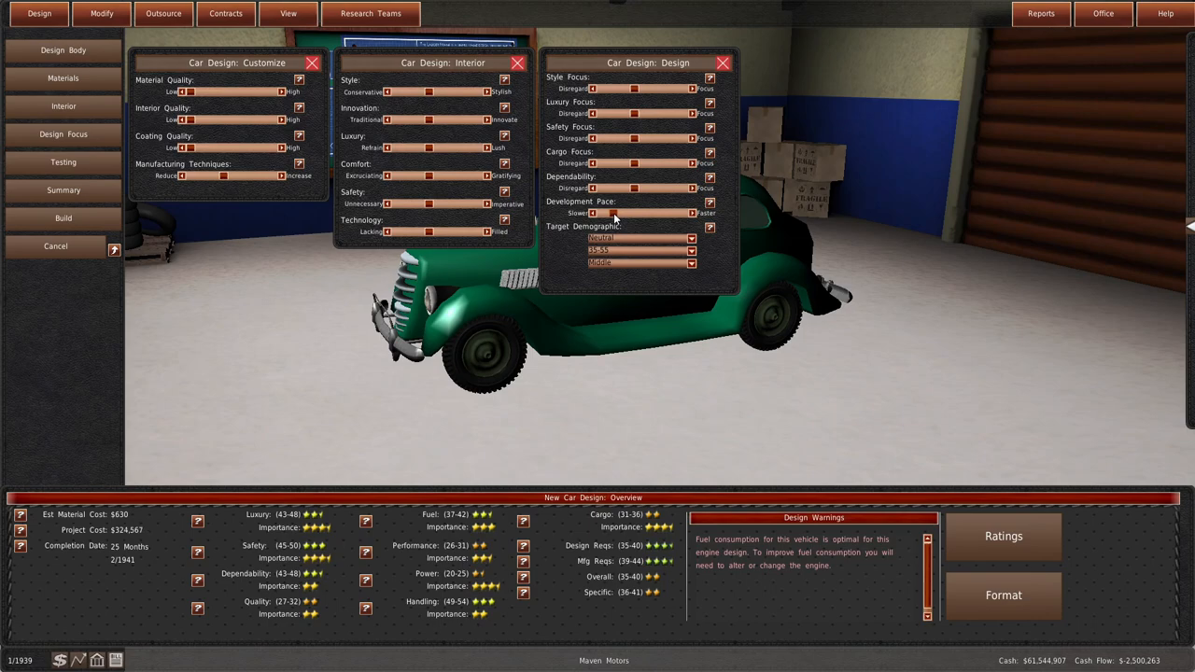
left_click(62, 217)
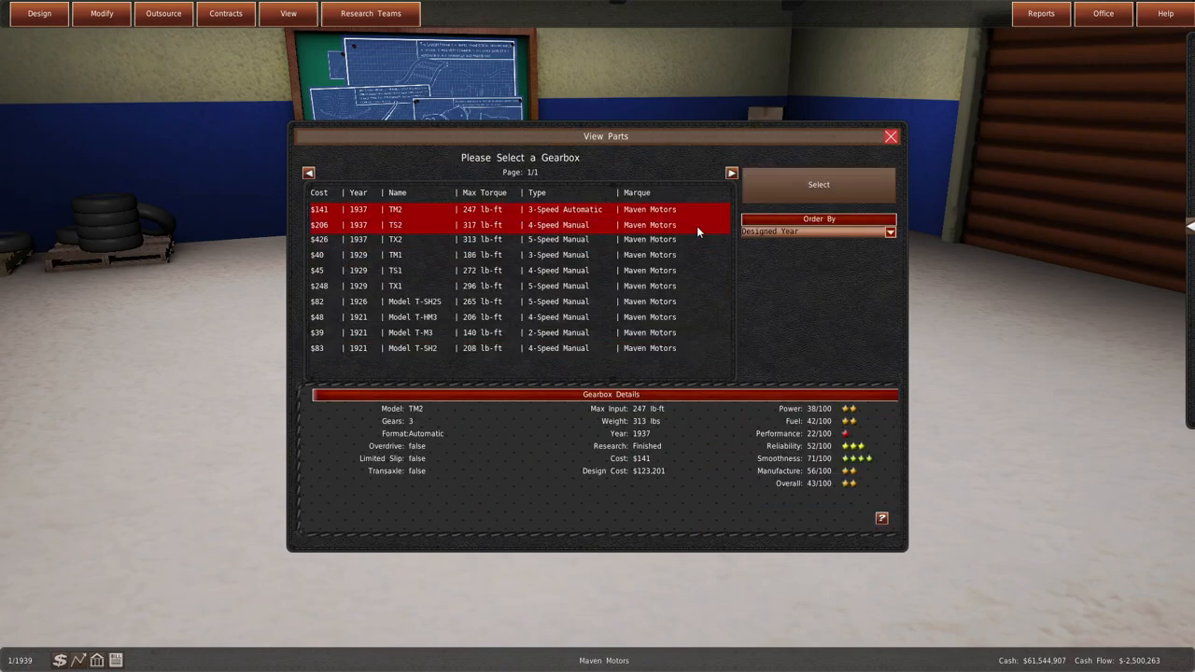
left_click(818, 184)
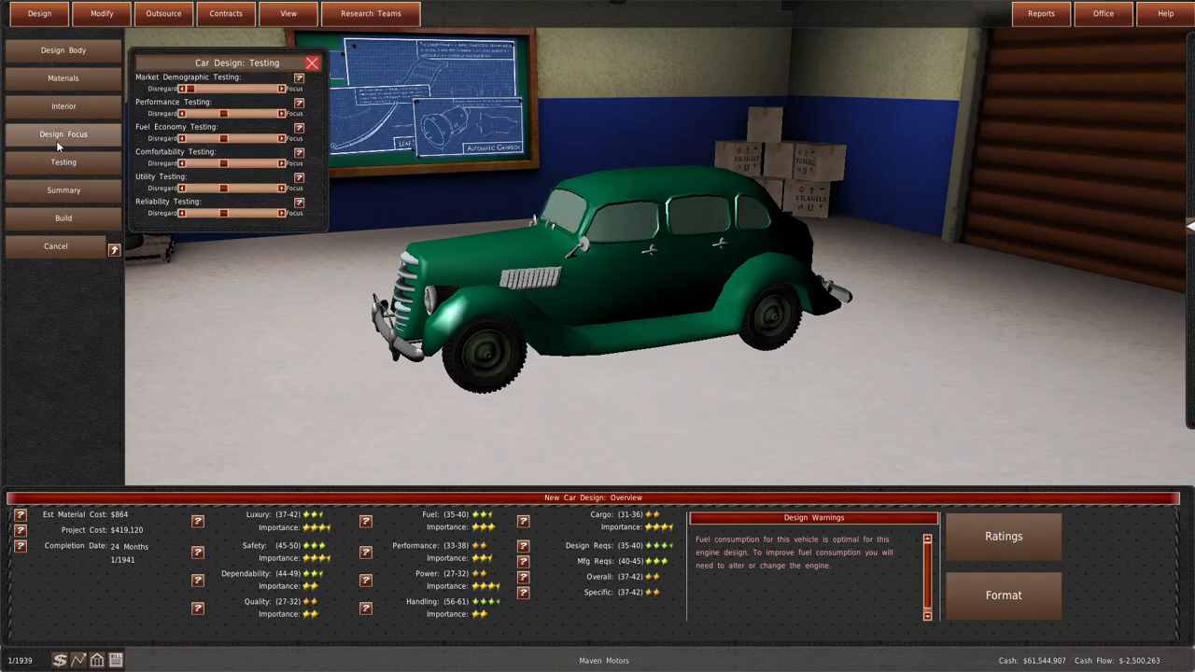
left_click(63, 133)
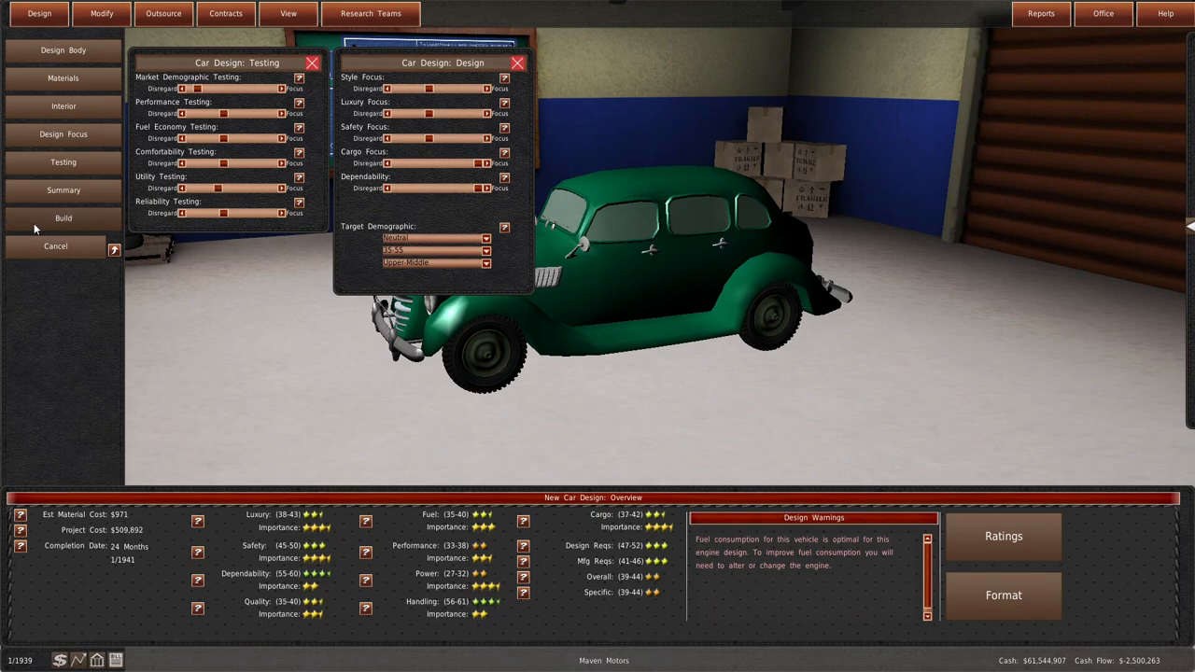
left_click(100, 13)
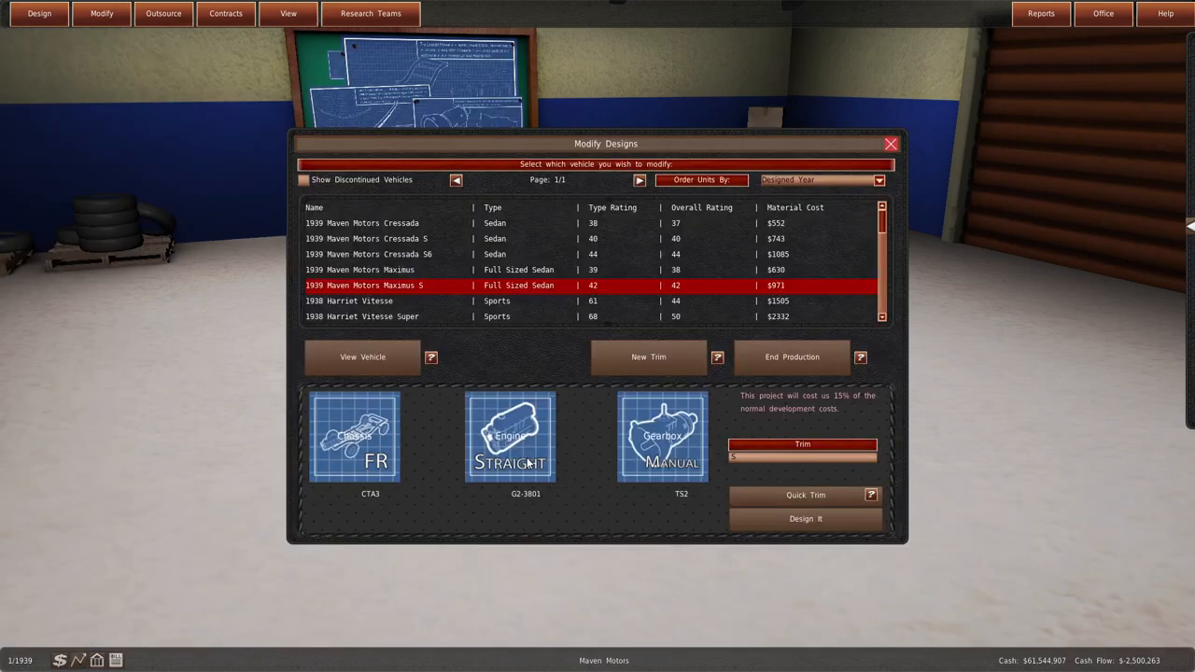
- Build a 1939 Harriet 40 sedan with the H40 engine under the Harriet brand
left_click(355, 437)
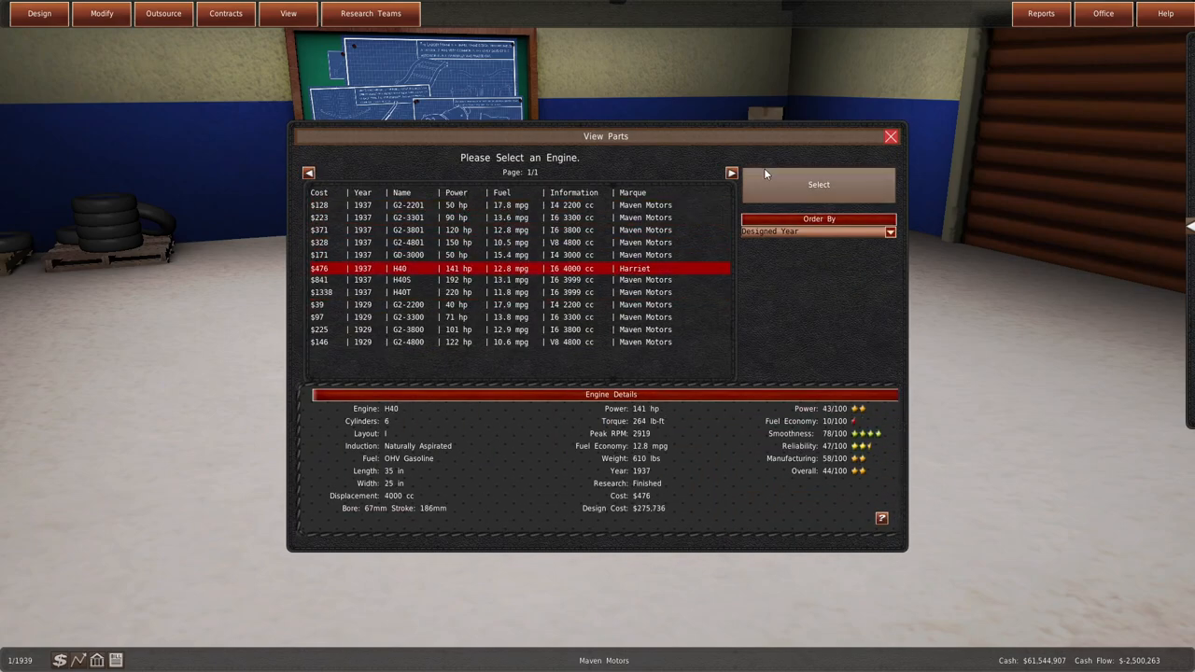
left_click(818, 184)
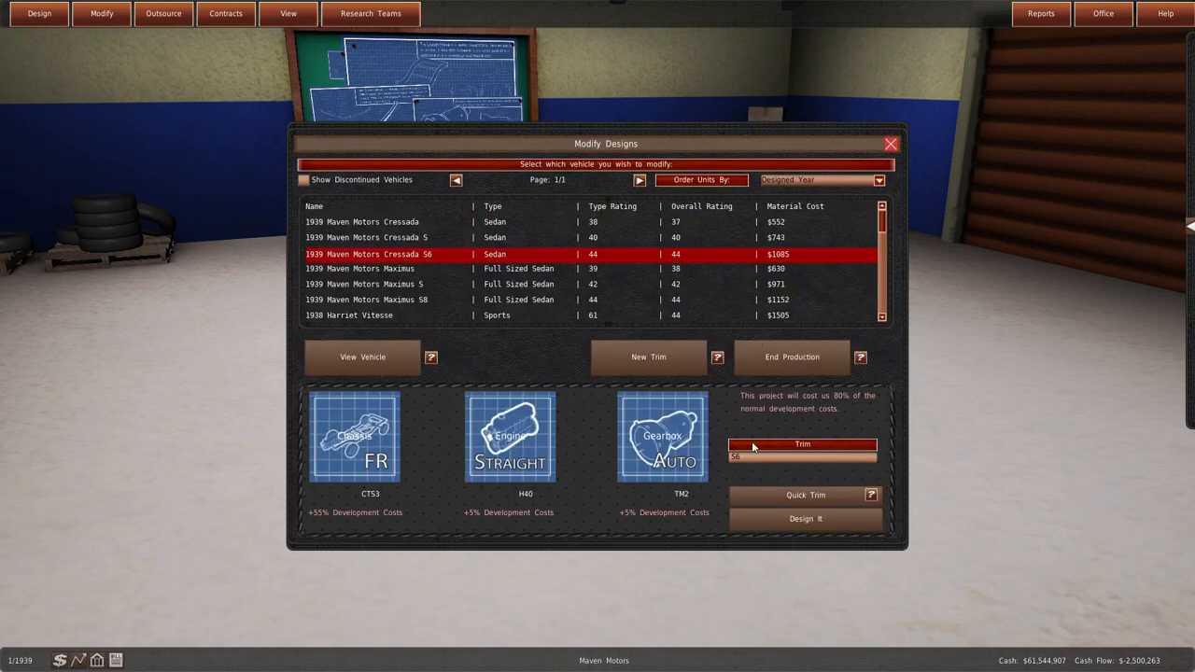
left_click(663, 437)
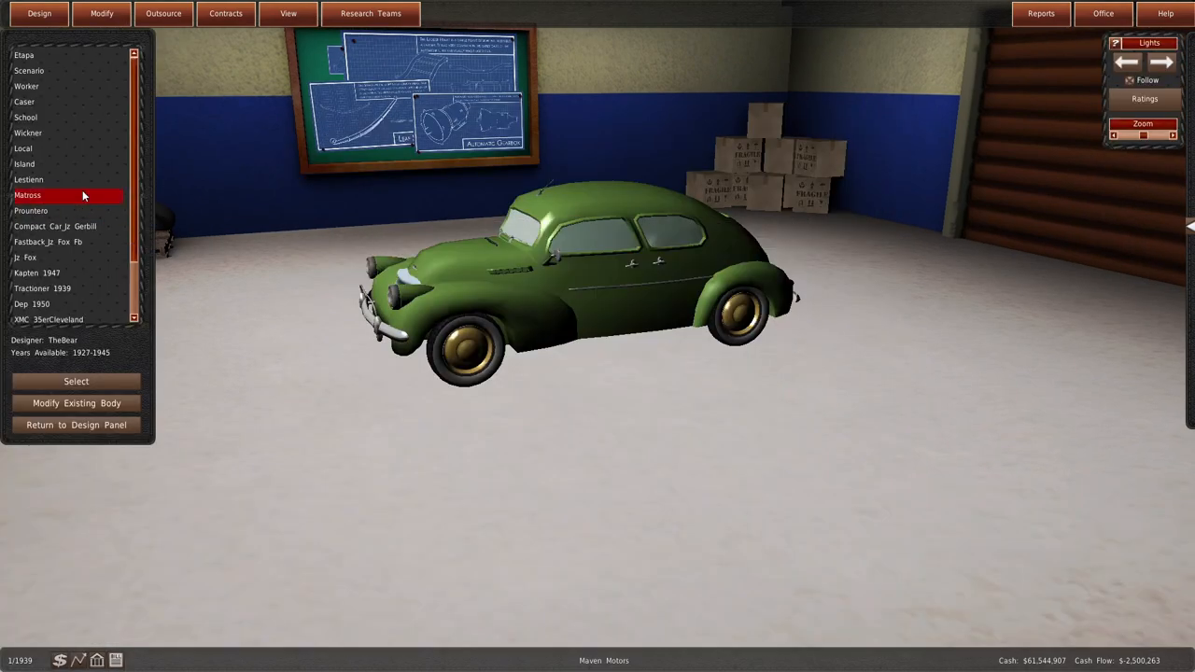
left_click(76, 381)
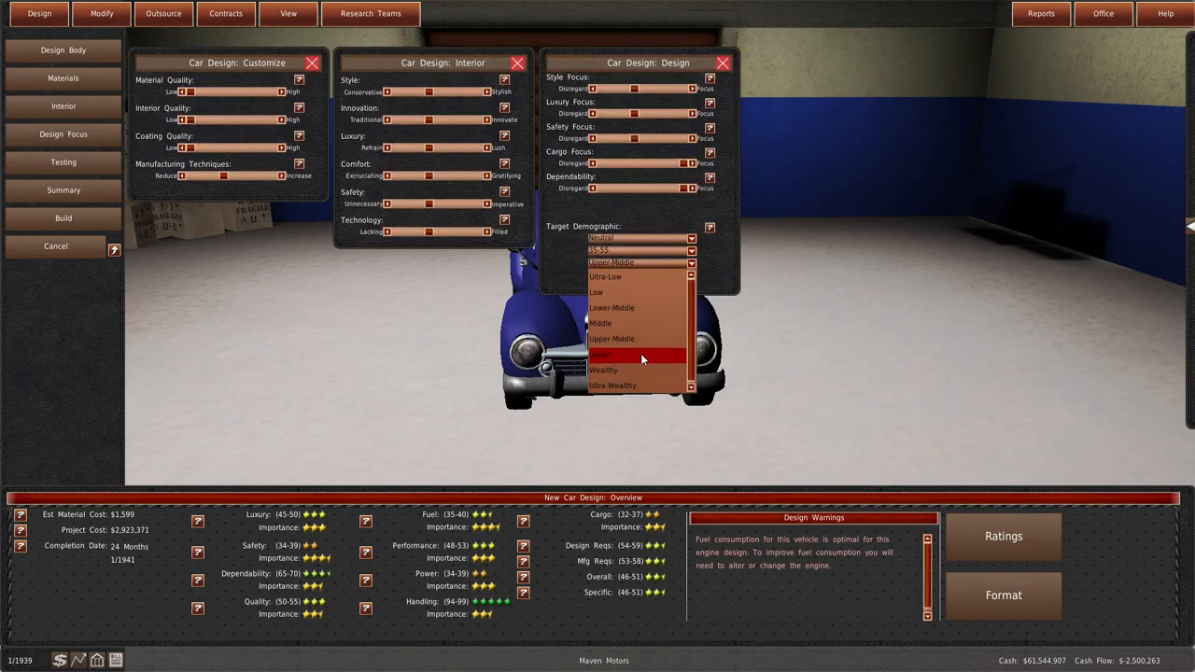
mouse_move(561, 218)
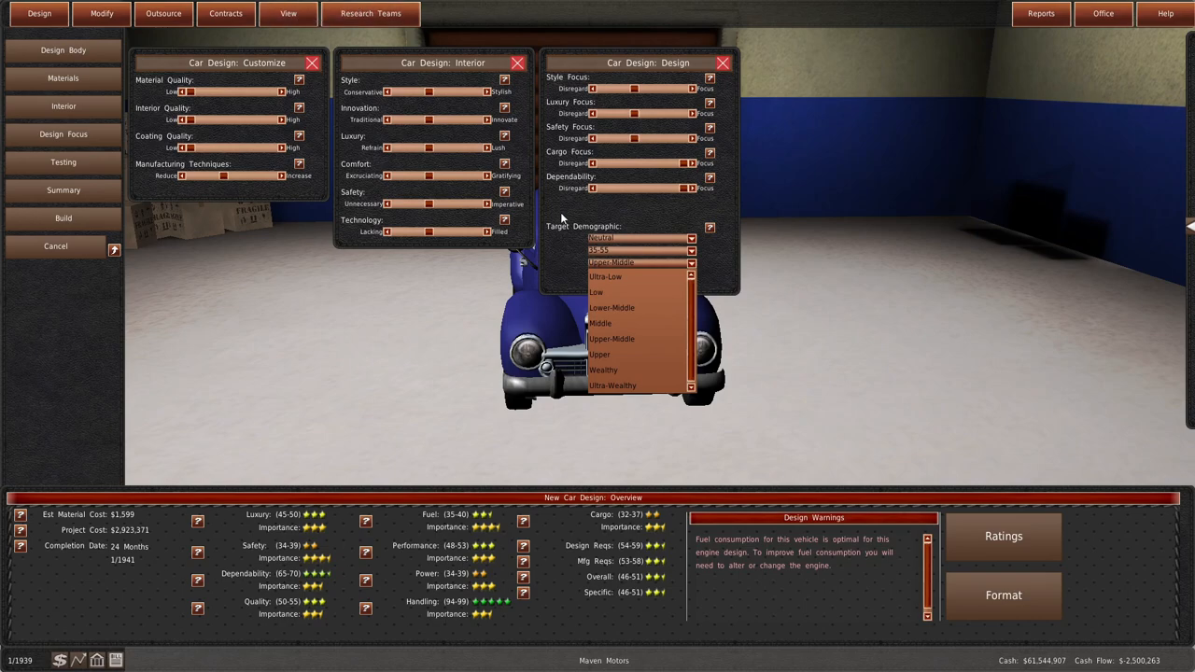
left_click(62, 161)
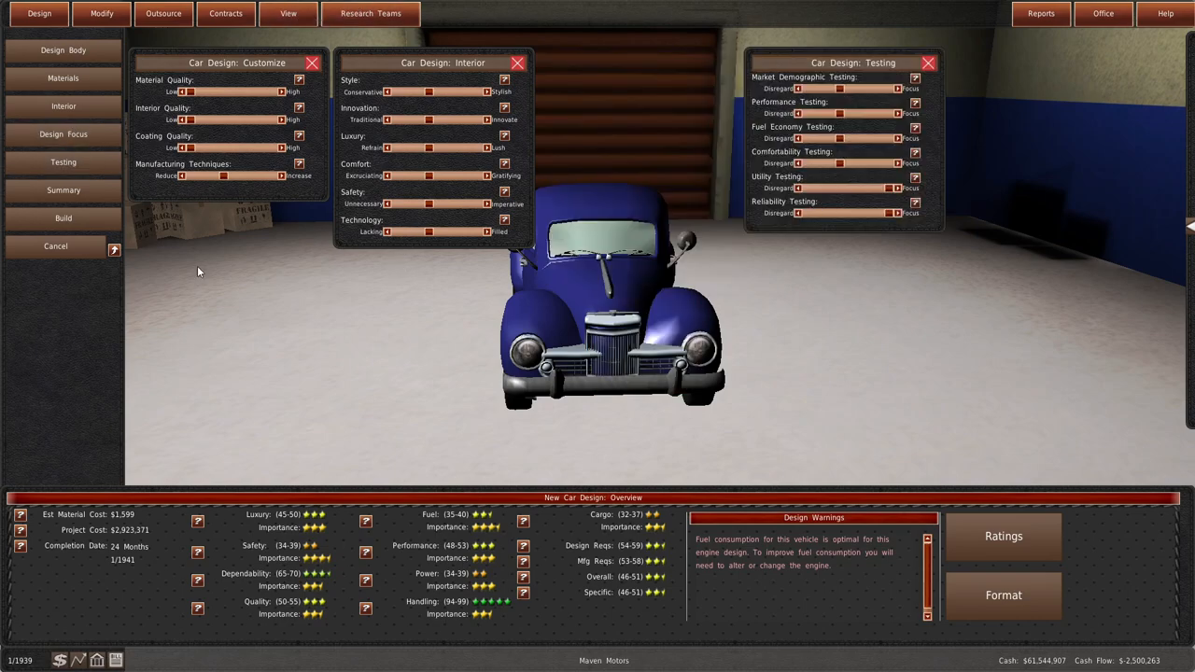
left_click(63, 218)
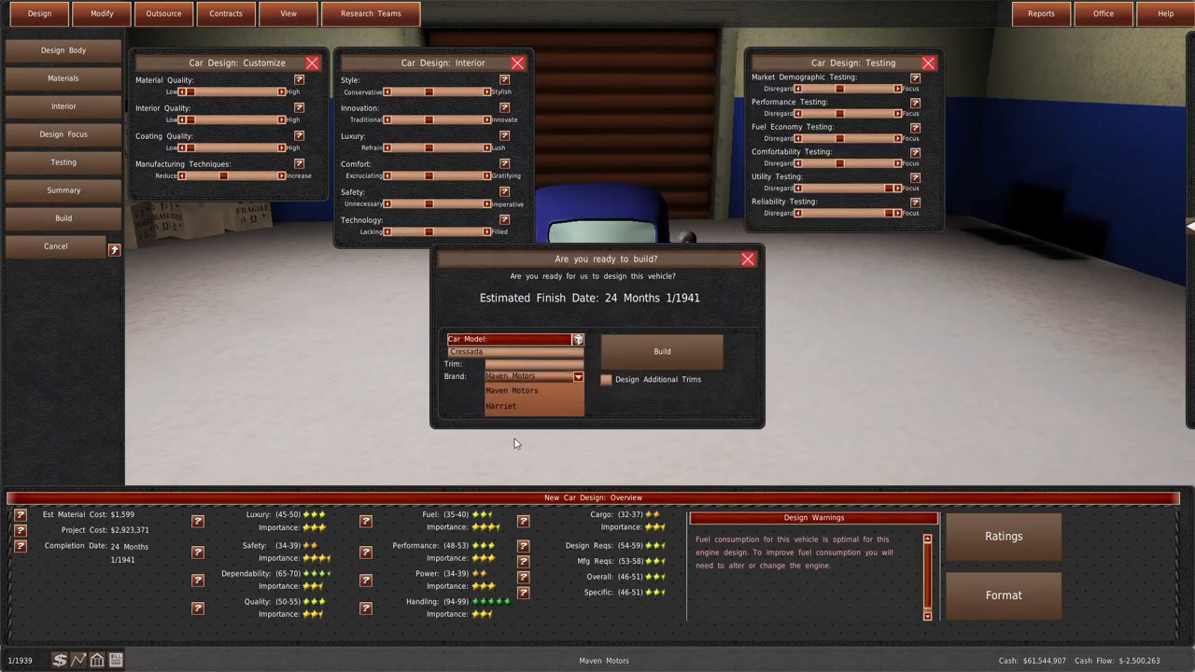
left_click(500, 405)
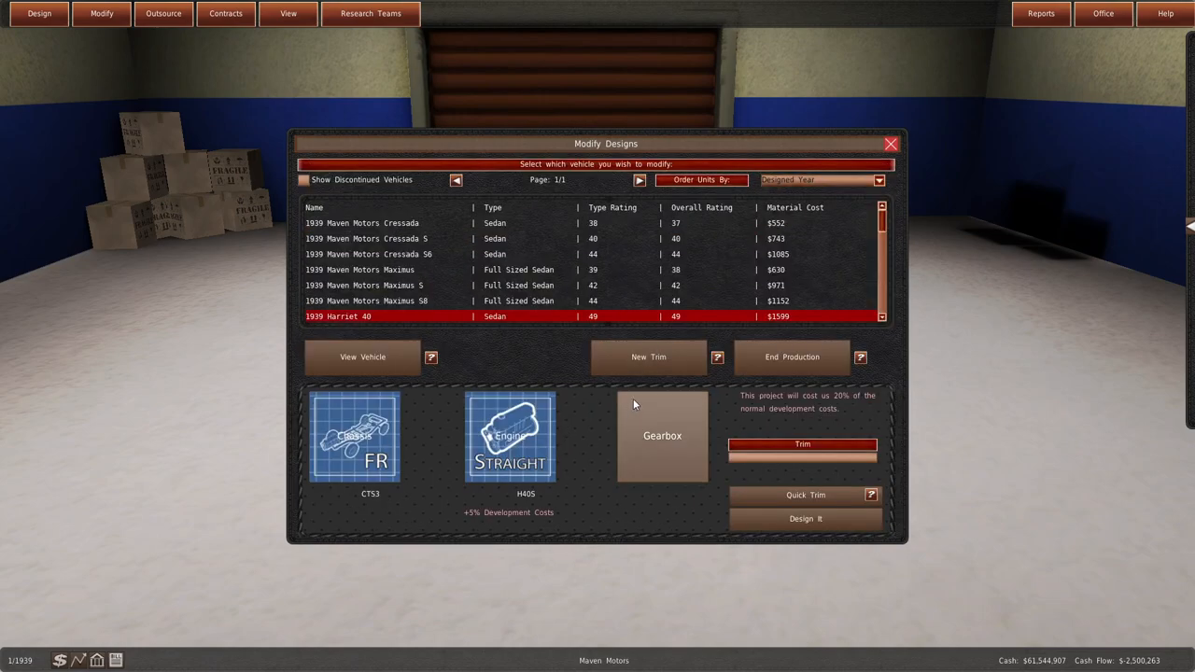
- Advance to September 1939, read the parts supply memo, and clear all memos
left_click(662, 436)
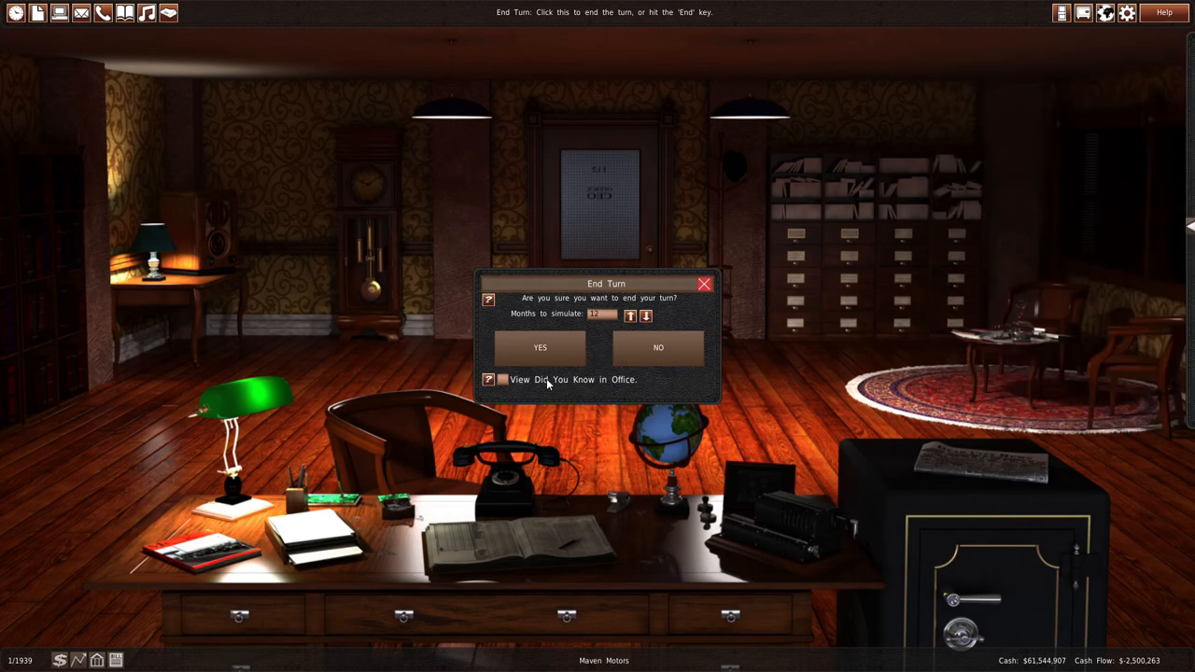
left_click(539, 347)
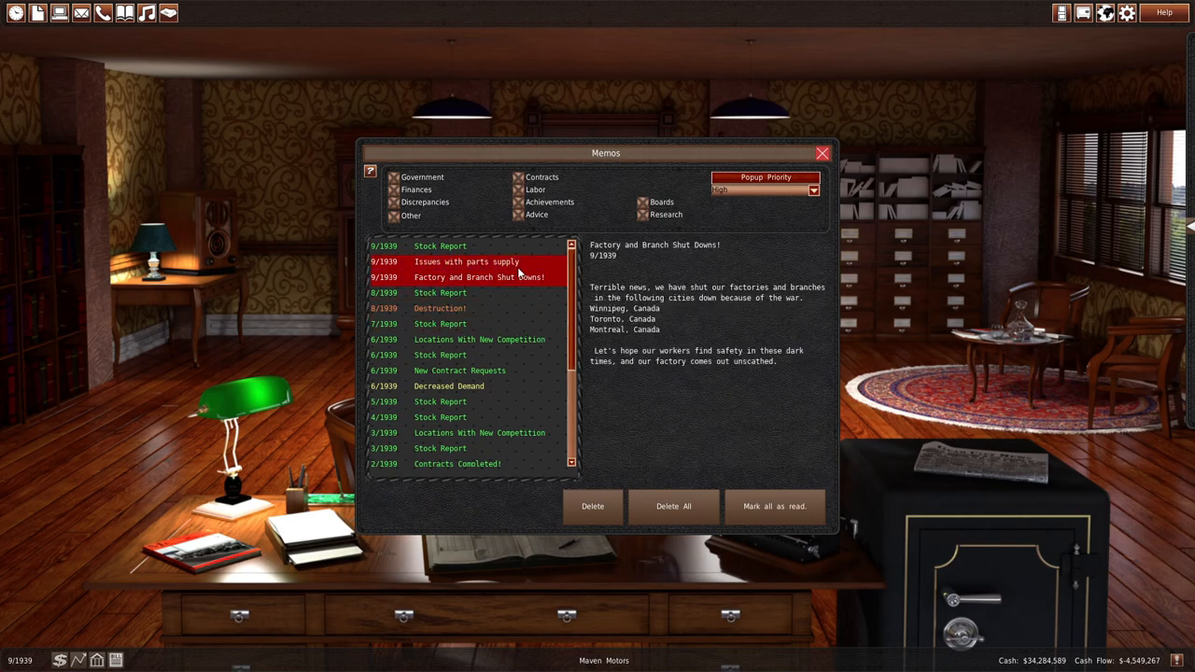
left_click(466, 262)
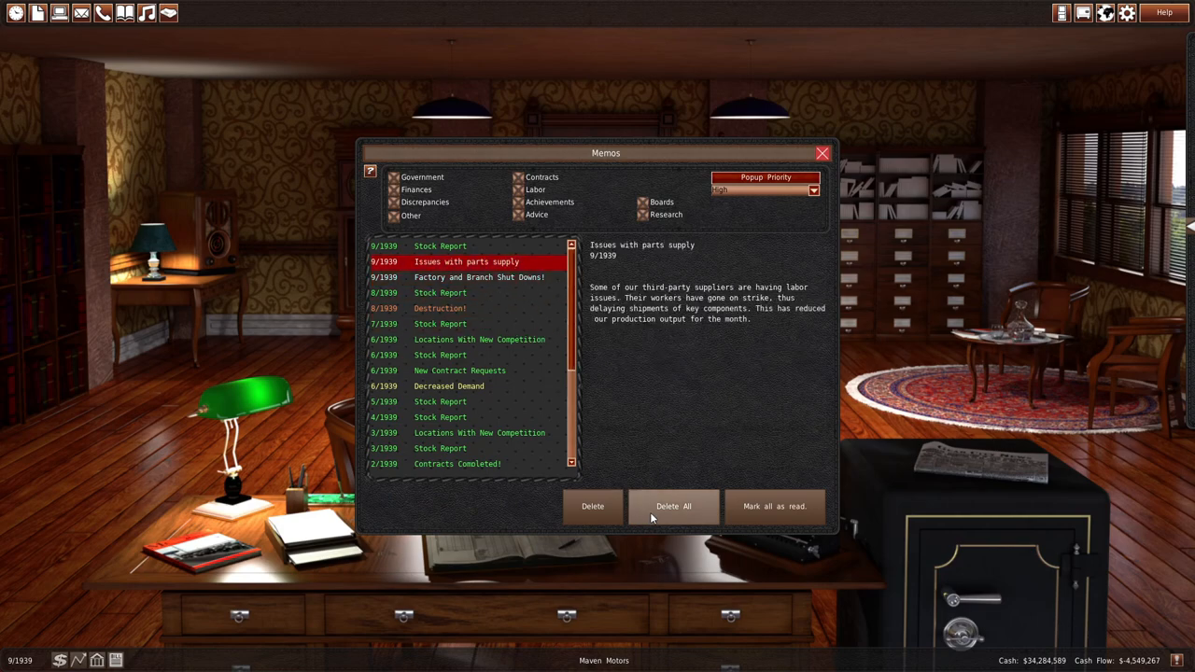
left_click(821, 153)
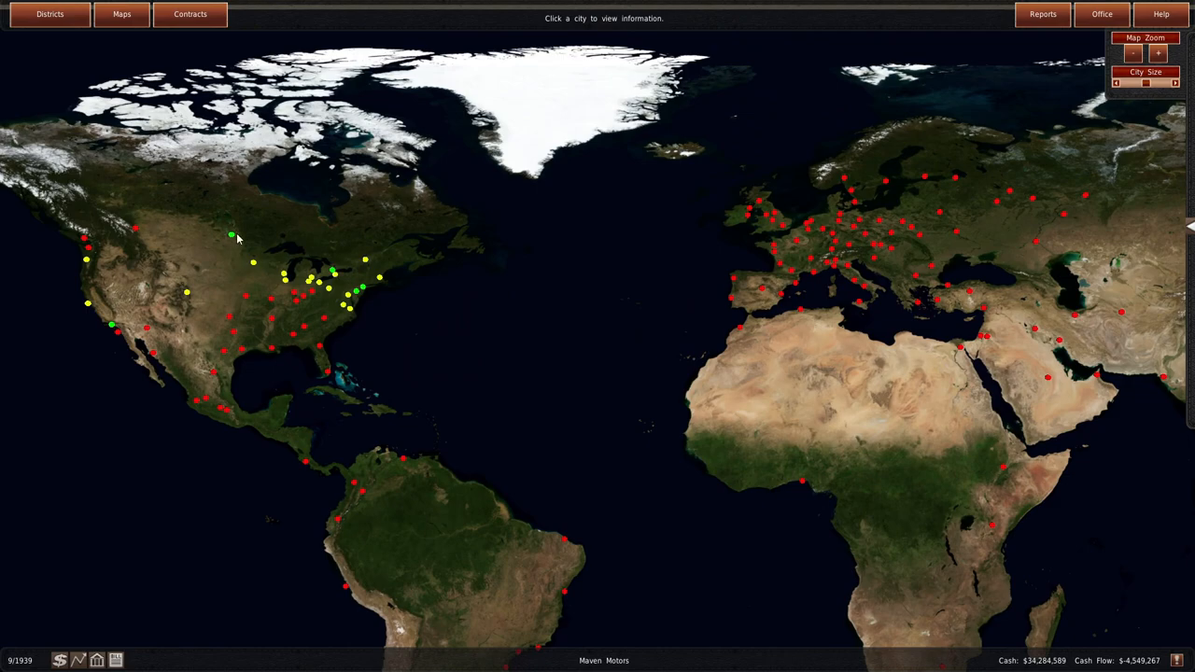
- Review the monthly summary and buy back the outstanding Maven Motors shares
left_click(86, 303)
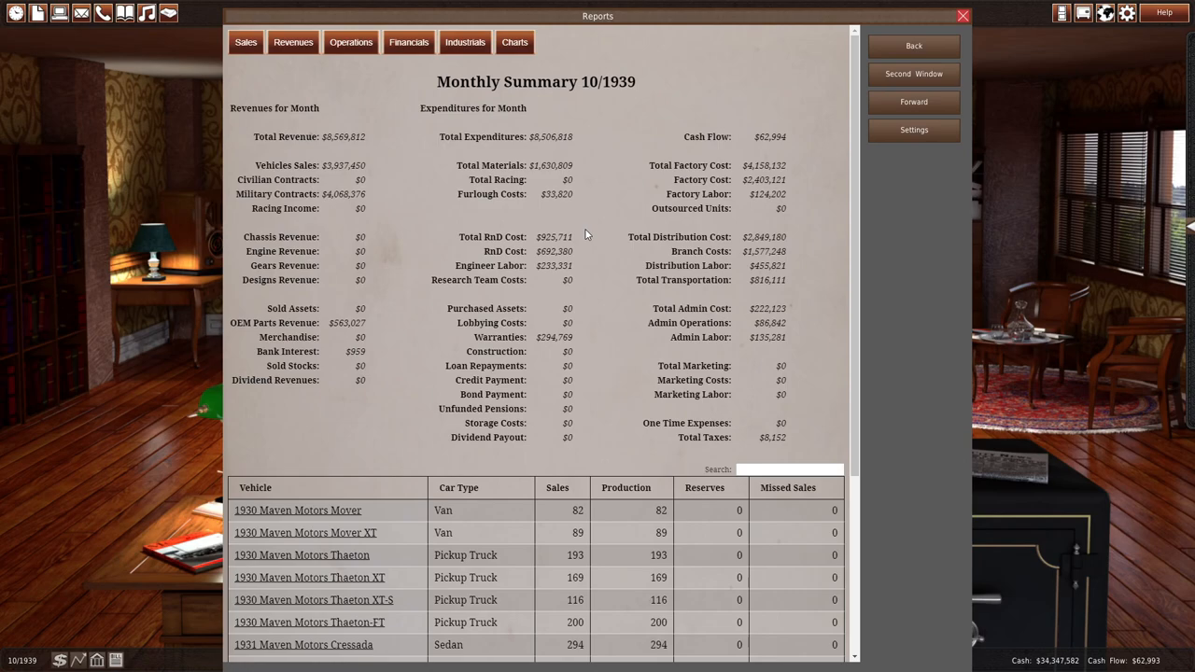
mouse_move(953, 38)
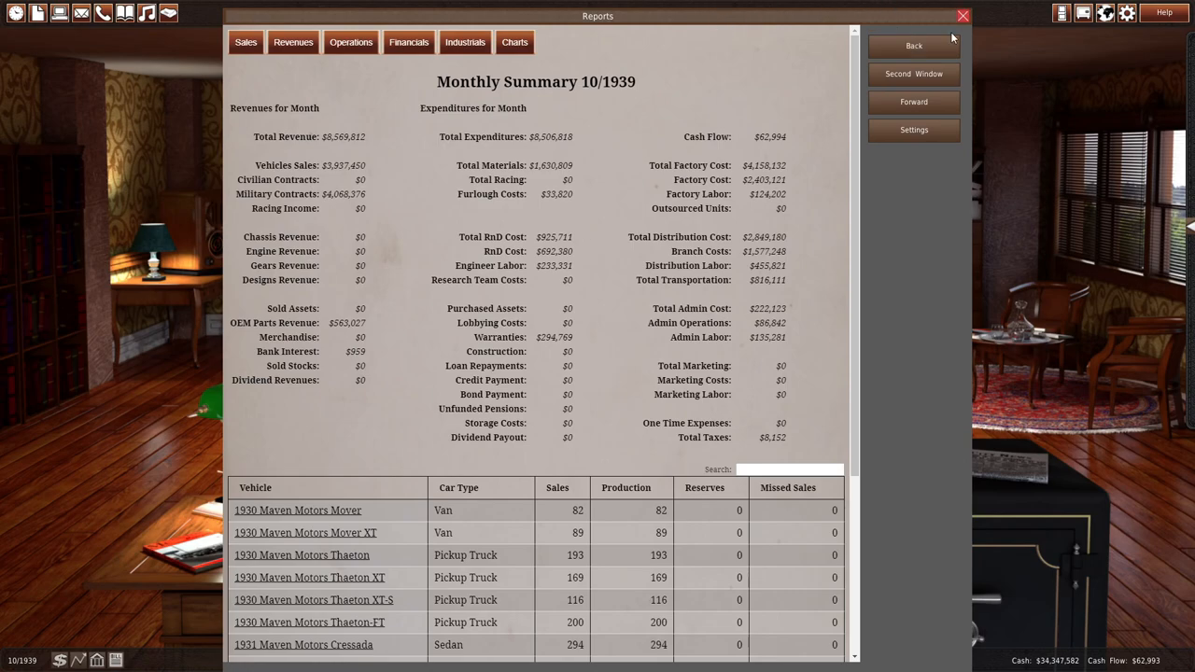
left_click(962, 16)
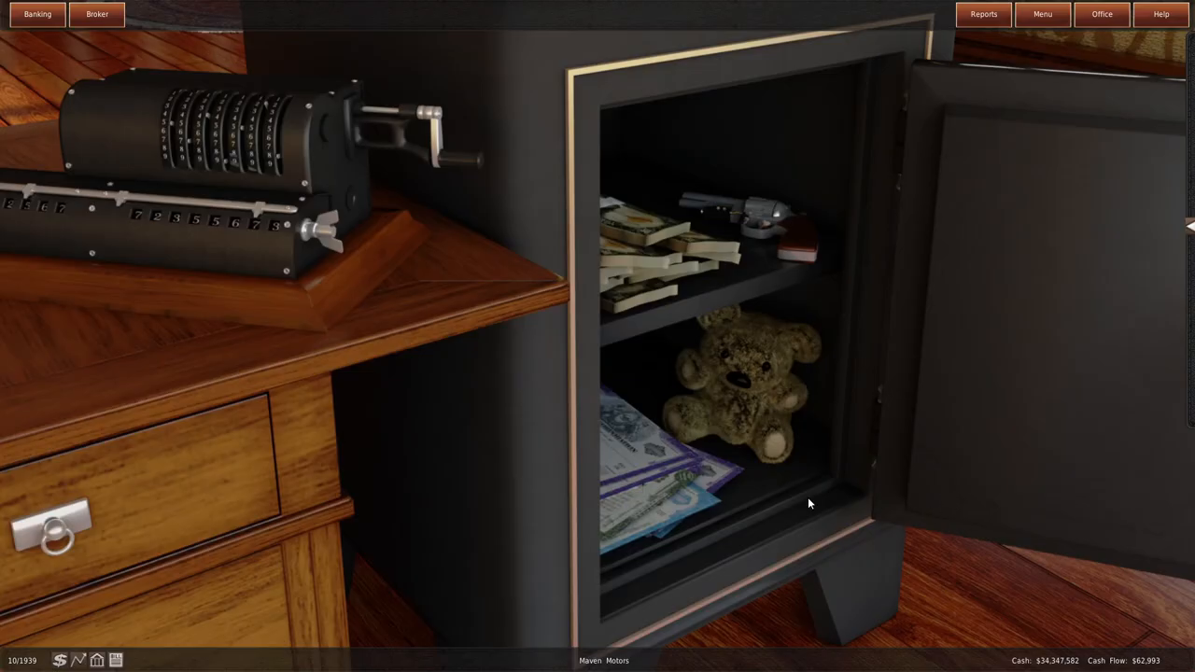
left_click(96, 13)
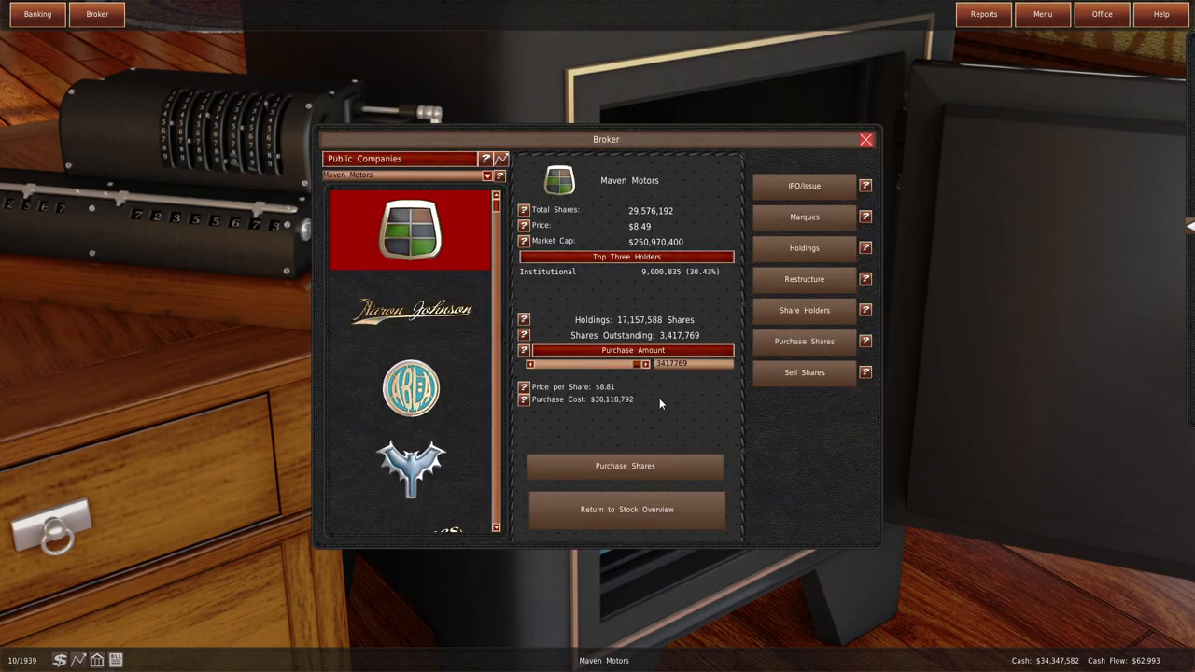
left_click(625, 466)
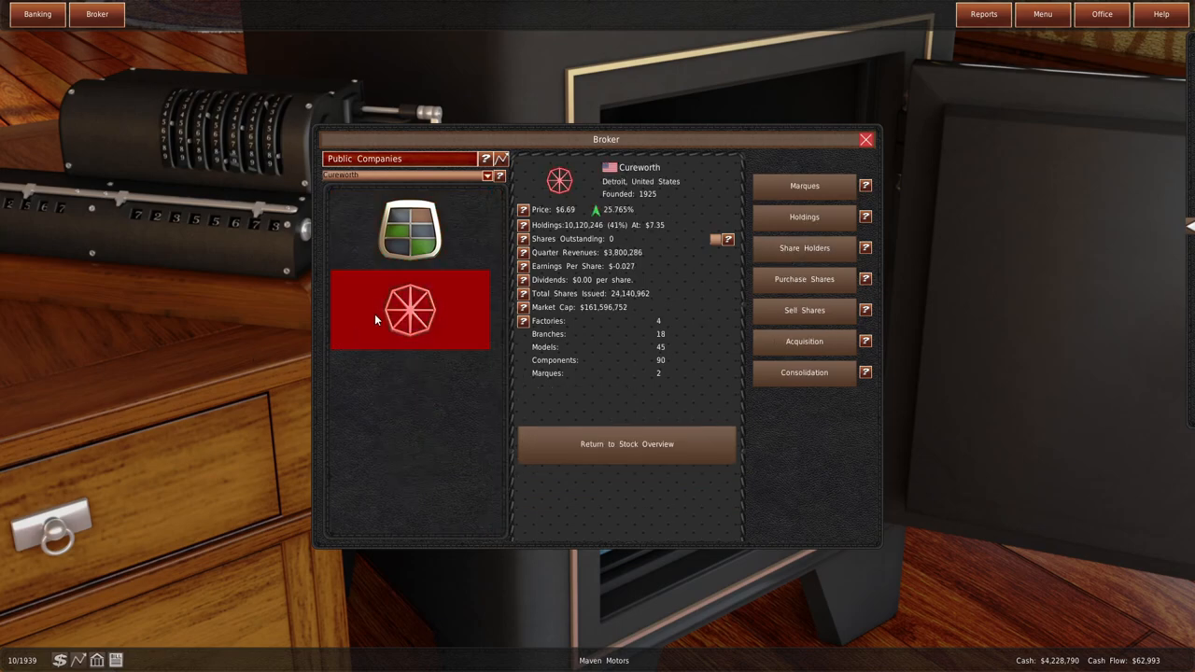
mouse_move(591, 385)
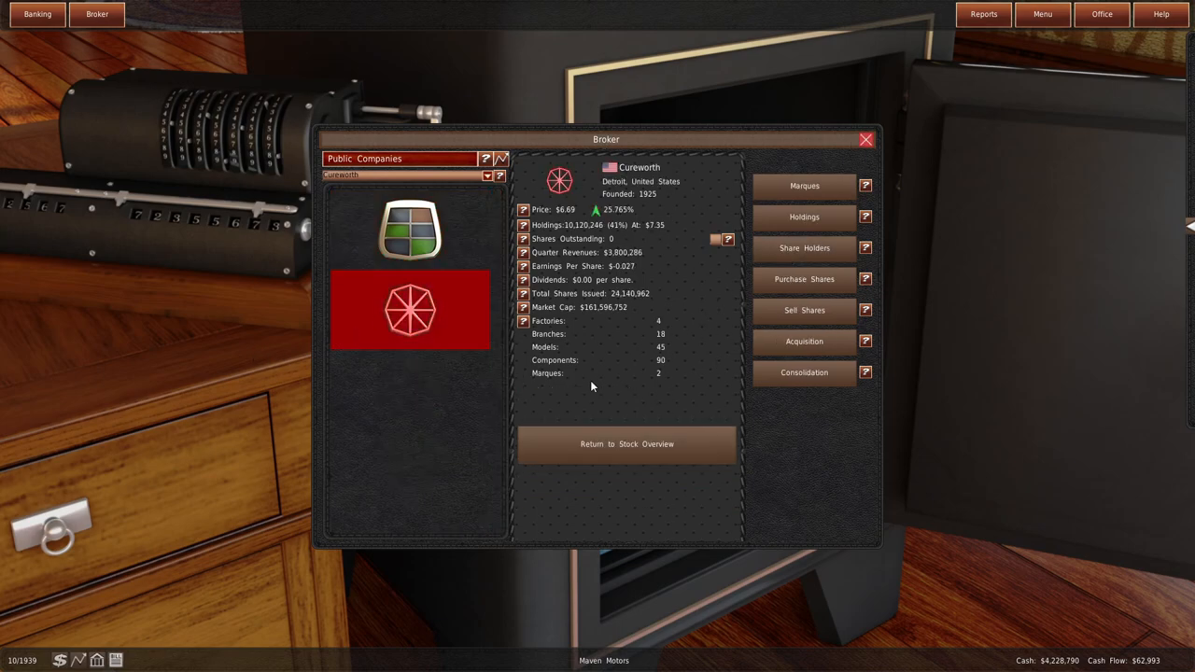
- Issue $100,000,000 in bonds through Banking
left_click(37, 13)
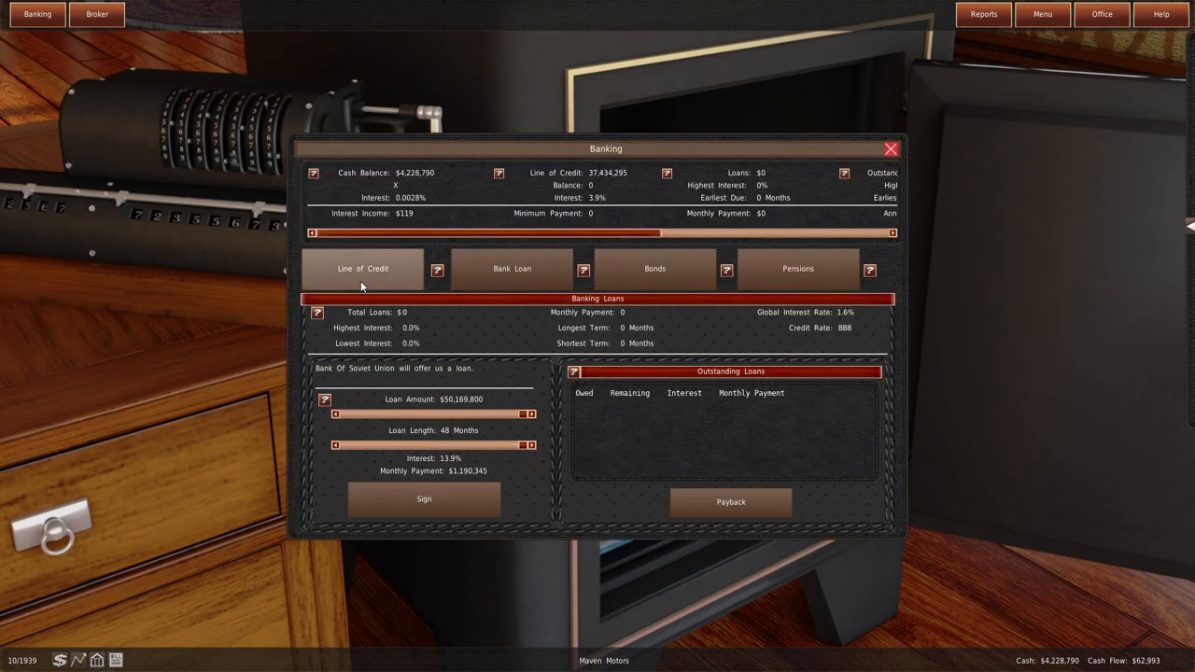
left_click(654, 269)
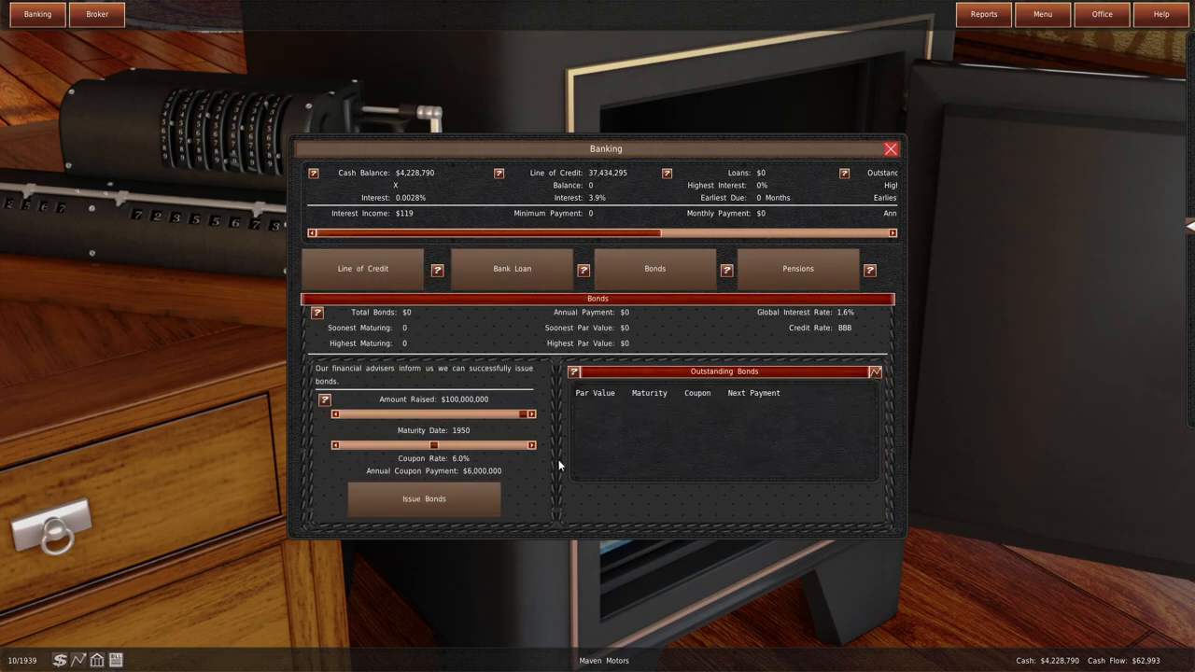
left_click(798, 269)
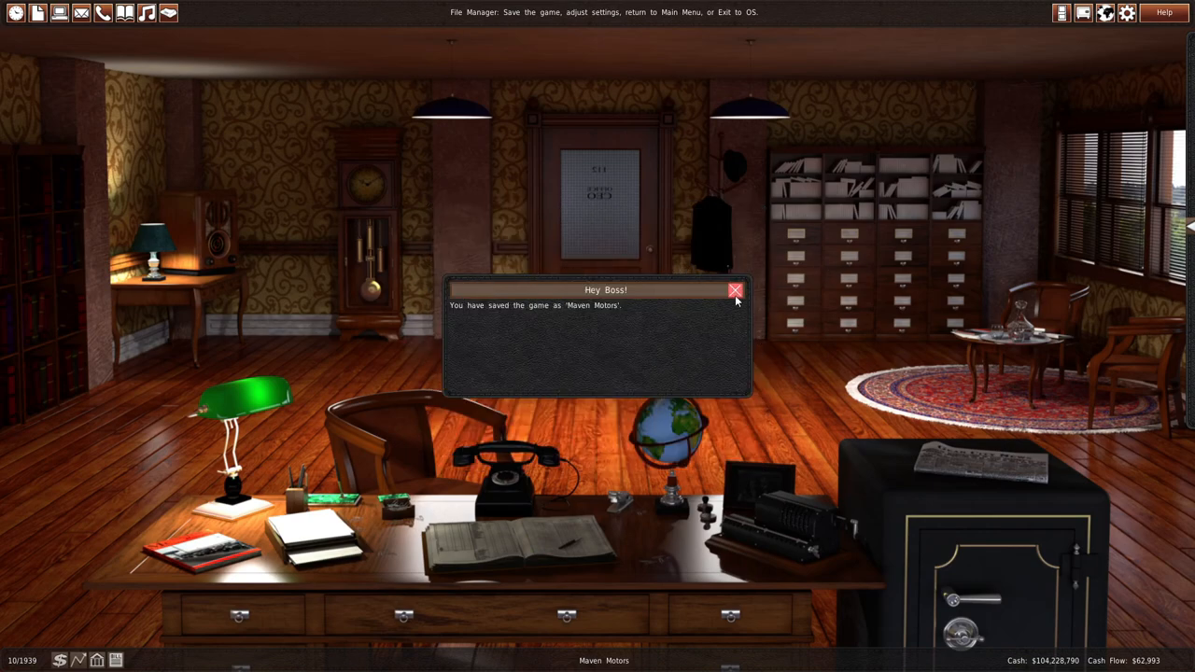
- Advance one month and set Winnipeg prices for the All-Mover XT and XT-D
left_click(735, 291)
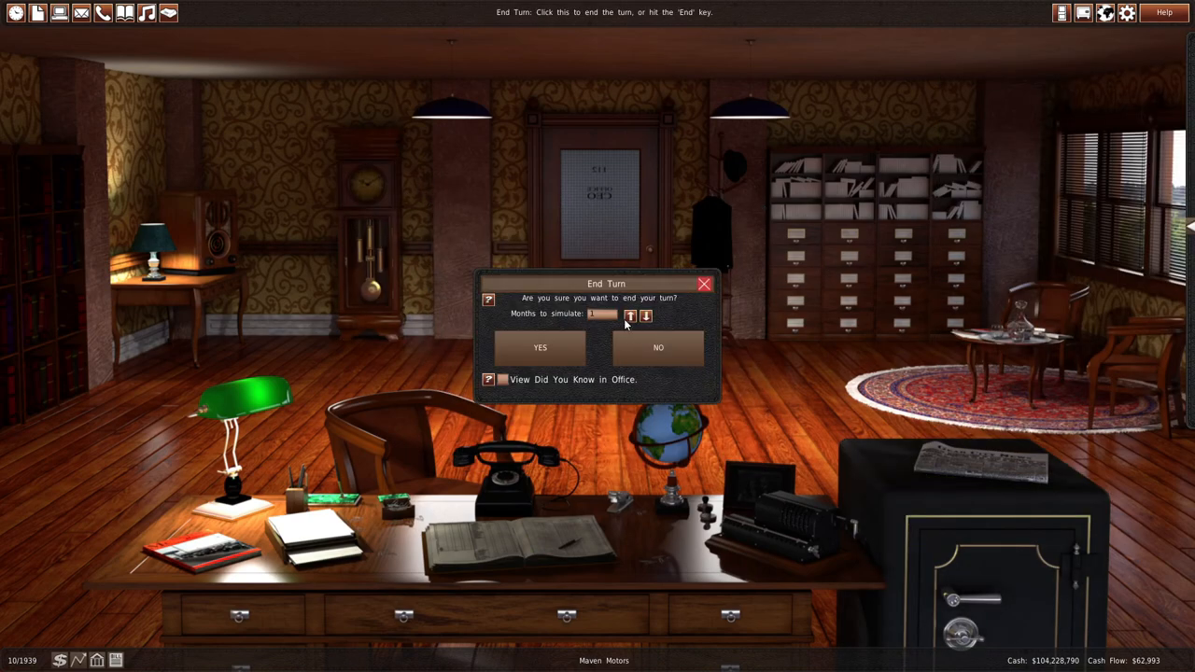
left_click(540, 347)
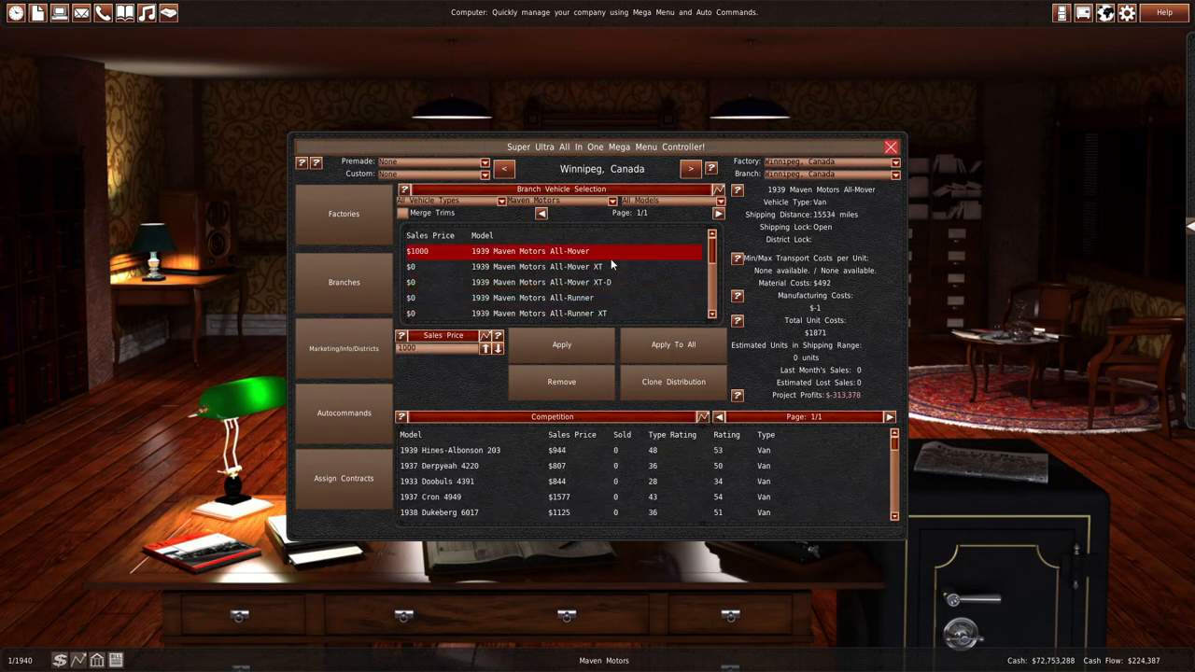
left_click(541, 266)
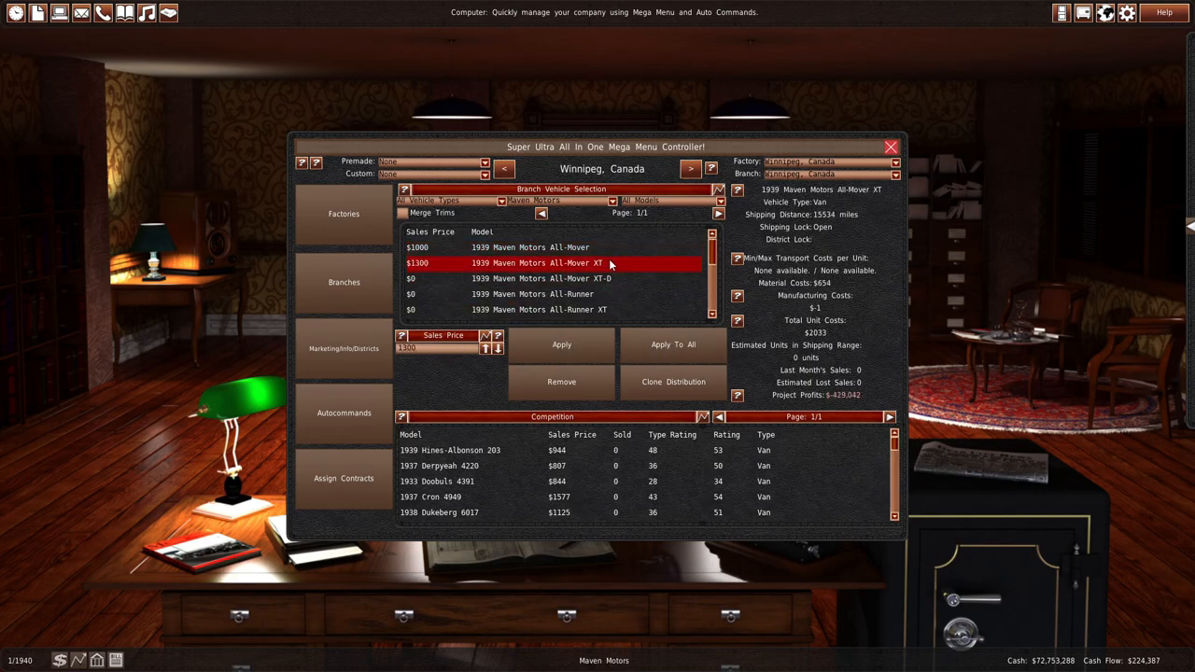
left_click(541, 278)
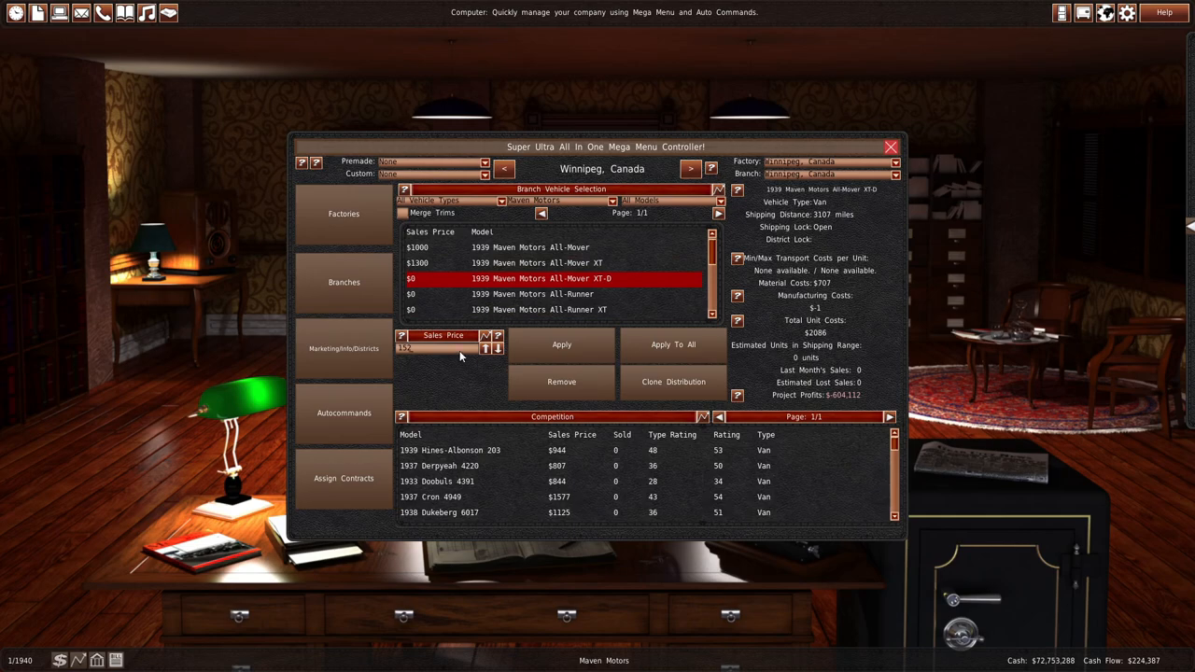
left_click(537, 278)
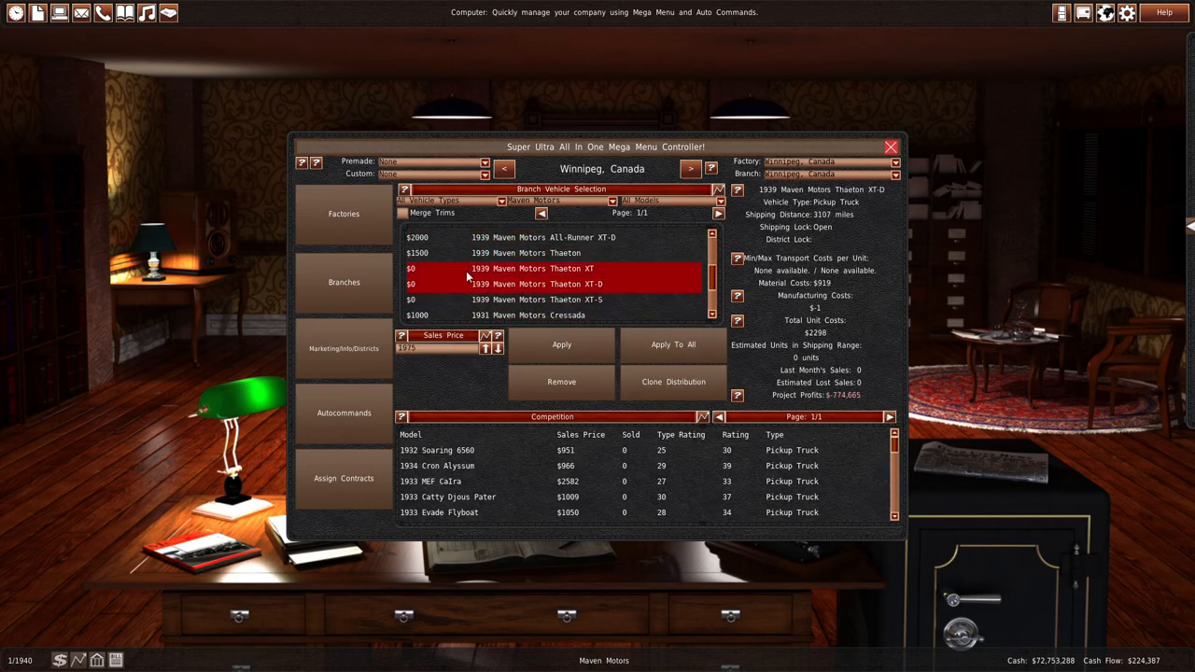
- Set Winnipeg prices for the Thaeton XT ($1800), XT-D and XT-S
left_click(560, 269)
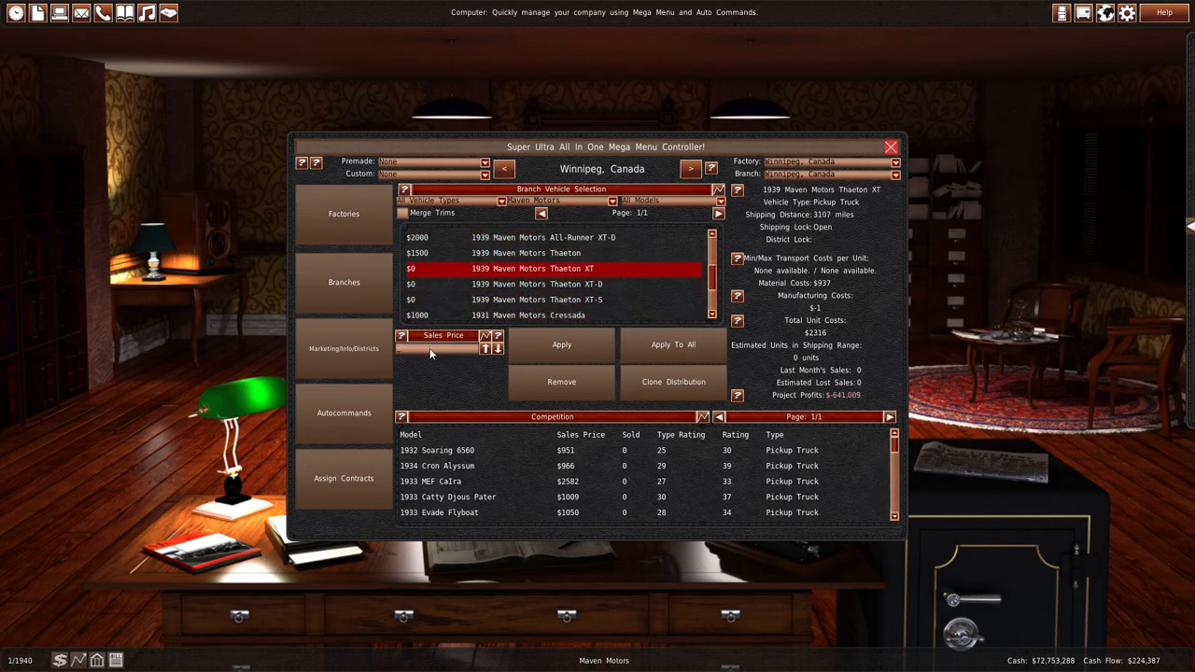
left_click(542, 278)
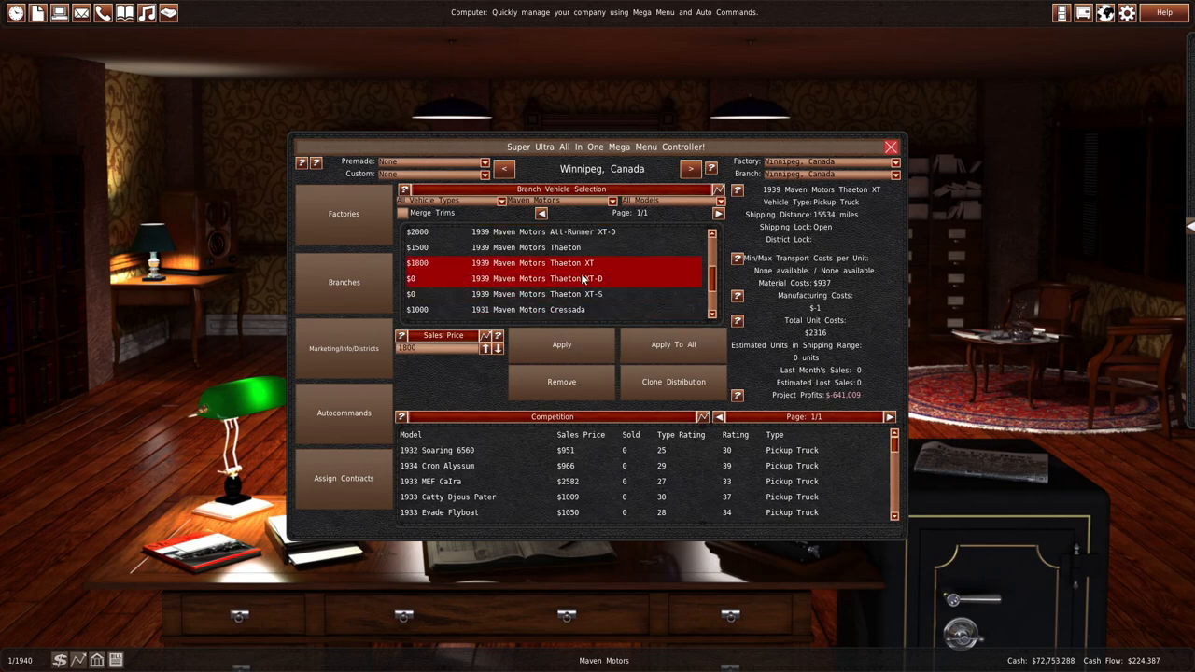
left_click(560, 278)
type("2650")
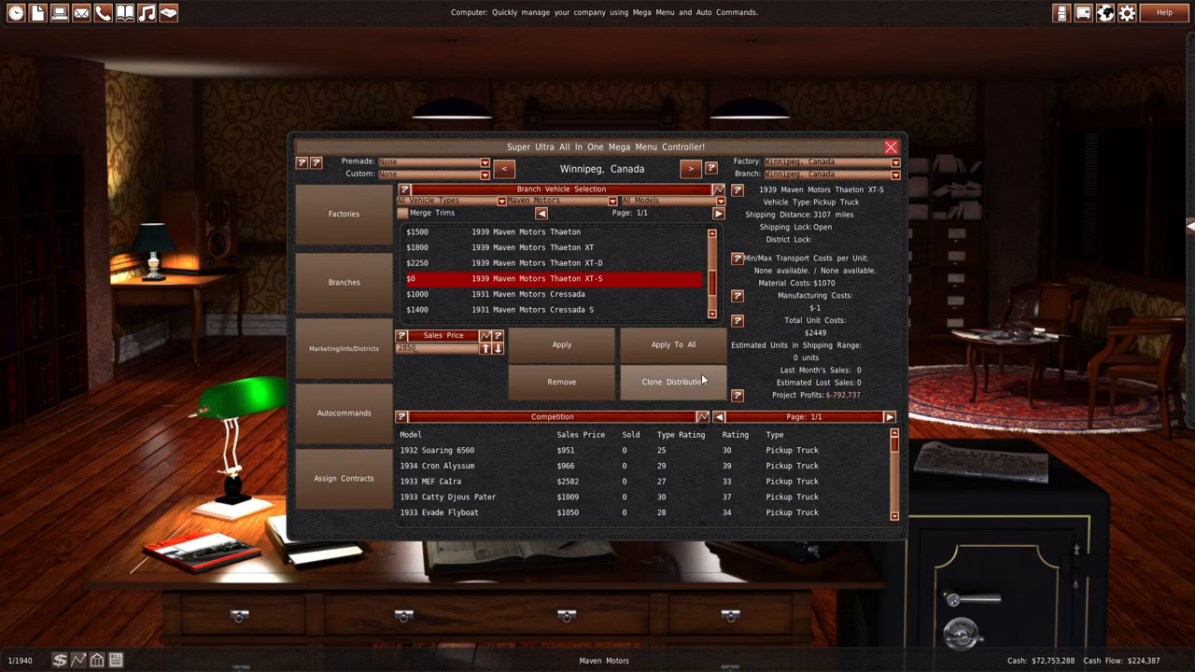
left_click(889, 147)
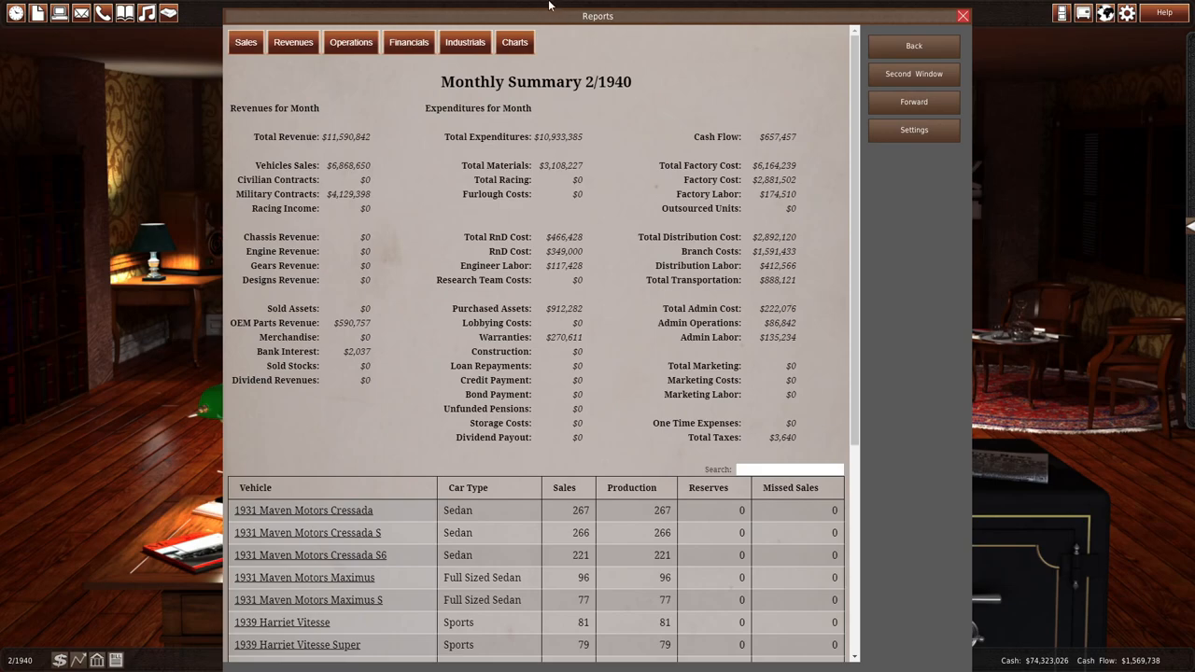
- Review the vehicle sales report and open Mexico City's factory options
left_click(245, 42)
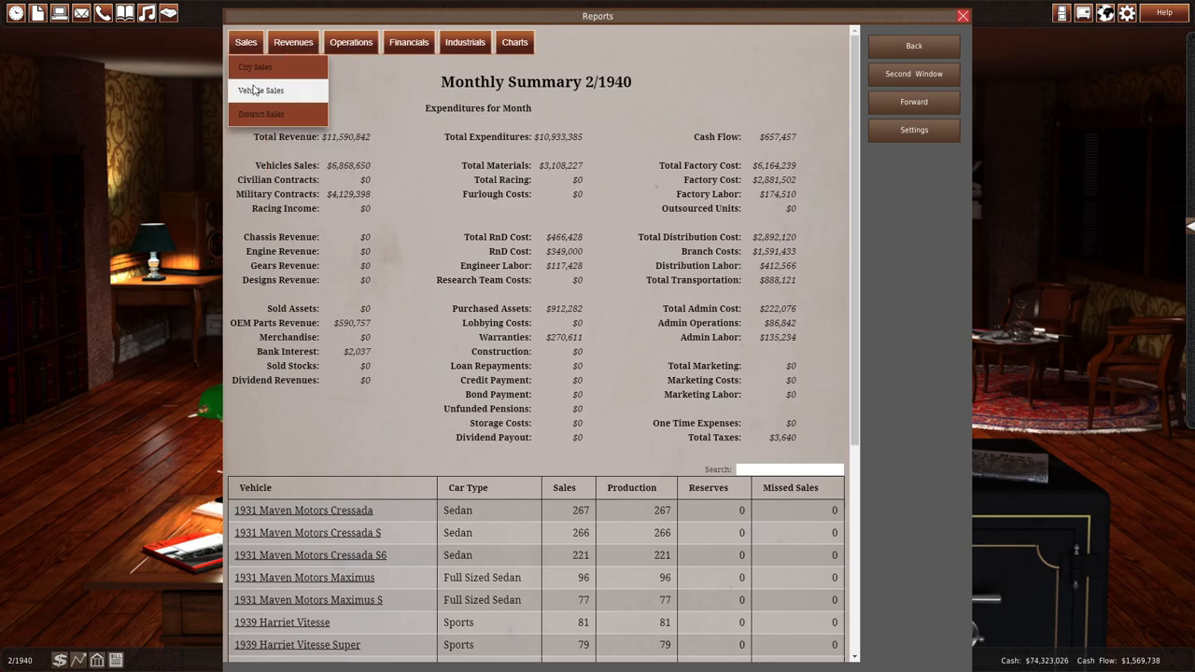
left_click(261, 90)
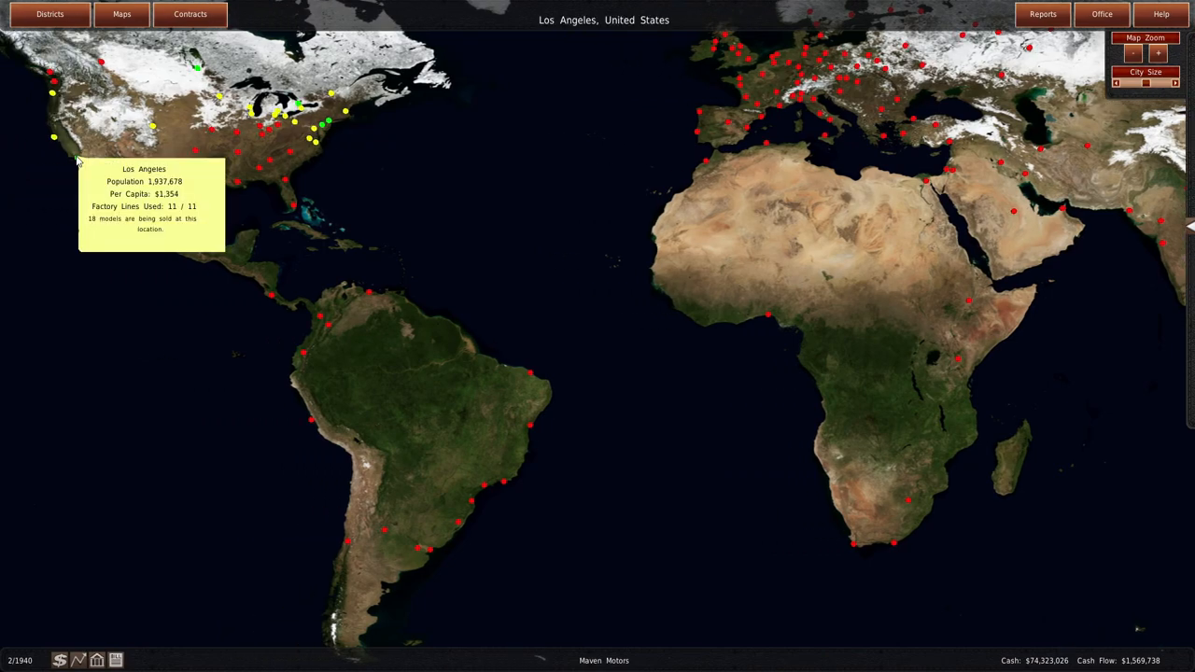
left_click(266, 280)
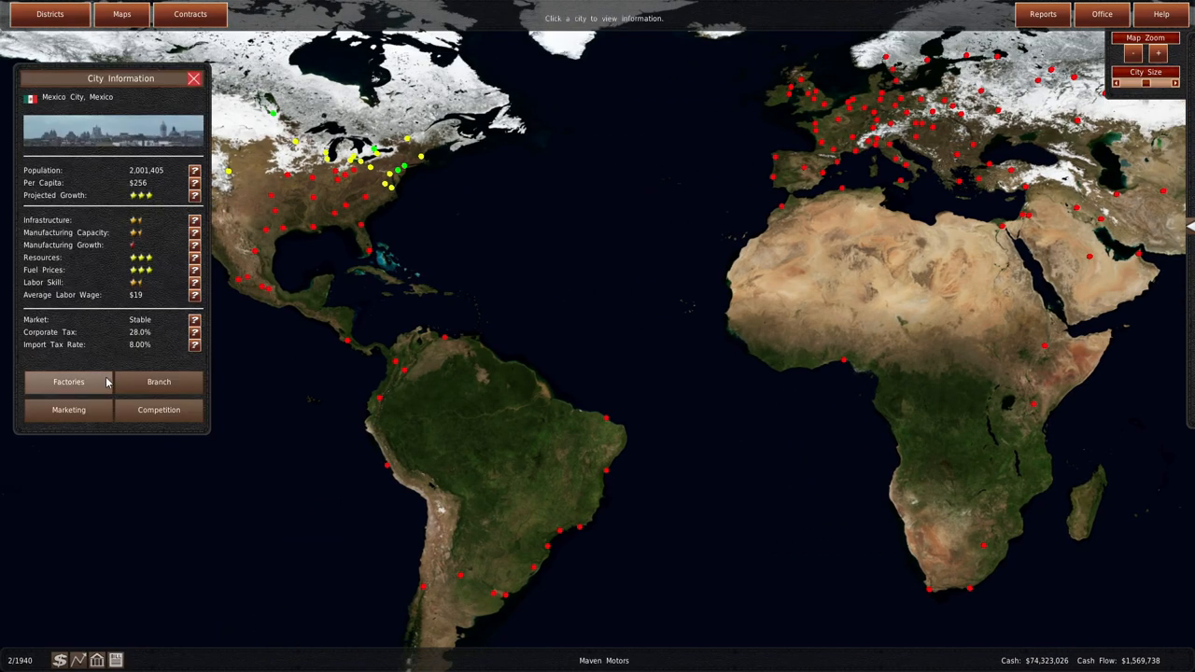
left_click(68, 381)
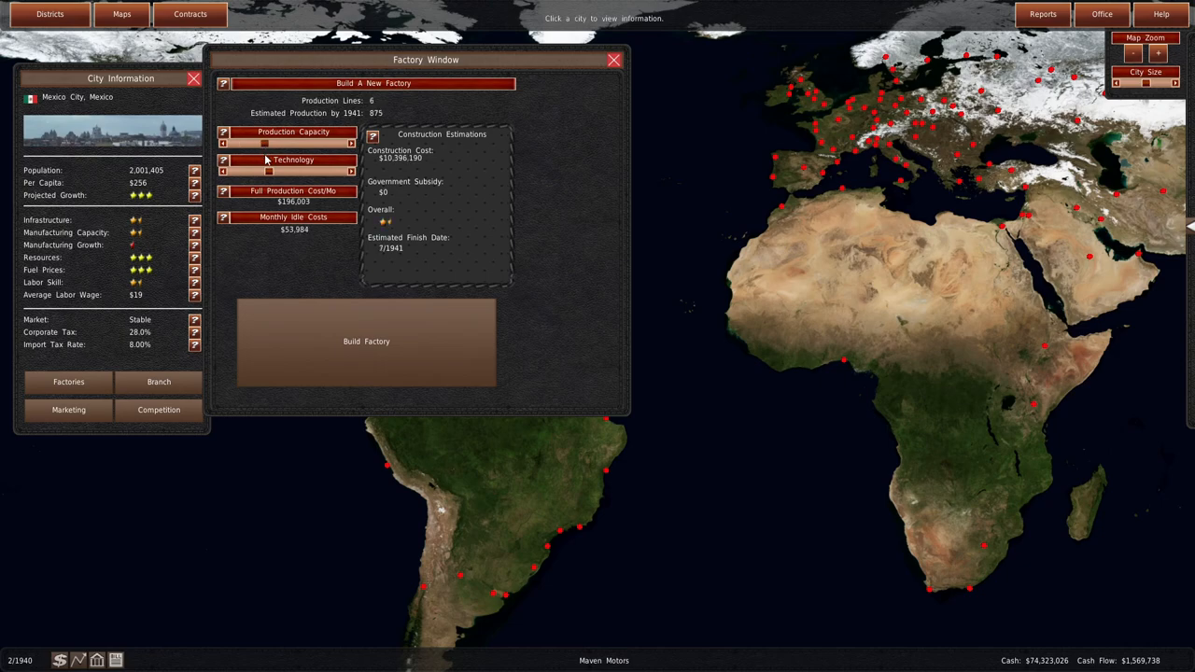
- Try Mexico City's capacity sliders, then order Philadelphia's max upgrade to 17 lines and end turn
left_click(223, 144)
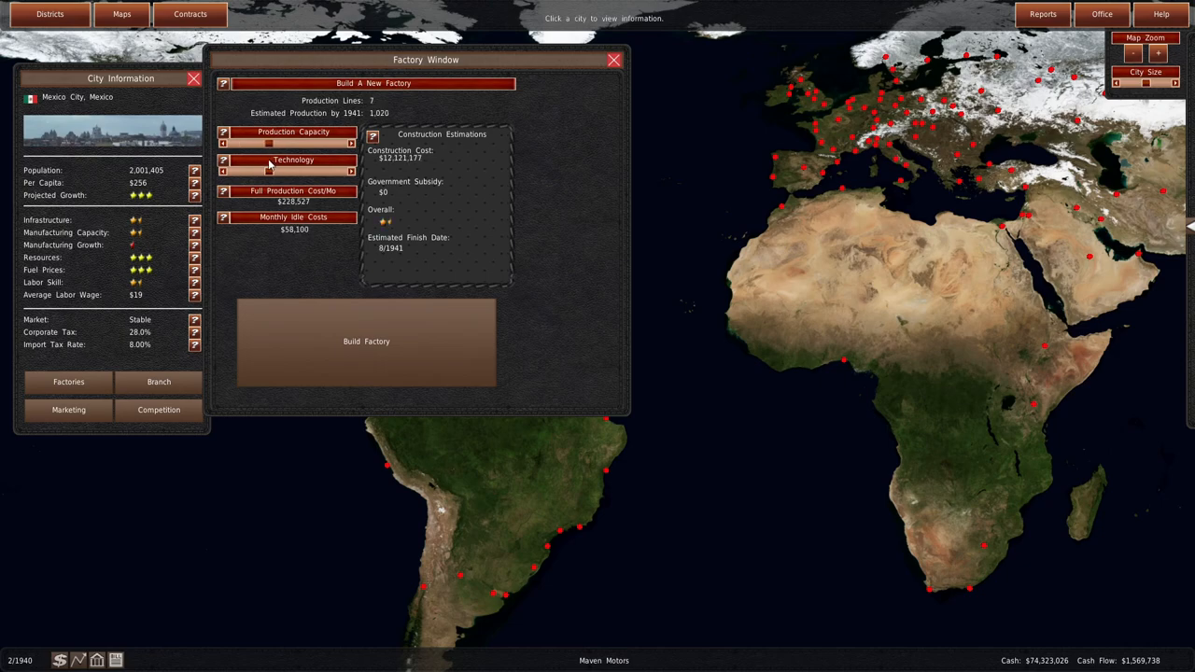
left_click(351, 144)
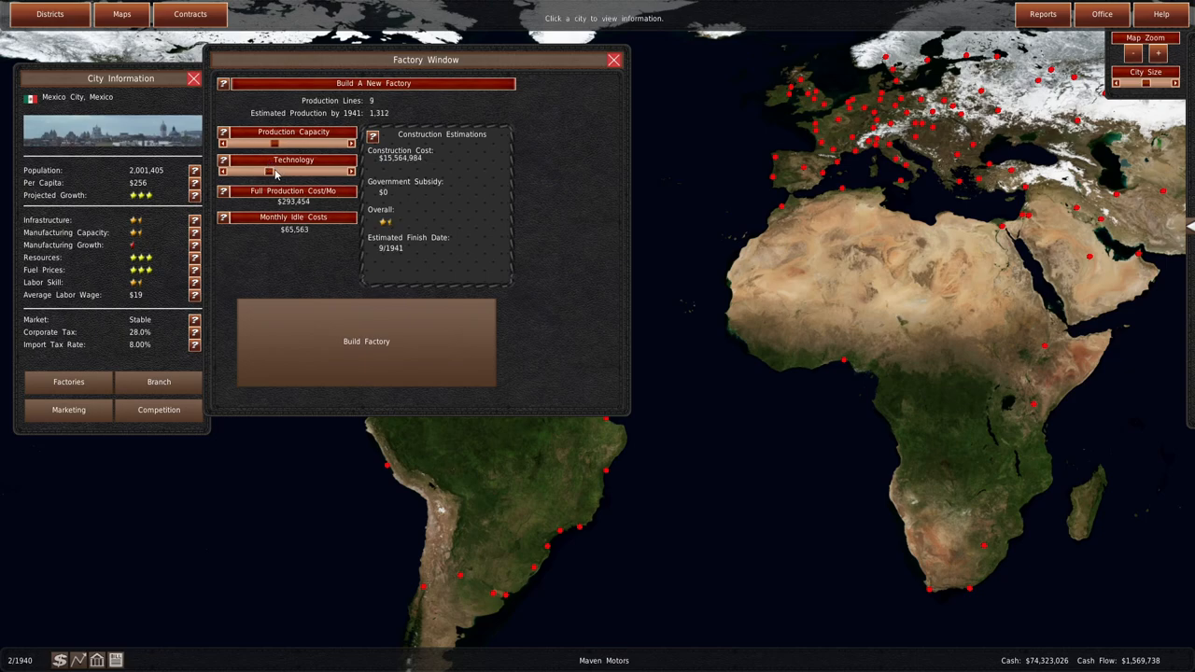
left_click(351, 144)
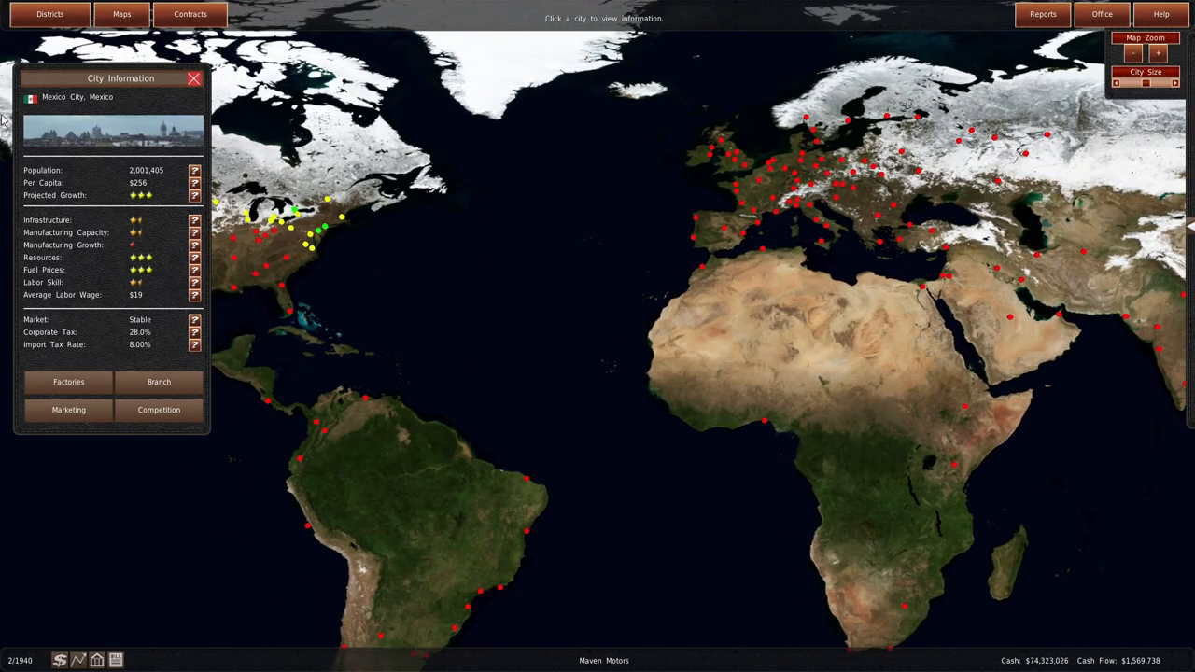
mouse_move(451, 230)
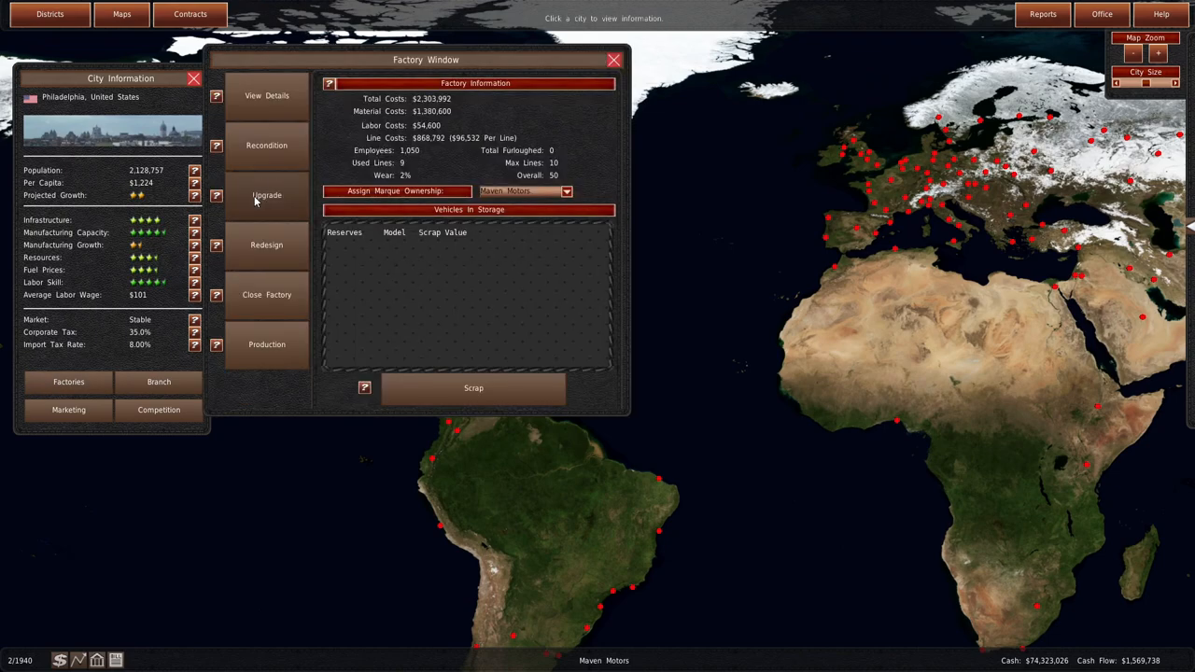
left_click(266, 195)
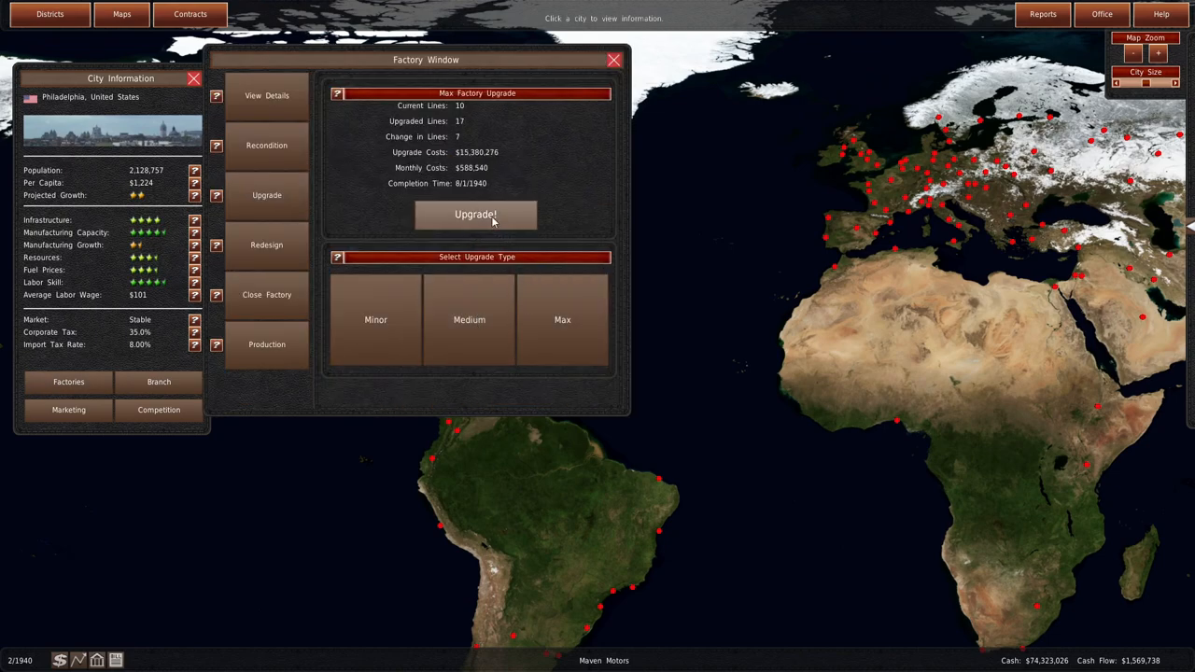
left_click(1102, 13)
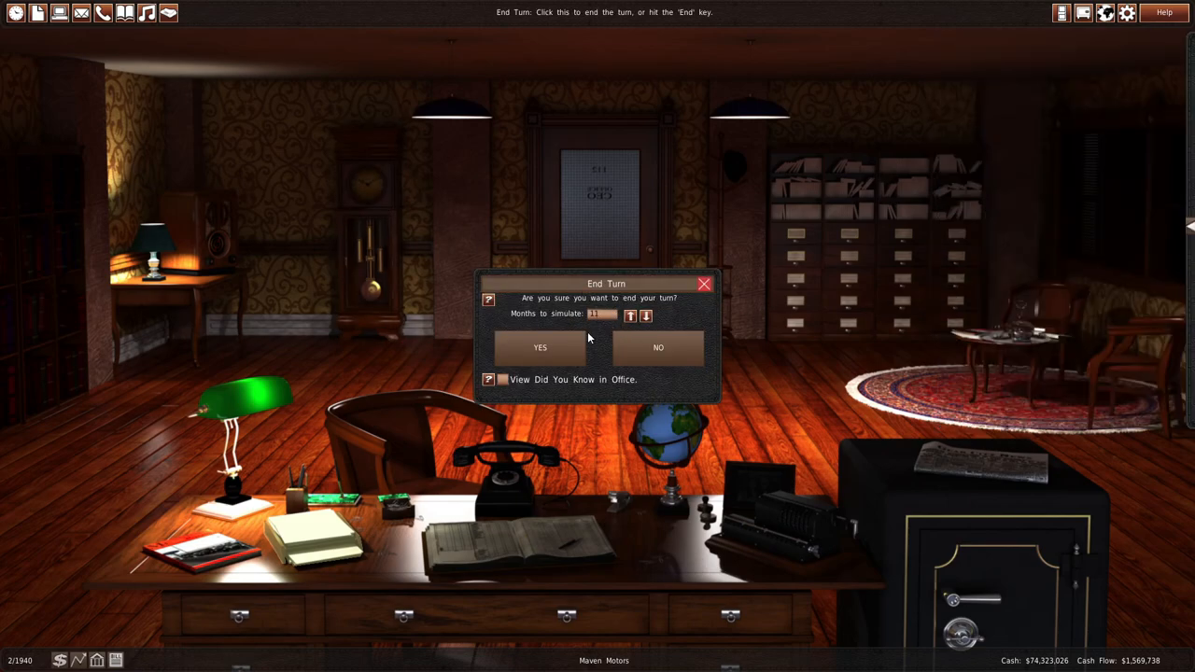
- End the turn, then review the Banking overview and its pensions section
left_click(540, 347)
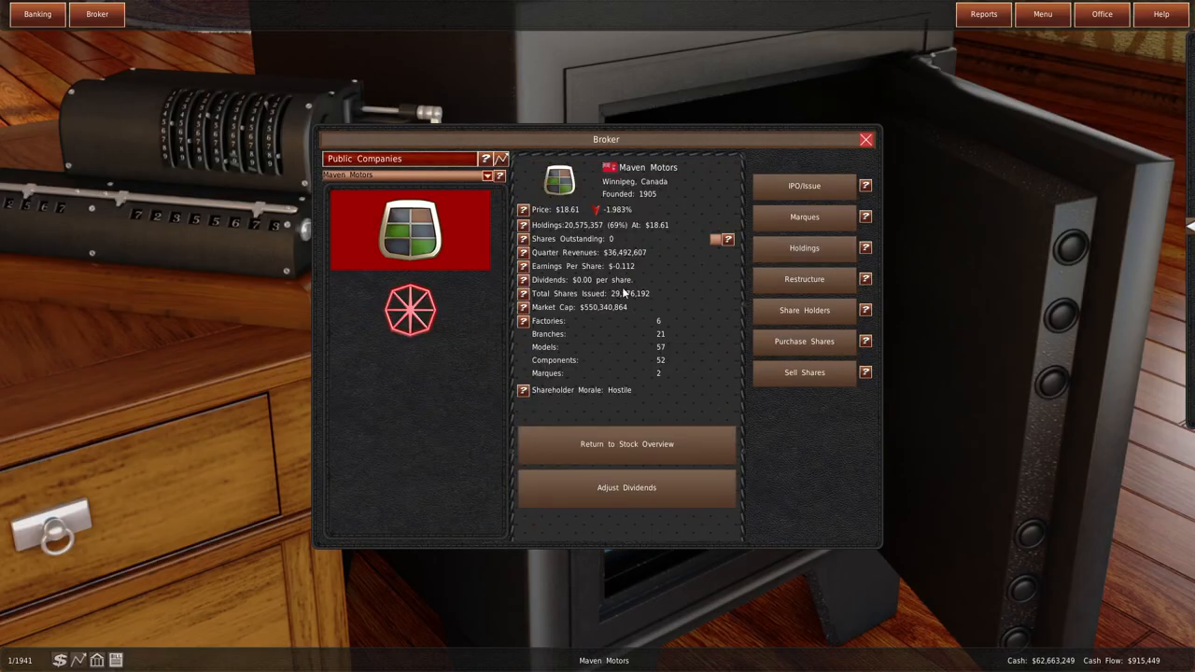
mouse_move(667, 196)
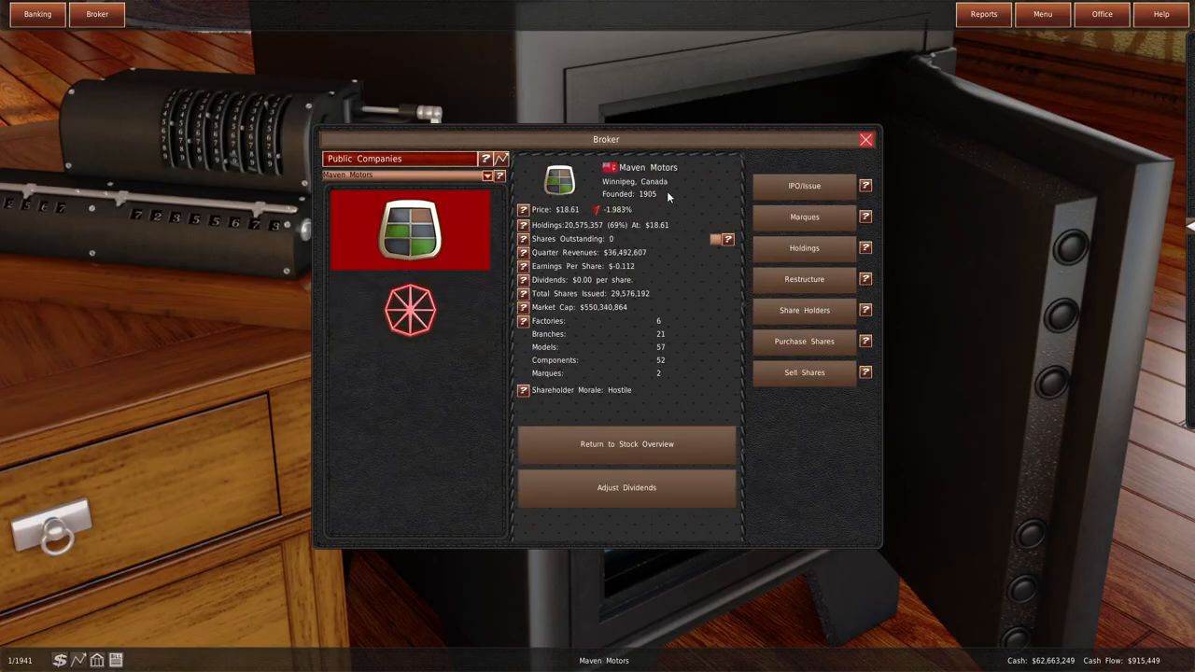
left_click(37, 14)
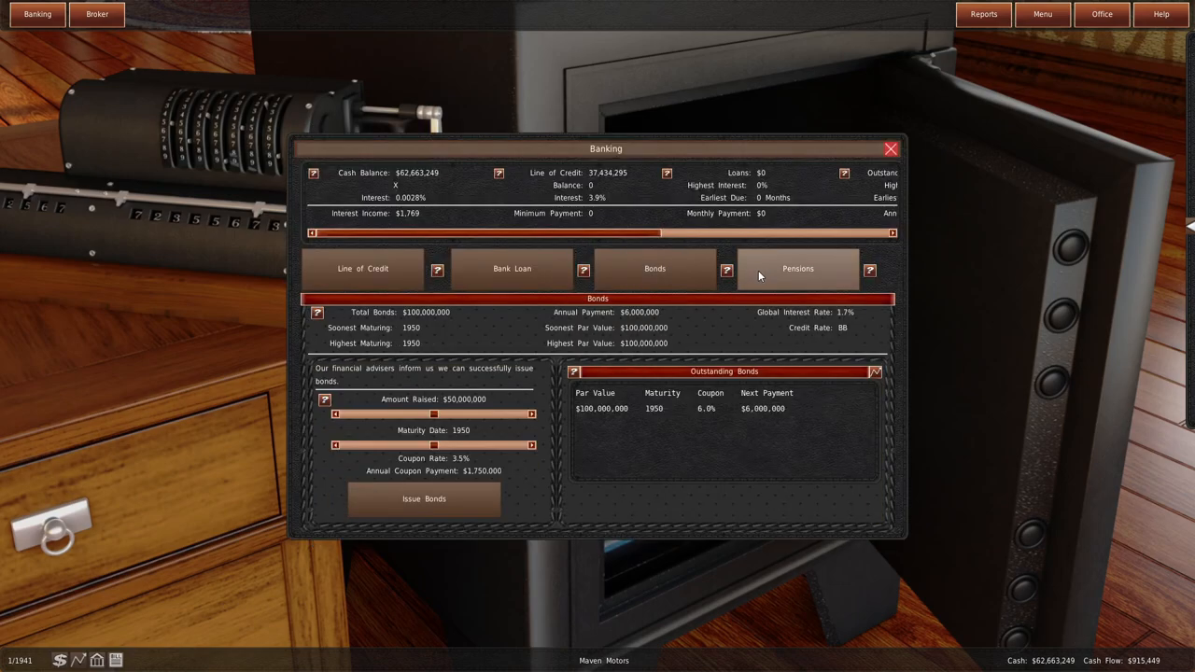
left_click(797, 269)
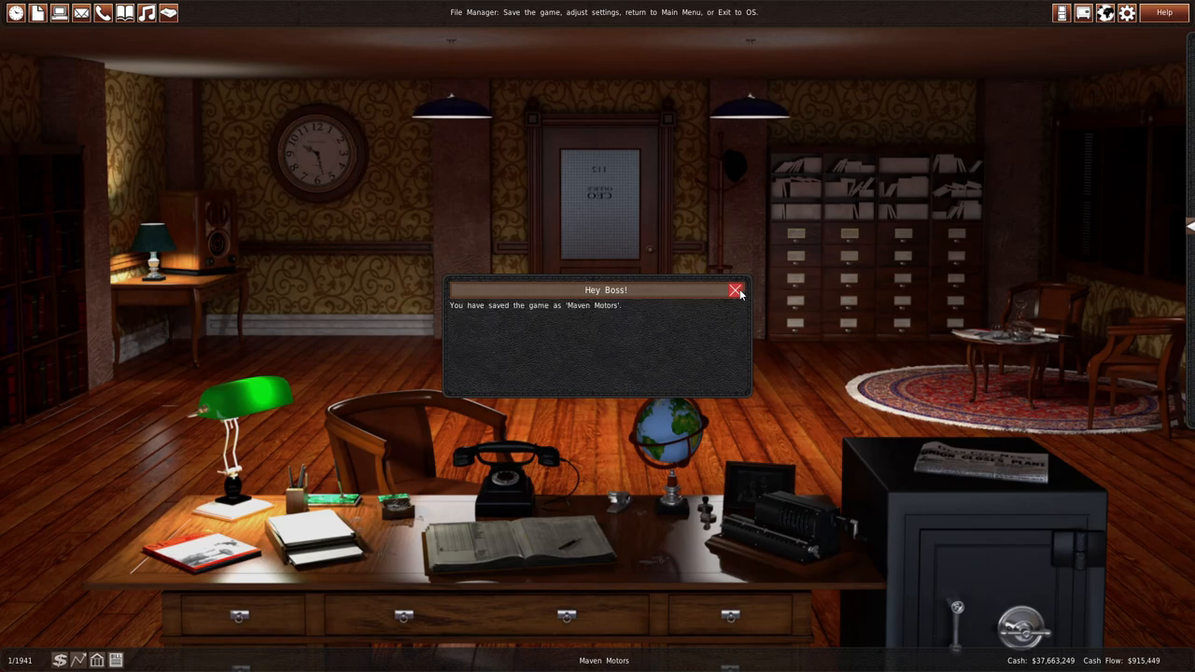
- Dismiss the save notice and scroll the End Production list of Winnipeg vehicles
left_click(736, 290)
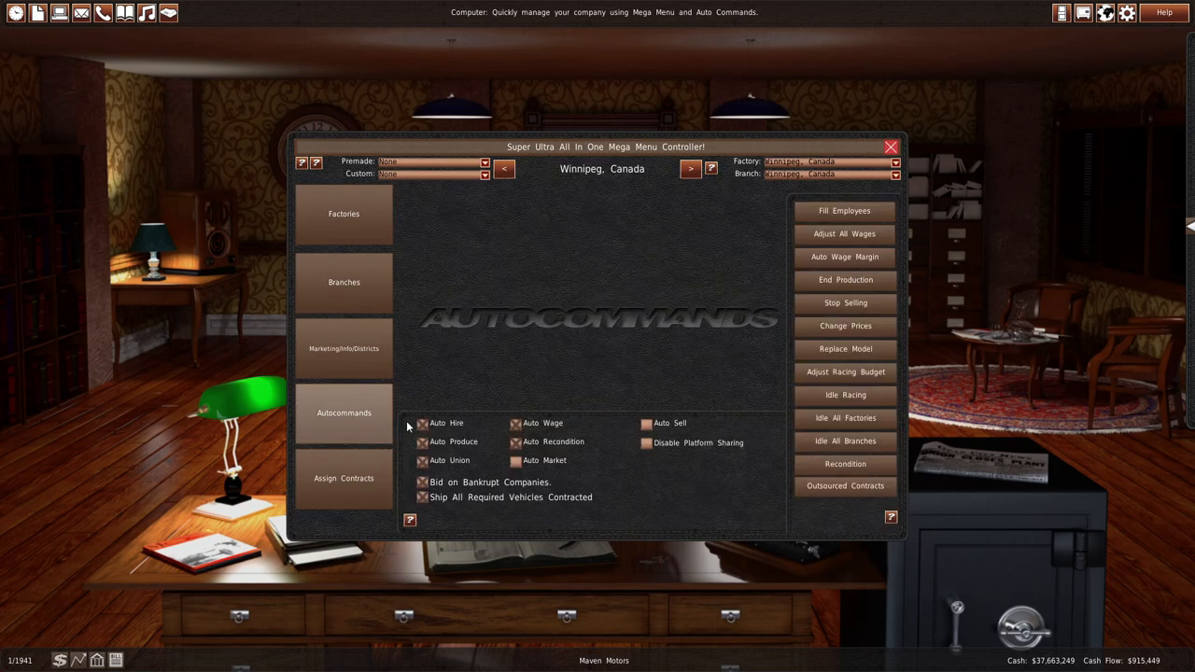
left_click(845, 279)
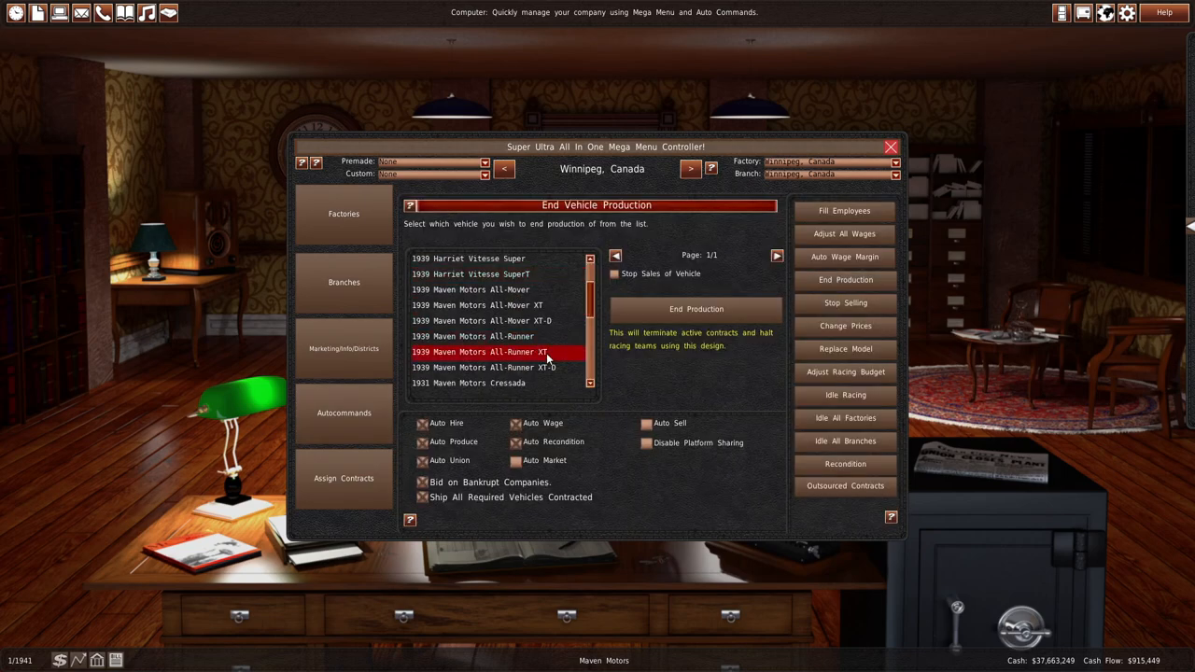
scroll("down", 3)
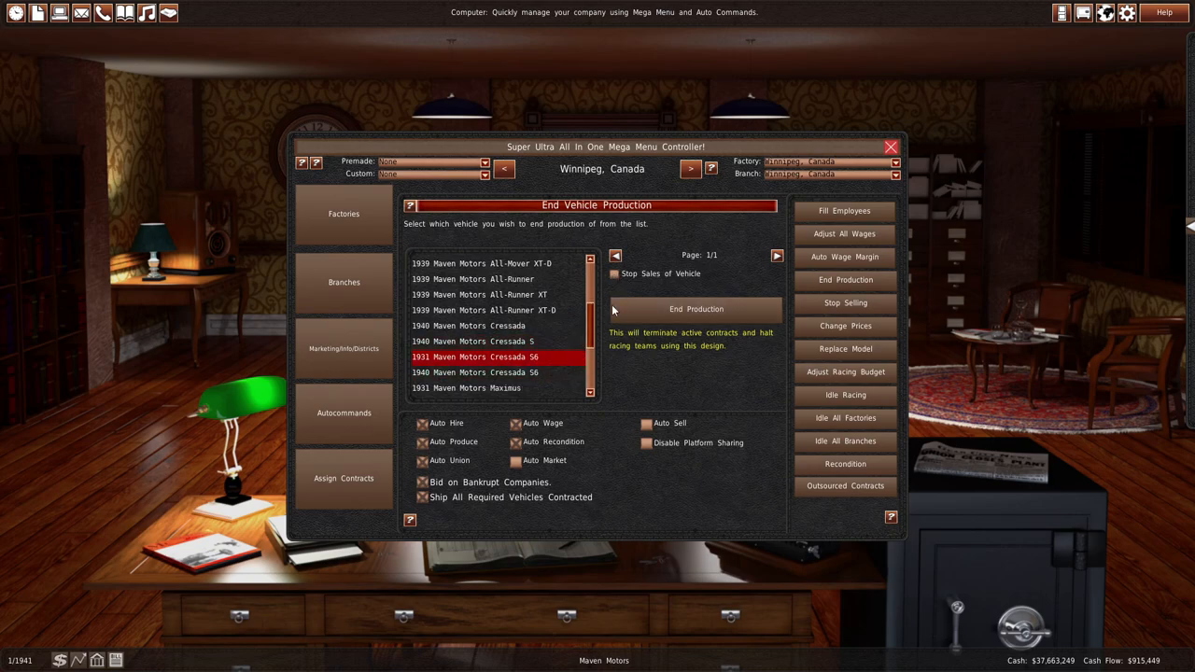
scroll("down", 3)
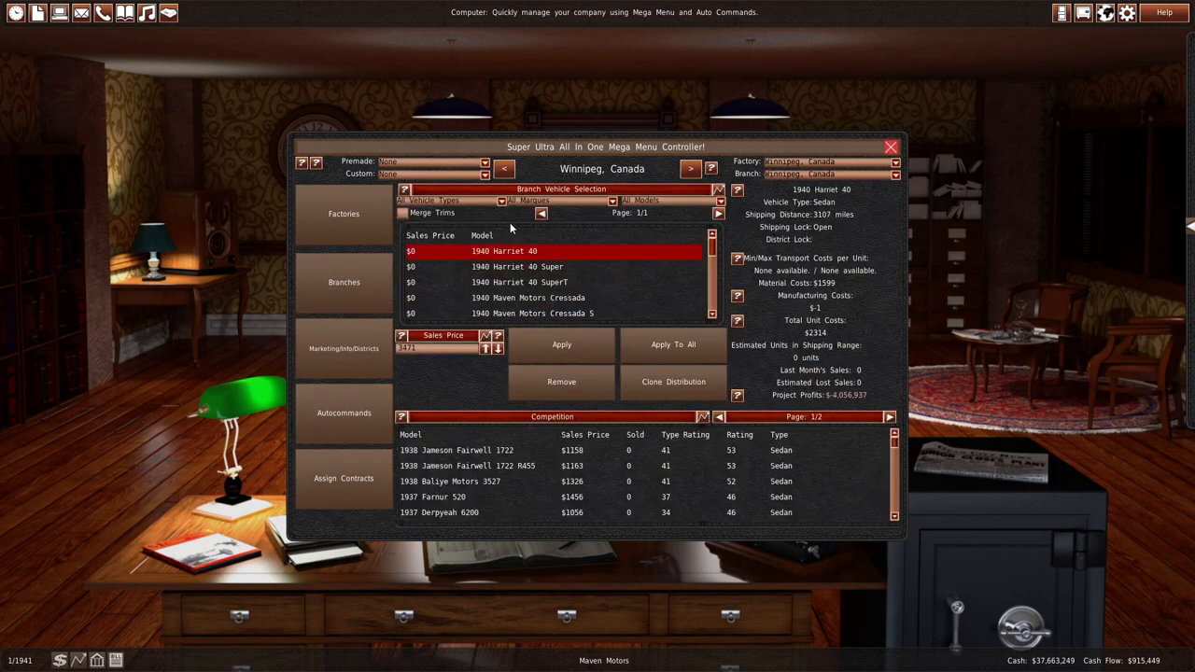
- Filter to Maven Motors and price the Cressada ($1000), Cressada S6 and Maximus, applying to all
left_click(560, 201)
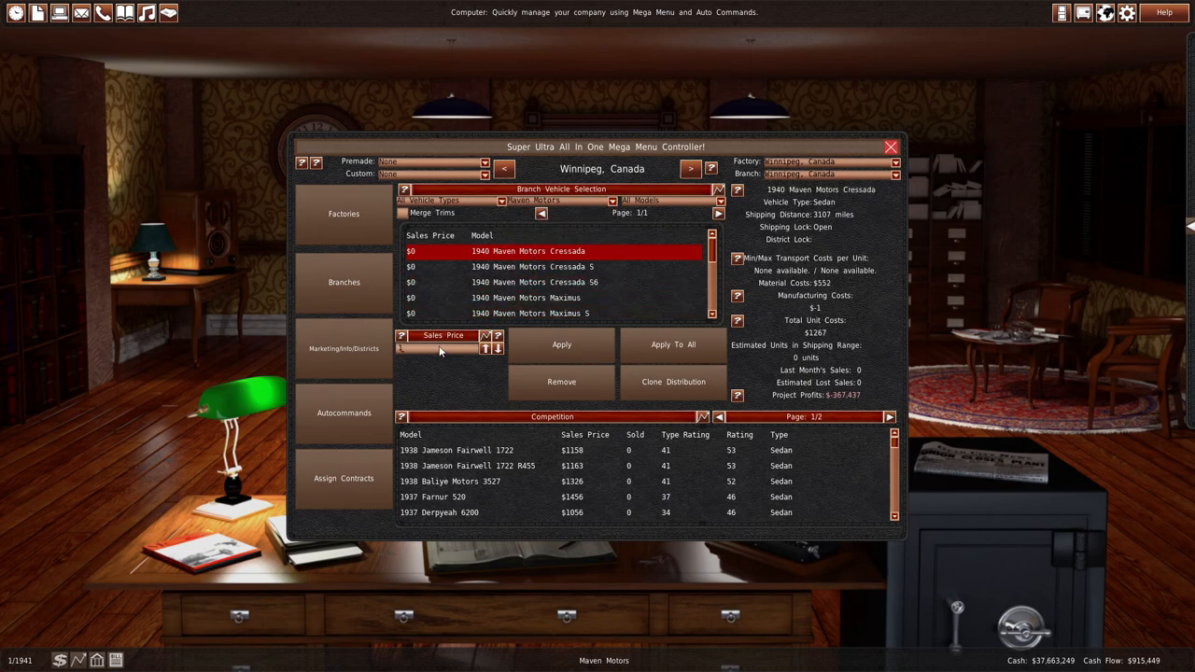
left_click(532, 267)
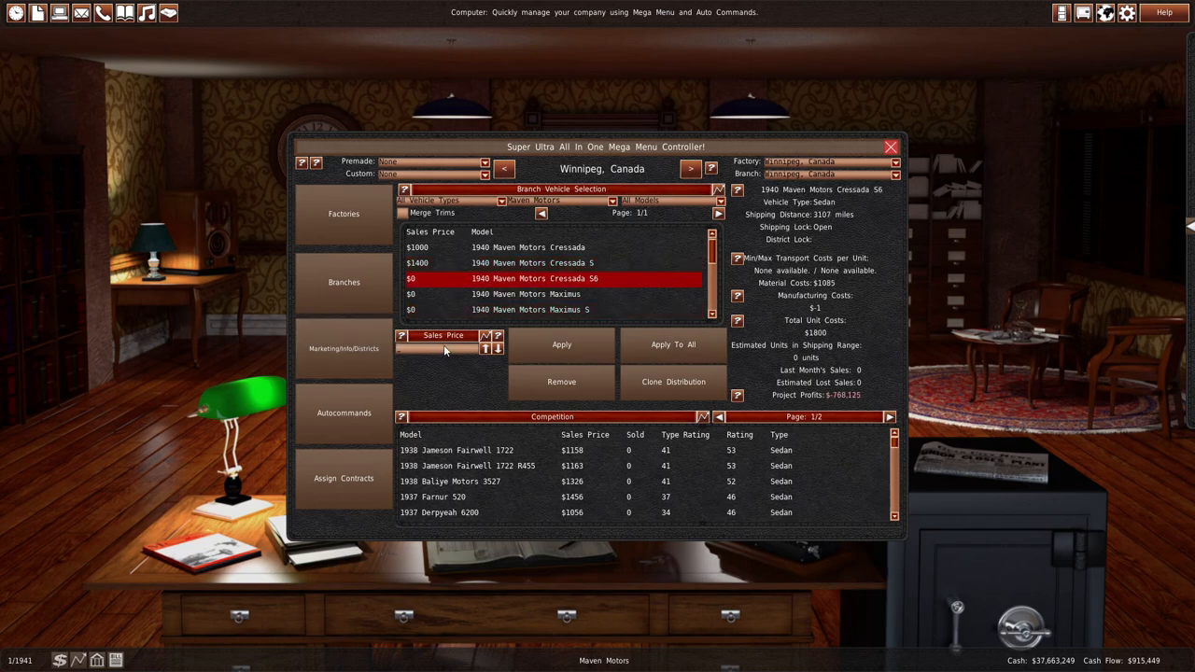
left_click(532, 278)
type("14000")
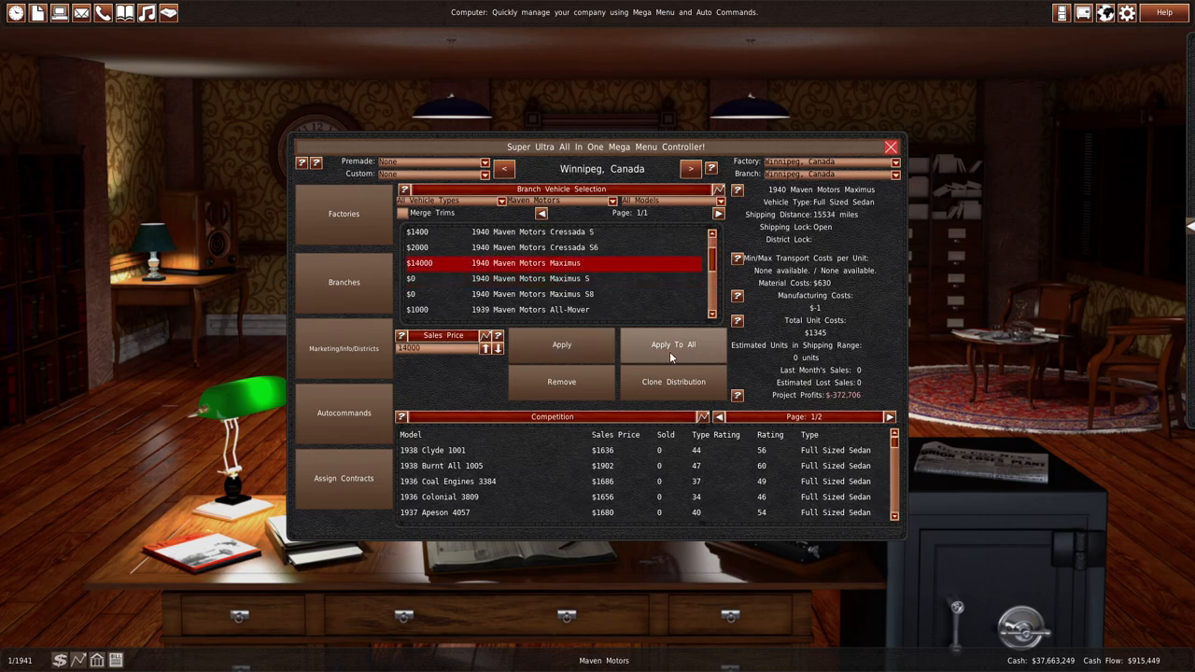
left_click(560, 278)
type("2600")
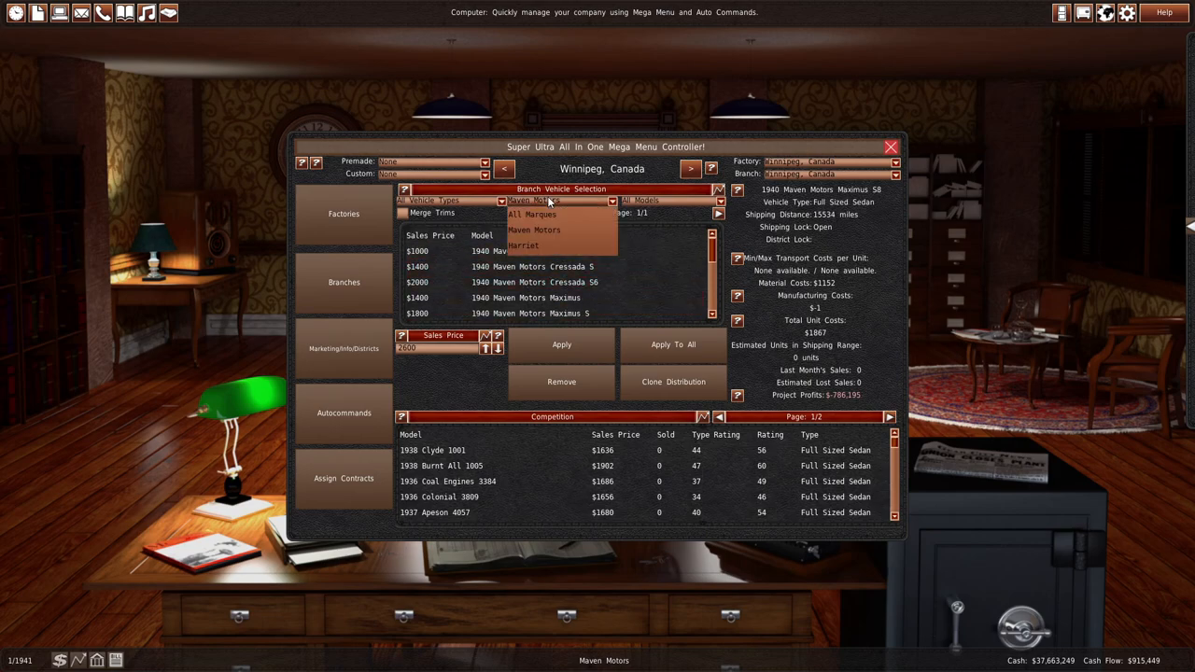
- Switch to Harriet models and price the Harriet 40 Super at $4000 for all branches
left_click(523, 246)
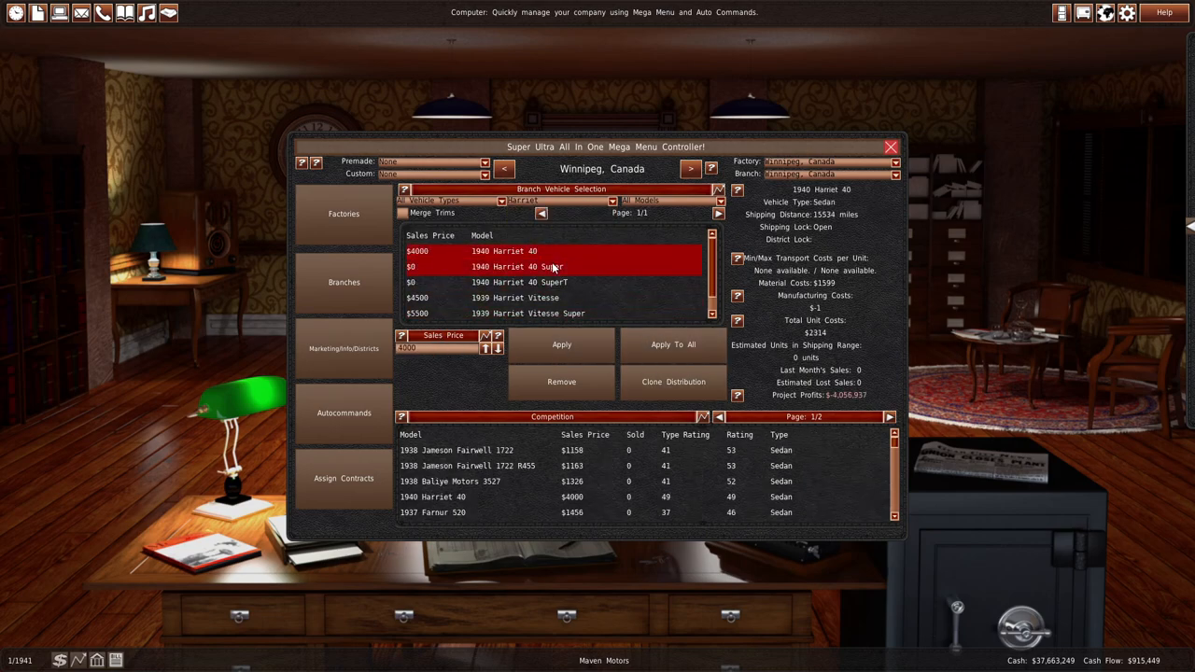
left_click(519, 267)
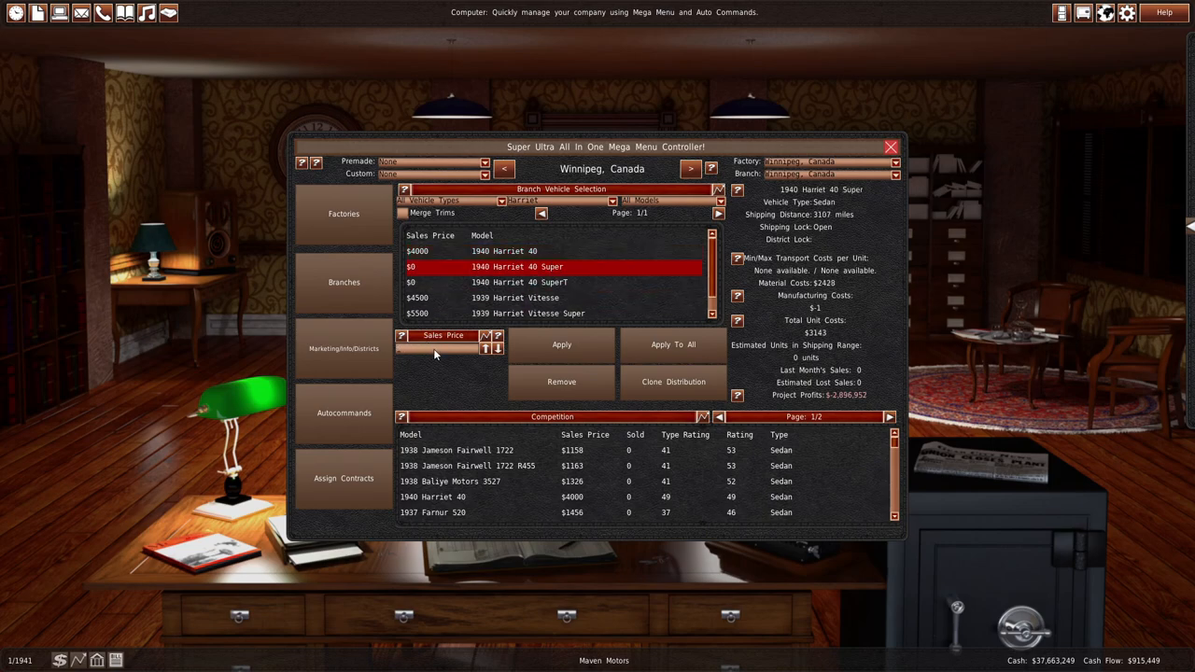
left_click(551, 279)
type("750")
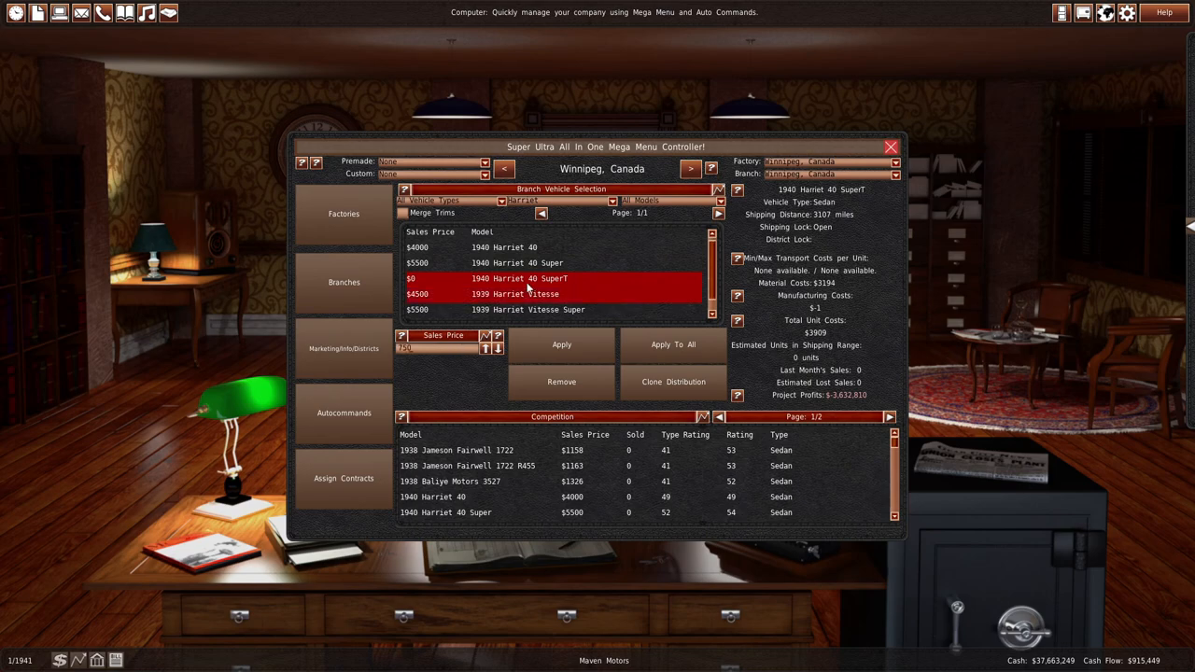
left_click(523, 257)
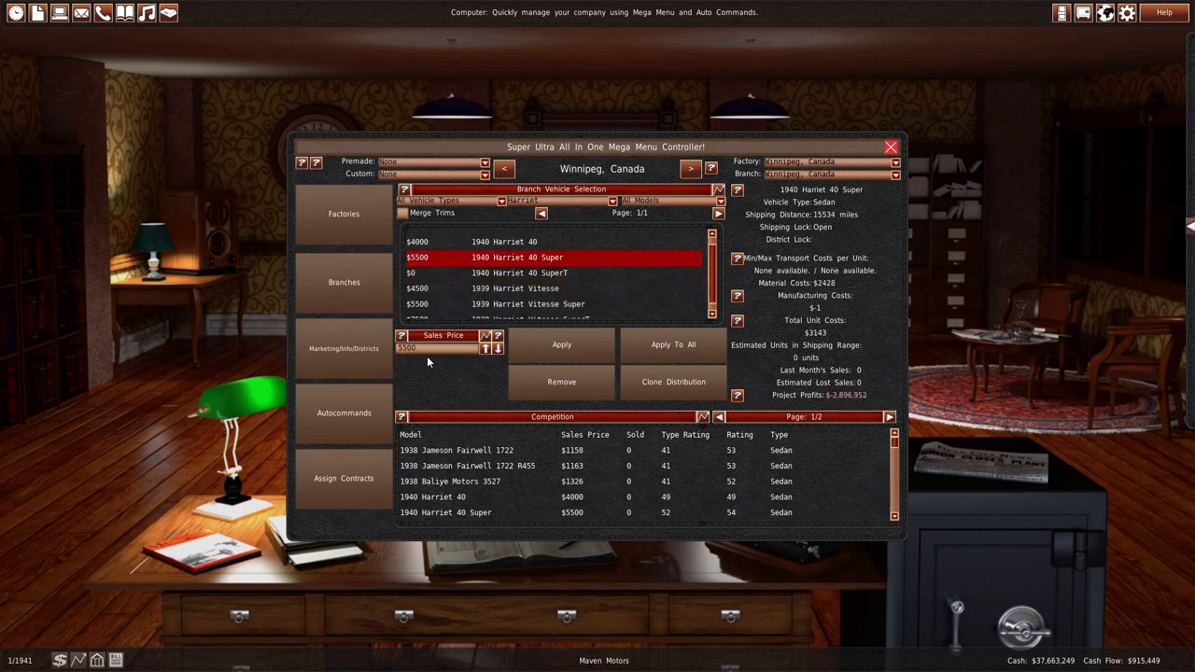
left_click(560, 273)
type("7000")
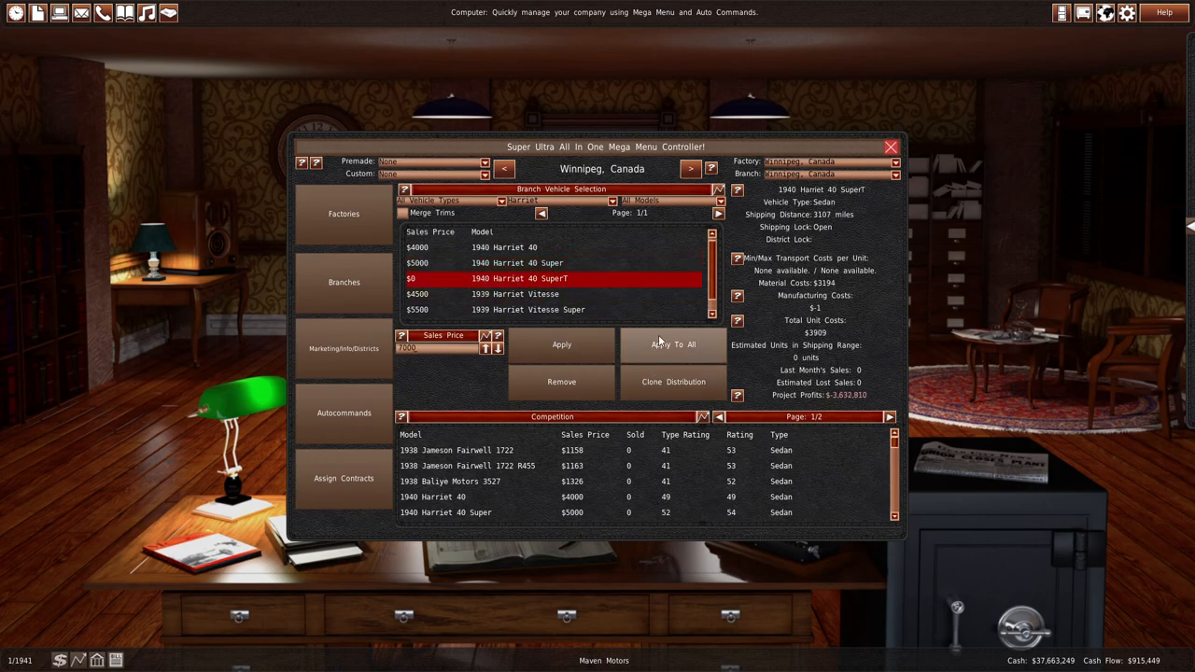
left_click(890, 147)
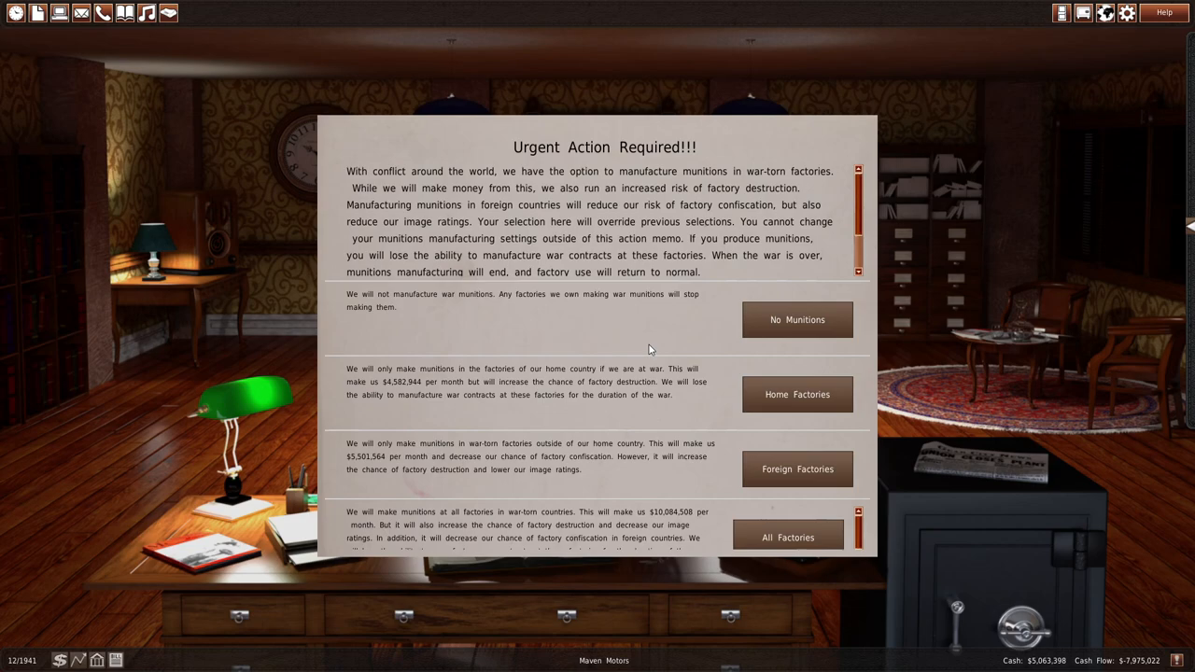
mouse_move(831, 226)
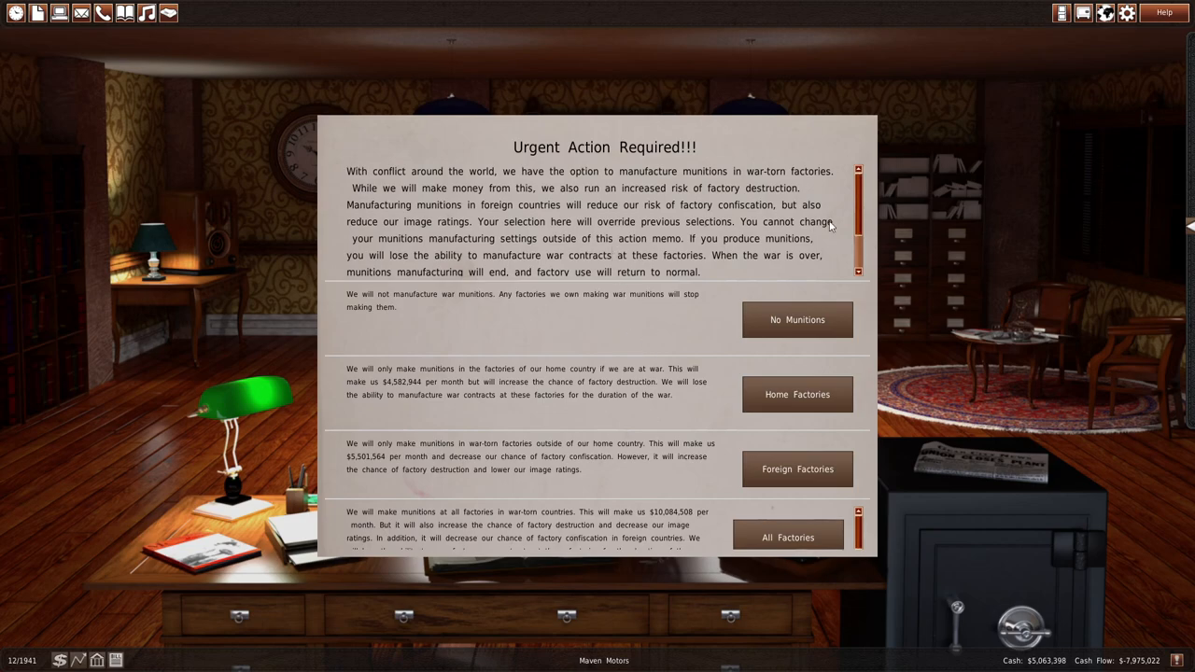
- Scroll the urgent munitions memo and choose a munitions response
scroll("down", 3)
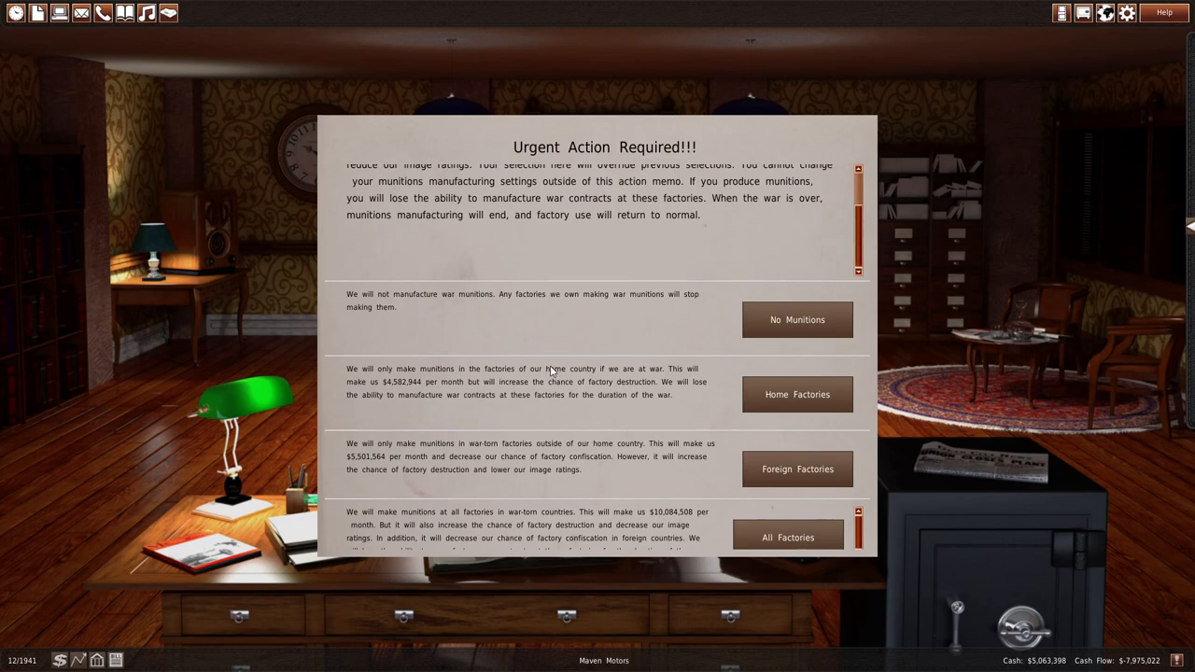
left_click(797, 319)
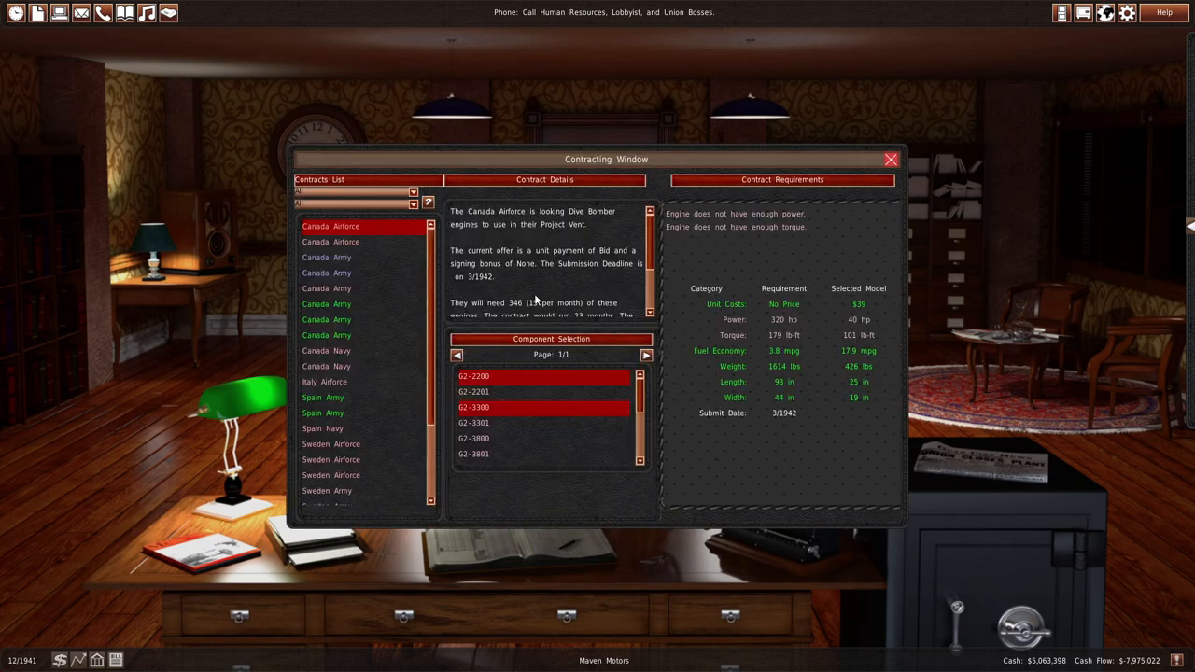
- Submit a $2,360 per-unit bid on Canada Army's Project Helen pickup truck contract
left_click(326, 304)
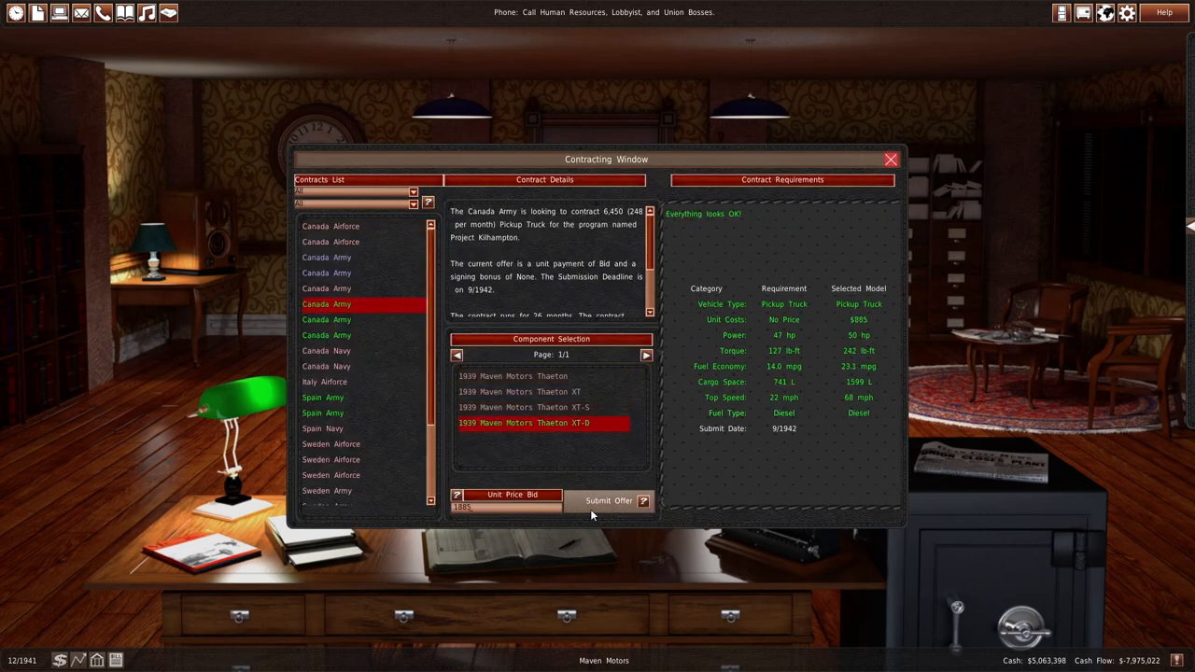
left_click(326, 319)
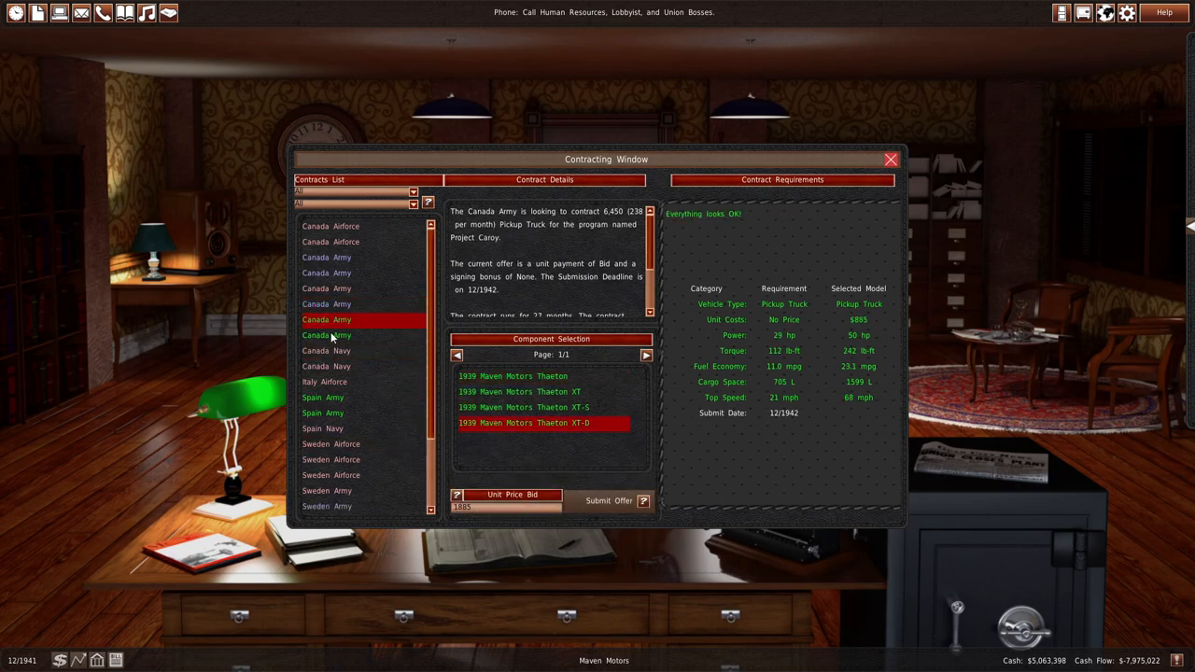
left_click(326, 397)
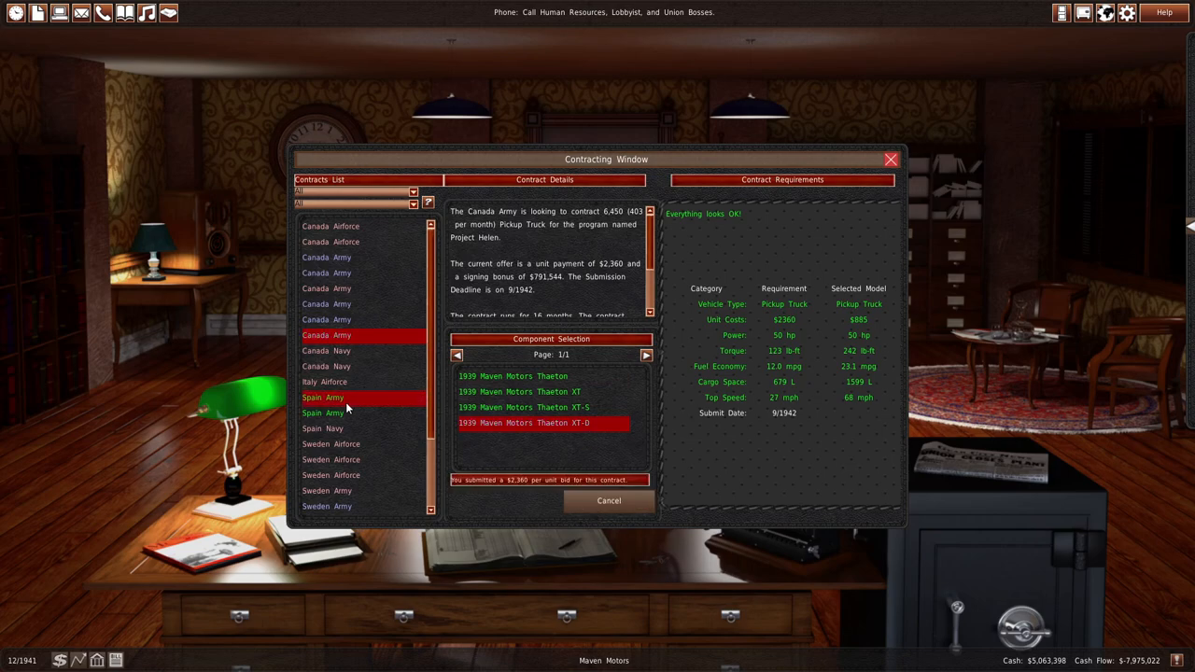
- Offer the All-Runner XT-D for Spain Army's Compact SUV contract and set its unit price
left_click(322, 412)
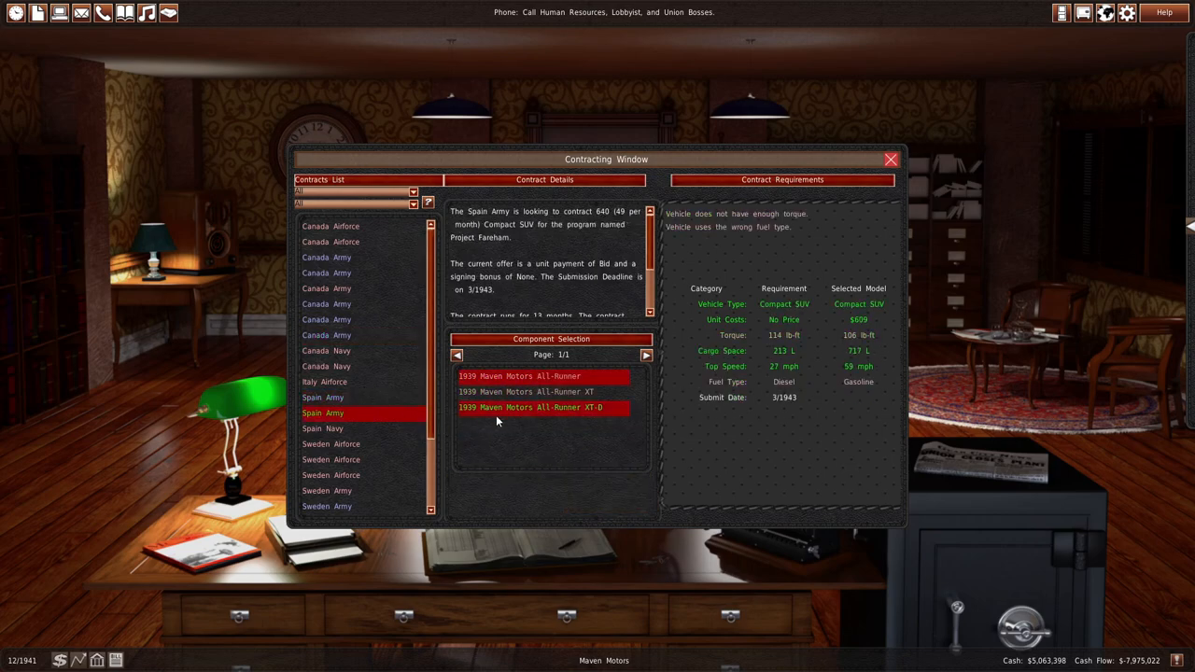
left_click(542, 409)
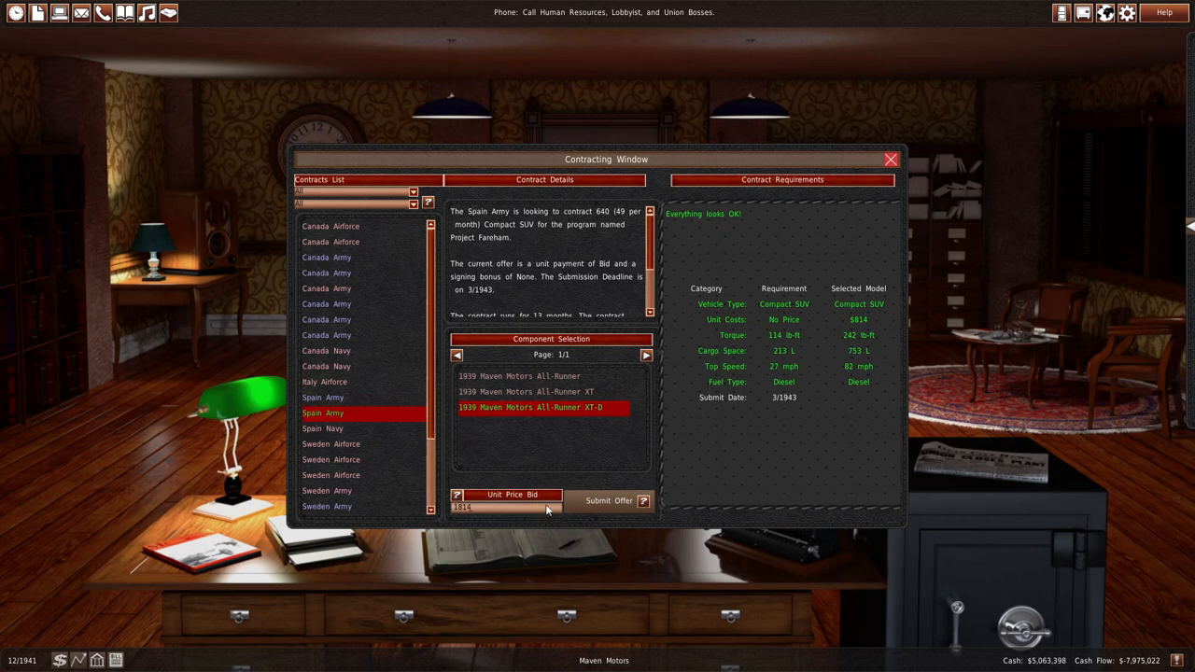
left_click(609, 501)
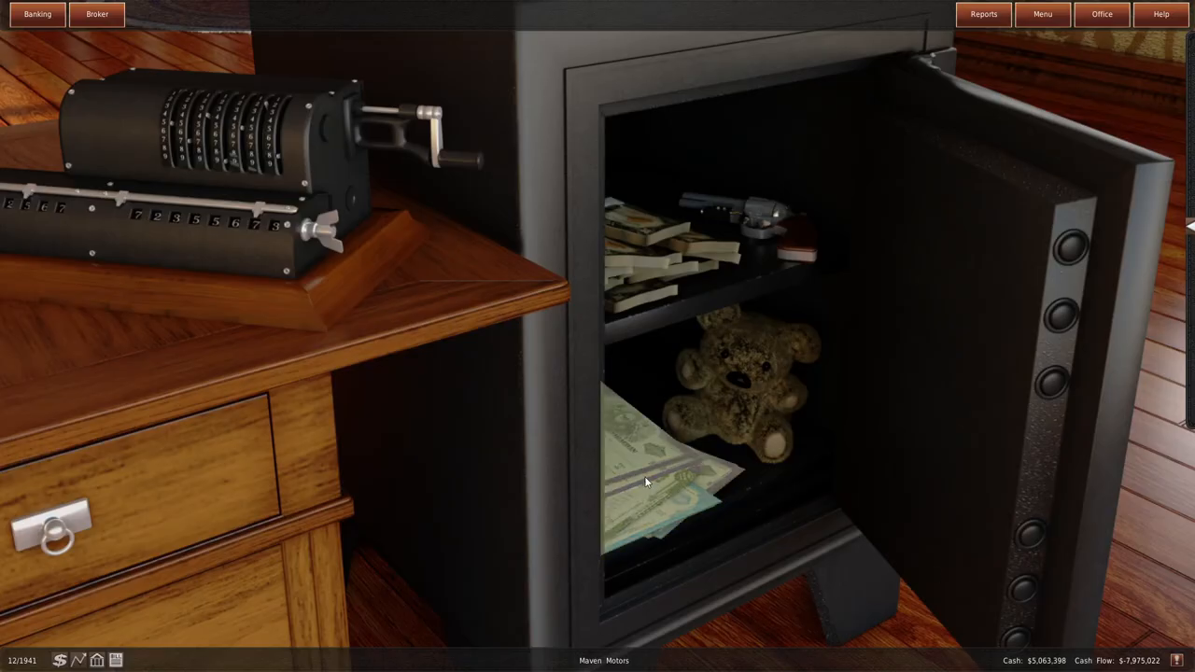
- Check banking details, advance to 3/1942, and close the sales report to reach memos
left_click(97, 13)
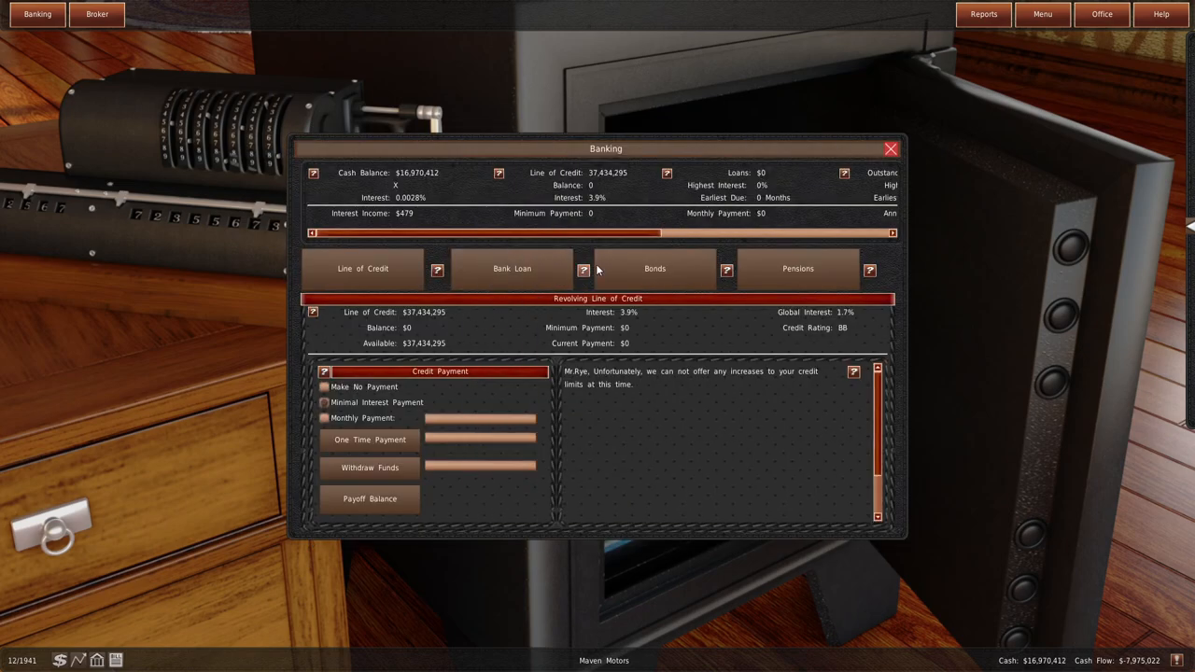
left_click(983, 14)
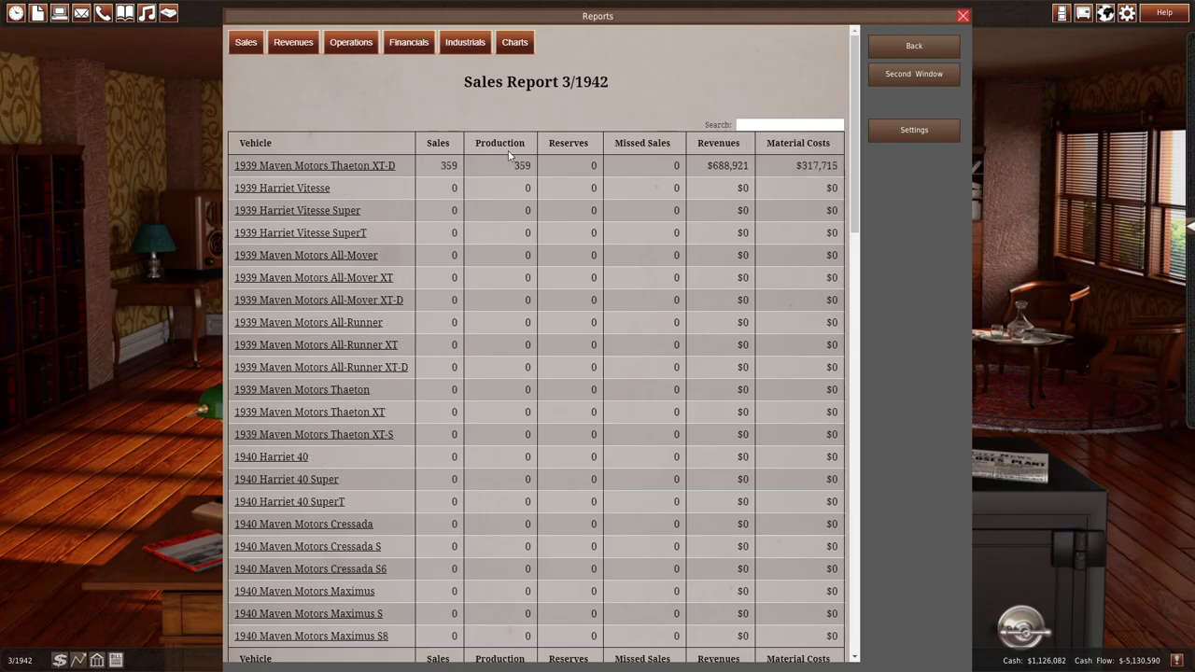
mouse_move(963, 16)
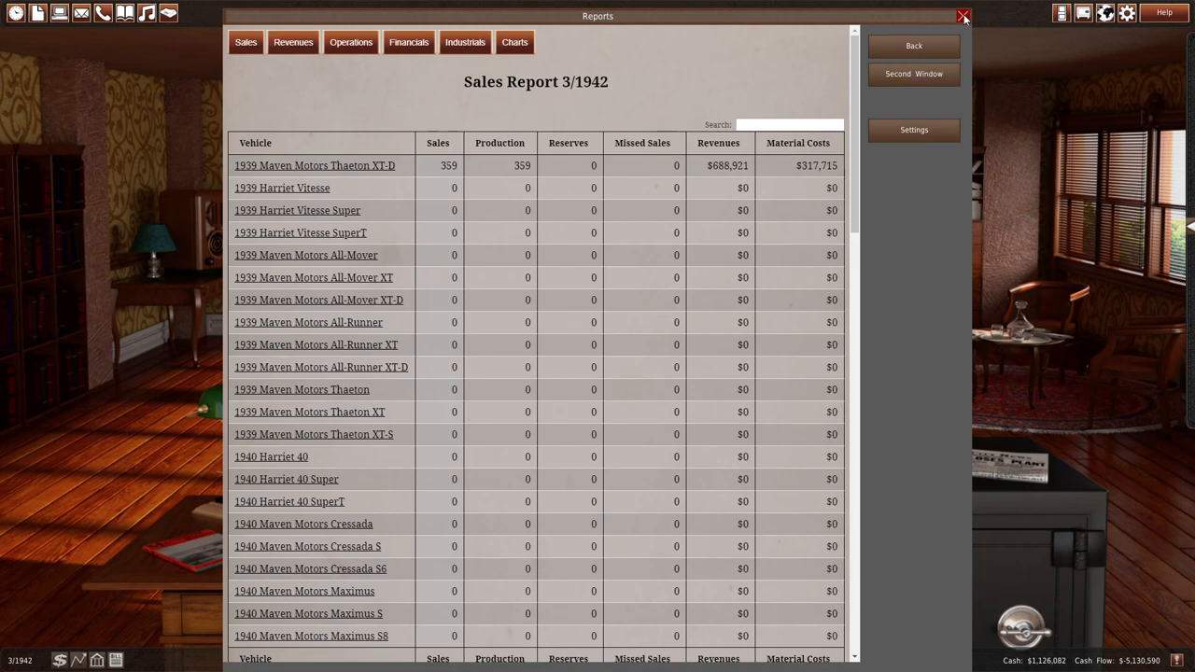
left_click(963, 17)
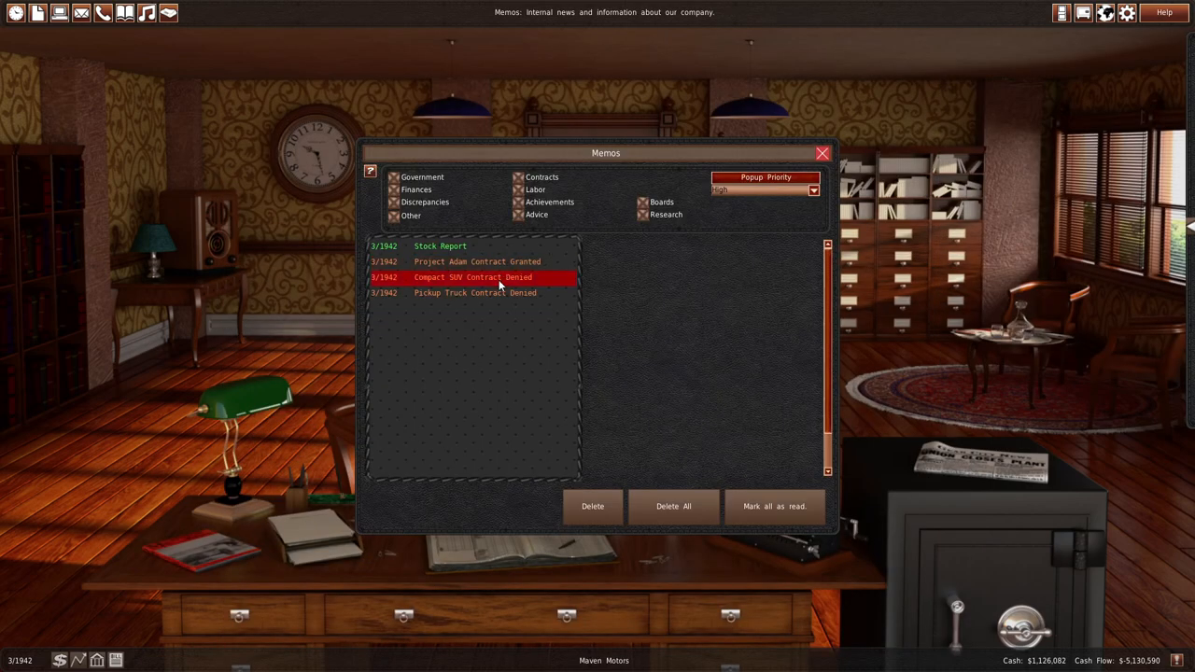
- Read the Project Adam granted and Compact SUV and pickup denied memos, then browse Canada Army contracts
left_click(476, 261)
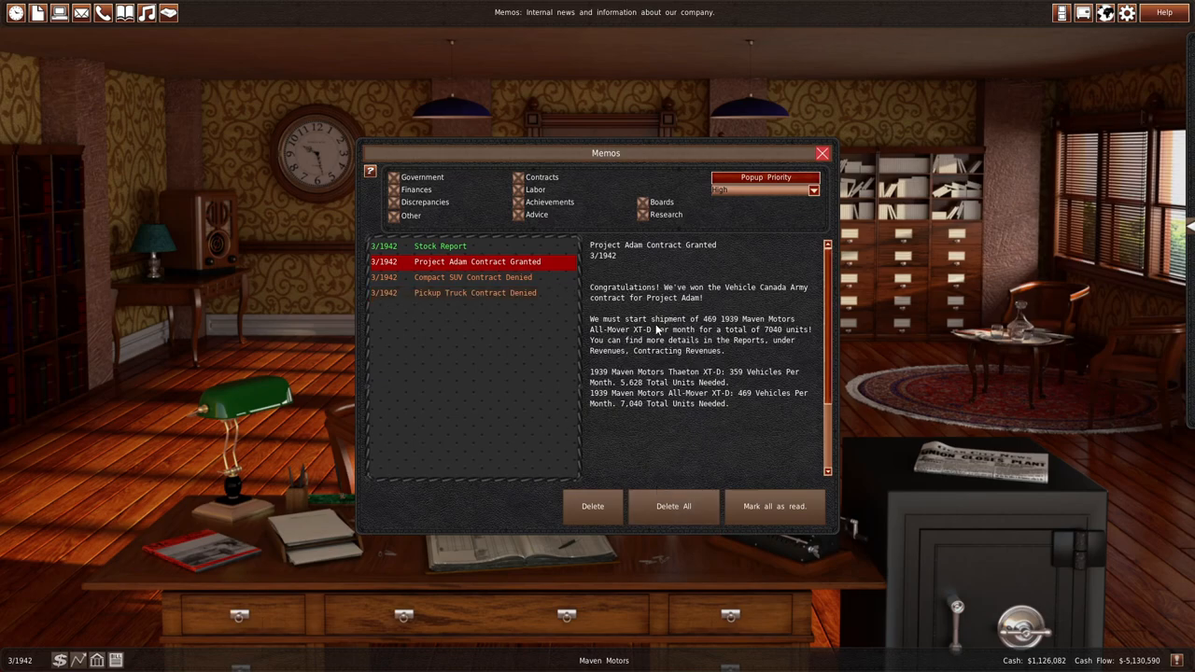
left_click(473, 277)
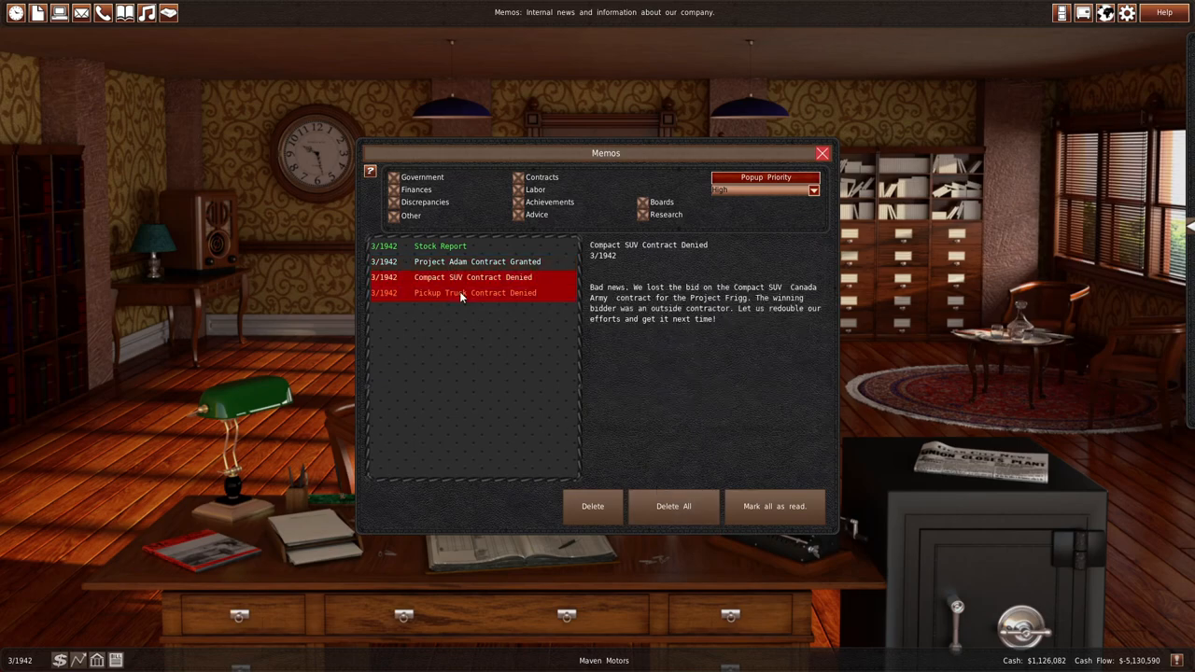
left_click(822, 152)
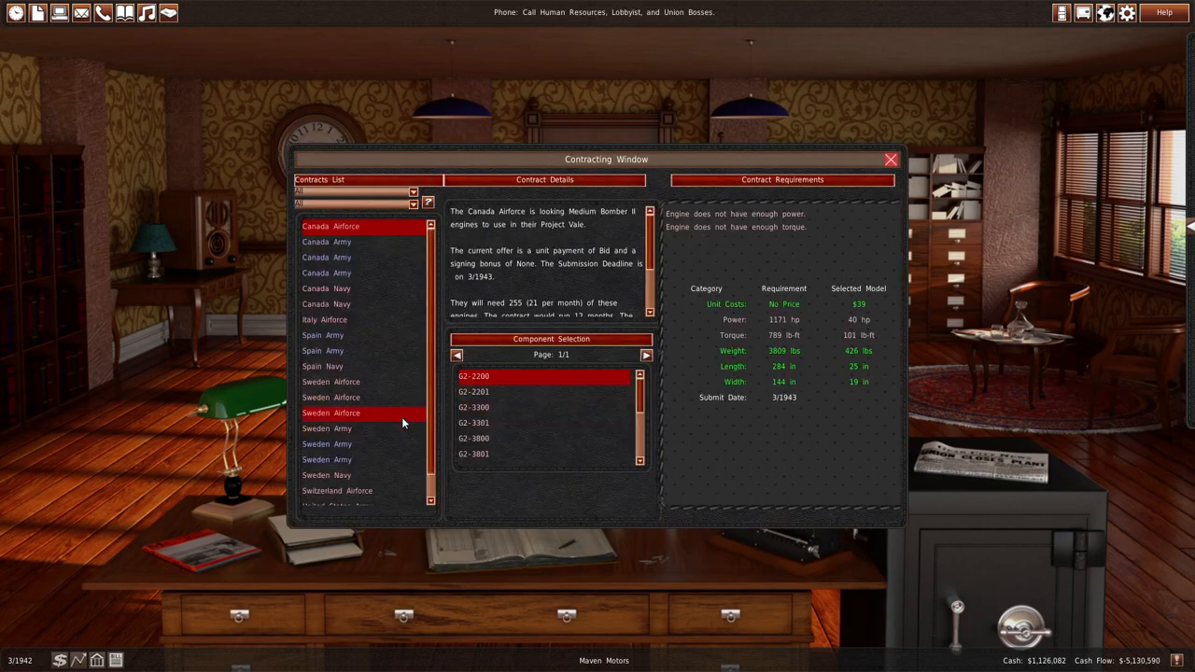
left_click(322, 335)
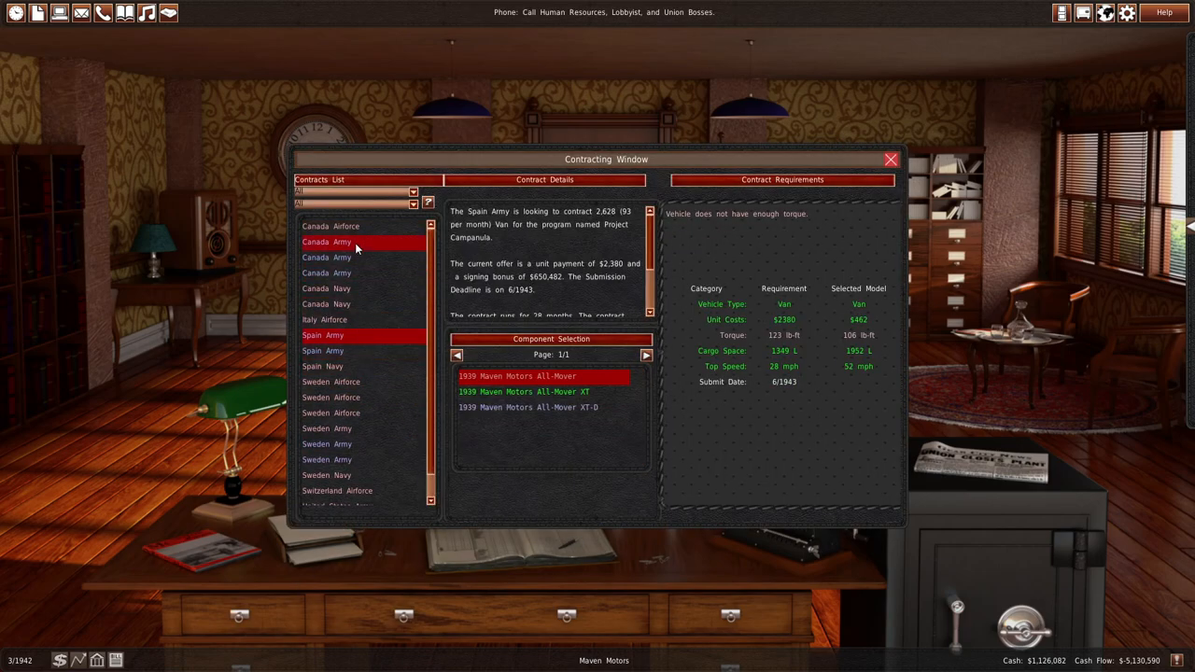
left_click(890, 159)
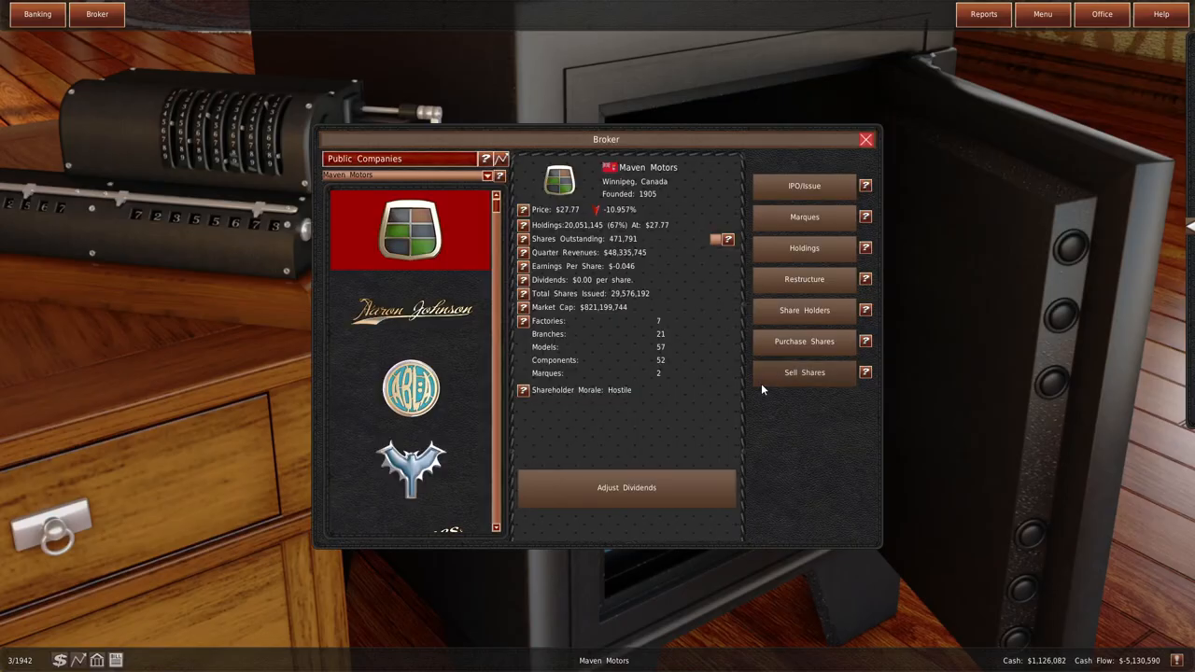
- Sell Maven Motors shares for $54,415,012 and open the reports list
left_click(805, 373)
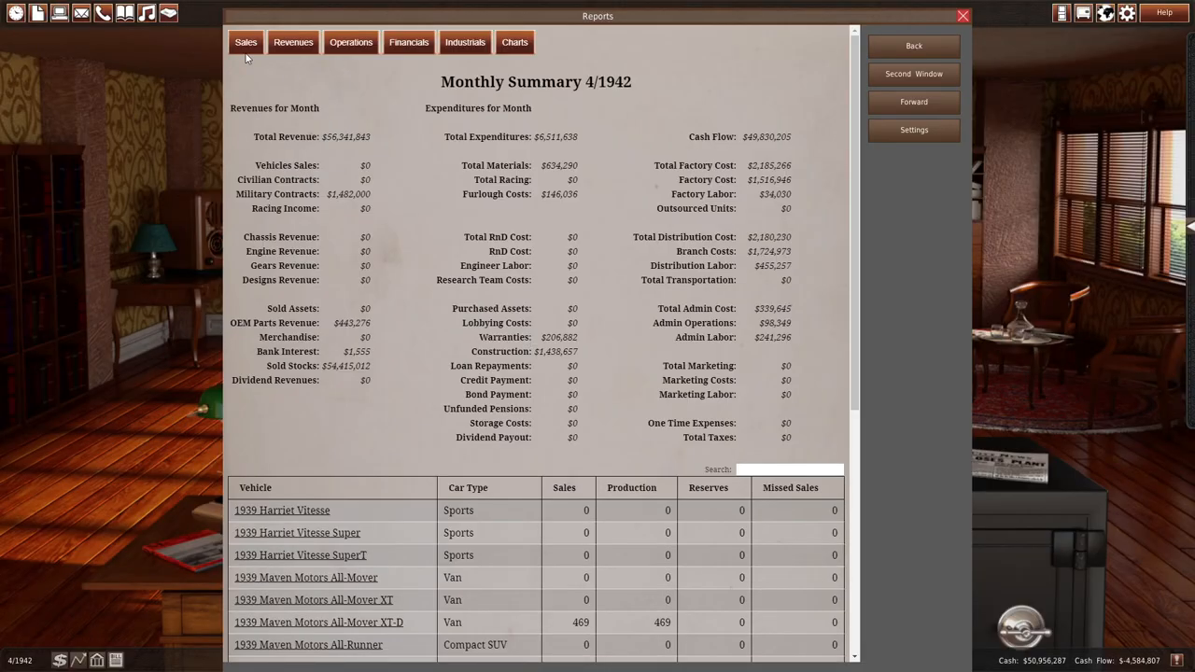
left_click(246, 42)
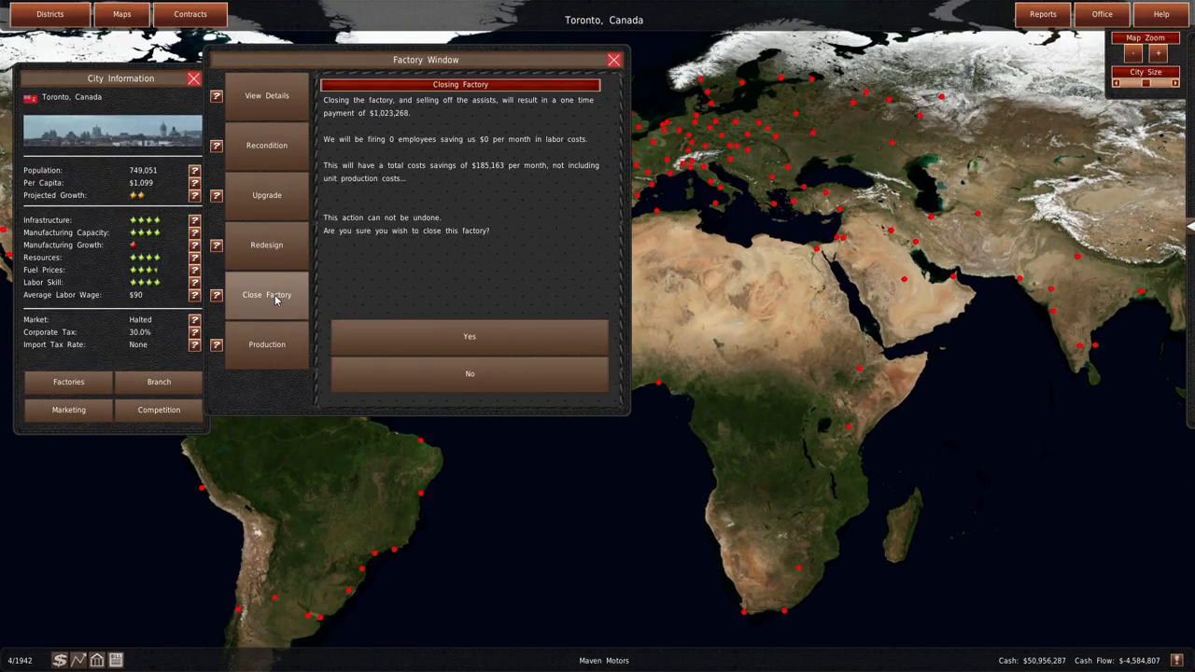
- Dismiss the Toronto factory closure prompt and call up the contracts department
left_click(68, 410)
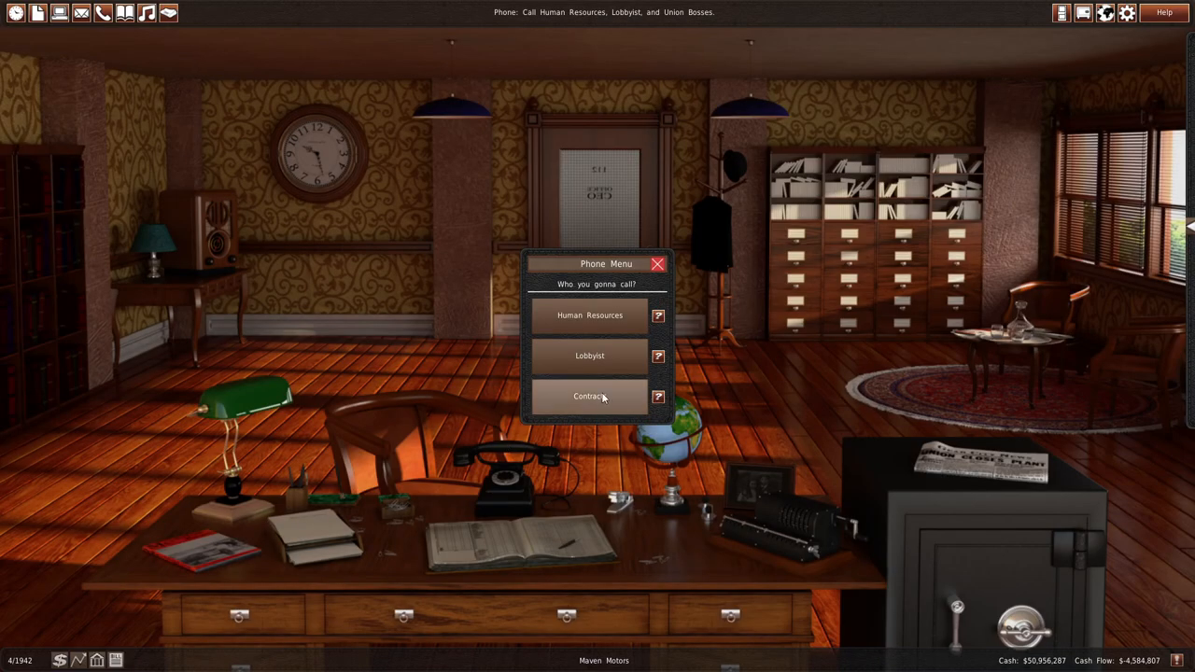
left_click(589, 396)
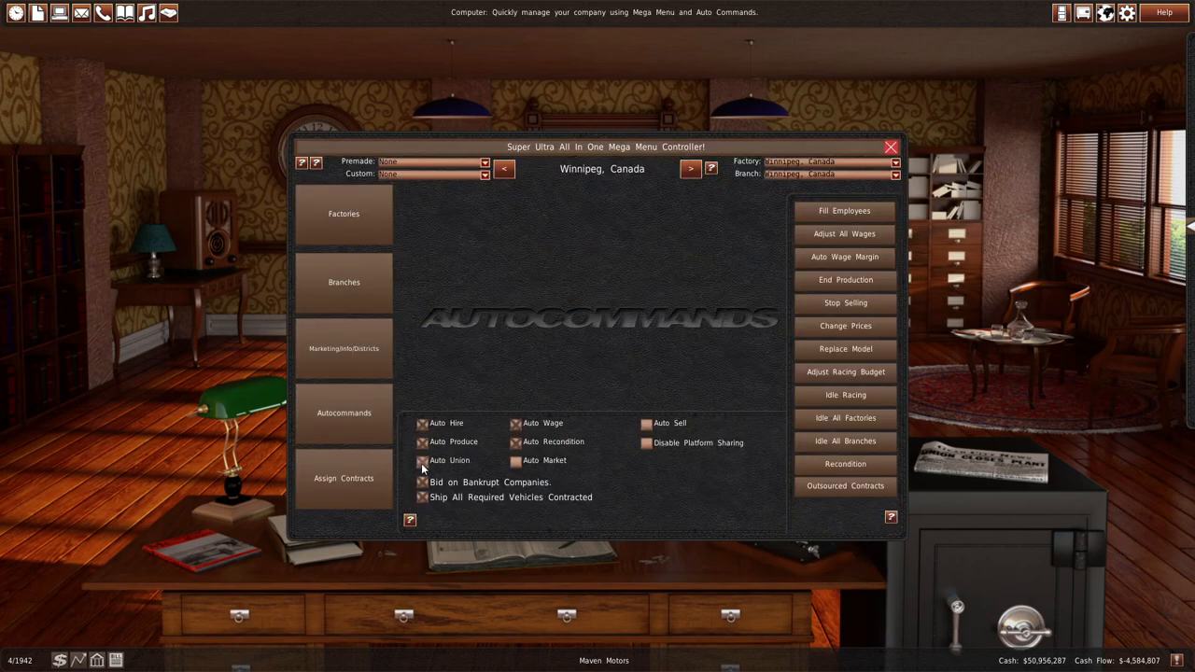
- Check Project Adam's contract assignment, then view the Mexico City branch estimate ($224,220)
left_click(422, 461)
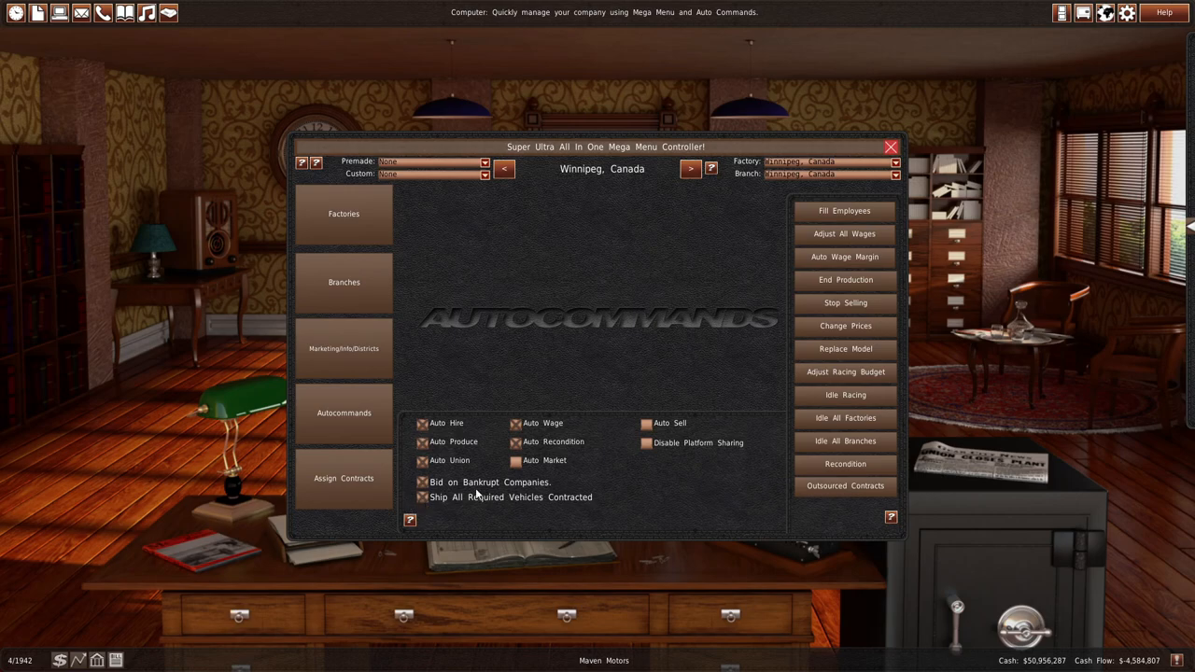
left_click(344, 478)
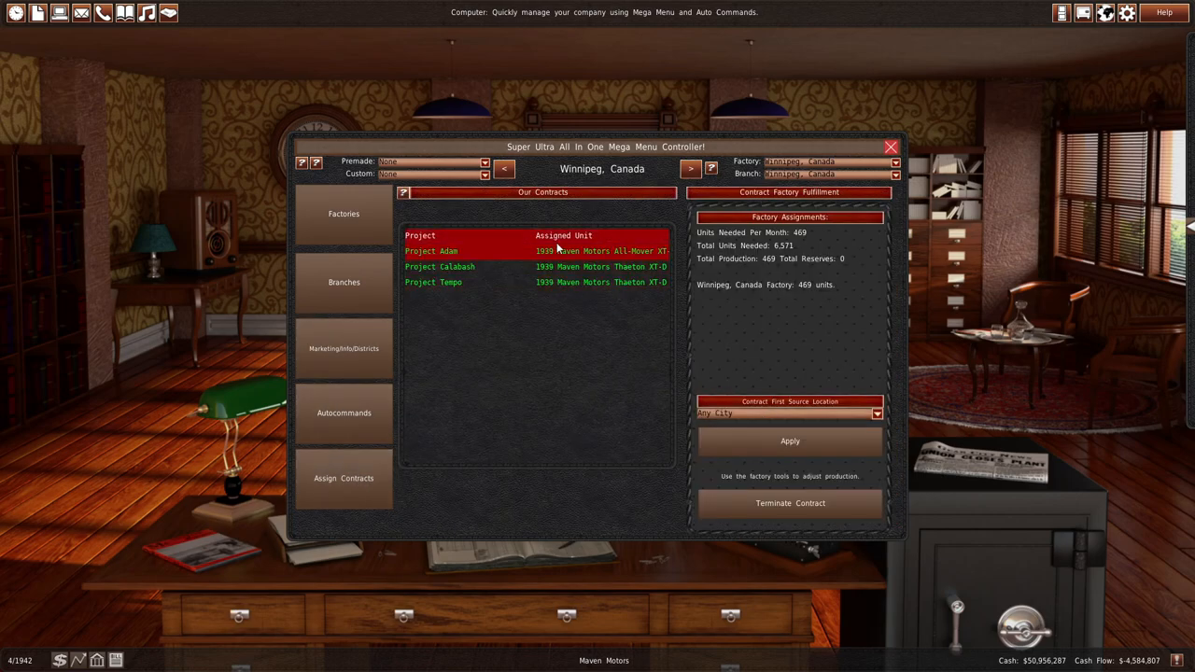
left_click(537, 250)
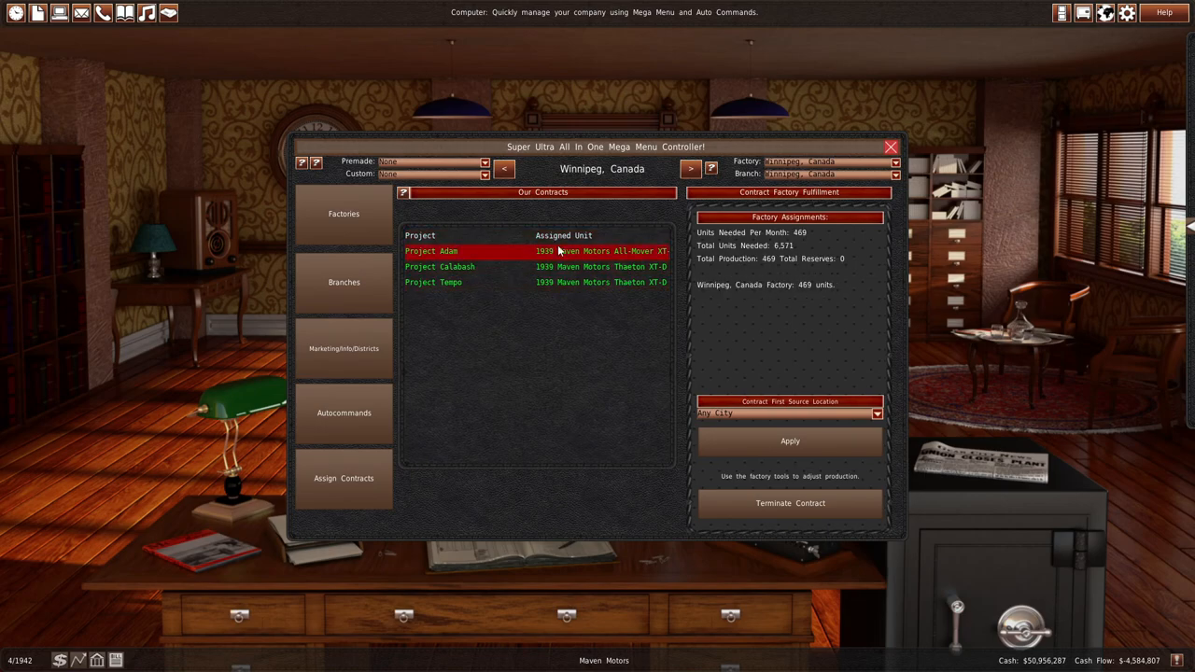
mouse_move(906, 137)
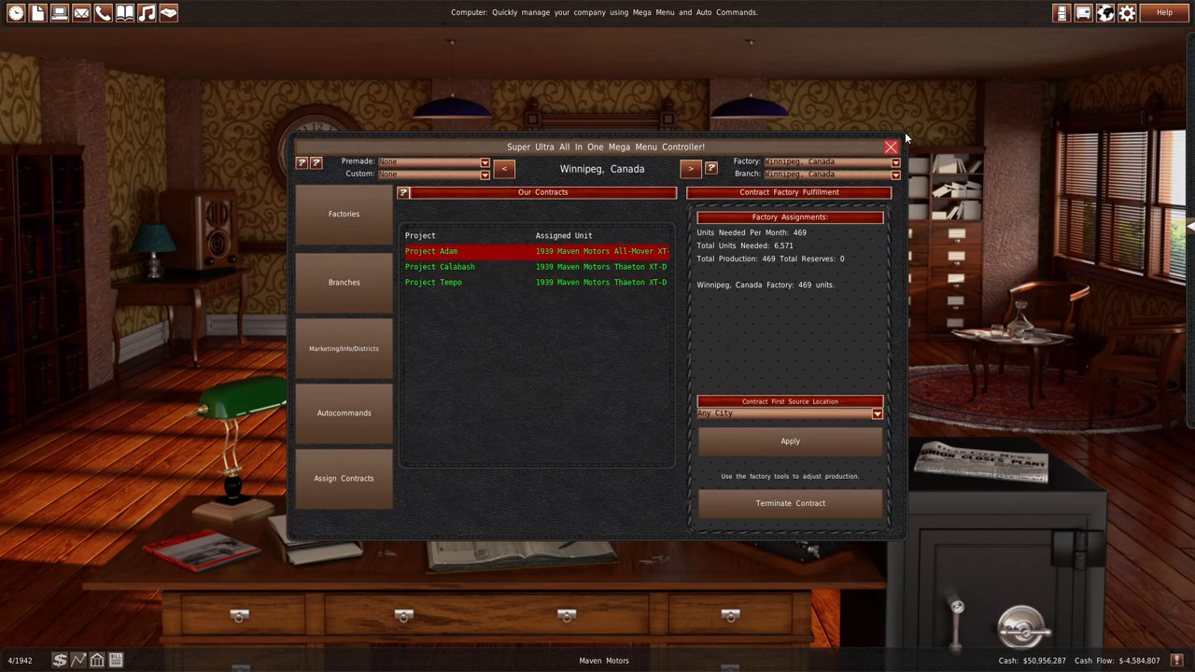
left_click(891, 147)
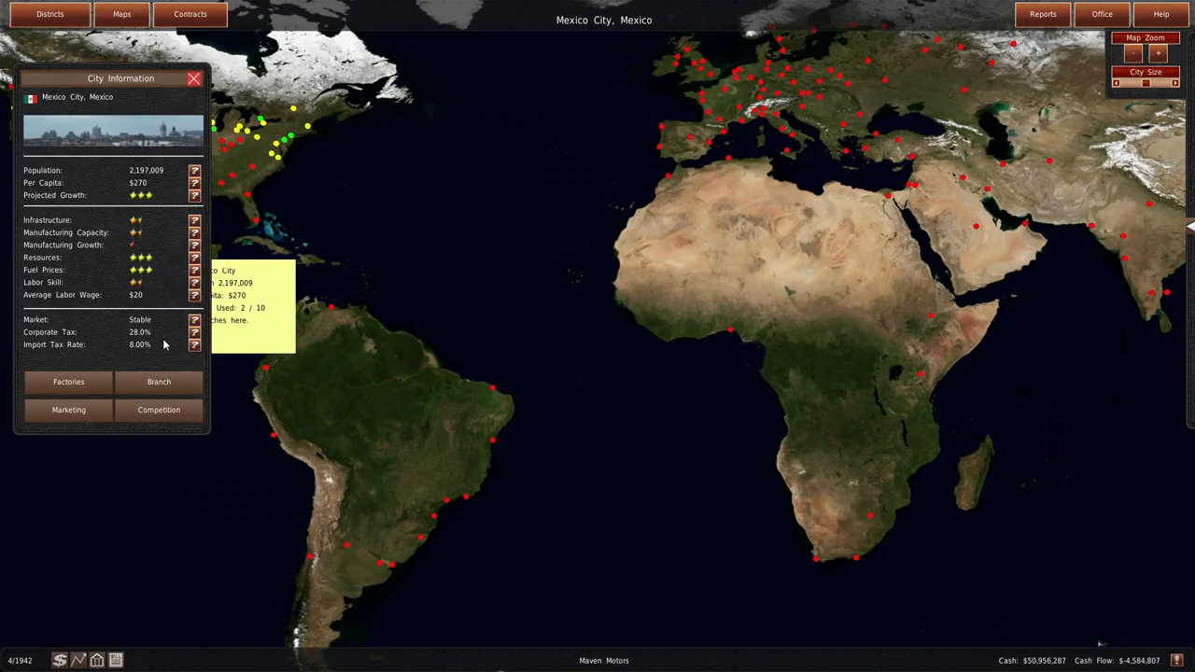
left_click(159, 381)
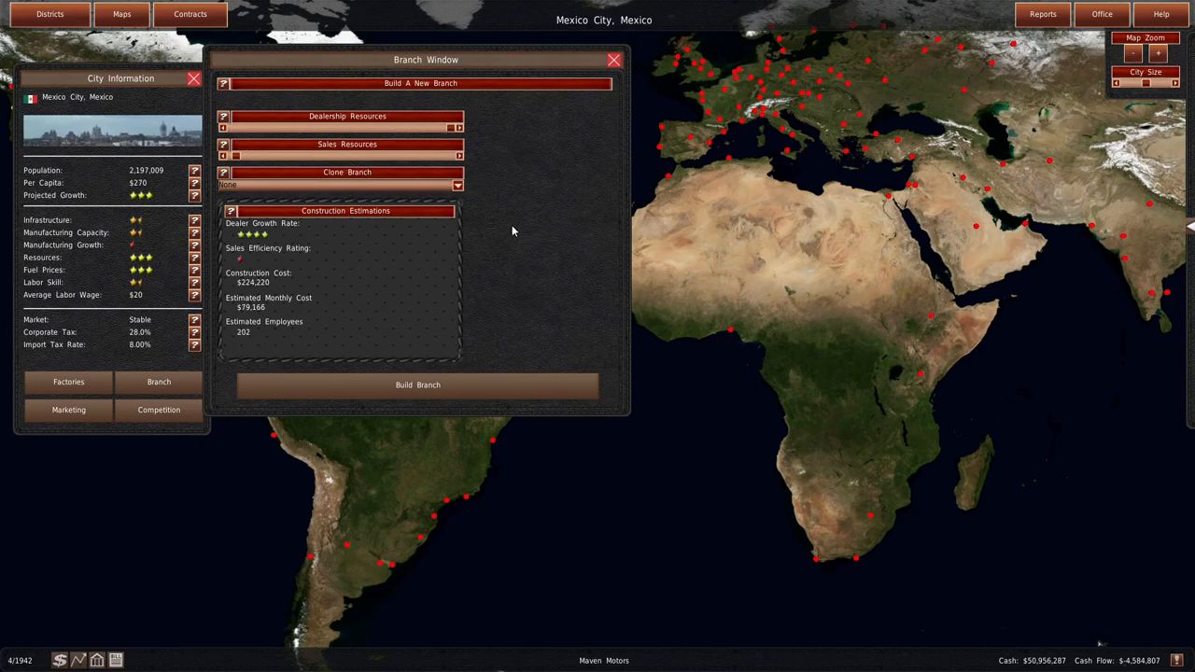
left_click(614, 59)
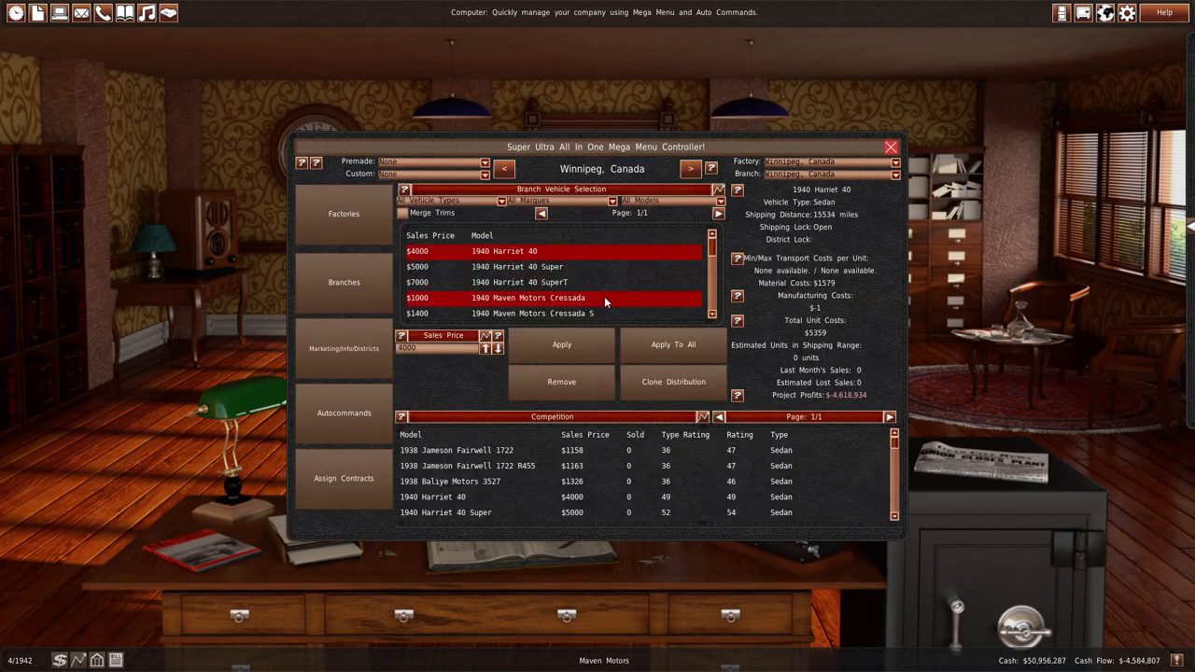
- Select the 1940 Maven Motors Cressada in Winnipeg's branch vehicle list to price it, then close
left_click(533, 278)
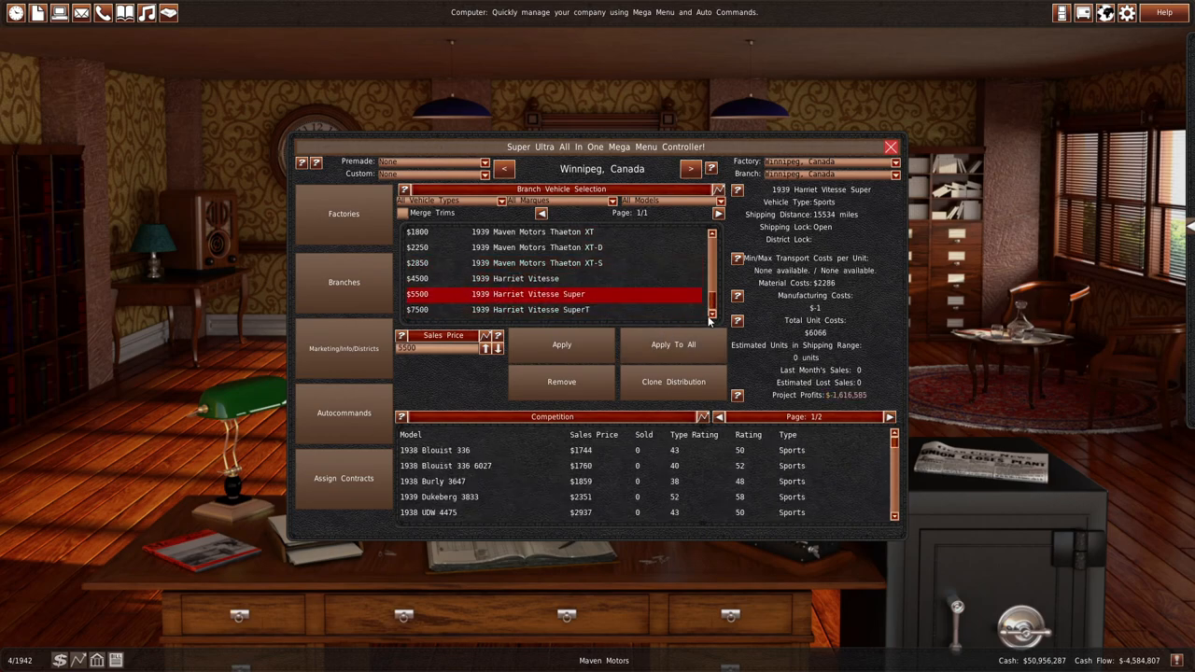
left_click(890, 146)
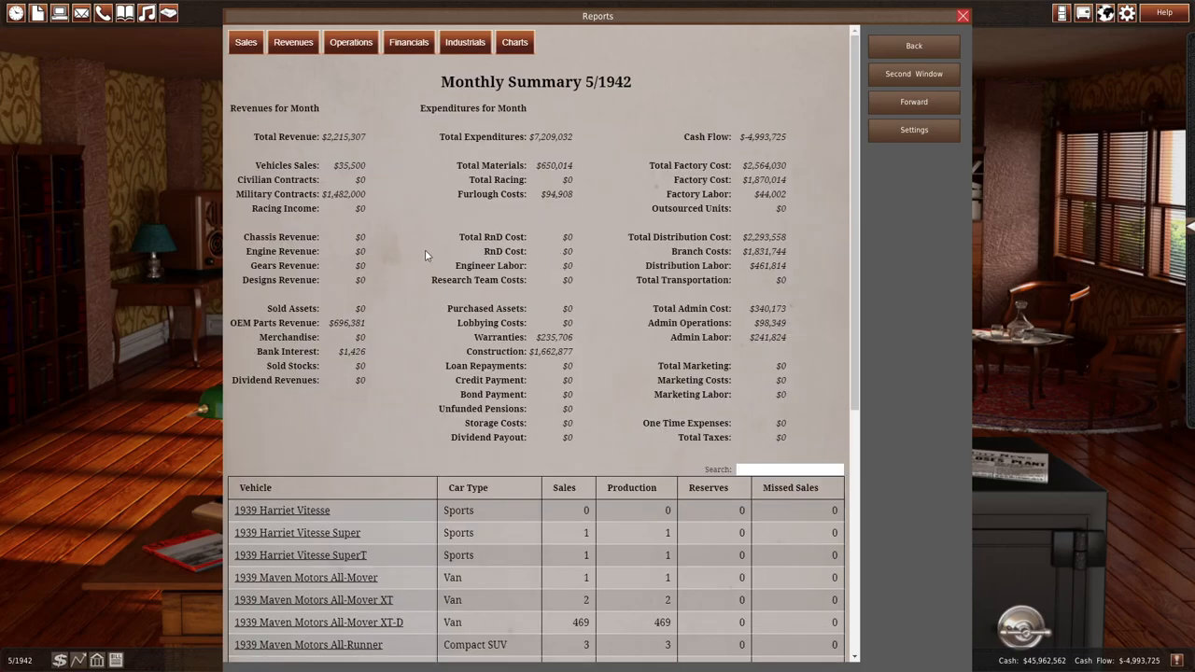
- Sort the May 1942 sales report by units sold, led by All-Mover XT-D (469)
left_click(246, 41)
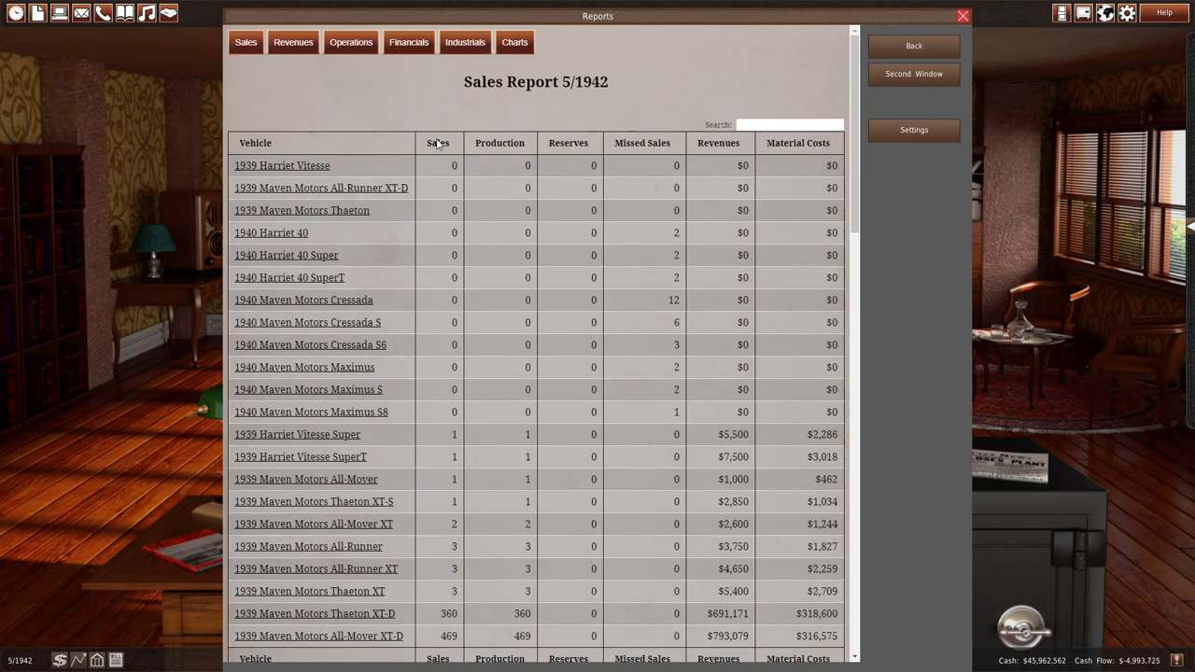
left_click(438, 143)
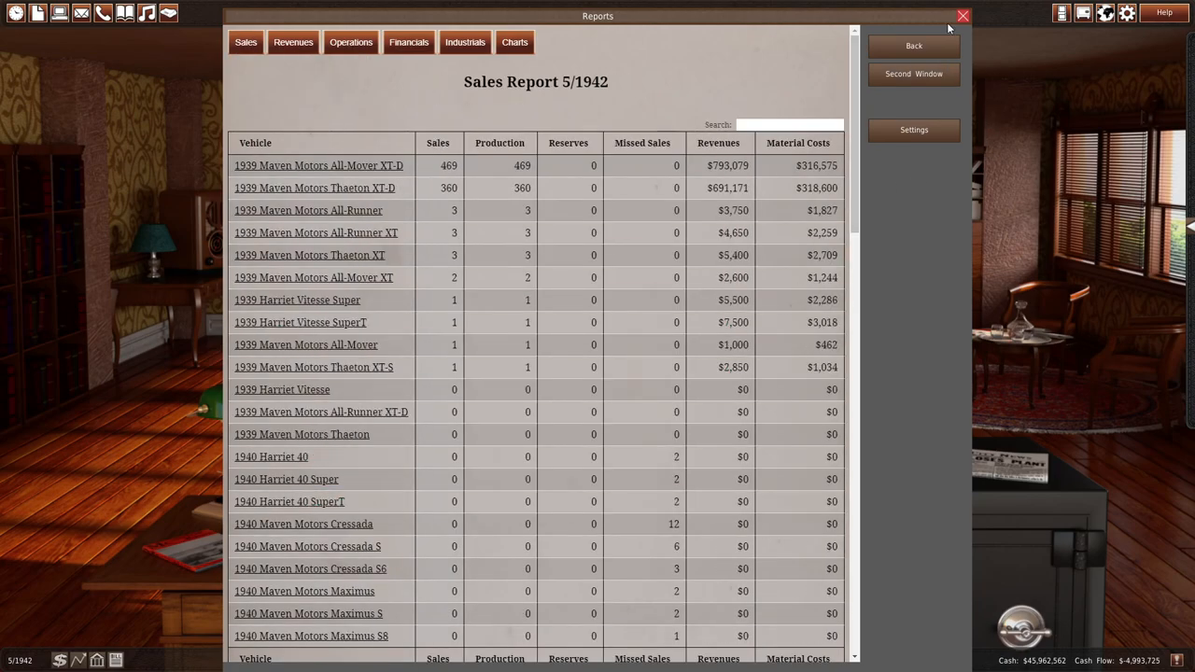
left_click(963, 16)
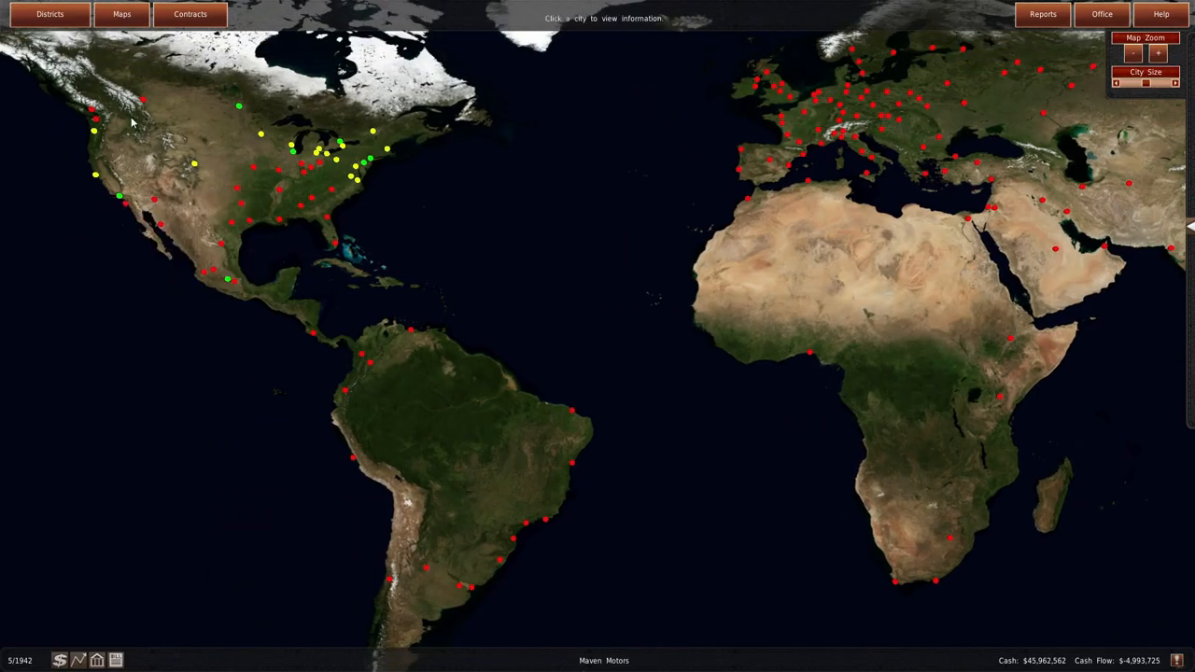
- Sell more Maven Motors shares (52% held), review banking and Cureworth holdings, return to office
left_click(320, 183)
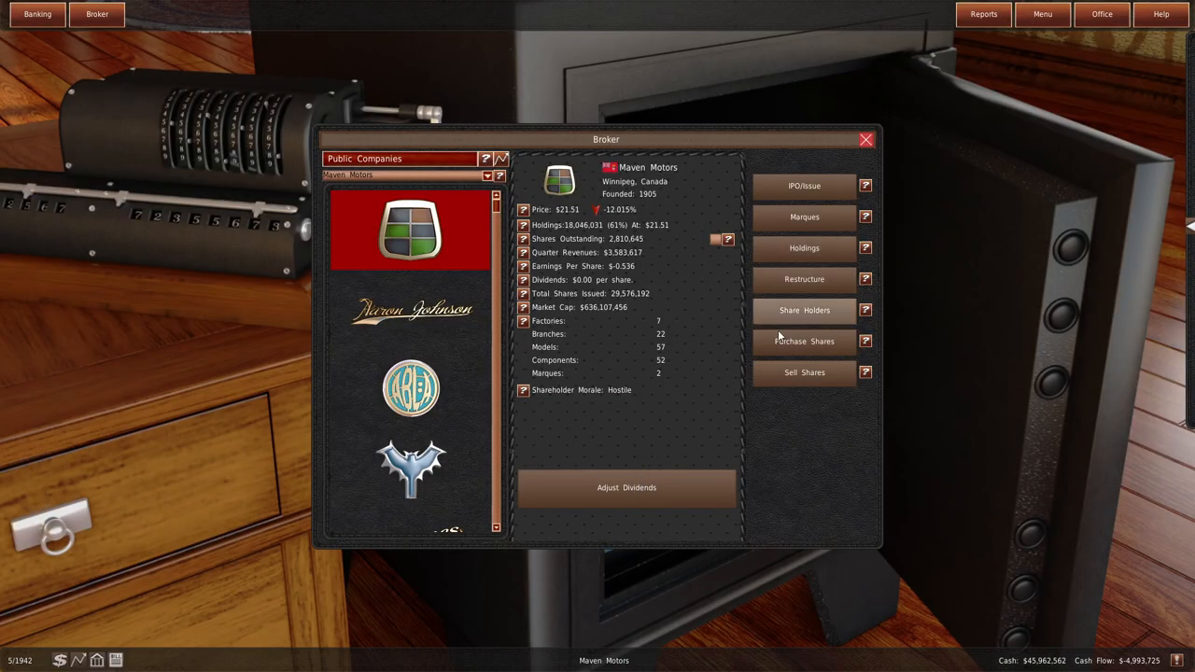
left_click(804, 341)
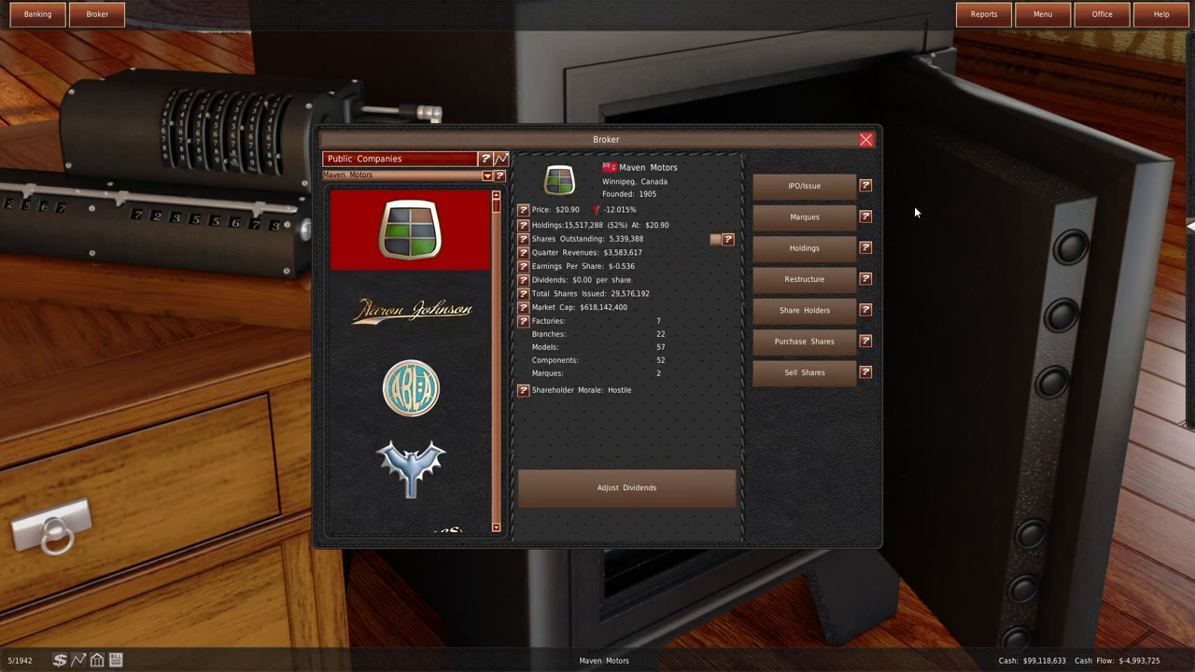
left_click(37, 14)
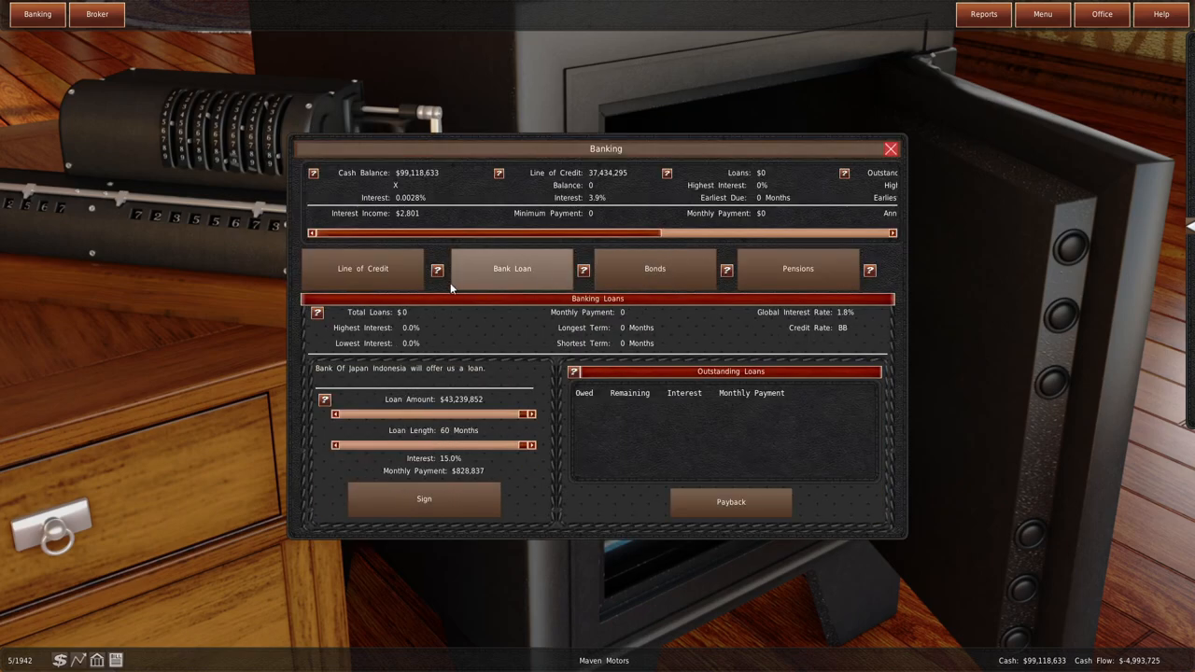
left_click(889, 148)
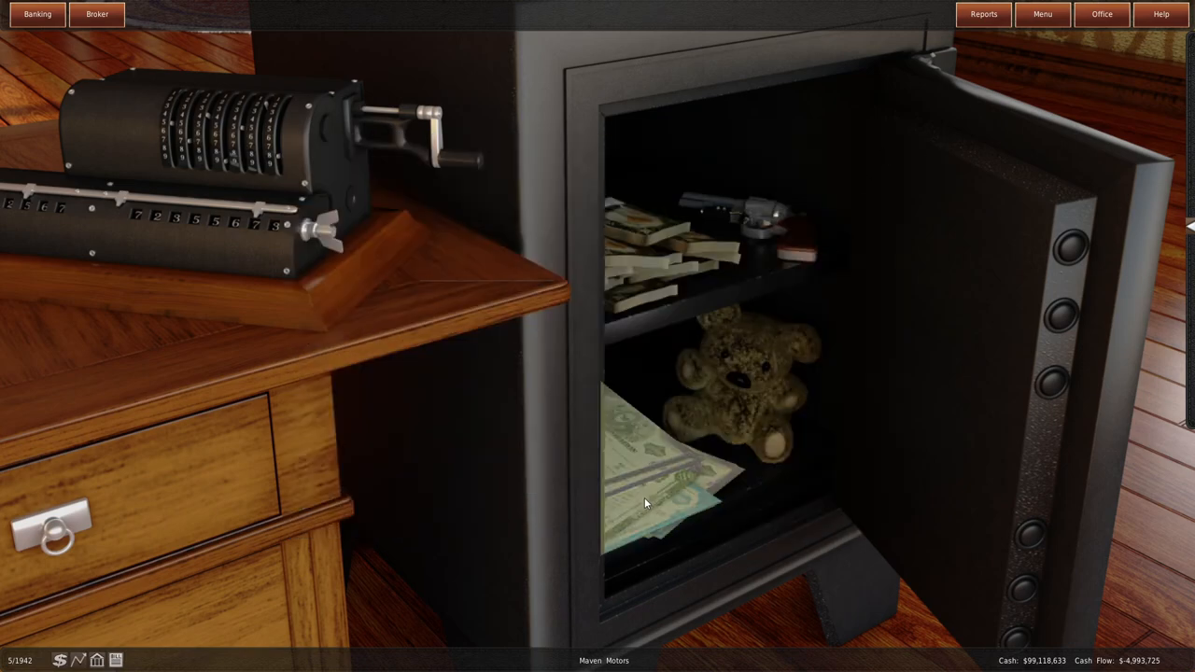
left_click(96, 14)
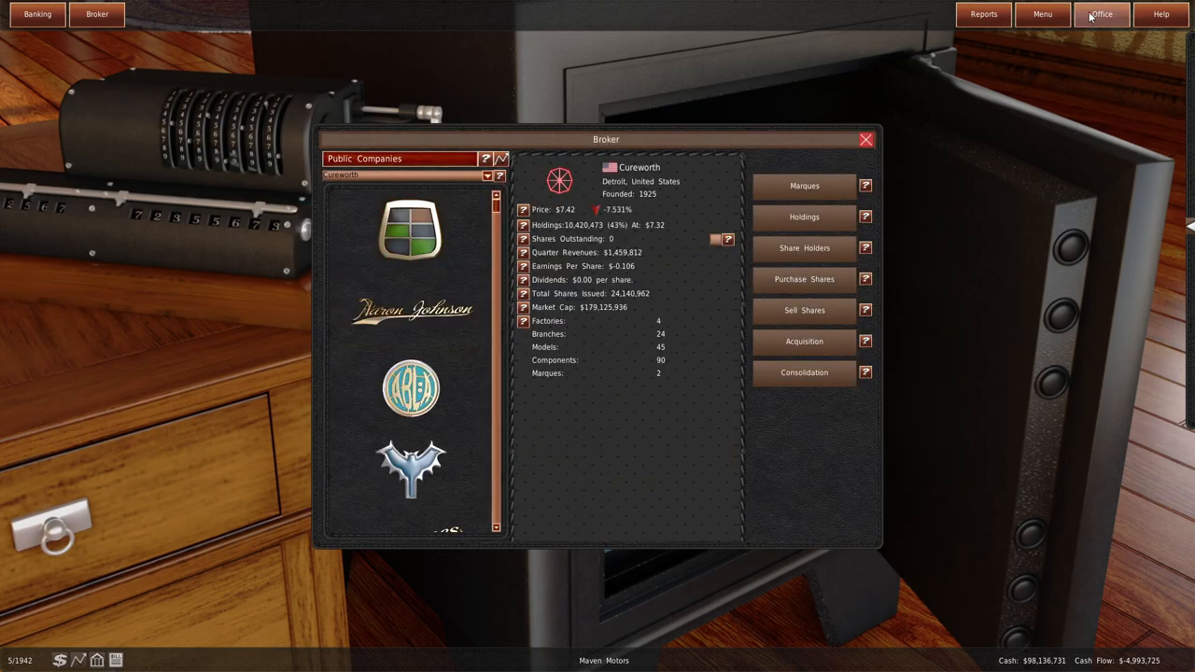
left_click(1102, 14)
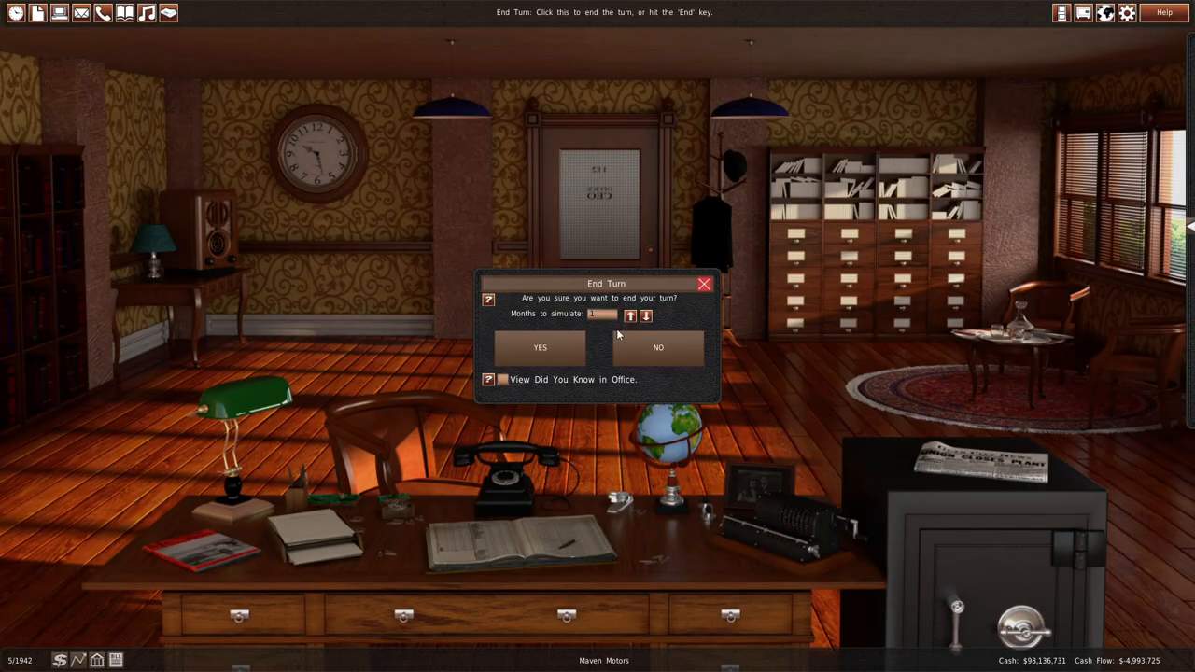
- End the turn to March 1945, read the Van Contract Denied memo, and dismiss memos
left_click(540, 348)
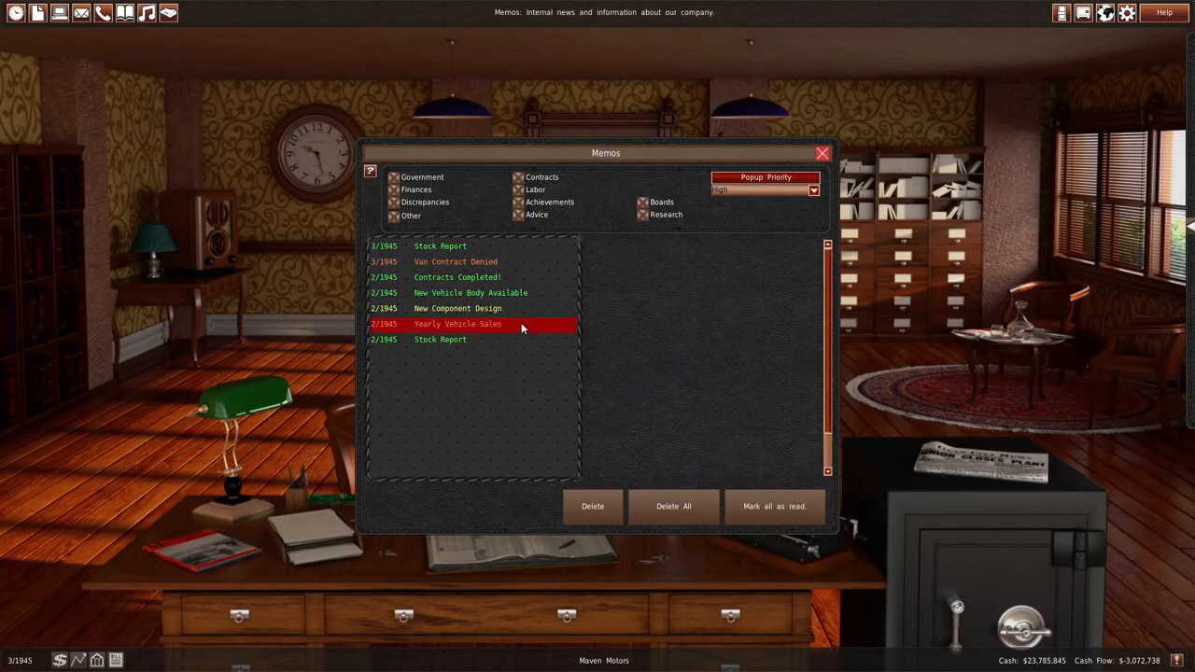
left_click(455, 261)
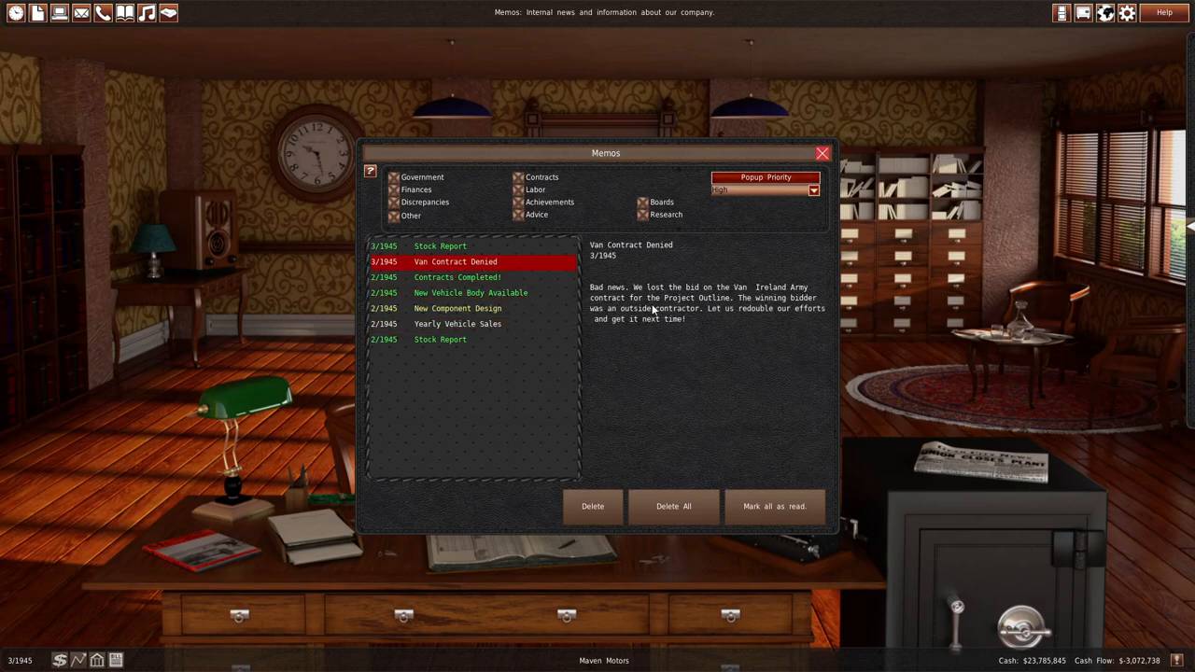
mouse_move(613, 442)
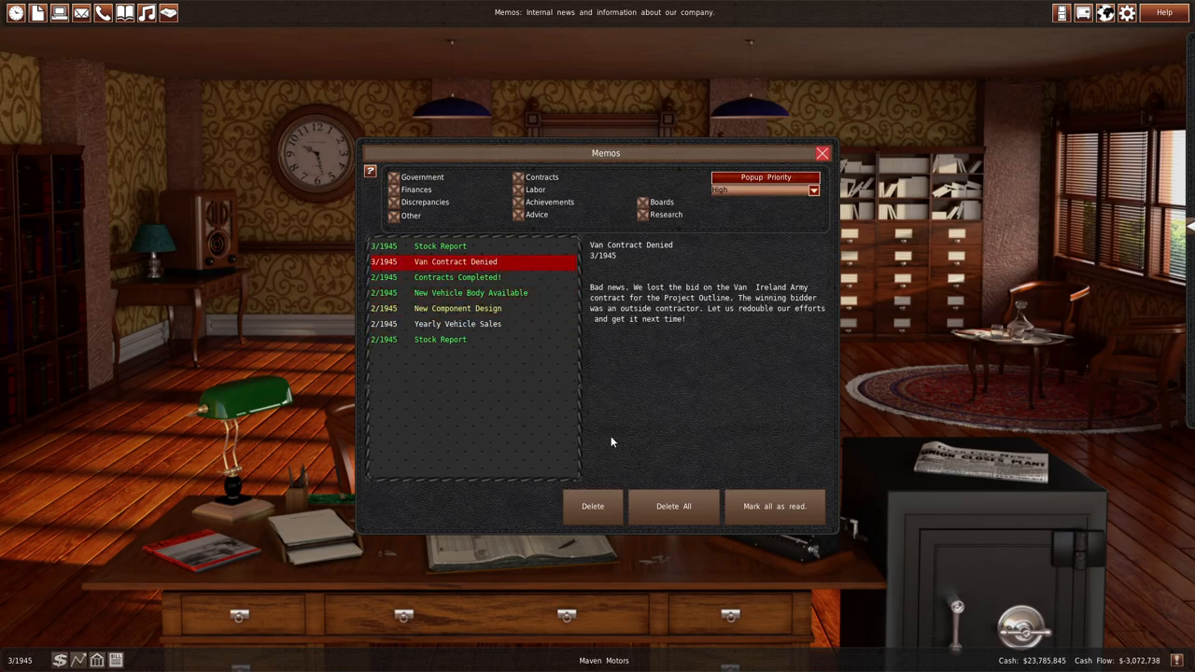
left_click(471, 292)
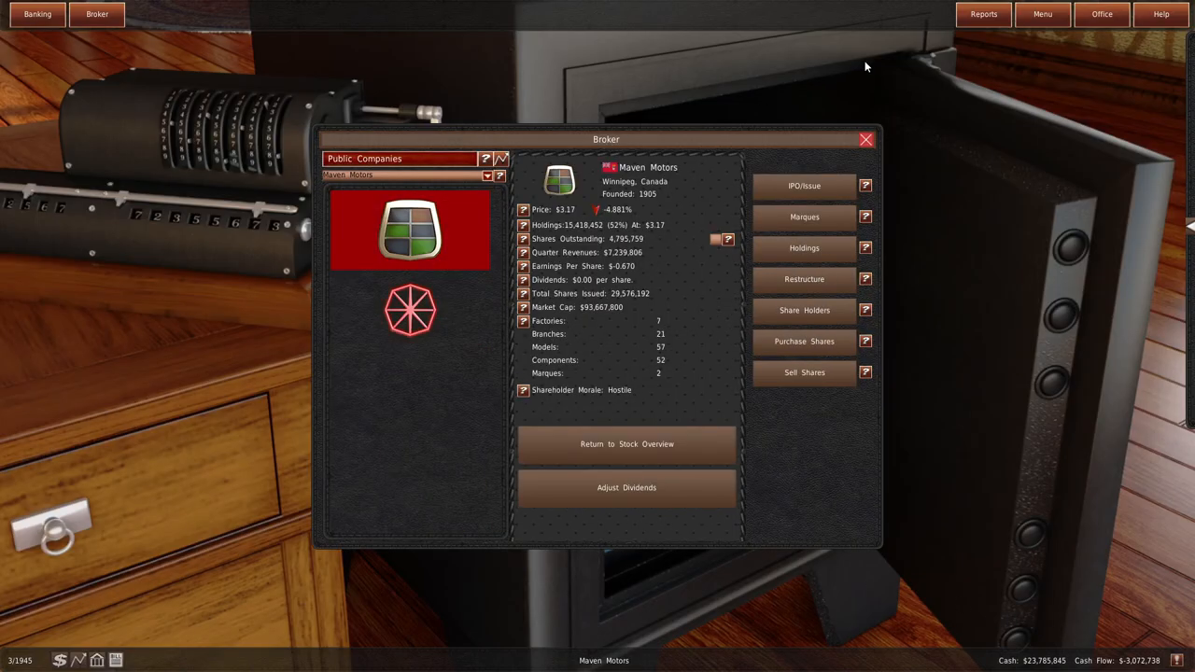
- Review industry news, Maven Motors stock and the $93.1M pension funds, then return to office
left_click(864, 139)
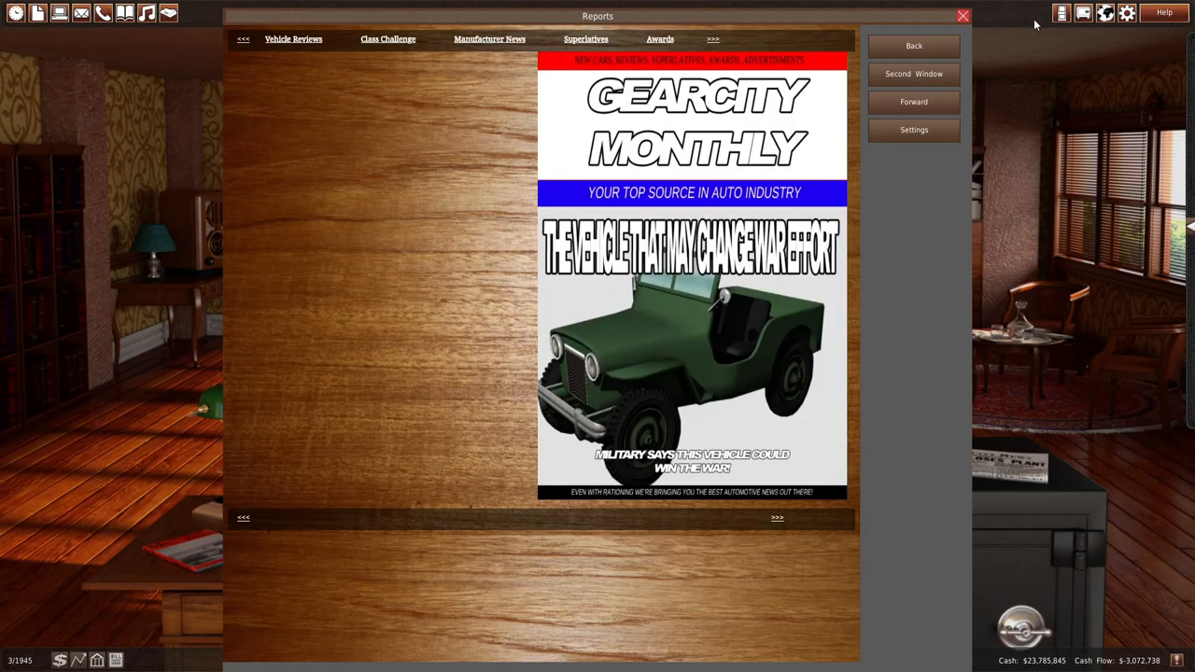
left_click(963, 15)
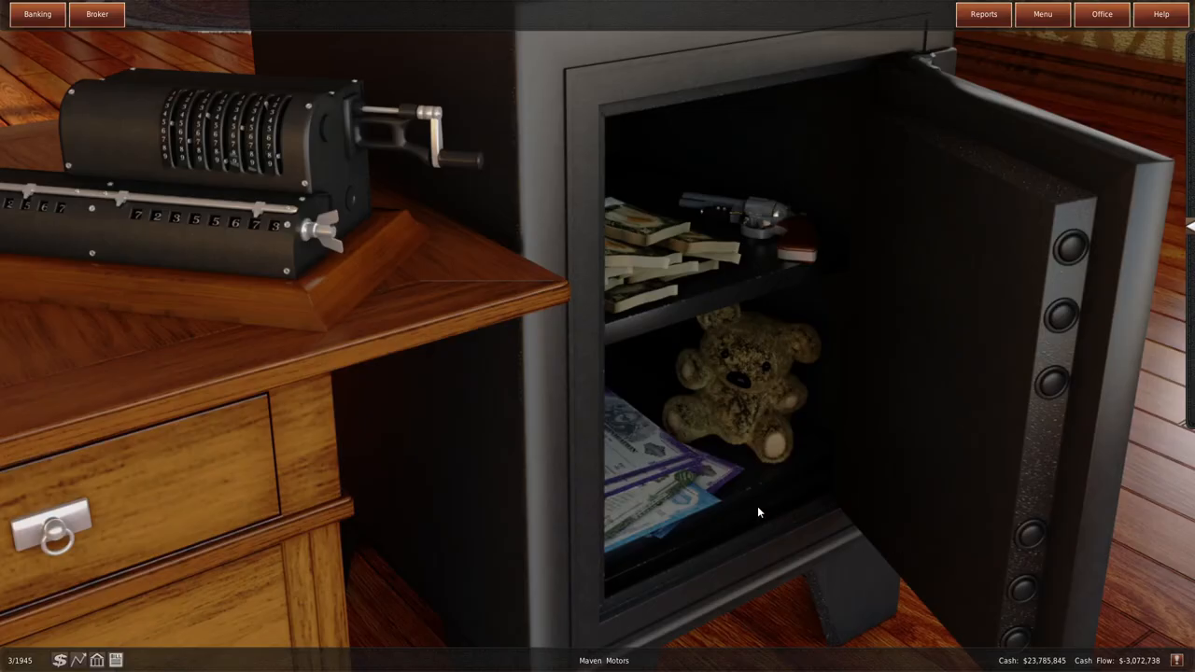
left_click(96, 14)
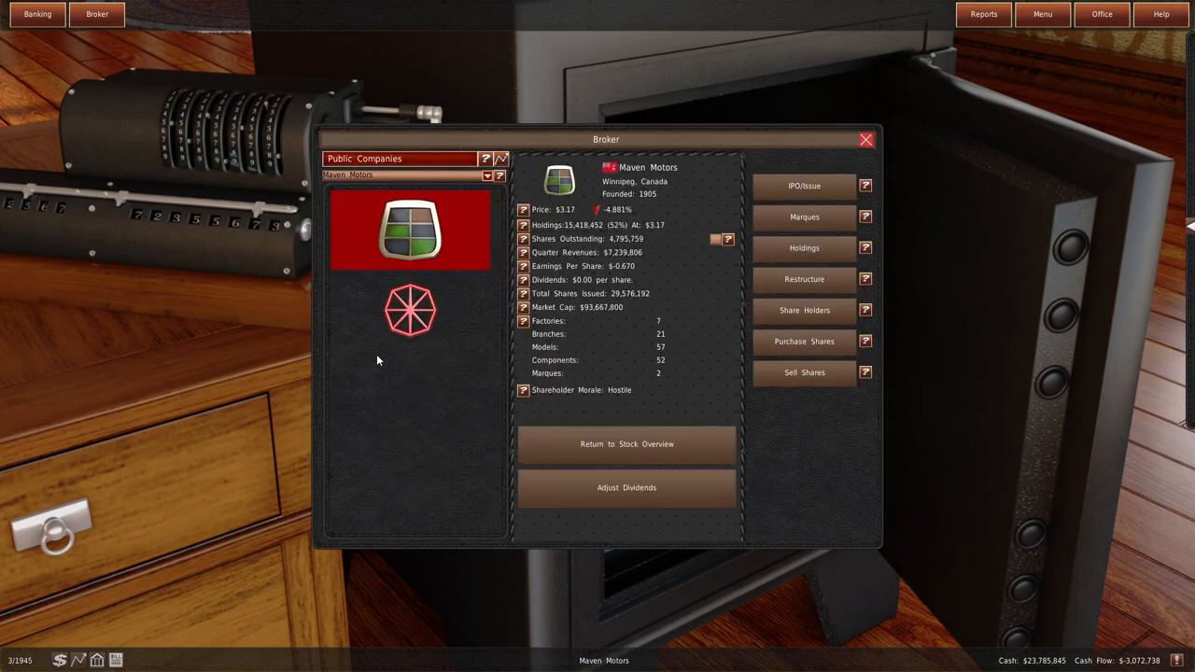
mouse_move(1133, 253)
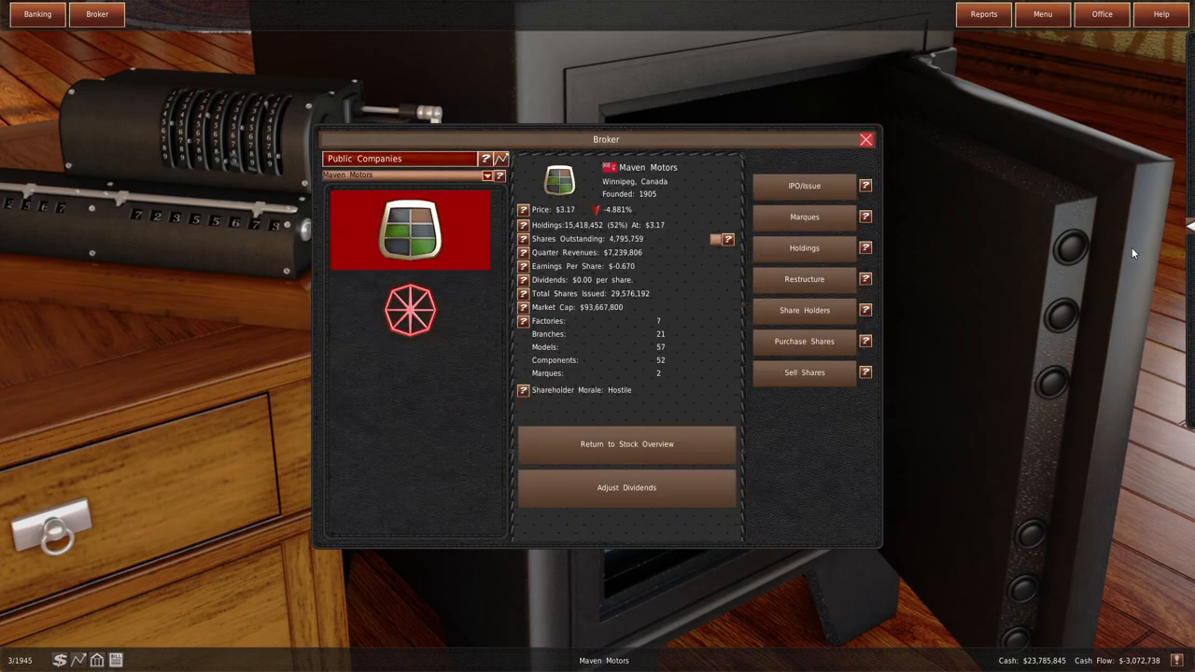
mouse_move(605, 209)
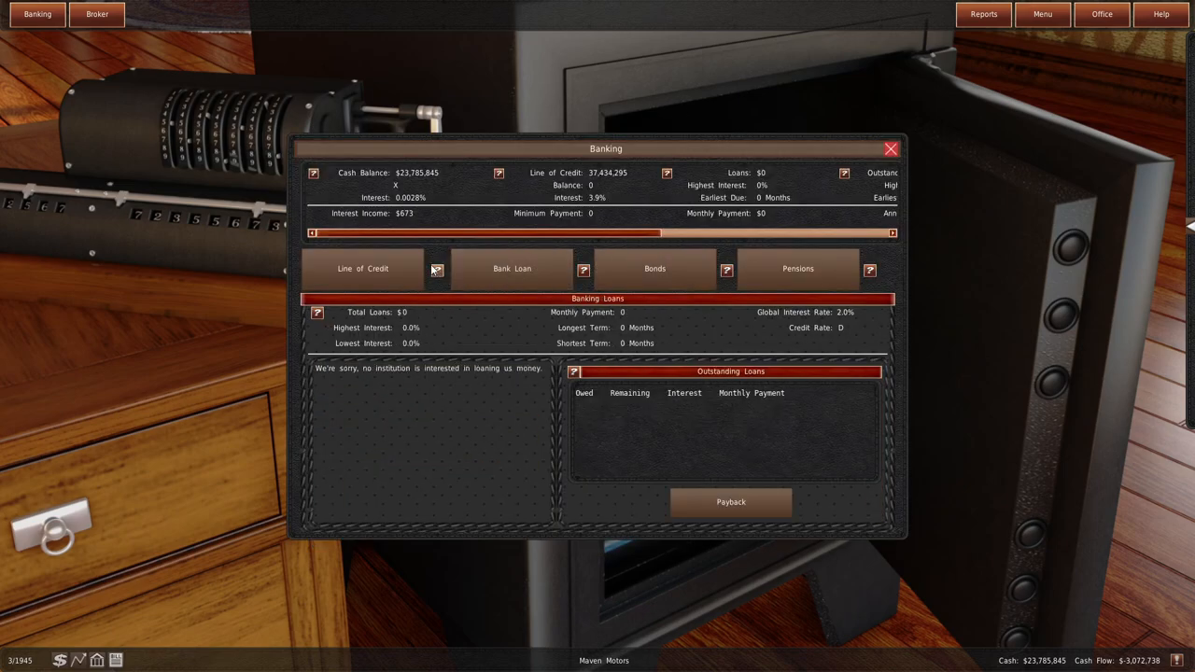
left_click(797, 269)
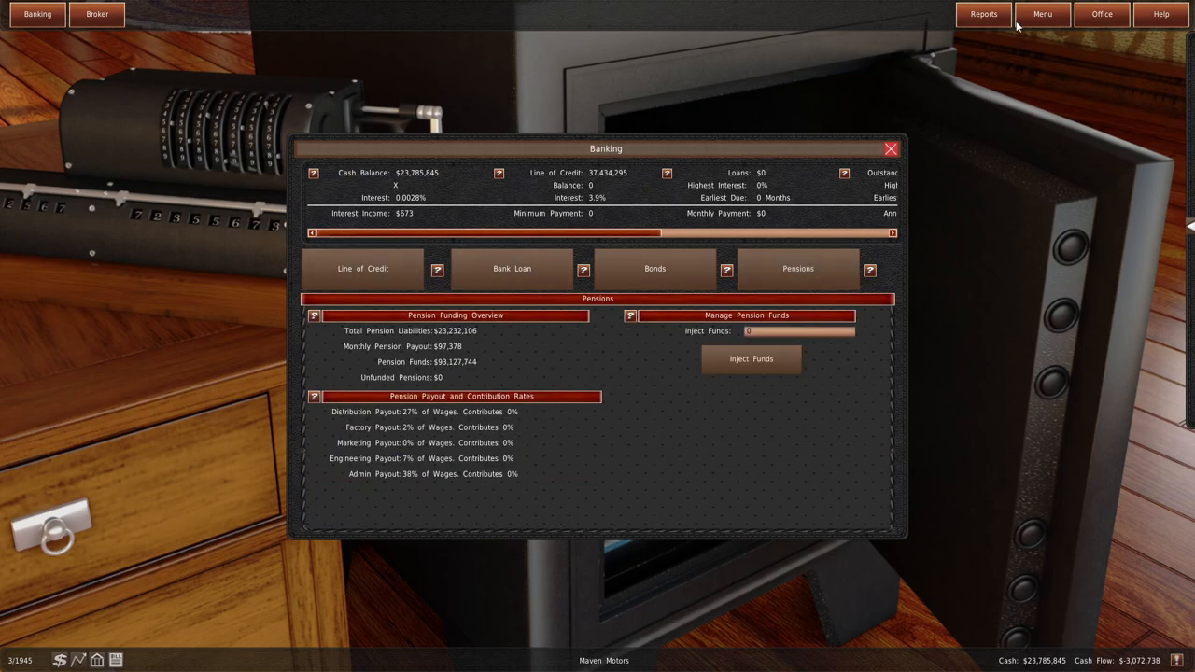
left_click(361, 269)
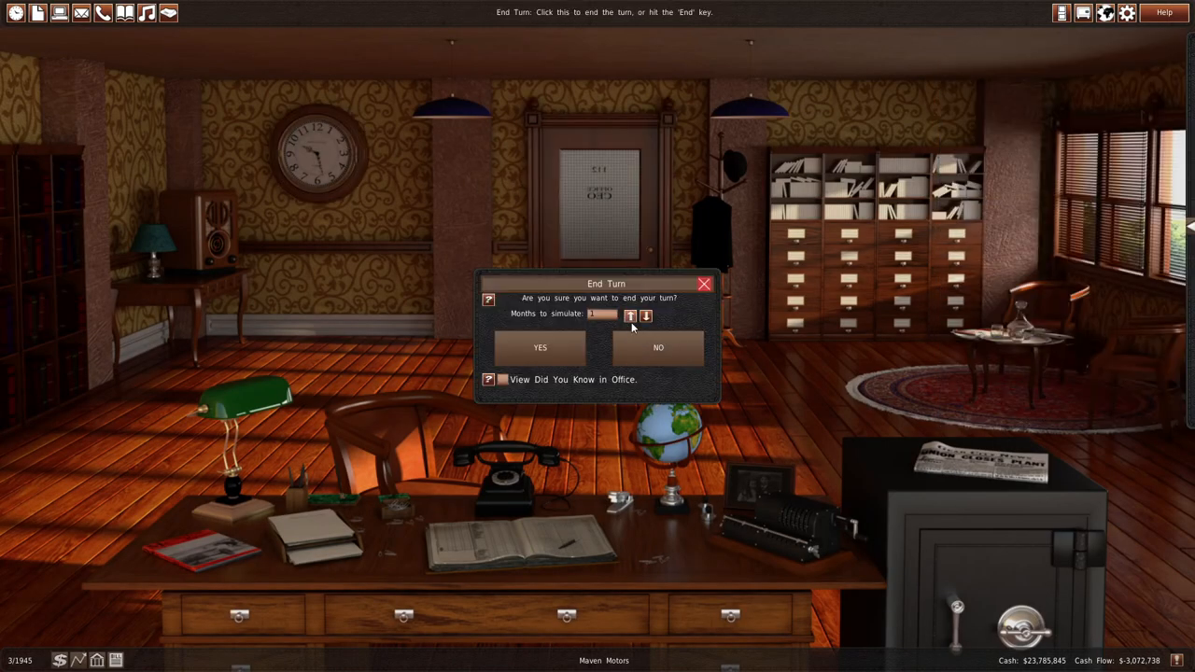
- Set the end-turn simulation to 5 months and confirm, reaching October 1945
left_click(629, 316)
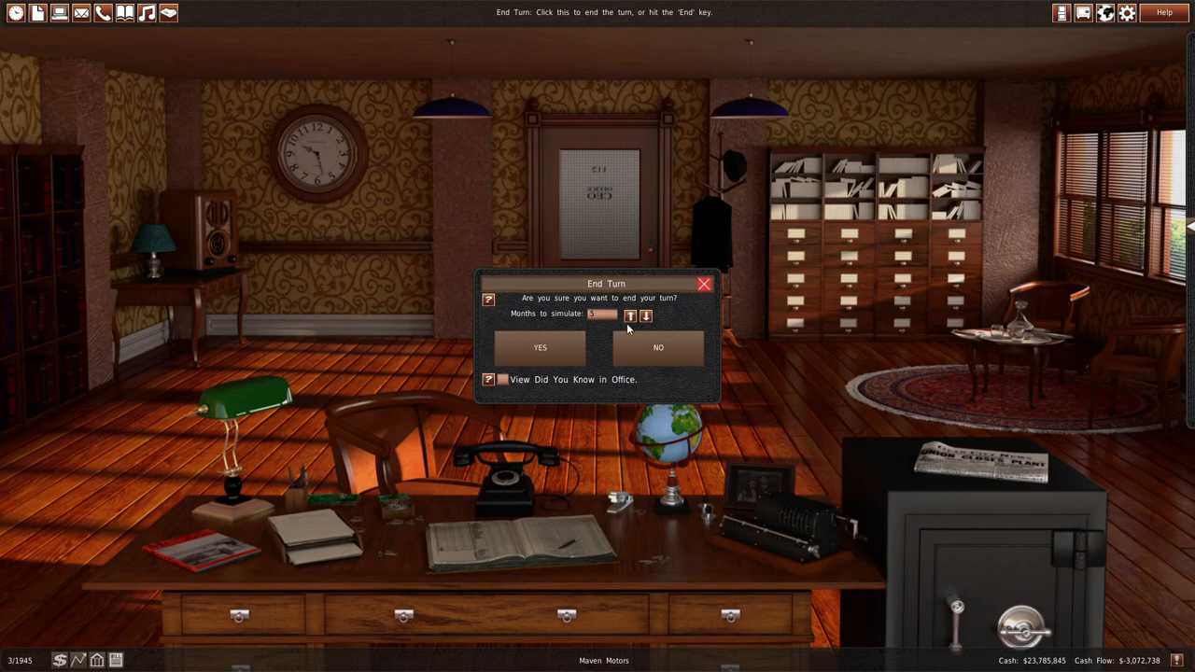
left_click(540, 348)
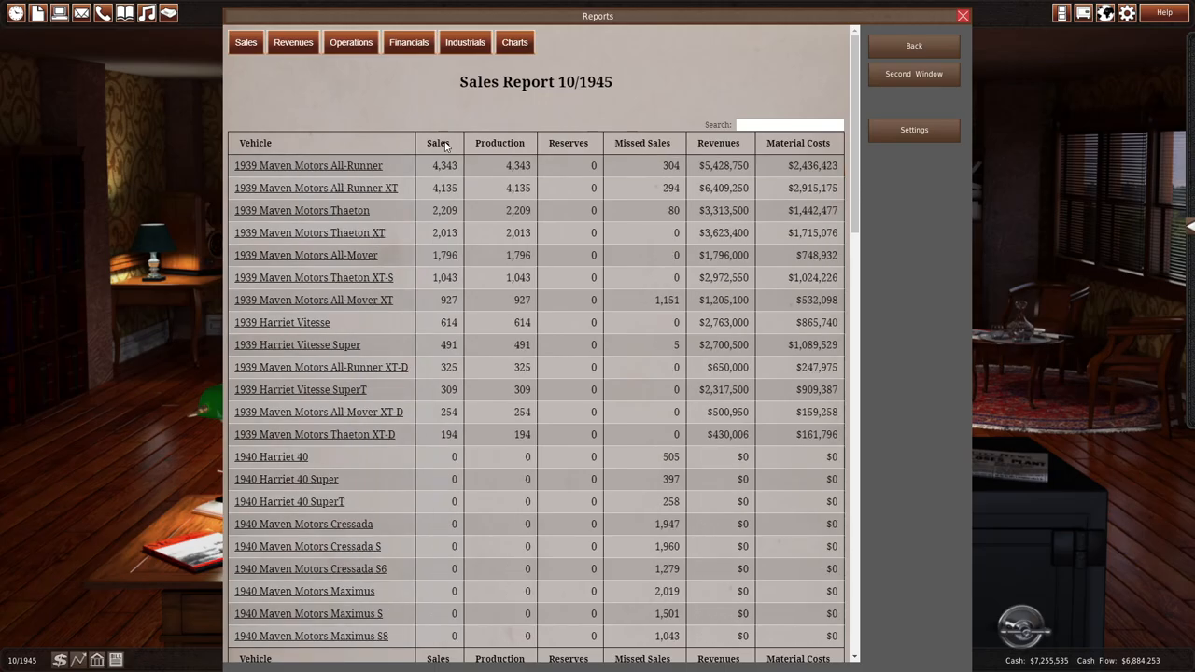
- Sort October's sales report, read the Project Tutor breached-contract memo, and view November's sales
left_click(320, 367)
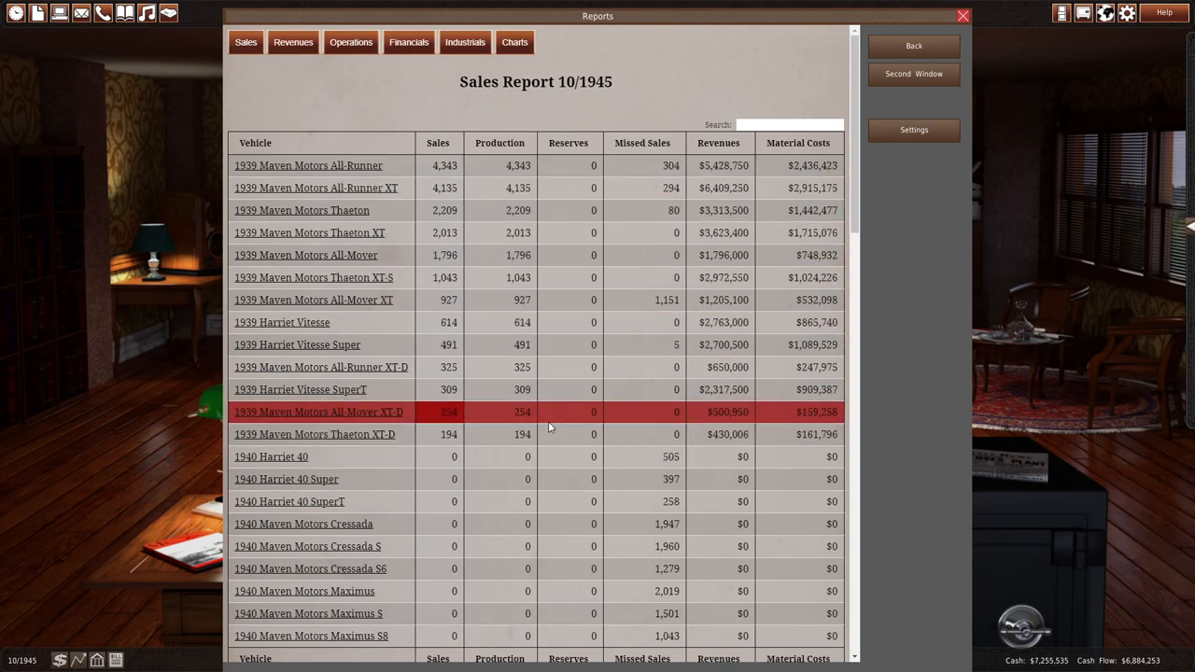
left_click(962, 16)
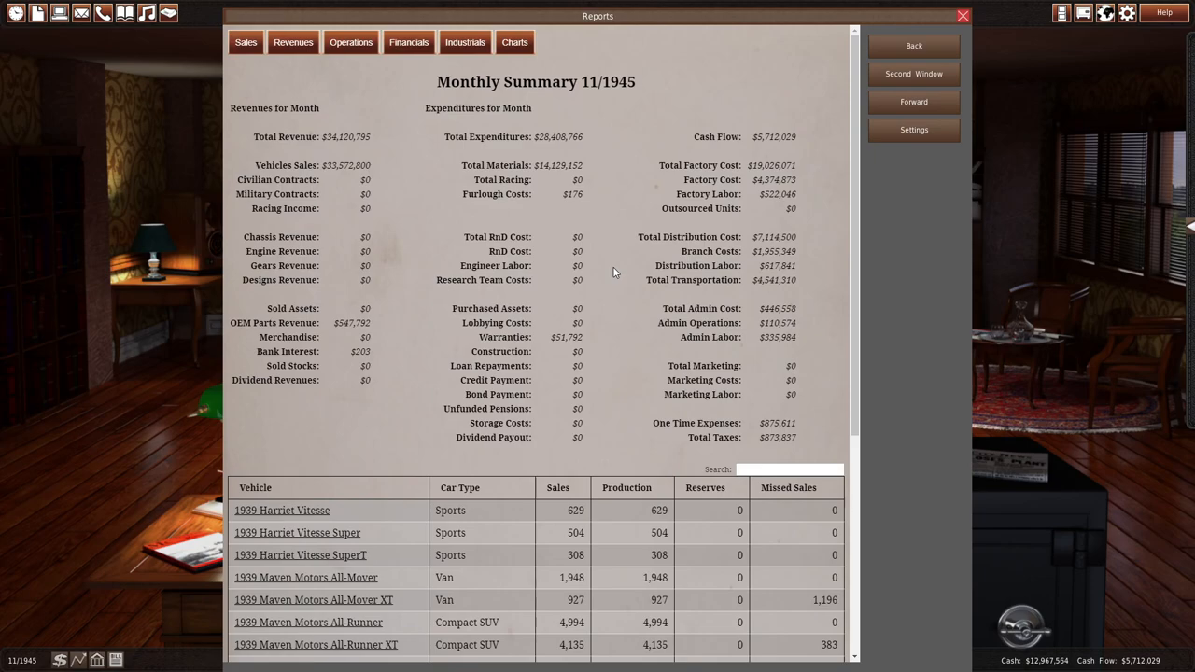
left_click(963, 16)
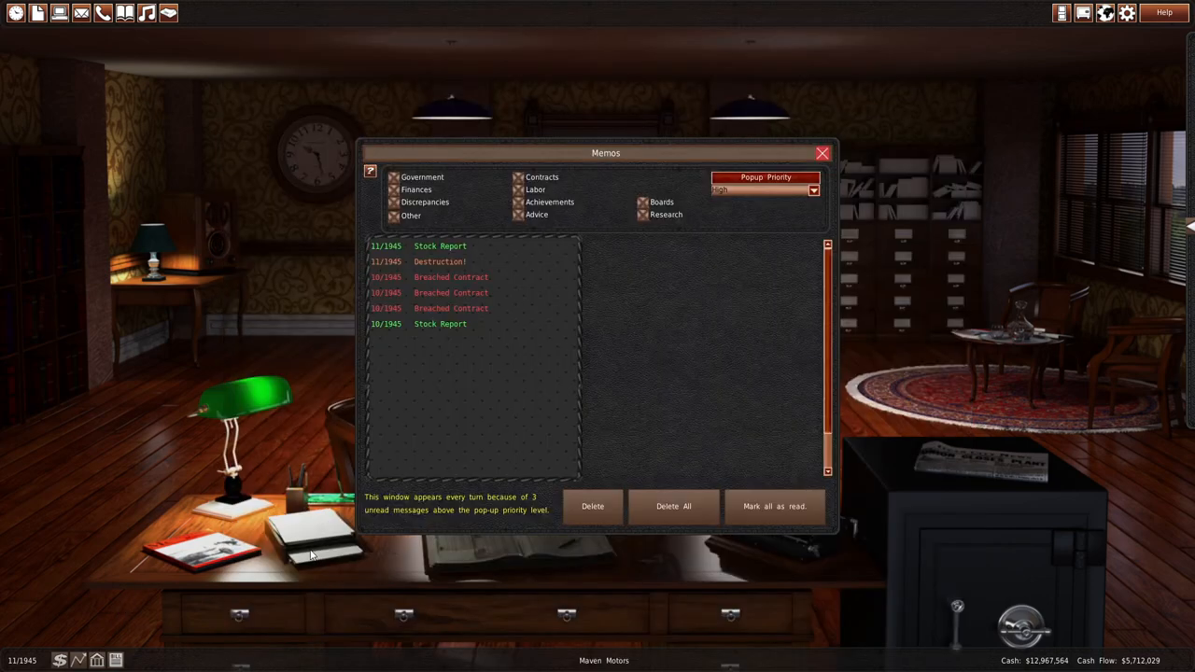
left_click(451, 308)
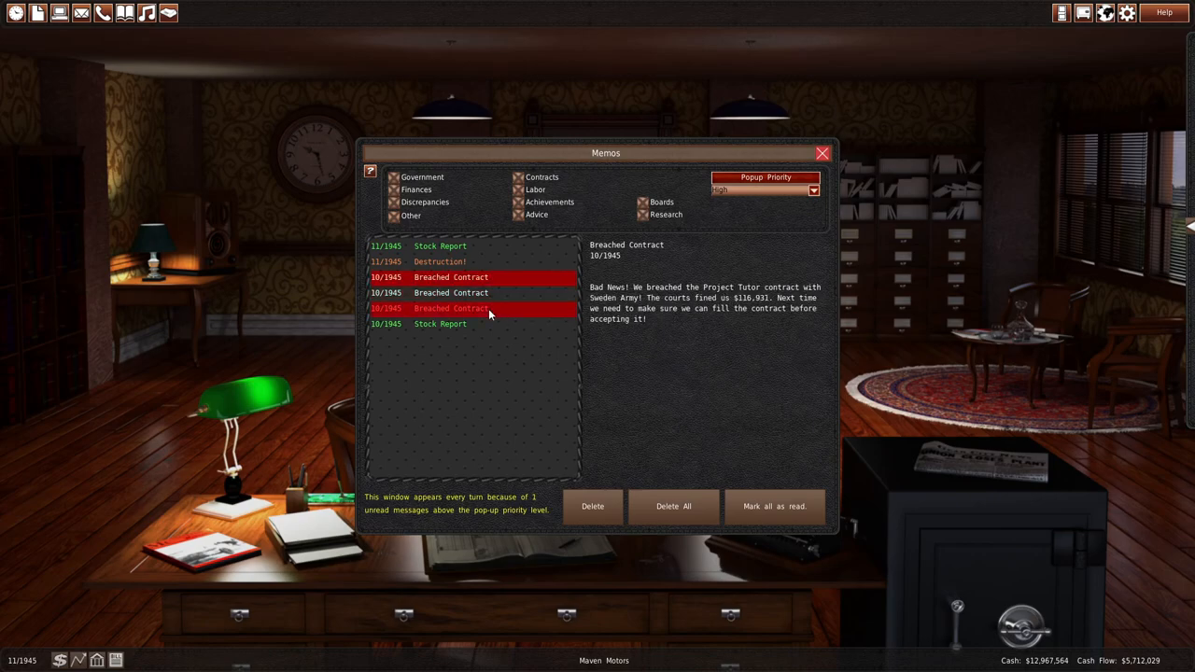
left_click(439, 246)
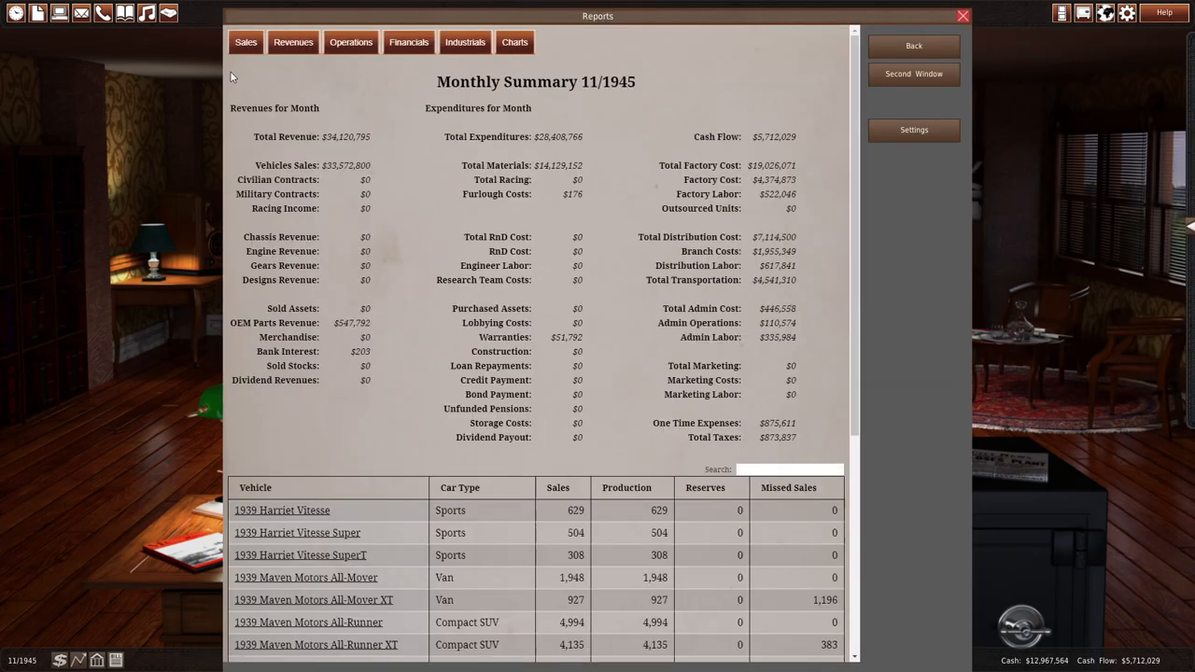
left_click(246, 42)
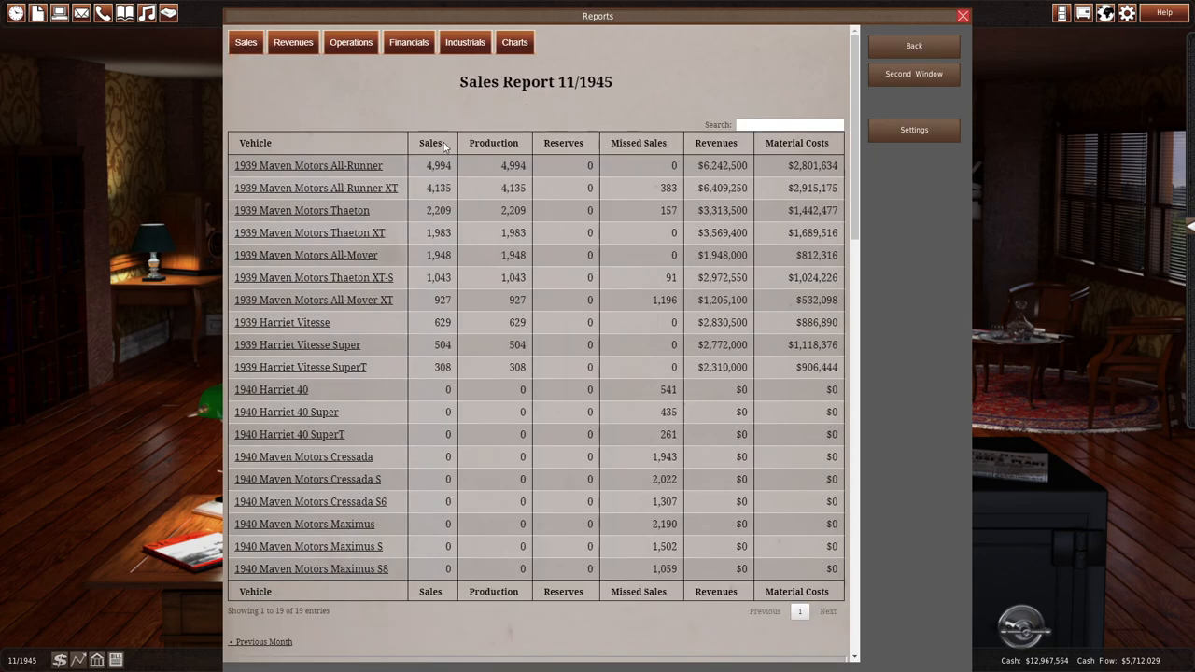
mouse_move(360, 138)
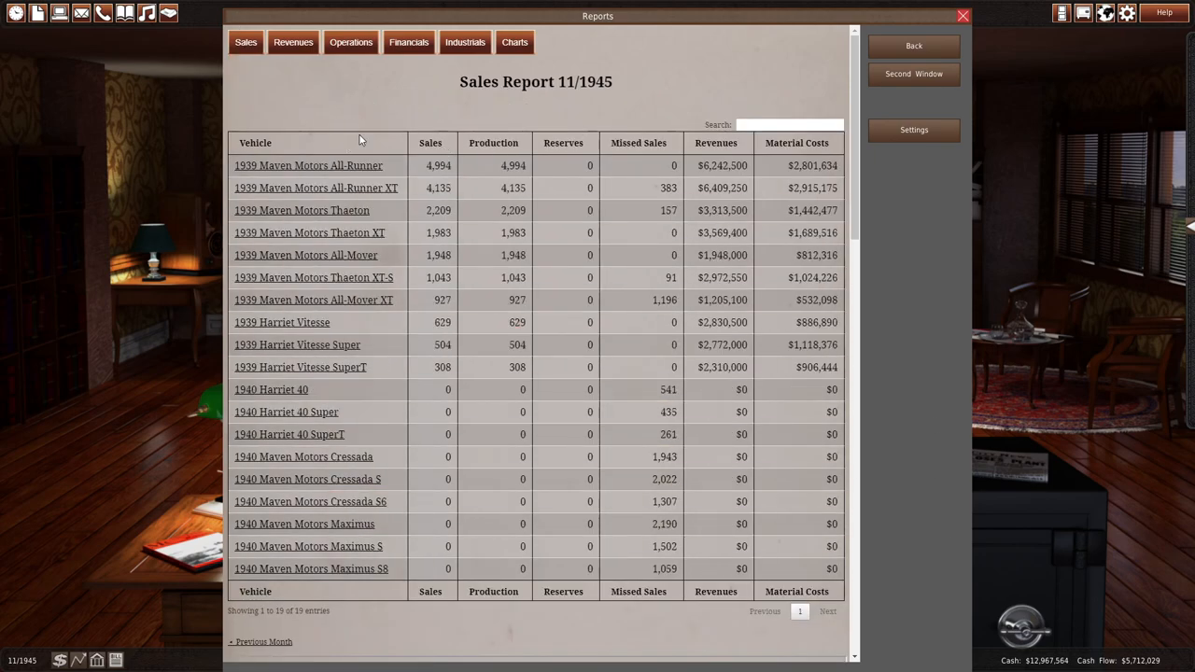
left_click(963, 16)
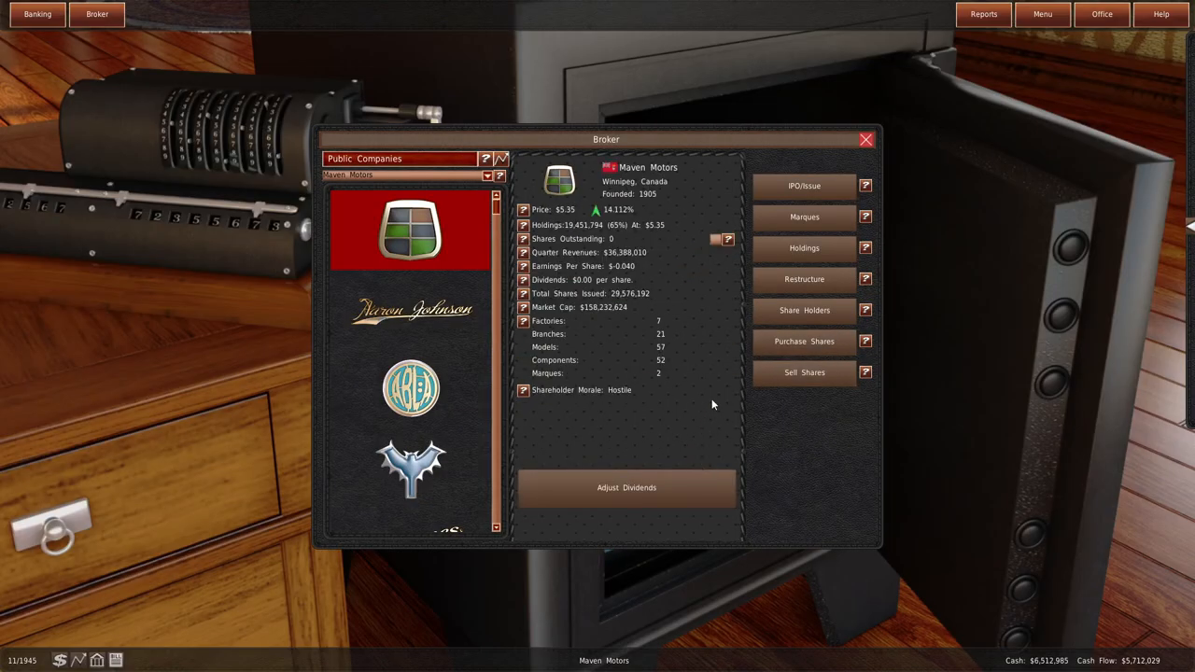
- Check Maven Motors stock, then upgrade Houston's factory to the maximum 9 lines ($18.3M)
left_click(865, 139)
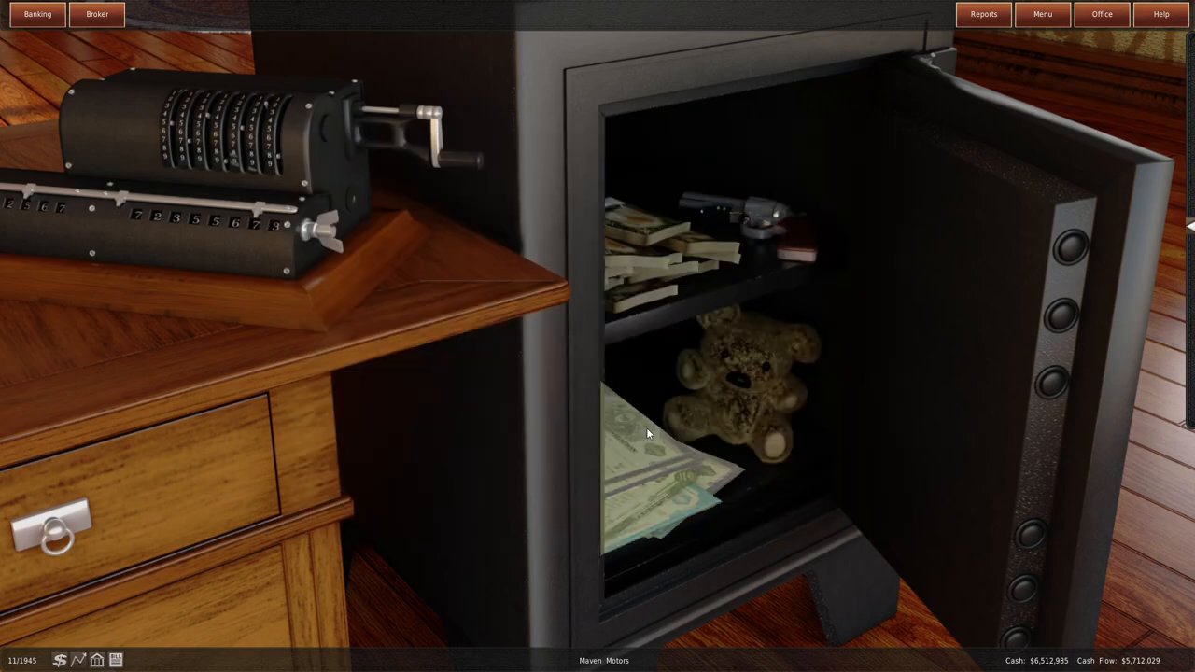
left_click(96, 14)
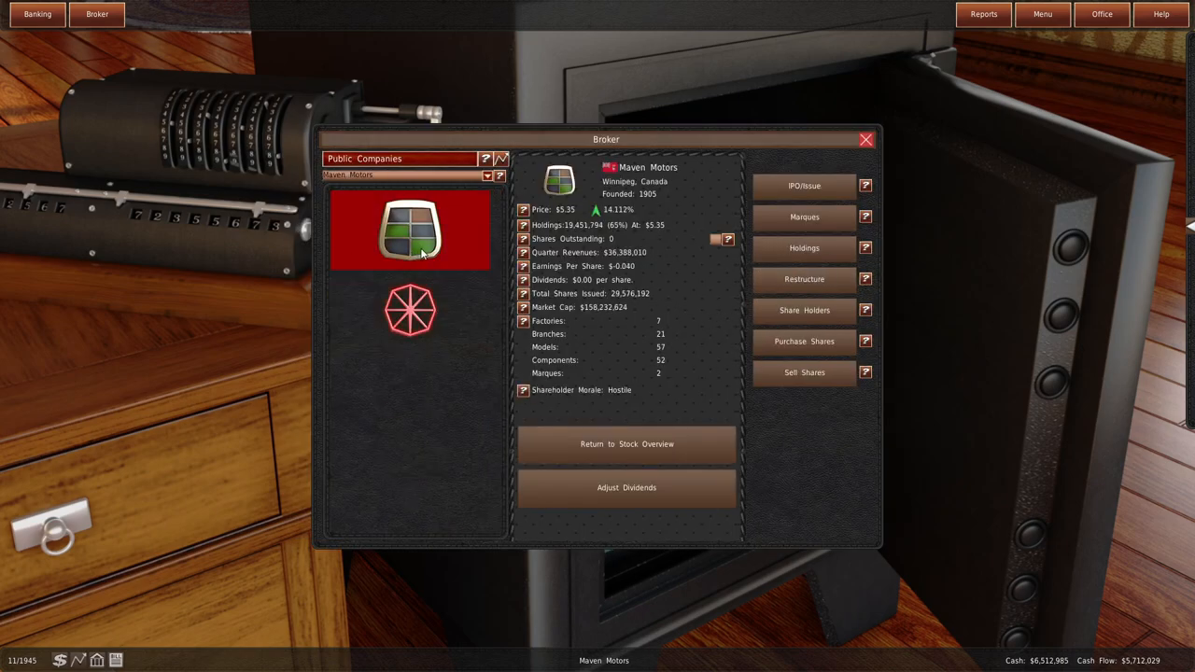
left_click(865, 139)
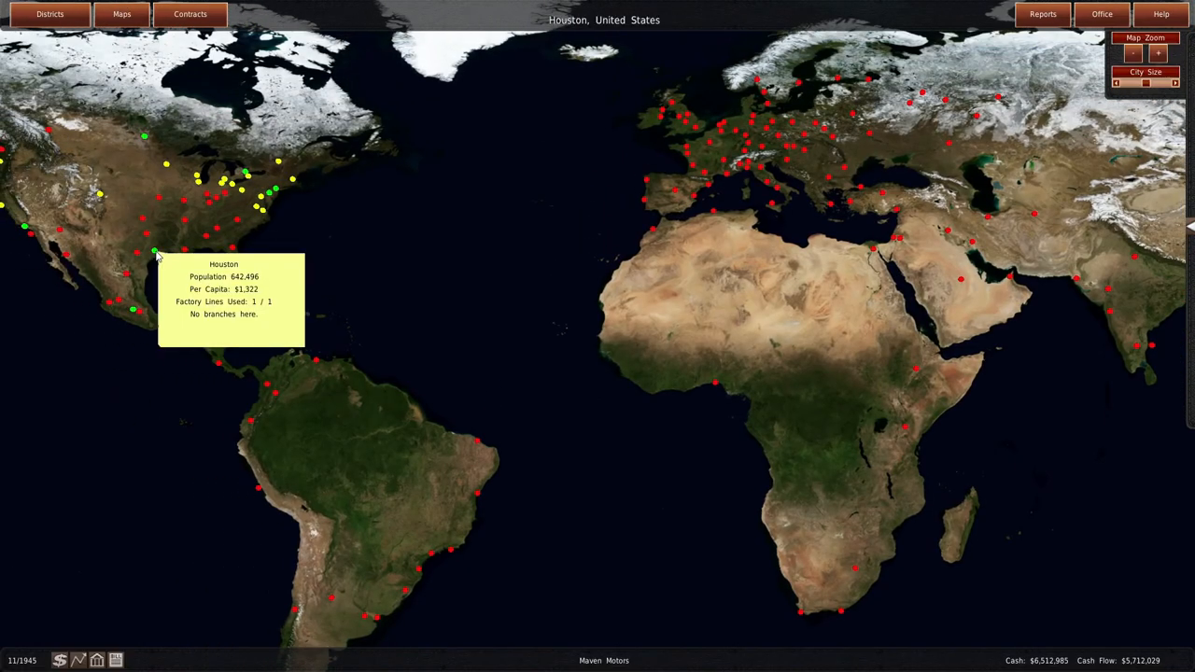
left_click(155, 252)
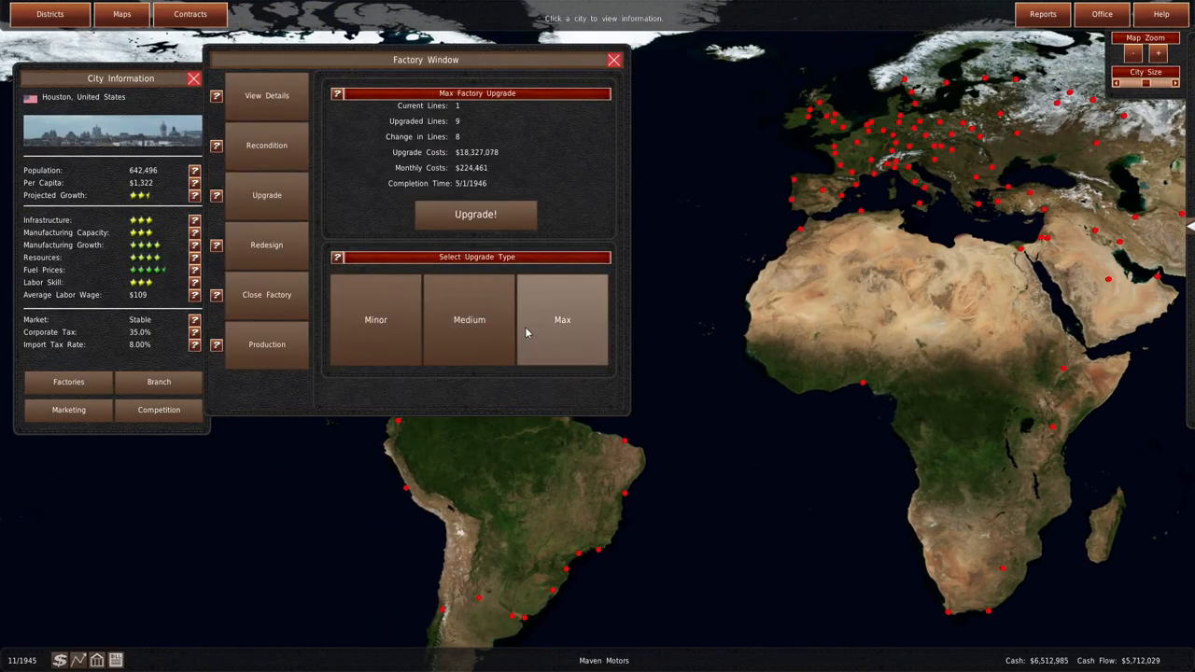
left_click(475, 213)
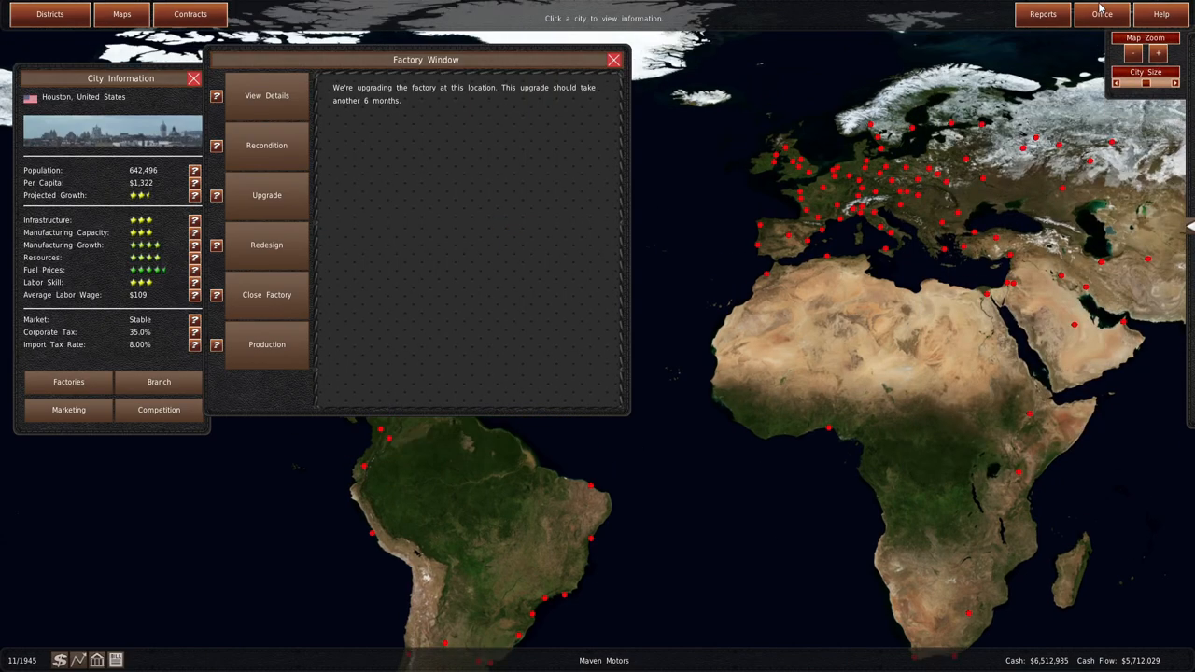
left_click(1102, 13)
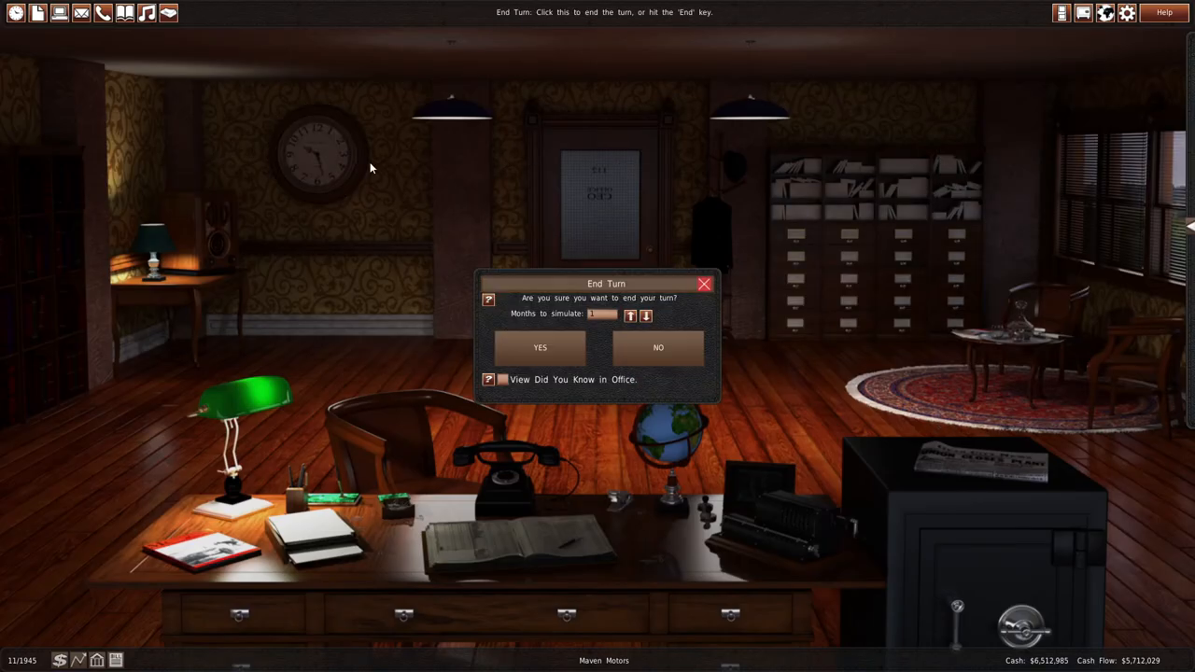
- End the turn to January 1946, close the summary and memos, then simulate five months
left_click(540, 348)
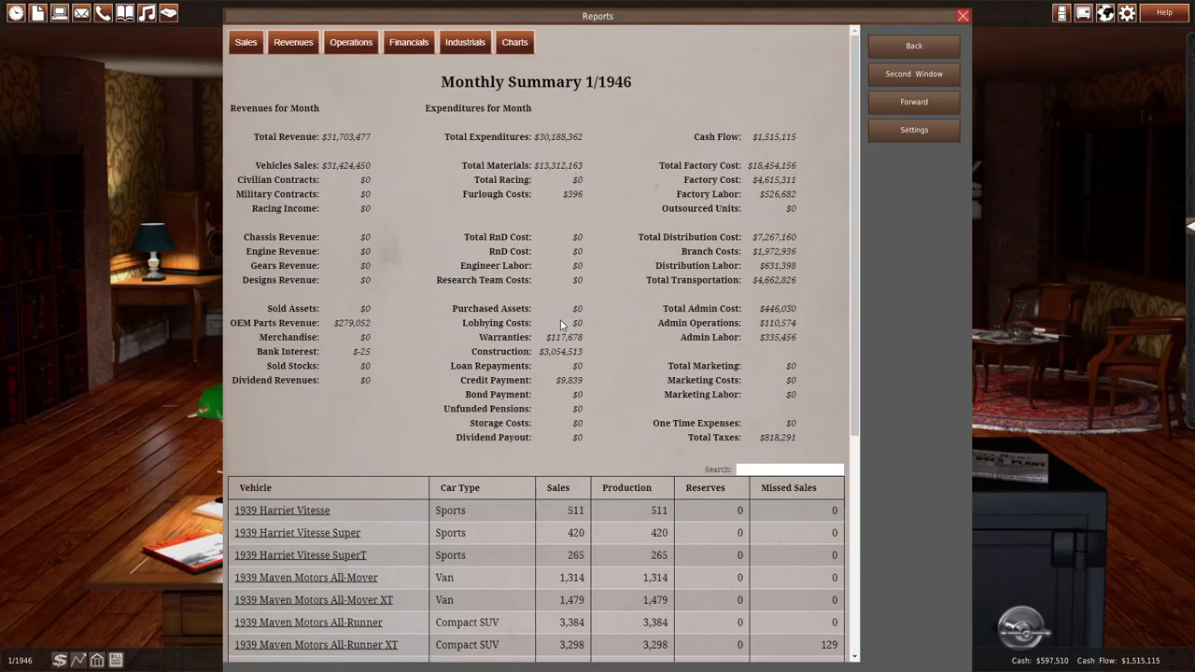
left_click(81, 12)
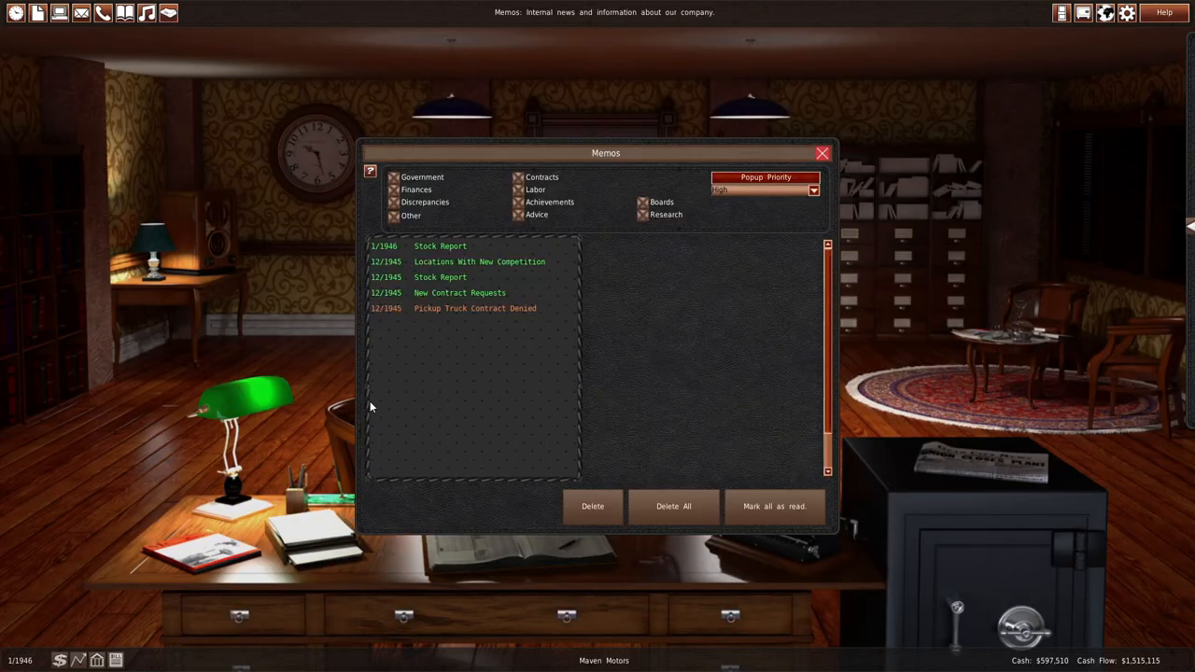
left_click(822, 152)
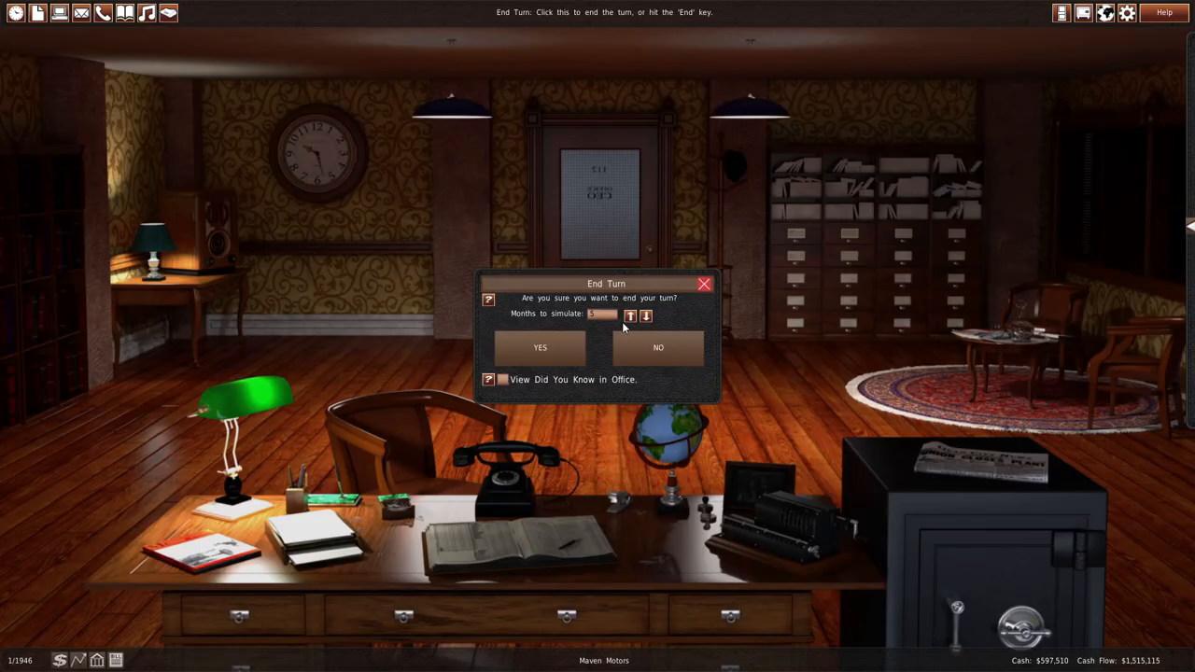
left_click(539, 347)
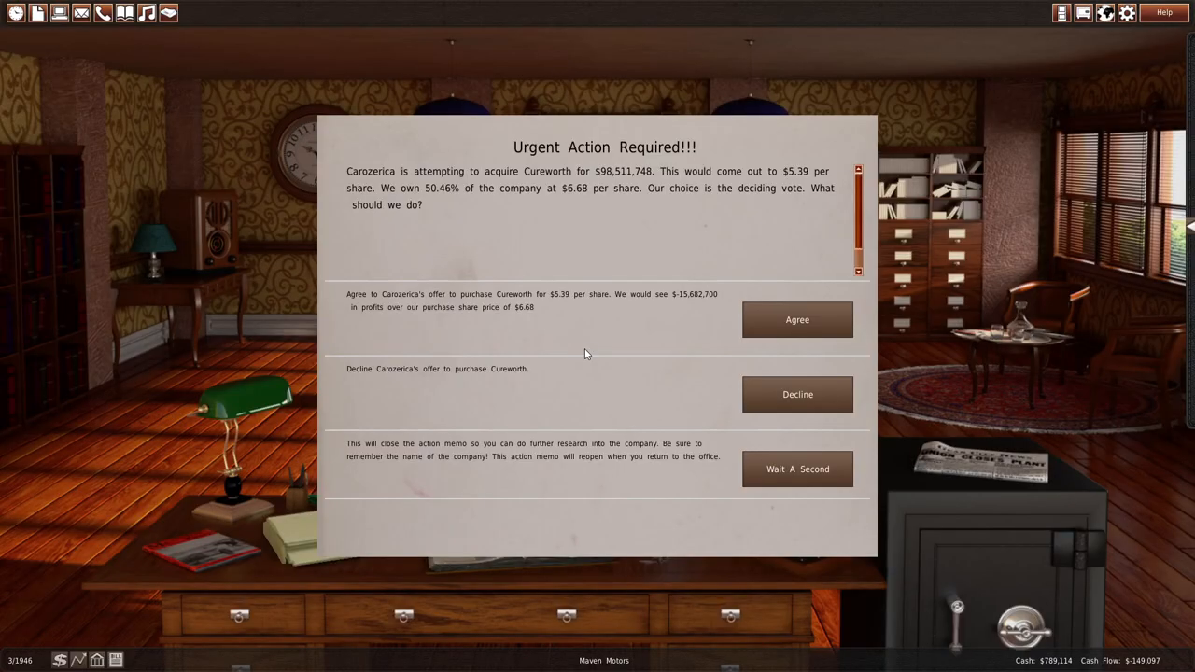
mouse_move(787, 376)
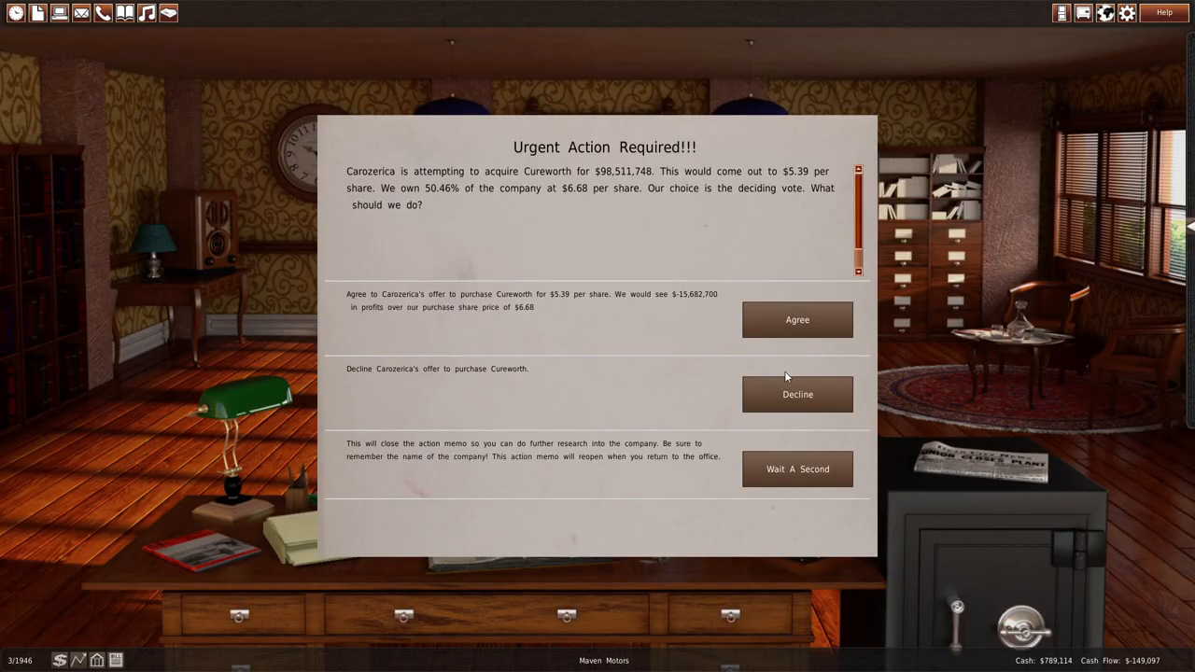
mouse_move(391, 190)
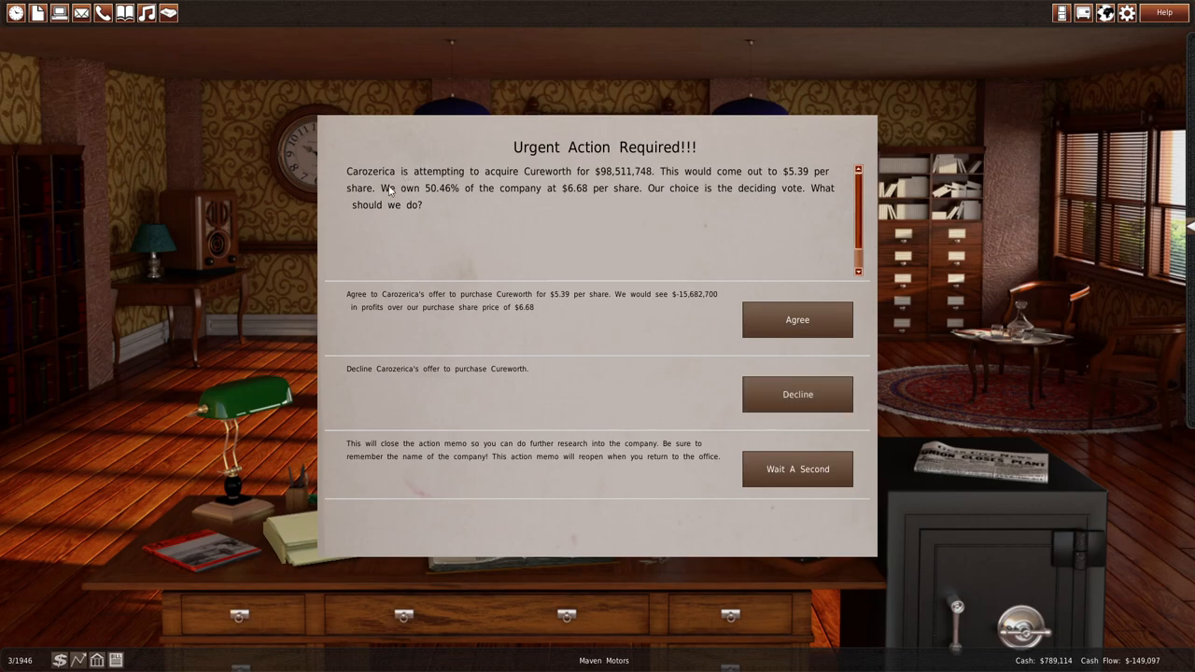
mouse_move(477, 195)
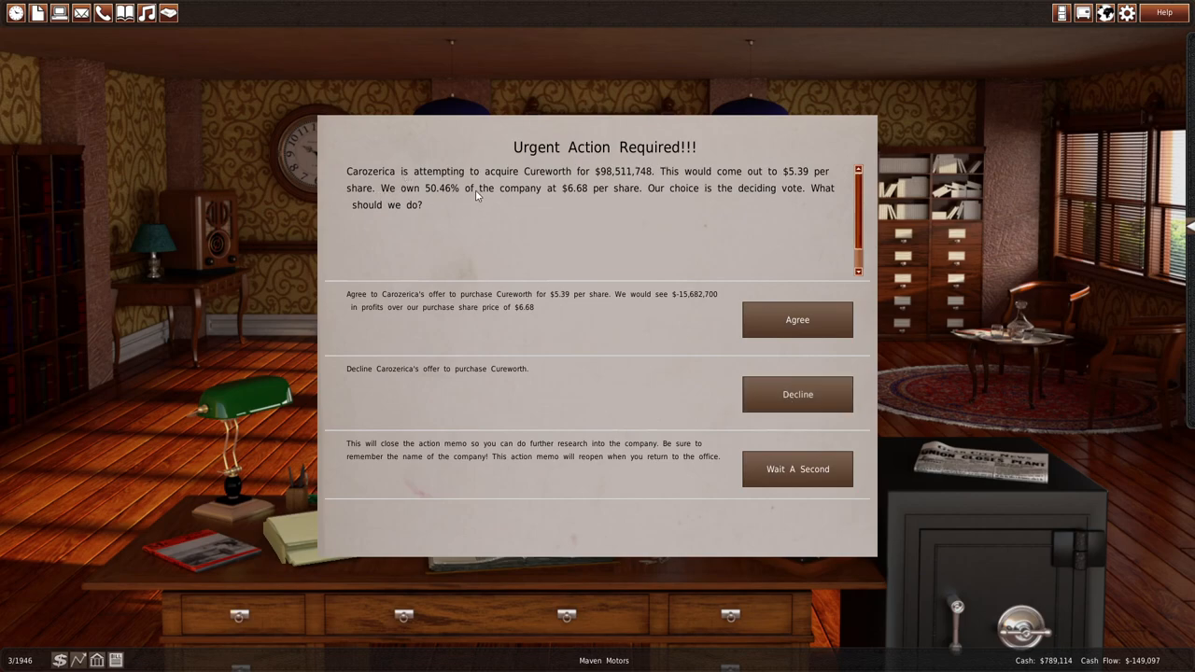
mouse_move(615, 194)
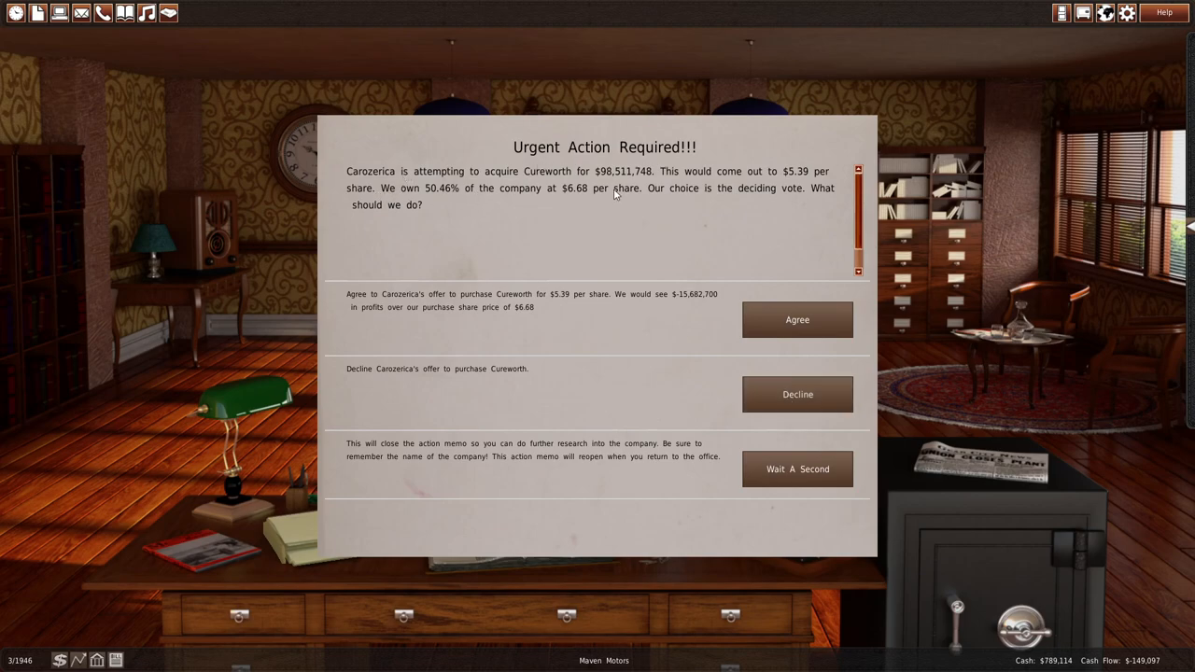
mouse_move(787, 135)
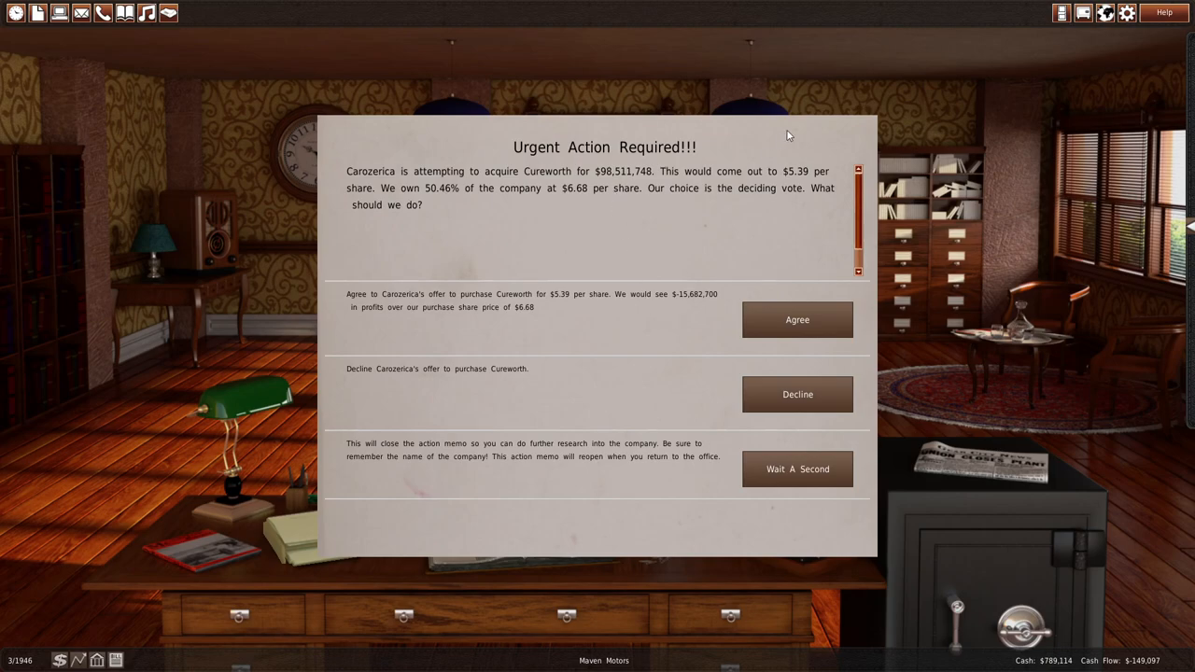
mouse_move(797, 394)
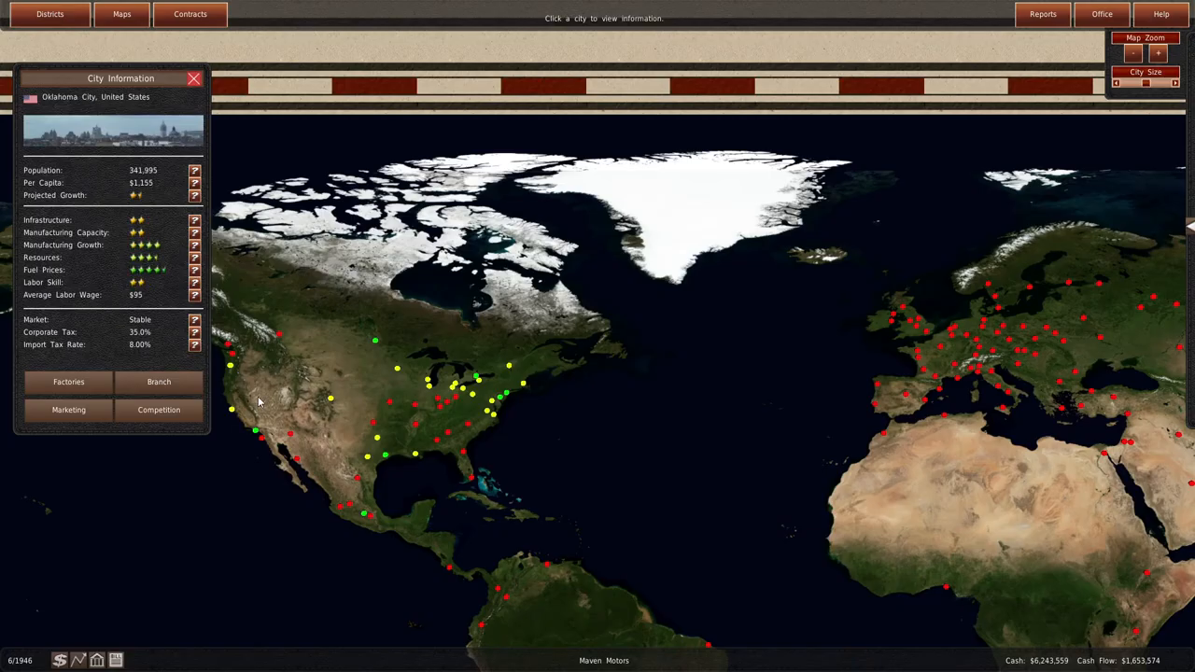
- Read city information for Indianapolis, Vancouver, Seattle, Los Angeles, Phoenix and Kansas City, then return to the office
left_click(451, 401)
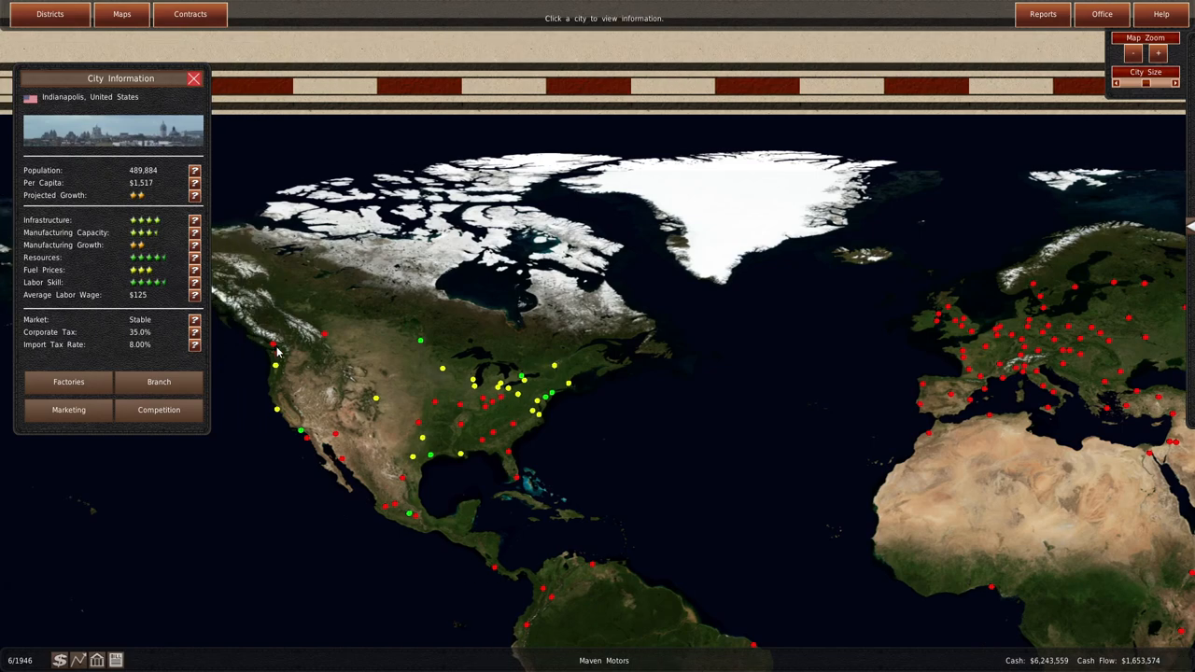
left_click(275, 365)
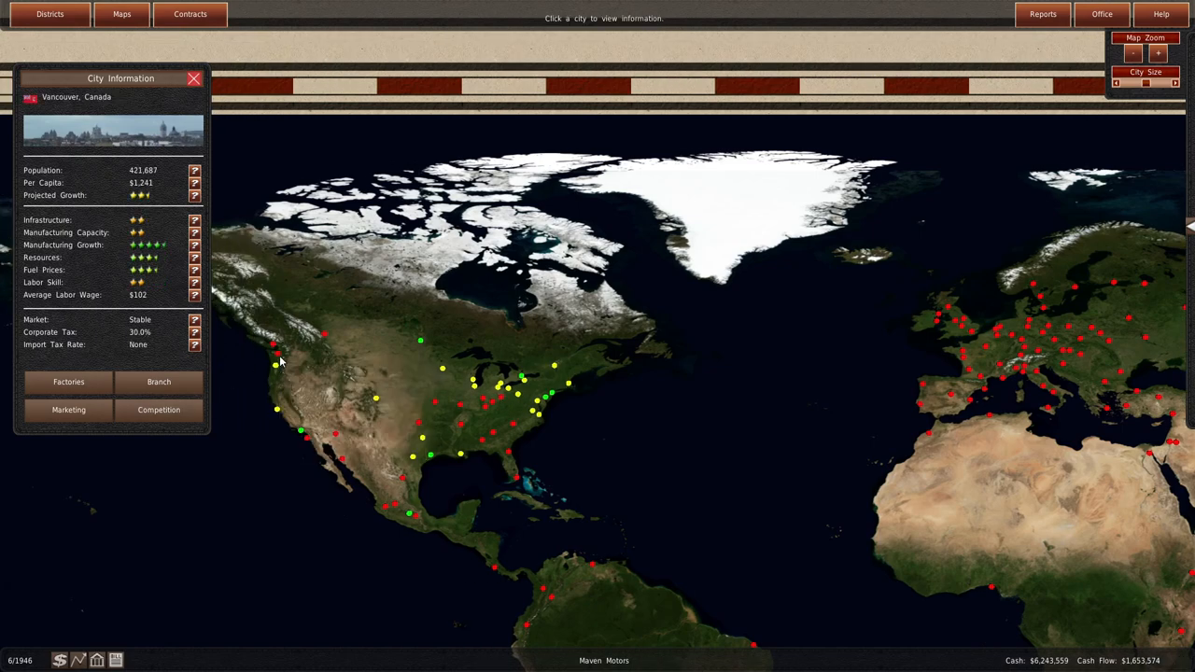
left_click(276, 365)
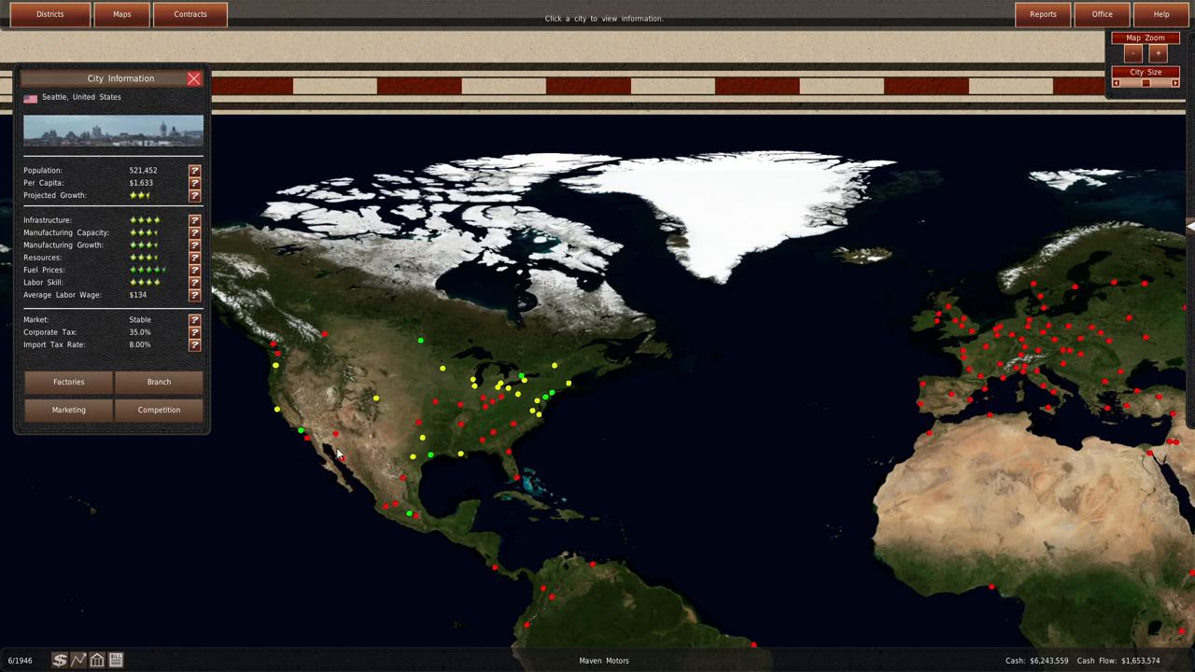
left_click(338, 455)
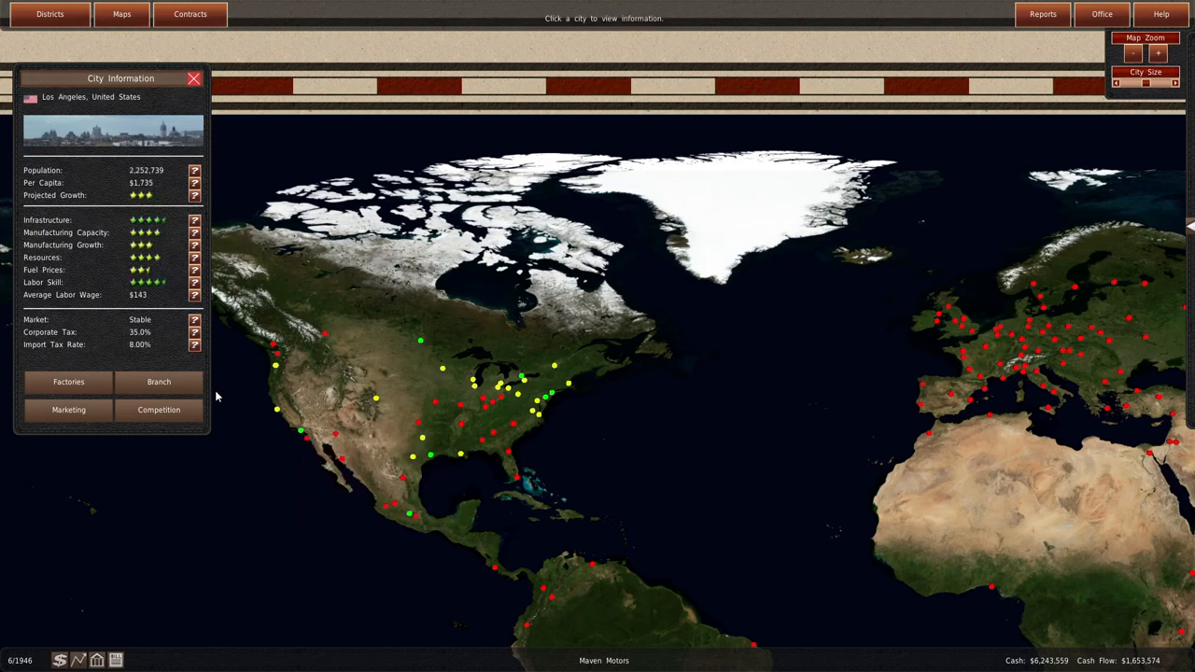
mouse_move(338, 439)
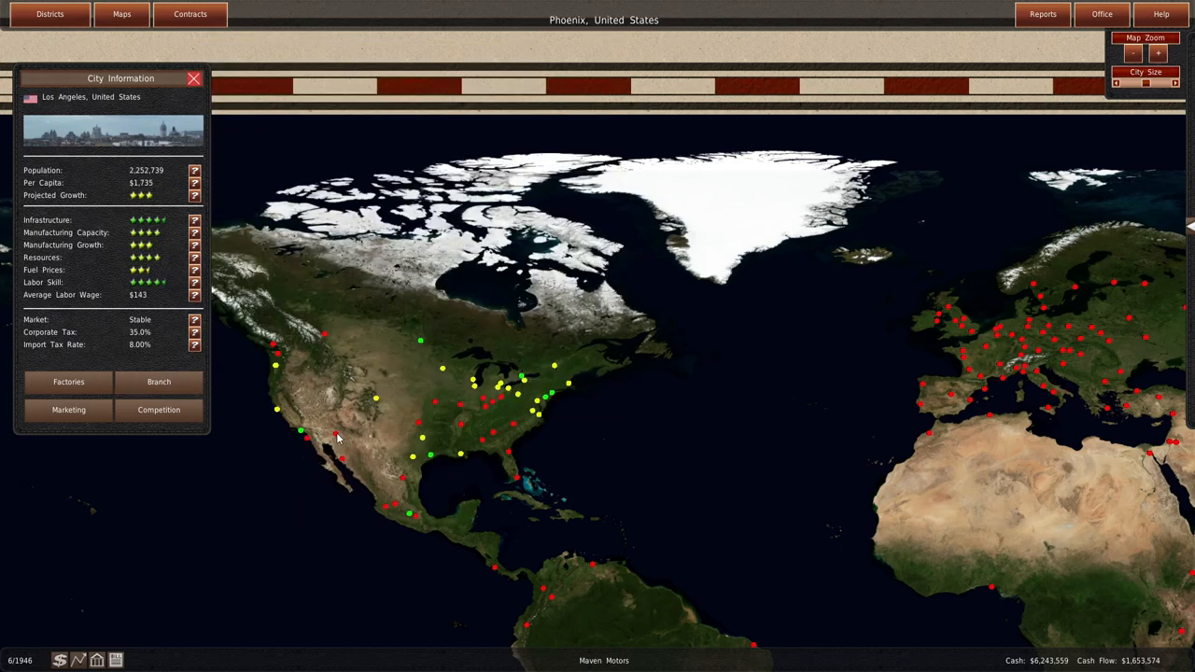
left_click(507, 432)
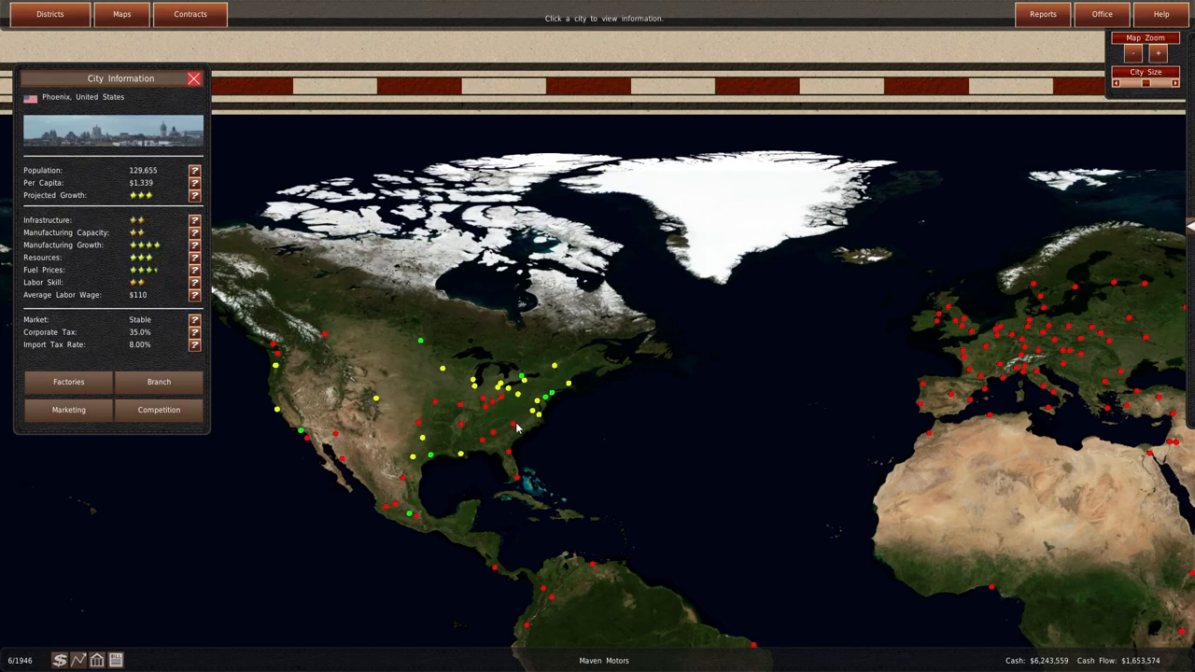
mouse_move(436, 410)
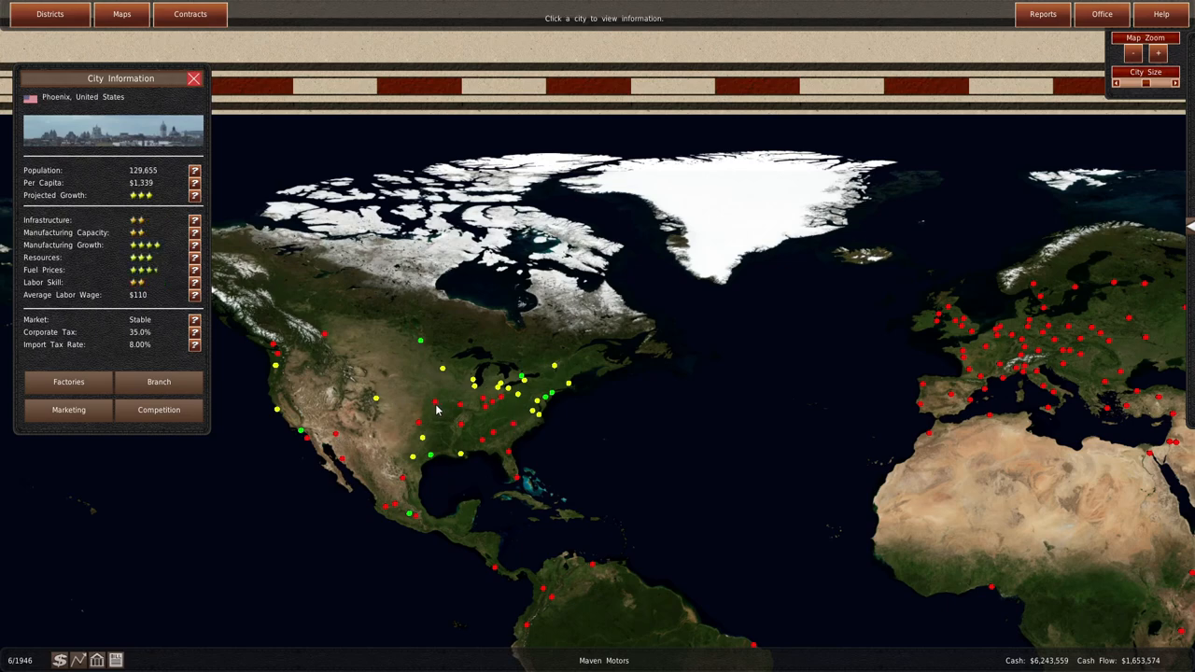
left_click(437, 411)
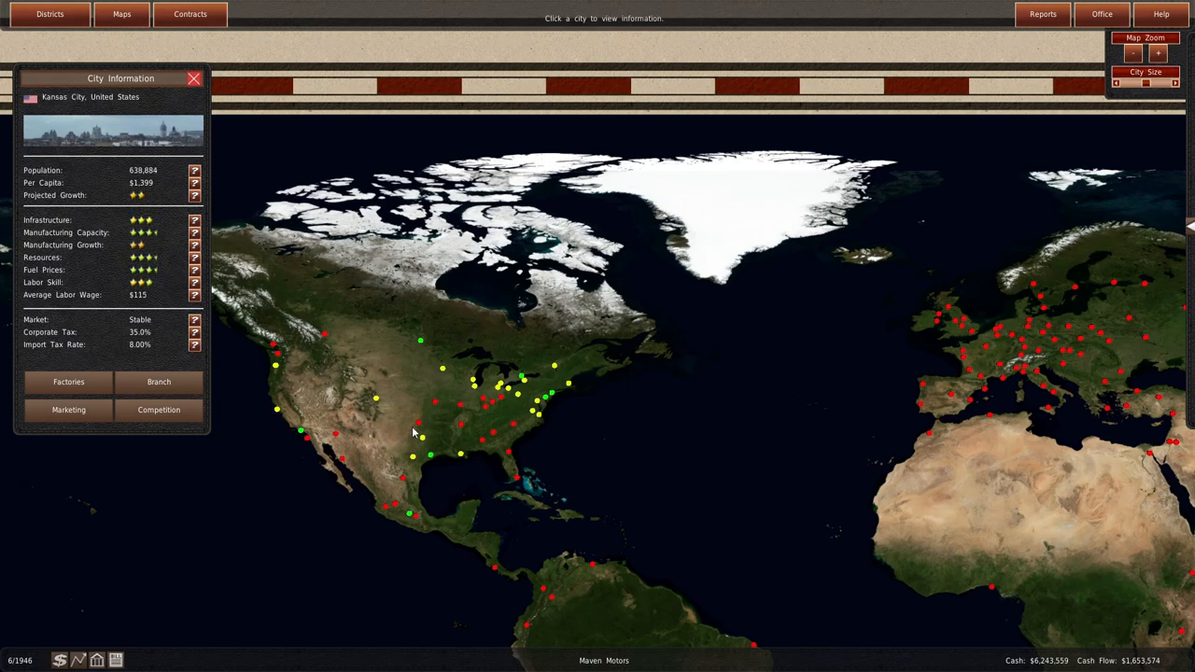
left_click(434, 401)
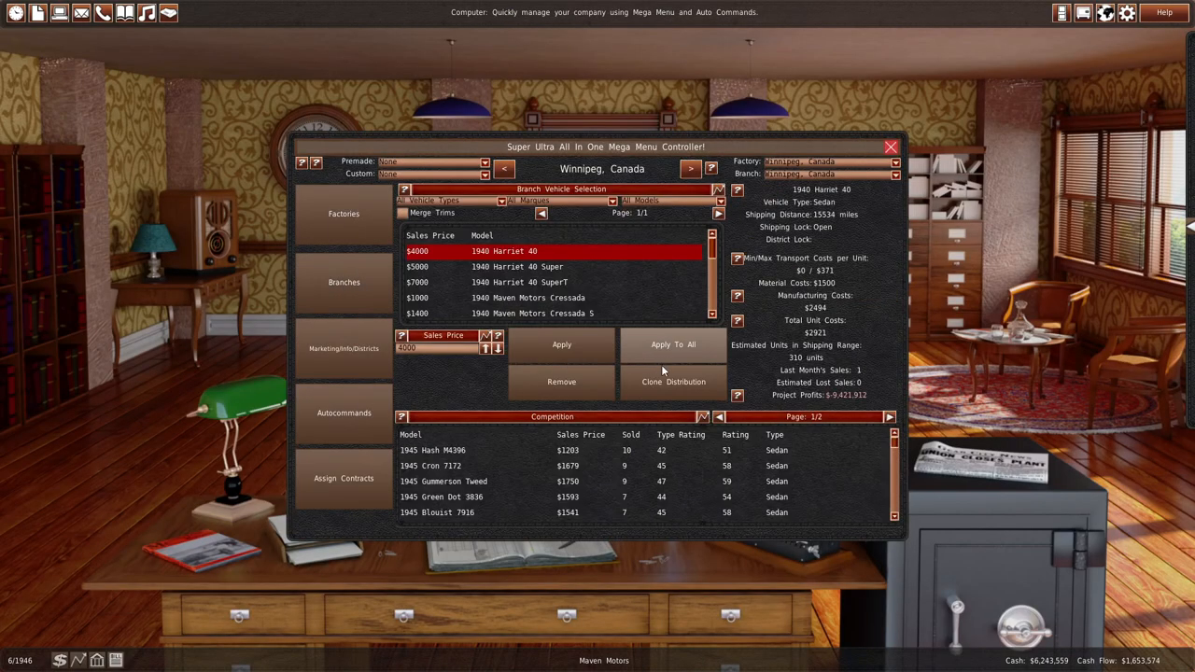
- Review Winnipeg branch vehicles, including the 1939 Harriet Vitesse Super, then close the controller
left_click(519, 262)
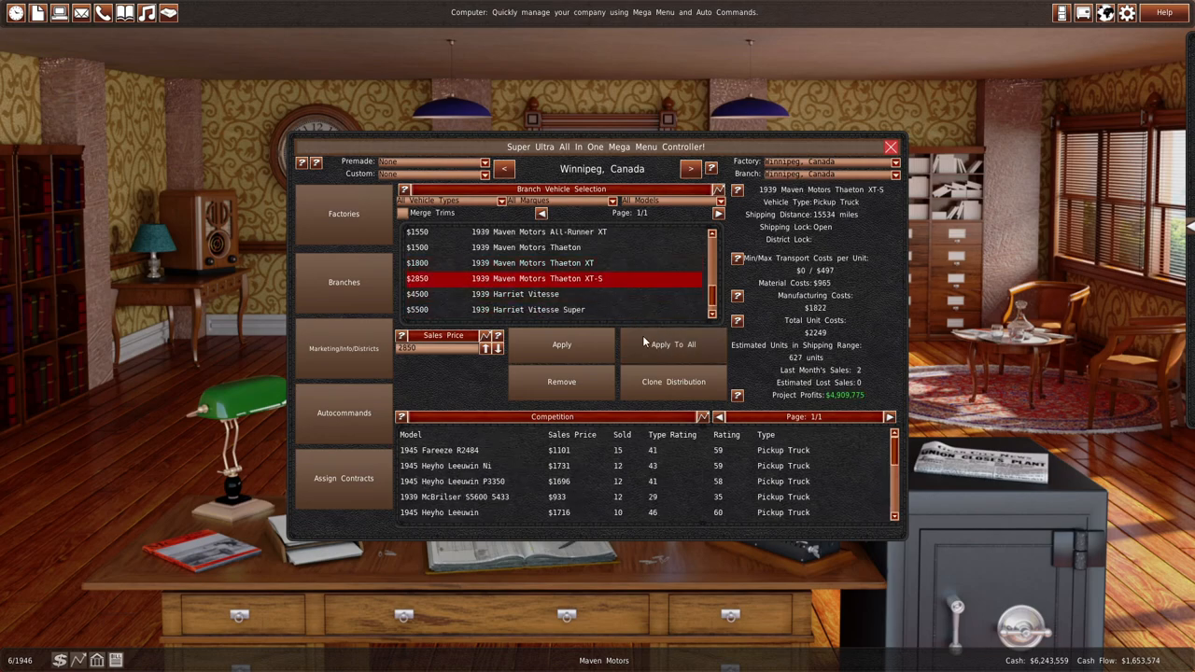
left_click(528, 309)
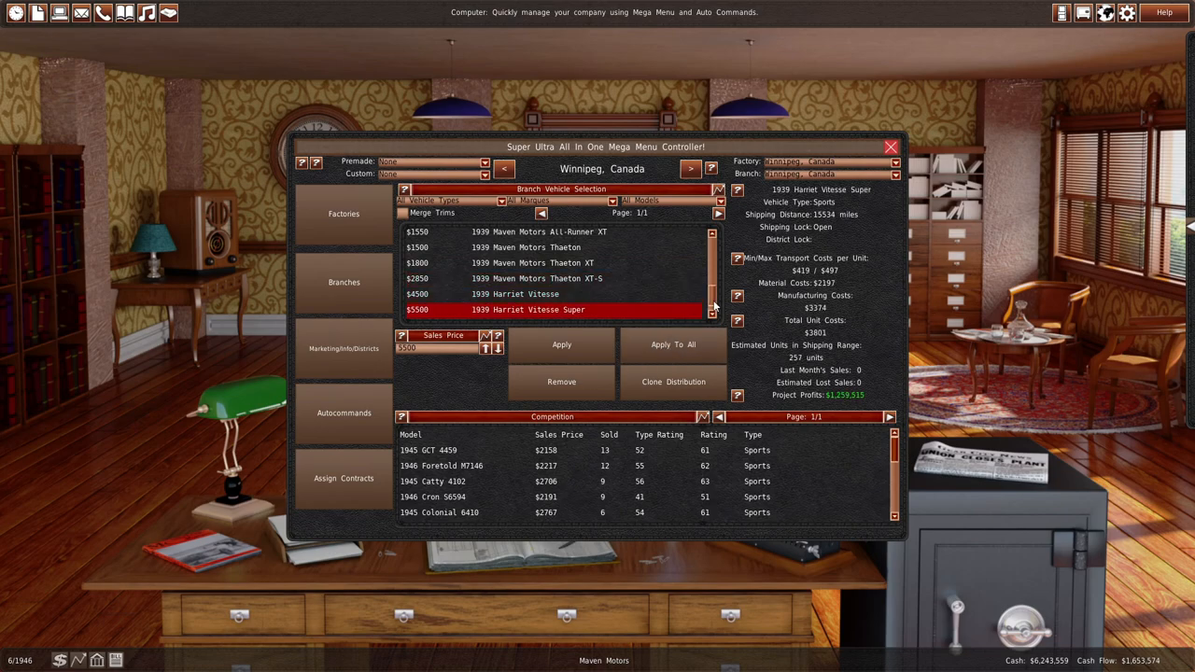
left_click(889, 147)
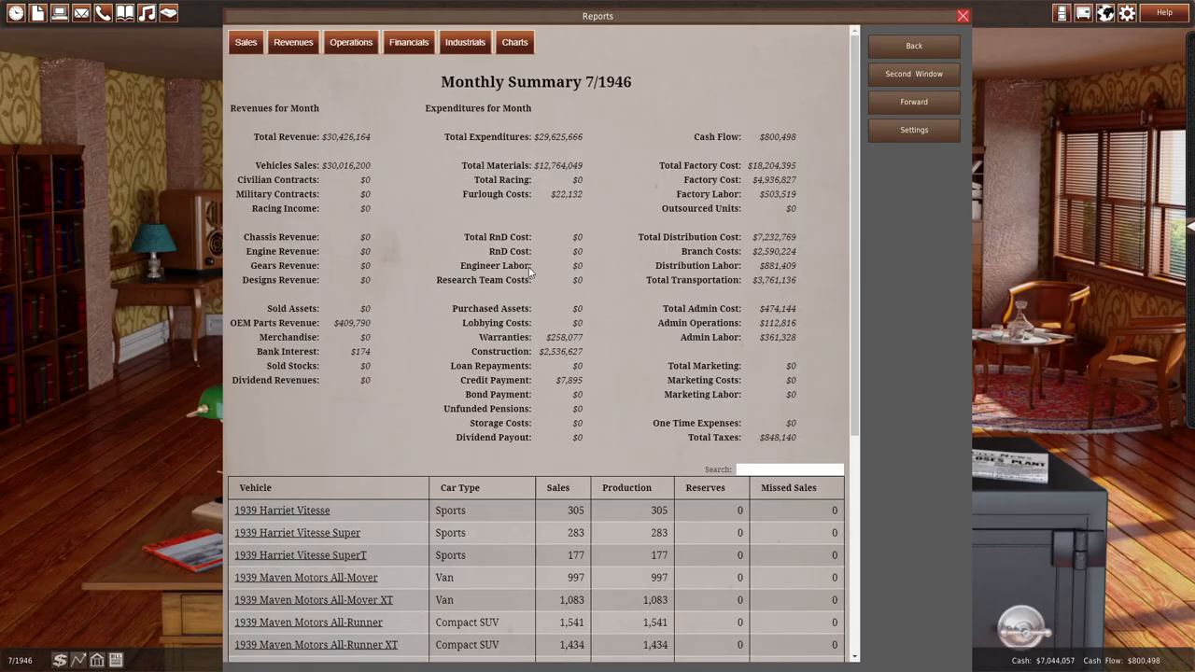
- Open the Vehicle Sales report from the Sales reports menu
left_click(246, 42)
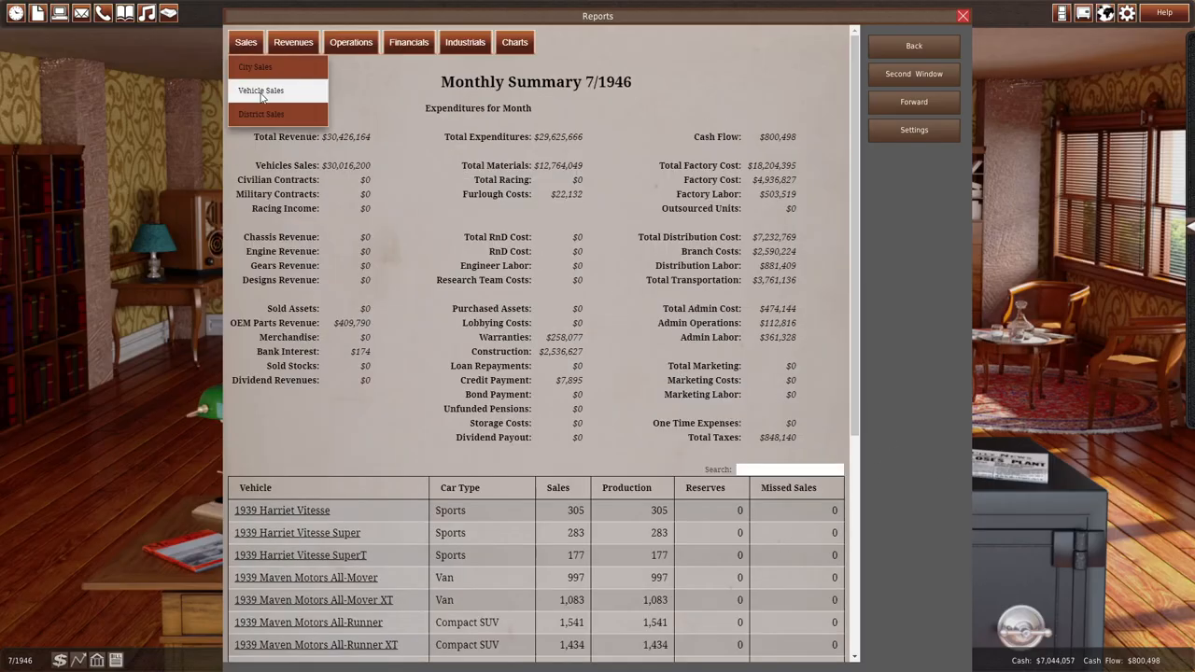
left_click(260, 90)
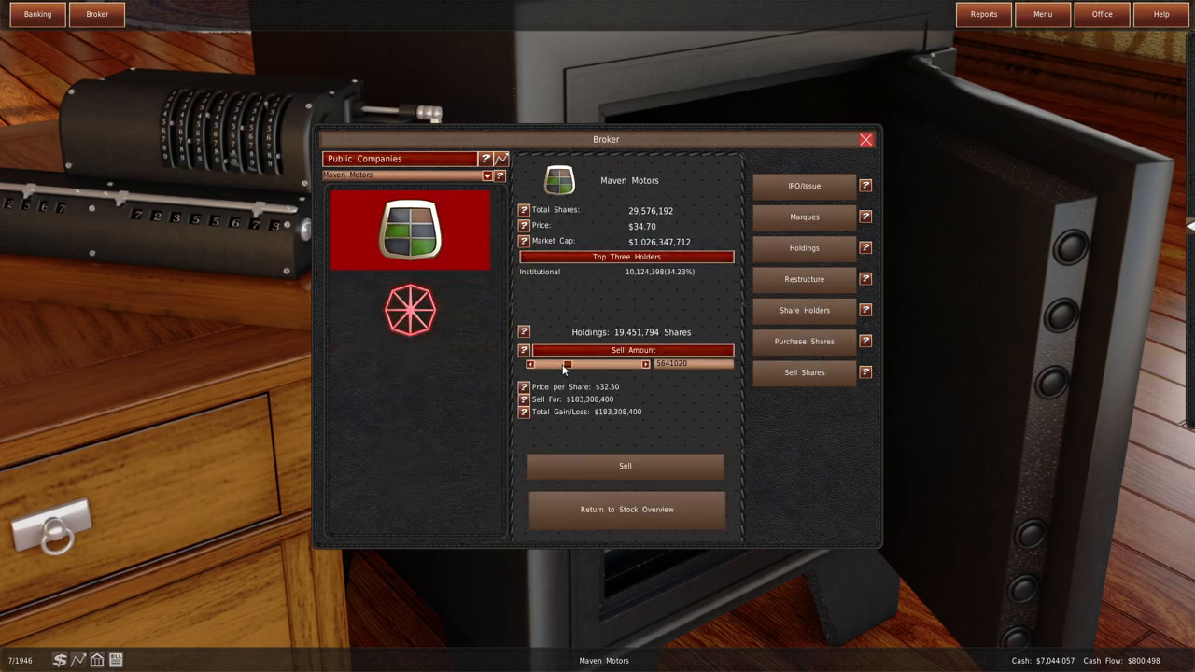
- Sell the chosen Maven Motors shares, glance at the banking overview, and return to the office
left_click(625, 509)
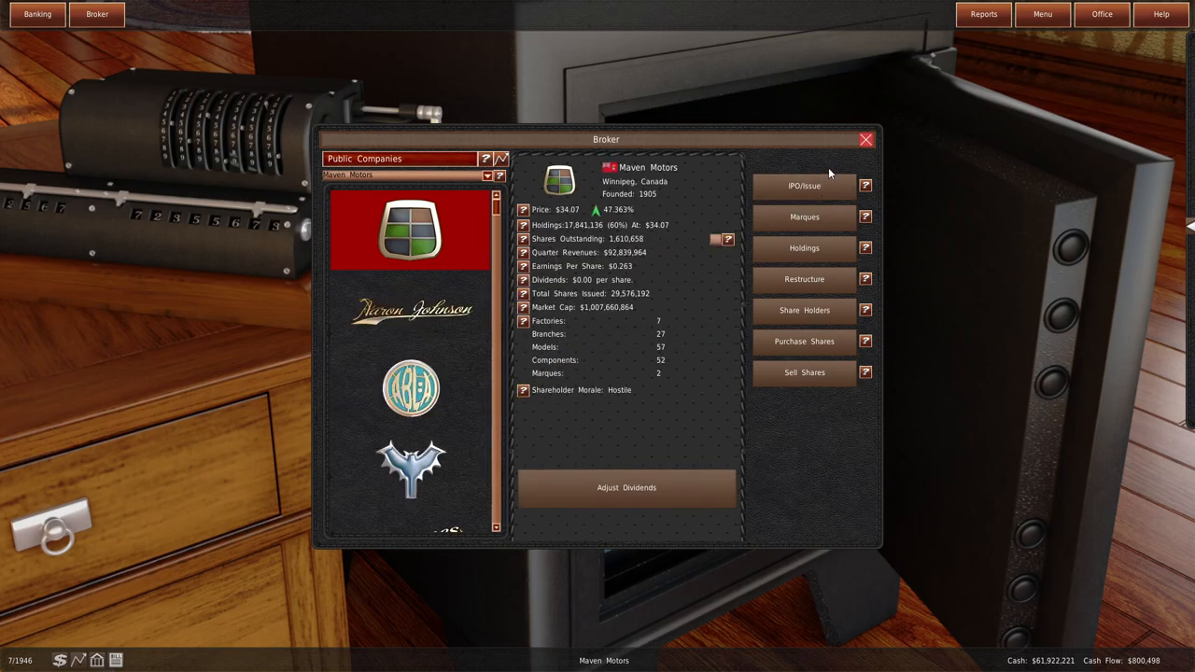
left_click(36, 14)
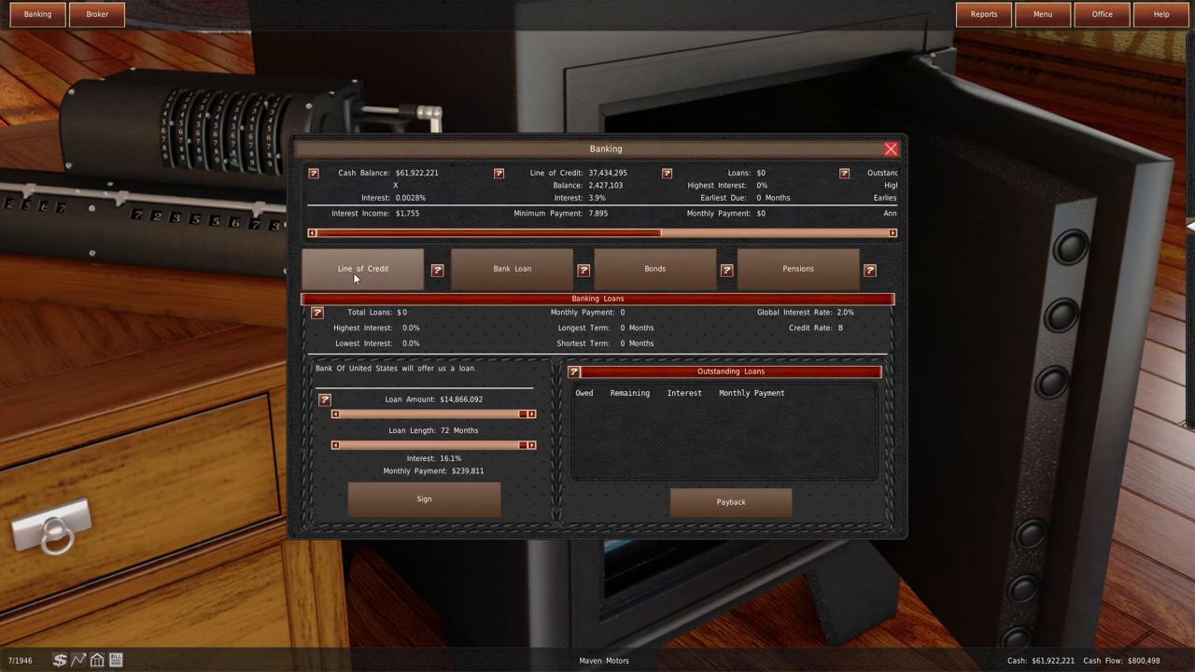
left_click(798, 268)
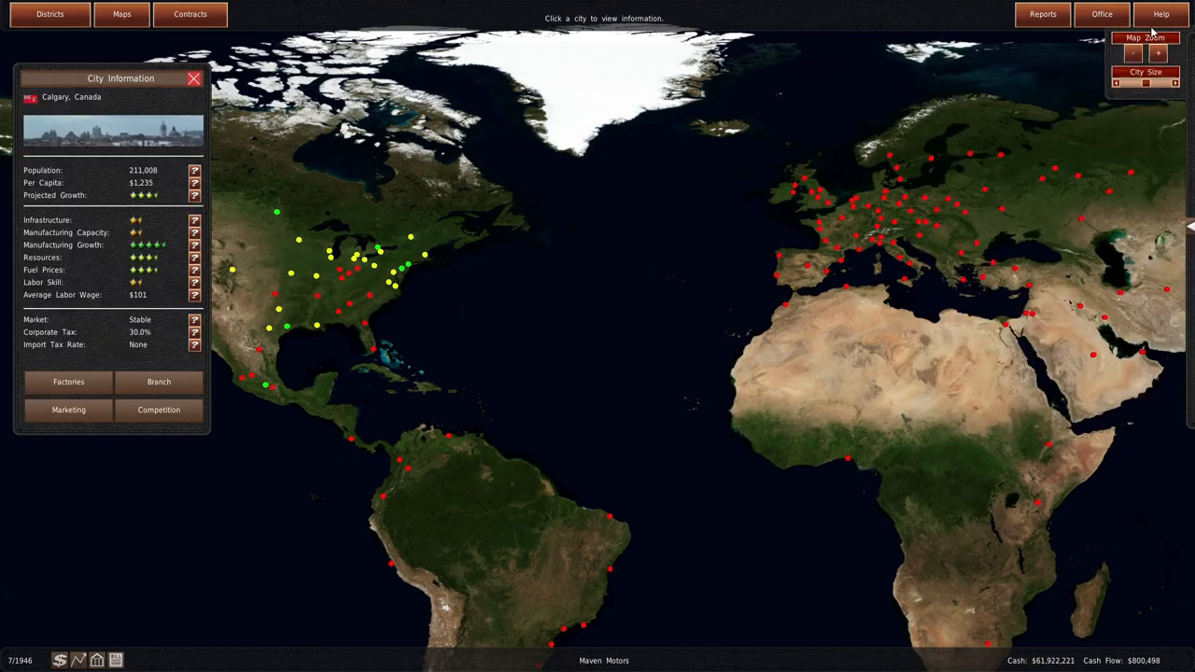
mouse_move(1102, 14)
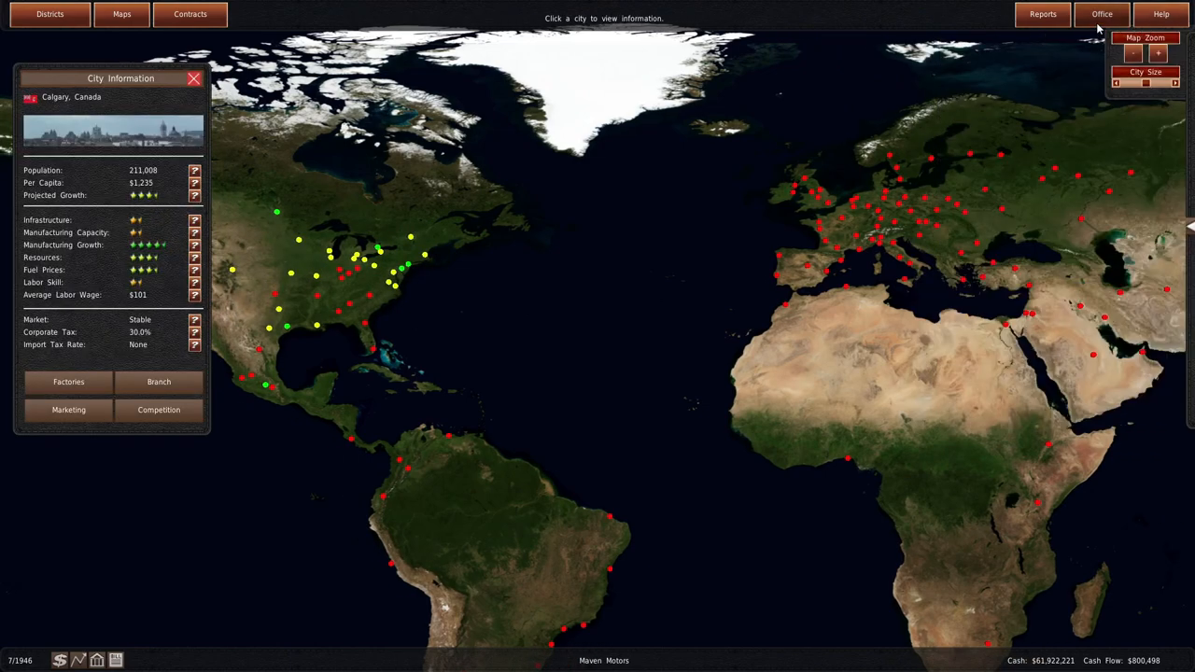
left_click(1102, 13)
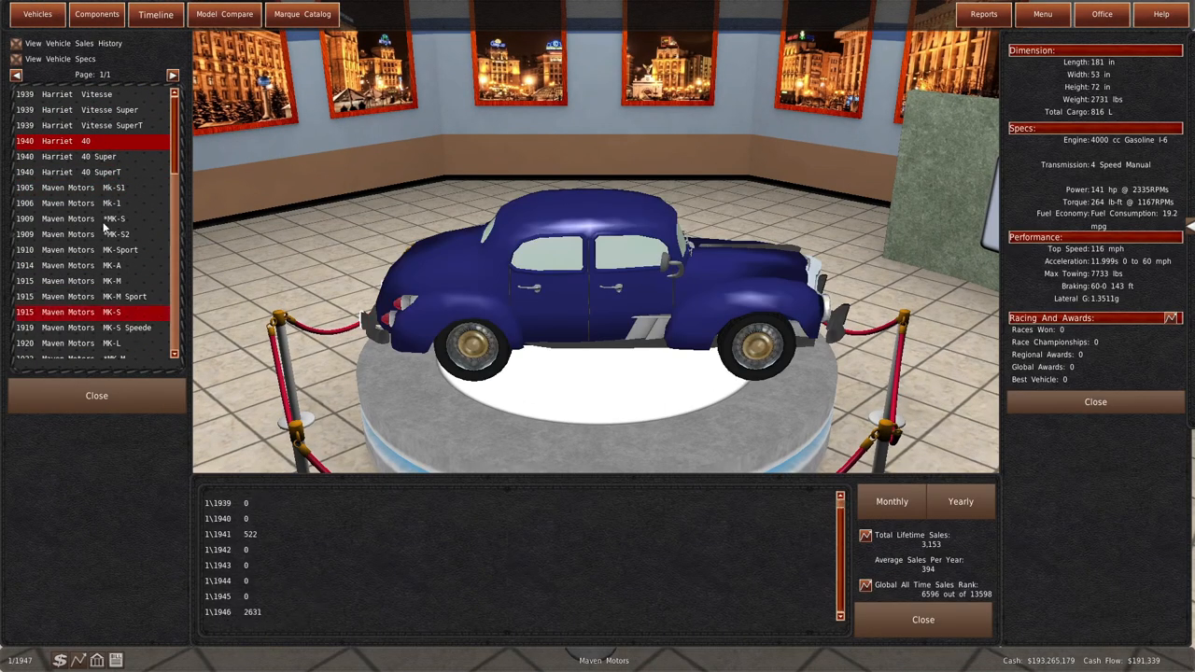
- Compare sales histories of the Harriet 40 SuperT, Vitesse, Vitesse Super, SuperT and 1939 Thaeton
left_click(80, 172)
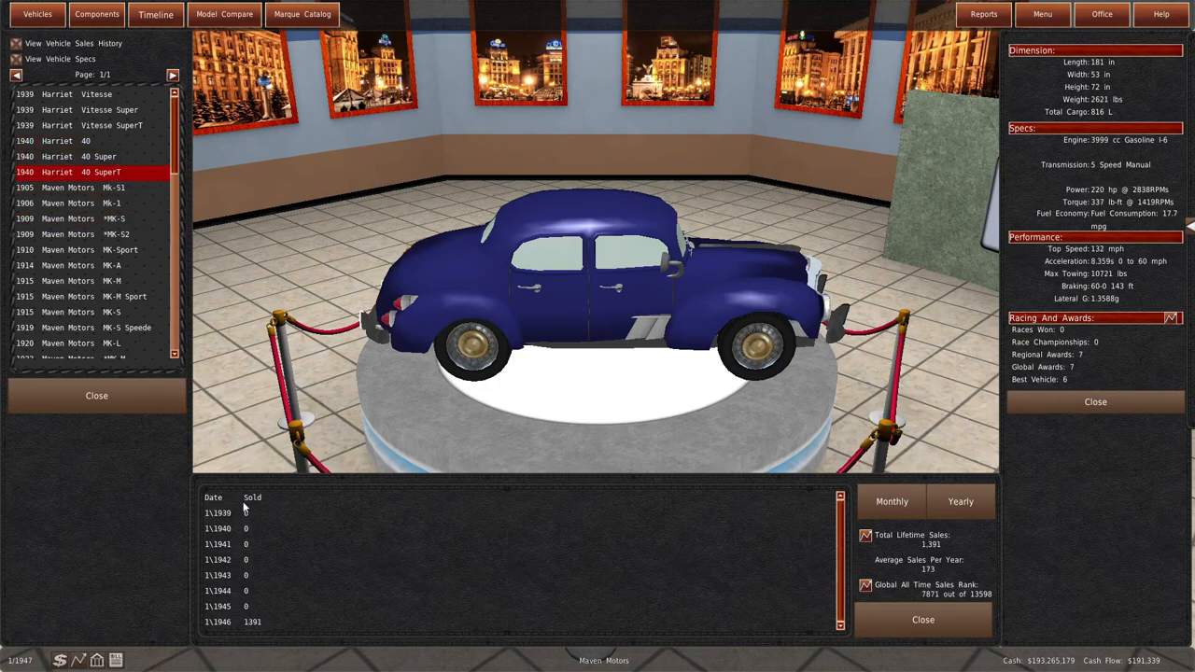
left_click(69, 93)
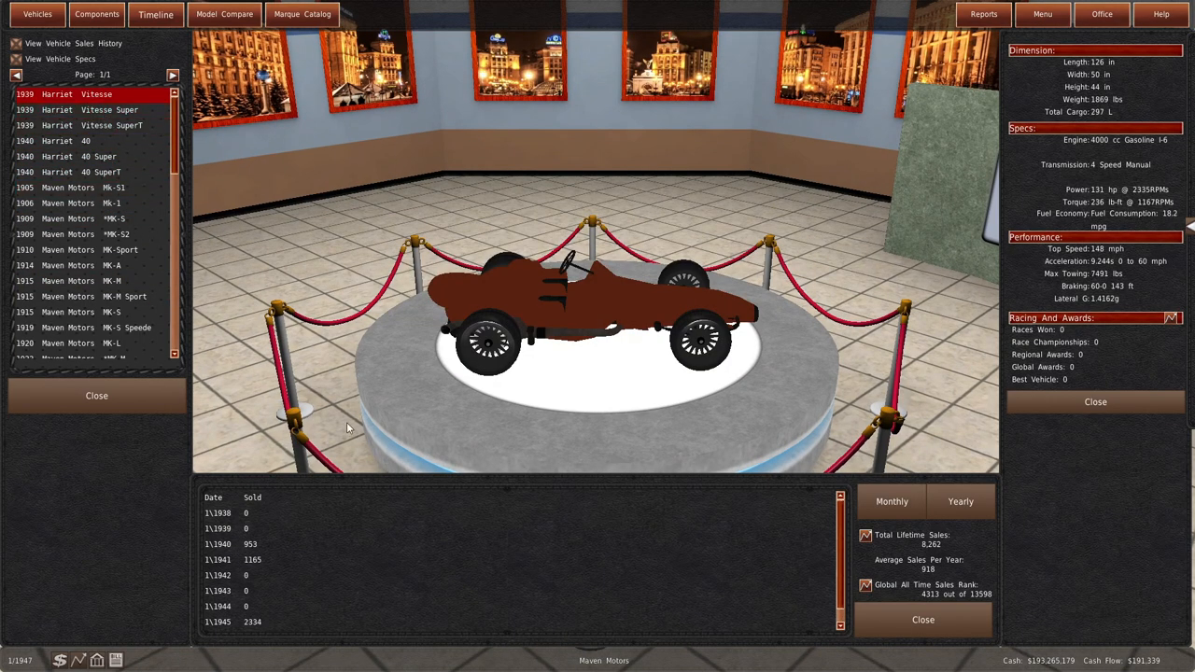
left_click(112, 126)
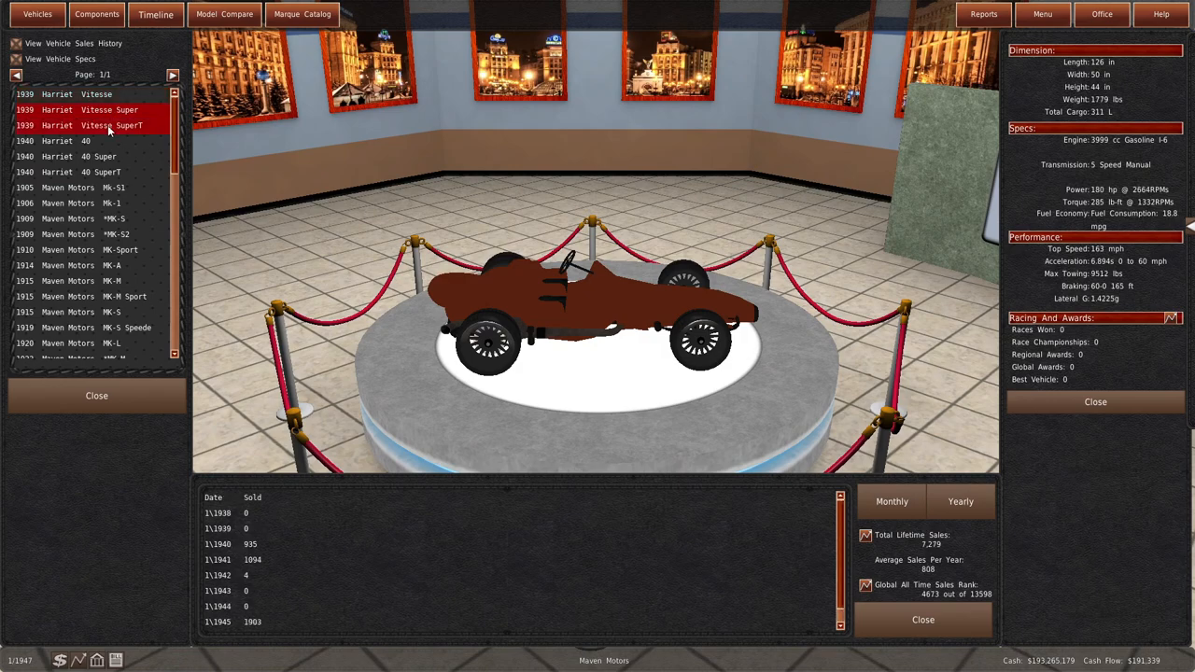
left_click(112, 126)
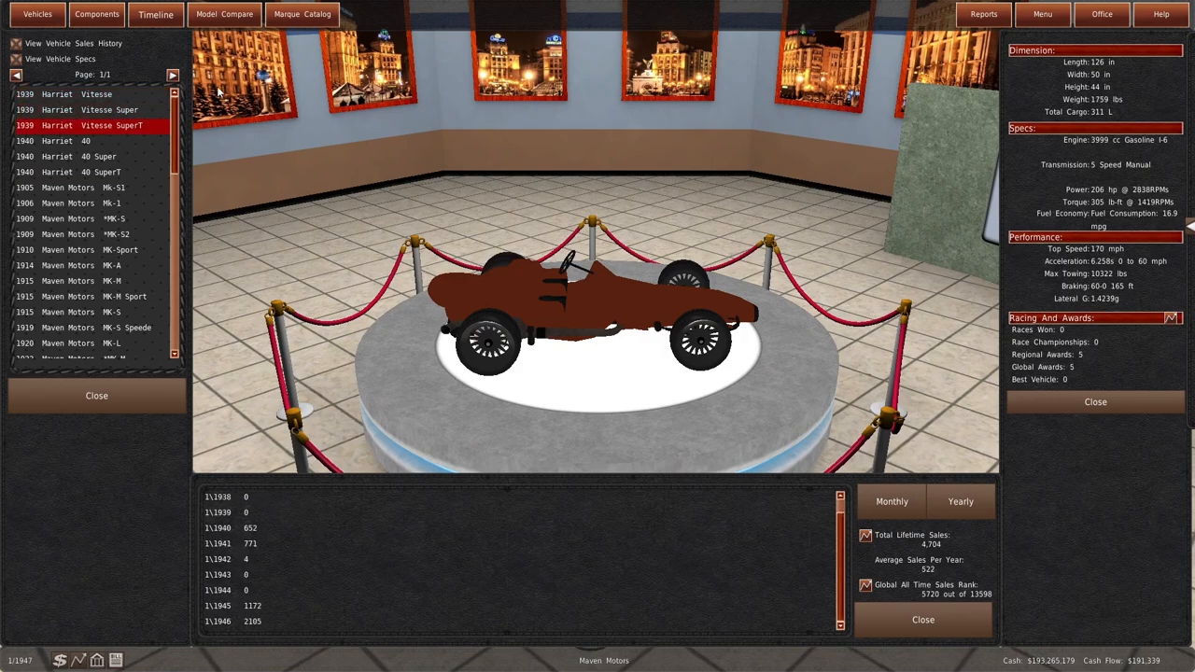
scroll("down", 3)
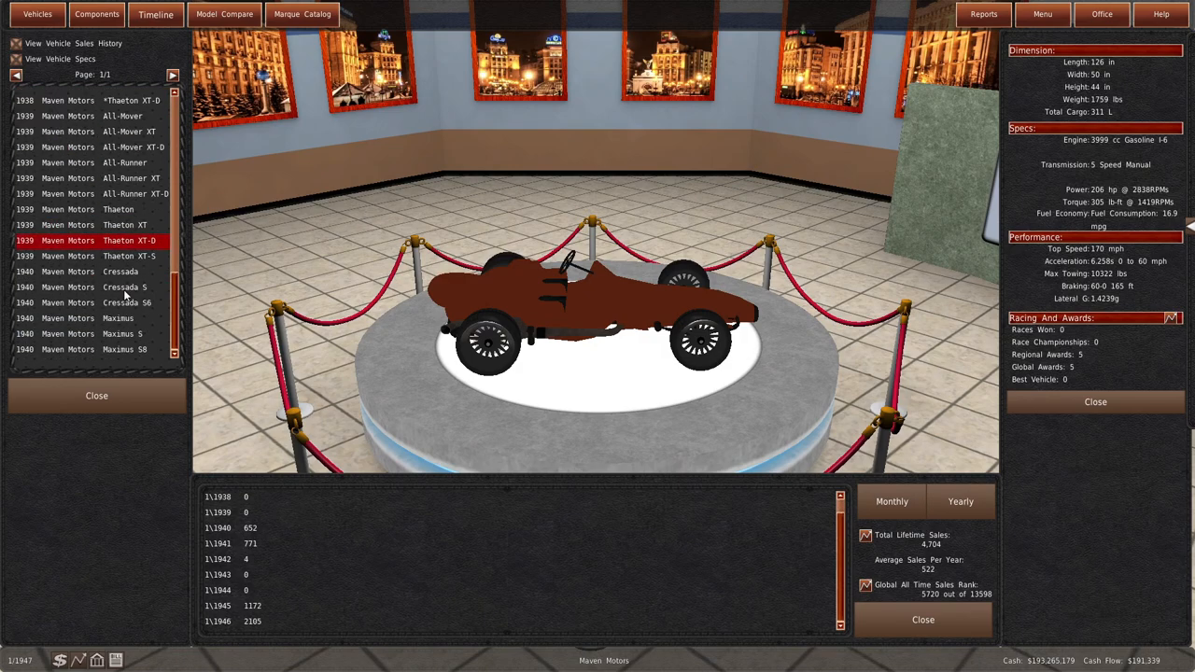
left_click(119, 209)
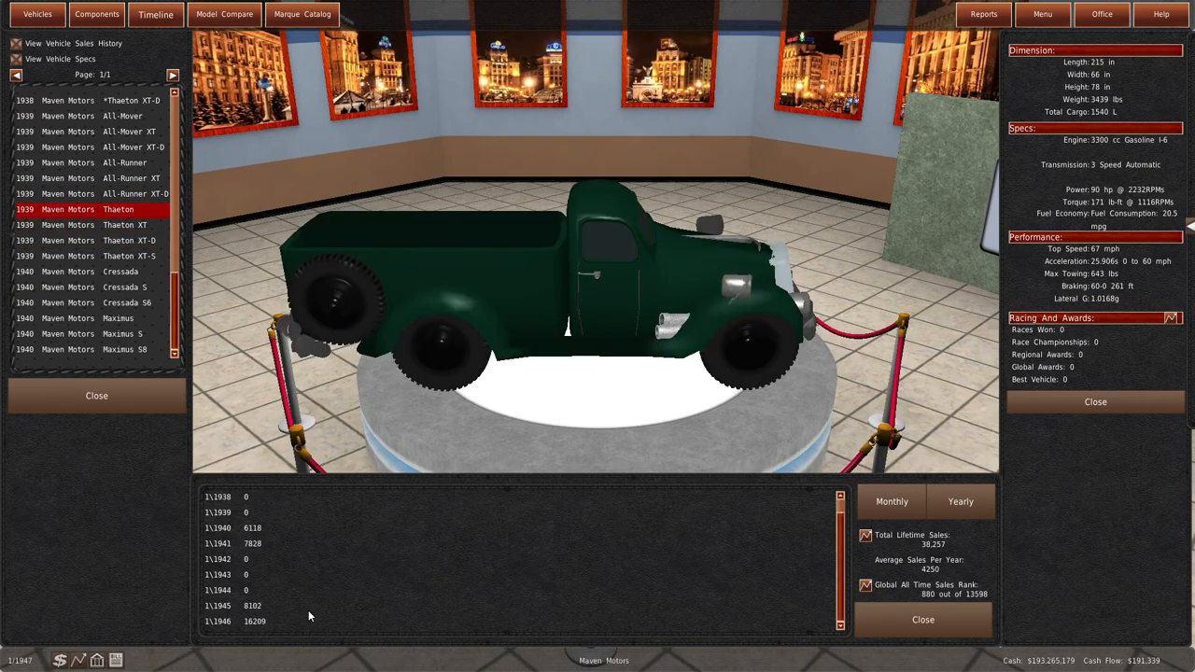
left_click(129, 240)
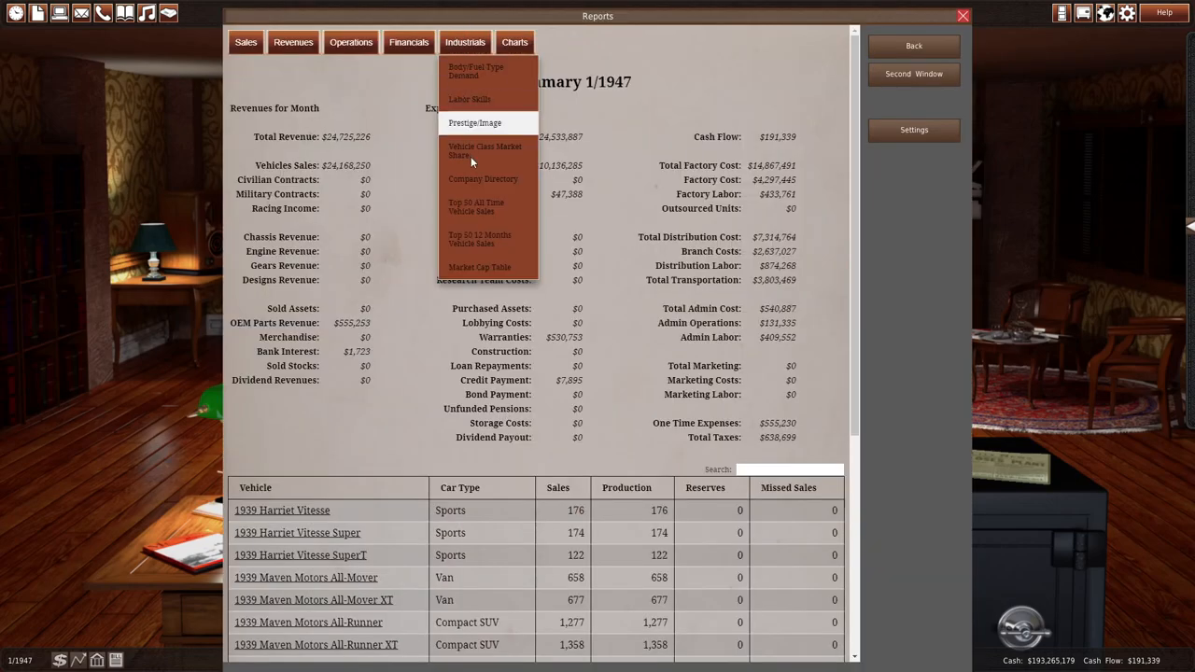
- Review the 1946 company directory and the vehicle class market share report sorted by total units
left_click(483, 178)
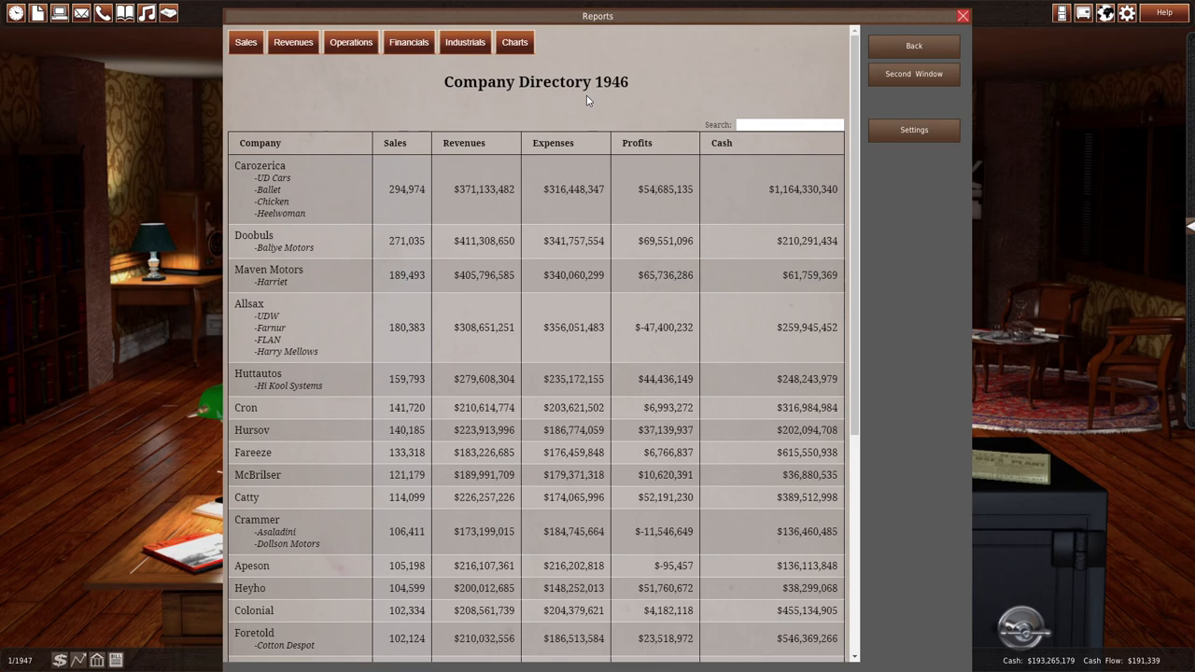
mouse_move(691, 5)
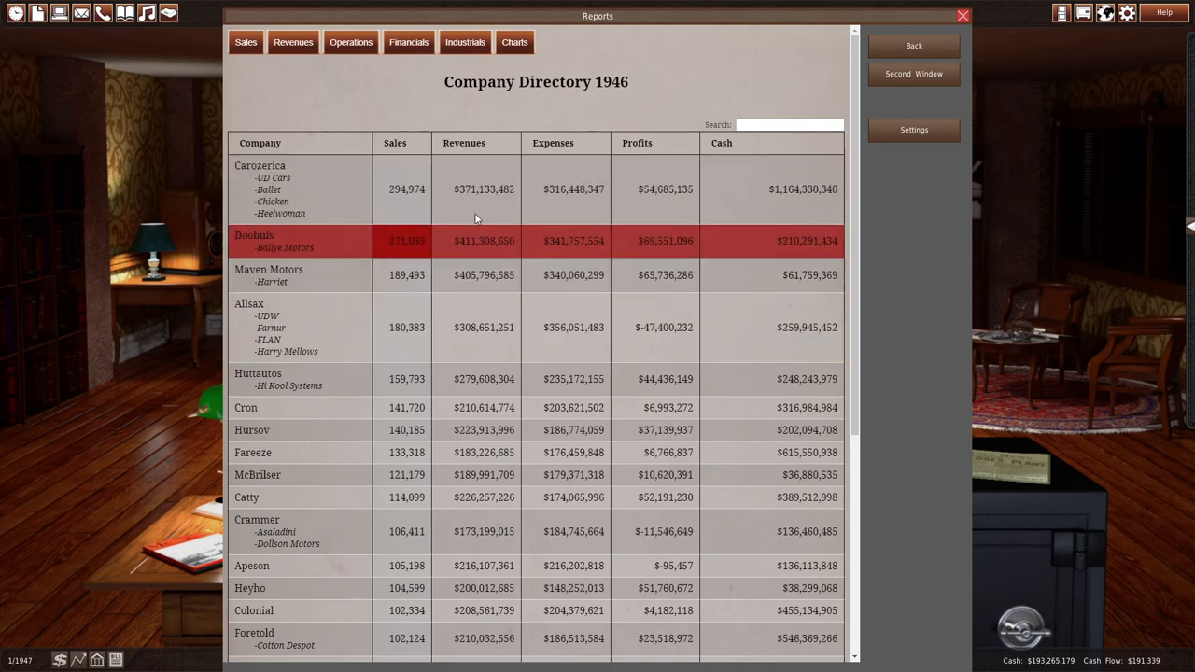
left_click(465, 42)
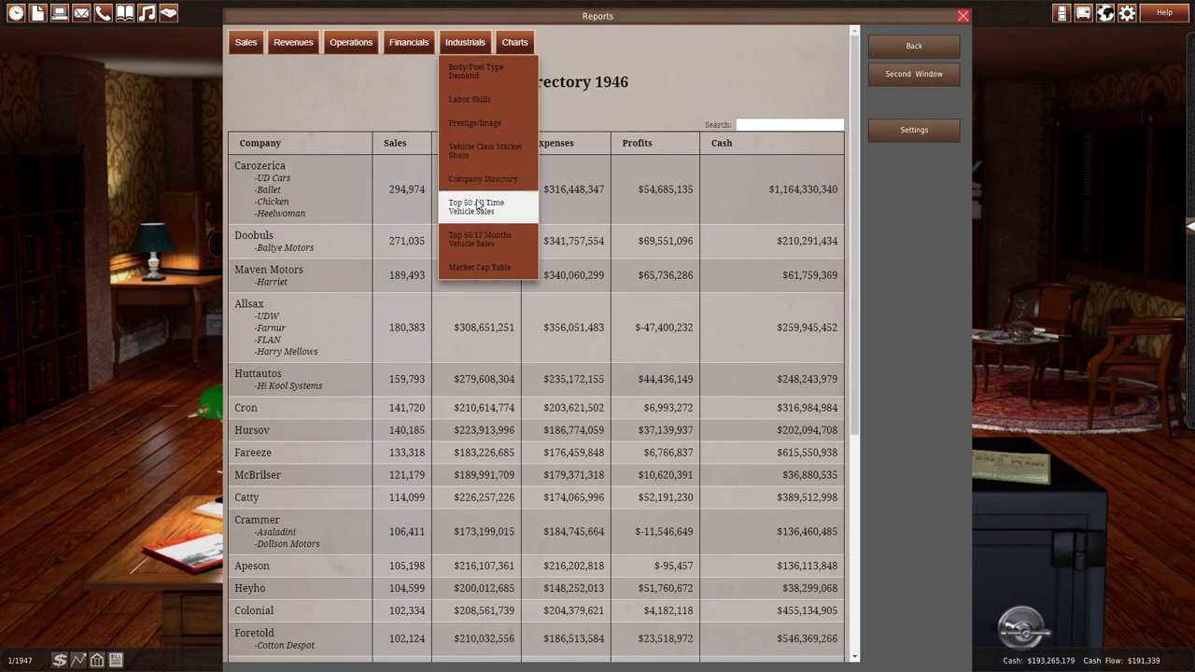
left_click(484, 150)
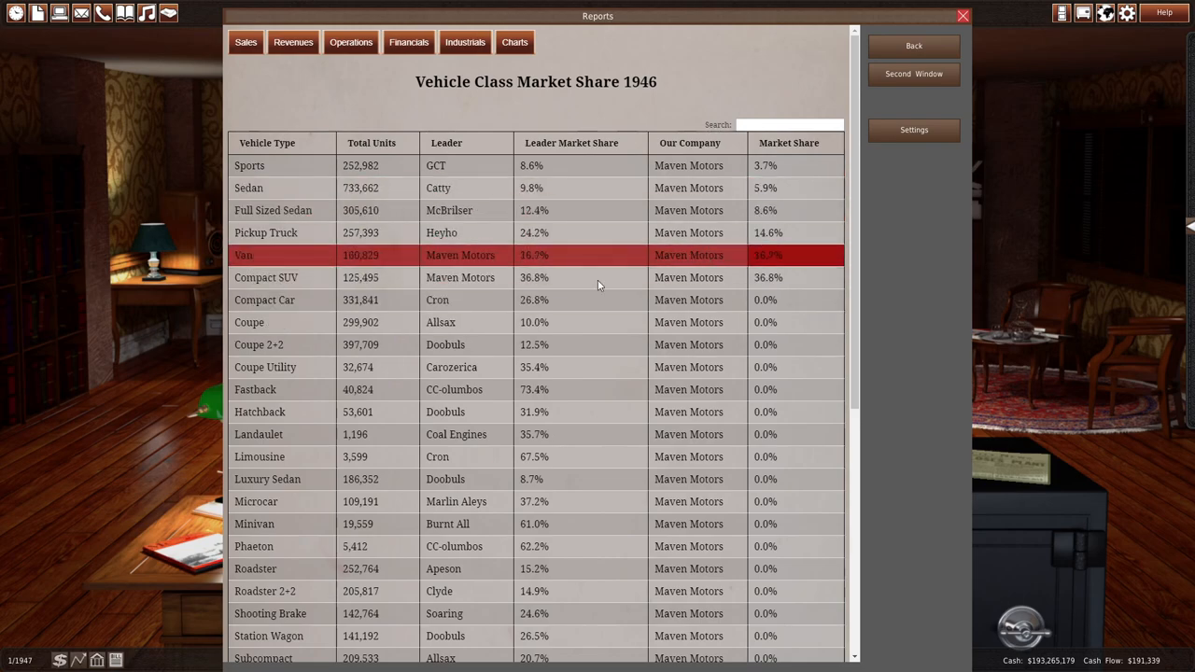
mouse_move(433, 241)
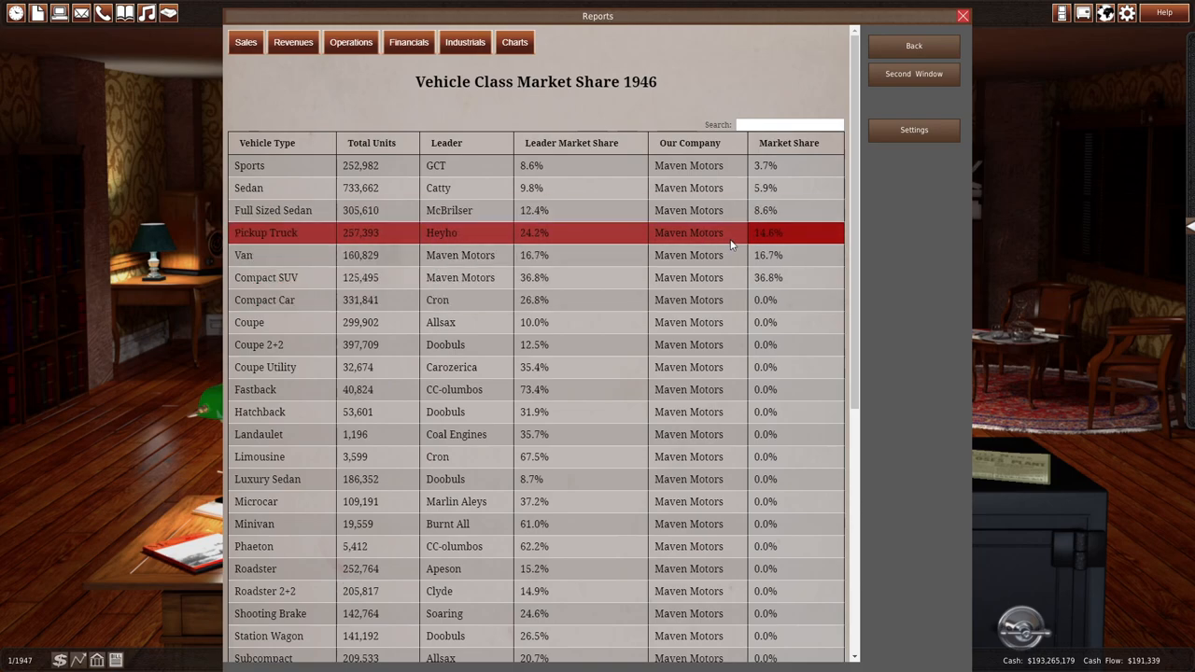
mouse_move(345, 235)
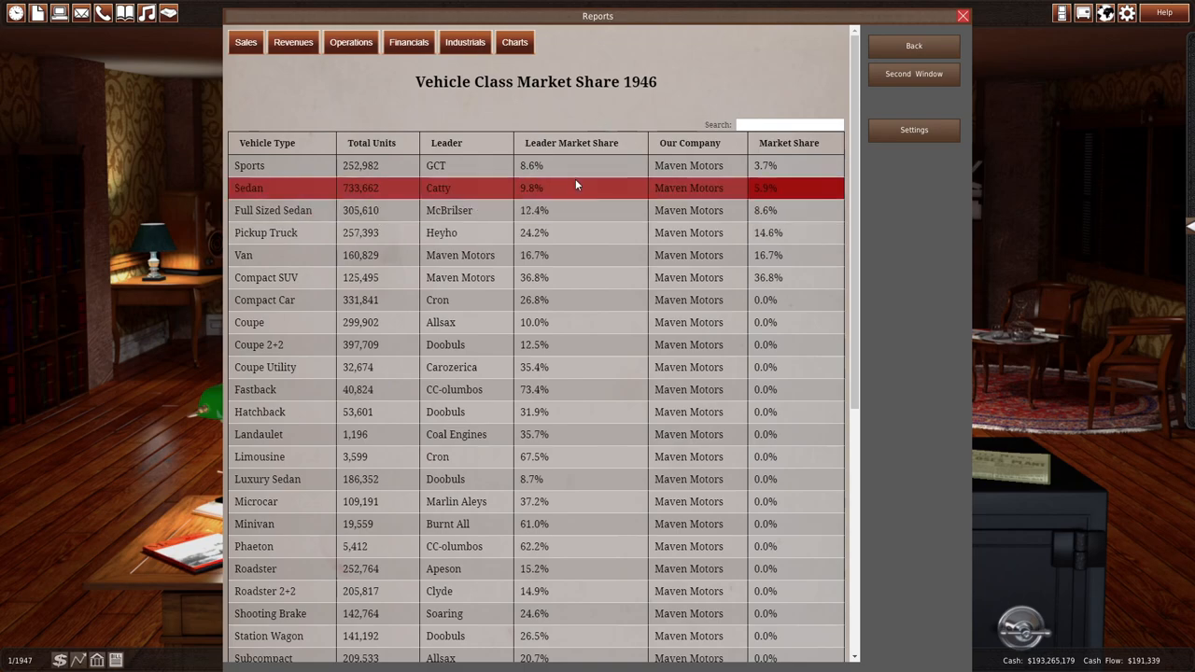
mouse_move(575, 167)
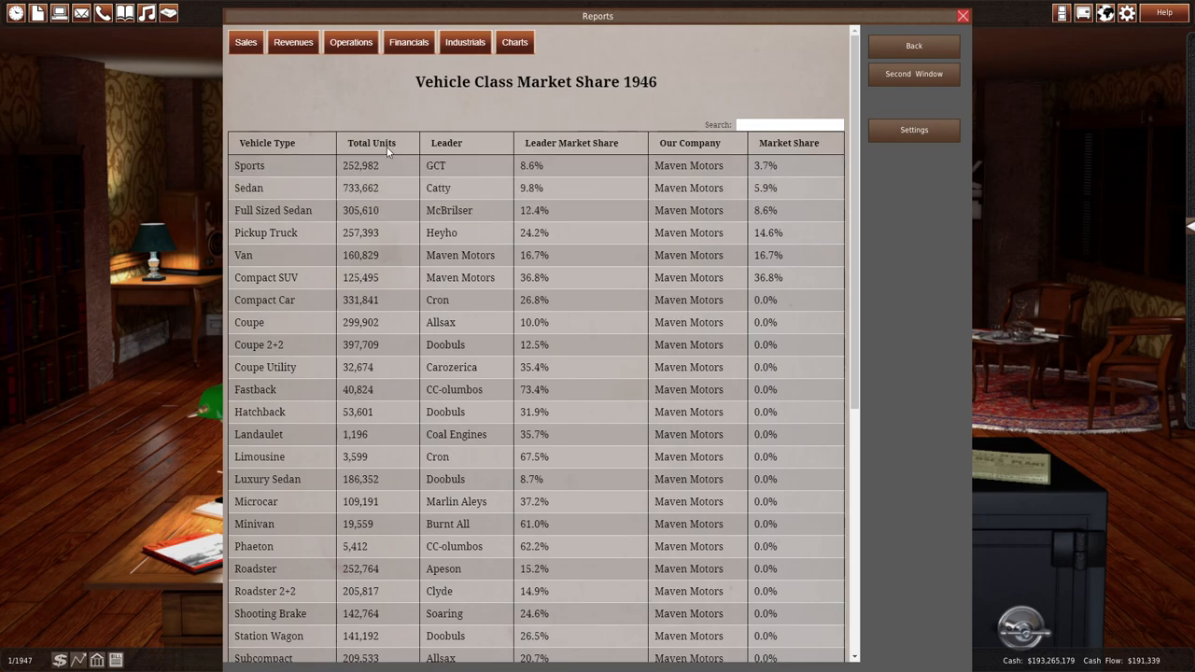
left_click(372, 143)
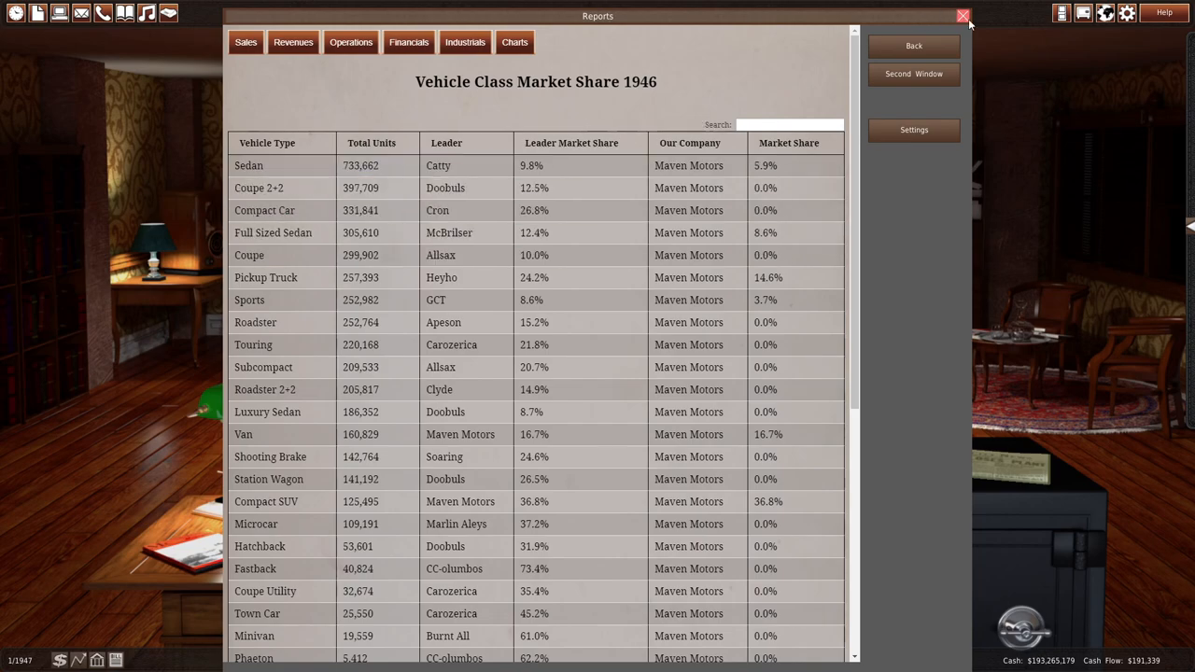
left_click(963, 15)
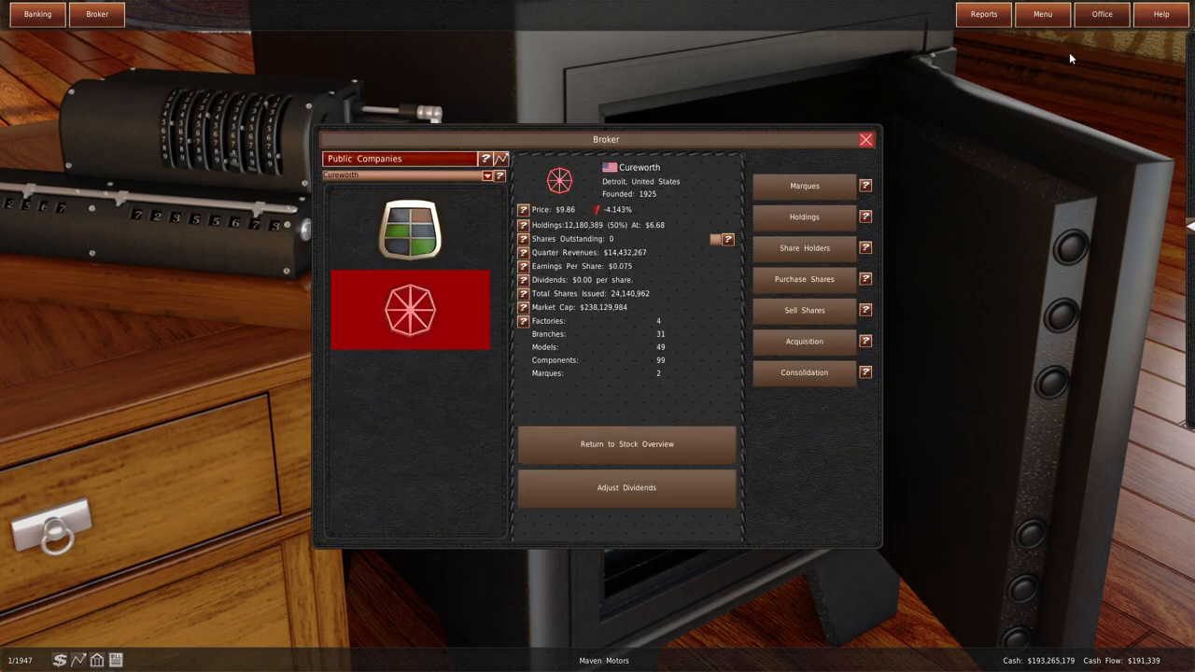
- Save the game and check the Argentina Army pickup truck contract
left_click(1042, 14)
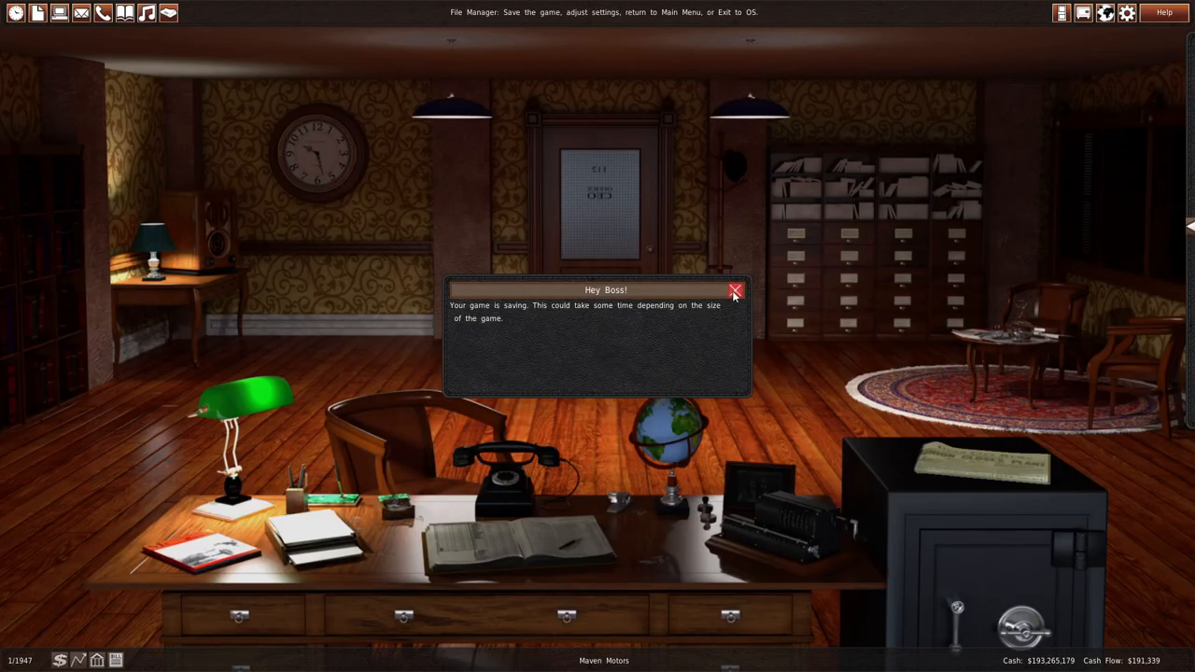
left_click(735, 290)
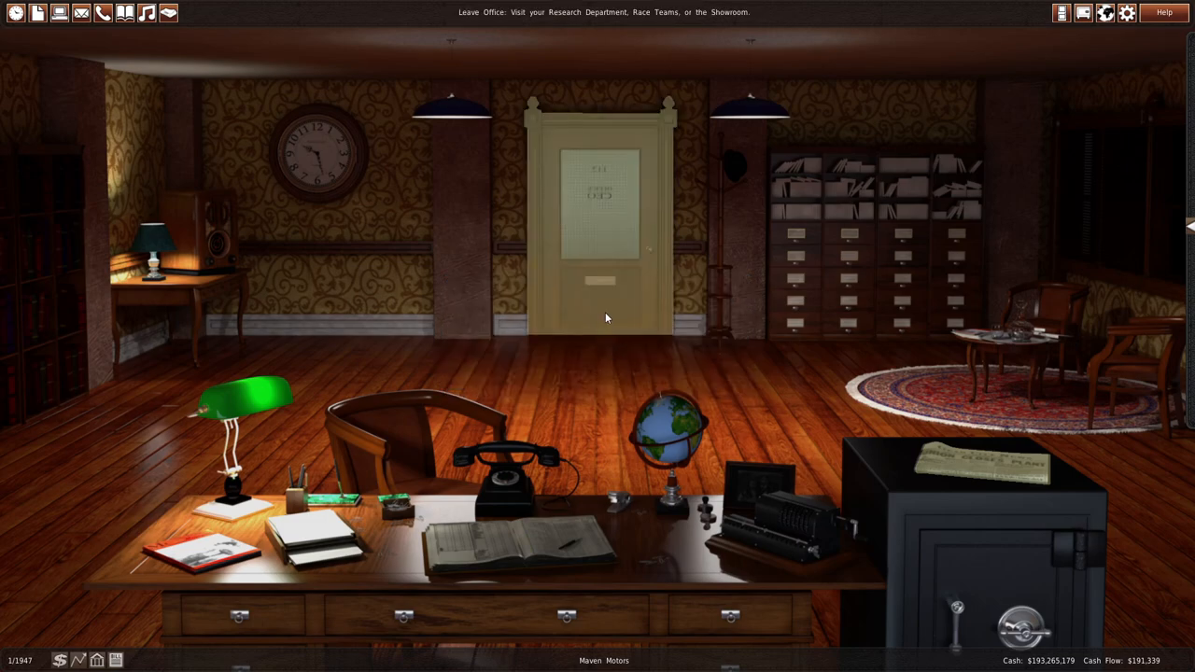
mouse_move(509, 481)
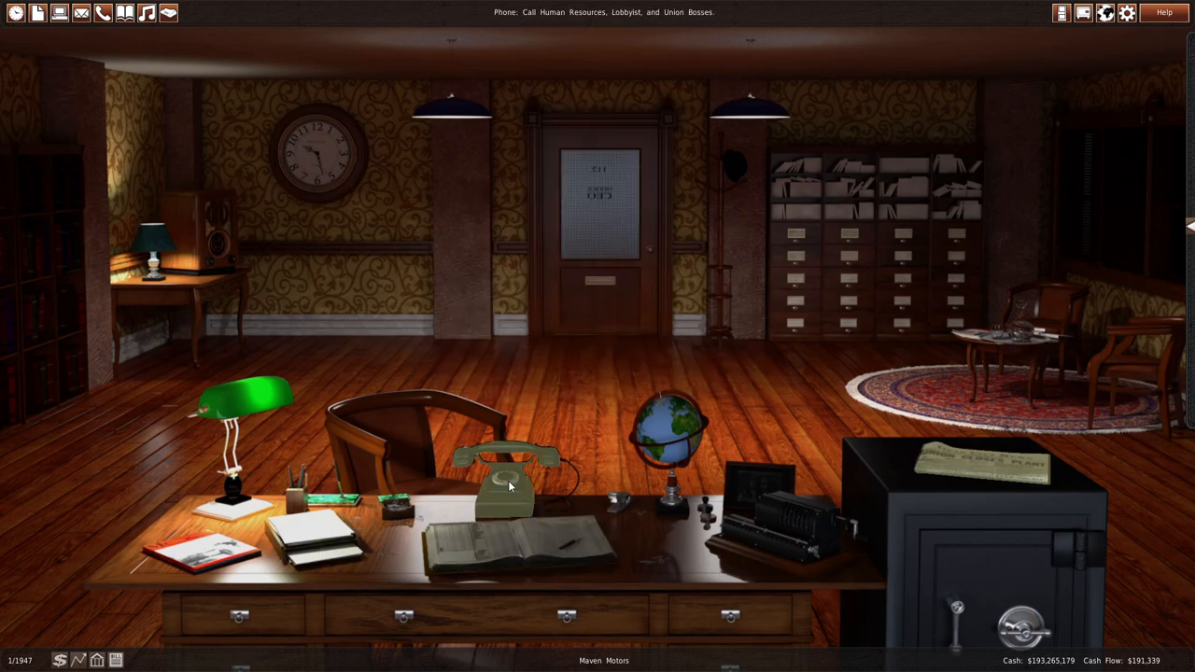
left_click(509, 481)
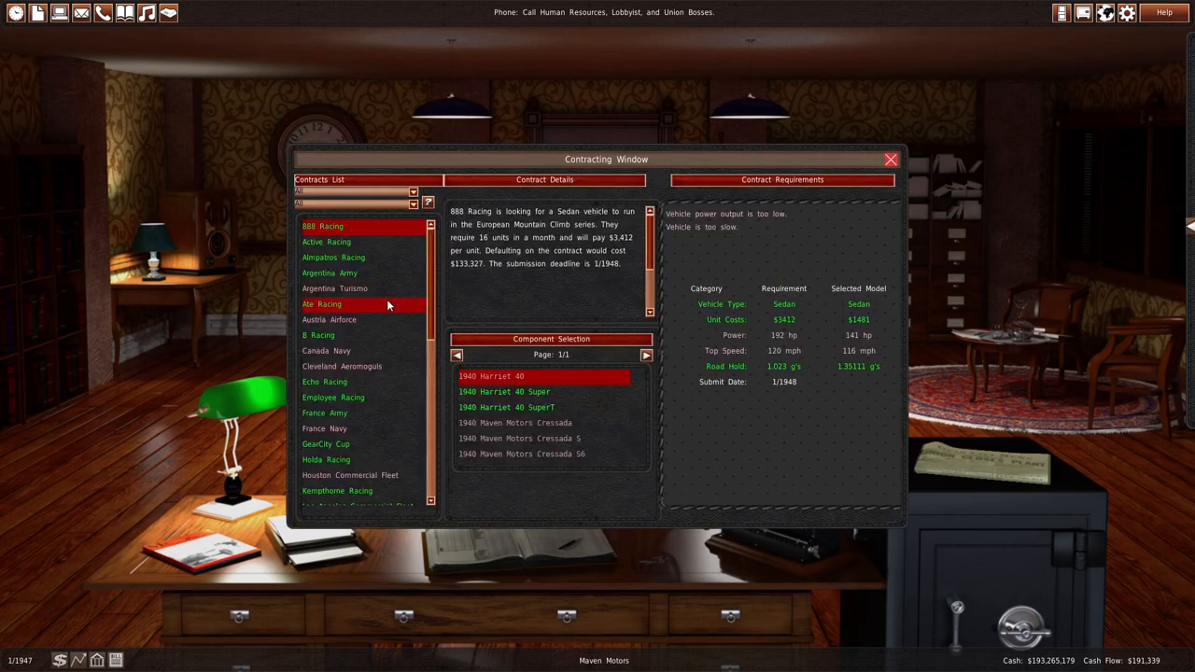
left_click(329, 272)
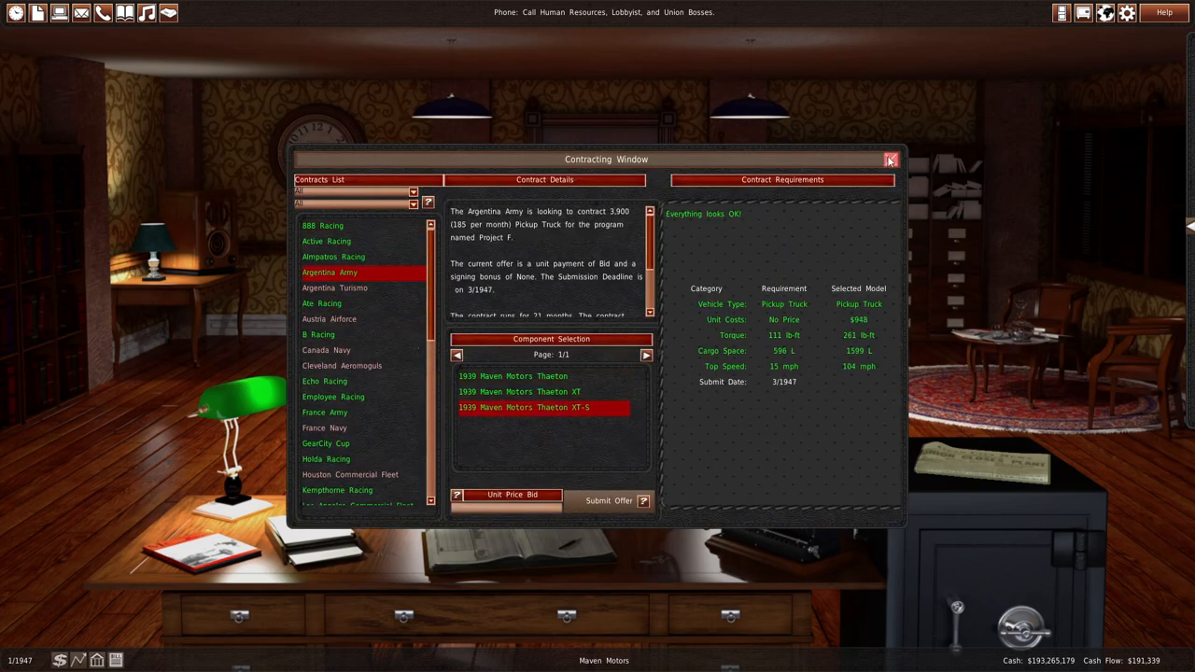
left_click(890, 159)
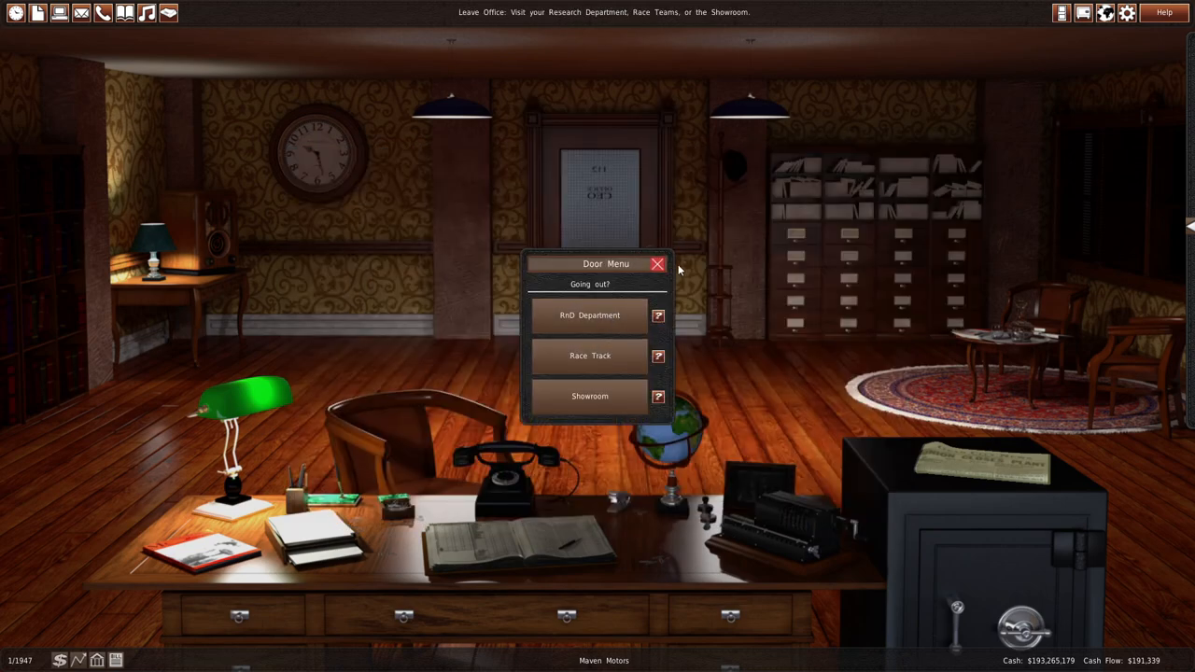
- Dismiss the going-out destination choices to leave the plain CEO office in view
left_click(659, 264)
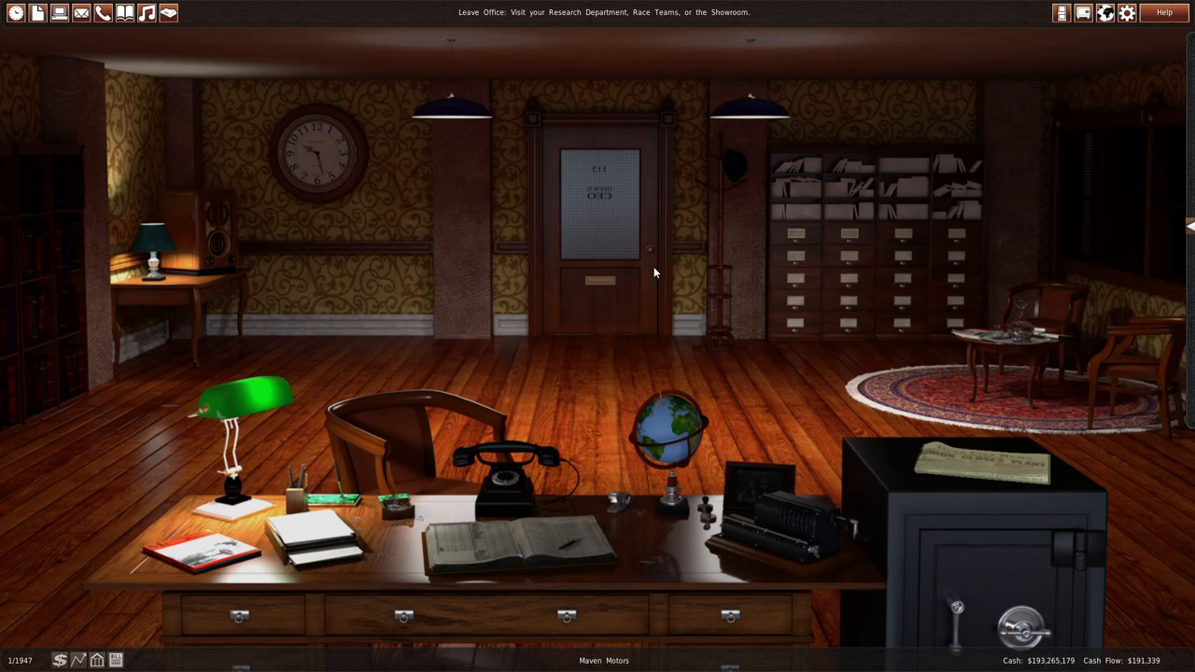
mouse_move(747, 399)
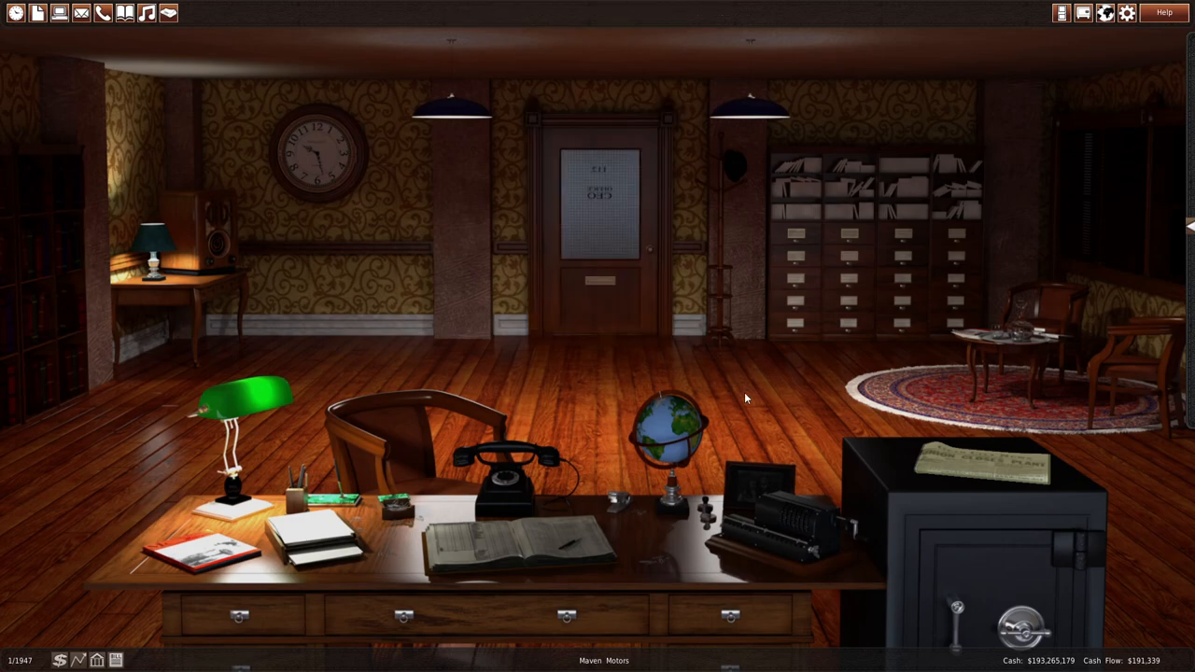
mouse_move(798, 451)
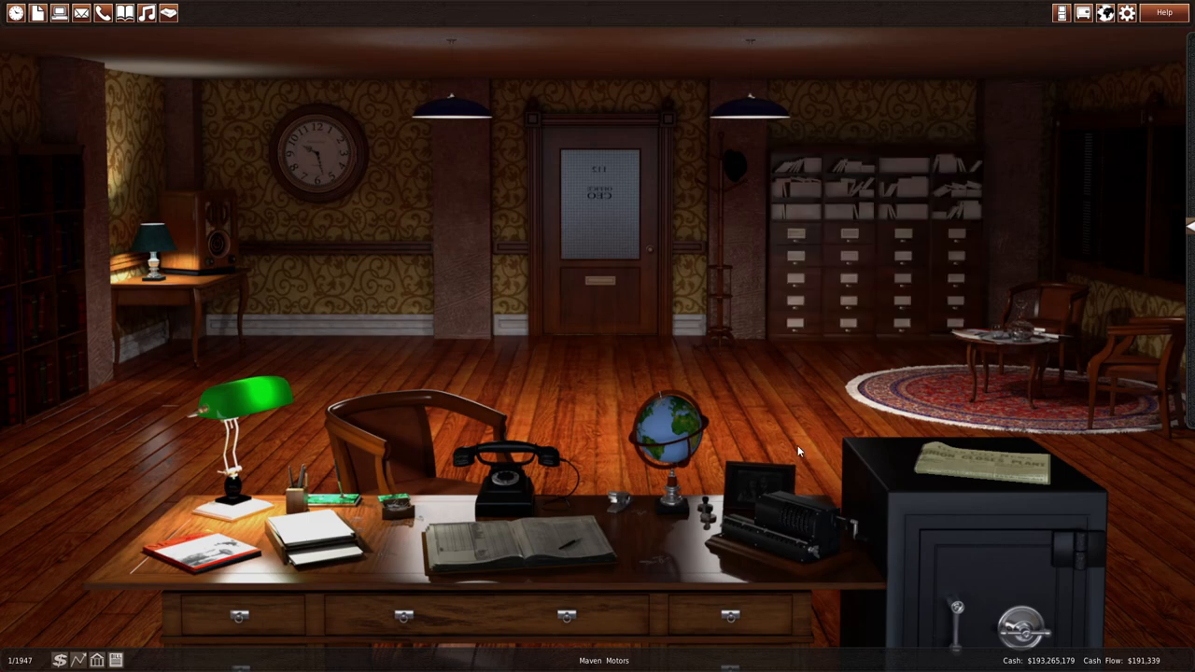